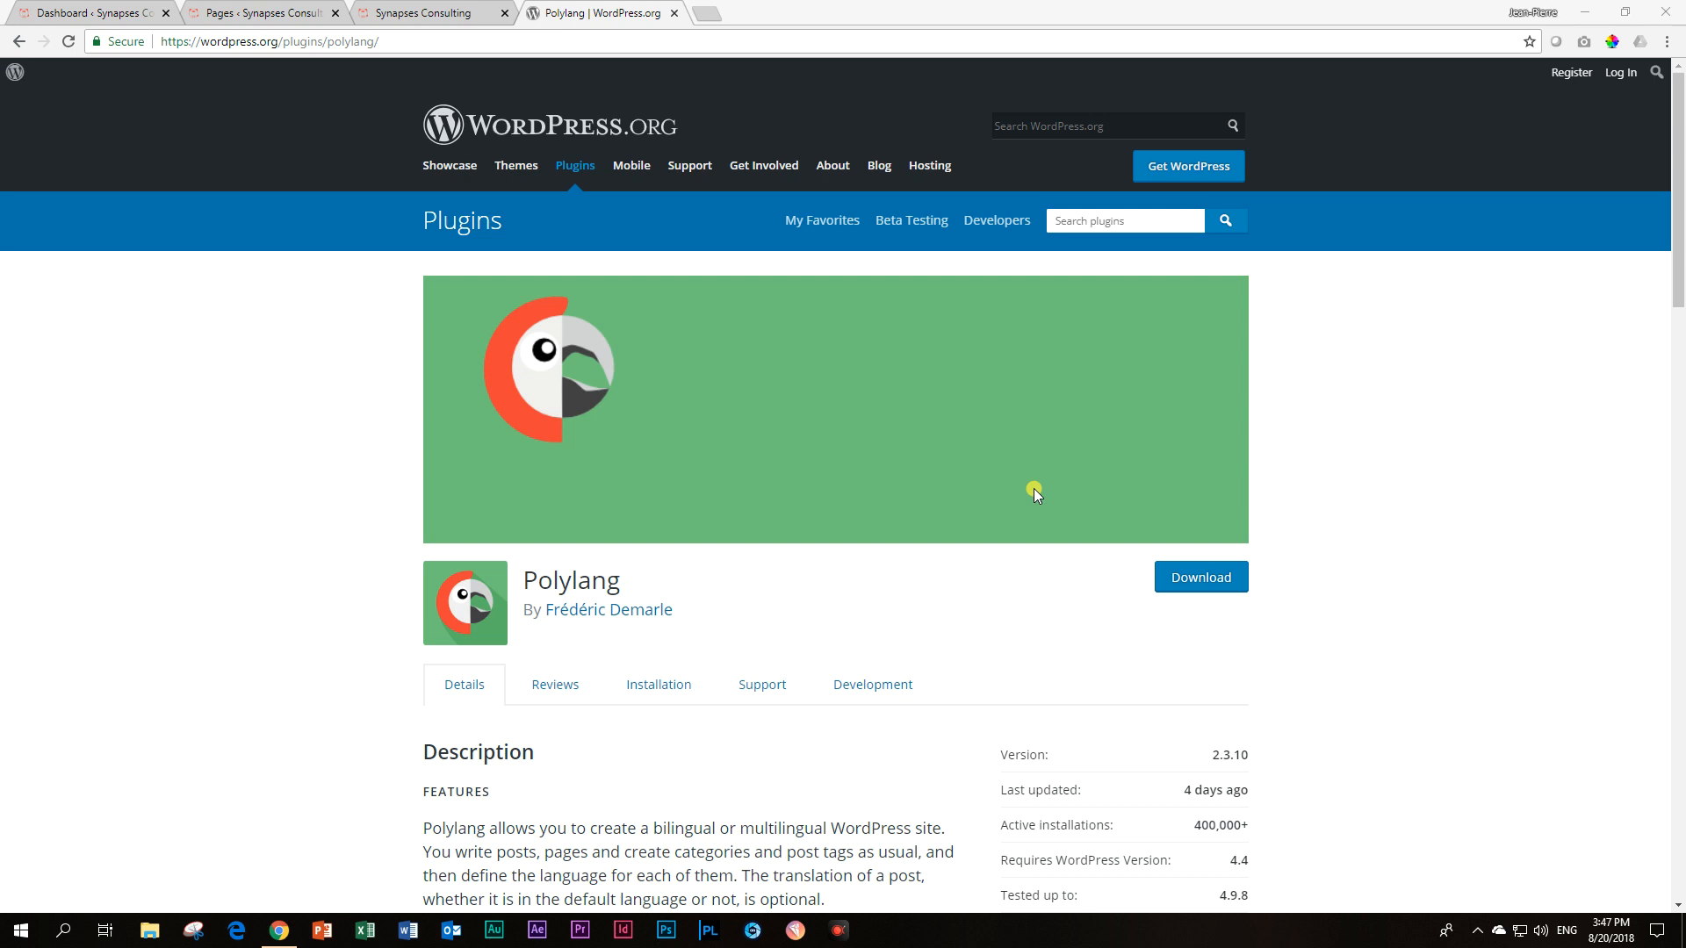
{"action": "mouse_move", "coordinate": [593, 227]}
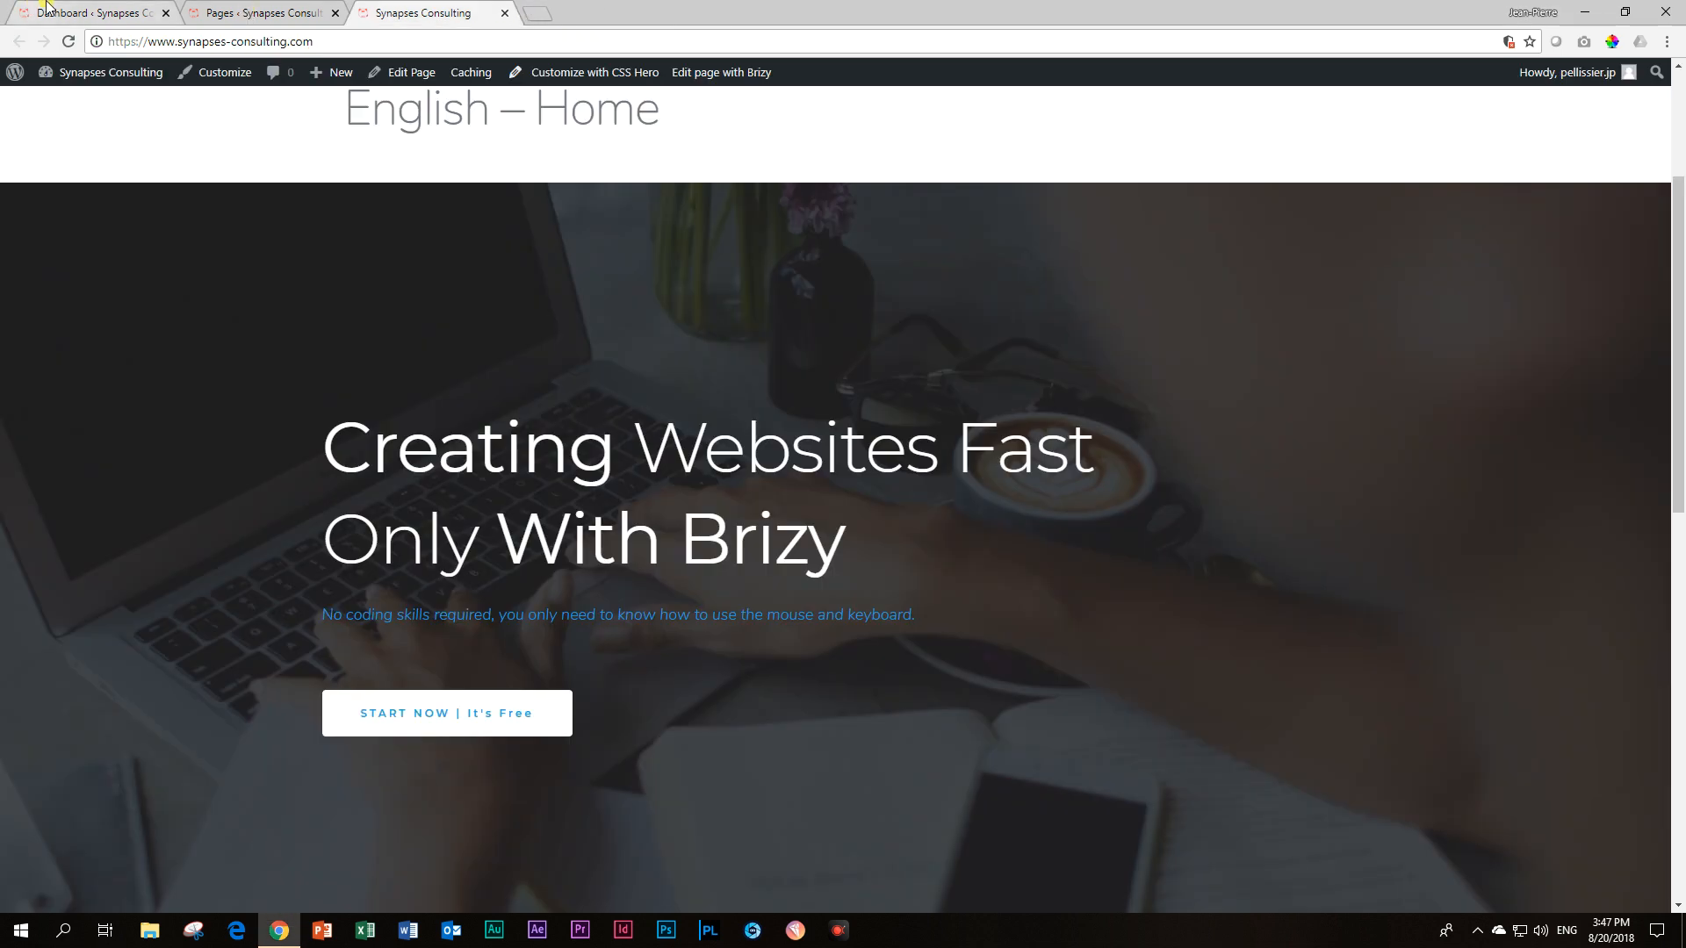
Glance at the admin Pages list, then open the live site's Services page
{"action": "left_click", "coordinate": [263, 11]}
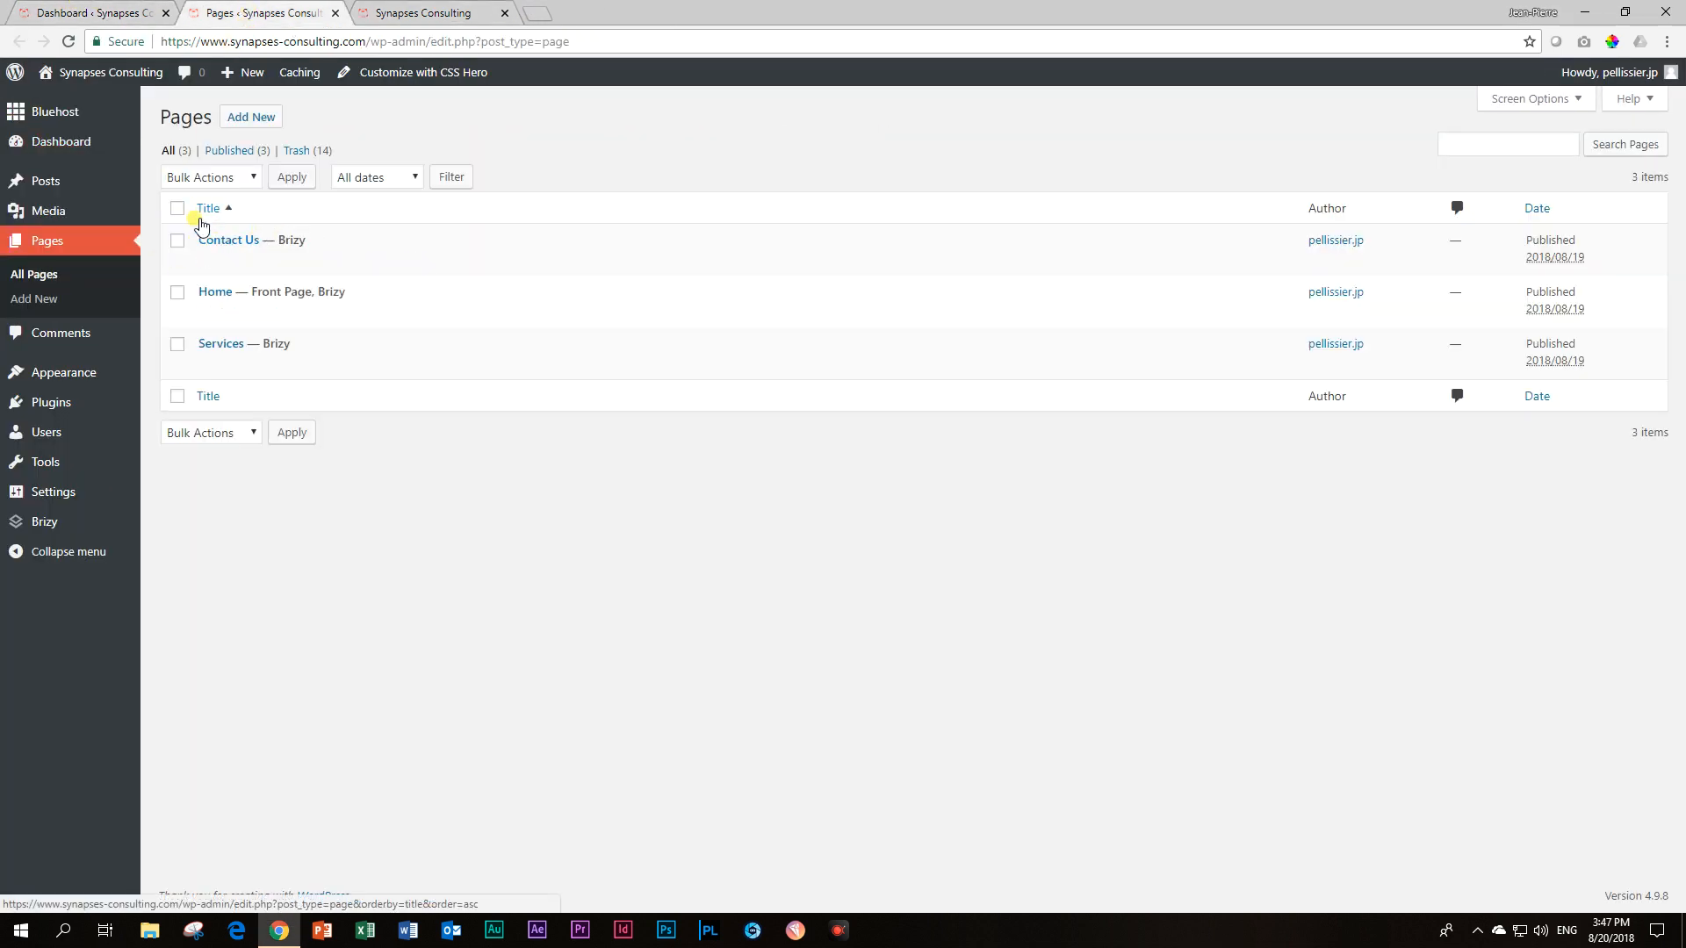
{"action": "mouse_move", "coordinate": [215, 292]}
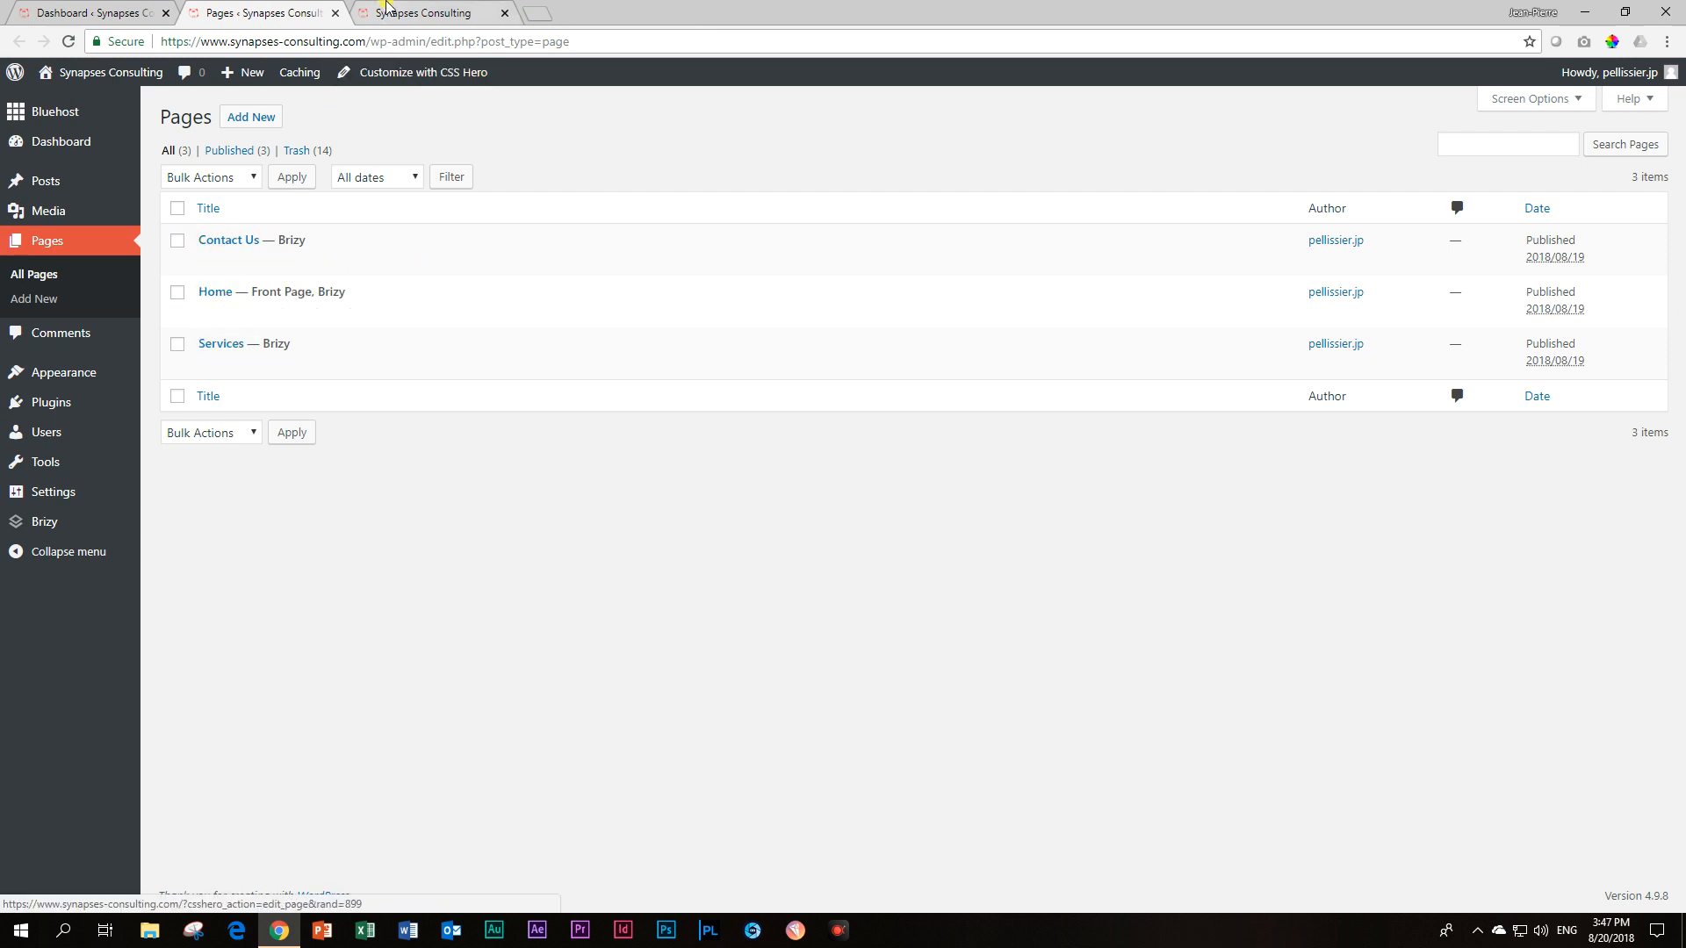
{"action": "mouse_move", "coordinate": [430, 13]}
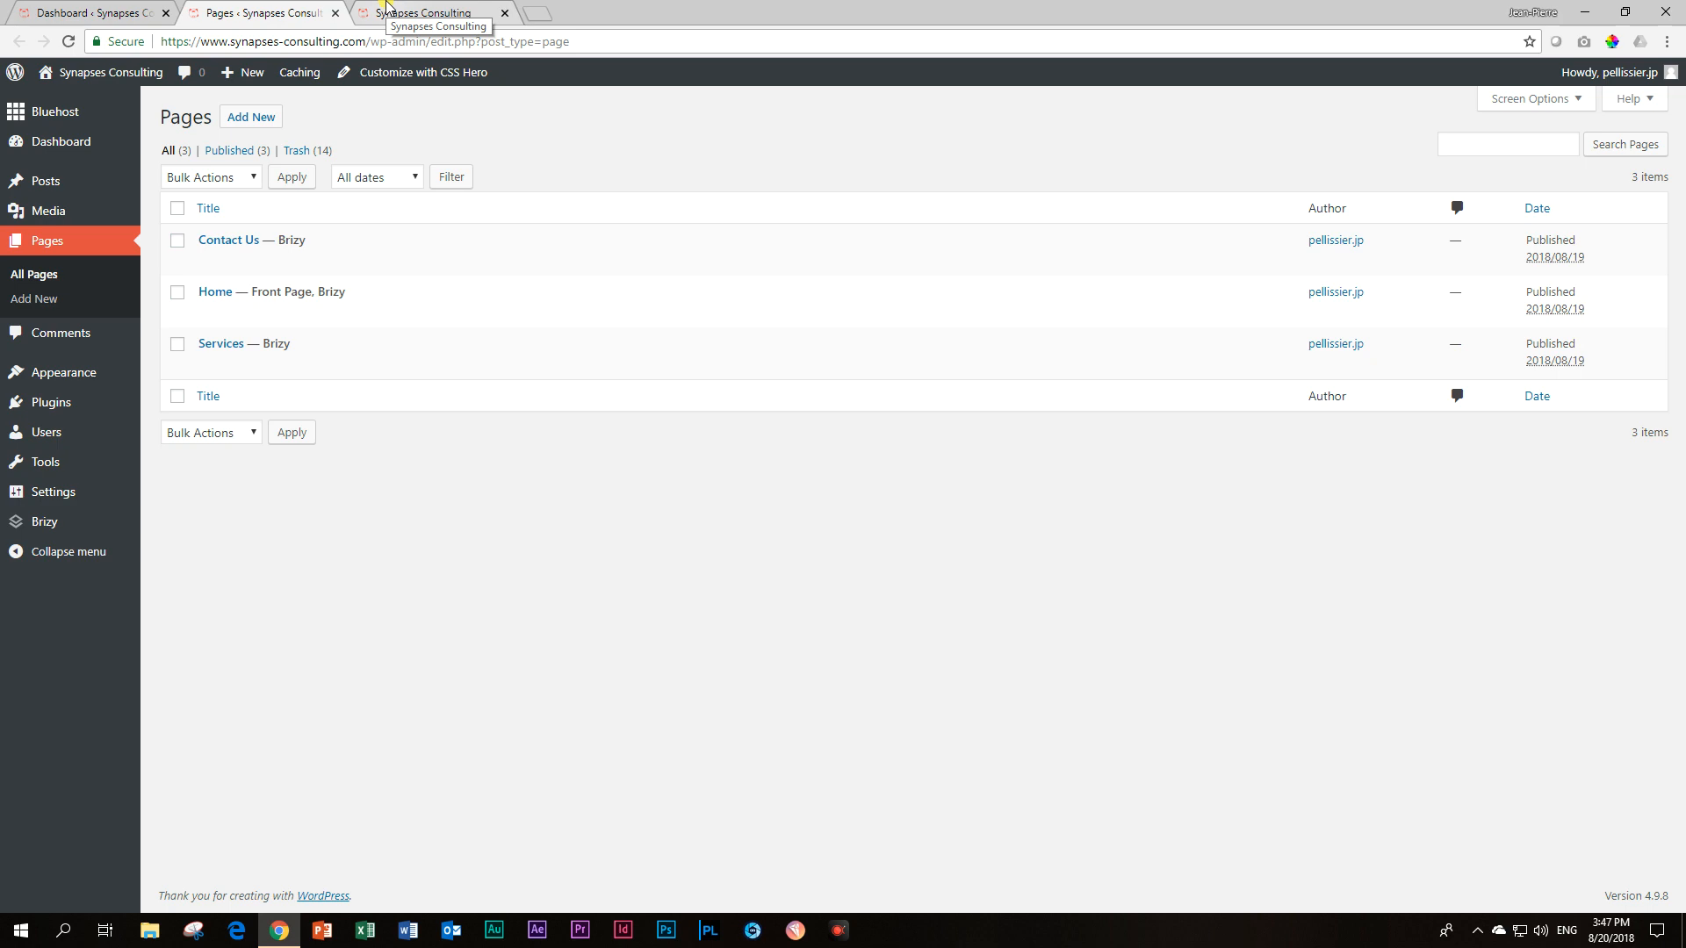
{"action": "left_click", "coordinate": [430, 12]}
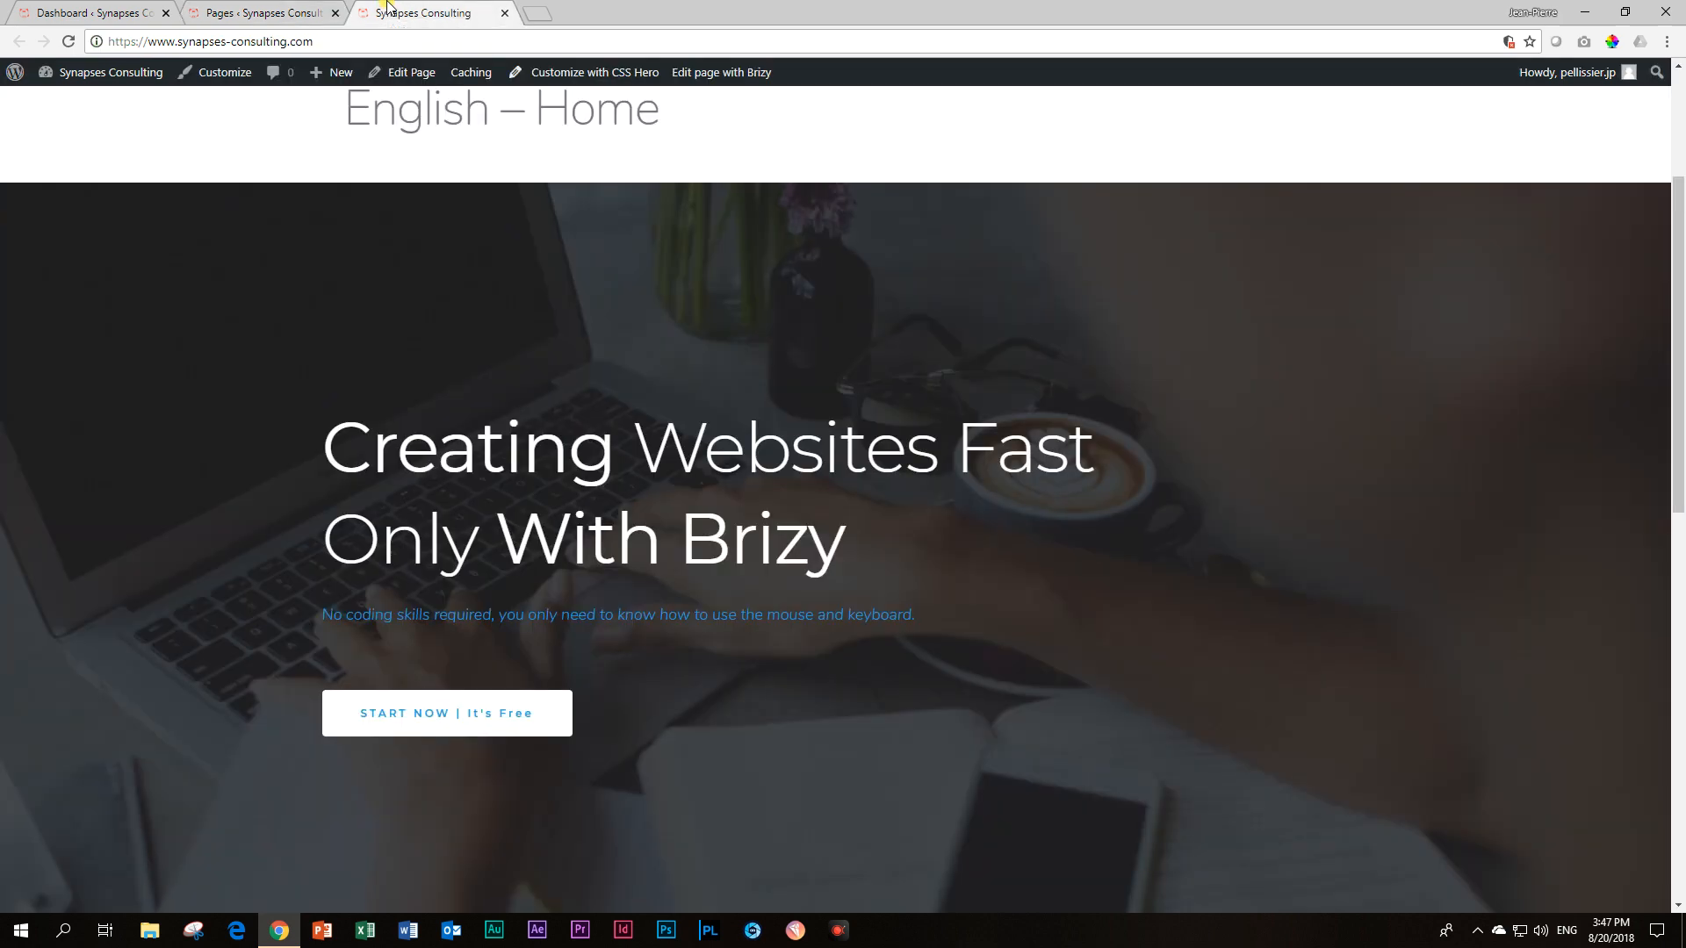
{"action": "scroll", "scroll_direction": "up", "scroll_amount": 3}
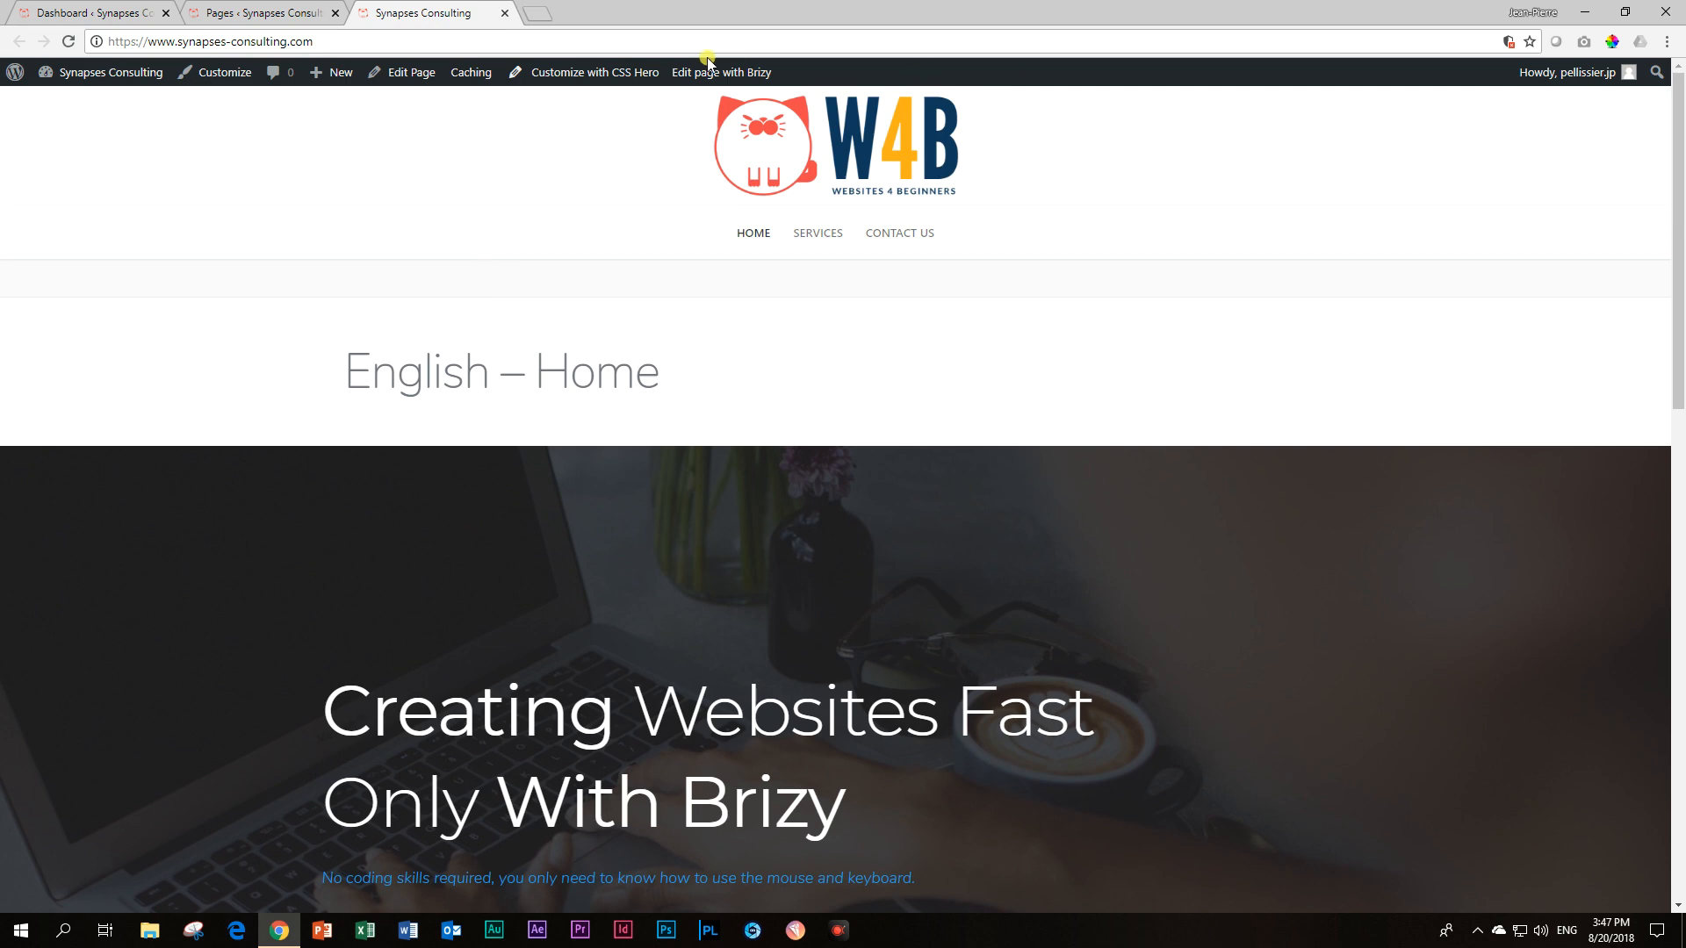
{"action": "mouse_move", "coordinate": [899, 234]}
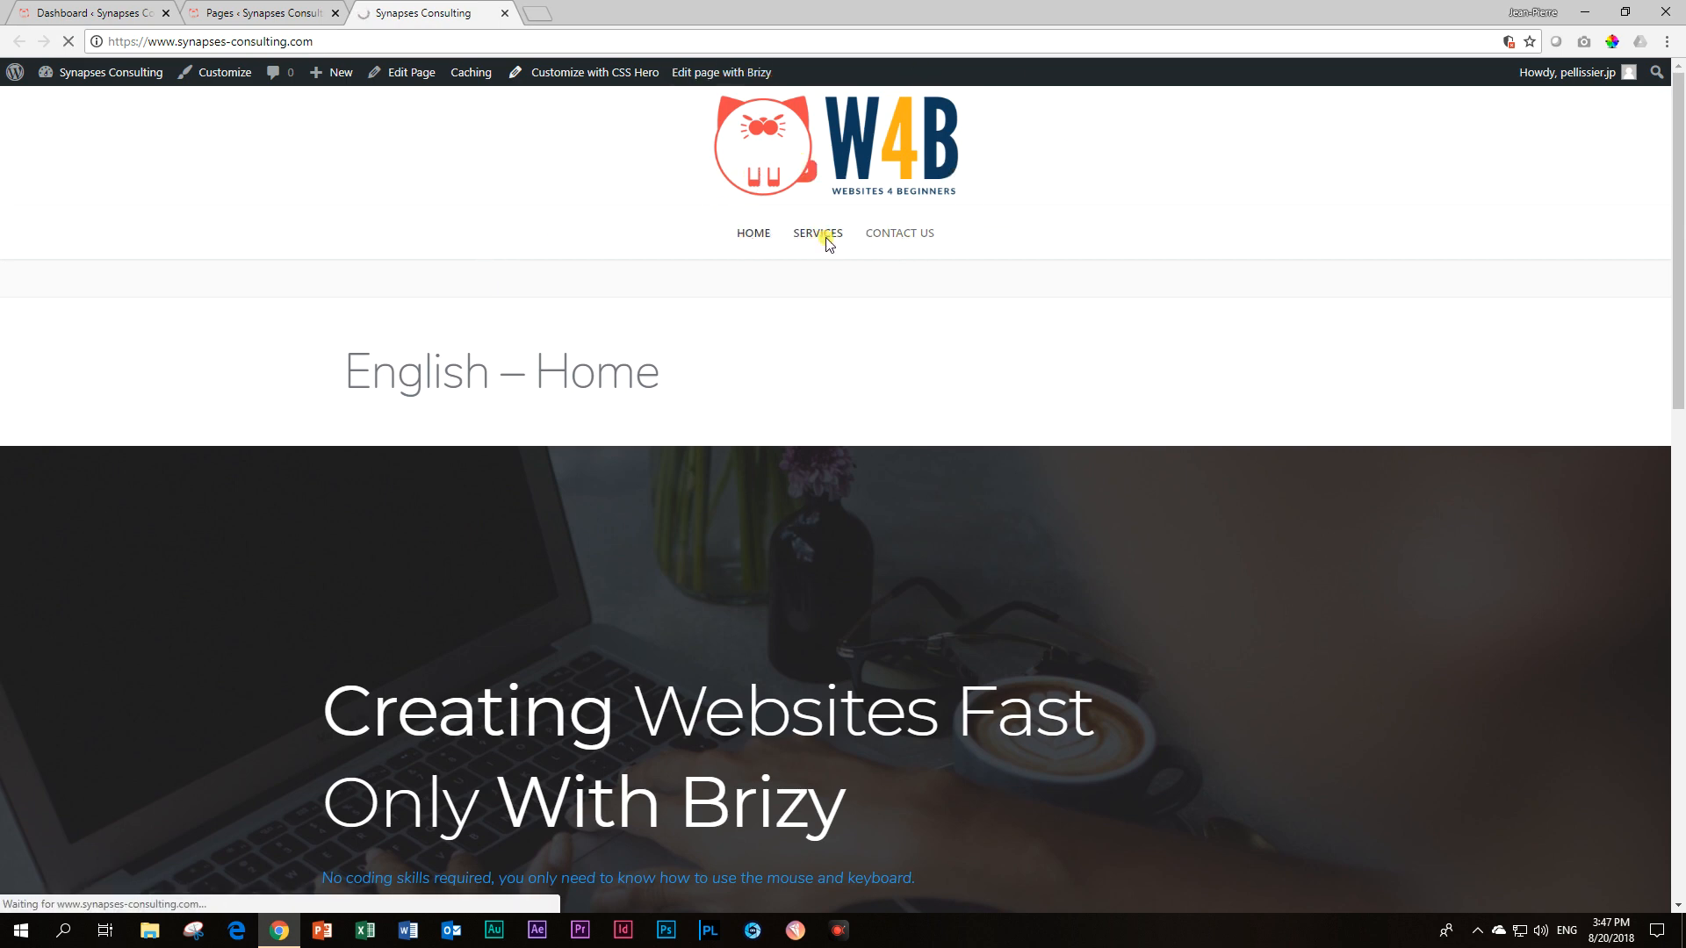
{"action": "left_click", "coordinate": [816, 234]}
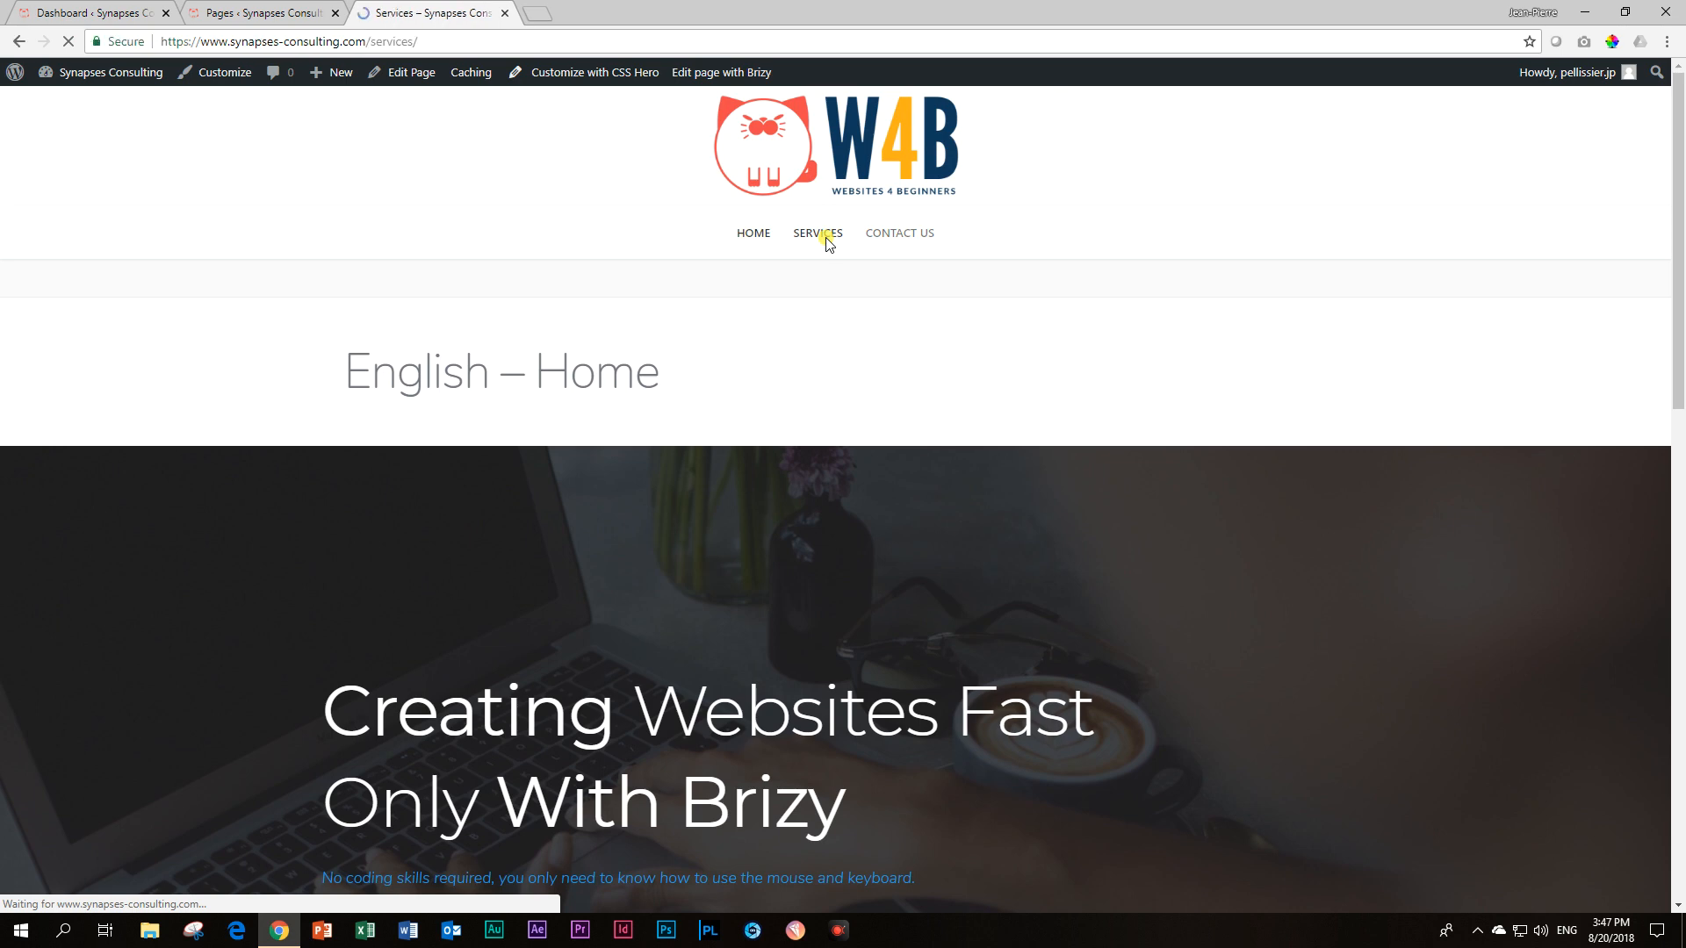
{"action": "left_click", "coordinate": [818, 233]}
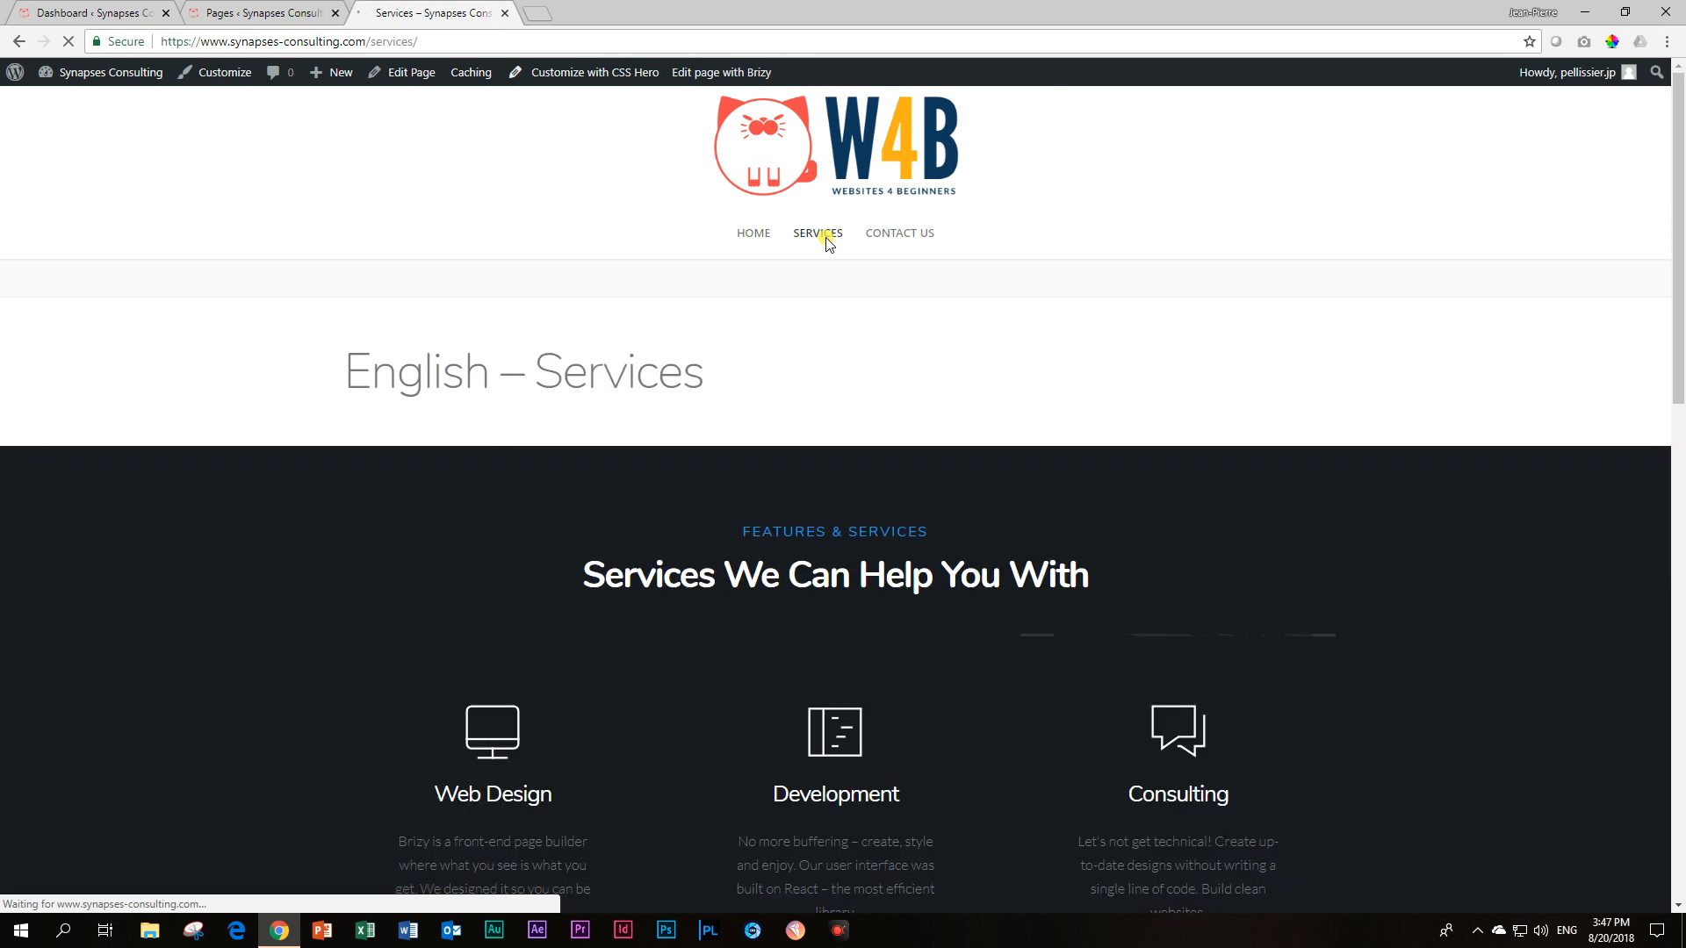
{"action": "mouse_move", "coordinate": [867, 319]}
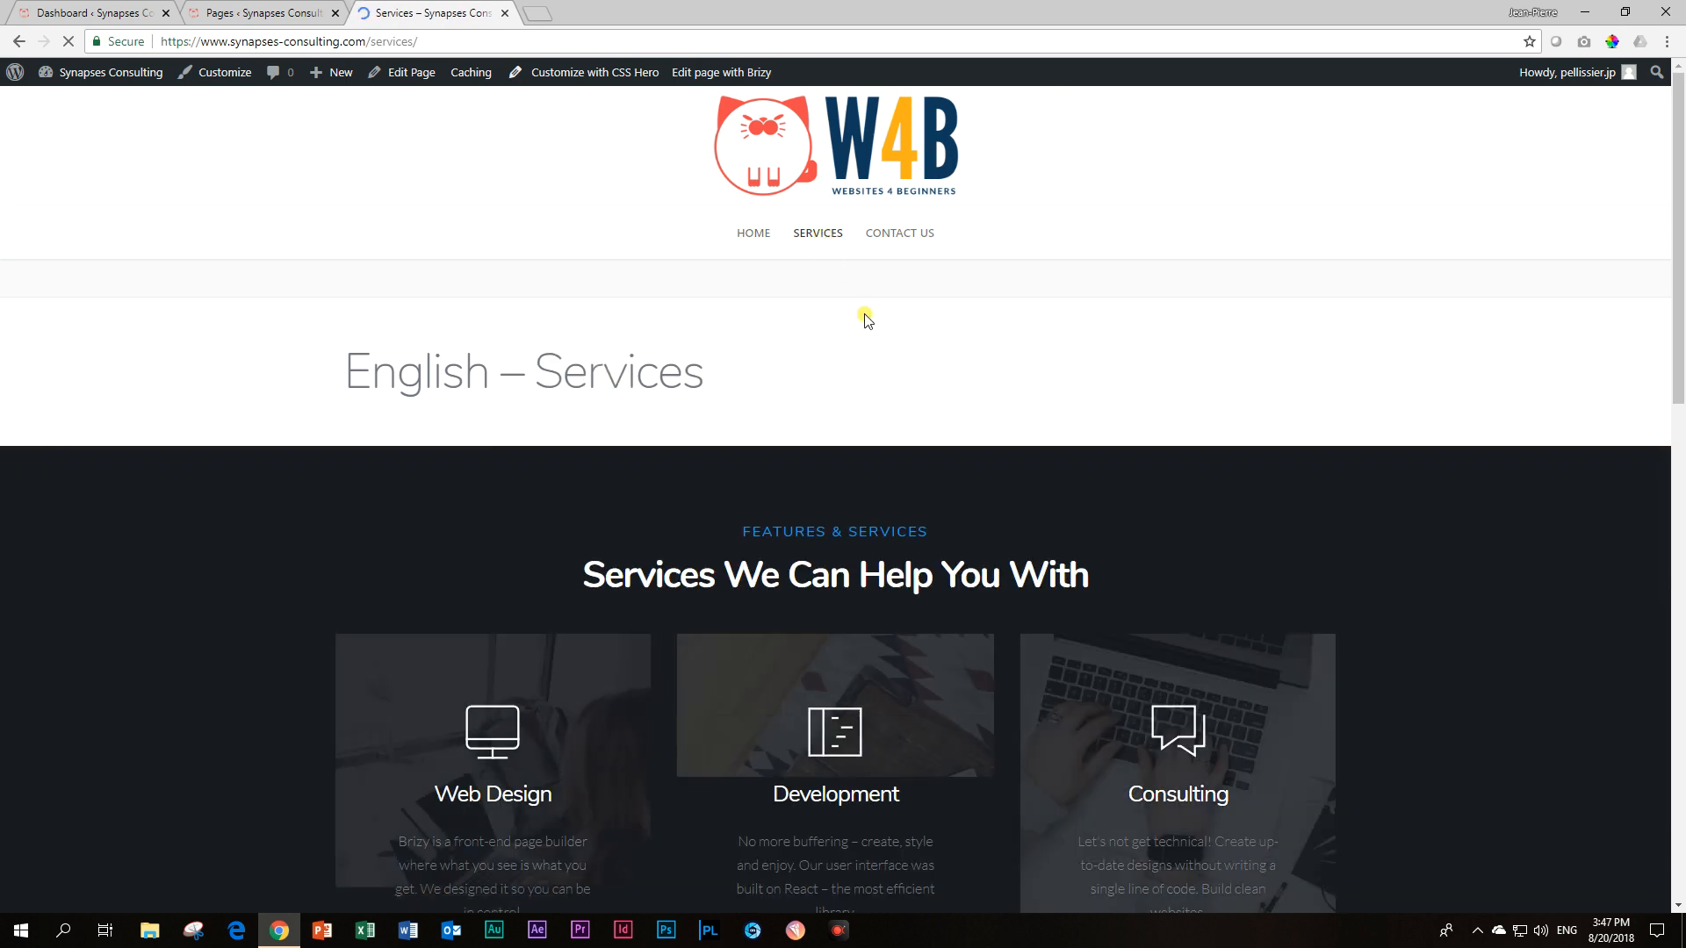
Scroll through Services, return to the live Home page, then go to the admin dashboard
{"action": "scroll", "scroll_direction": "down", "scroll_amount": 3}
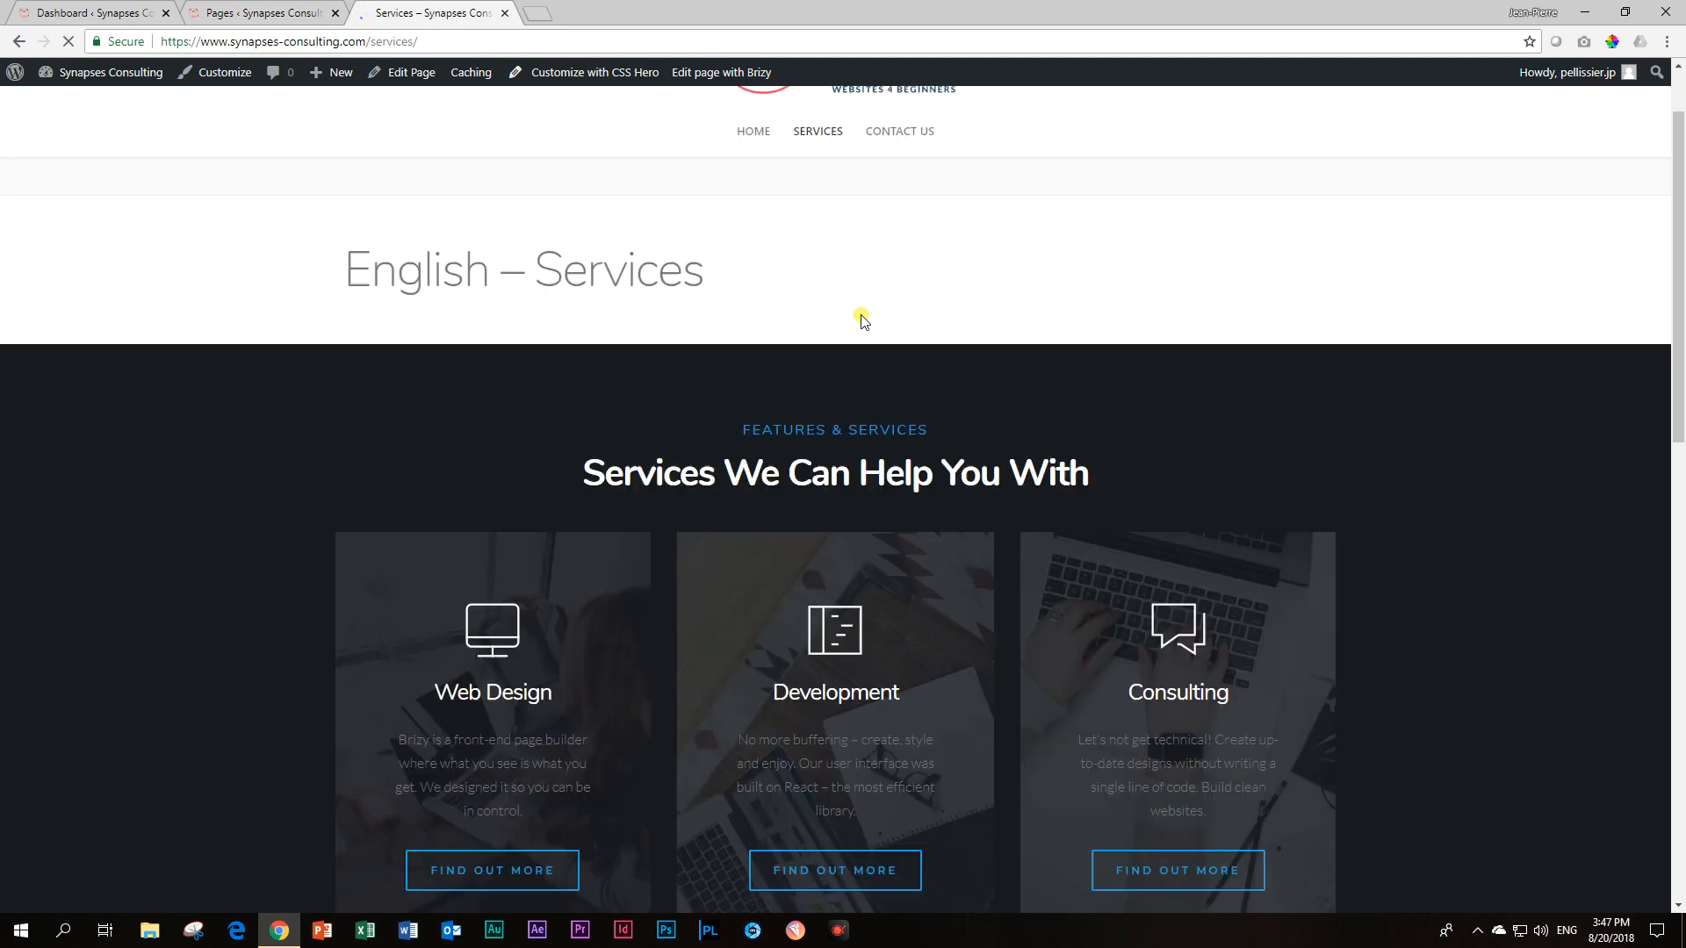
{"action": "scroll", "scroll_direction": "up", "scroll_amount": 3}
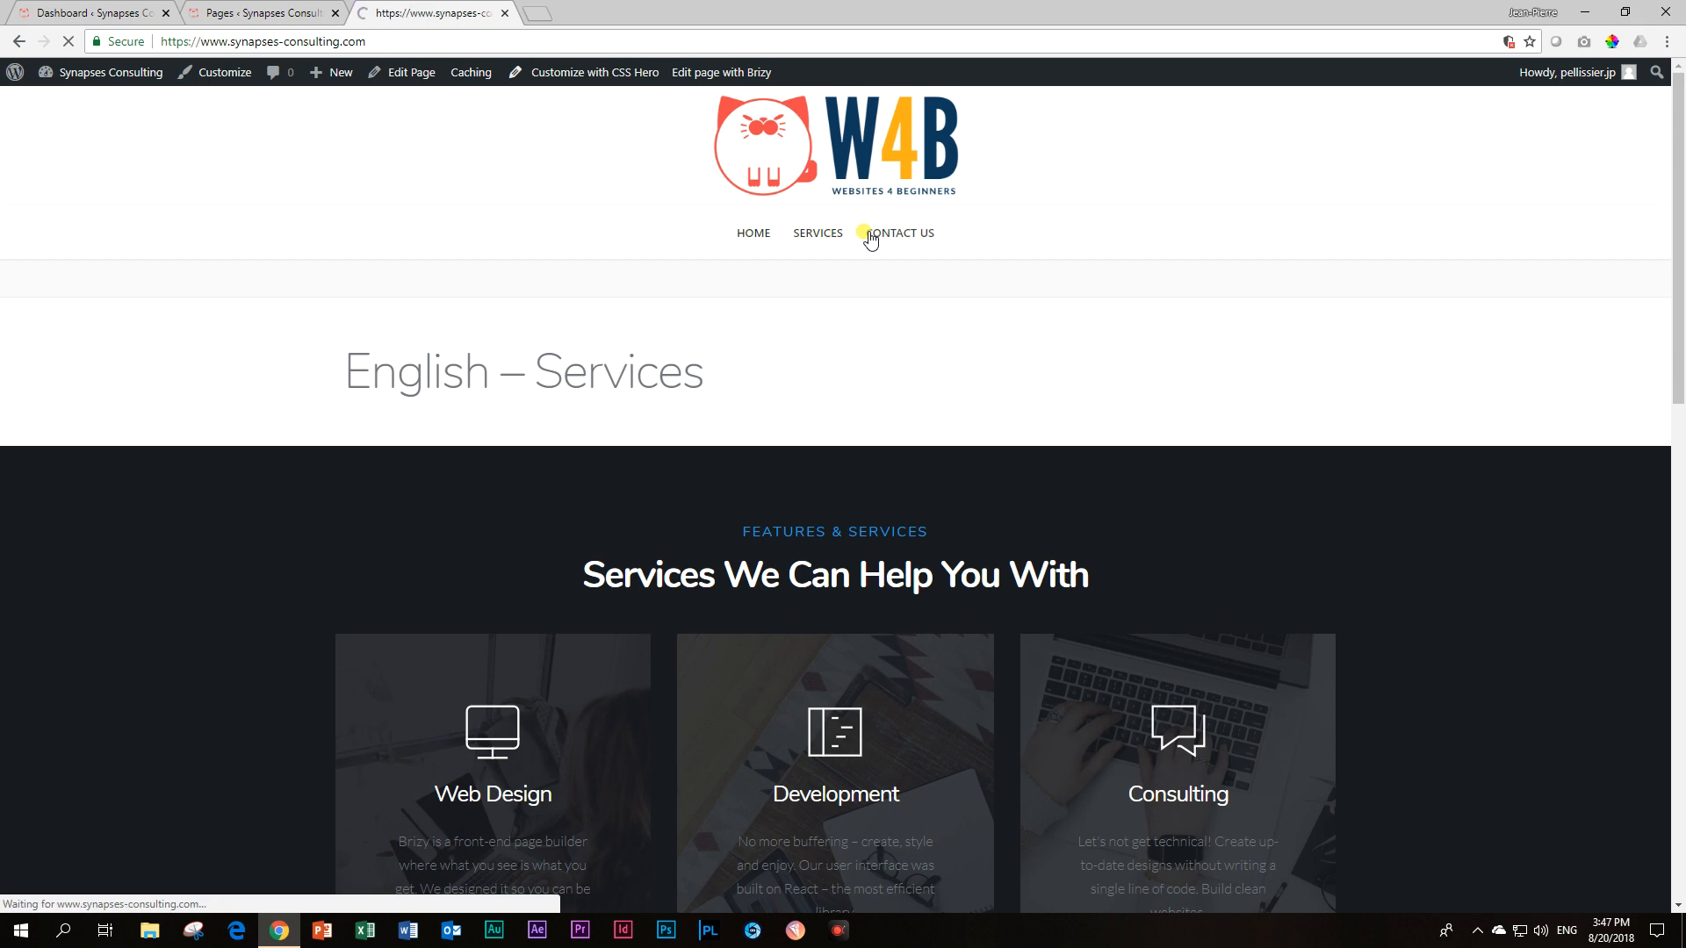
{"action": "left_click", "coordinate": [752, 233]}
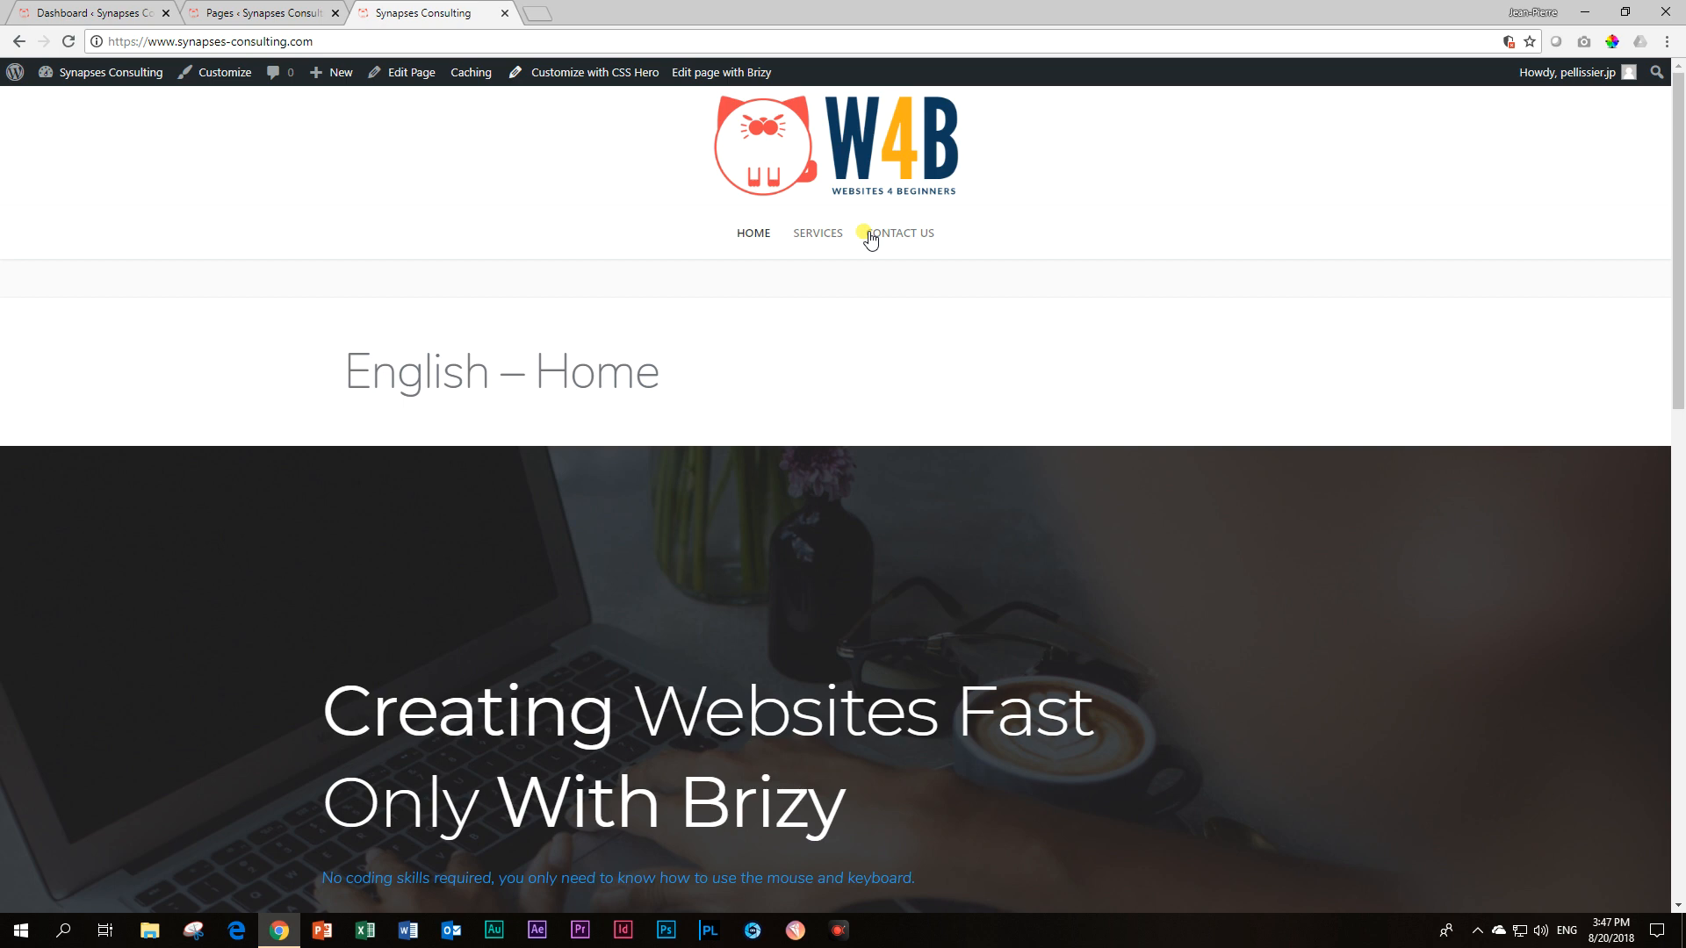
{"action": "left_click", "coordinate": [91, 11]}
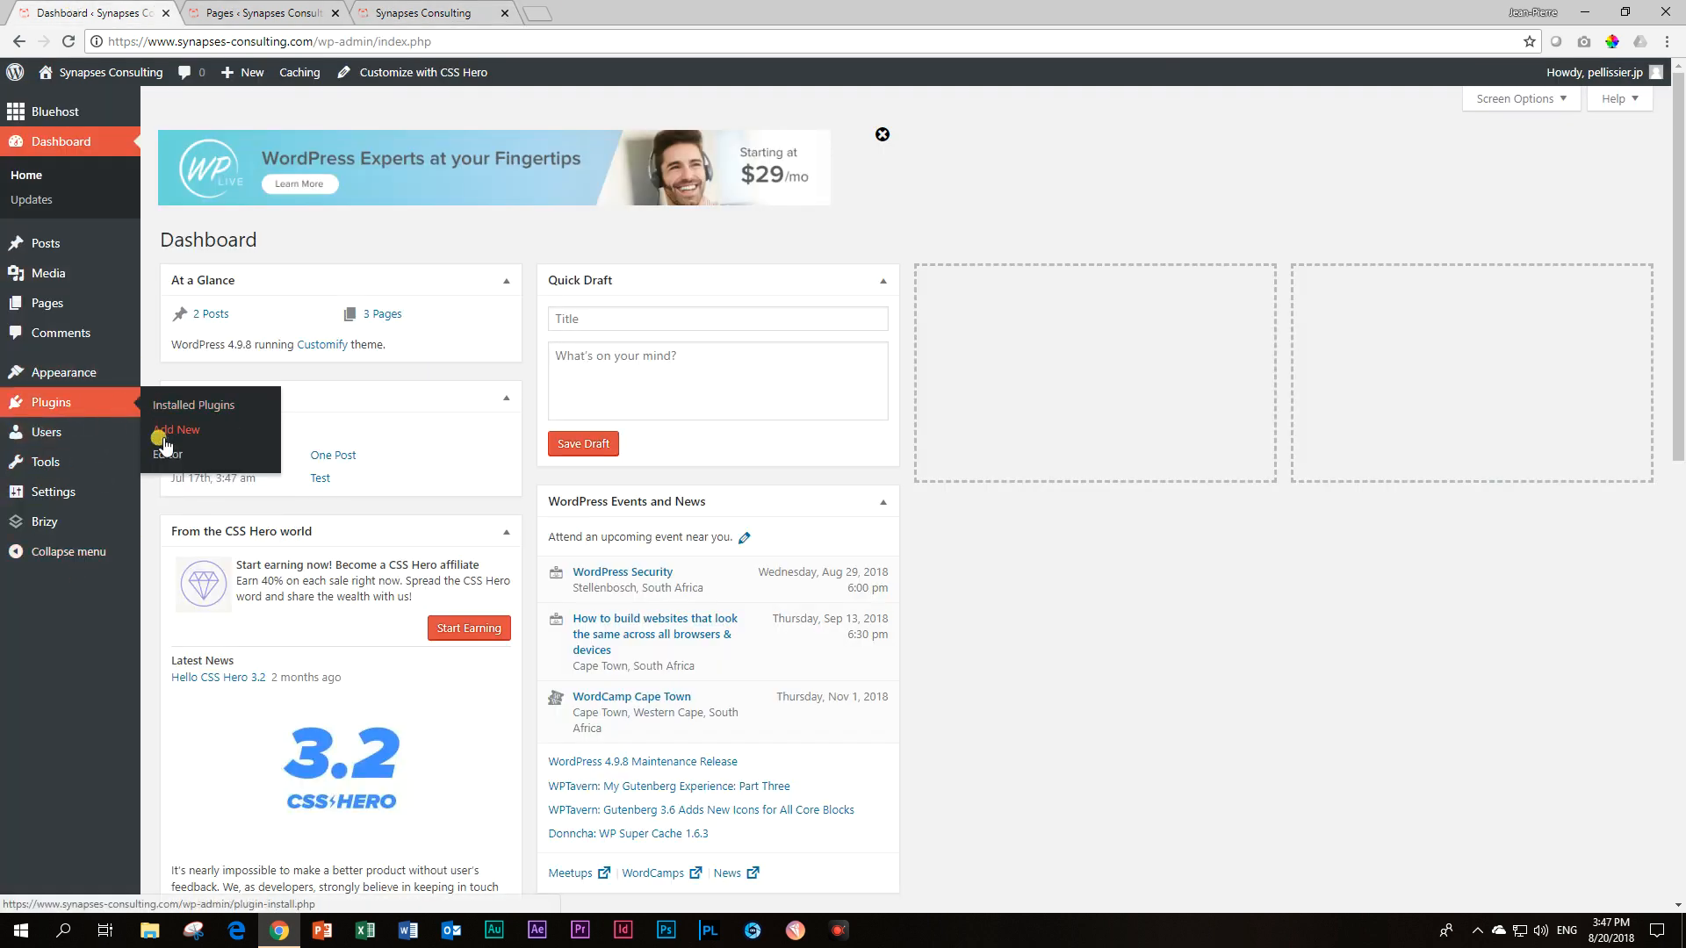
Search Plugins > Add New for 'polylang', then install and activate Polylang
{"action": "left_click", "coordinate": [179, 429]}
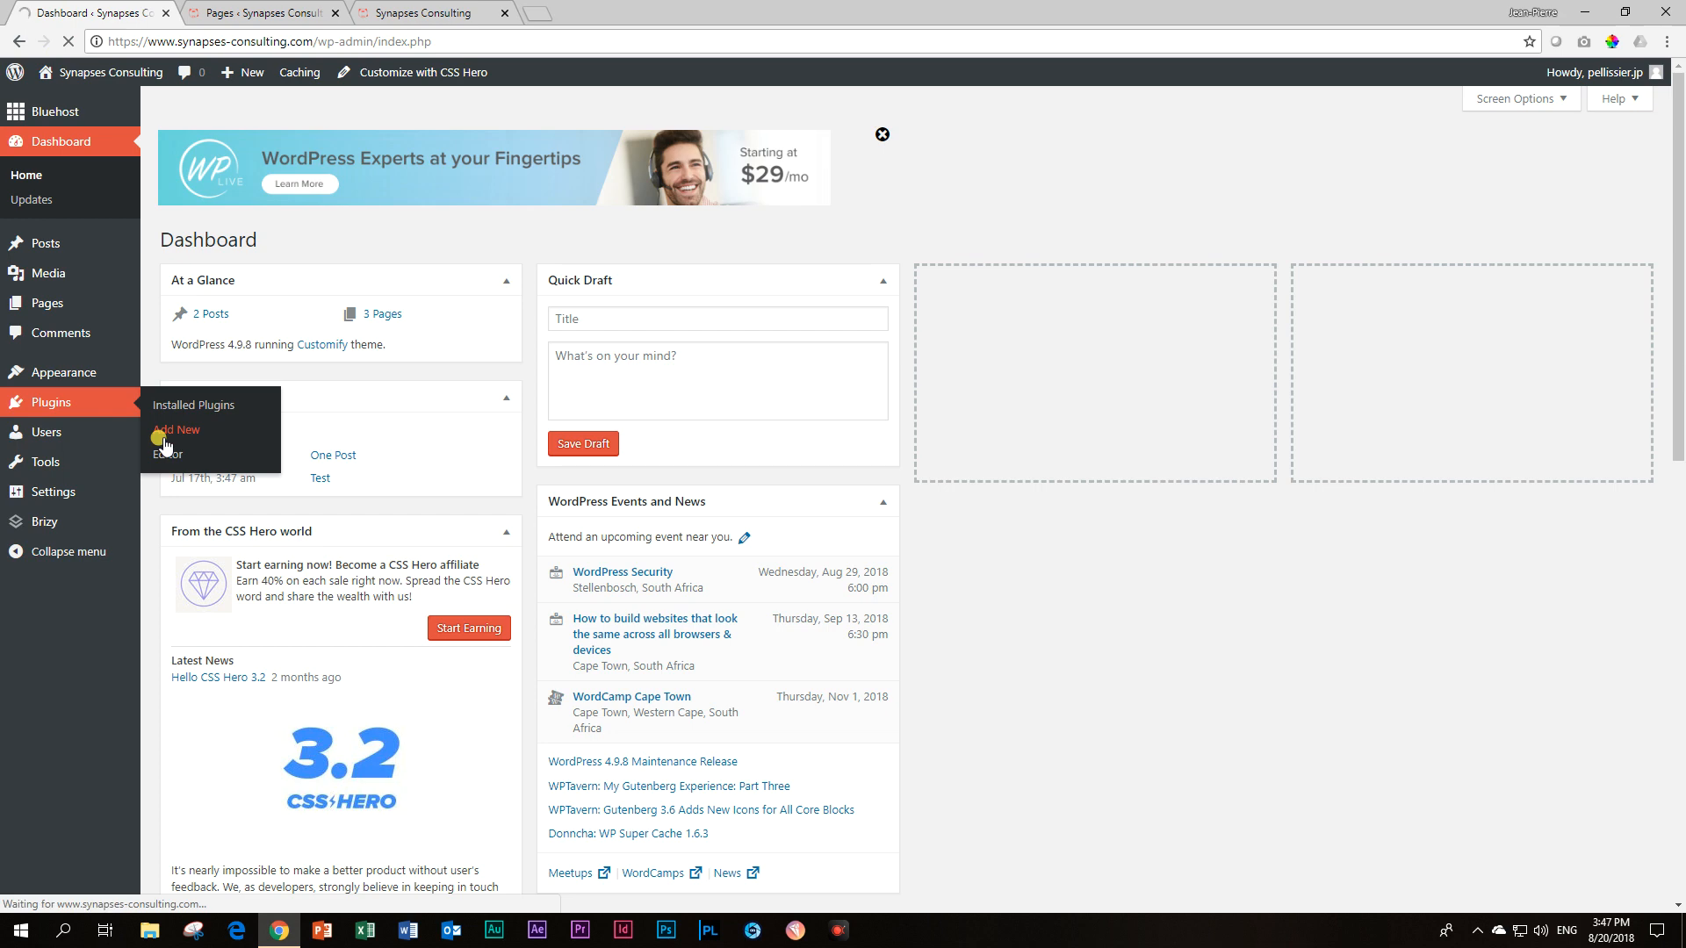
{"action": "left_click", "coordinate": [178, 430]}
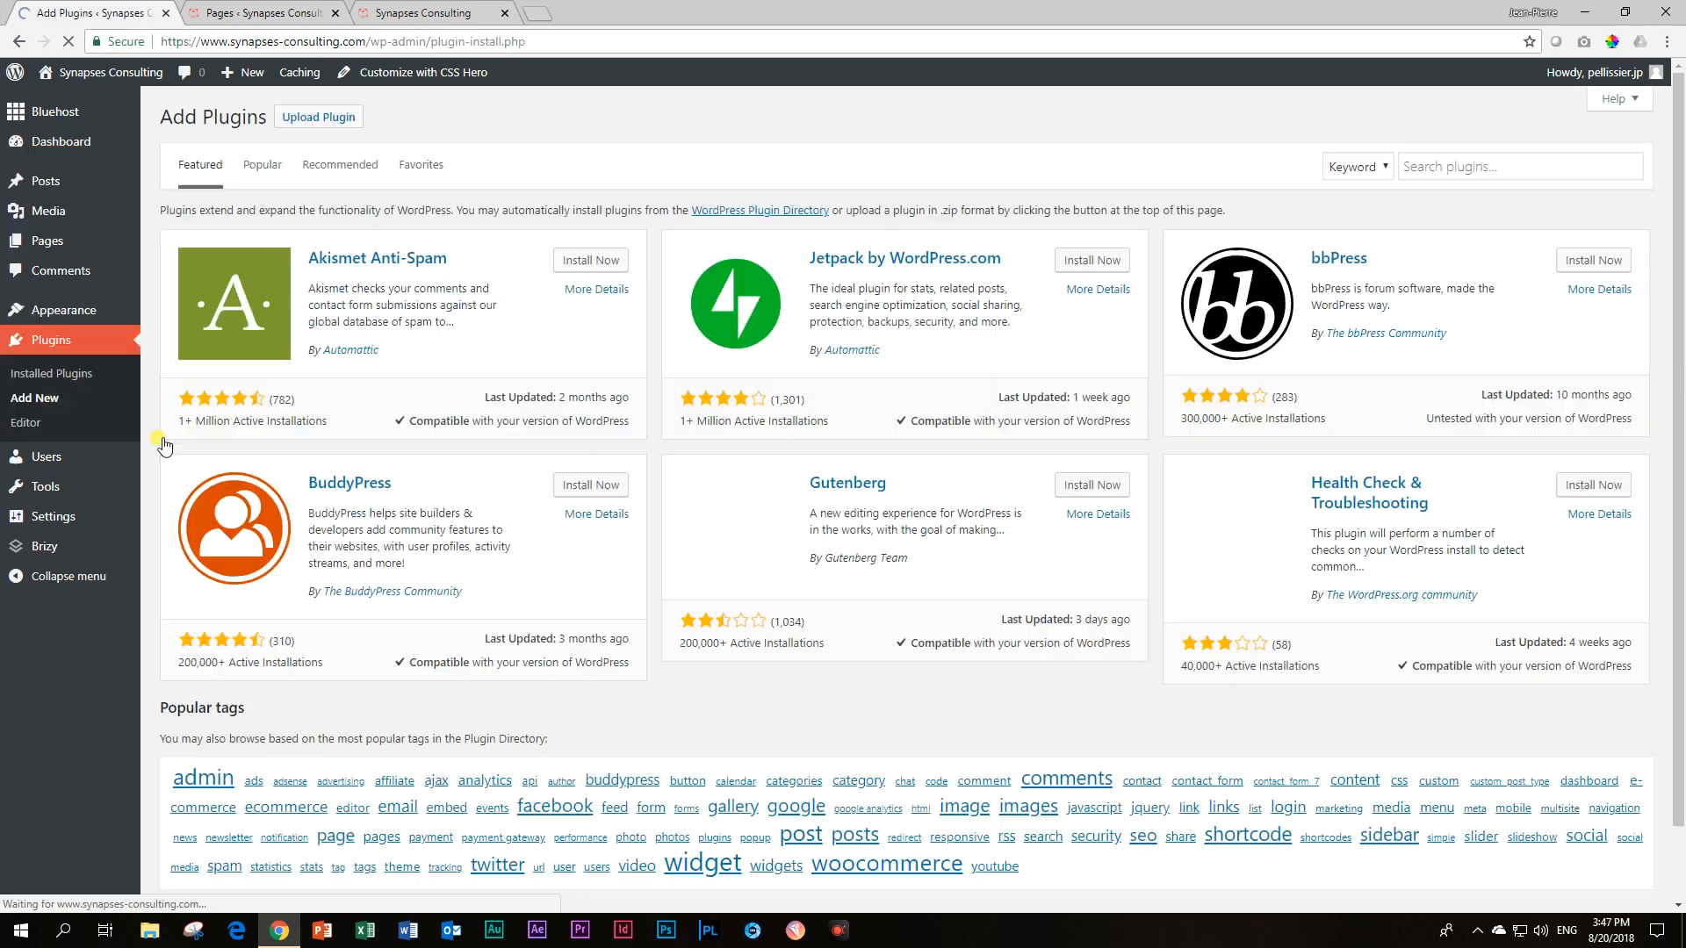
{"action": "left_click", "coordinate": [1516, 166]}
{"action": "type", "text": "polylang"}
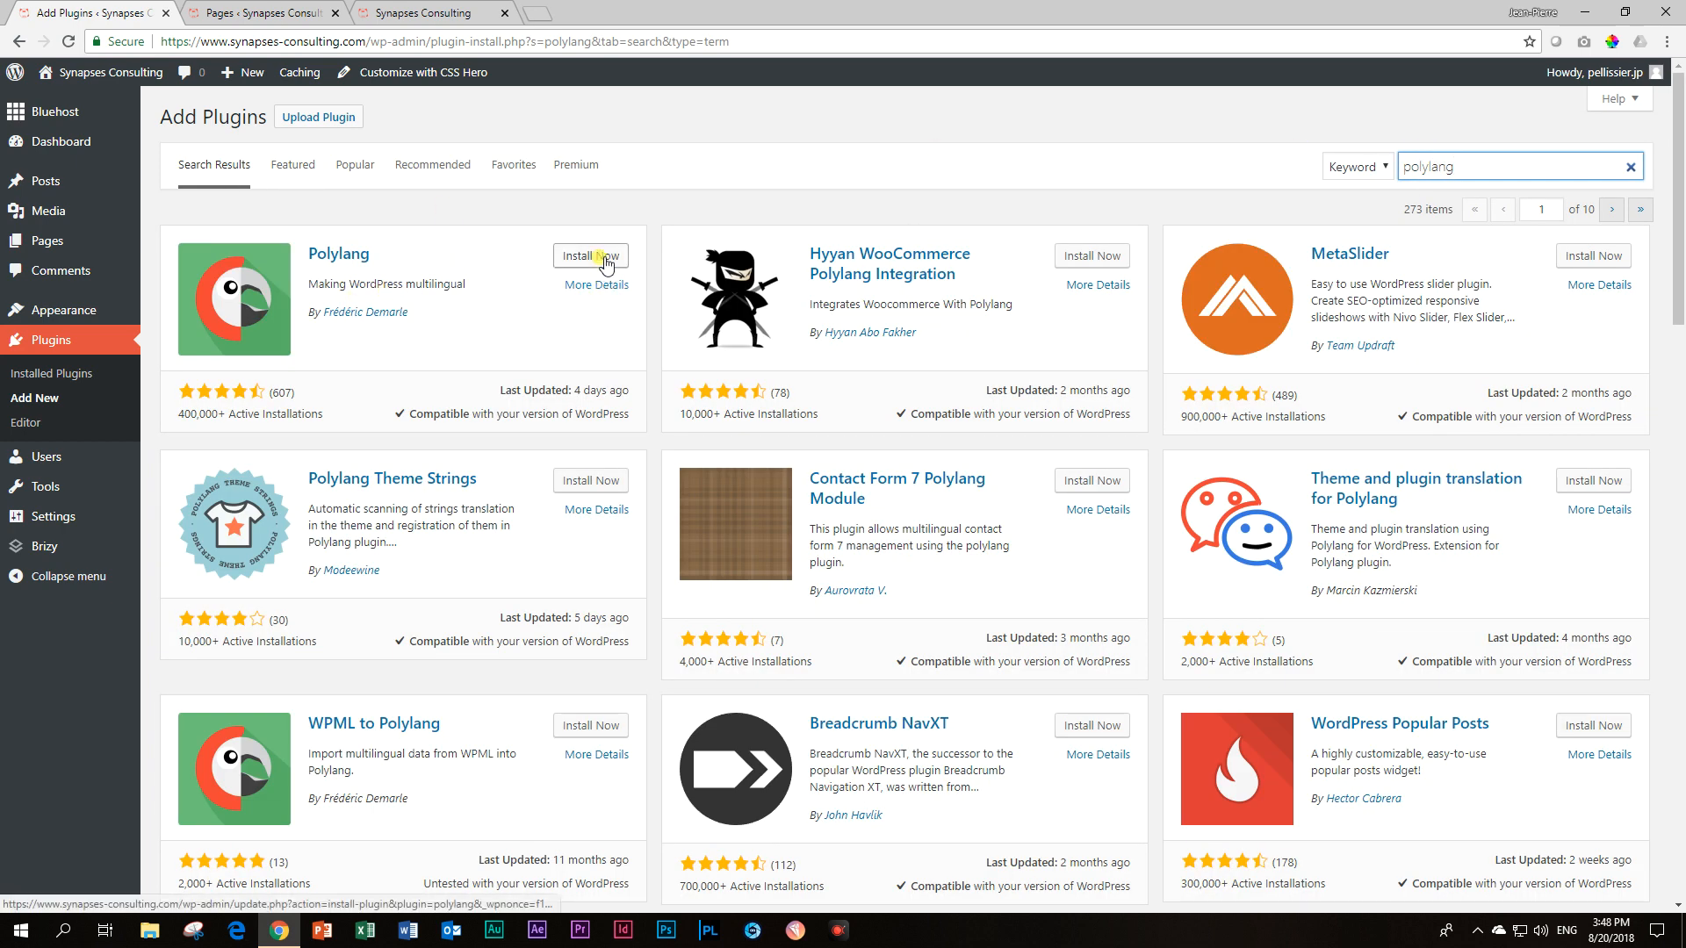
{"action": "left_click", "coordinate": [589, 255]}
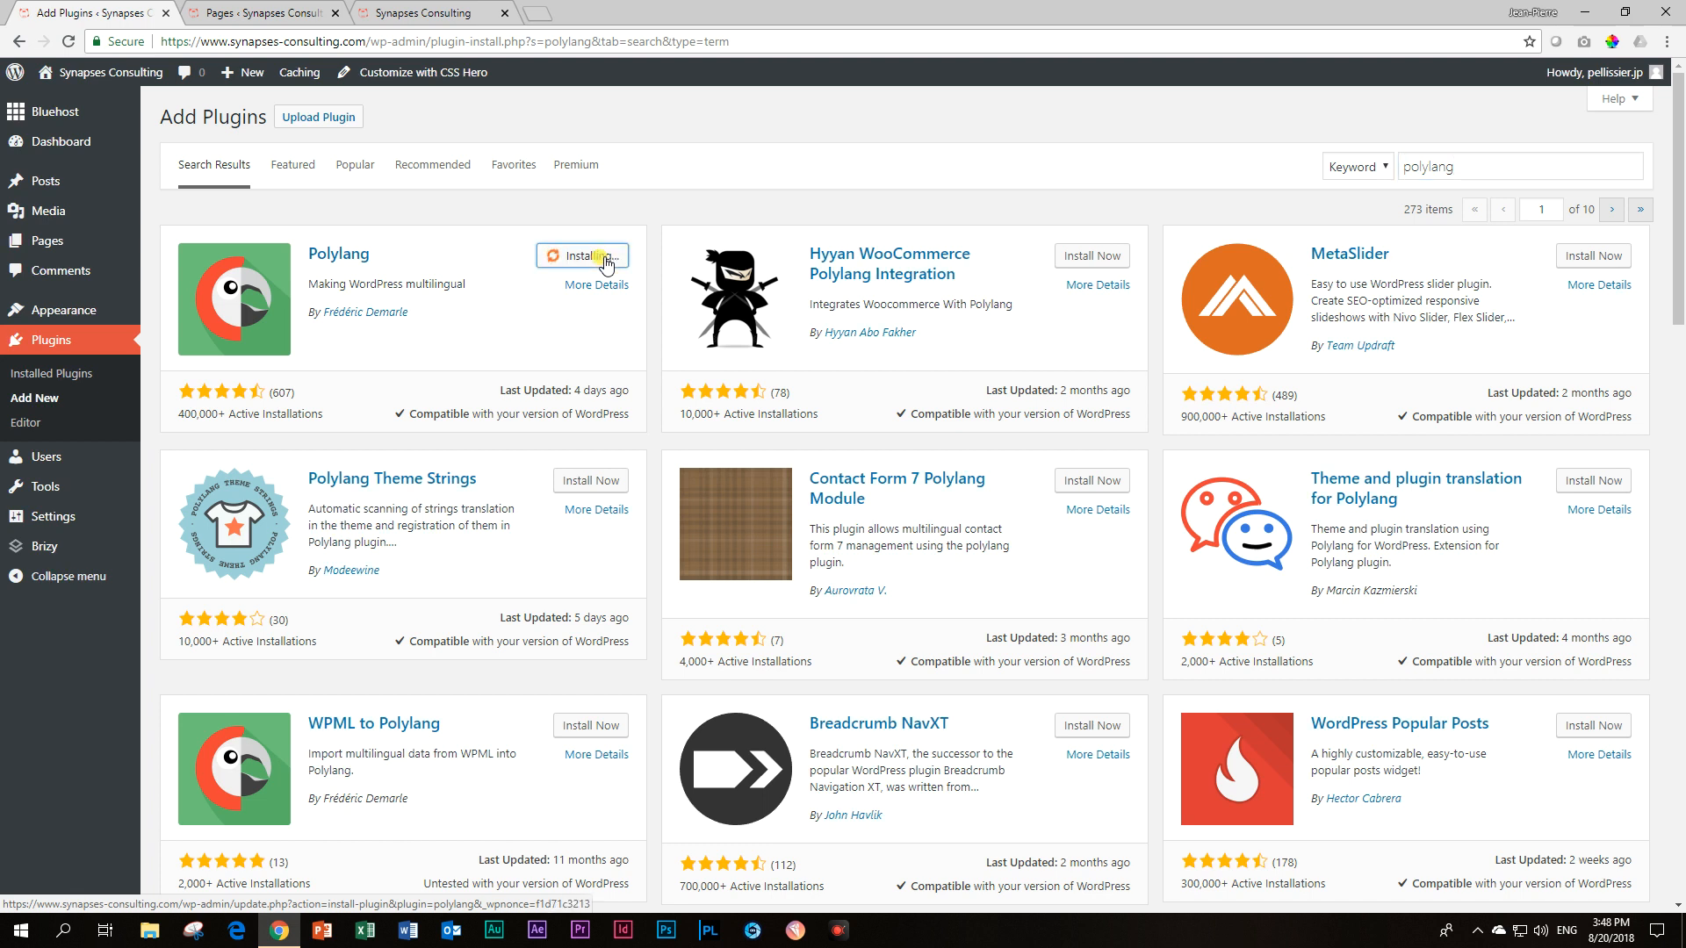
{"action": "left_click", "coordinate": [581, 254]}
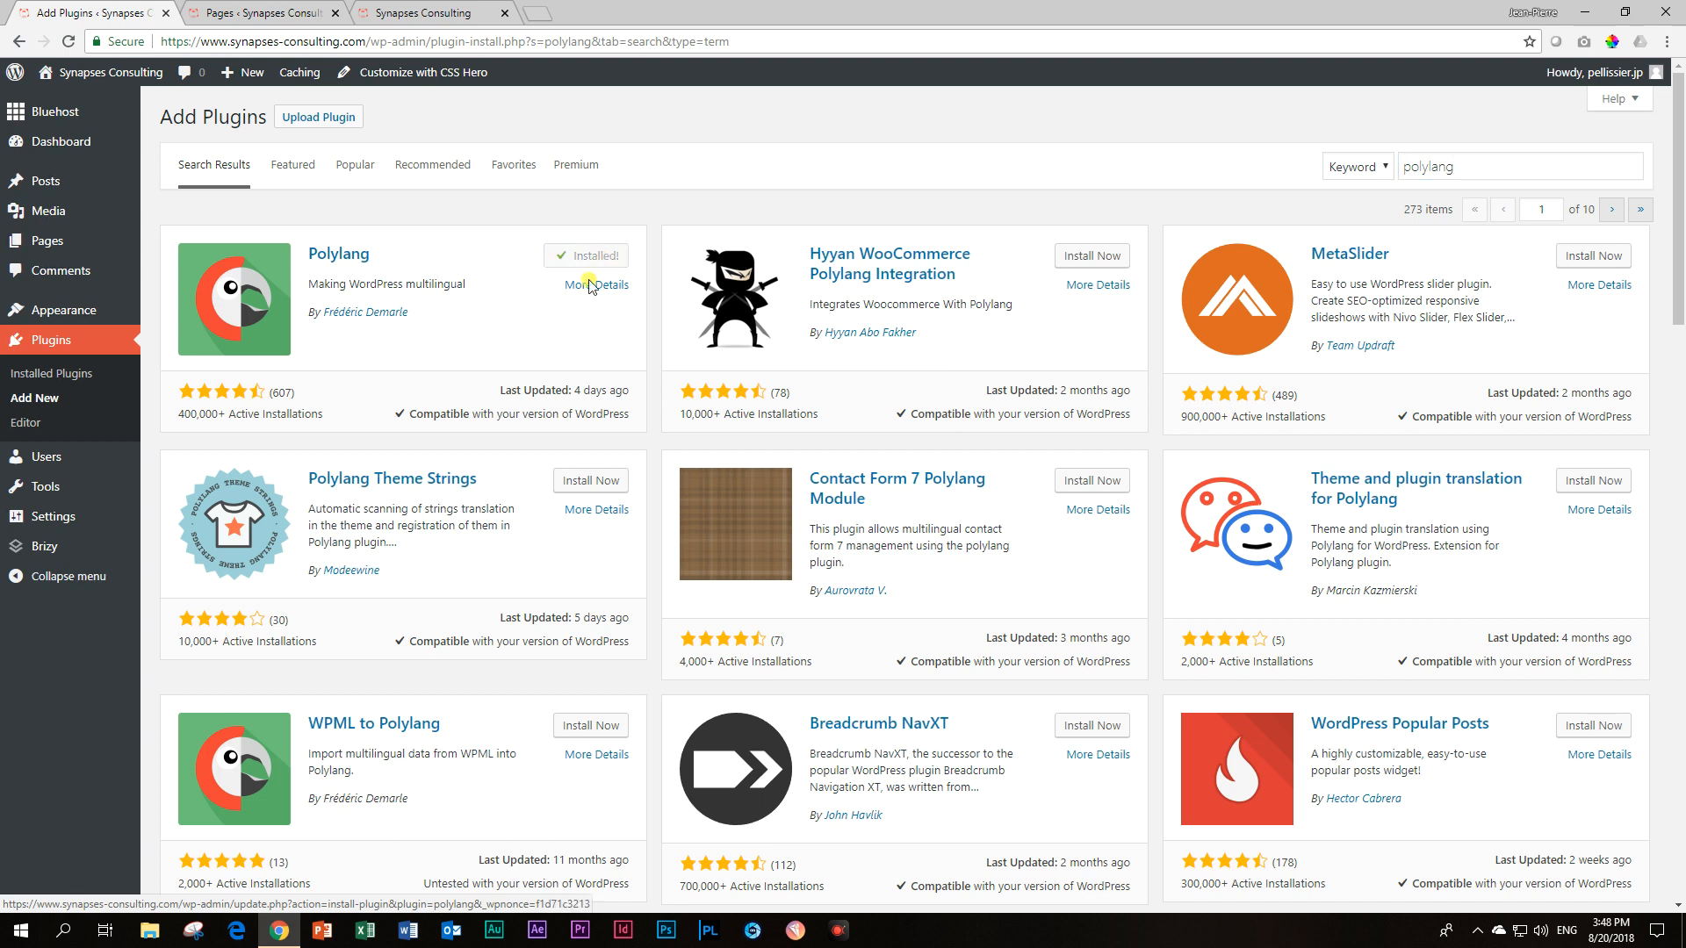
{"action": "left_click", "coordinate": [586, 255]}
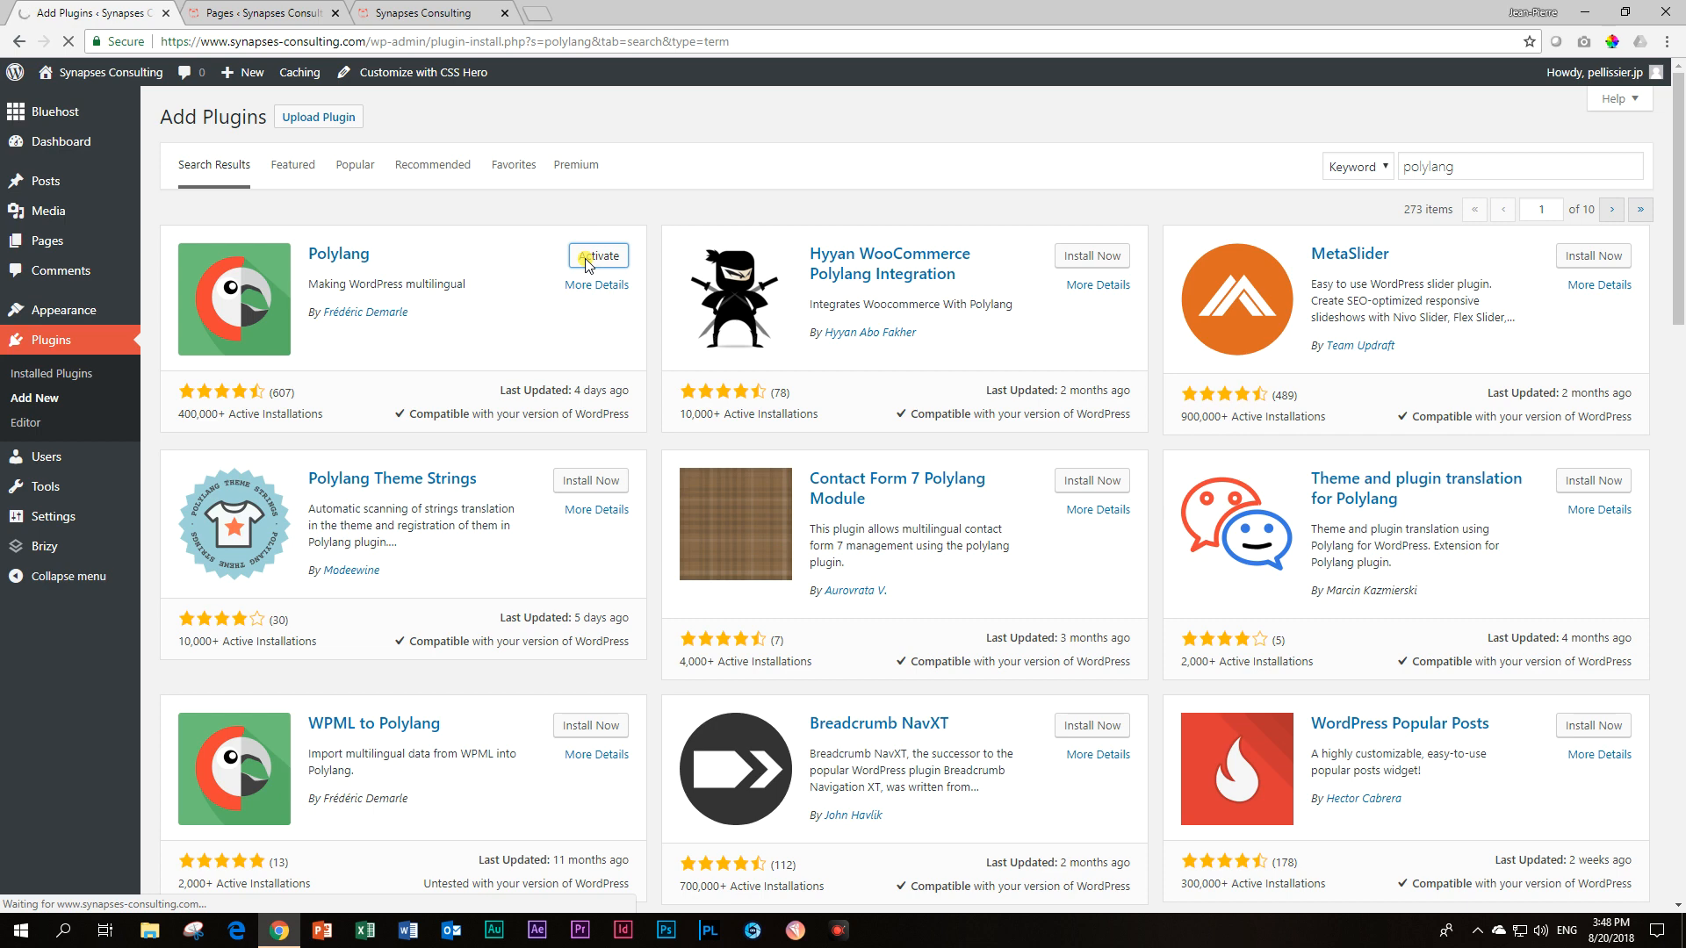
{"action": "left_click", "coordinate": [598, 255]}
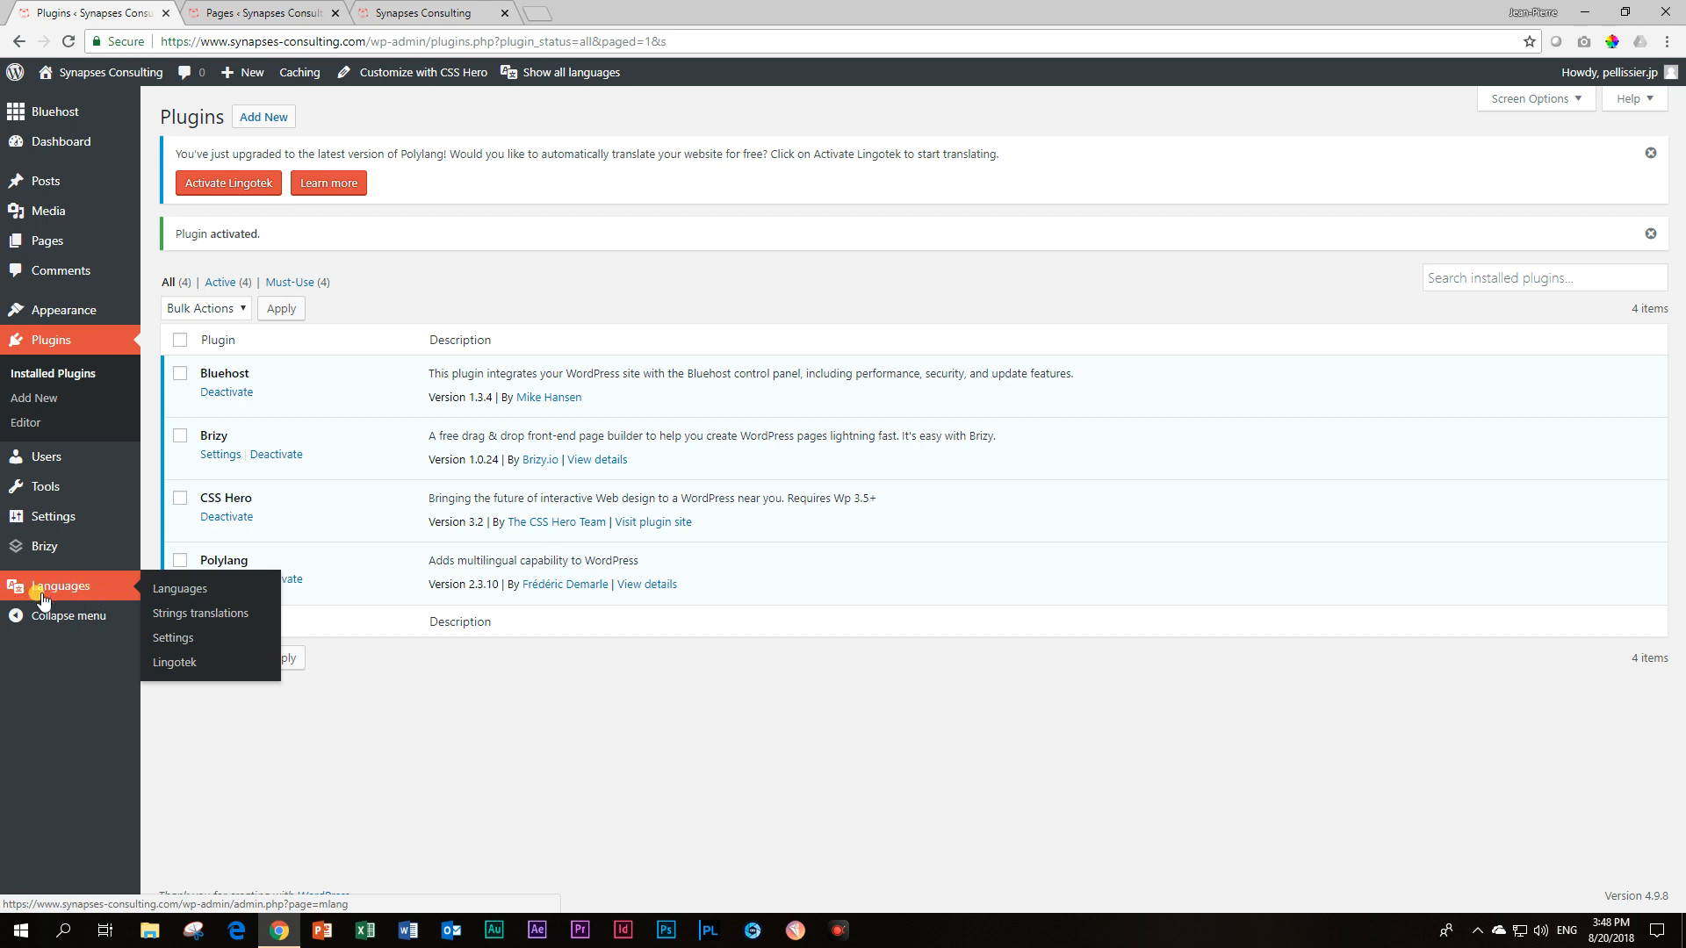
Review Polylang's Settings, then view its Languages page listing Afrikaans and English
{"action": "left_click", "coordinate": [172, 637]}
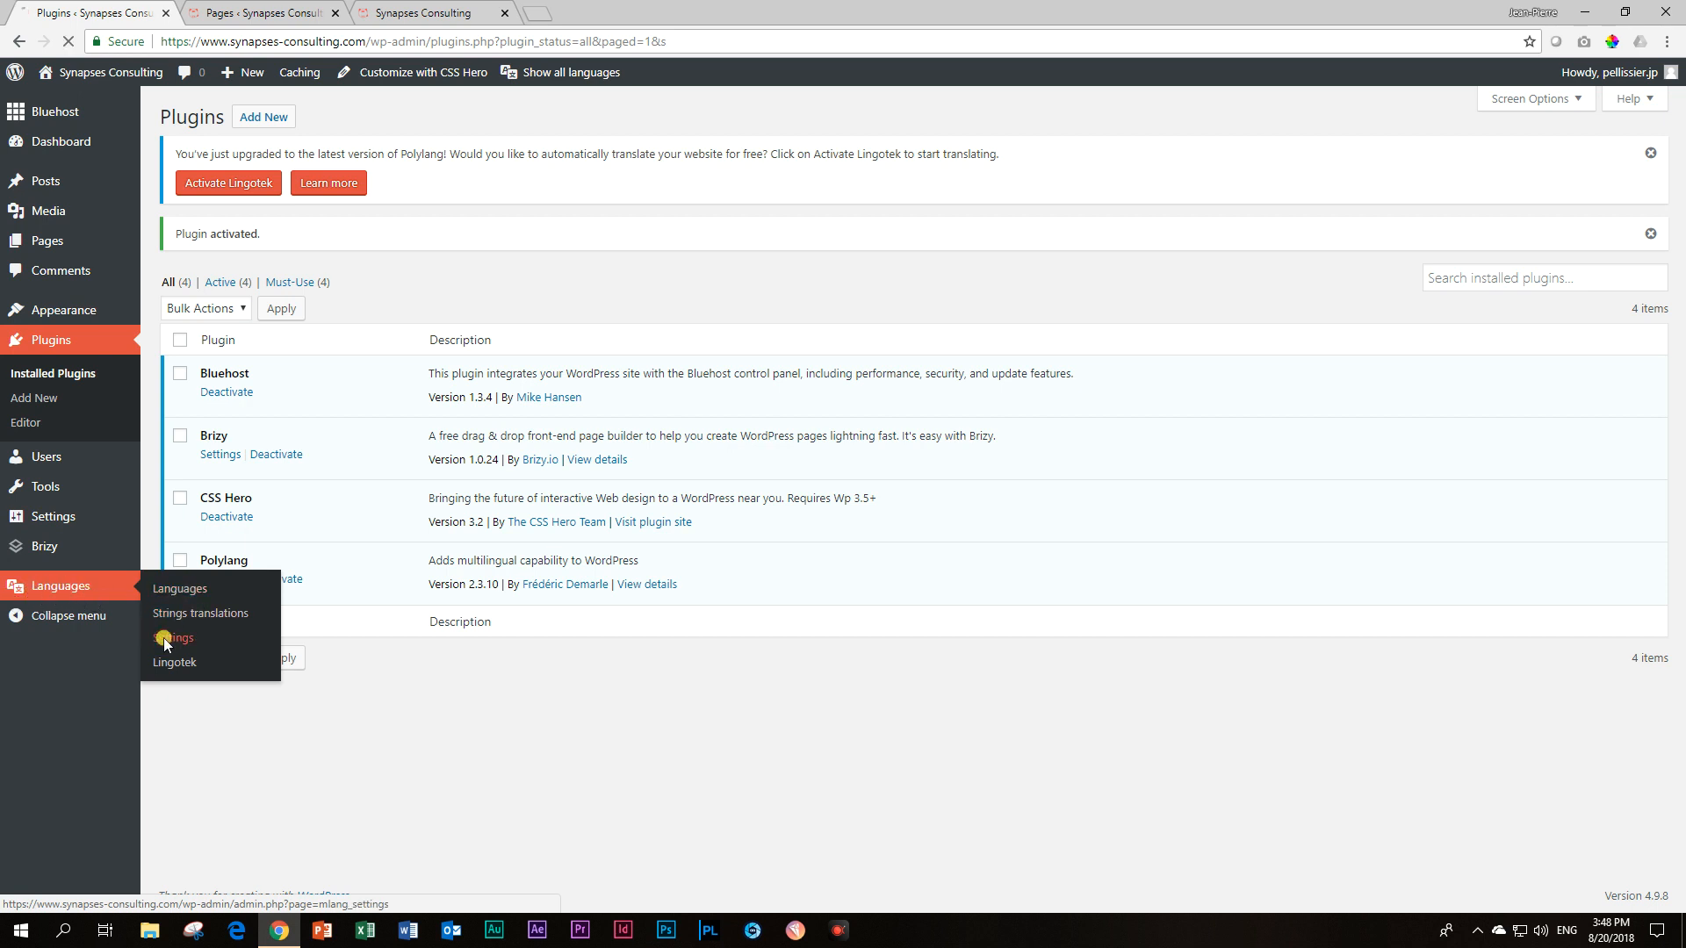
{"action": "left_click", "coordinate": [175, 638]}
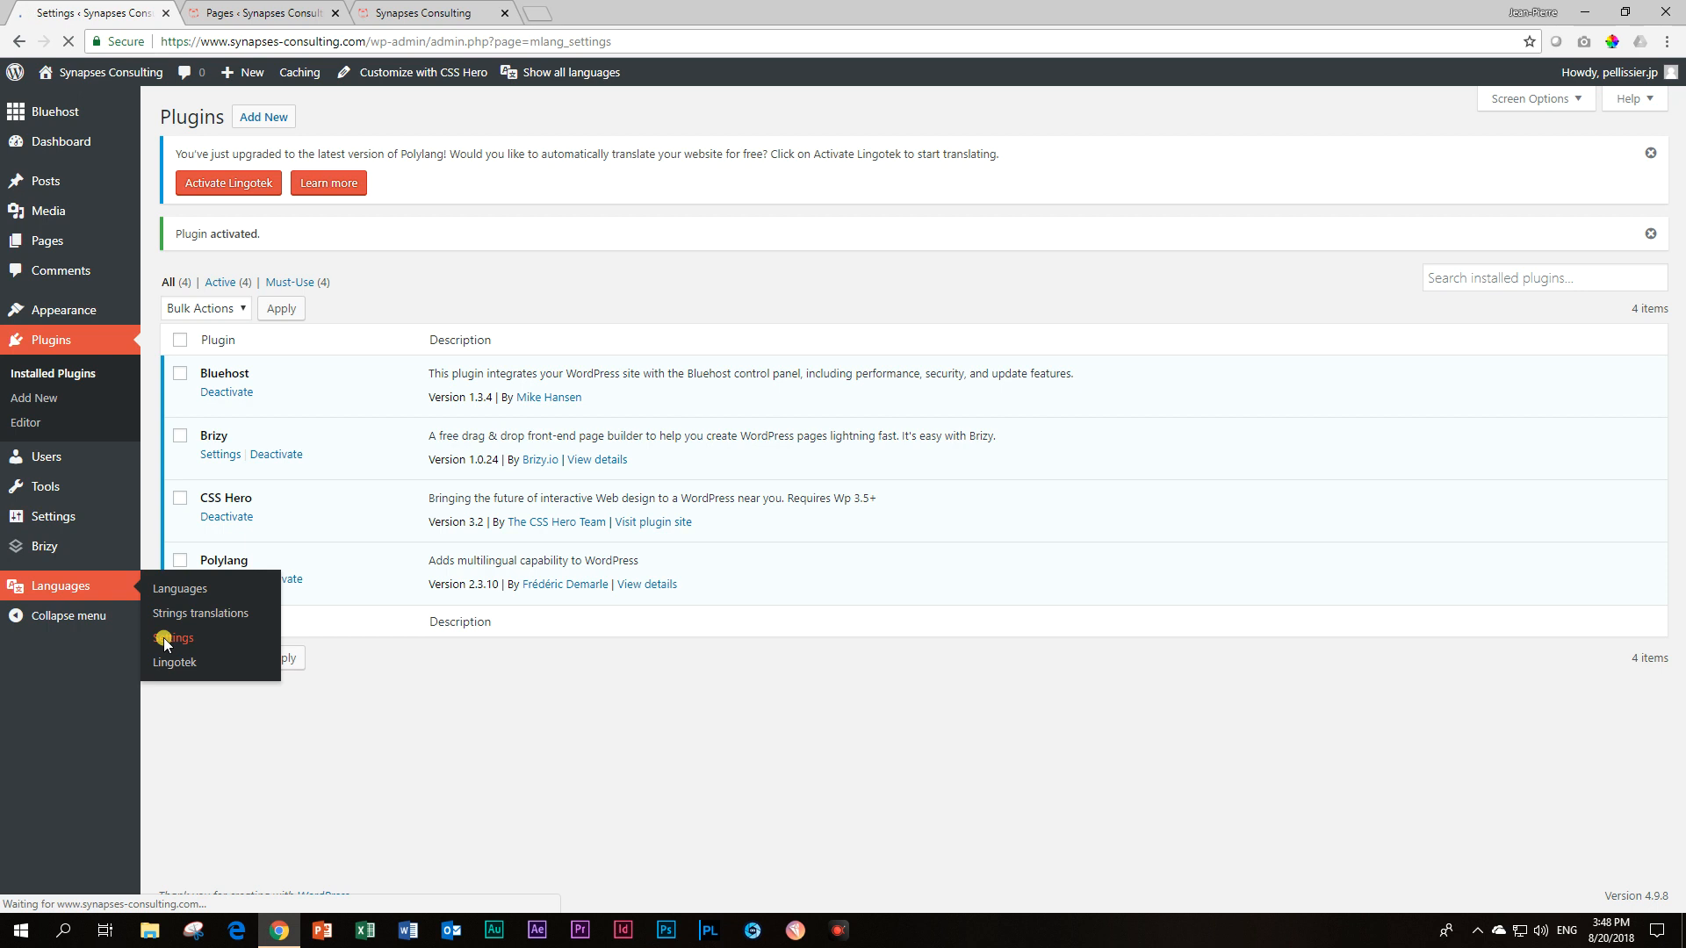
{"action": "left_click", "coordinate": [179, 637]}
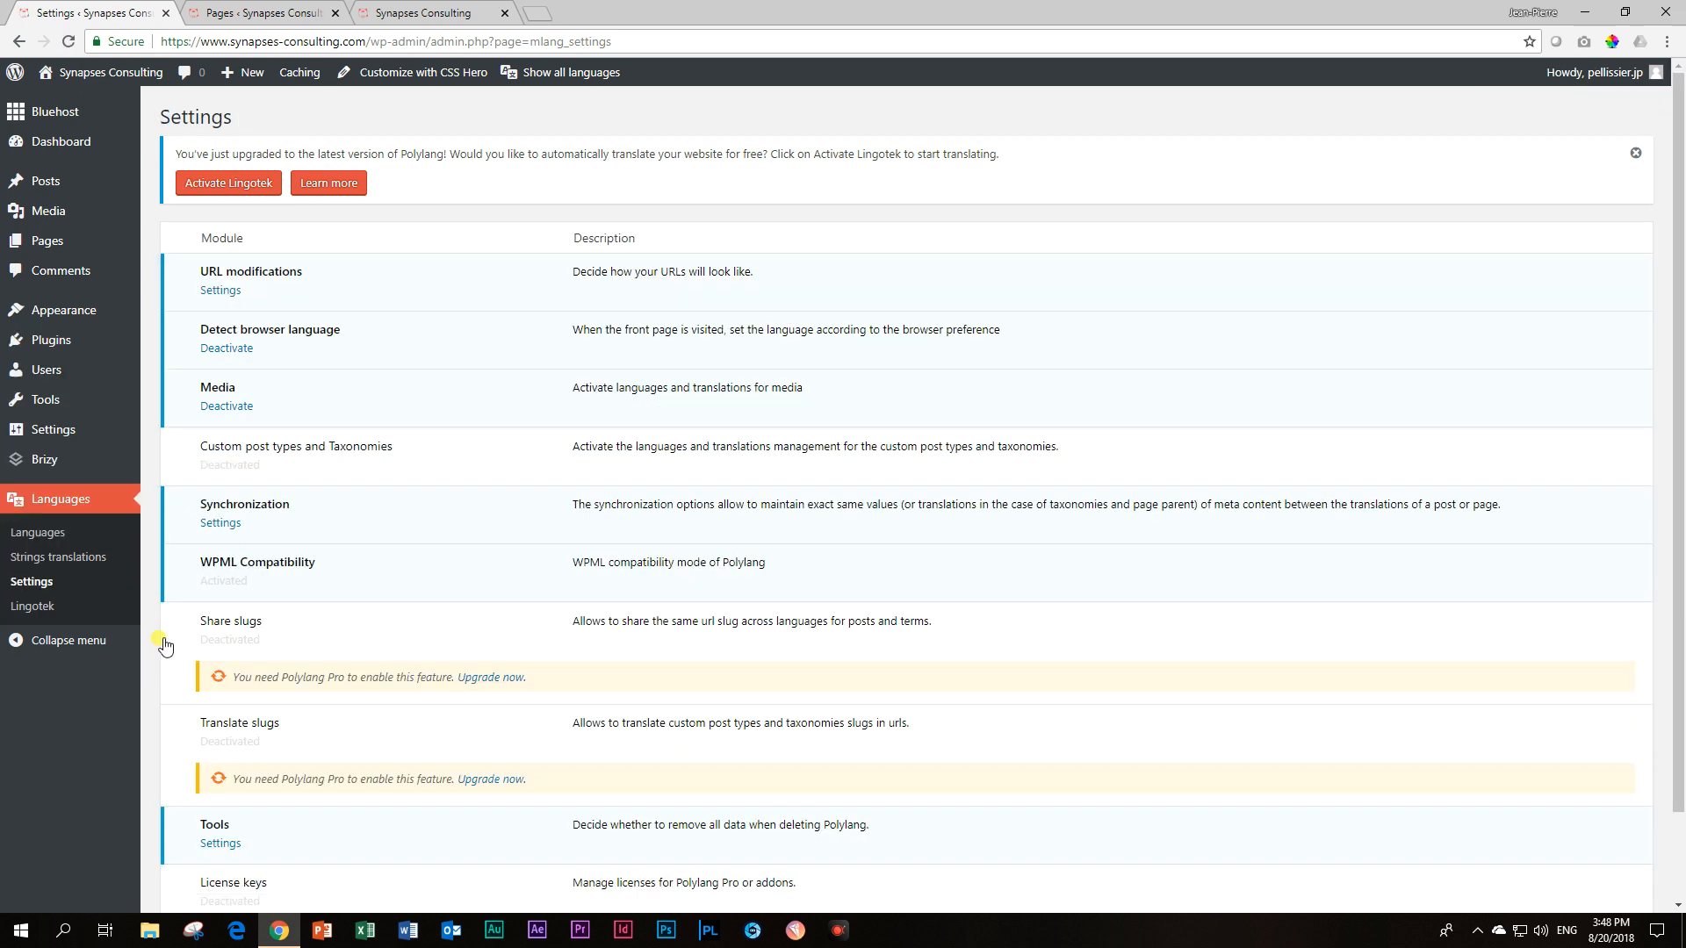
{"action": "mouse_move", "coordinate": [38, 532]}
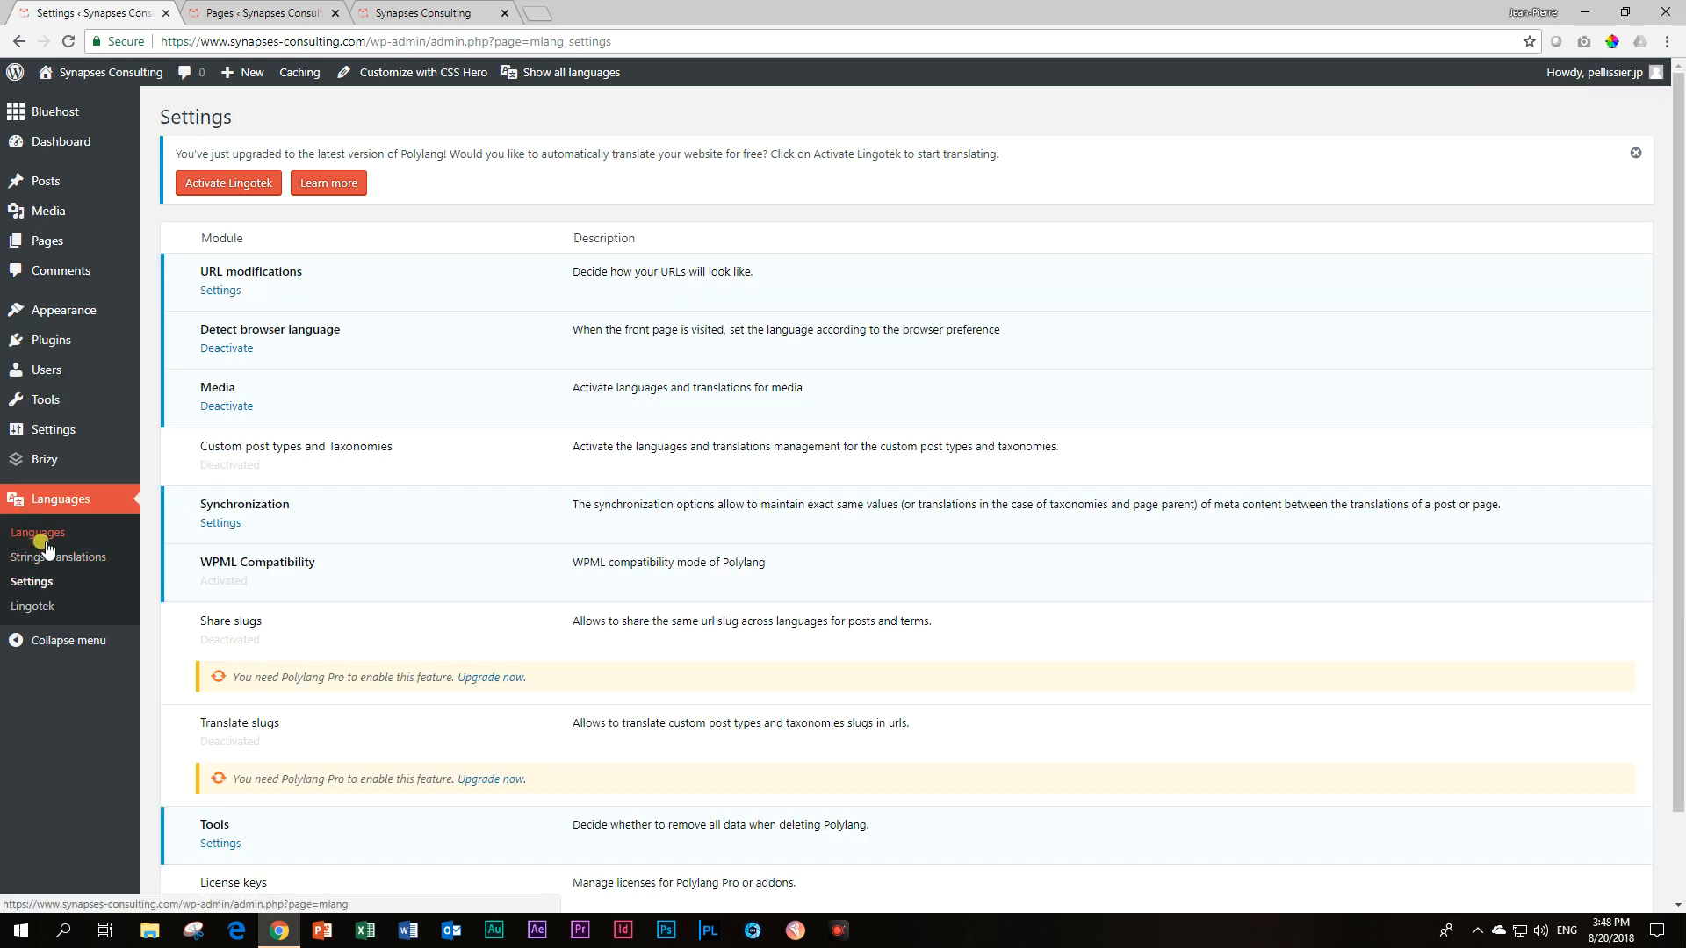
{"action": "left_click", "coordinate": [37, 532]}
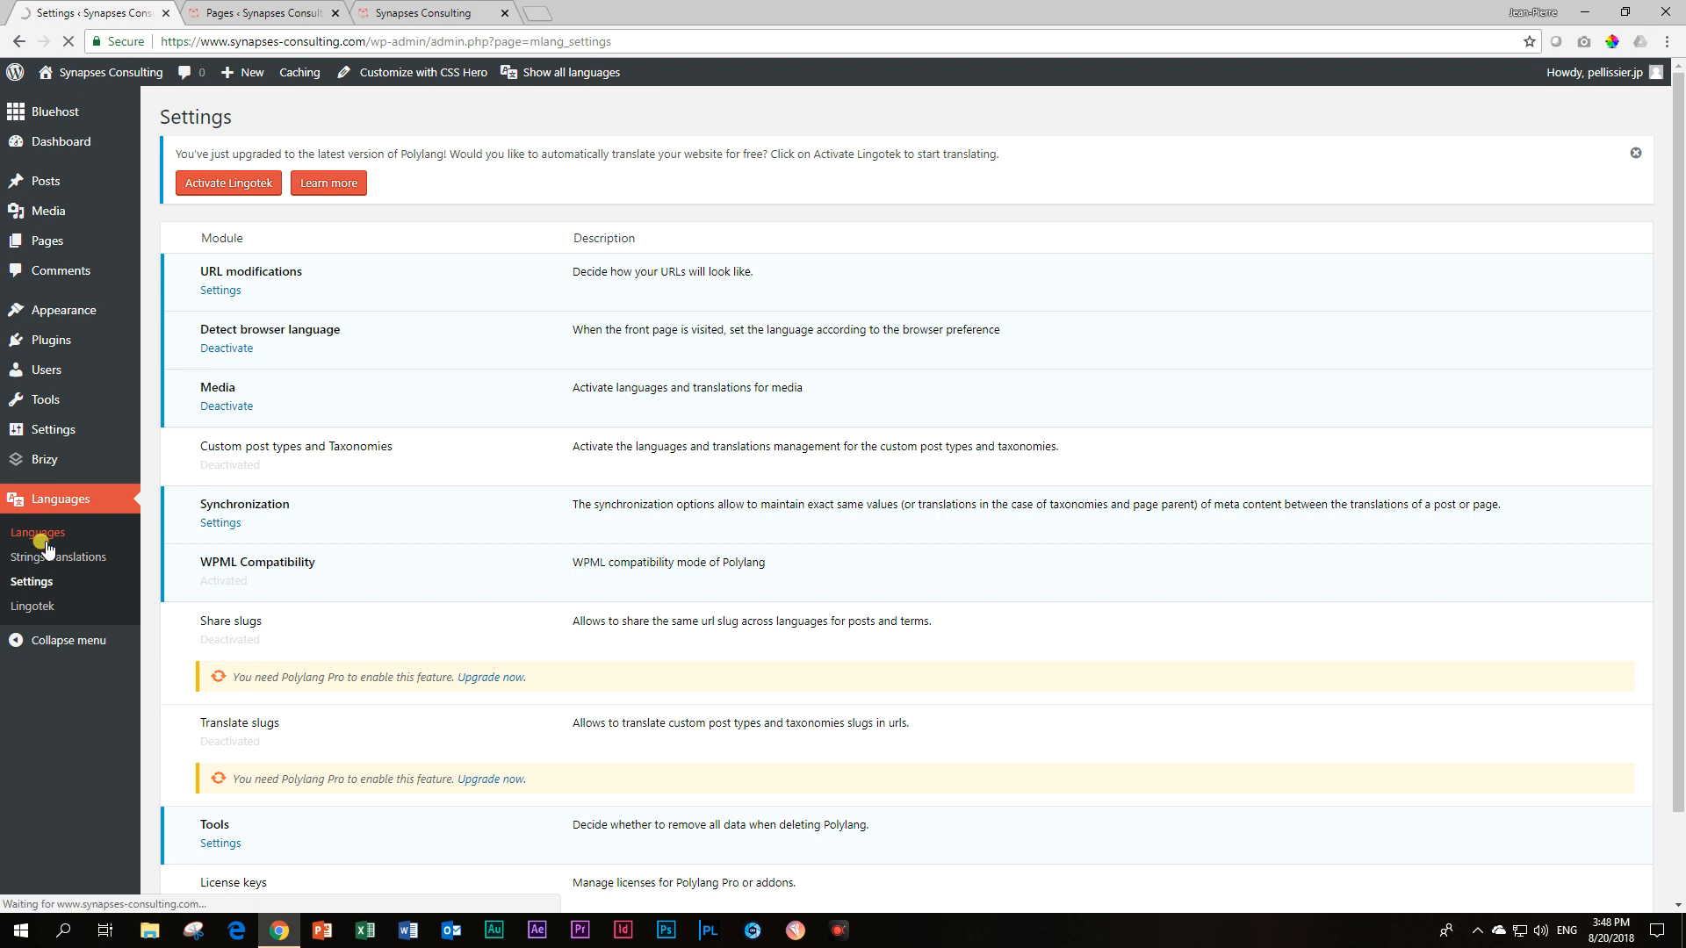
{"action": "left_click", "coordinate": [37, 532]}
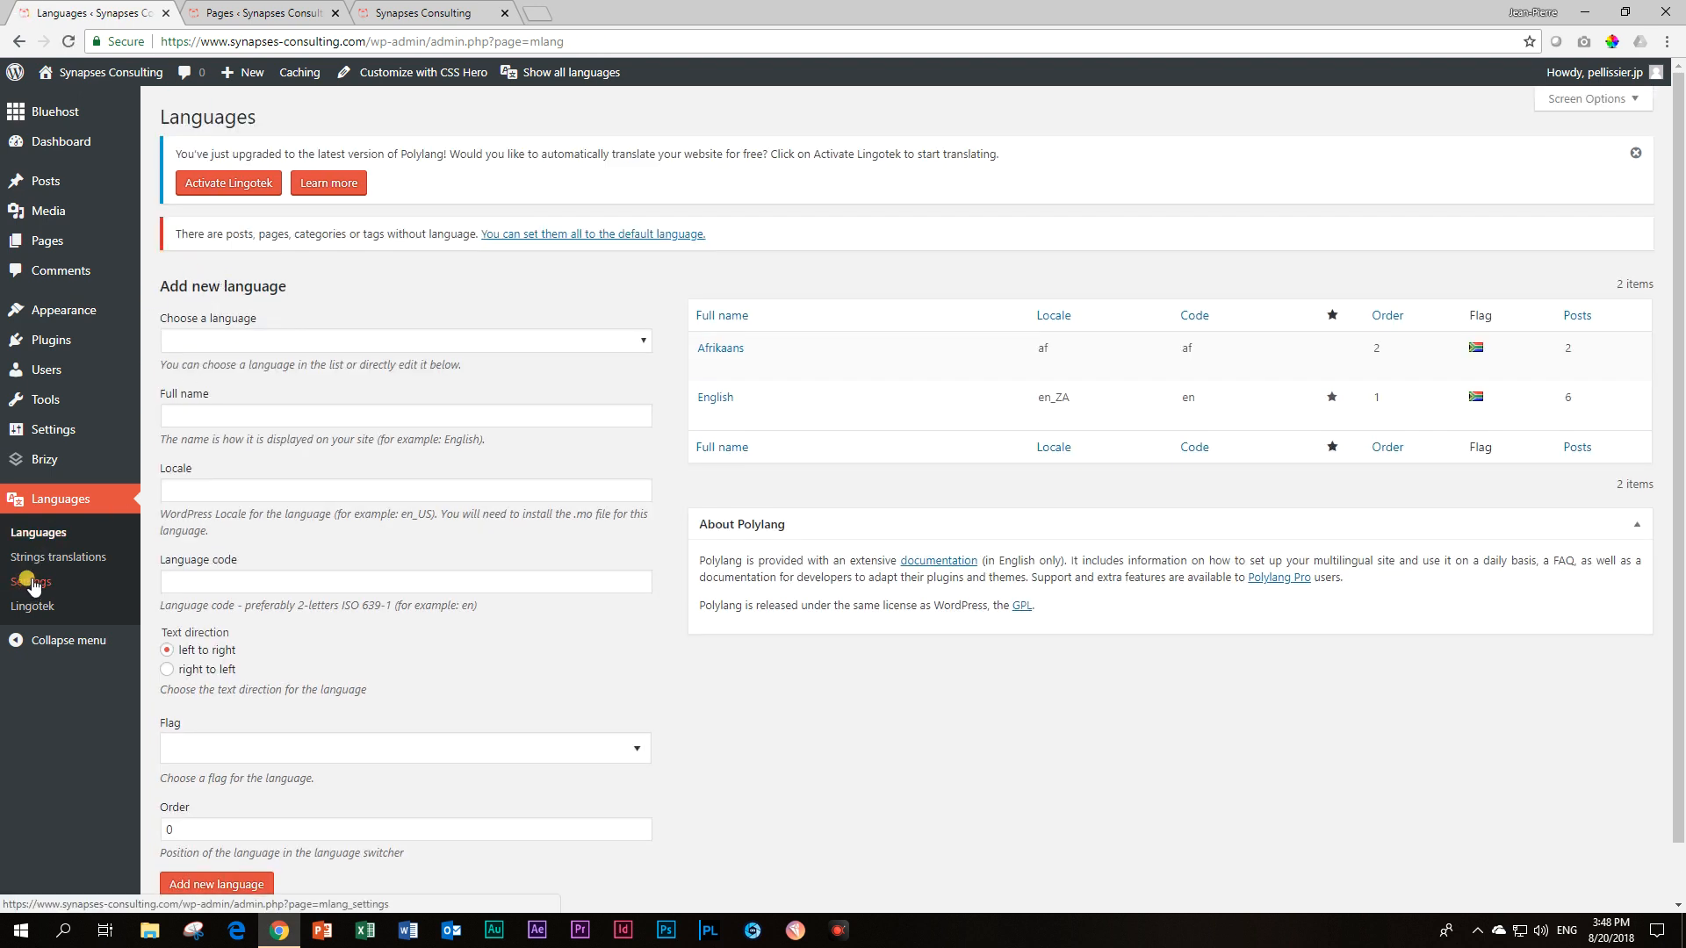
{"action": "mouse_move", "coordinate": [222, 325]}
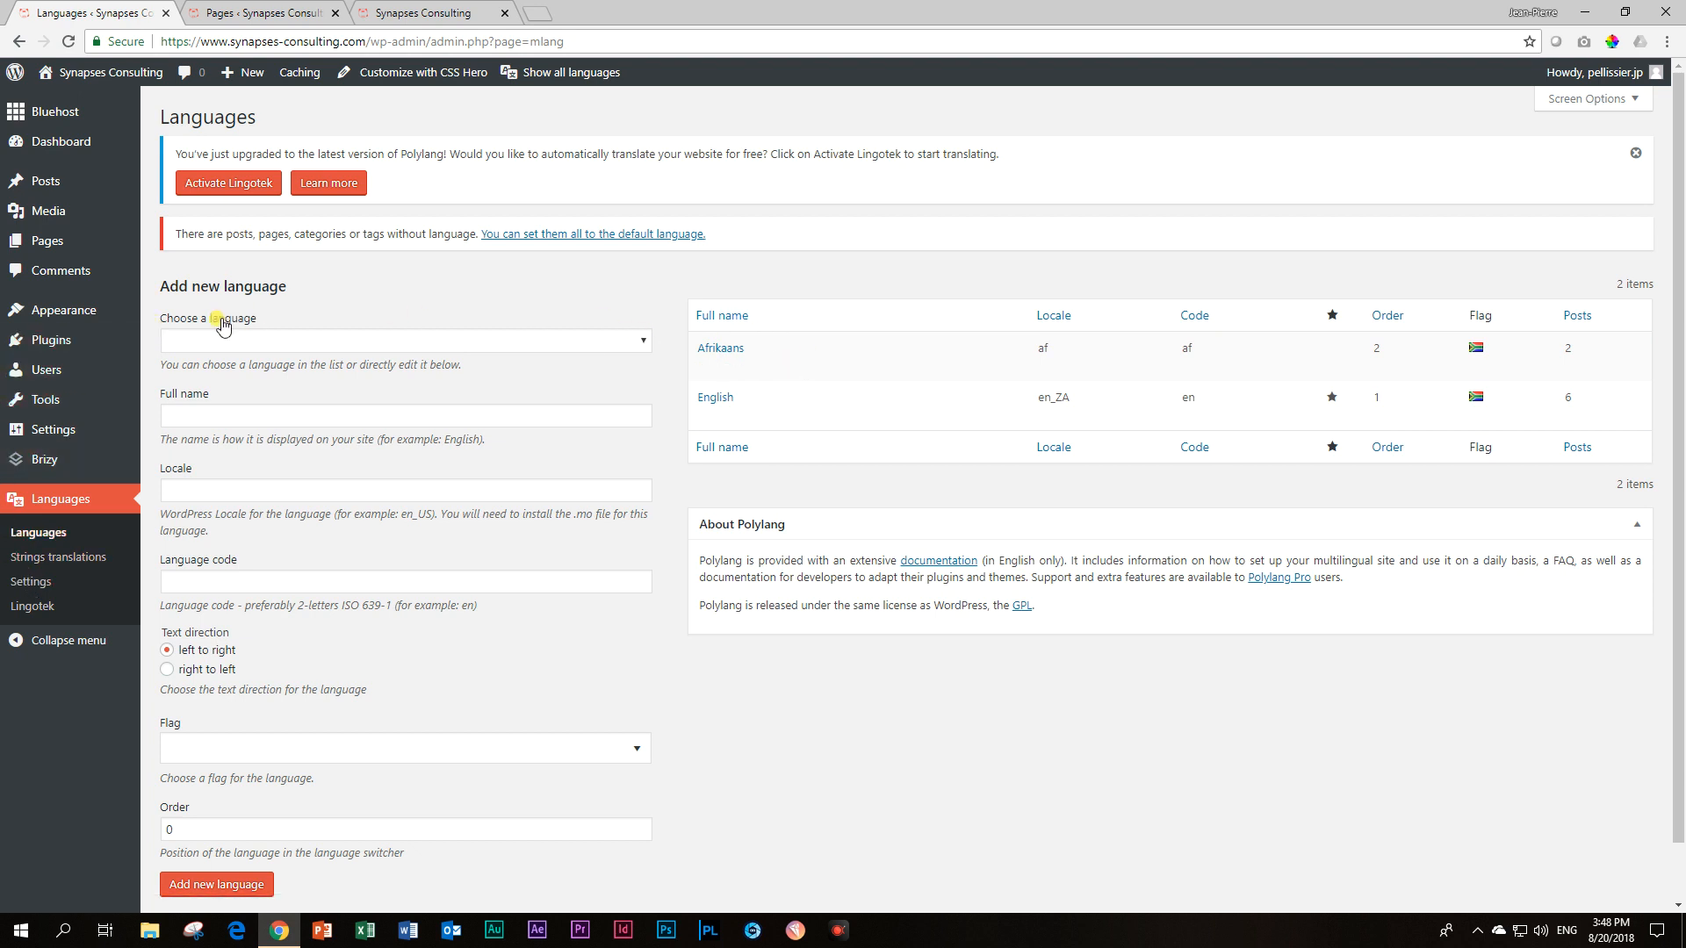
{"action": "mouse_move", "coordinate": [714, 356]}
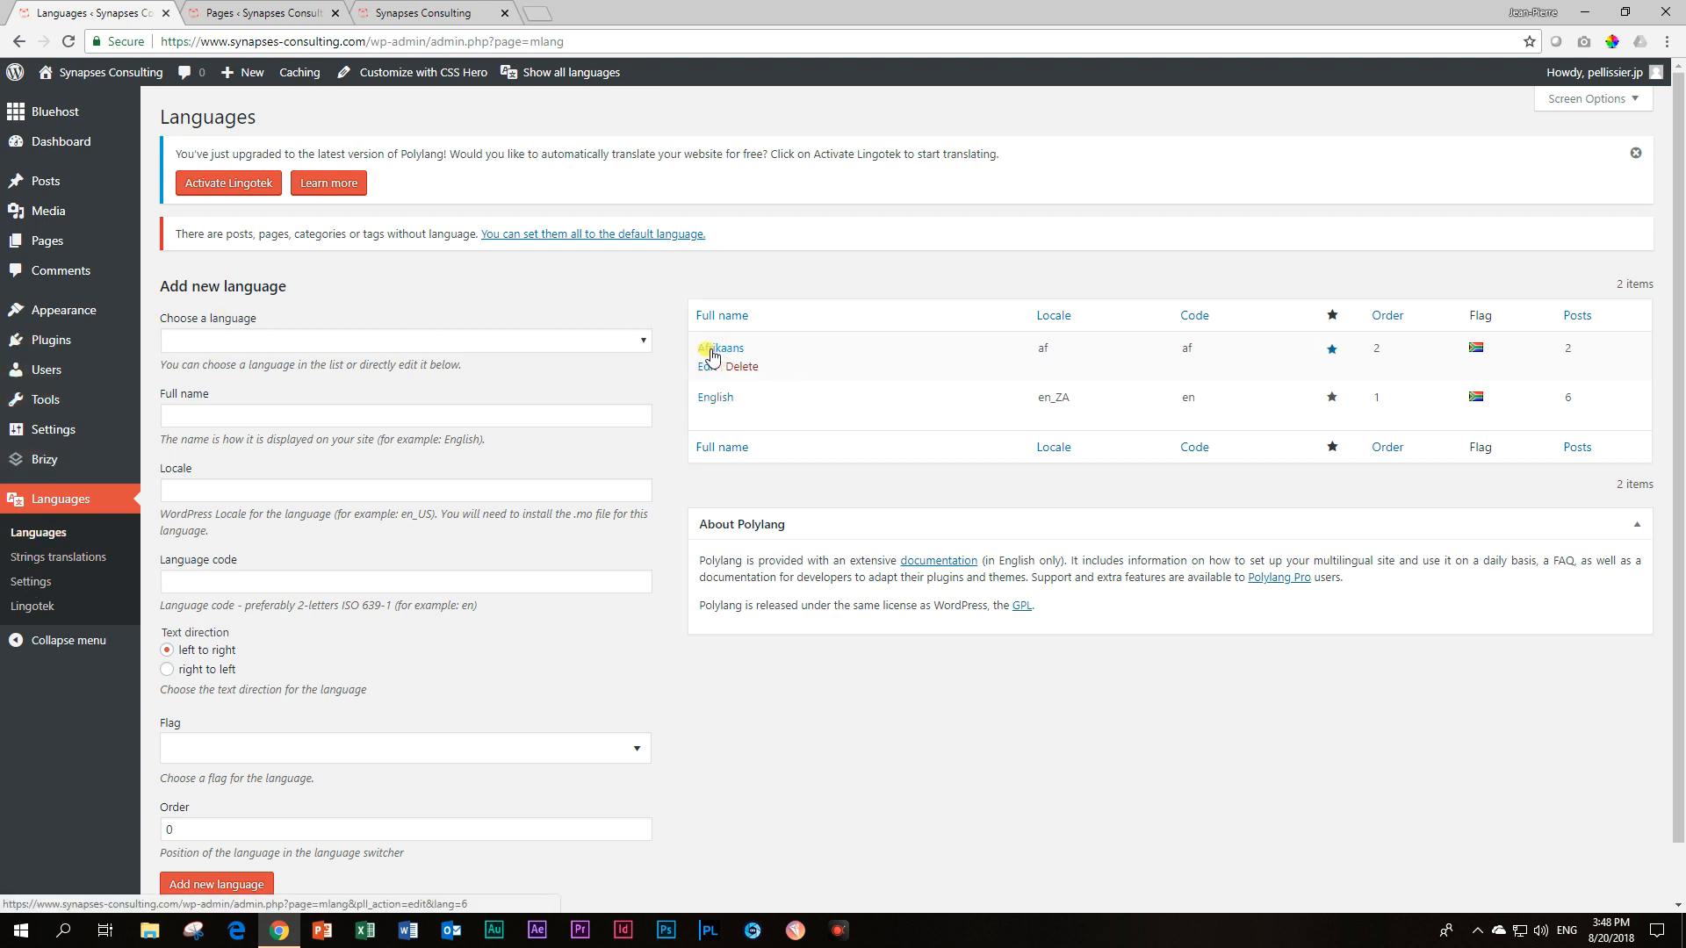
{"action": "mouse_move", "coordinate": [767, 384]}
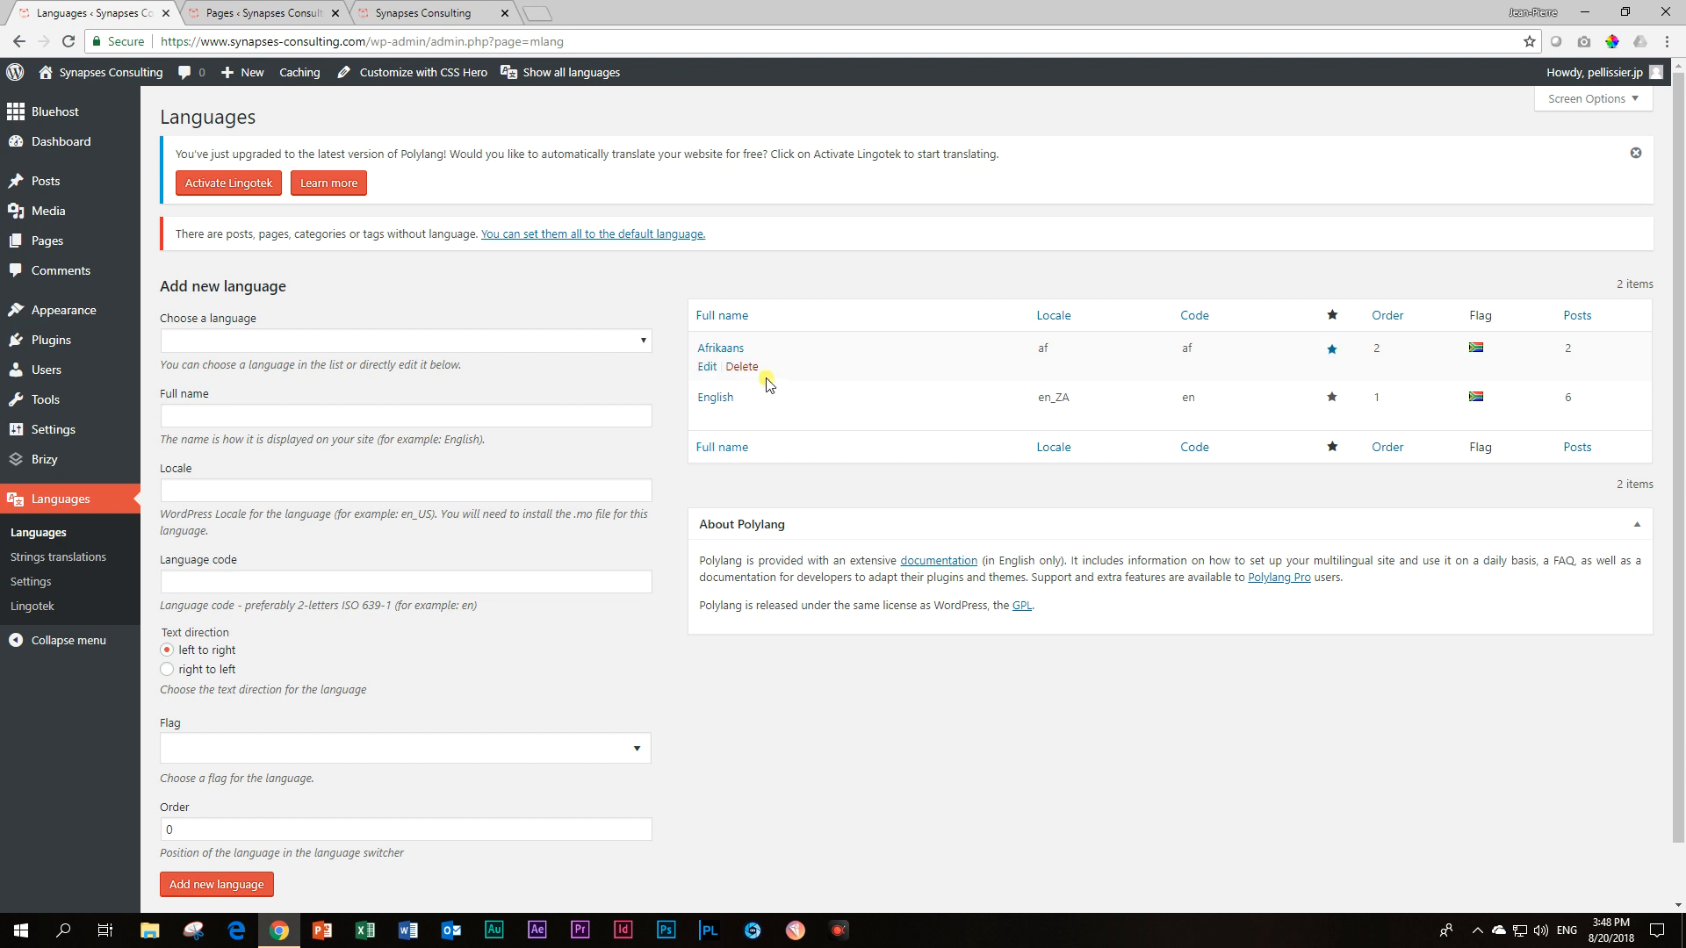
Delete Afrikaans and then English from Polylang's languages, confirming each deletion
{"action": "left_click", "coordinate": [741, 367]}
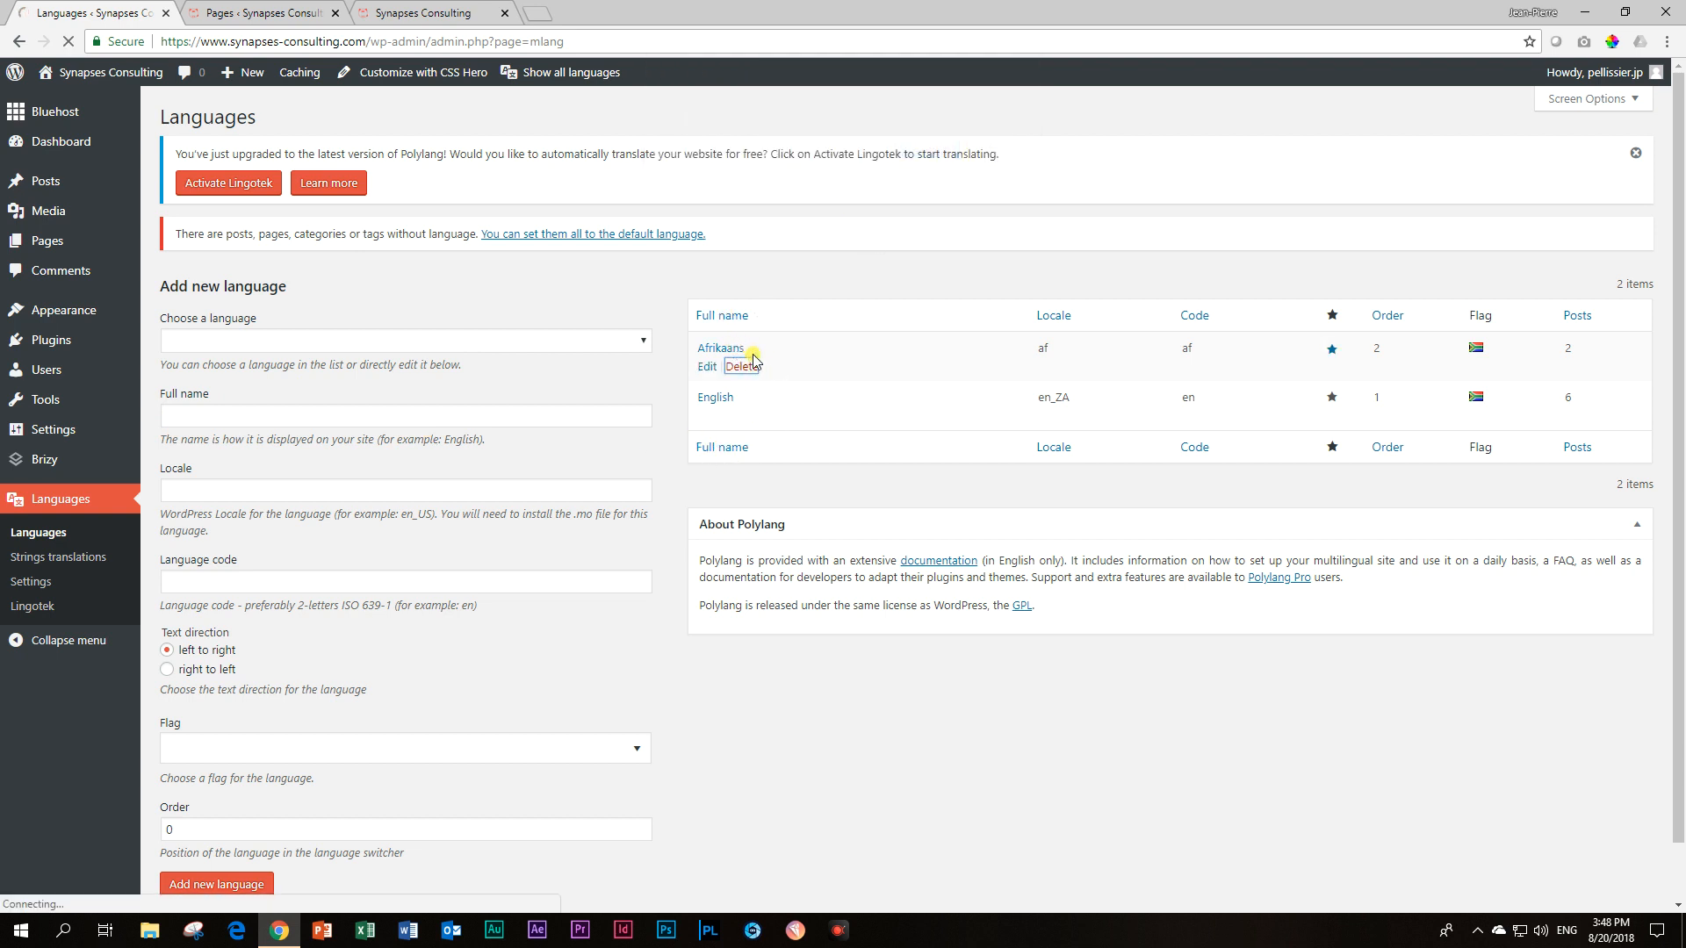
{"action": "left_click", "coordinate": [741, 365]}
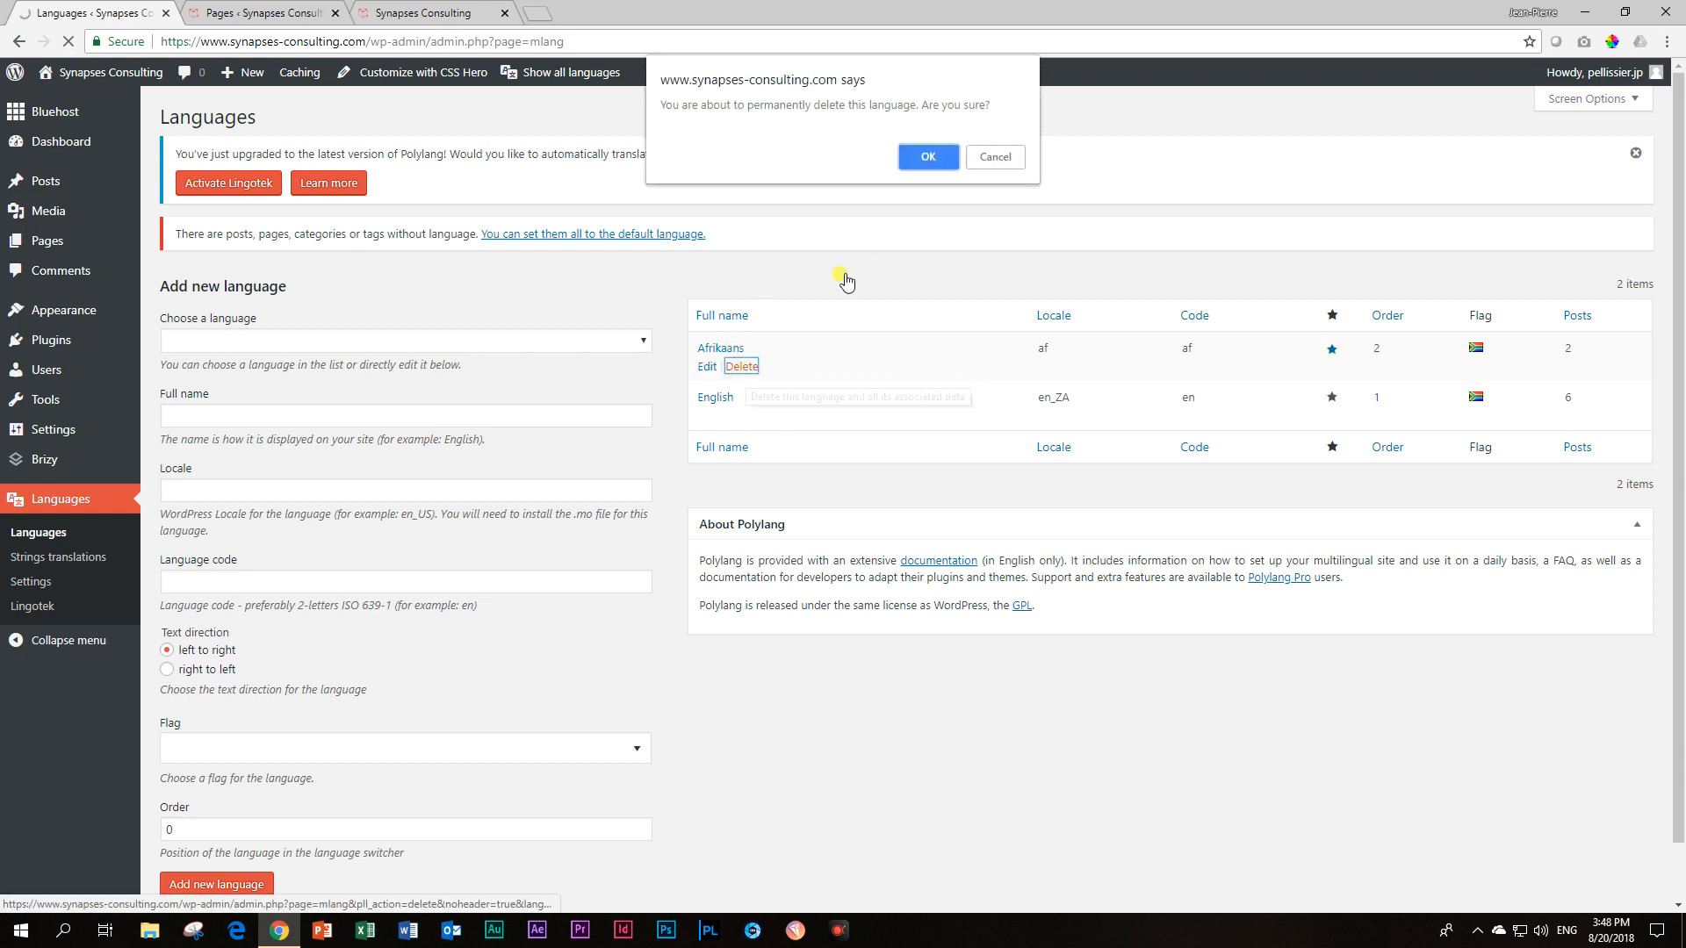
{"action": "left_click", "coordinate": [927, 156]}
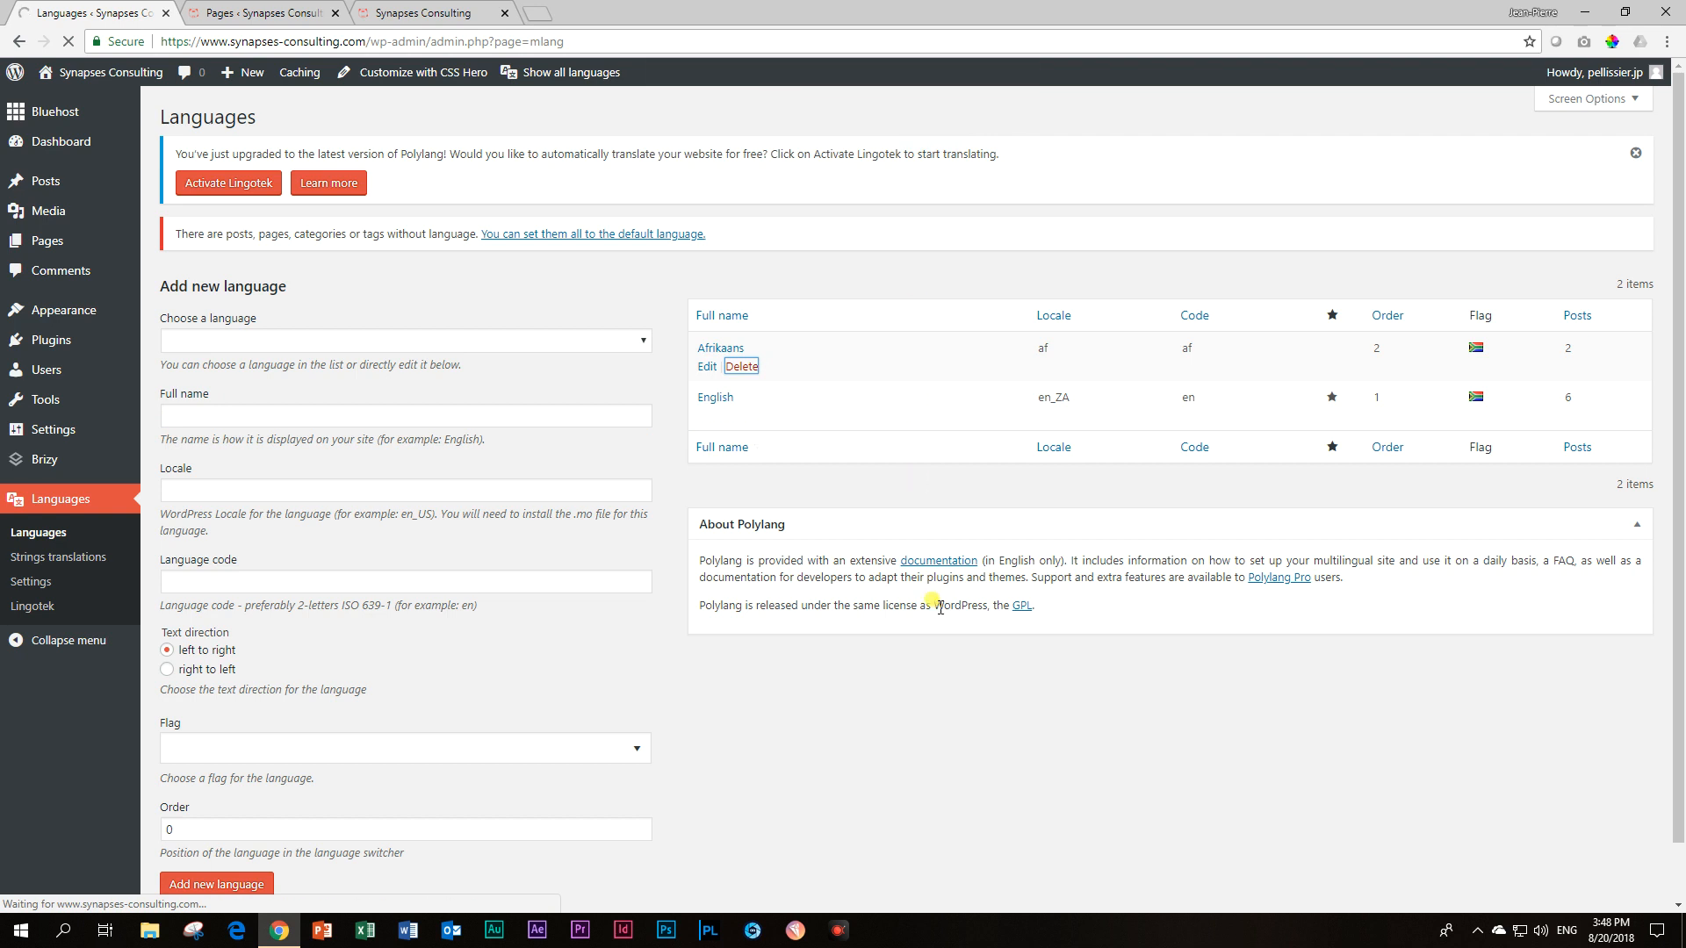
{"action": "left_click", "coordinate": [741, 367]}
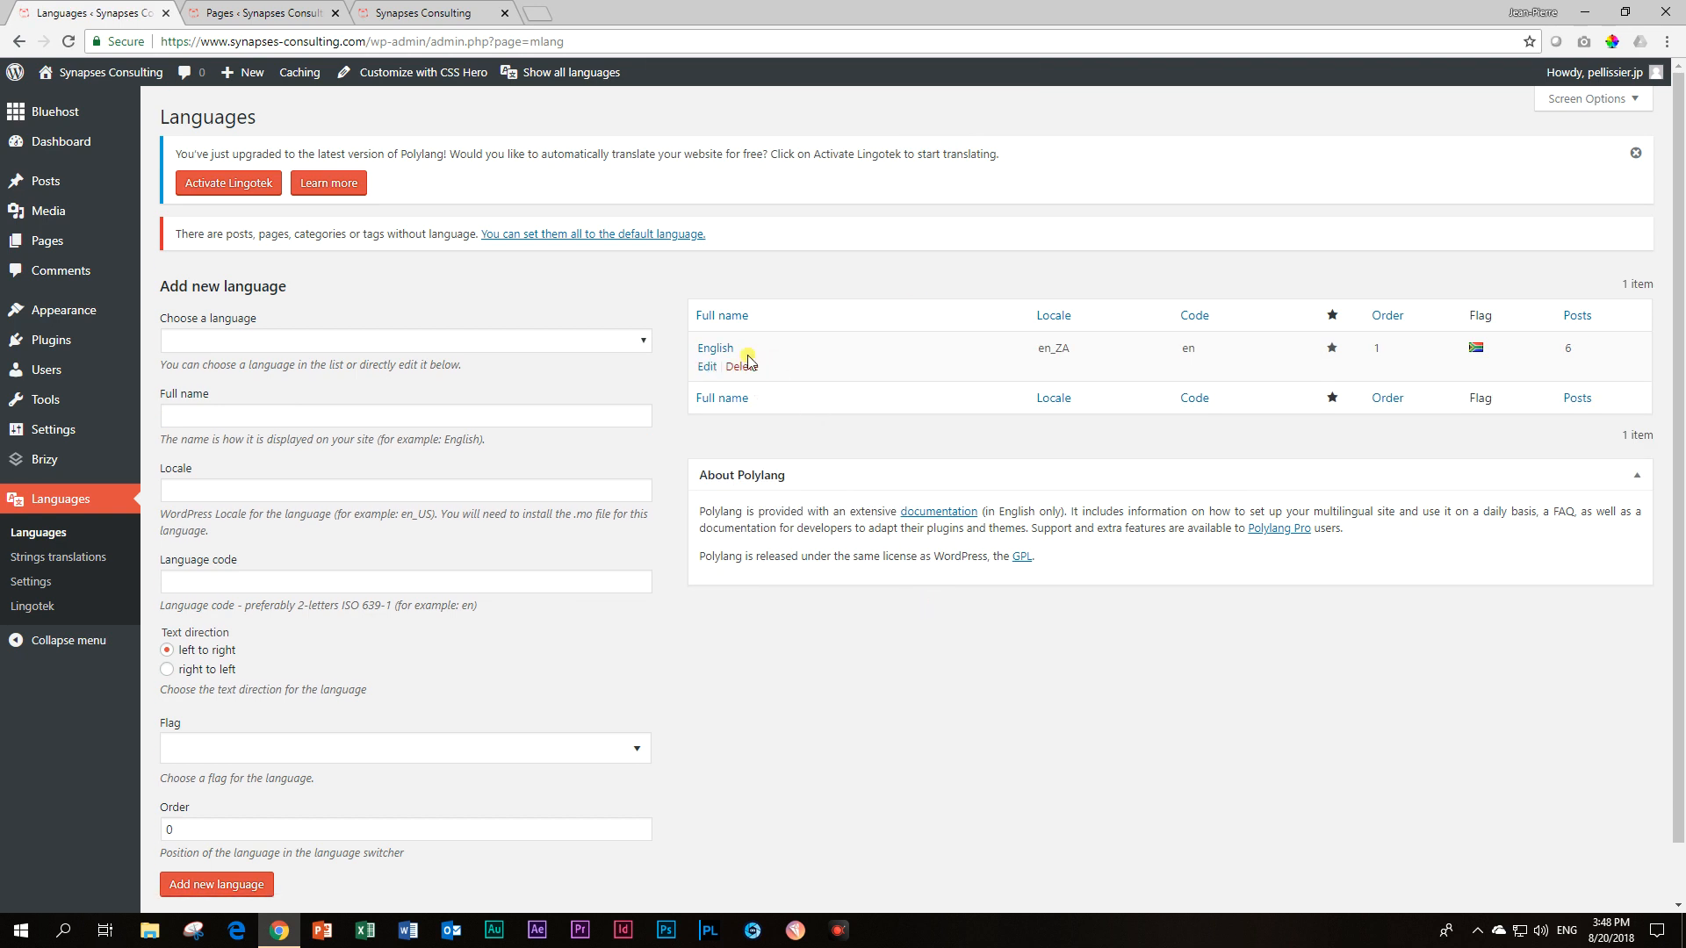
{"action": "left_click", "coordinate": [741, 367]}
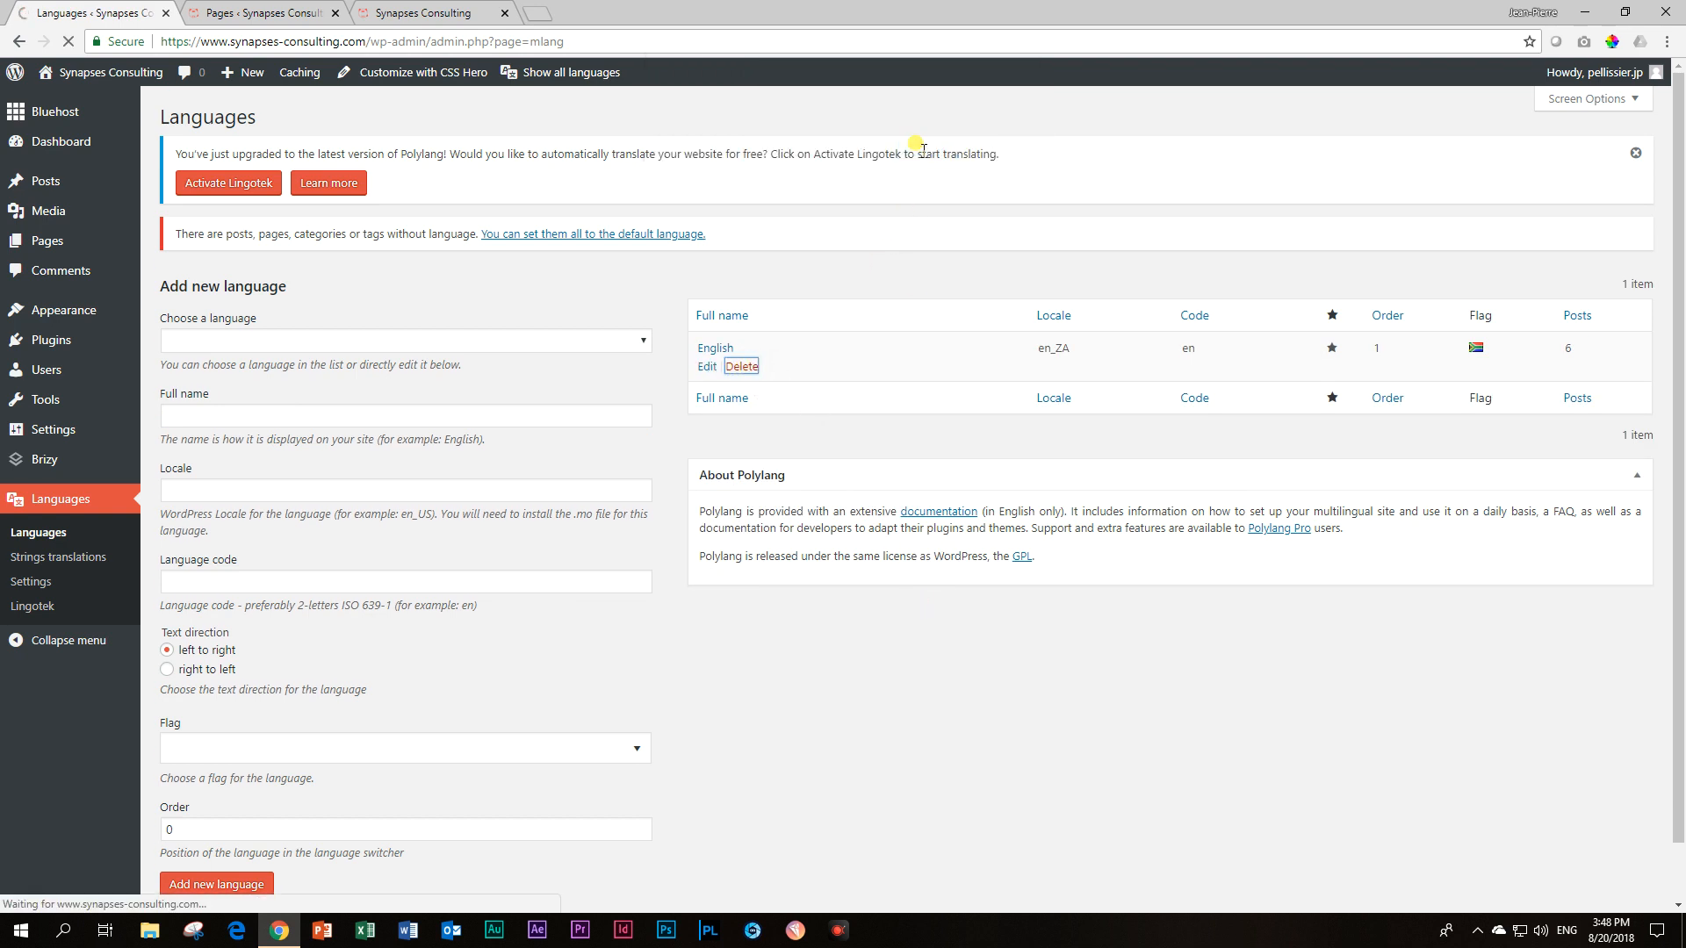
{"action": "left_click", "coordinate": [741, 367]}
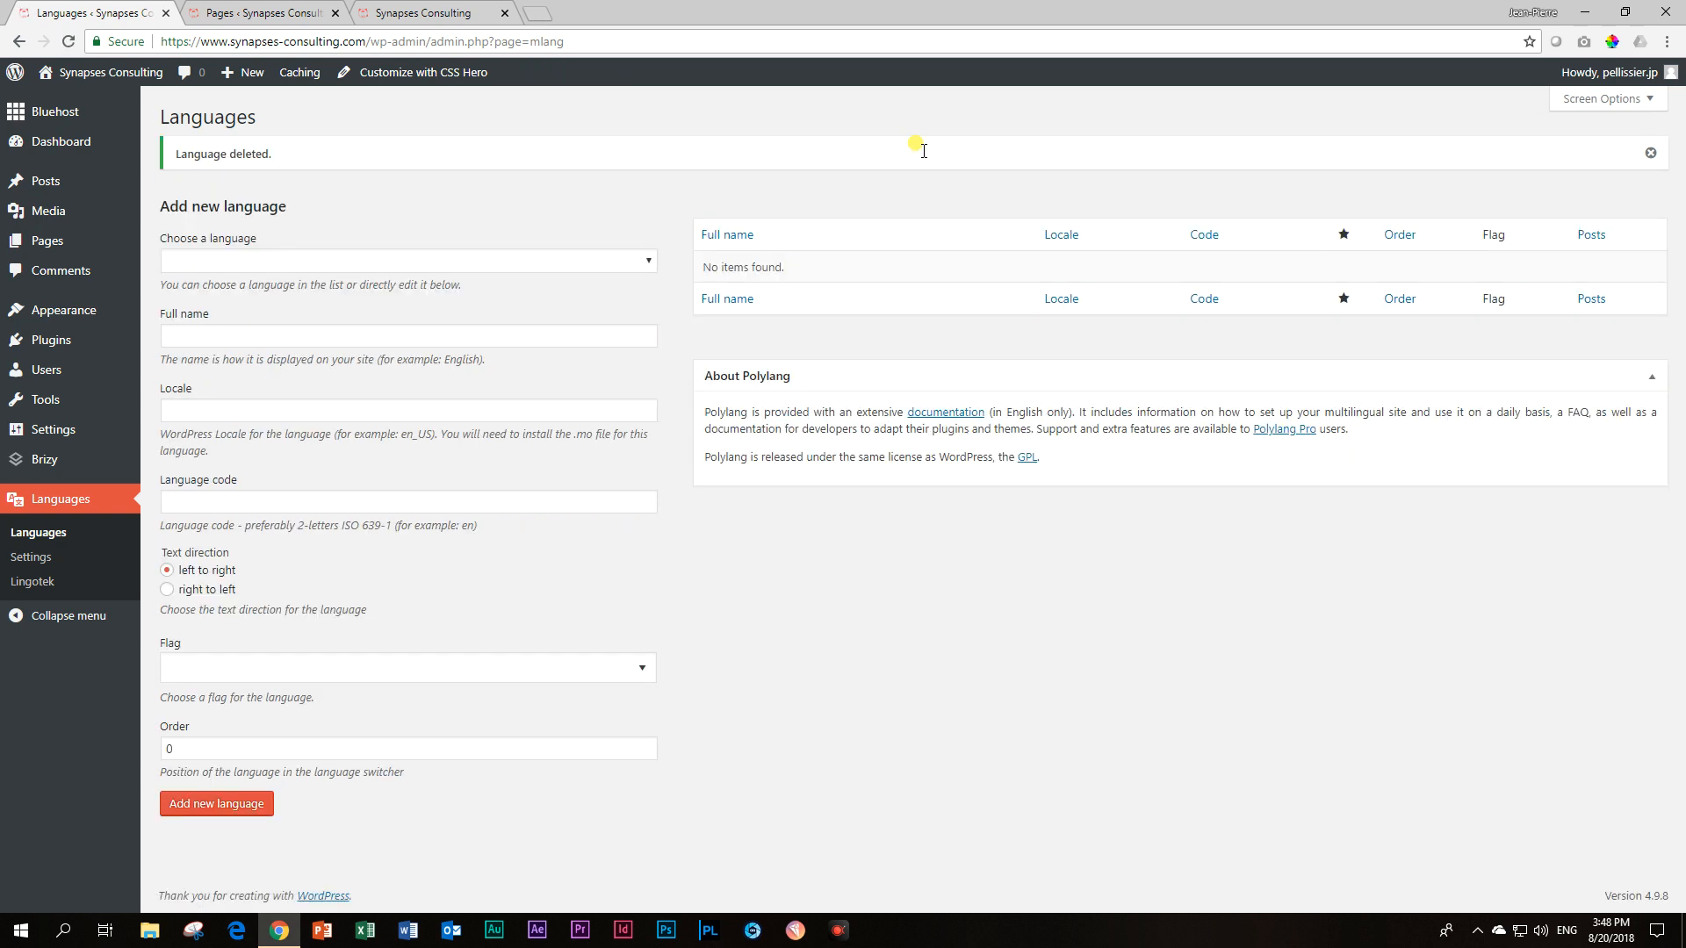
{"action": "mouse_move", "coordinate": [59, 498]}
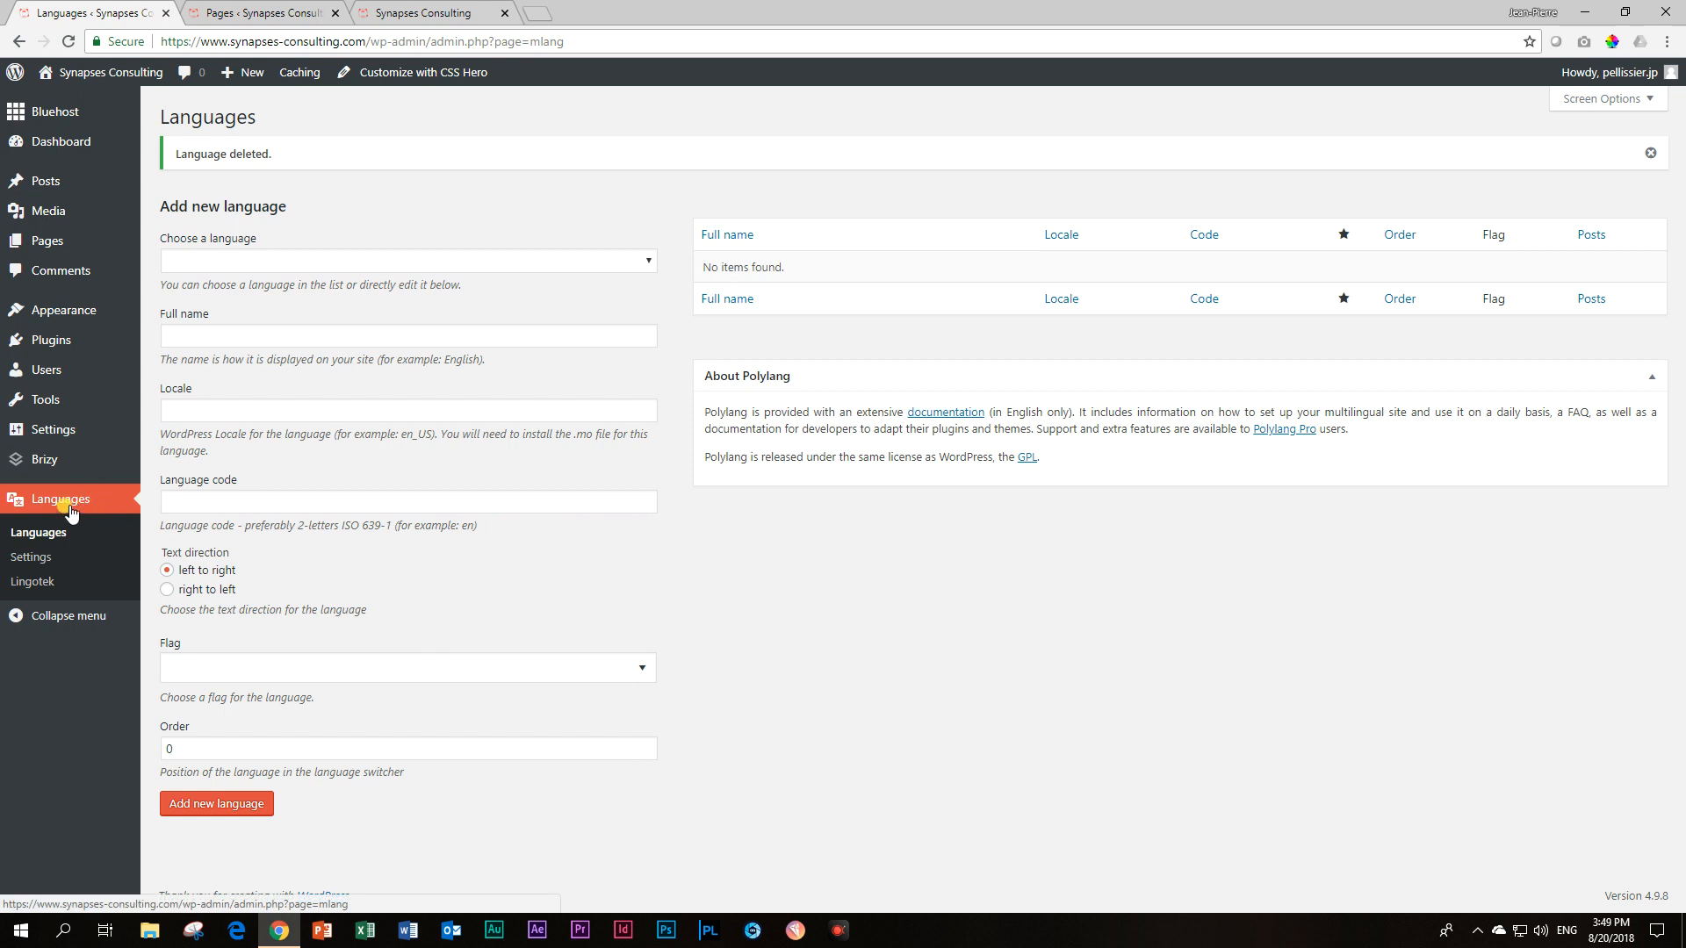
{"action": "mouse_move", "coordinate": [39, 533]}
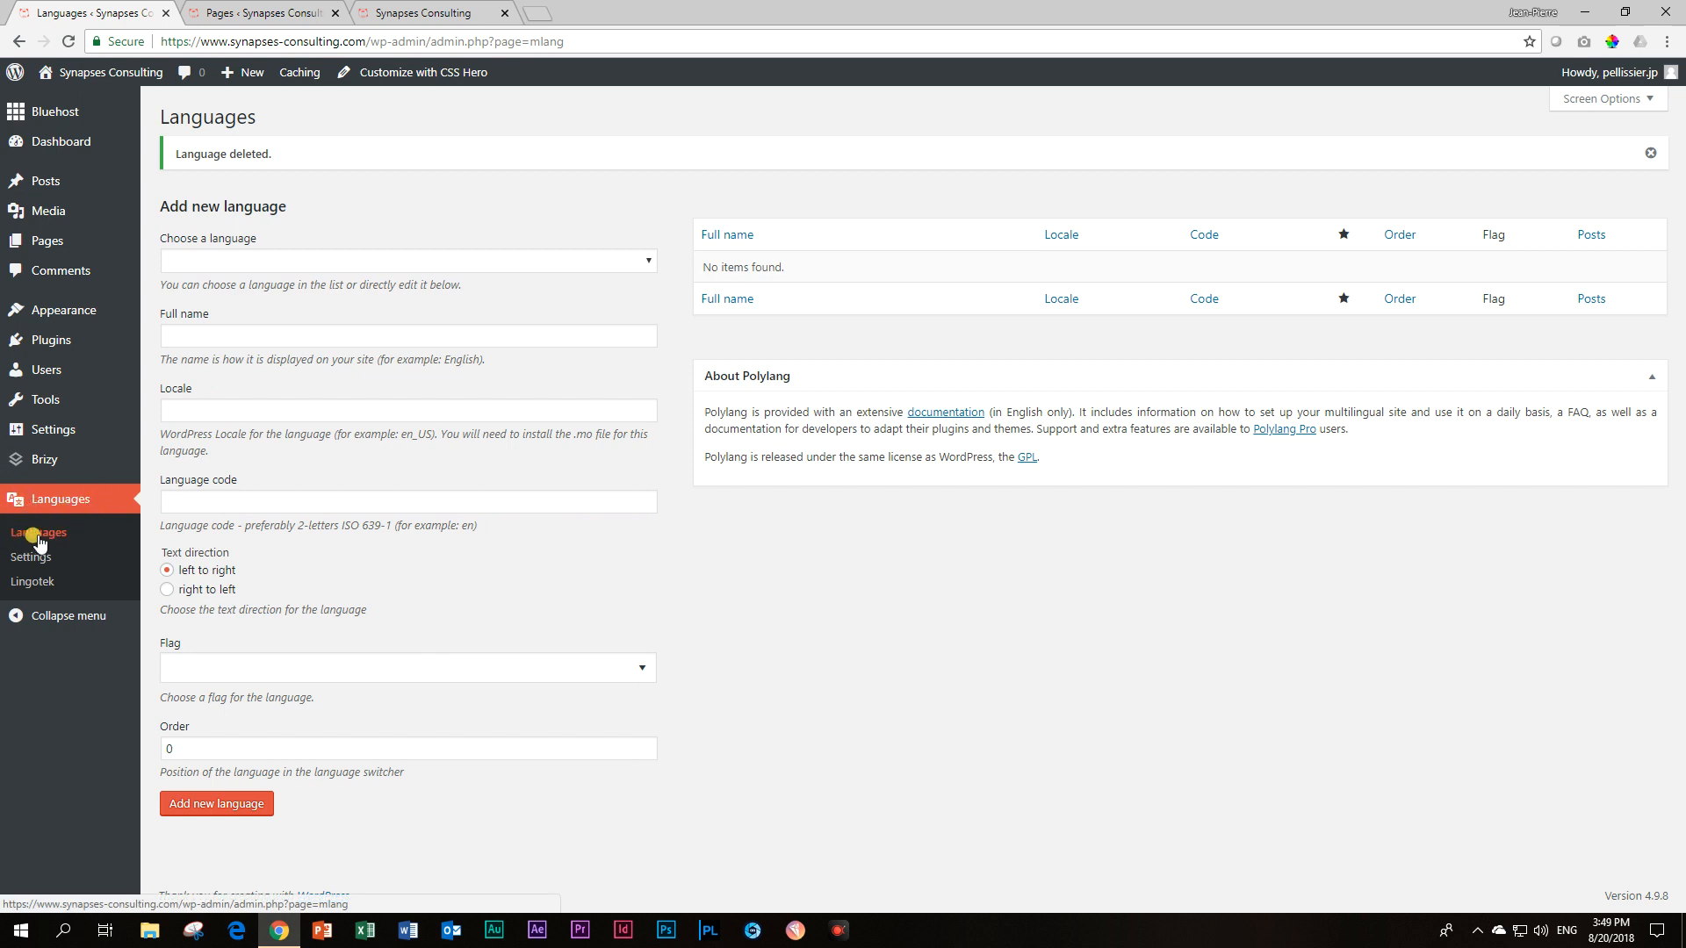
{"action": "mouse_move", "coordinate": [188, 239]}
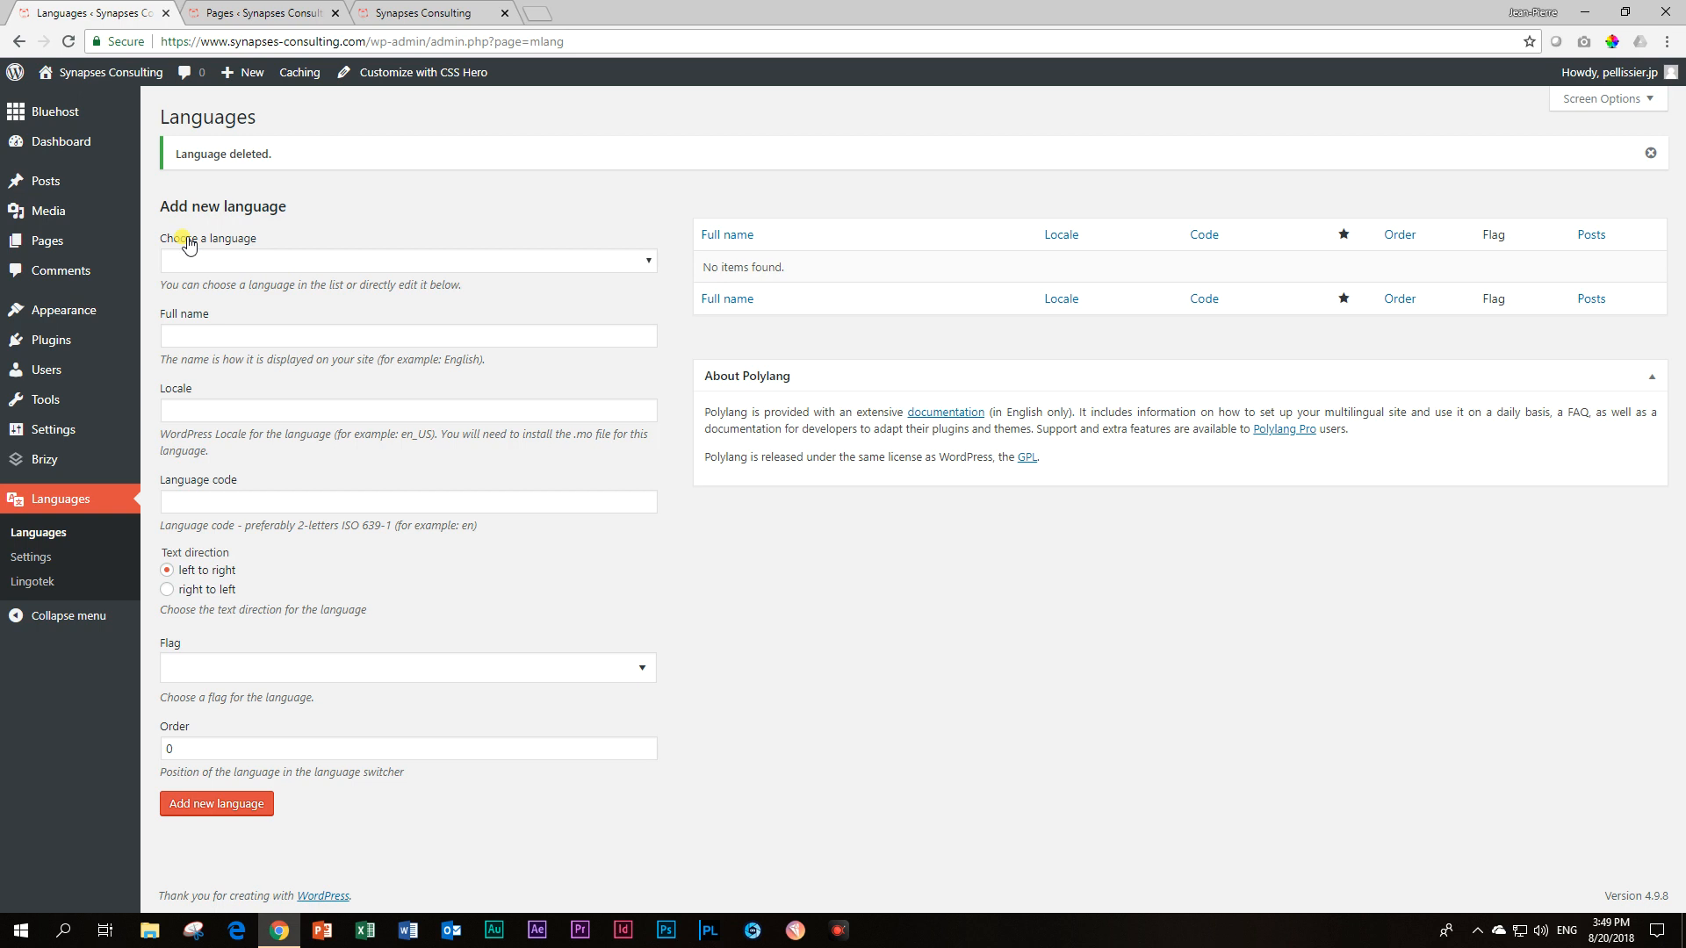
{"action": "mouse_move", "coordinate": [227, 268]}
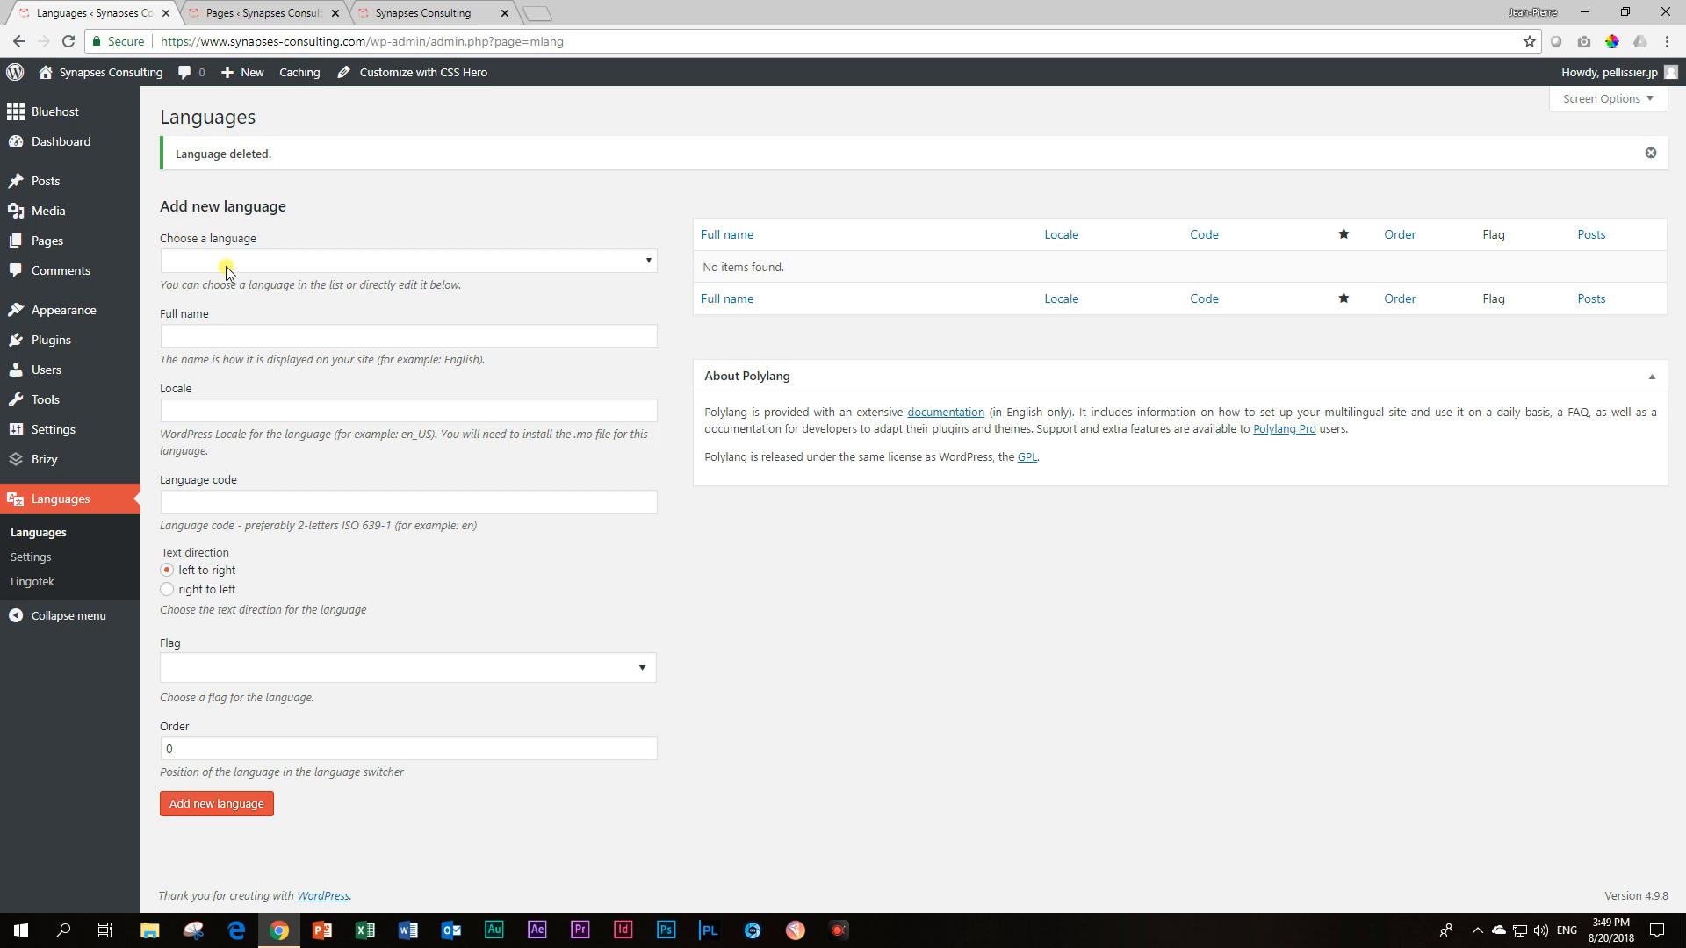
Add English (en_GB) with the United Kingdom flag and order 1 as a language
{"action": "left_click", "coordinate": [406, 260]}
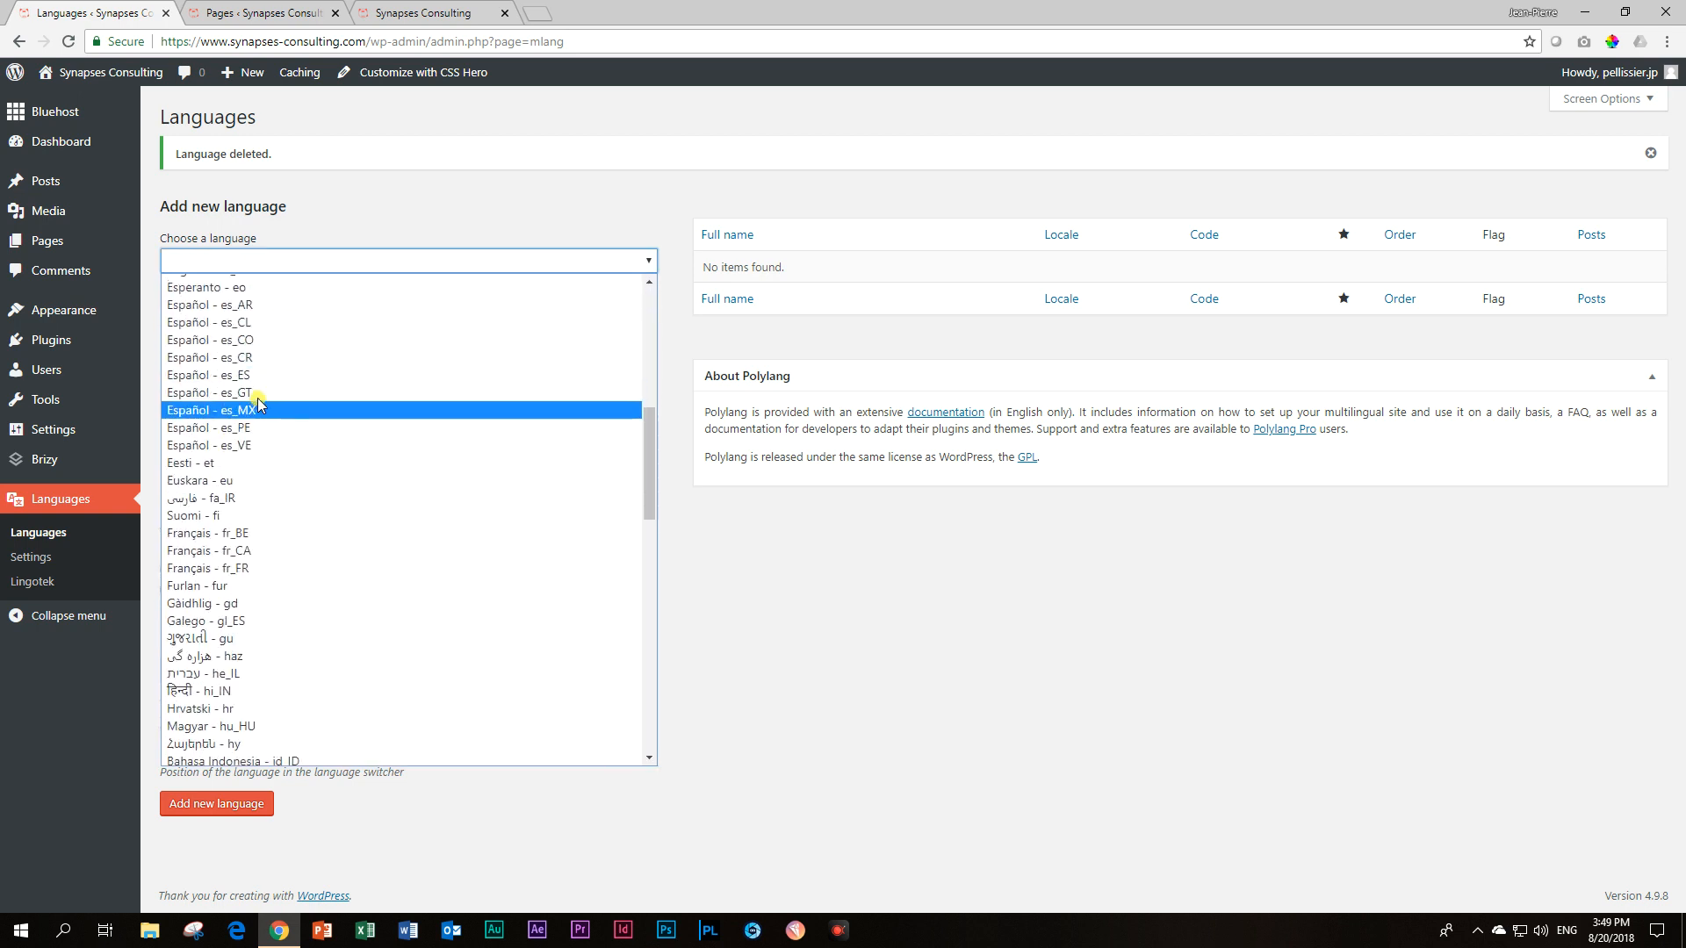
{"action": "scroll", "scroll_direction": "up", "scroll_amount": 3}
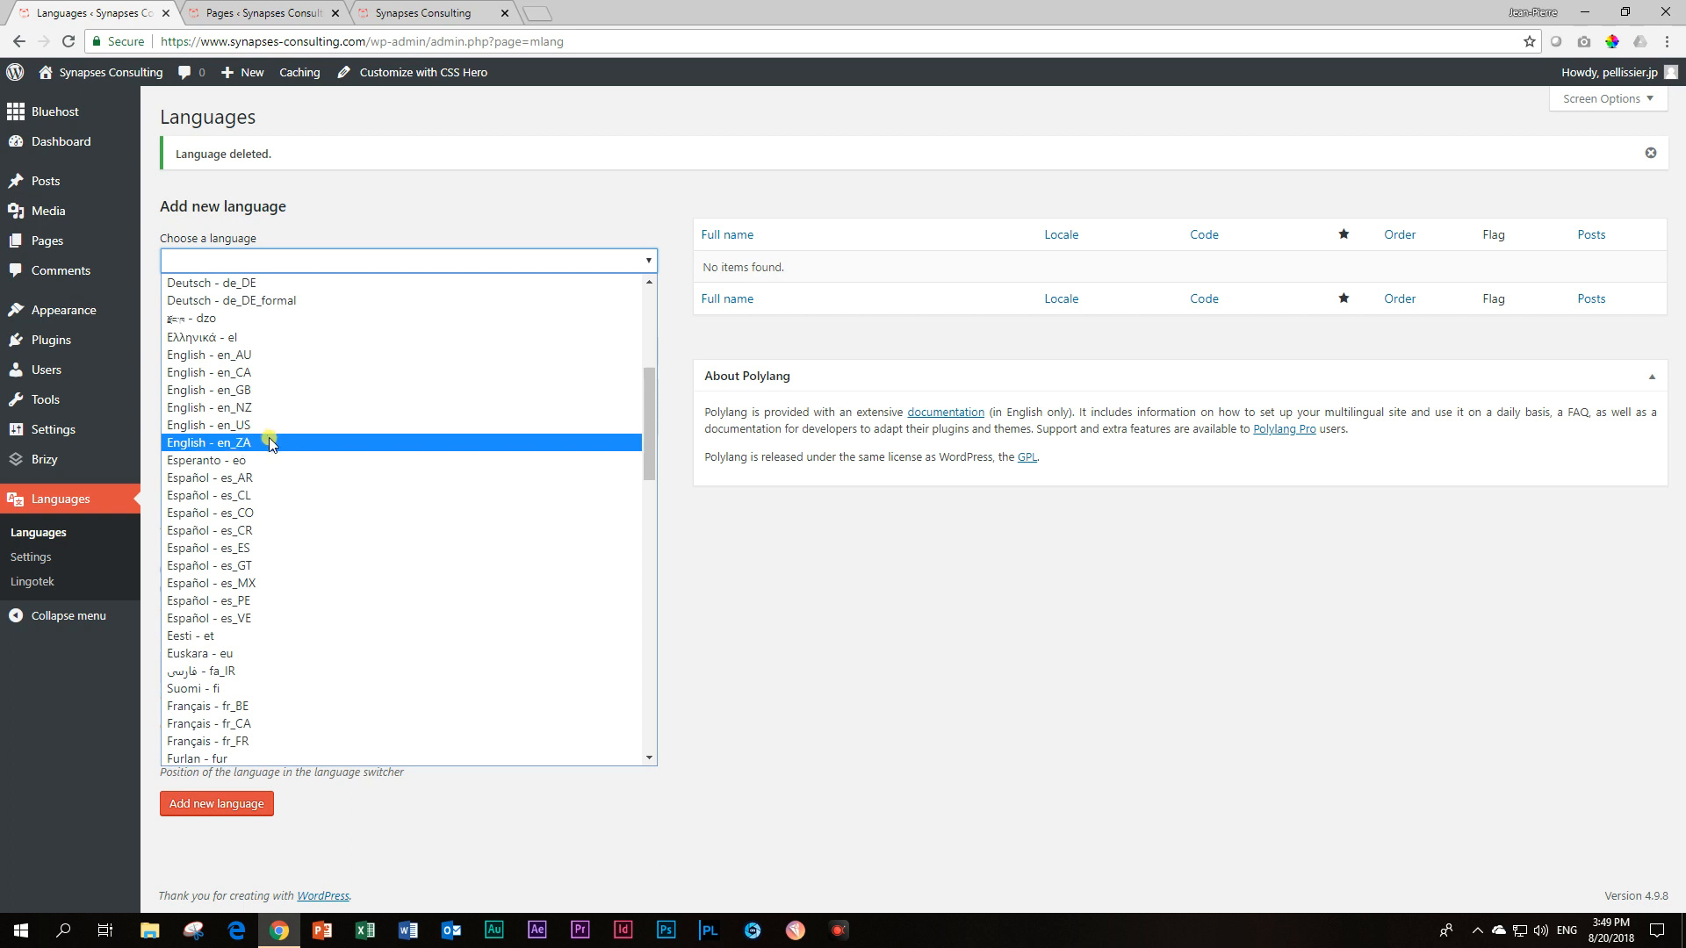
{"action": "left_click", "coordinate": [209, 389]}
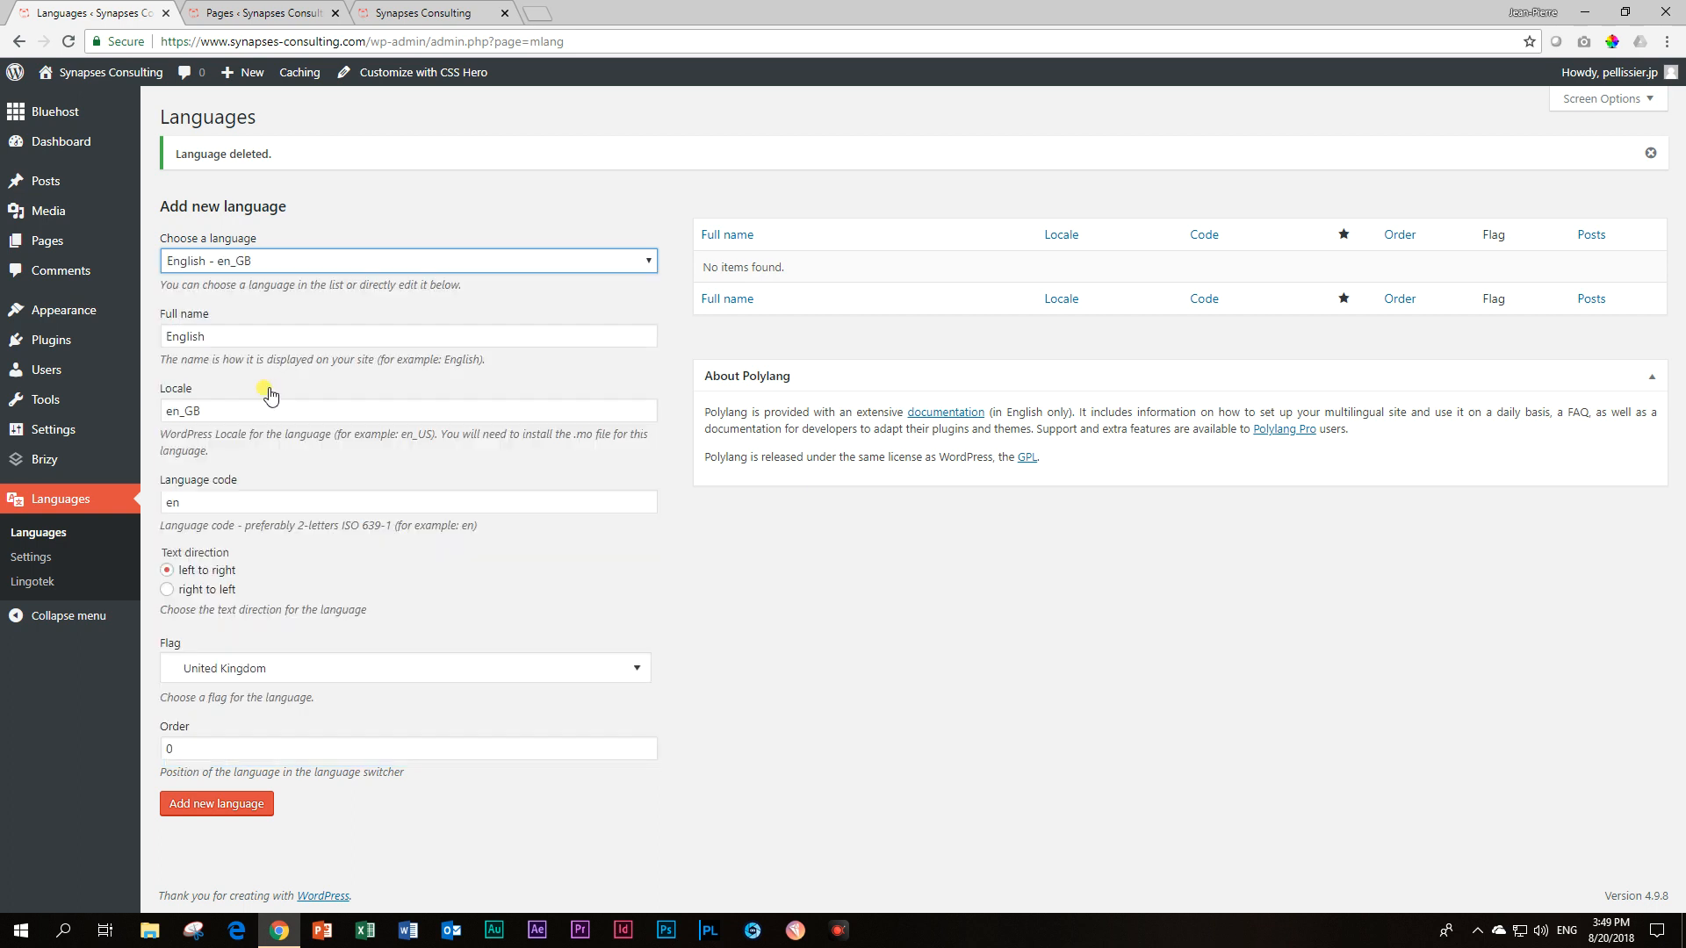
{"action": "mouse_move", "coordinate": [215, 326]}
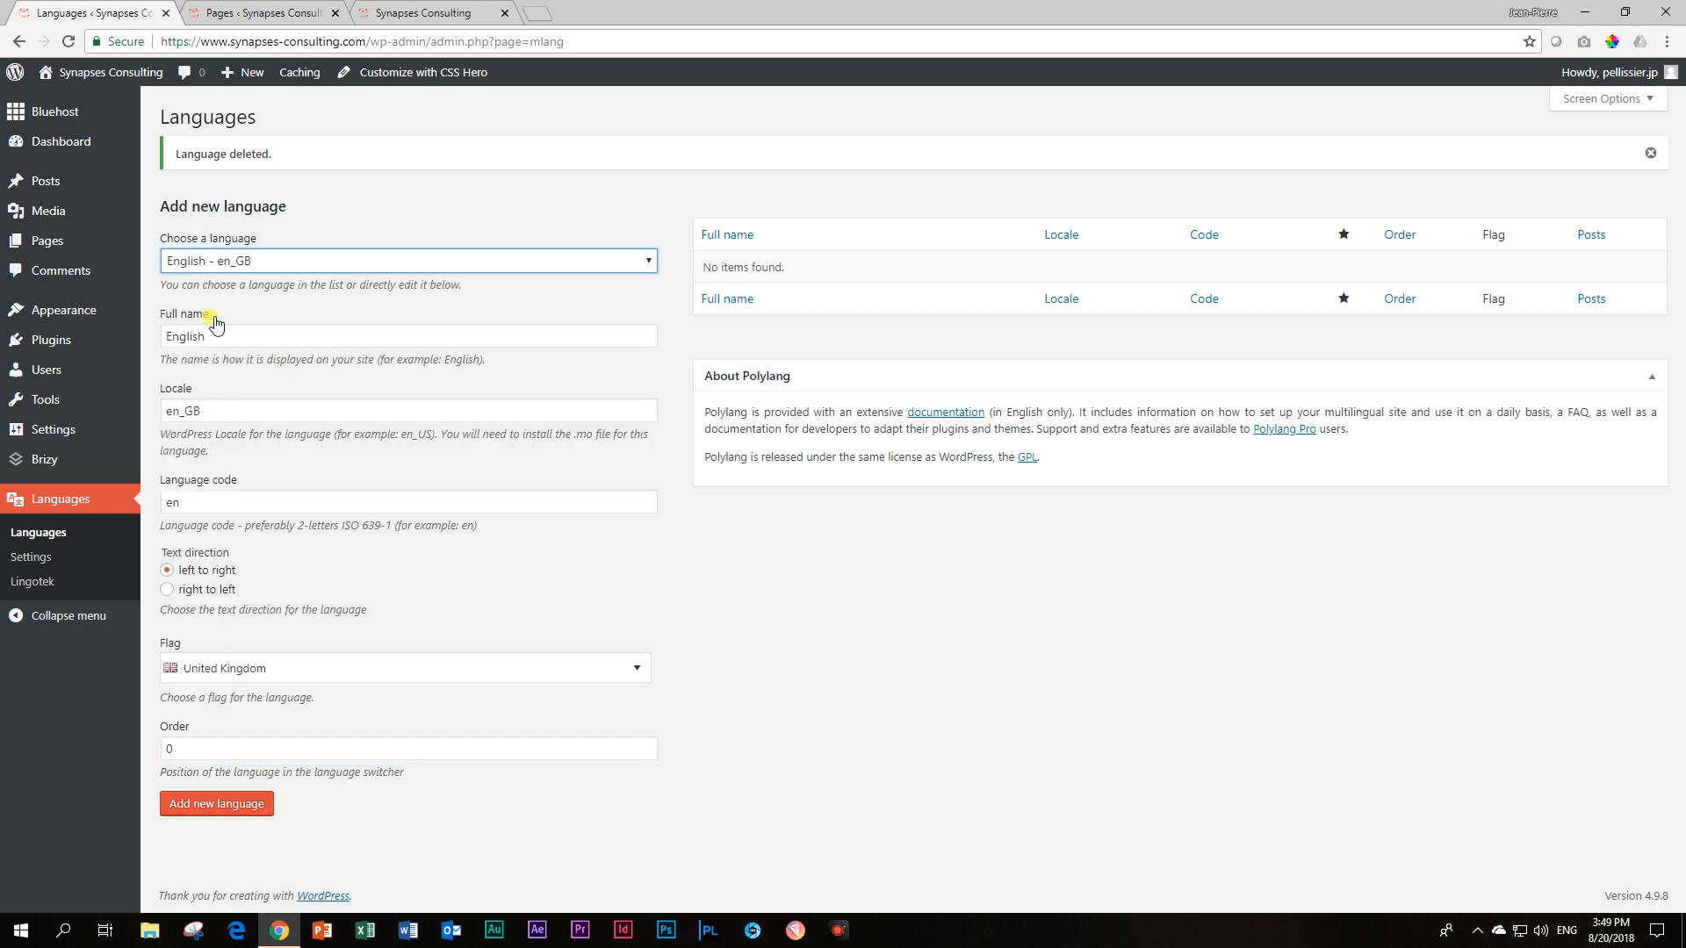
{"action": "mouse_move", "coordinate": [255, 674]}
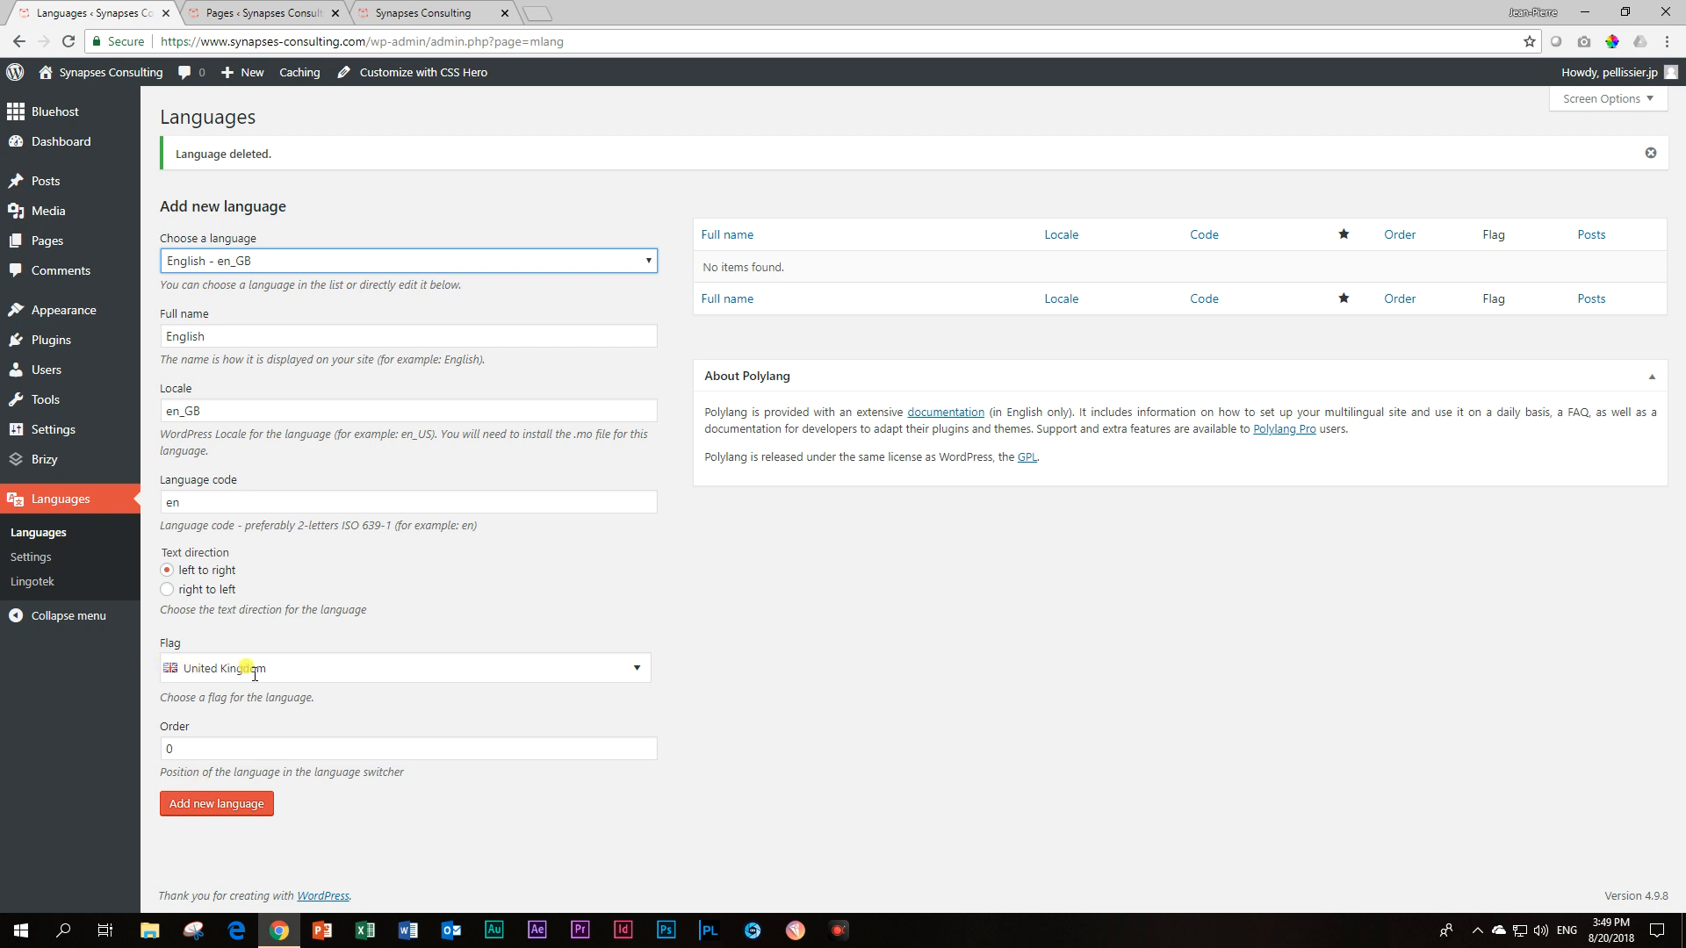
{"action": "mouse_move", "coordinate": [258, 200]}
{"action": "type", "text": "1"}
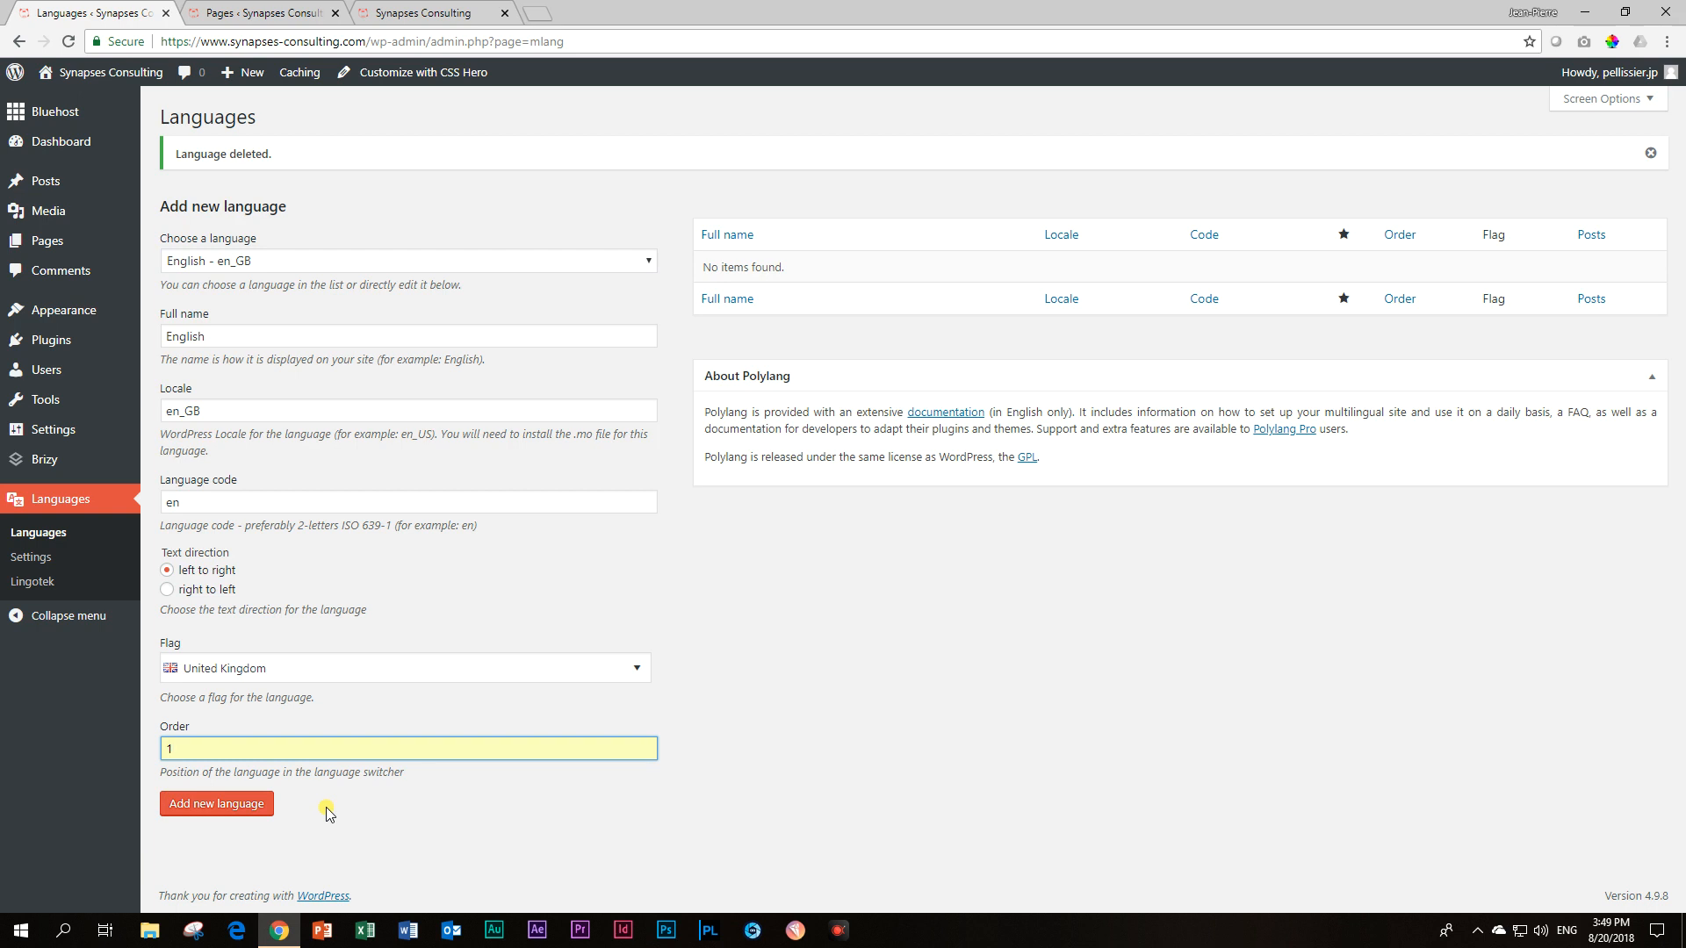
{"action": "left_click", "coordinate": [216, 803]}
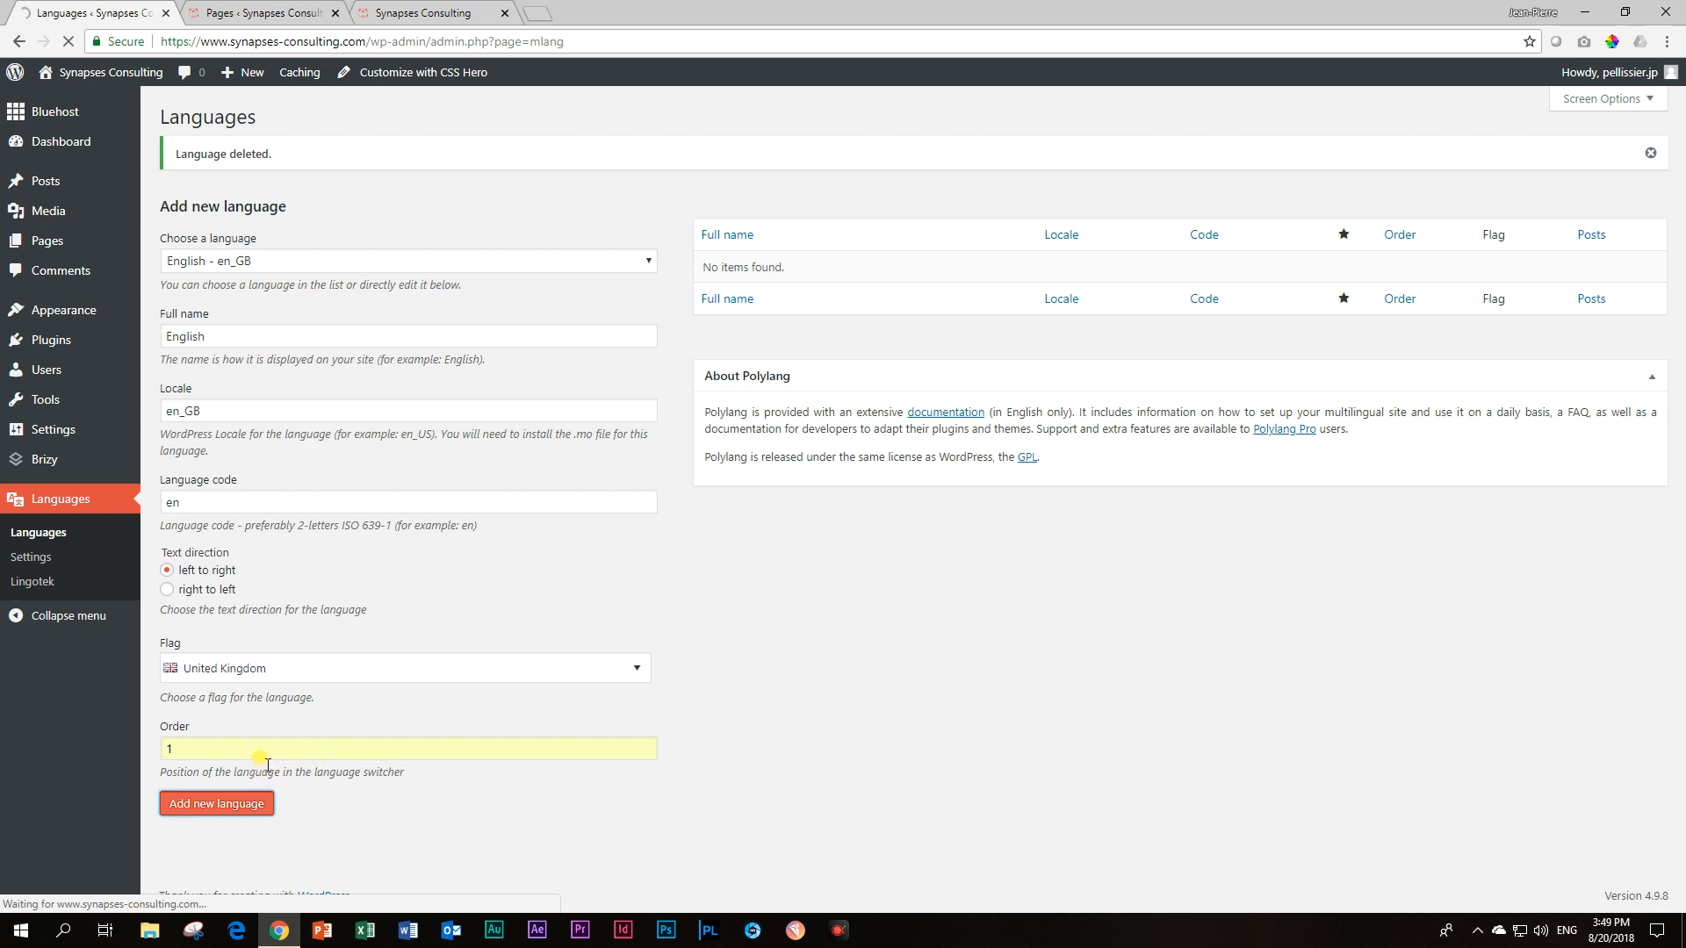
{"action": "left_click", "coordinate": [215, 803]}
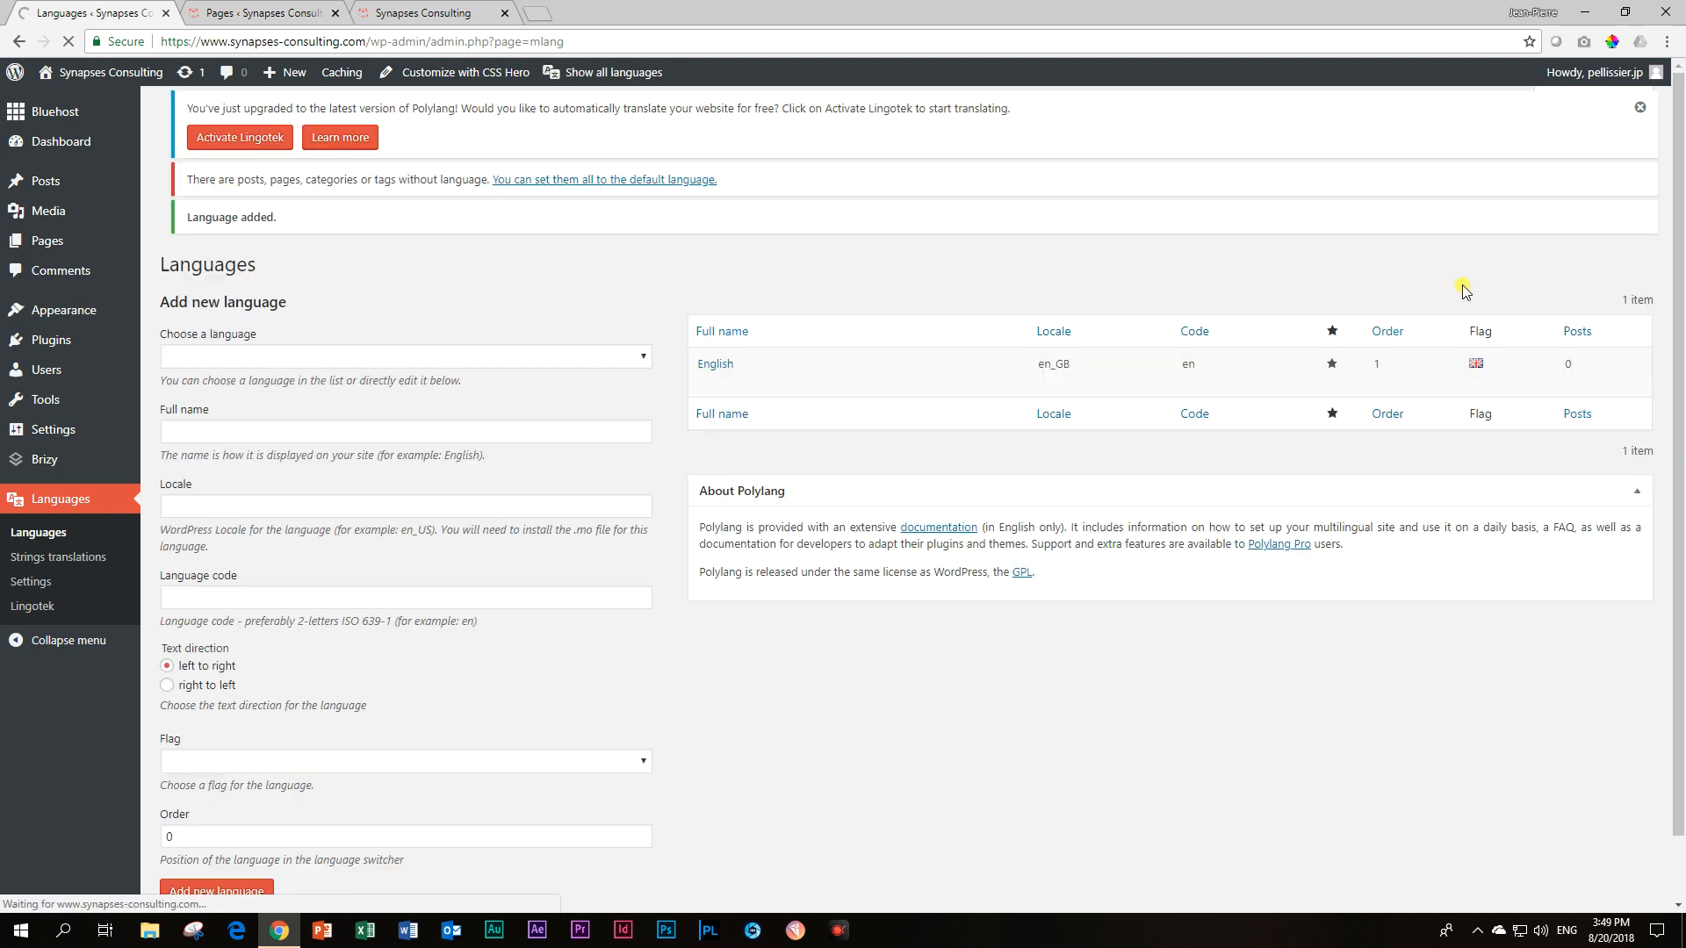
{"action": "scroll", "scroll_direction": "down", "scroll_amount": 3}
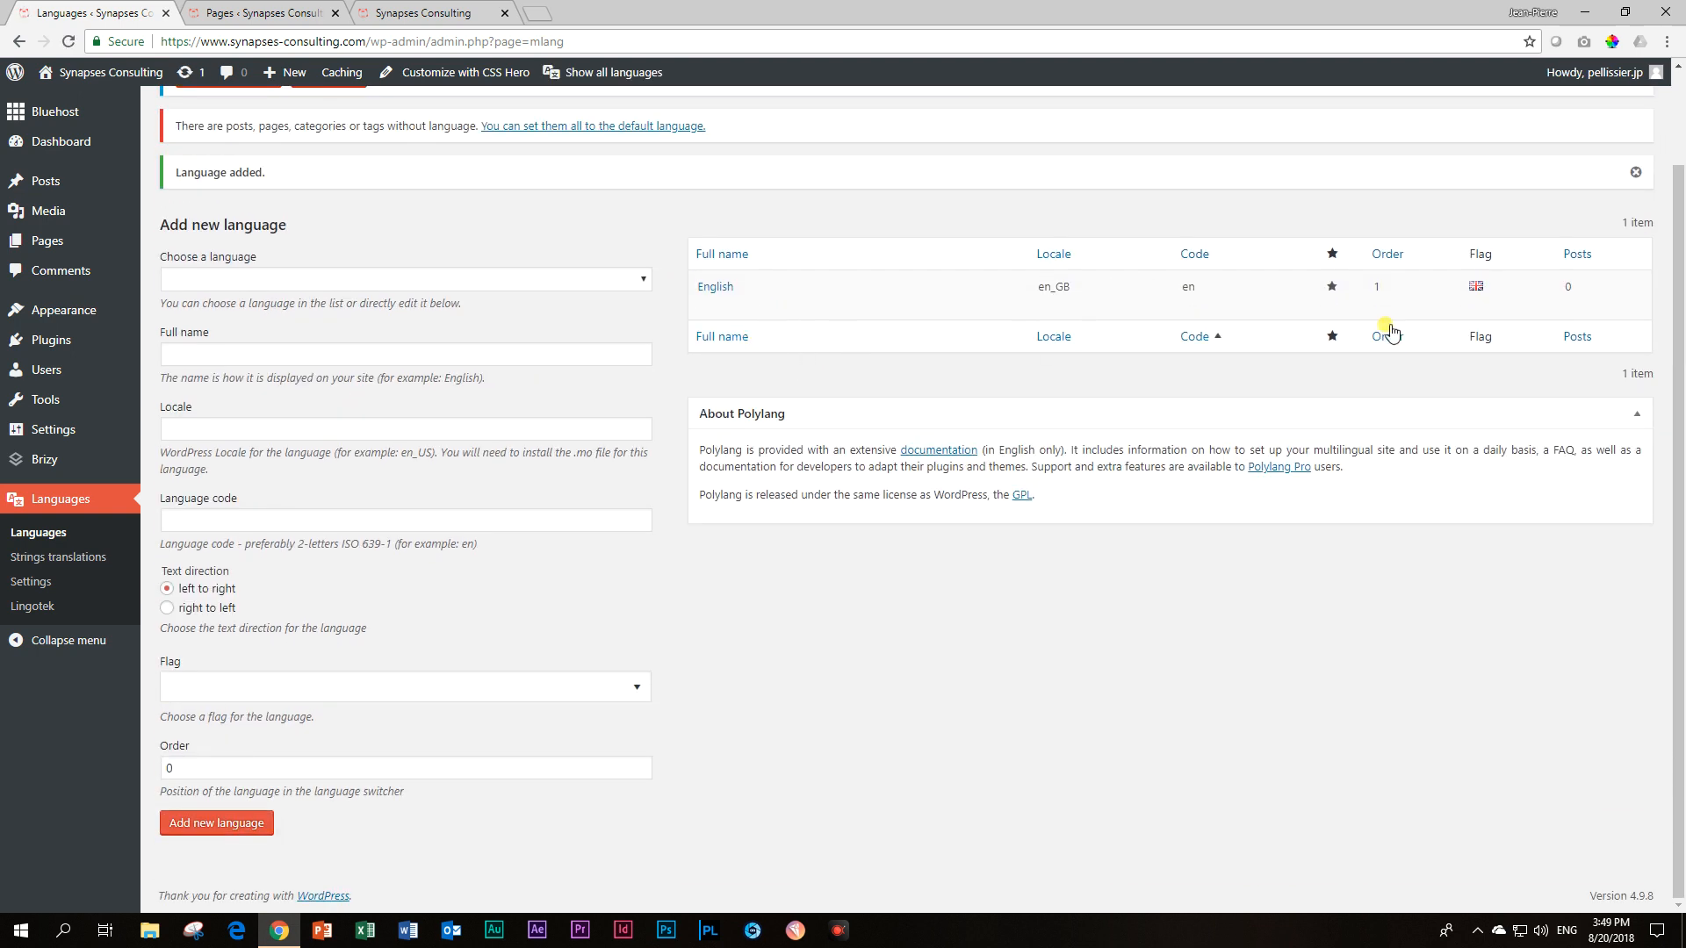
{"action": "mouse_move", "coordinate": [846, 326]}
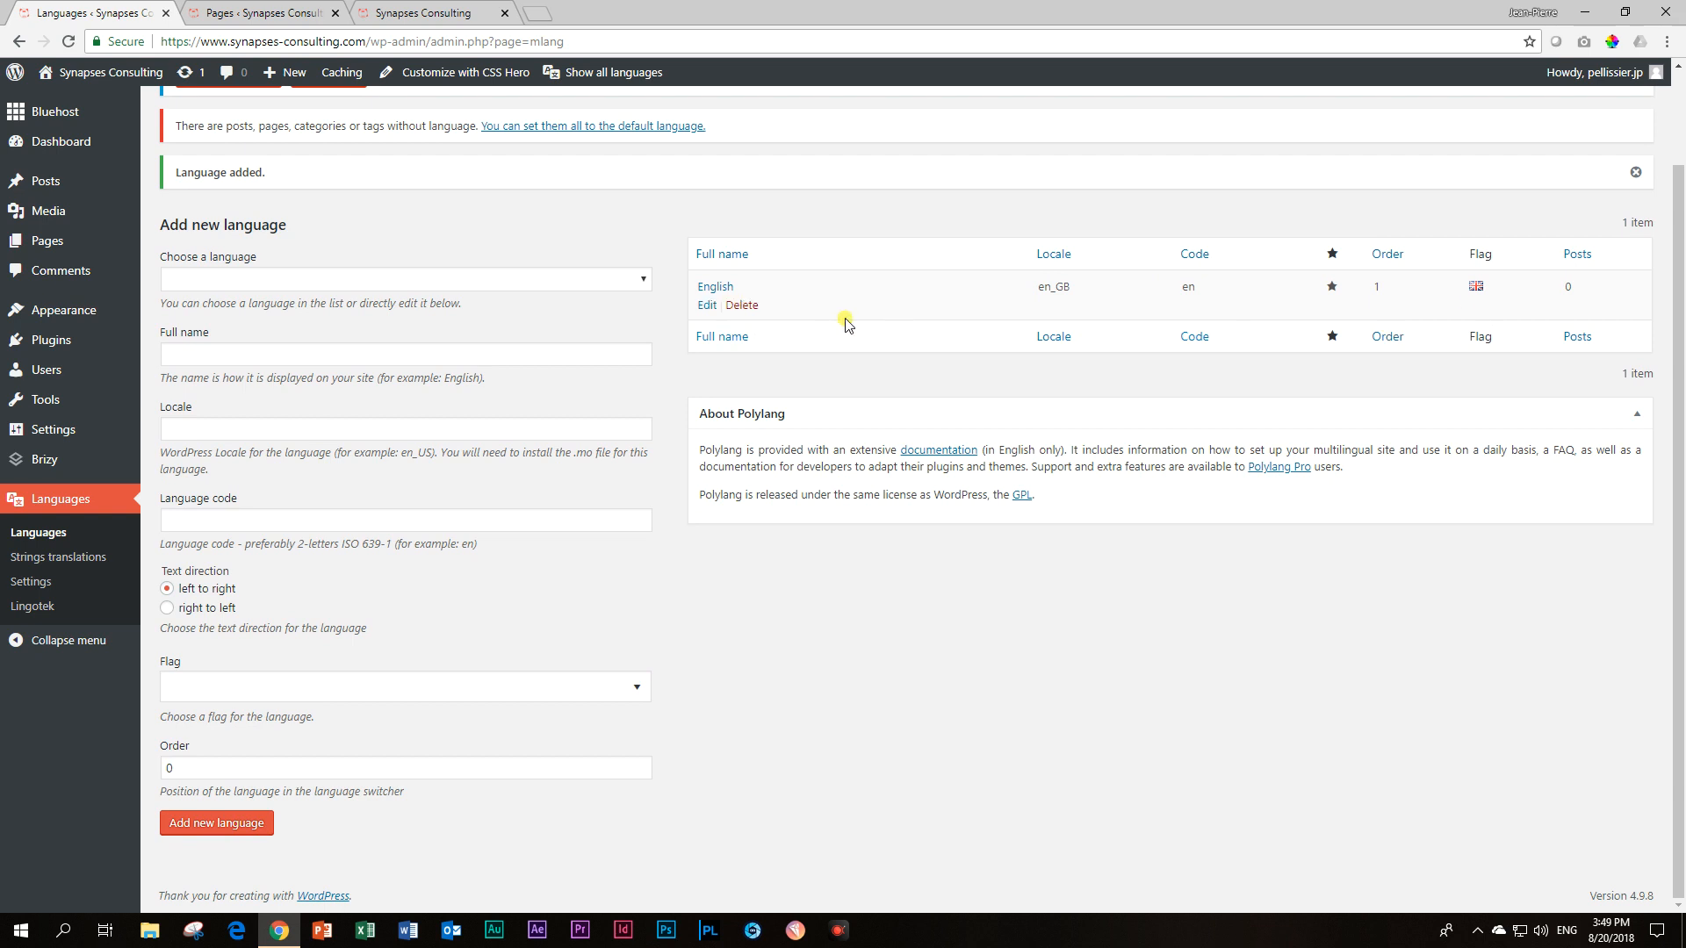
{"action": "mouse_move", "coordinate": [653, 298]}
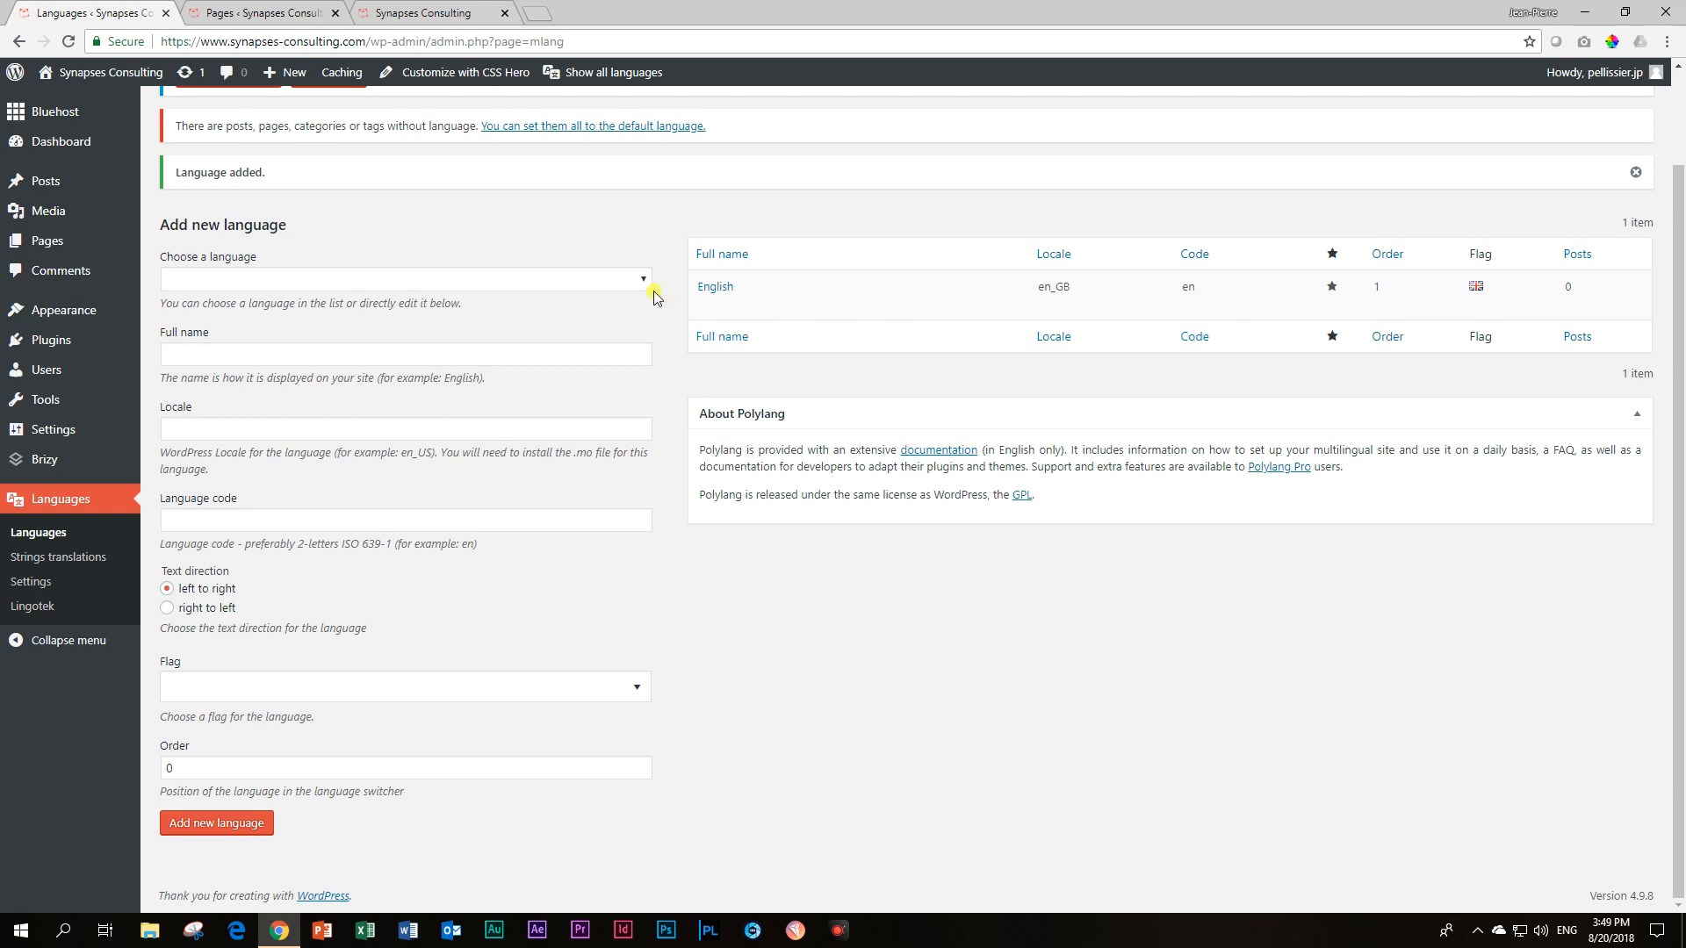
{"action": "mouse_move", "coordinate": [603, 295]}
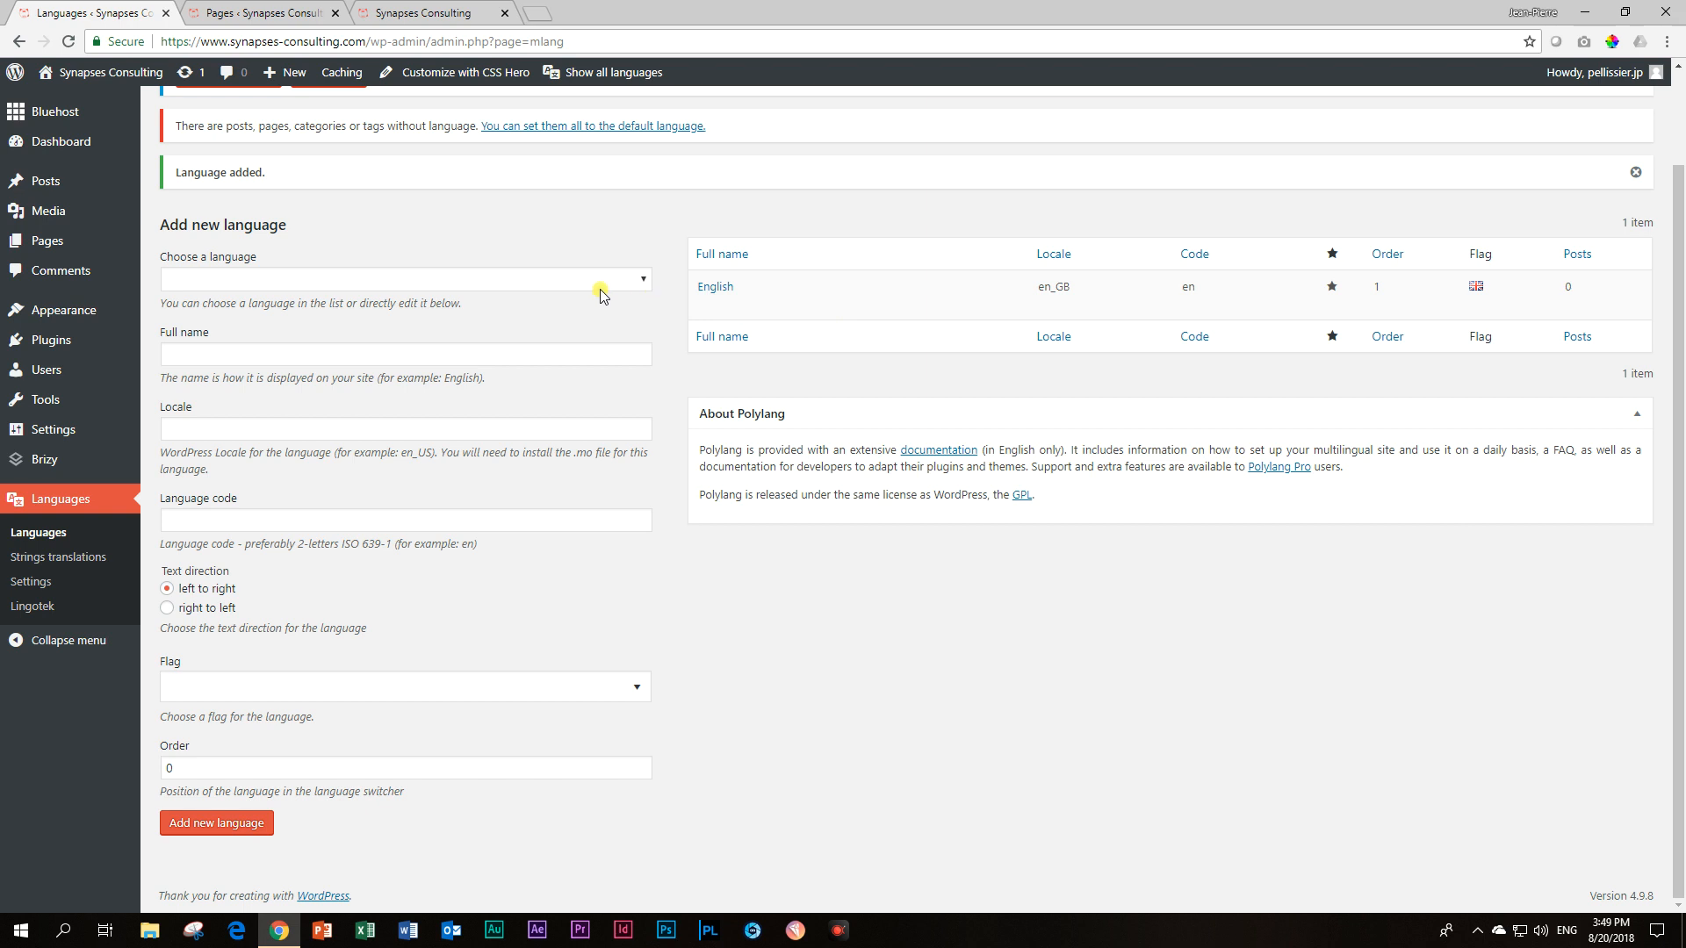
{"action": "mouse_move", "coordinate": [643, 288]}
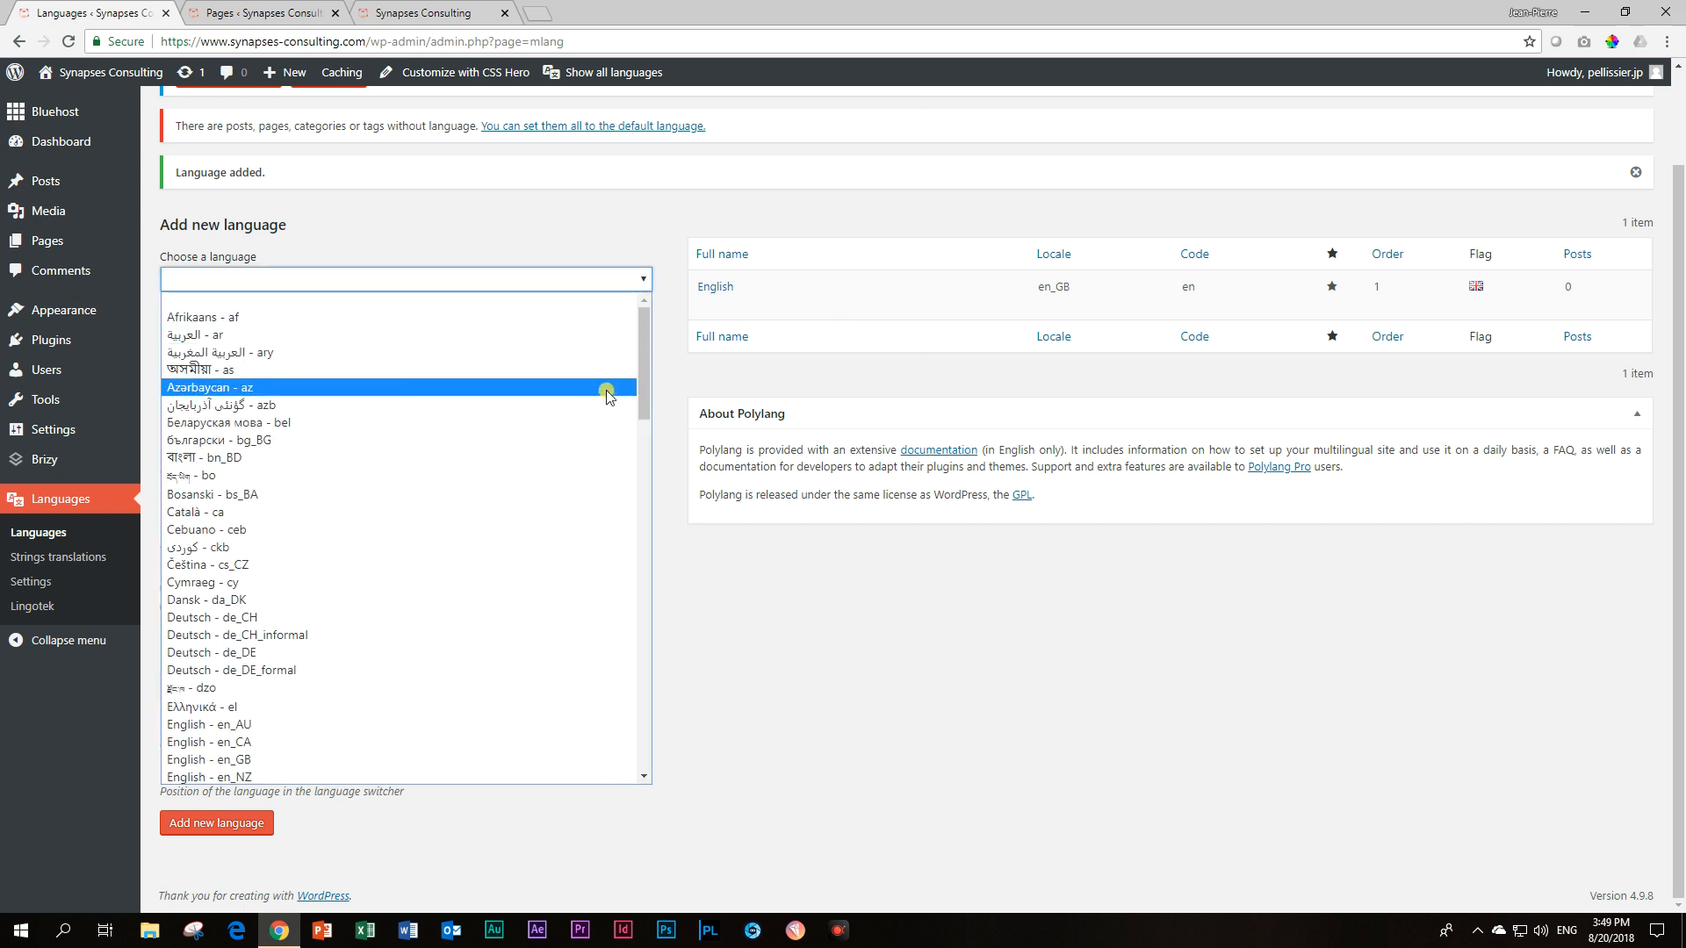
Add Afrikaans (af) with the South Africa flag and order 2 as a language
{"action": "left_click", "coordinate": [203, 316]}
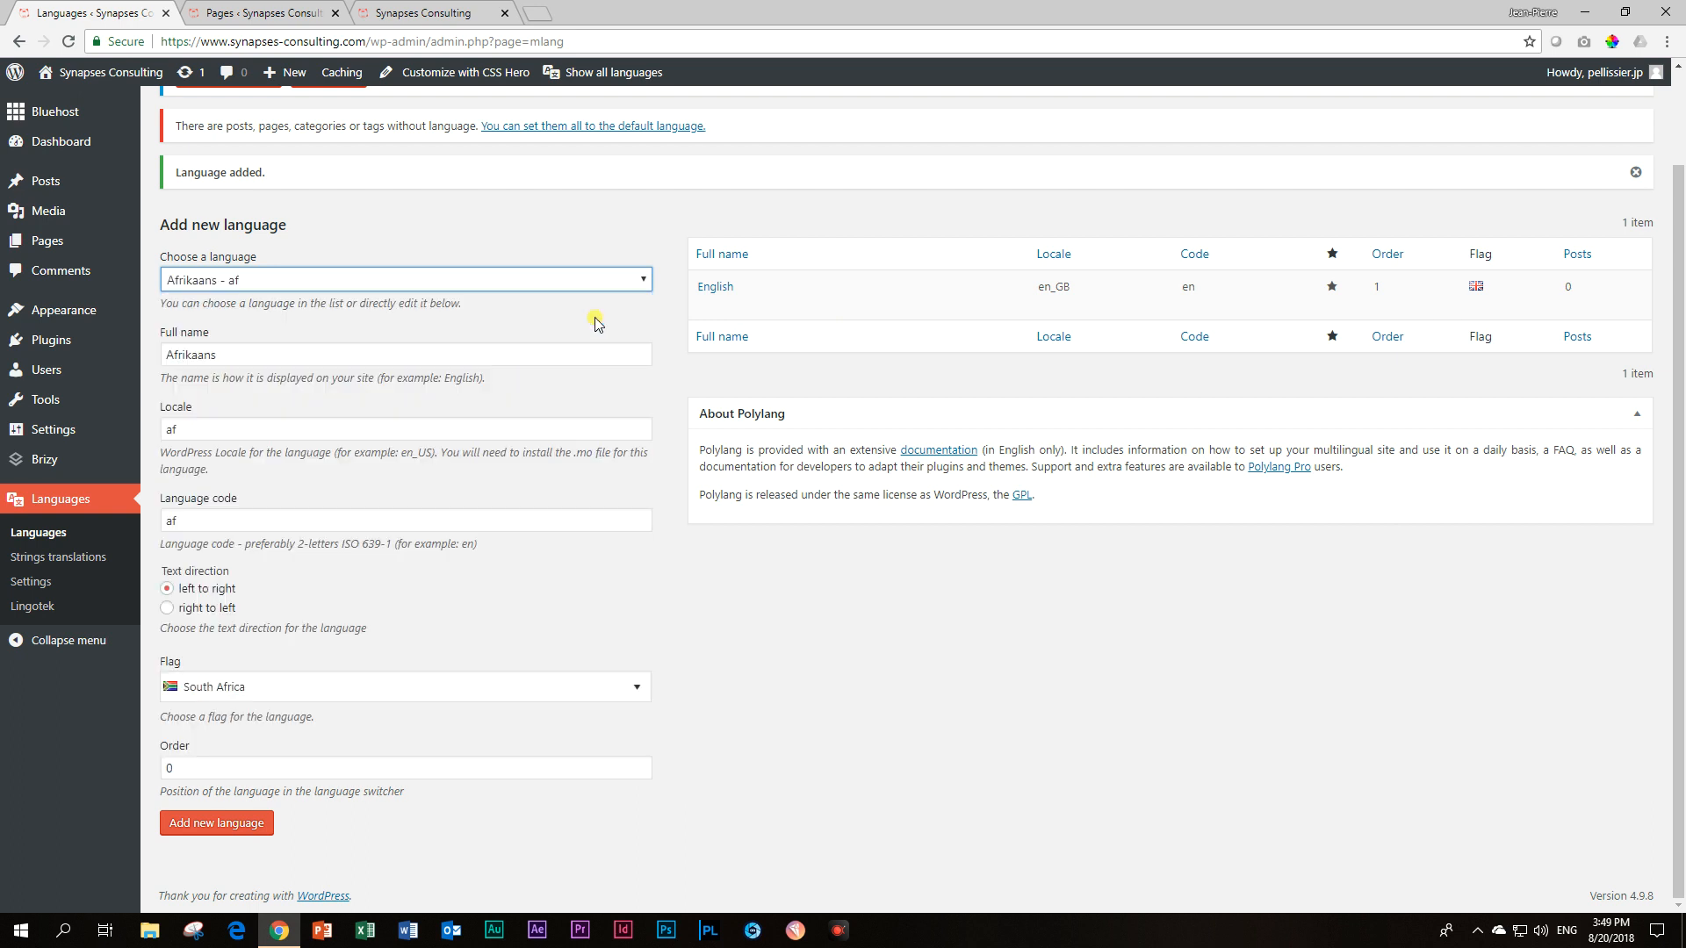
{"action": "mouse_move", "coordinate": [646, 320]}
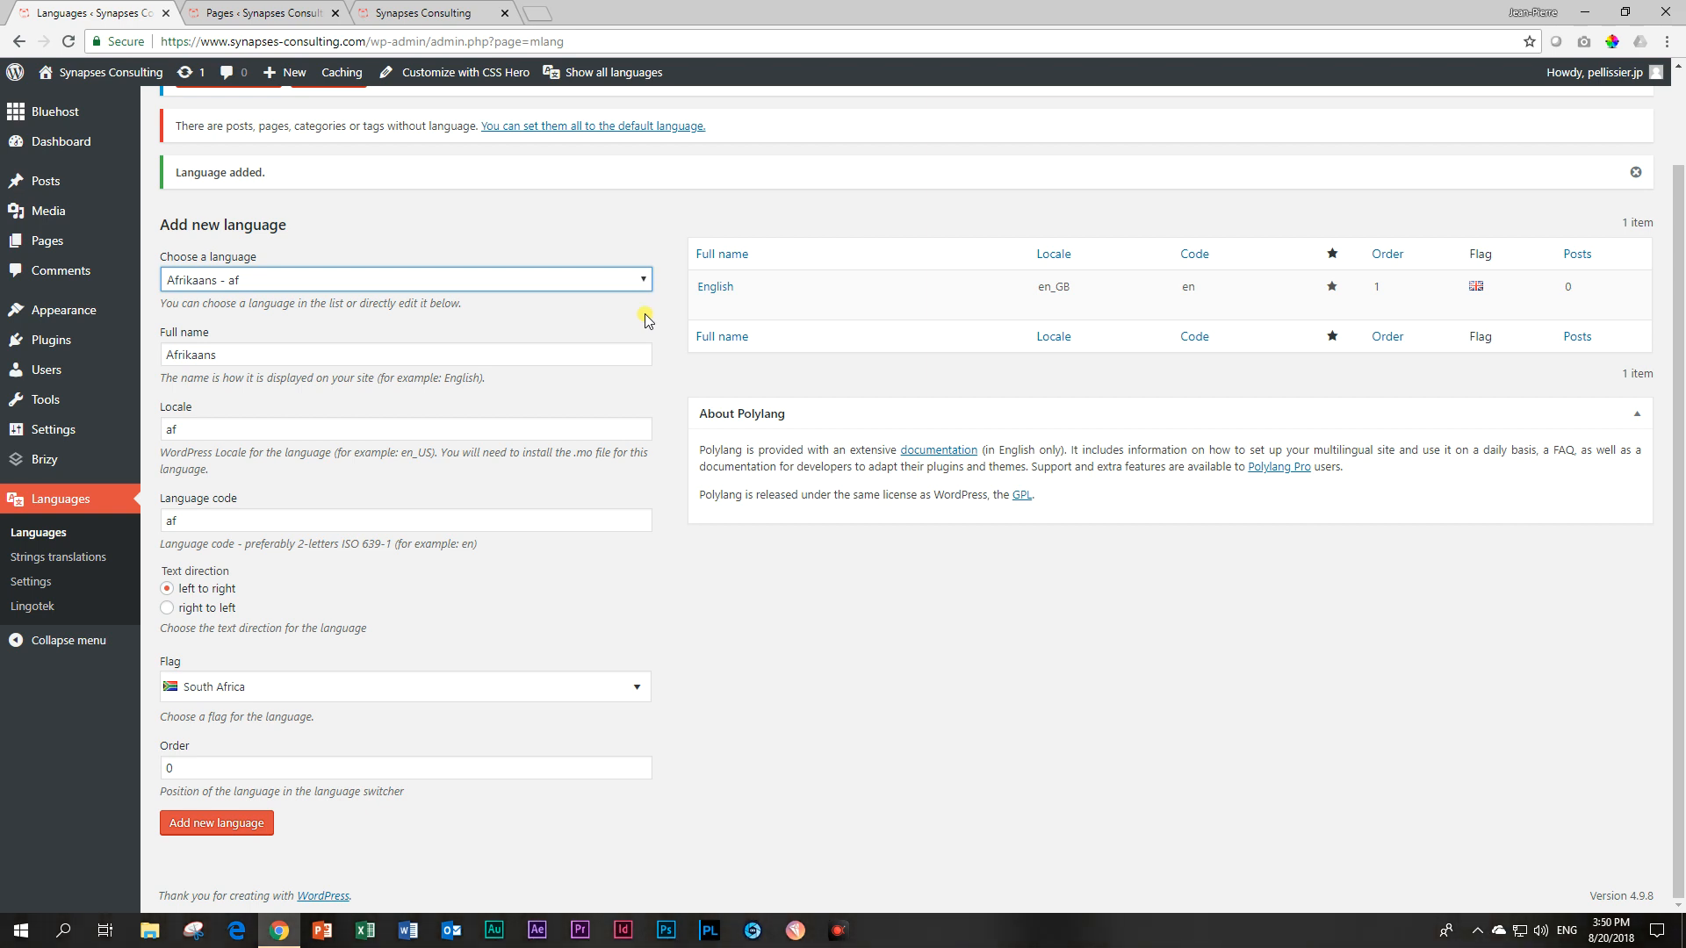
{"action": "left_click", "coordinate": [406, 767]}
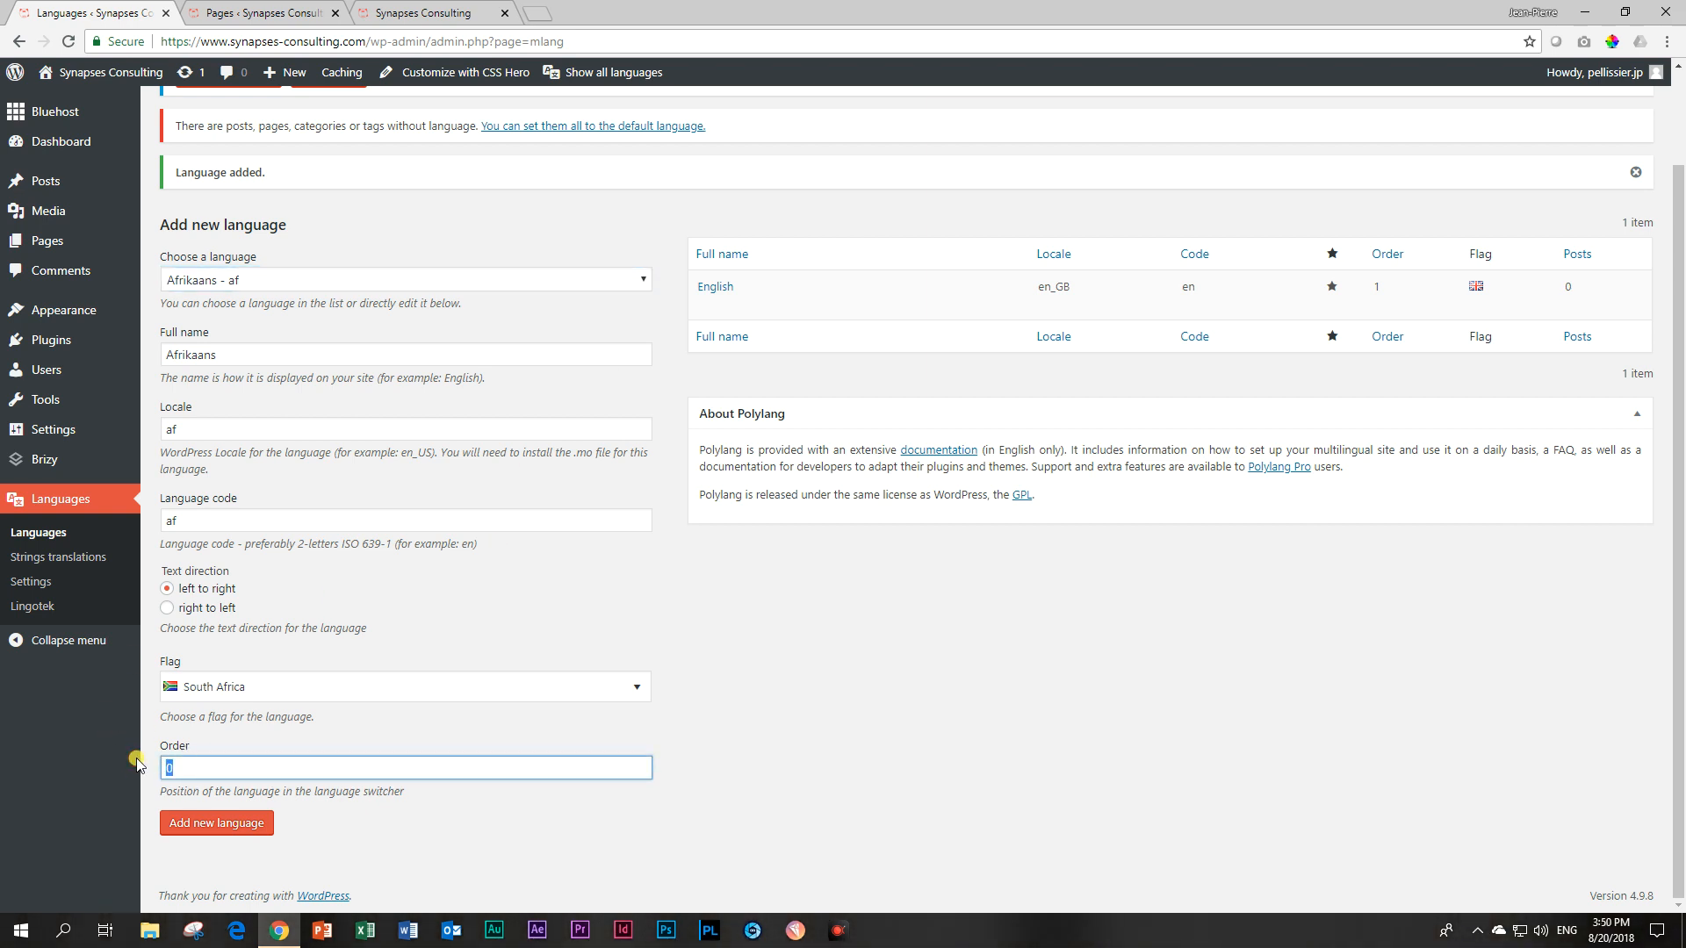
{"action": "type", "text": "2"}
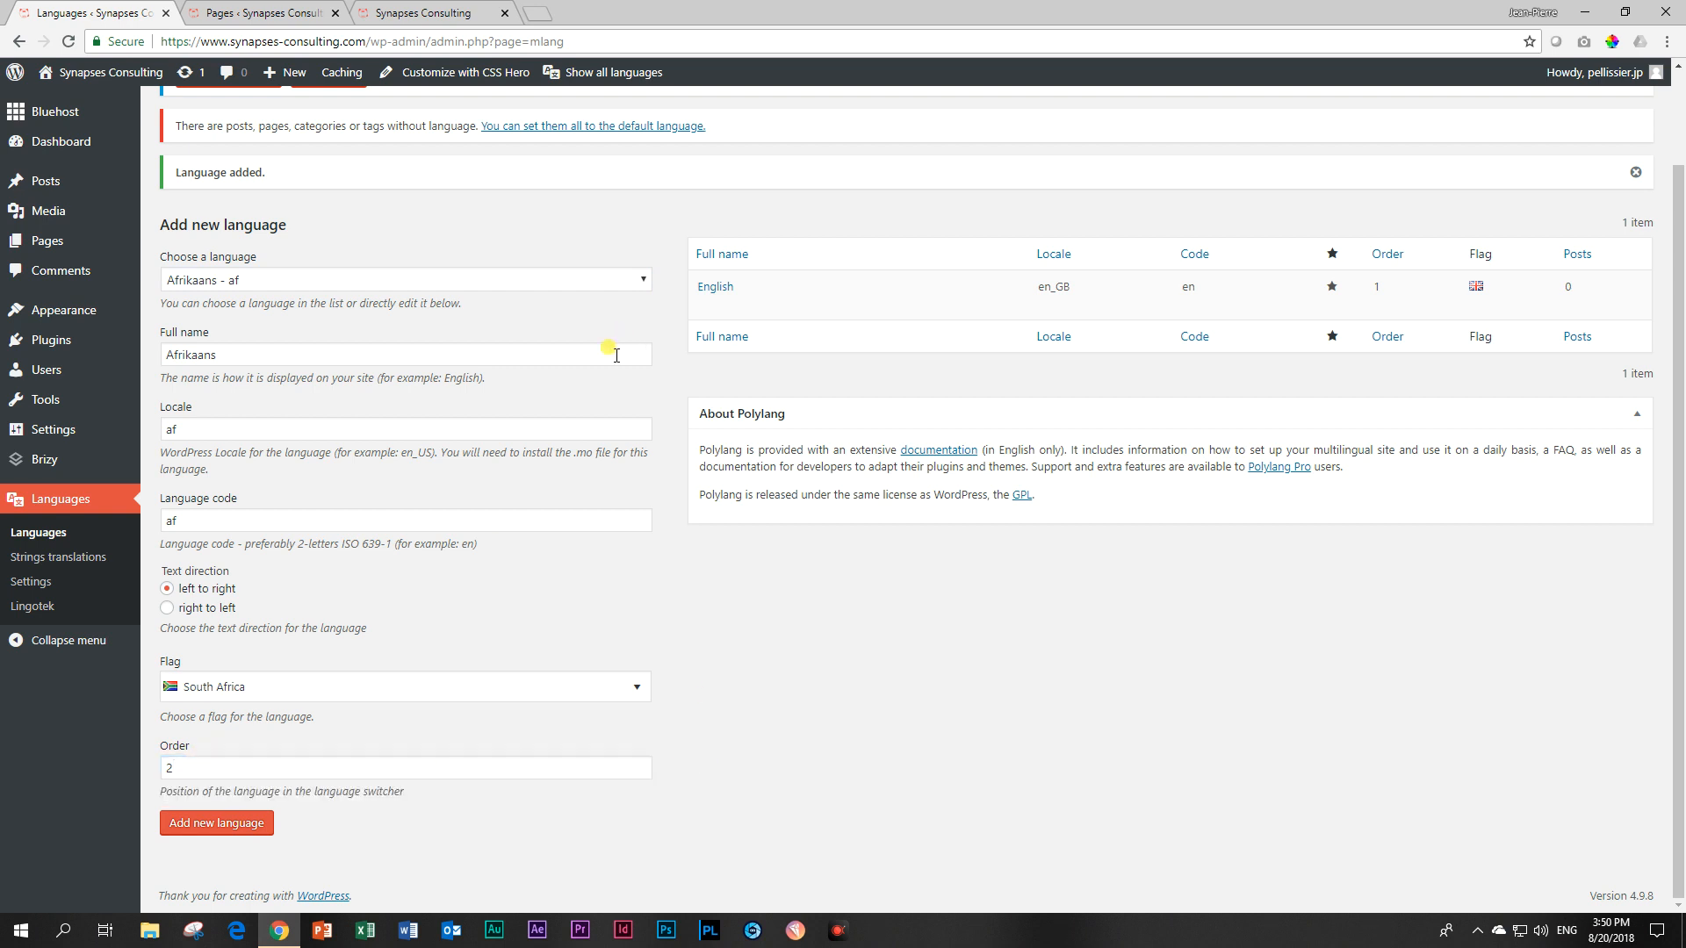
{"action": "left_click", "coordinate": [215, 822]}
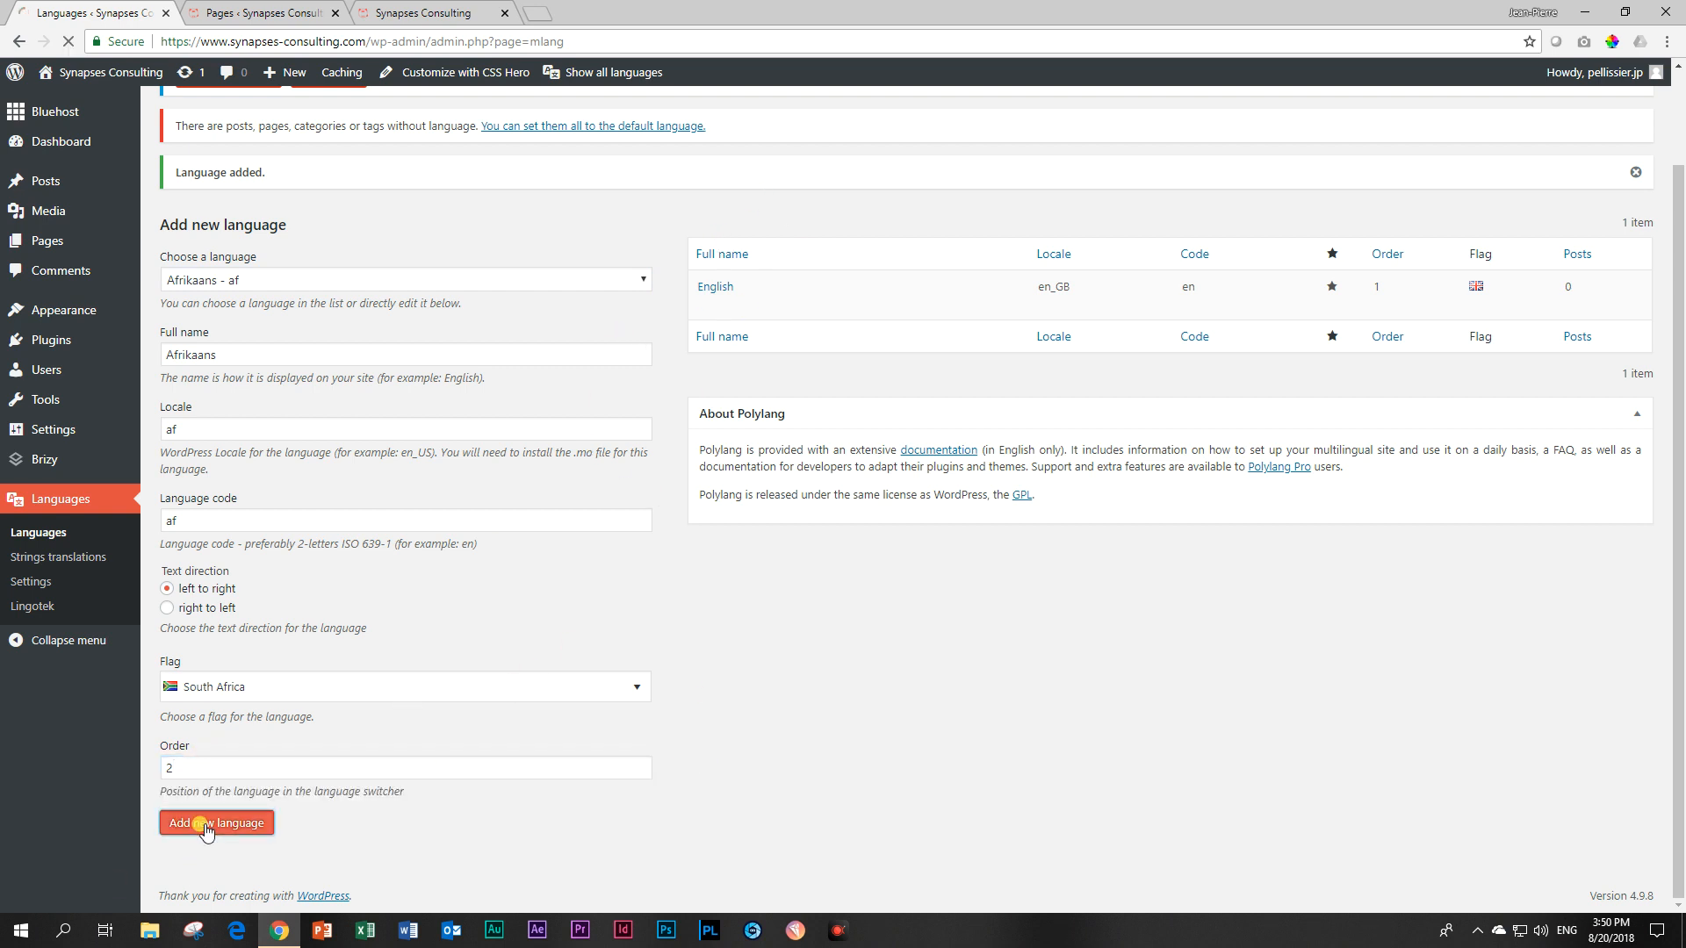
{"action": "left_click", "coordinate": [215, 823]}
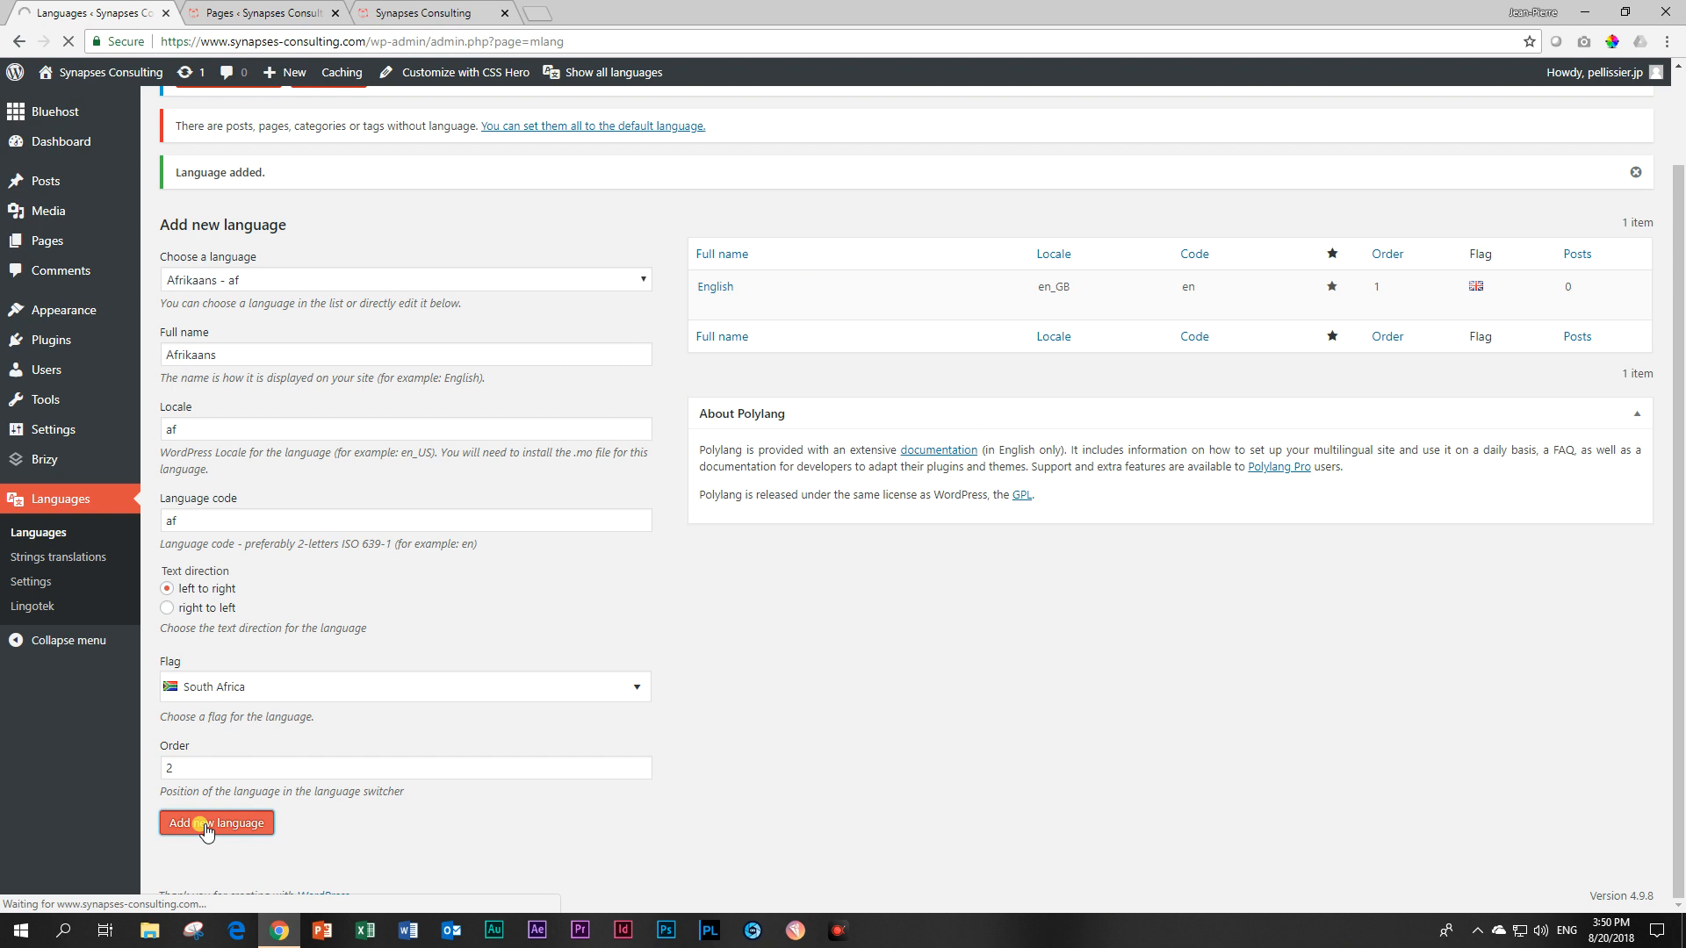
{"action": "left_click", "coordinate": [215, 822]}
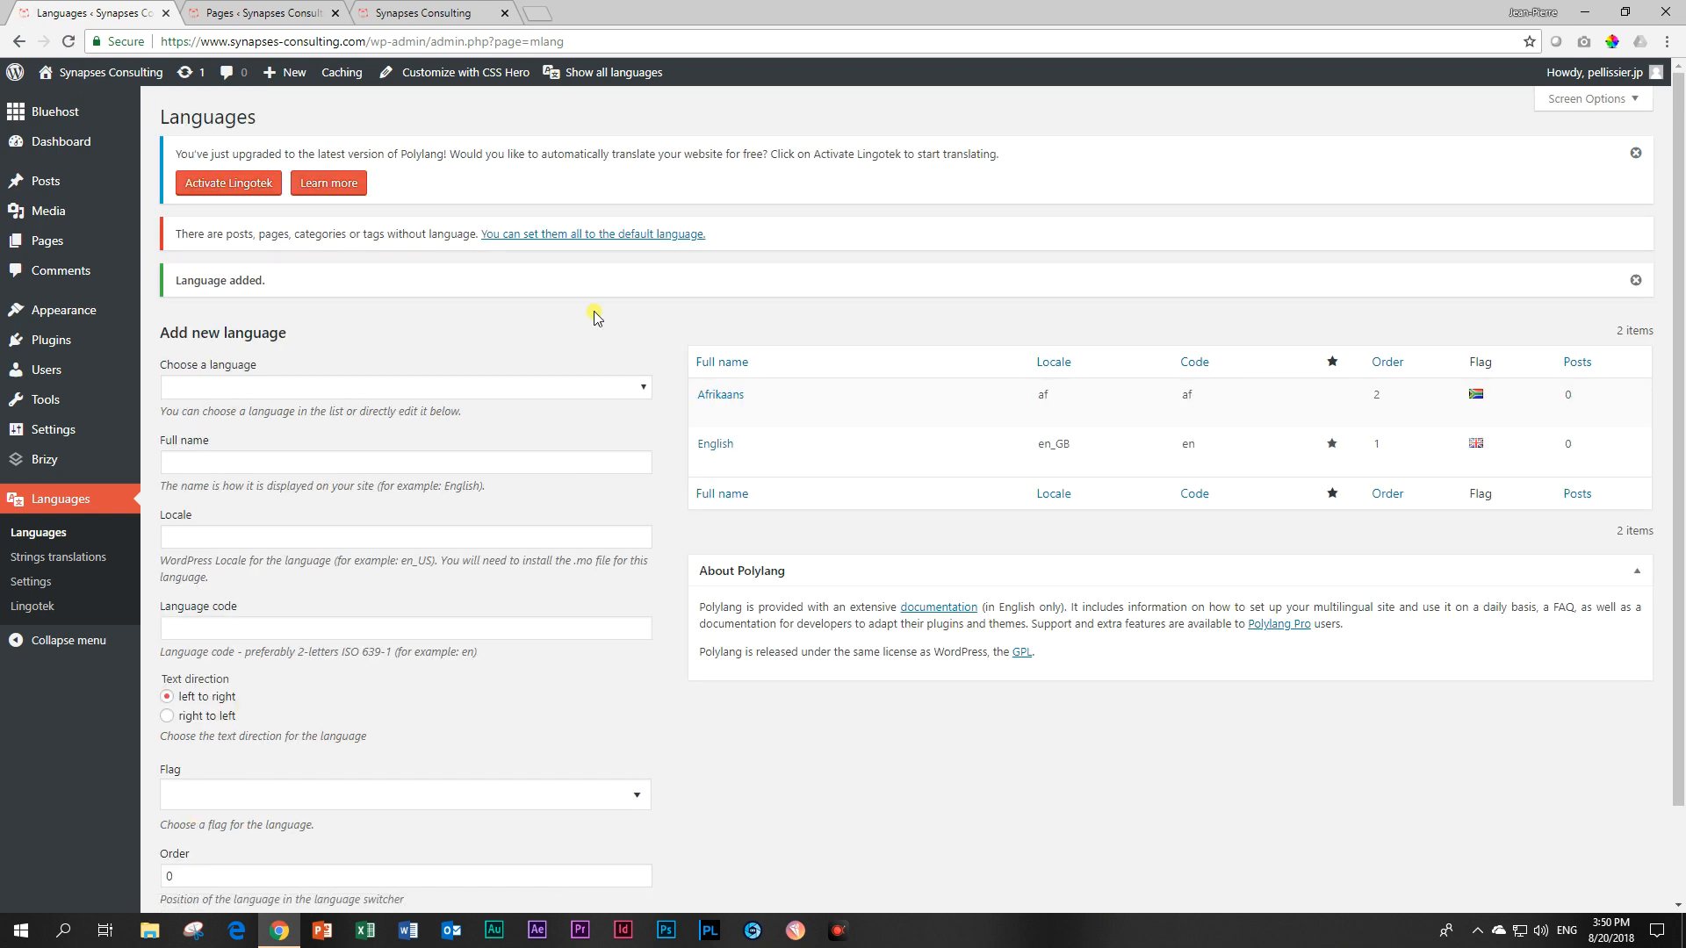
{"action": "mouse_move", "coordinate": [714, 444]}
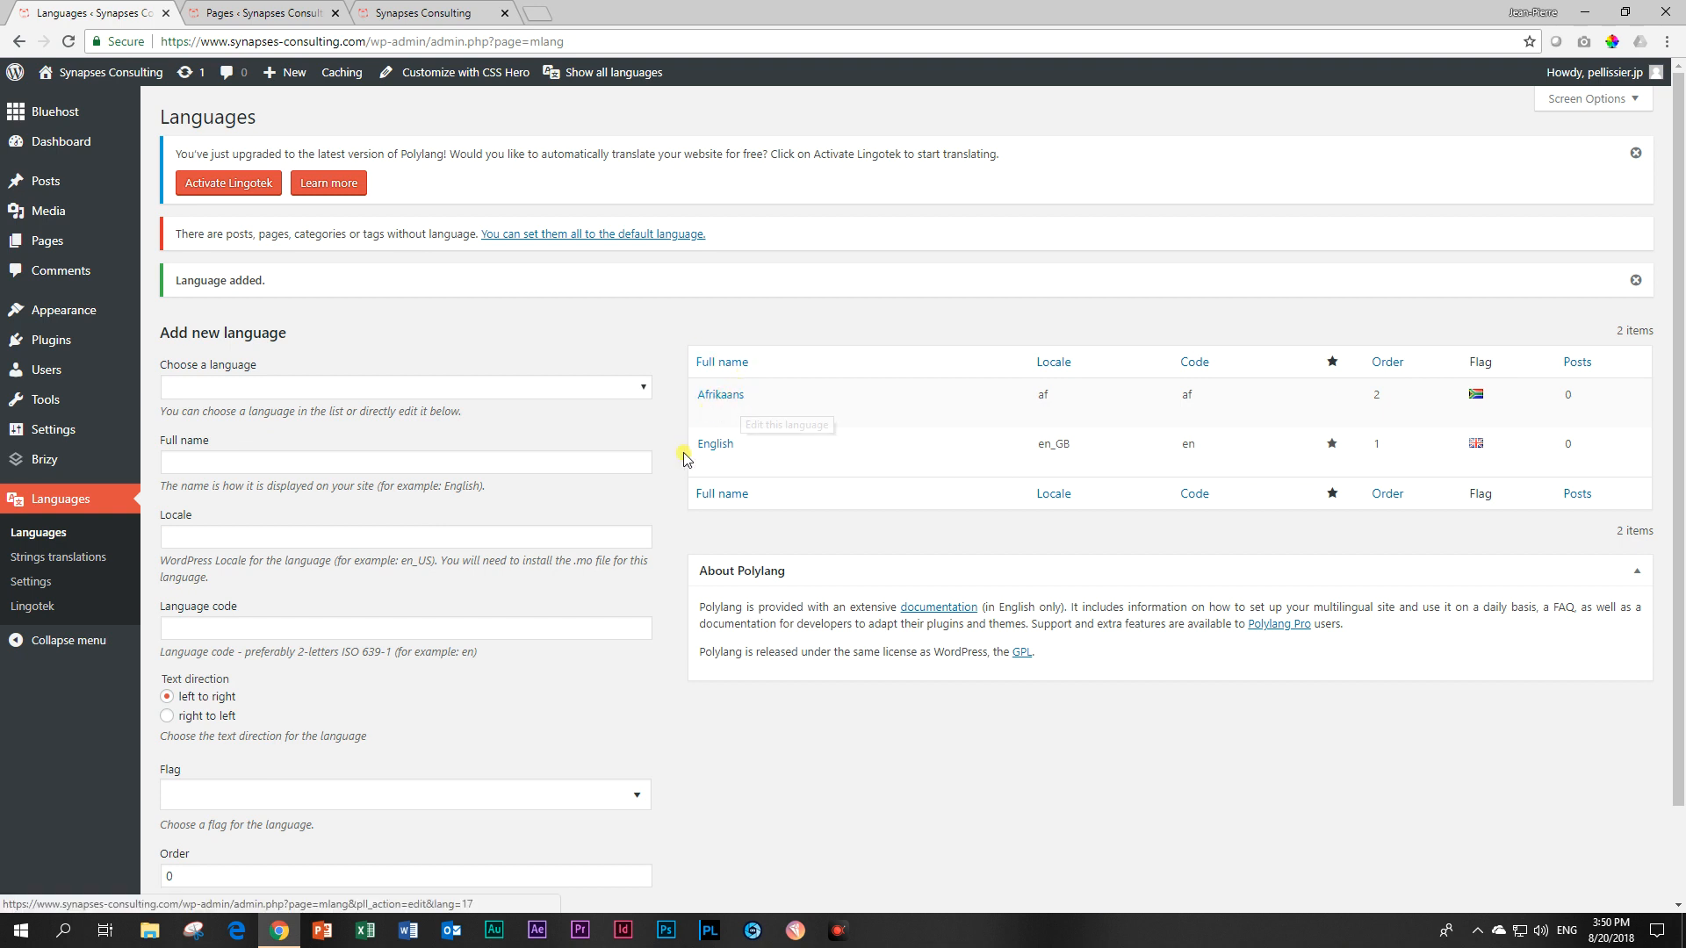
{"action": "mouse_move", "coordinate": [1383, 464]}
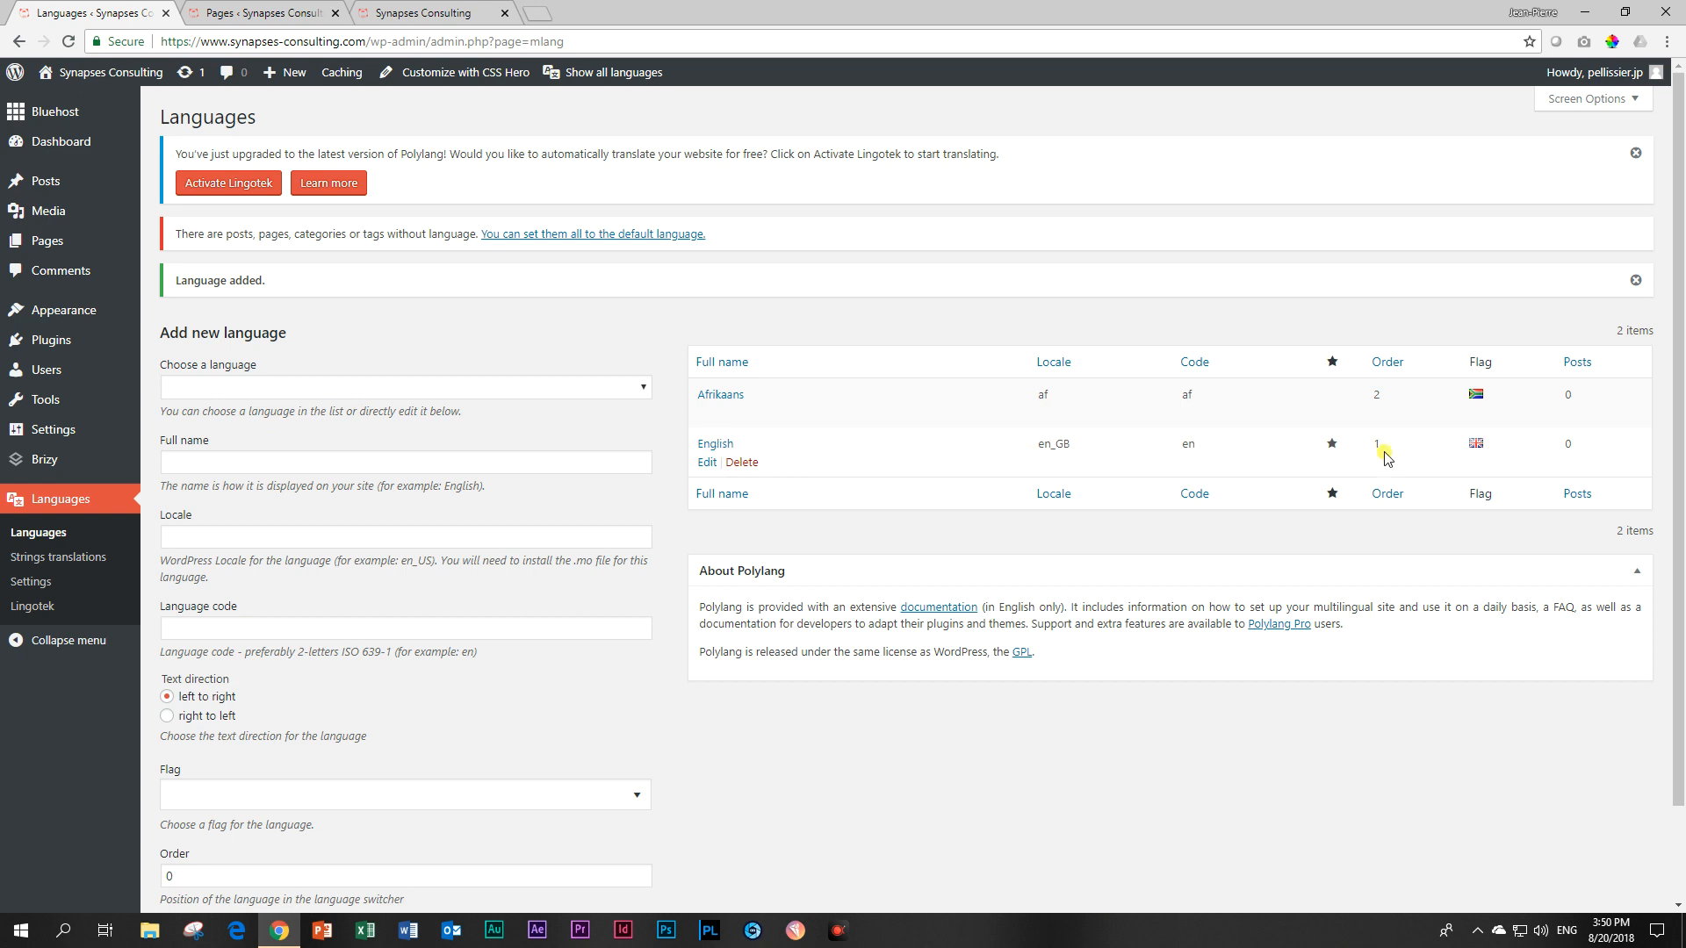
{"action": "mouse_move", "coordinate": [1385, 408]}
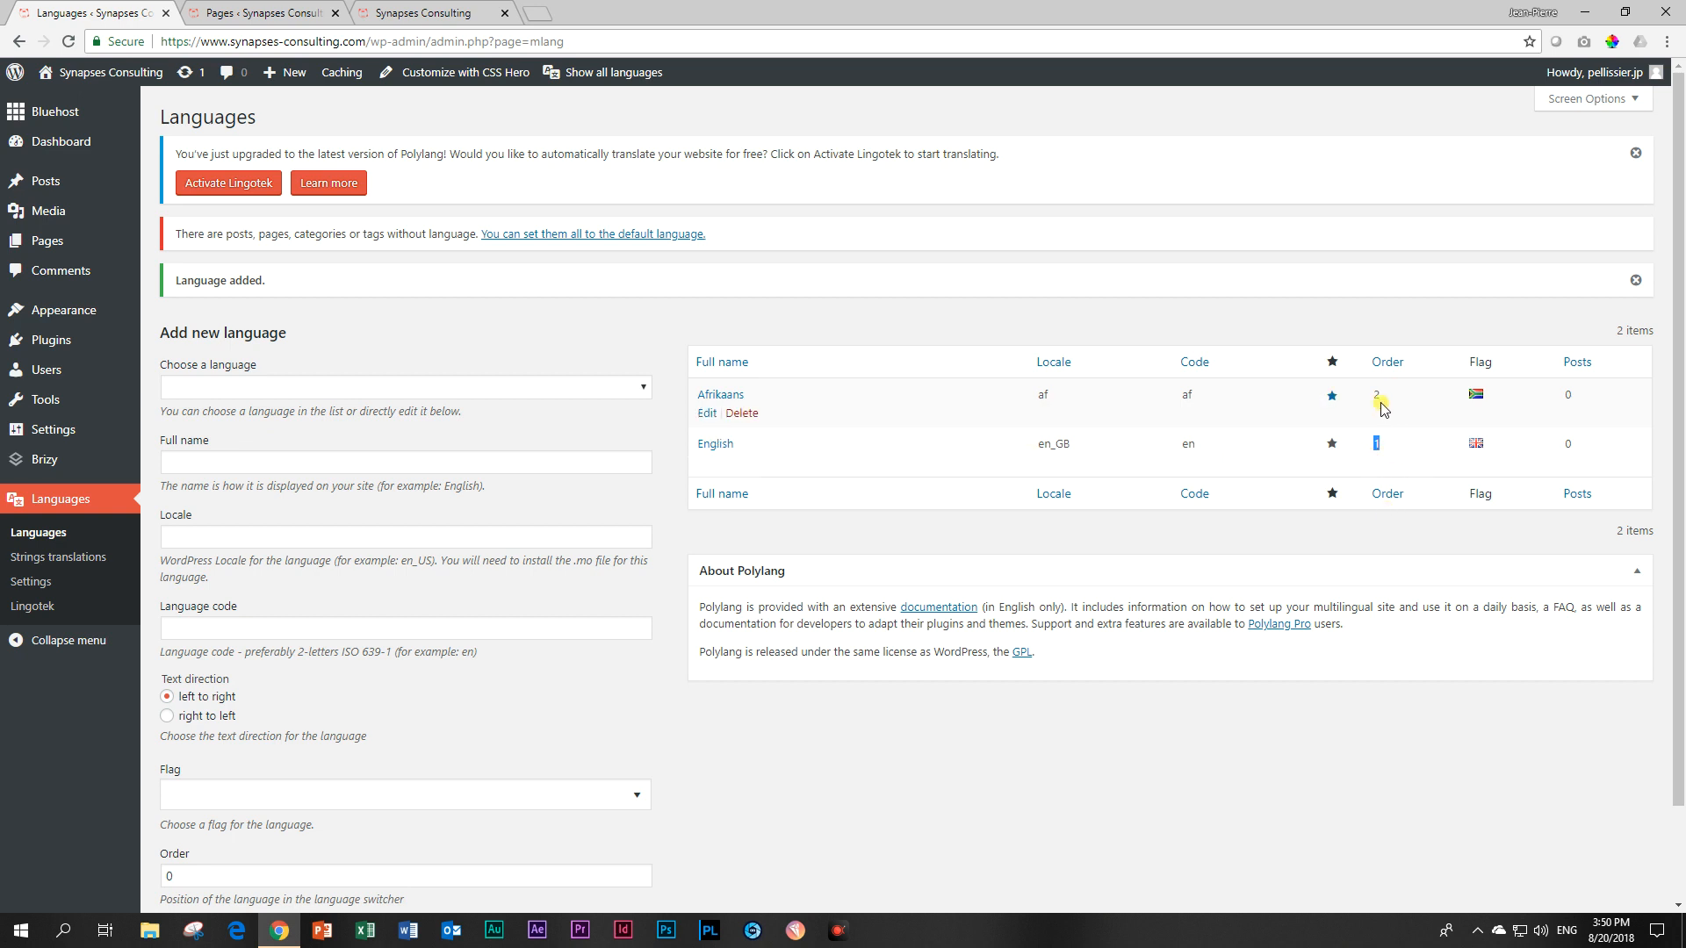
{"action": "mouse_move", "coordinate": [715, 444]}
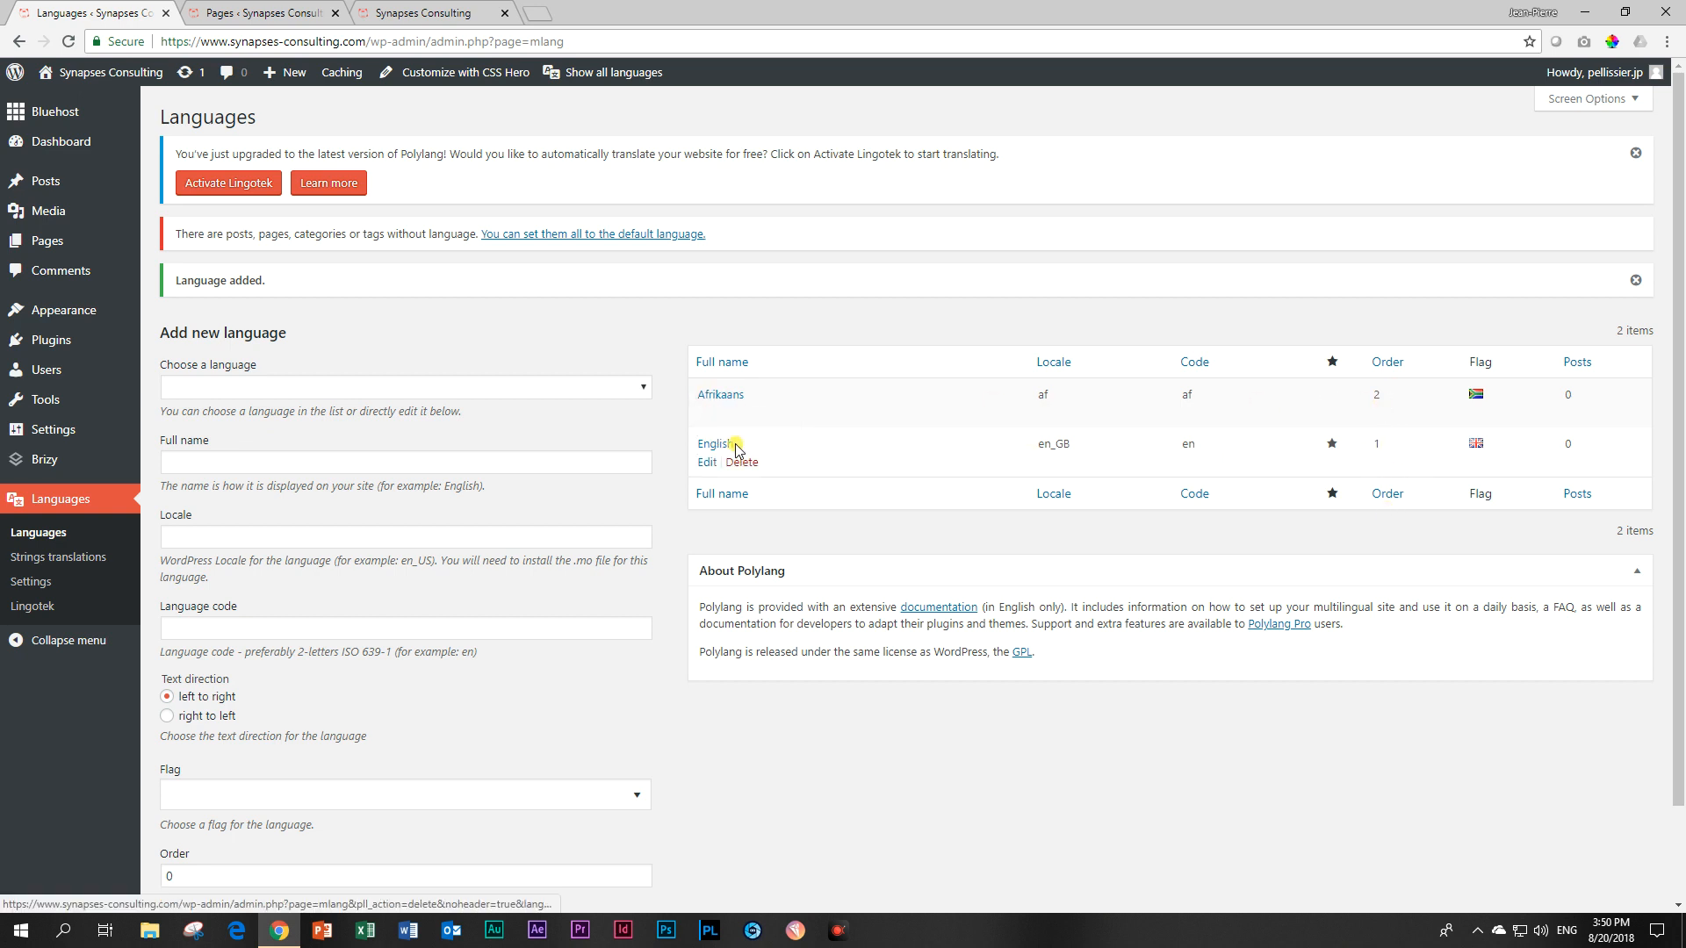
{"action": "mouse_move", "coordinate": [664, 118]}
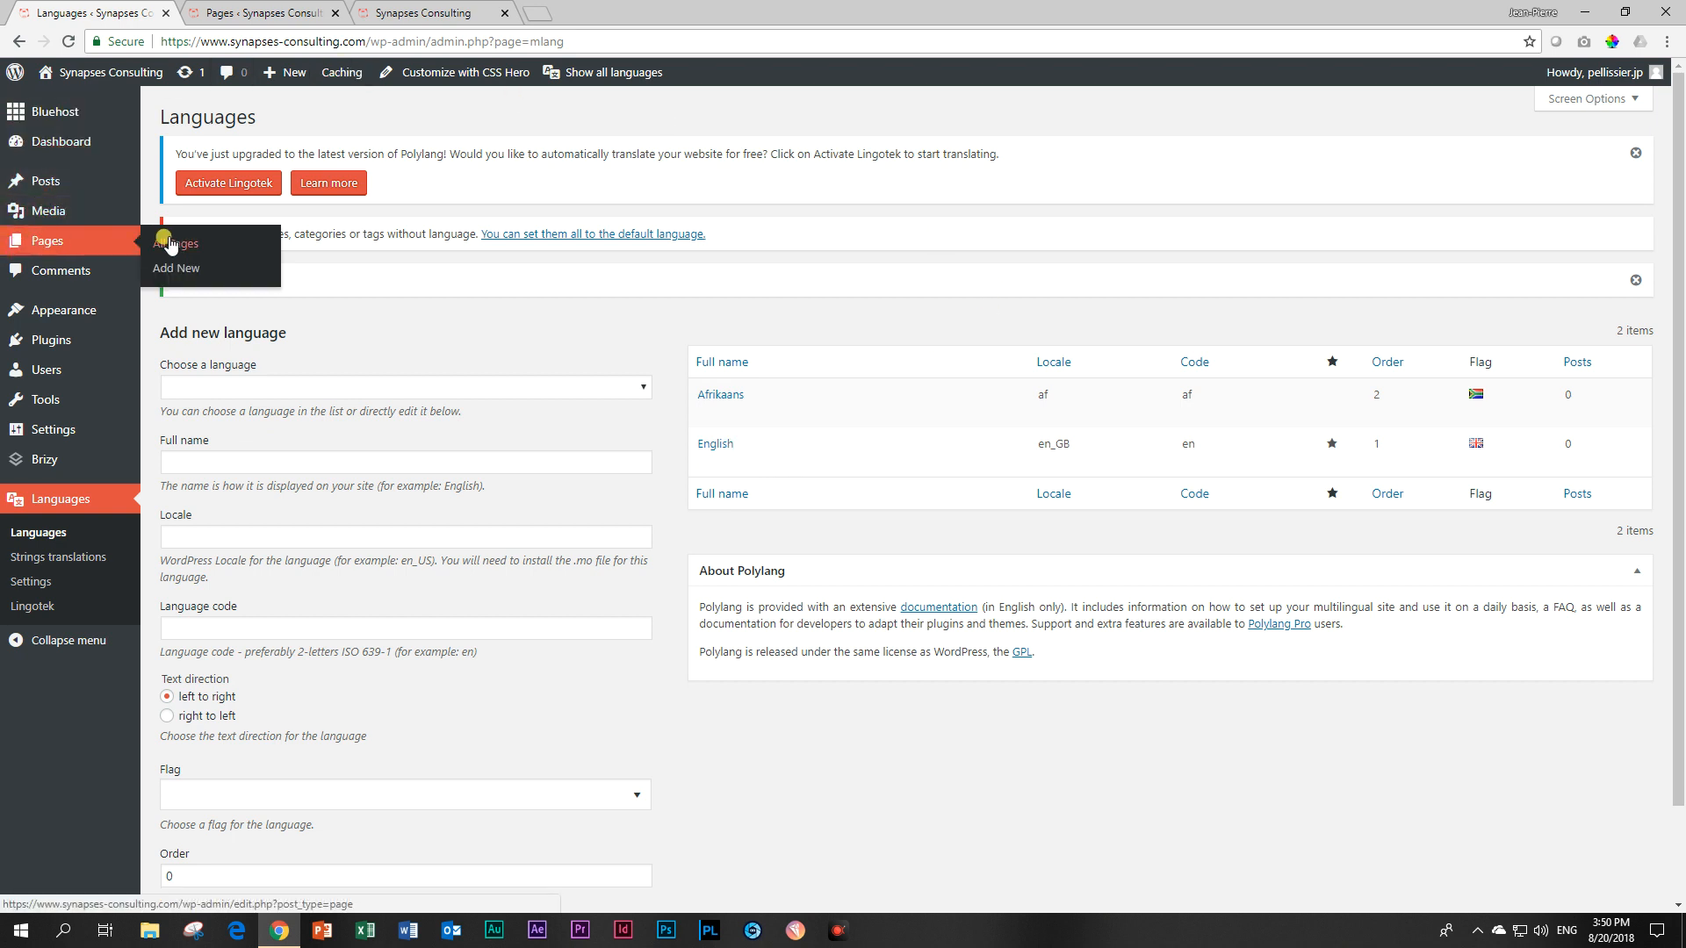
Create a new page titled 'Tuisblad' and publish it
{"action": "left_click", "coordinate": [173, 244]}
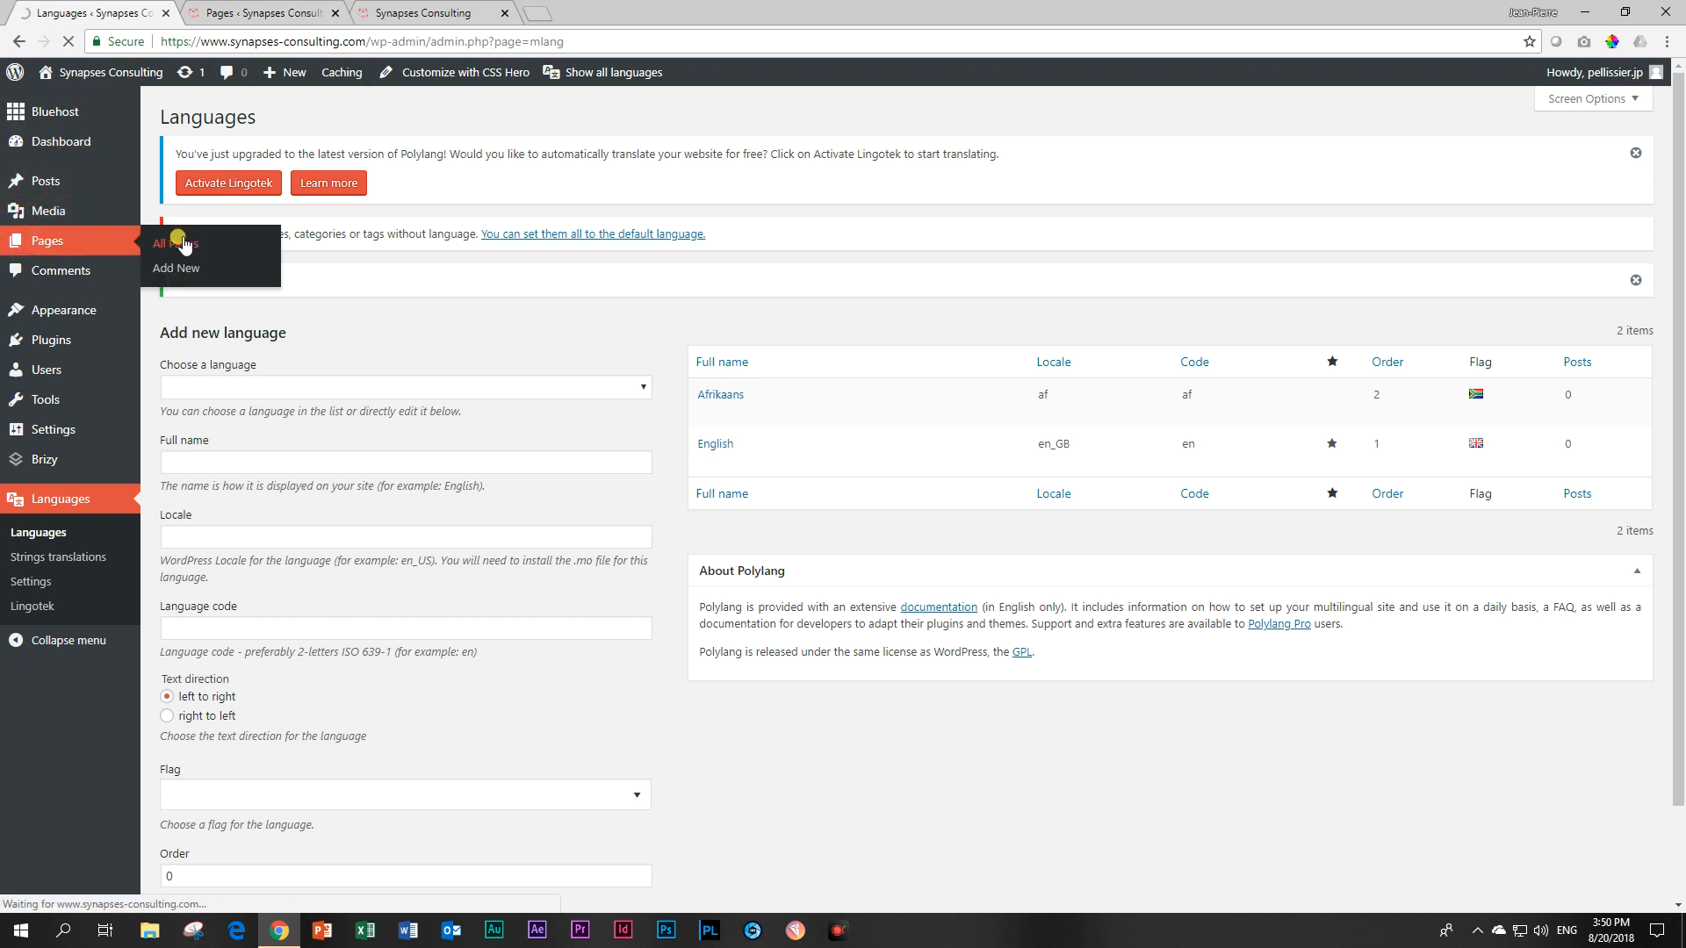
{"action": "left_click", "coordinate": [172, 243]}
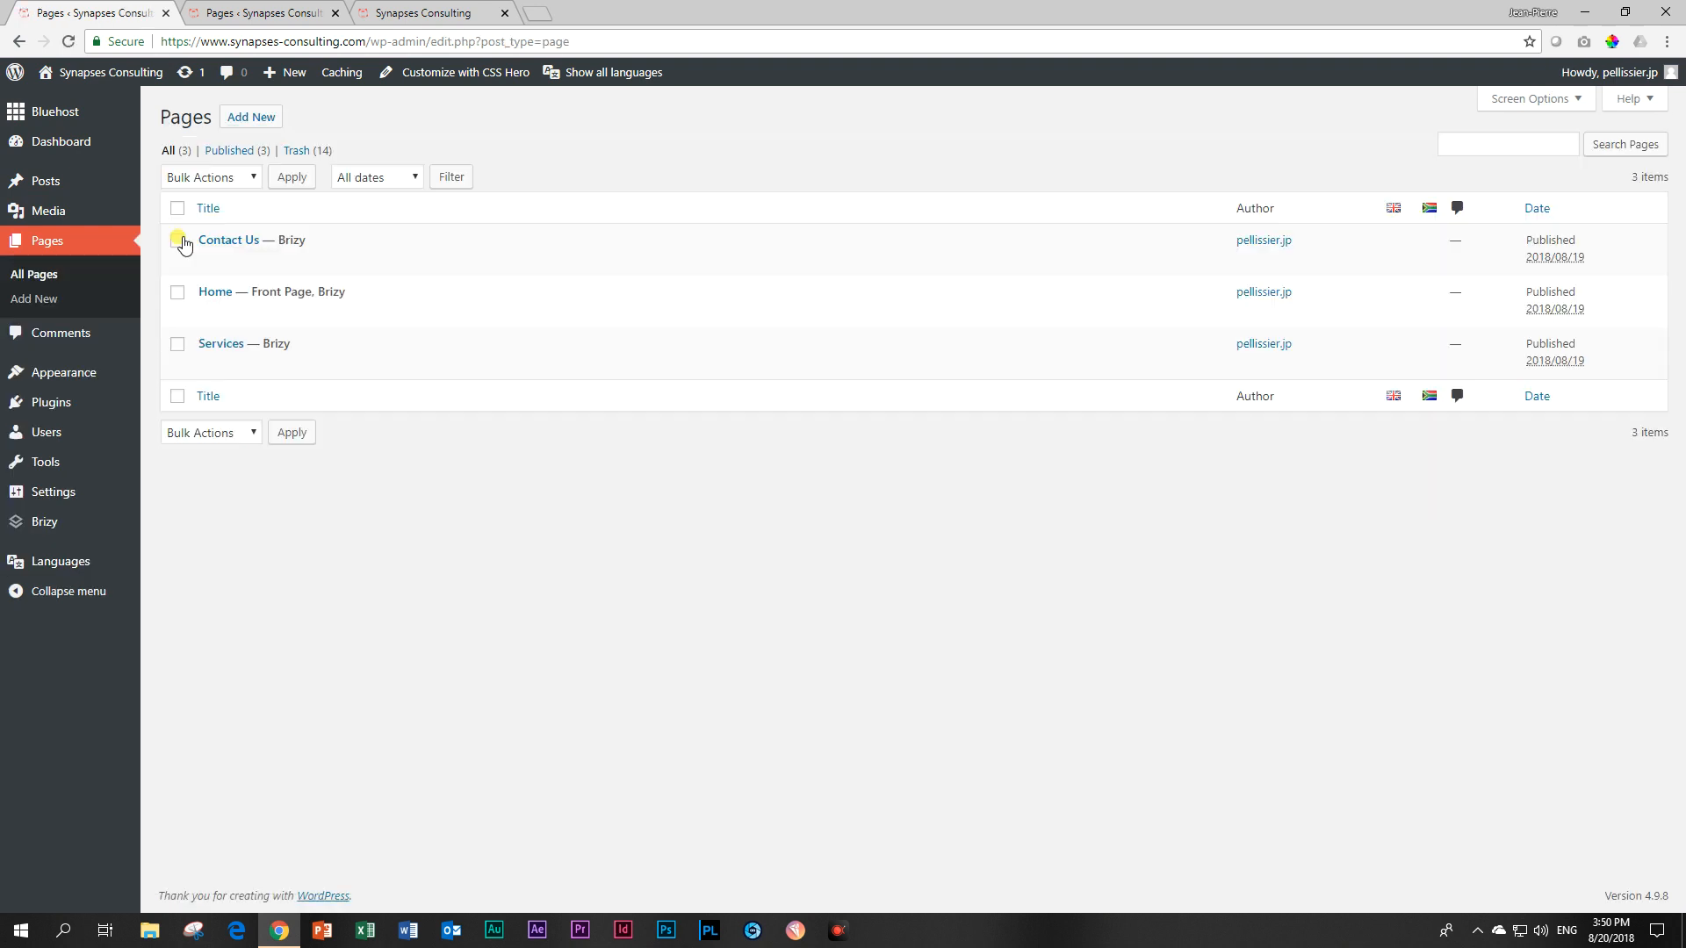
{"action": "mouse_move", "coordinate": [229, 239]}
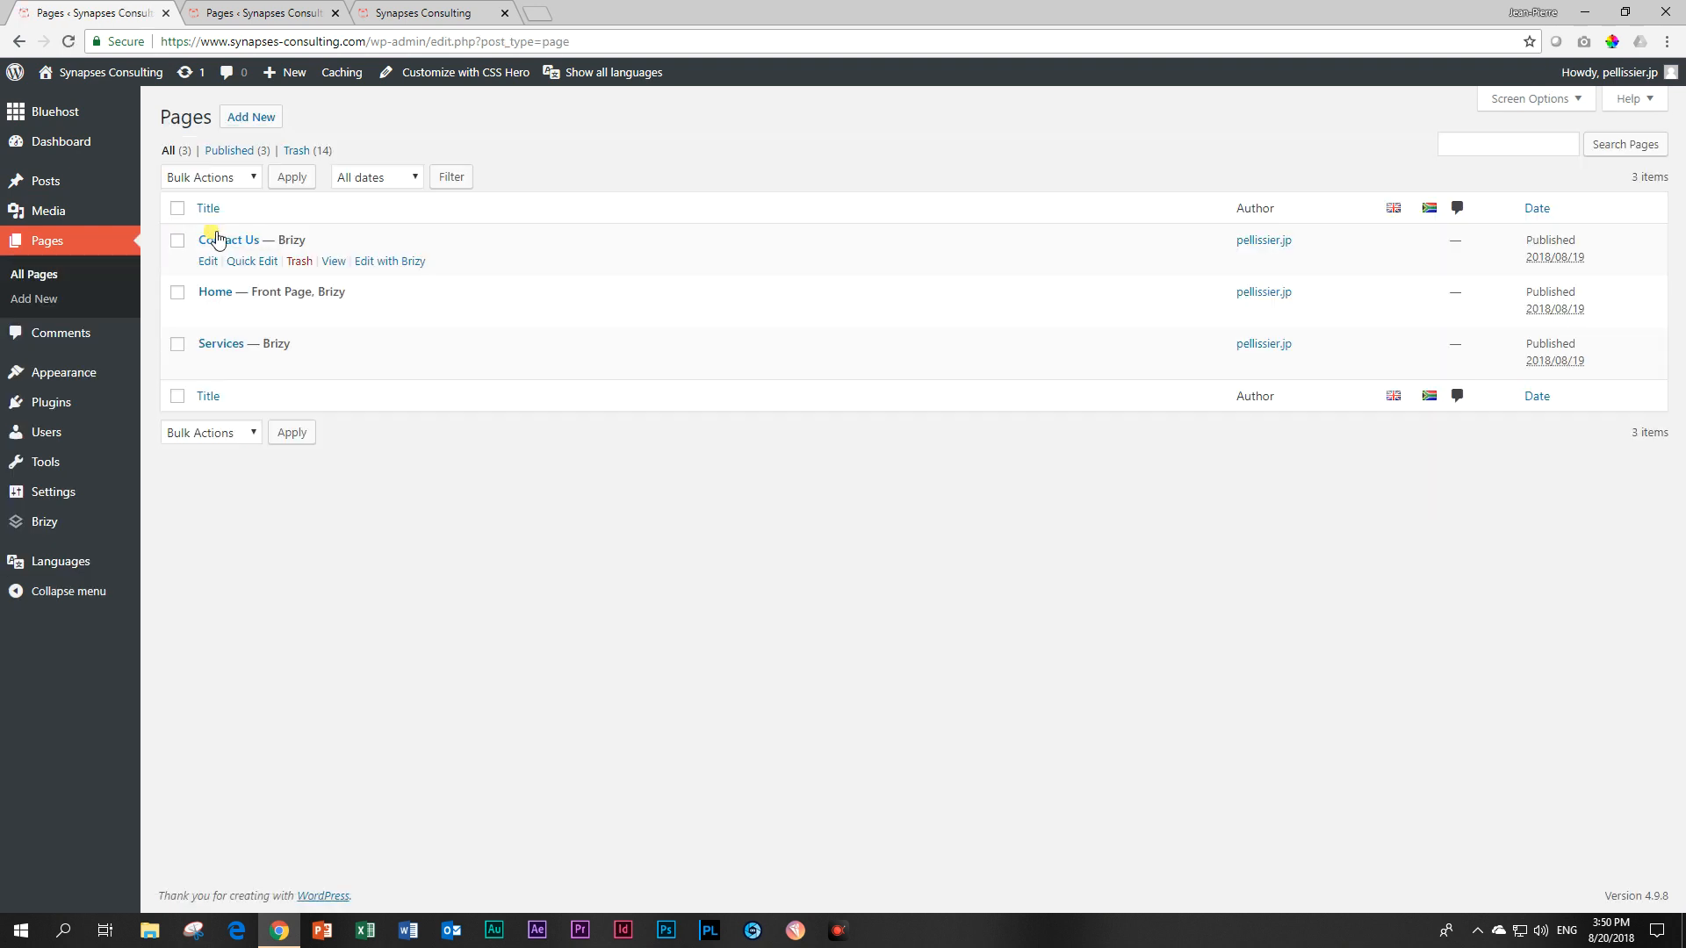
{"action": "mouse_move", "coordinate": [220, 208]}
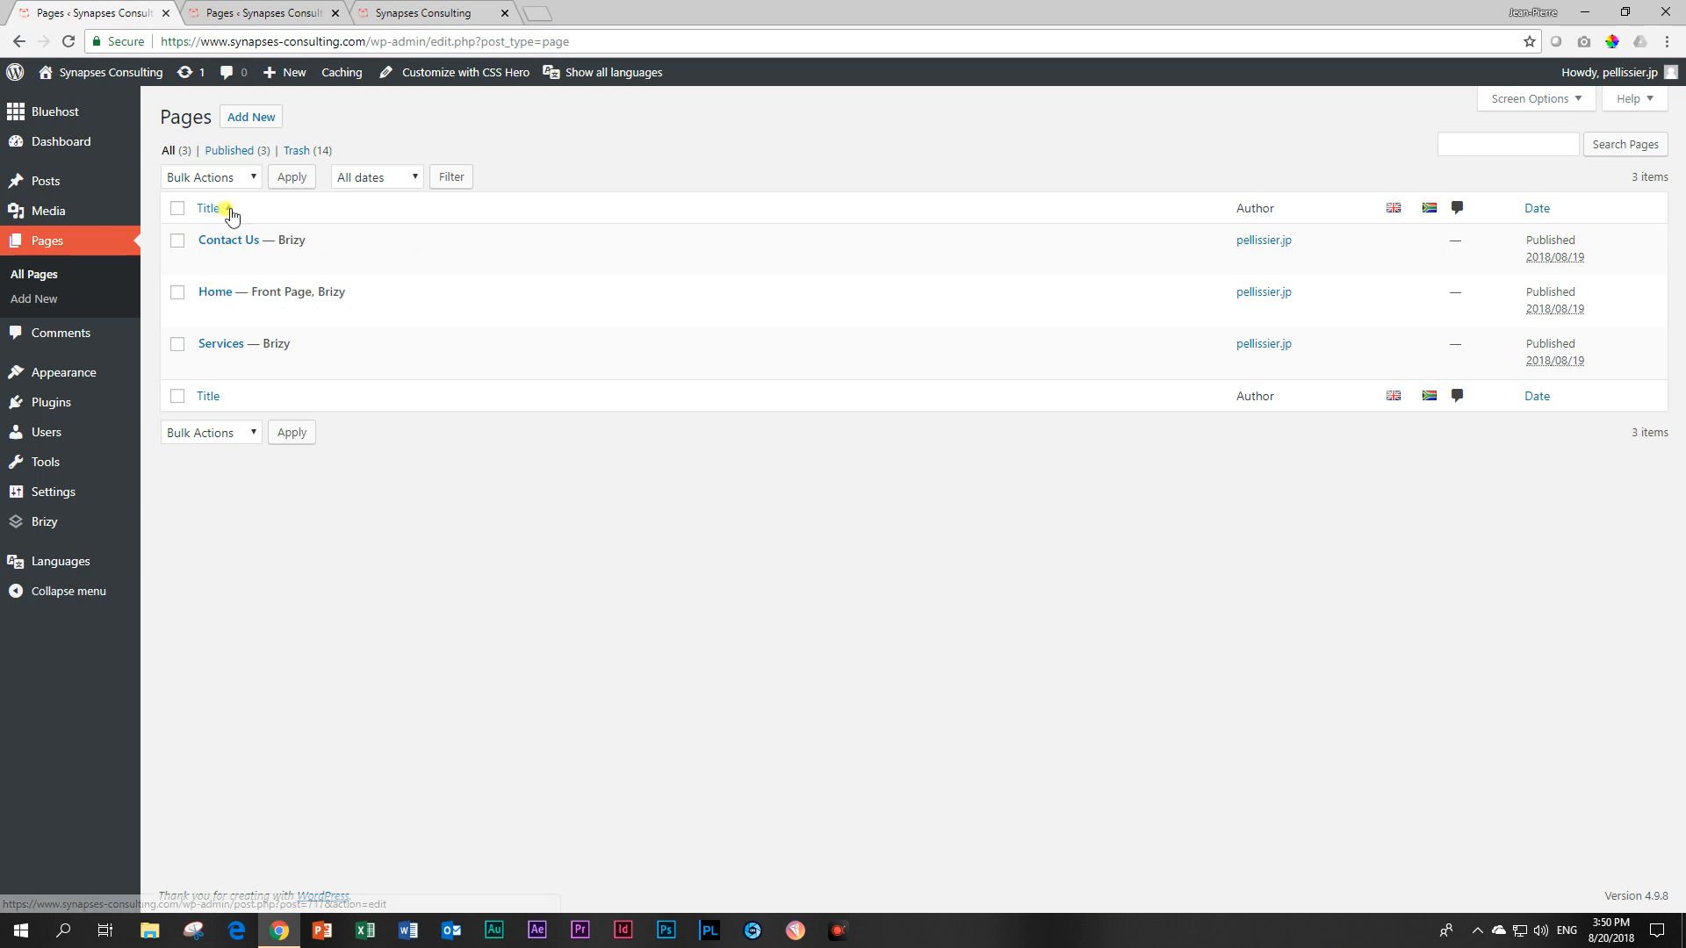
{"action": "left_click", "coordinate": [250, 116]}
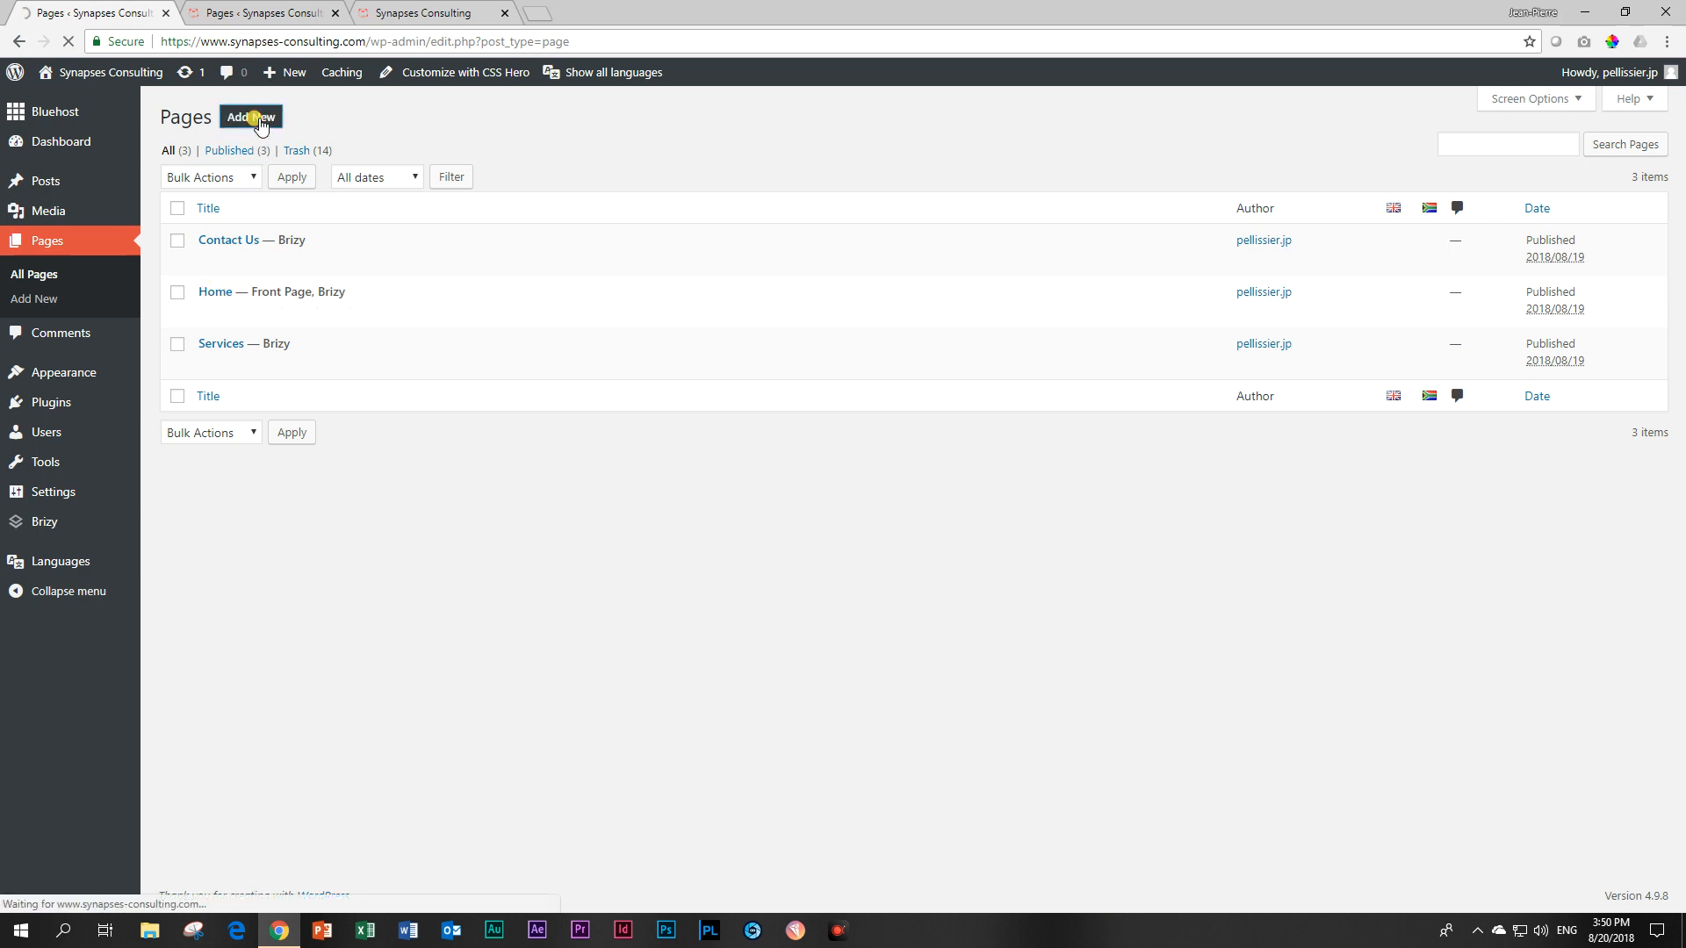
{"action": "left_click", "coordinate": [249, 118]}
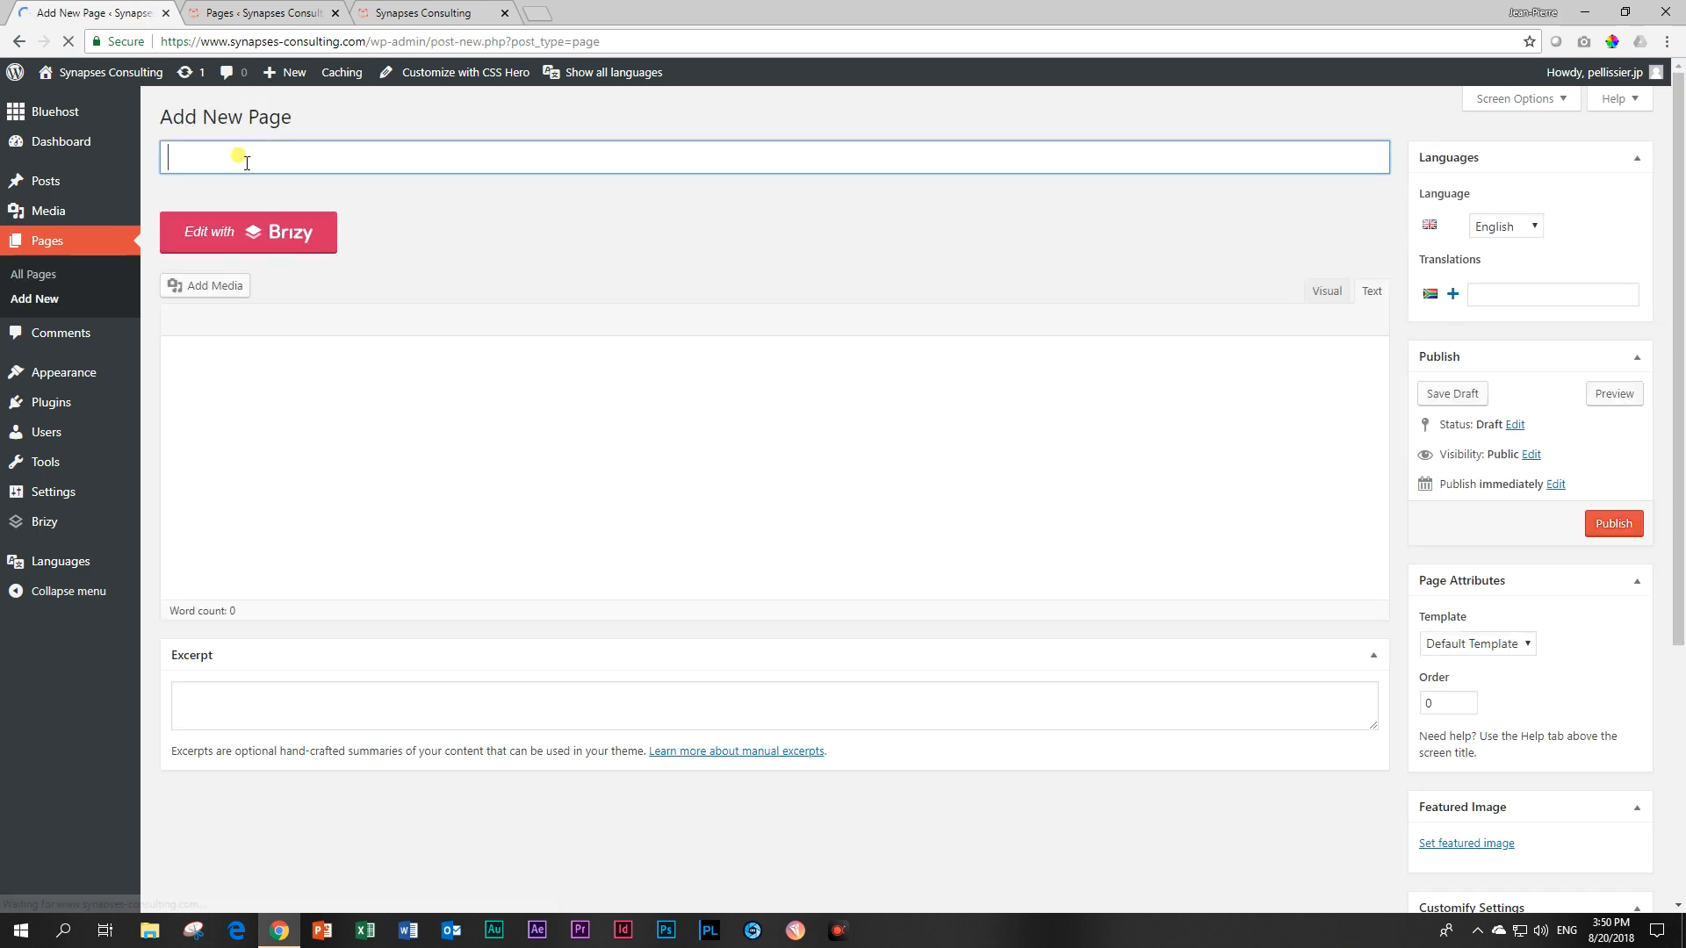
{"action": "type", "text": "T"}
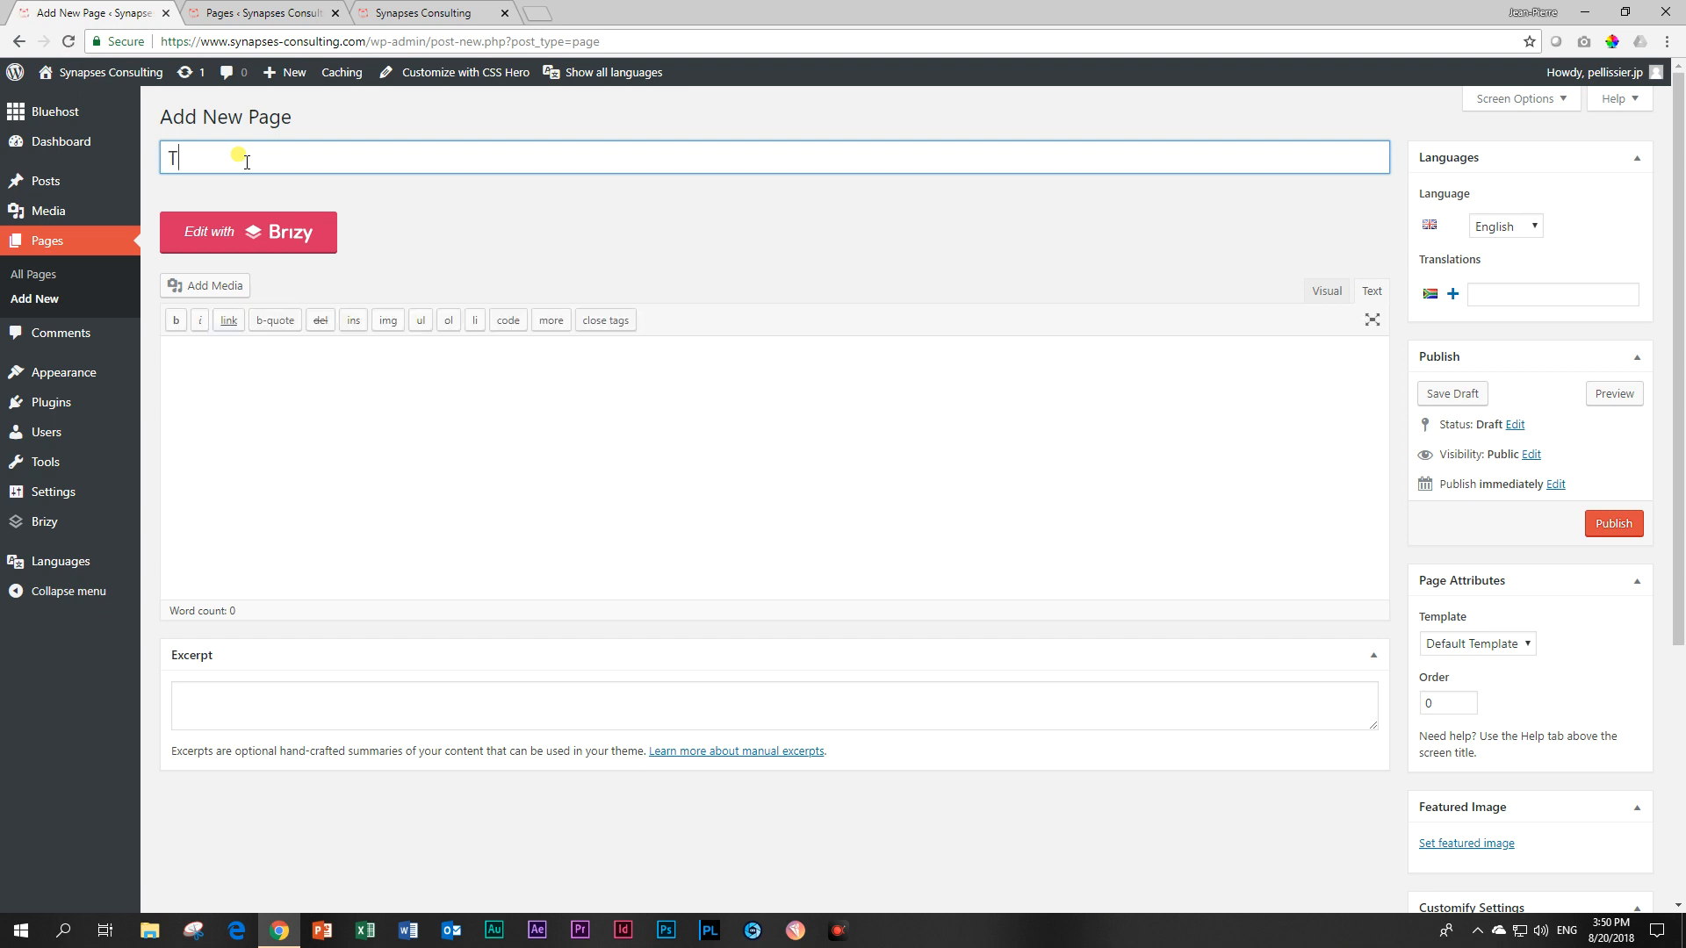
{"action": "type", "text": "uisblad"}
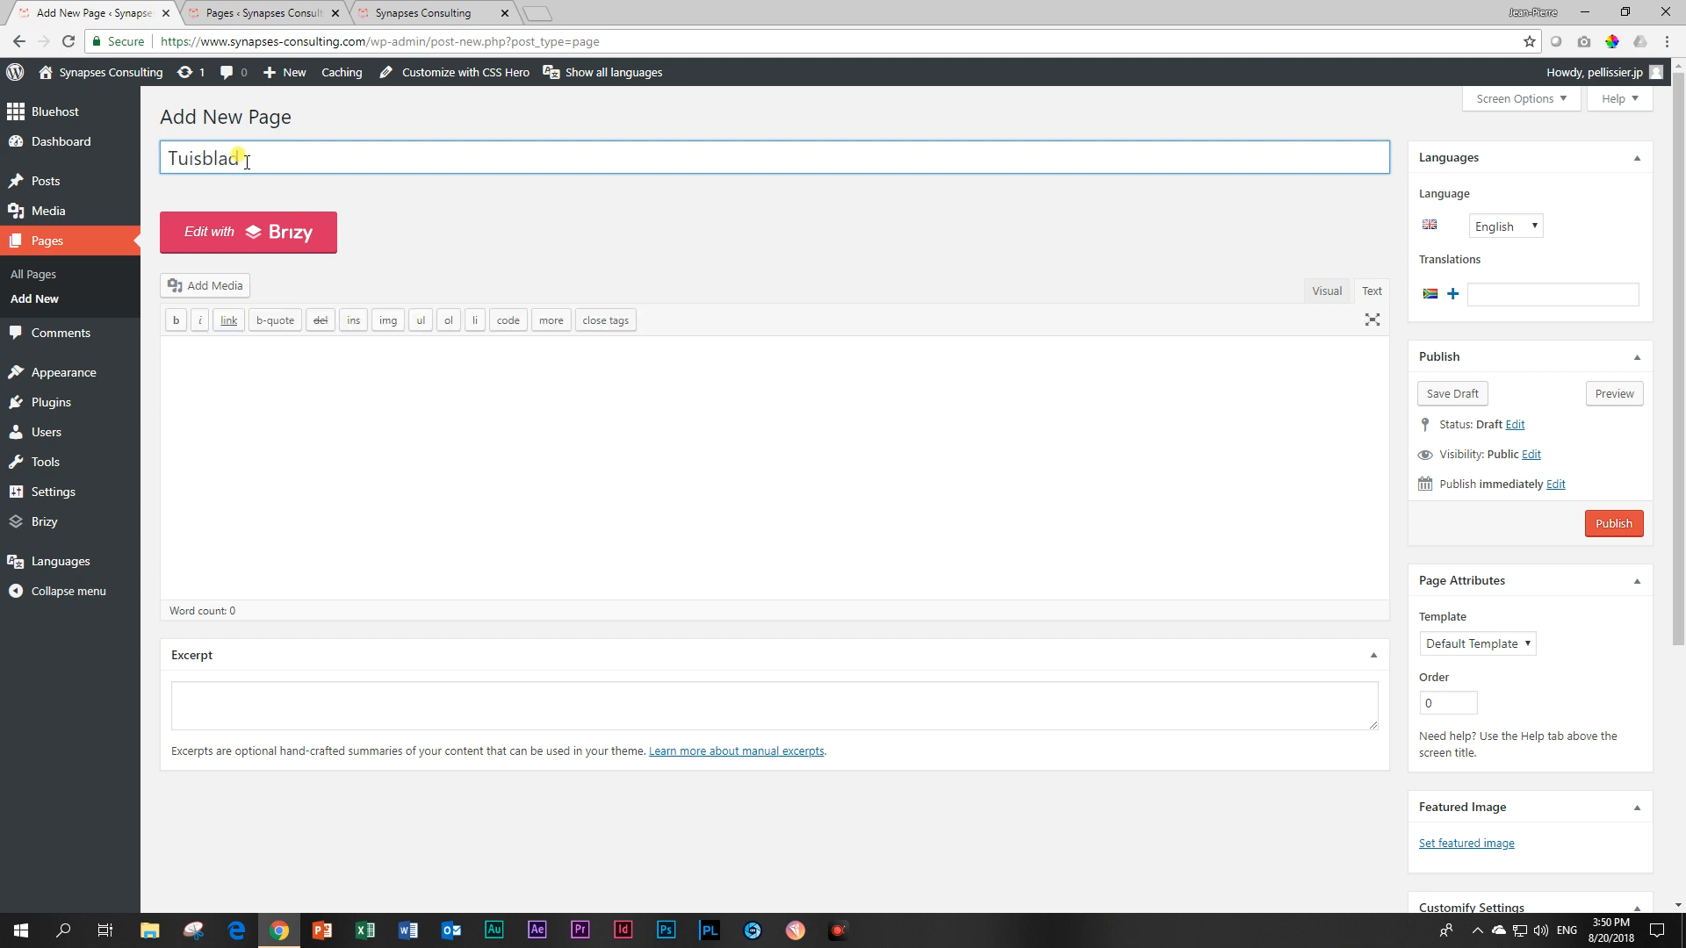
{"action": "left_click", "coordinate": [1613, 523]}
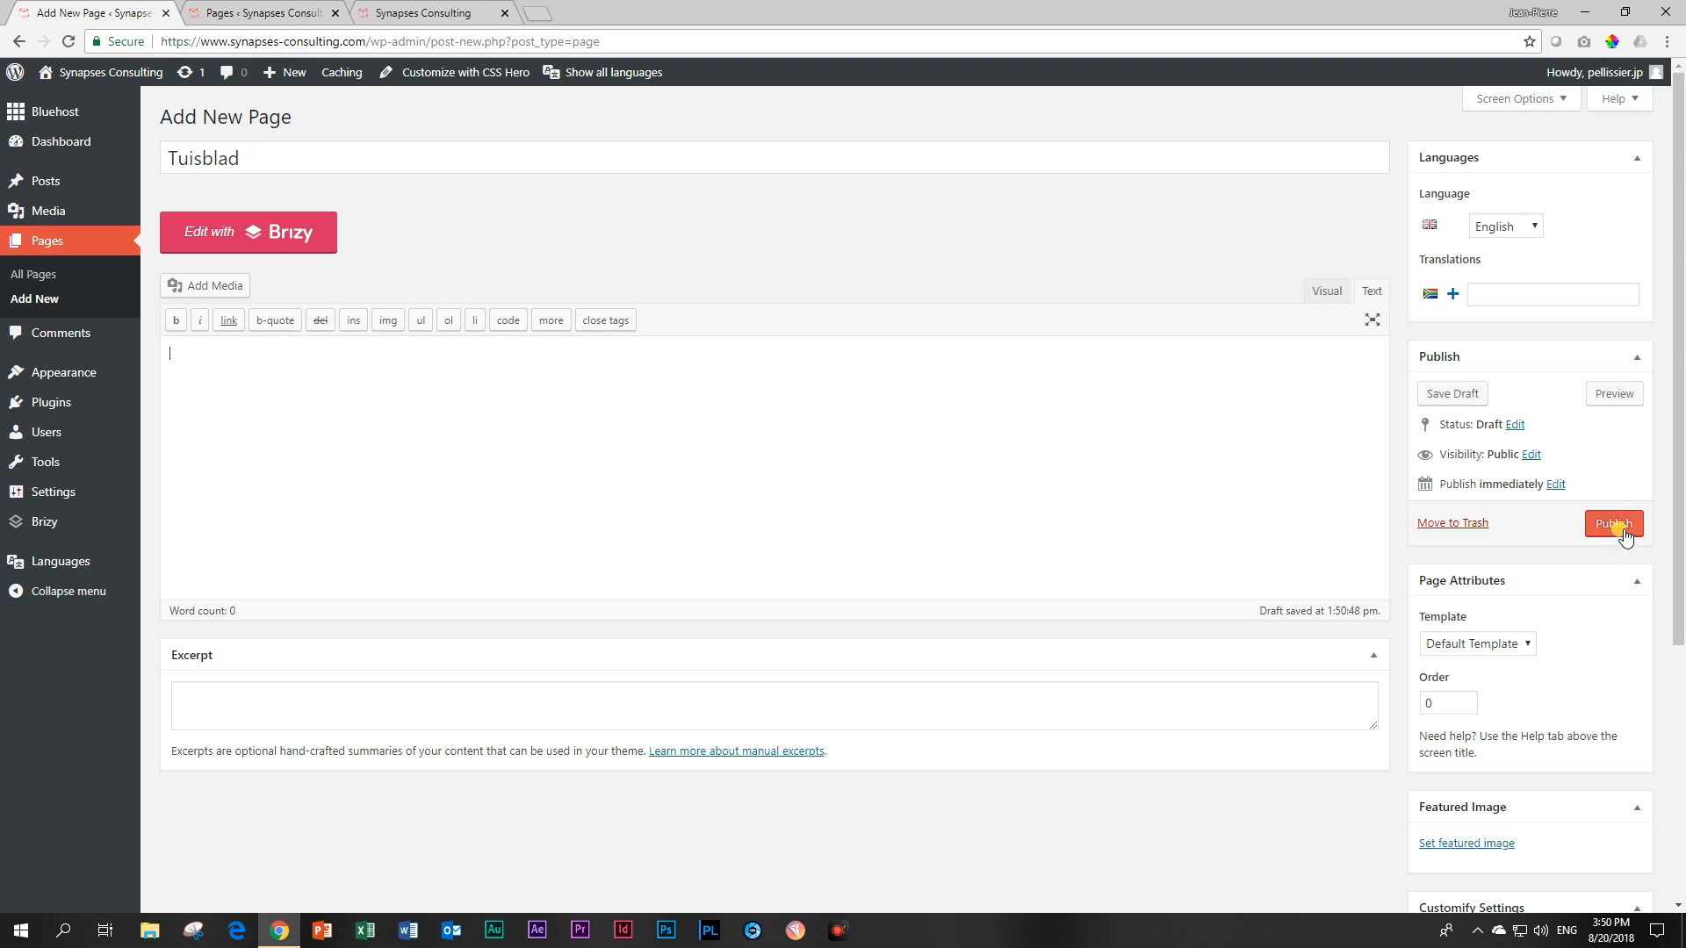
{"action": "left_click", "coordinate": [1612, 523]}
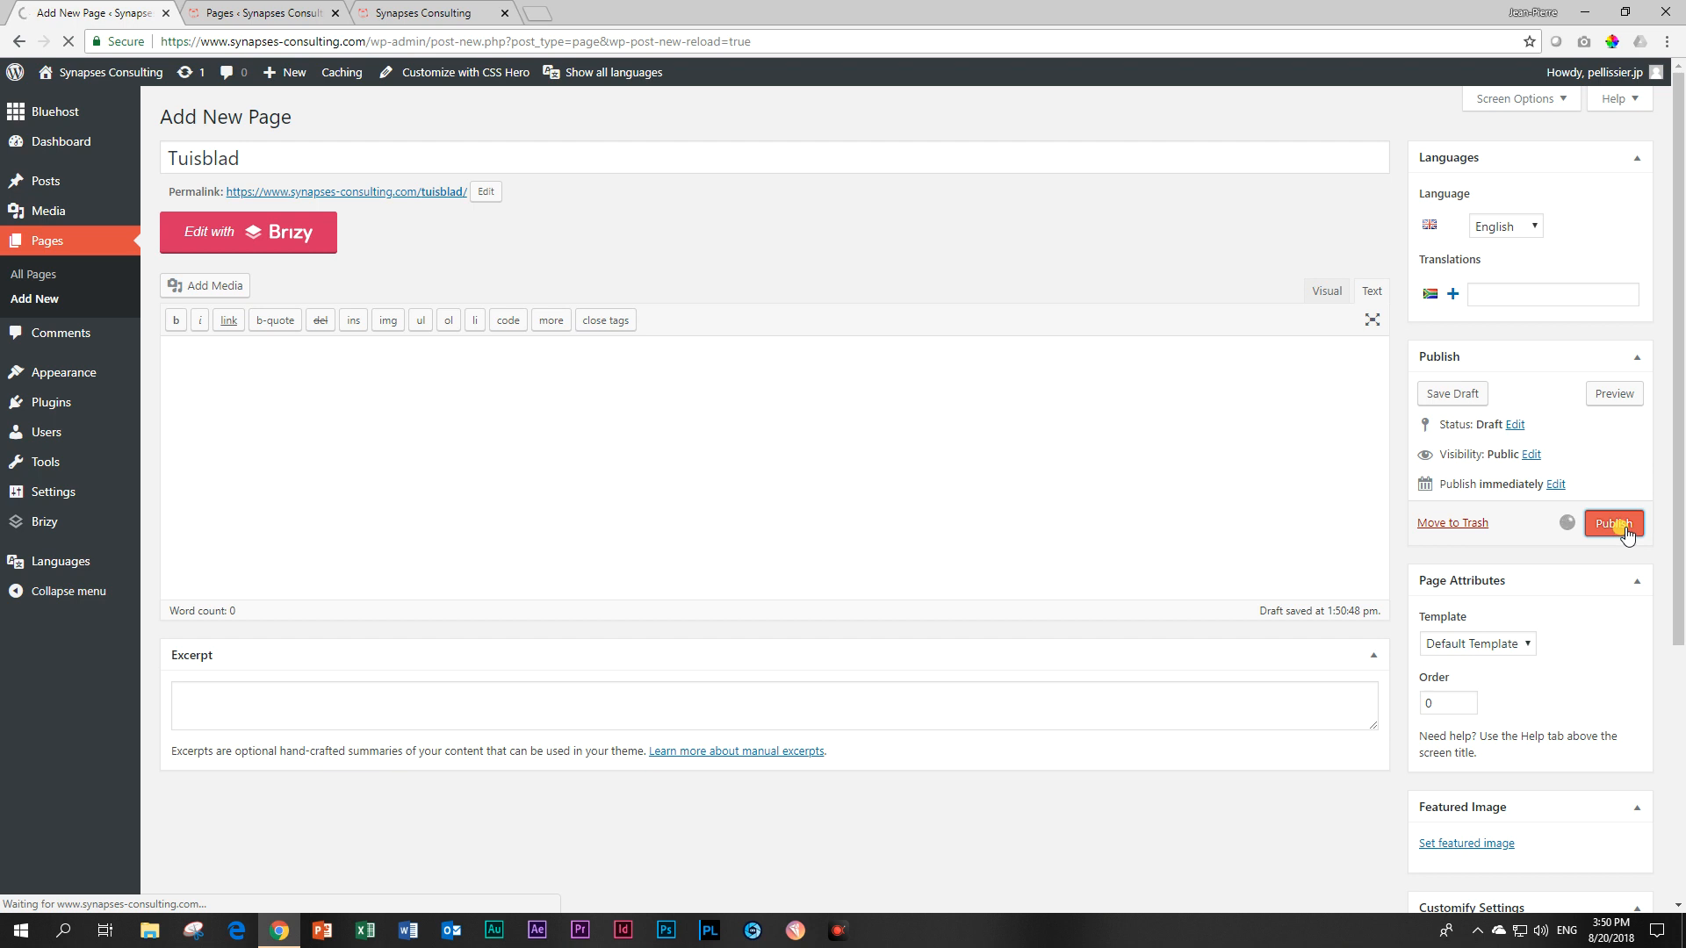
{"action": "left_click", "coordinate": [1612, 524]}
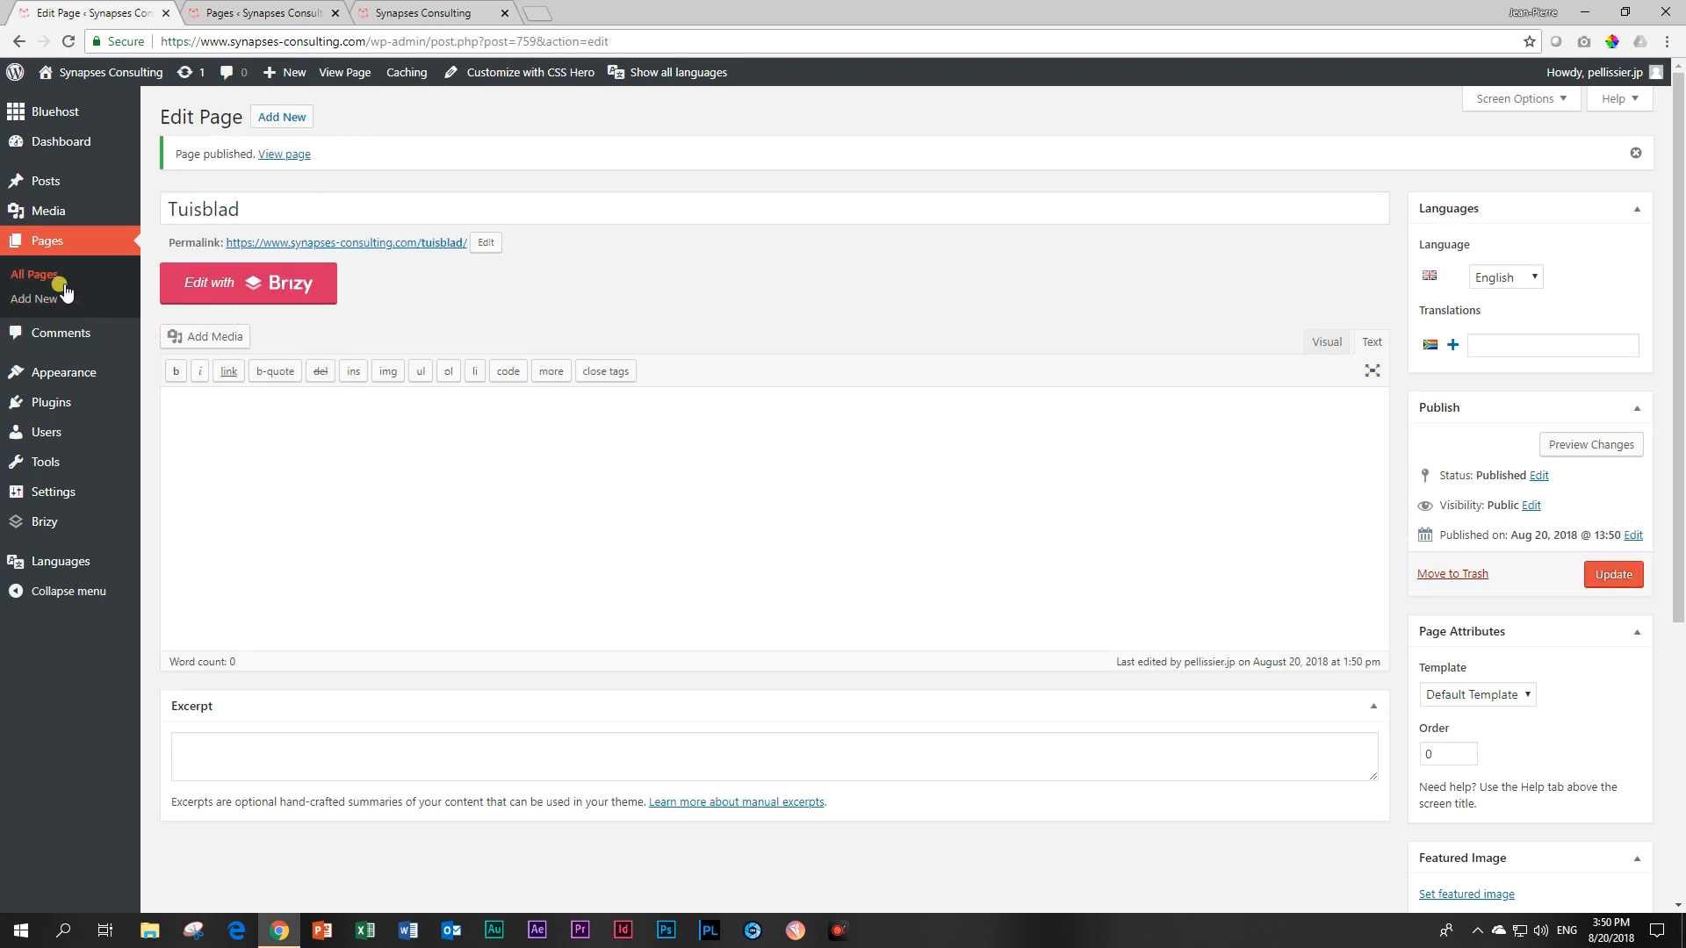
Create and publish a page titled 'Dienste (Services)', then look at the live site
{"action": "left_click", "coordinate": [281, 116]}
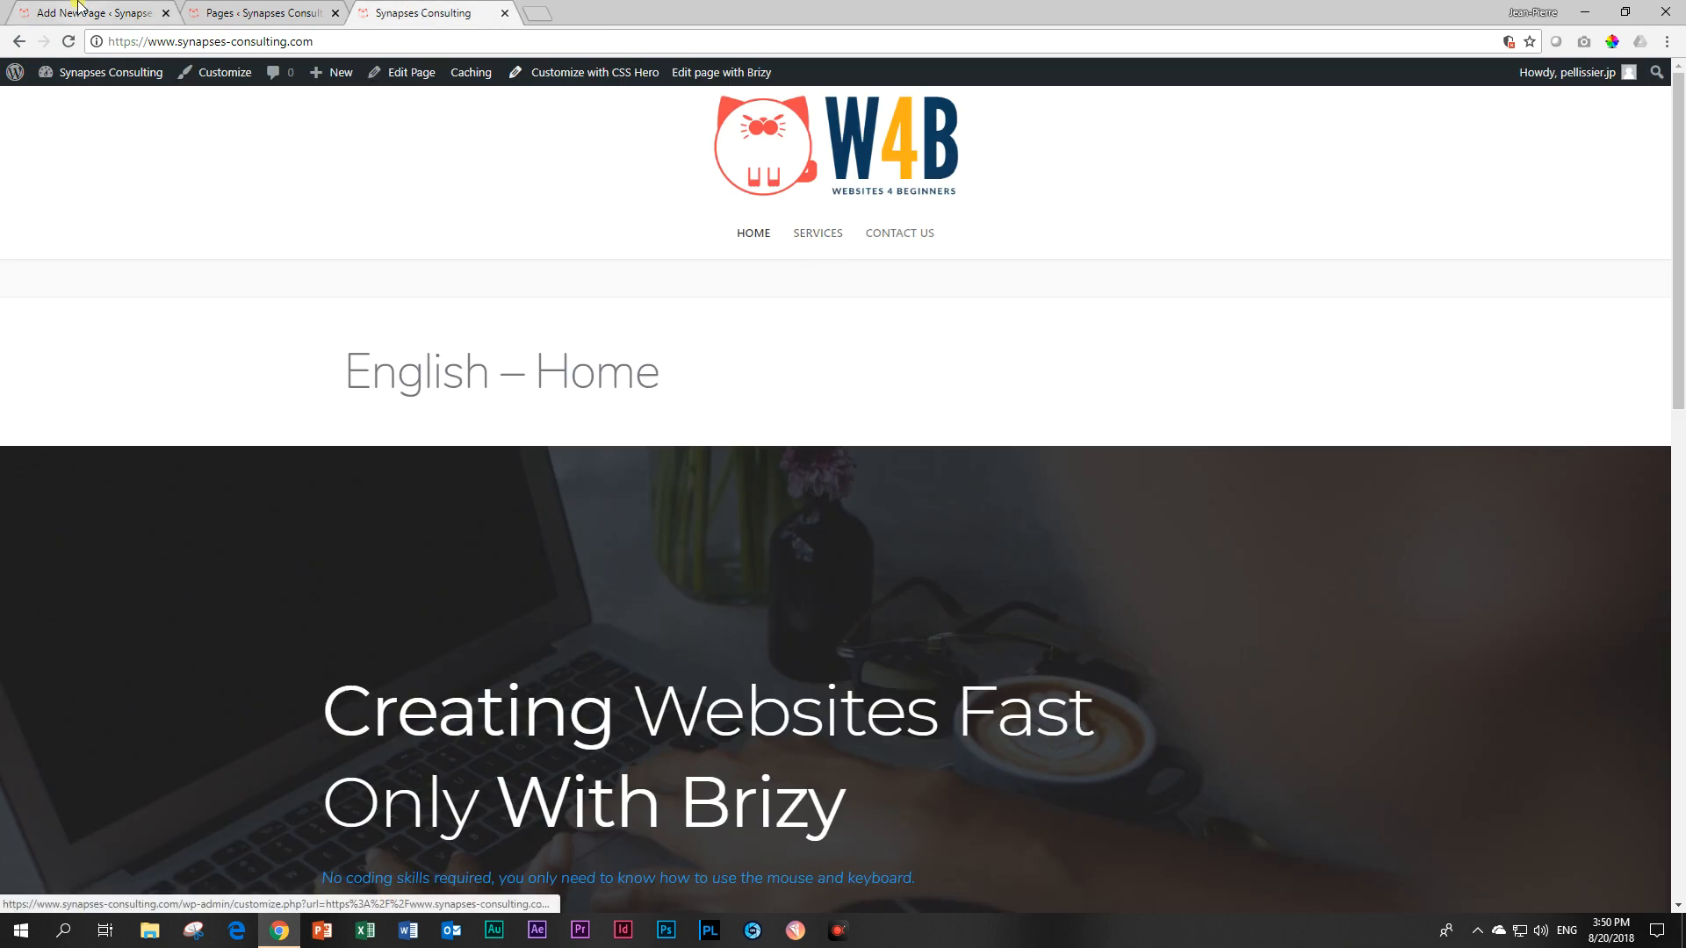
{"action": "left_click", "coordinate": [92, 11]}
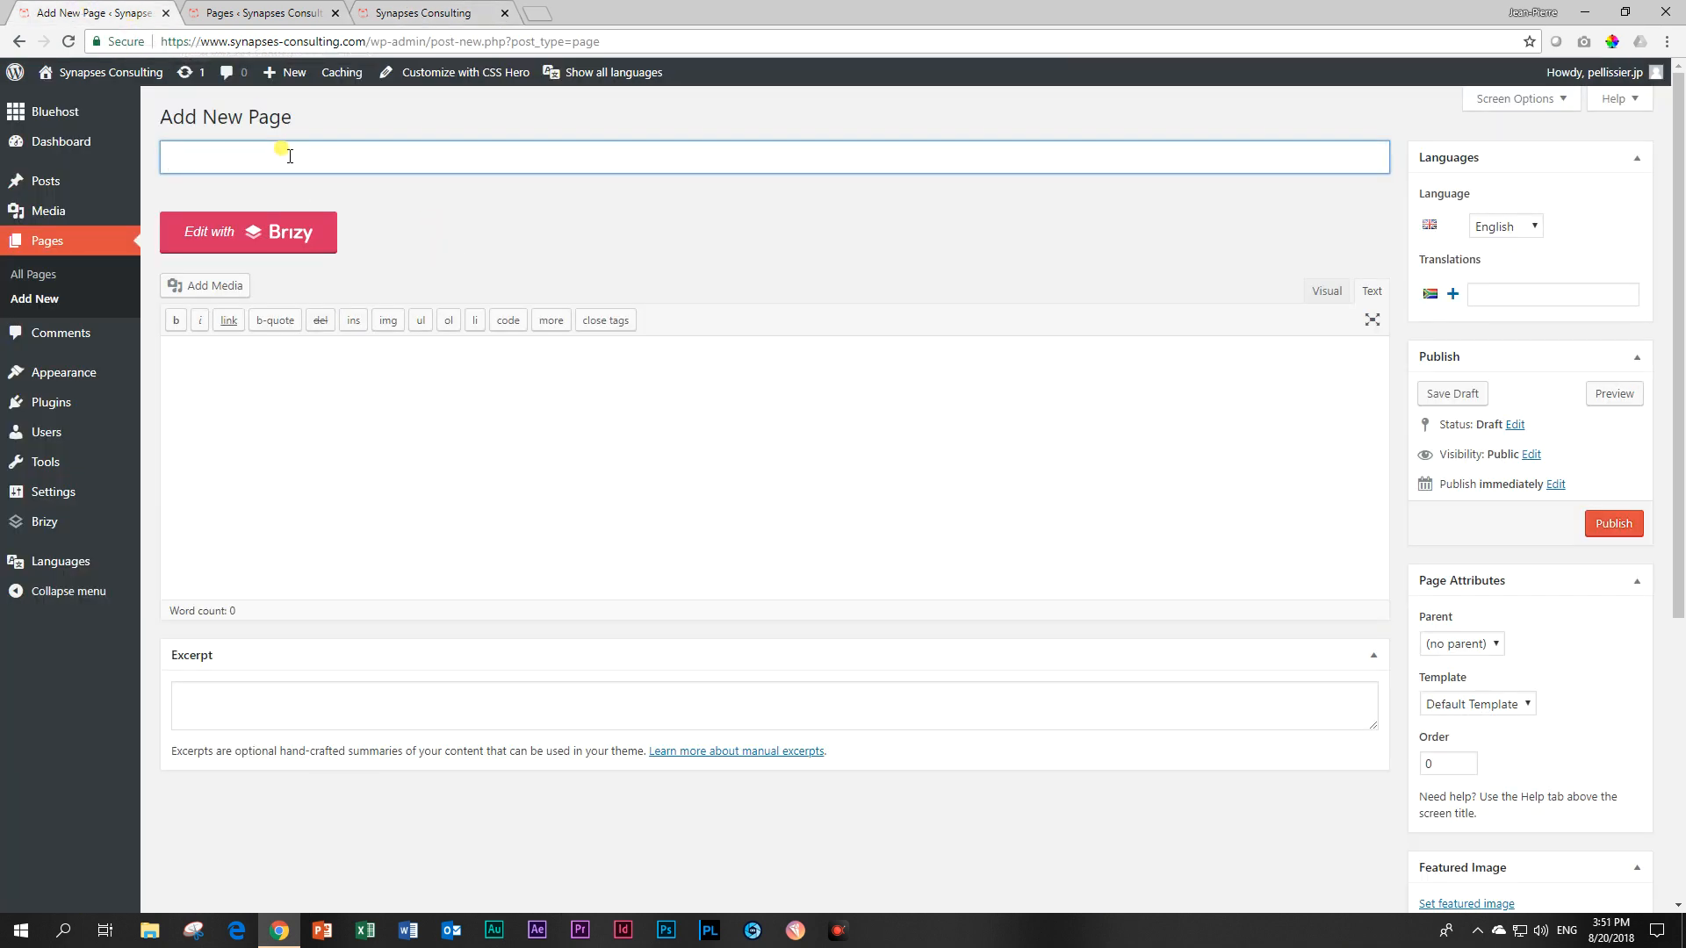
{"action": "type", "text": "Dienste"}
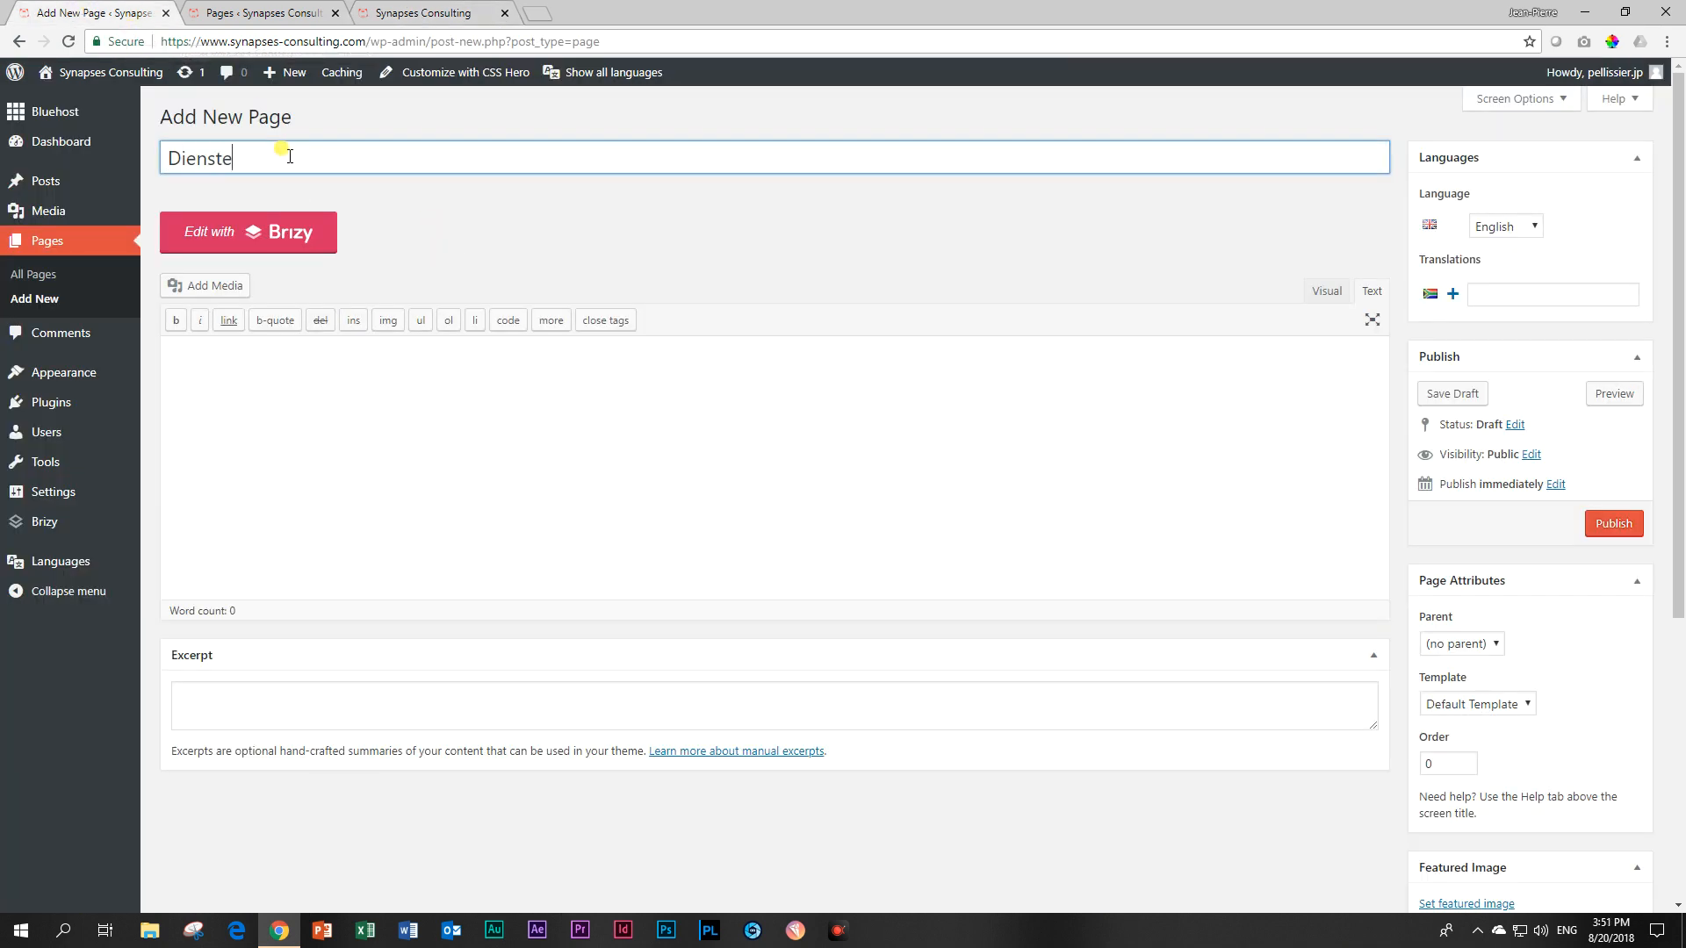
{"action": "type", "text": "("}
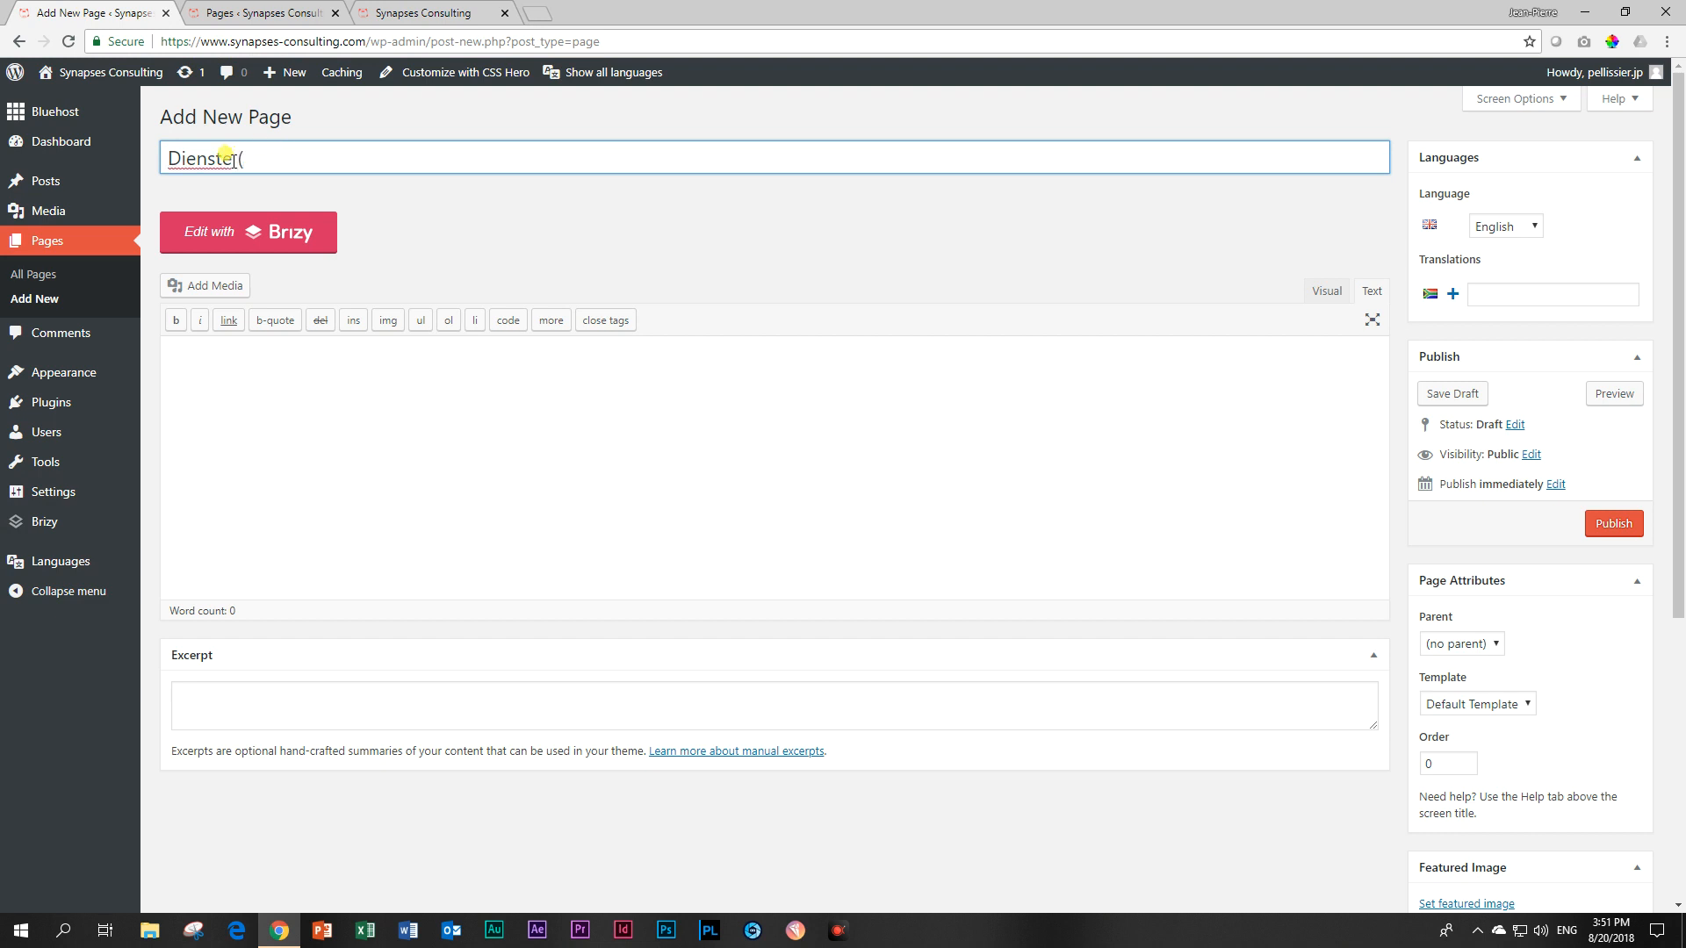
{"action": "type", "text": "Services"}
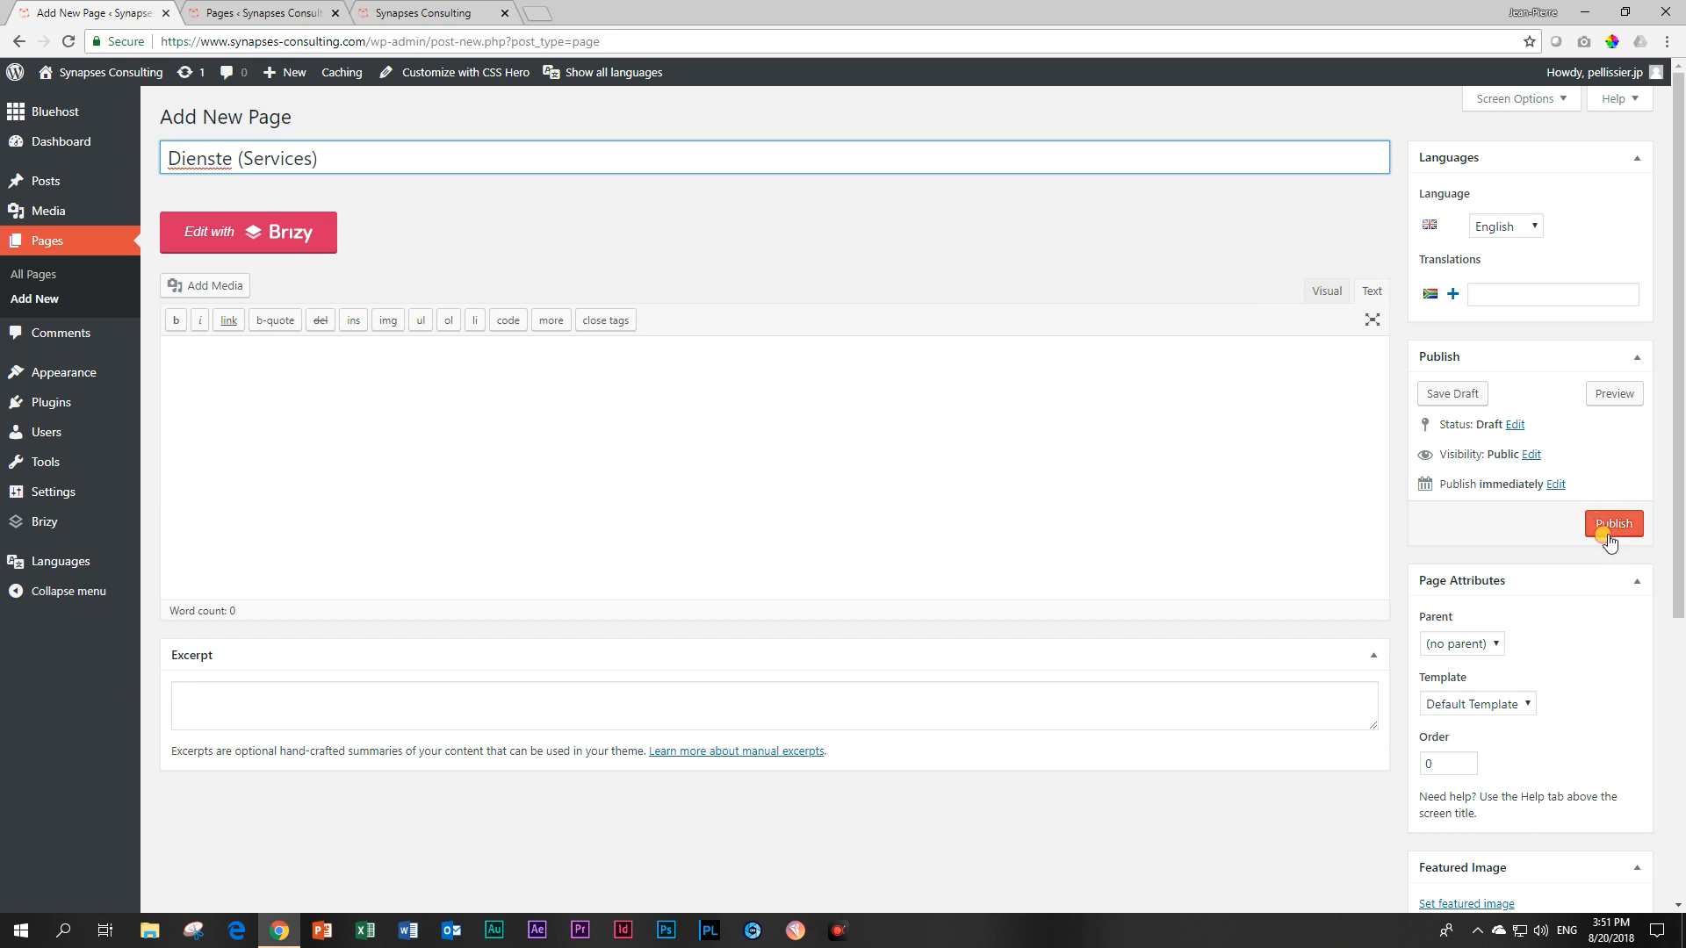
{"action": "left_click", "coordinate": [1613, 523]}
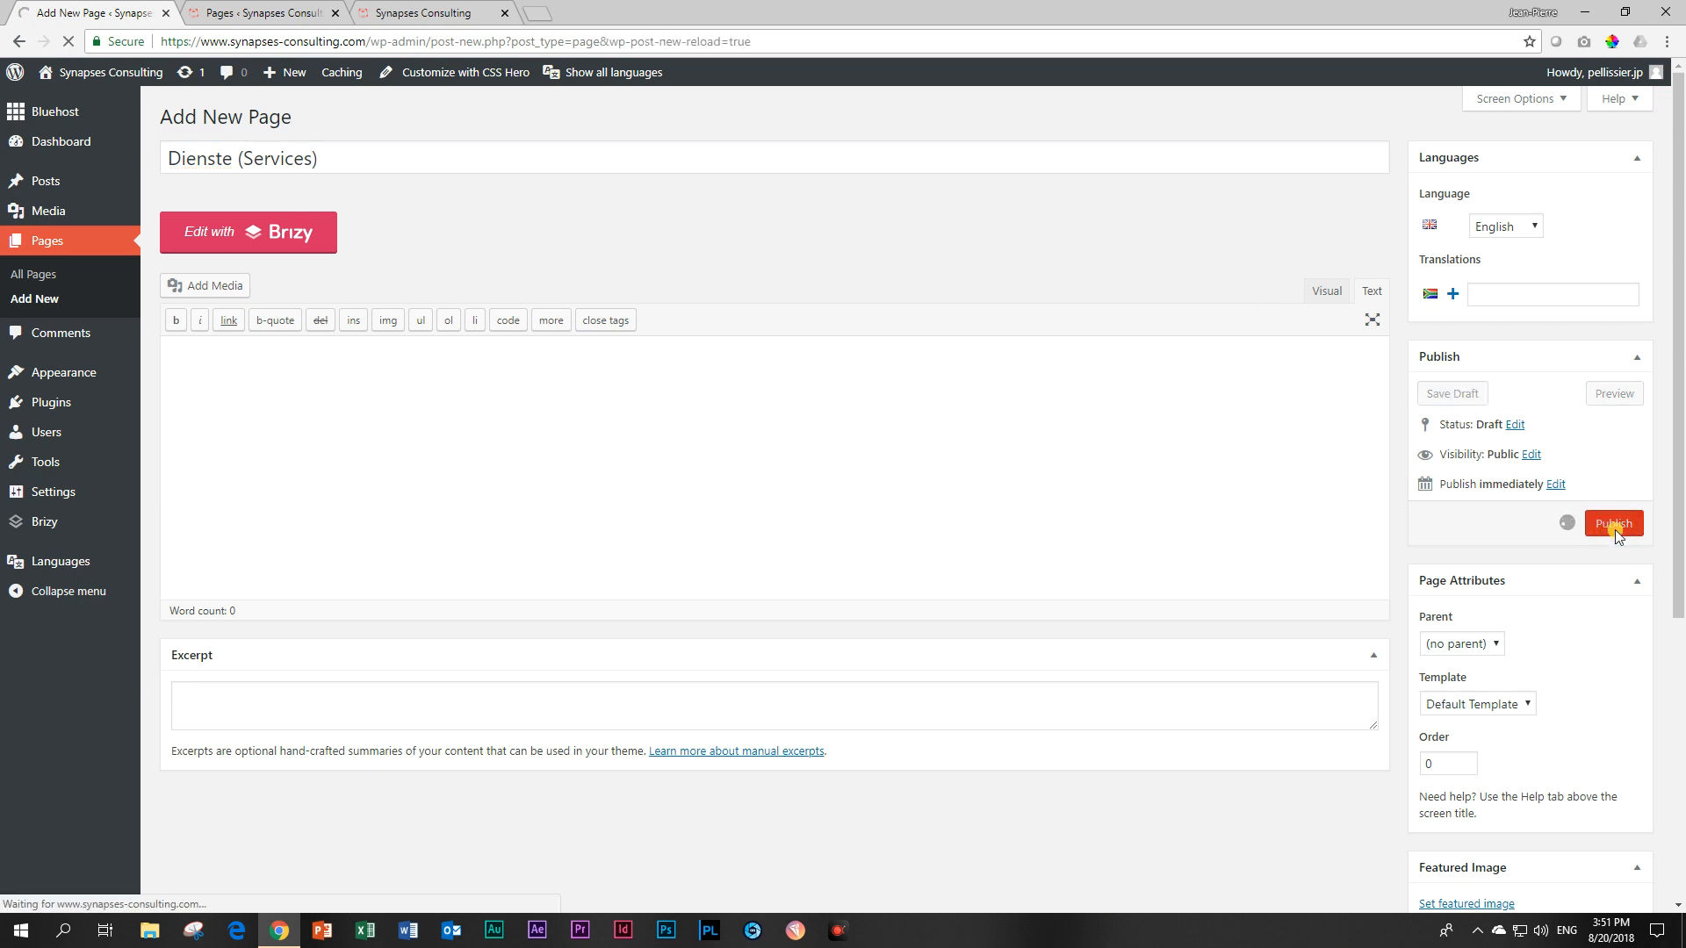
{"action": "left_click", "coordinate": [1613, 523]}
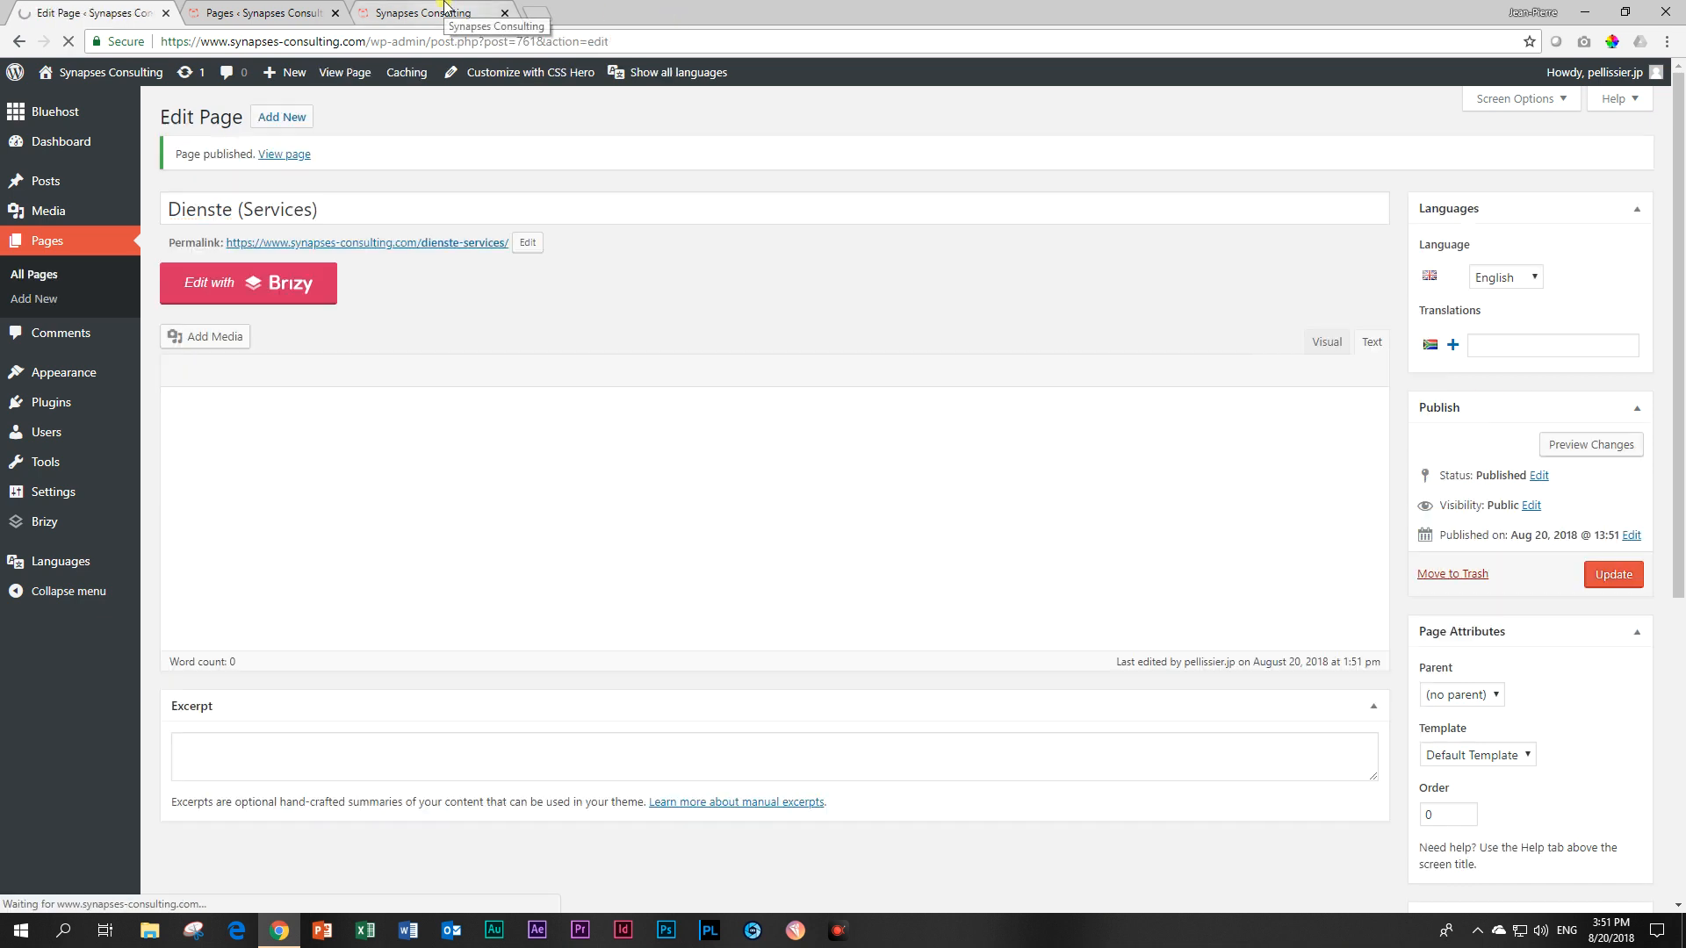
{"action": "left_click", "coordinate": [430, 12]}
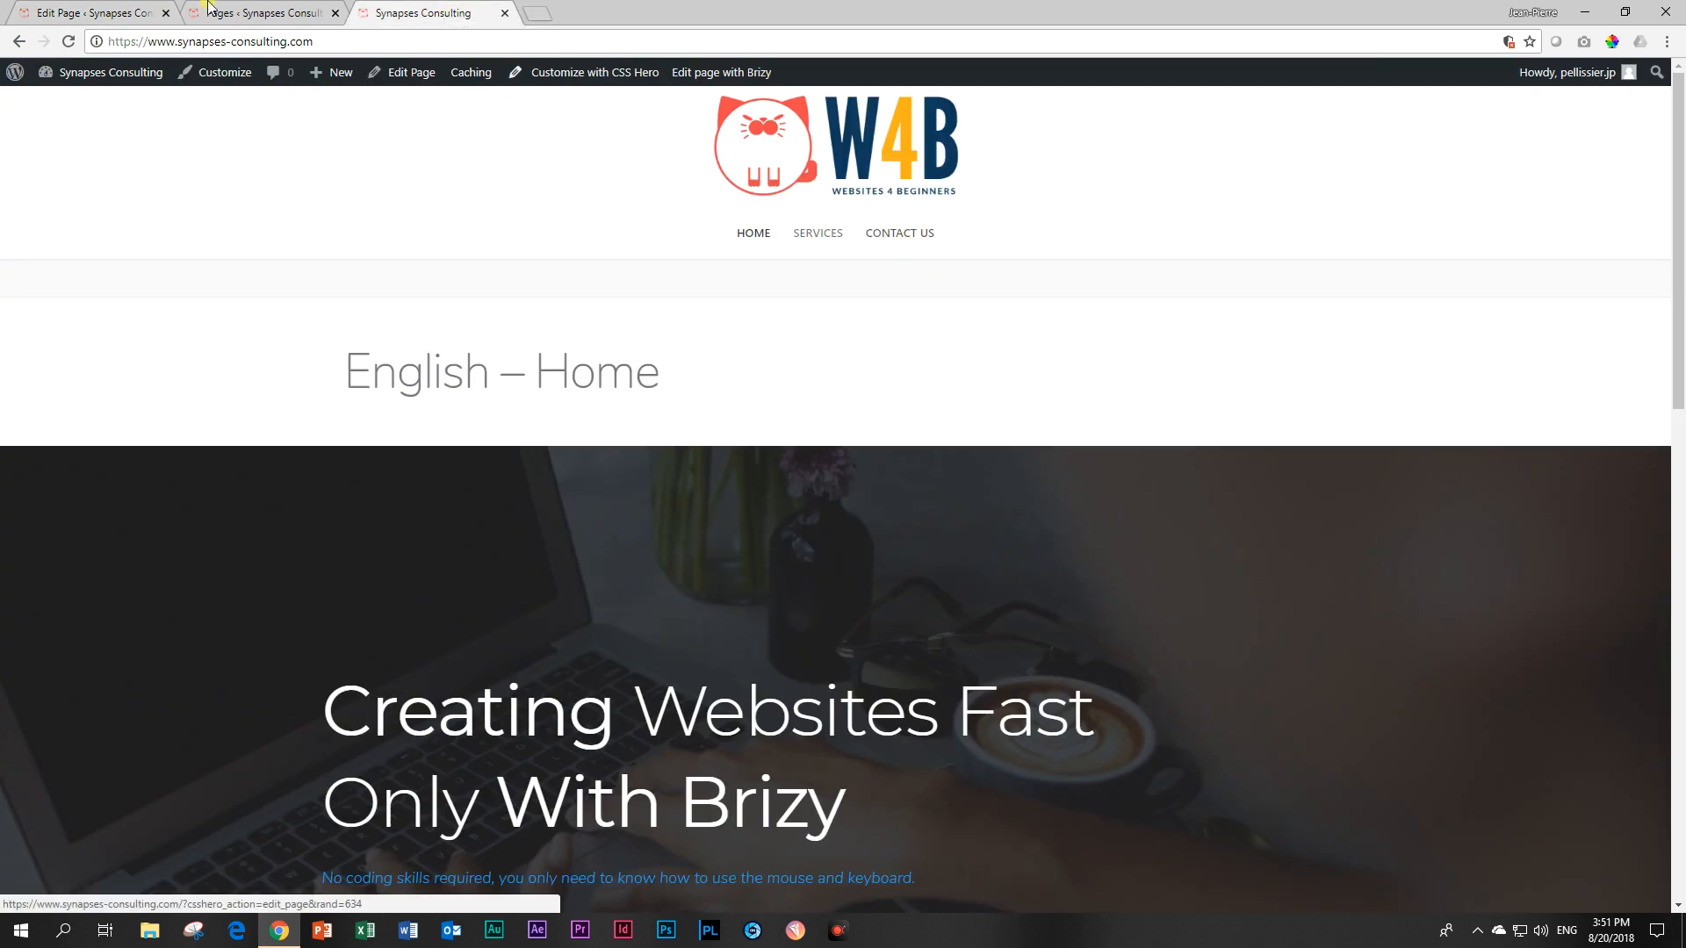
Publish a new page titled 'Kontak Ons (Contact Us)', then close its editor tab
{"action": "left_click", "coordinate": [264, 11]}
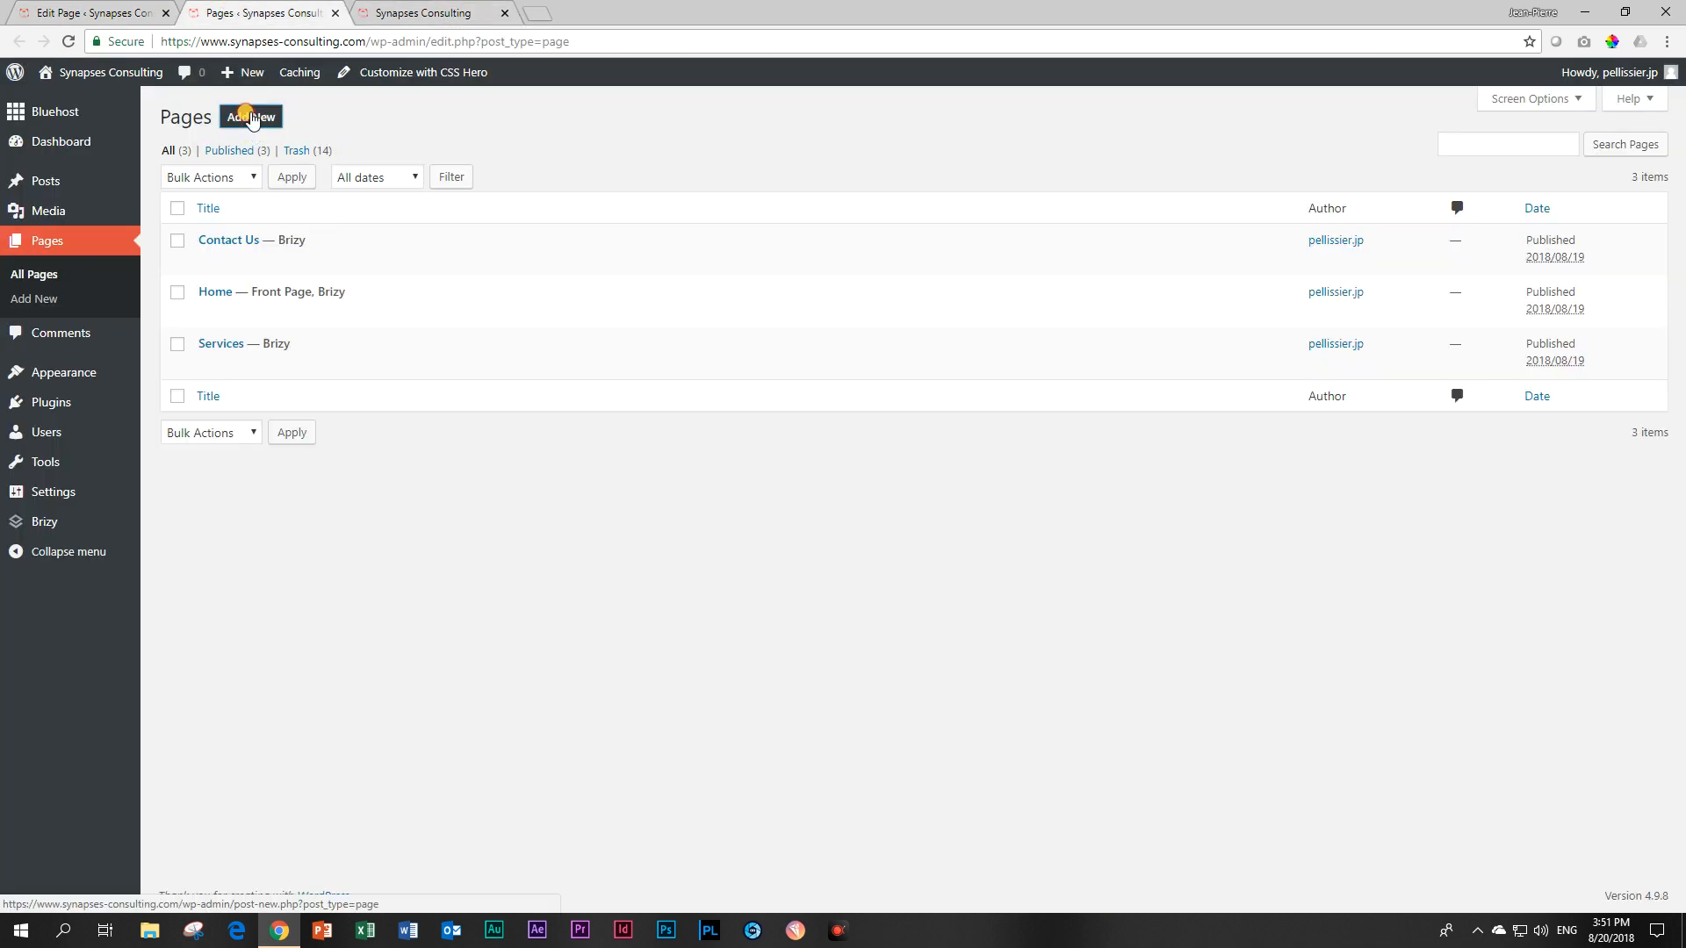
{"action": "left_click", "coordinate": [249, 116]}
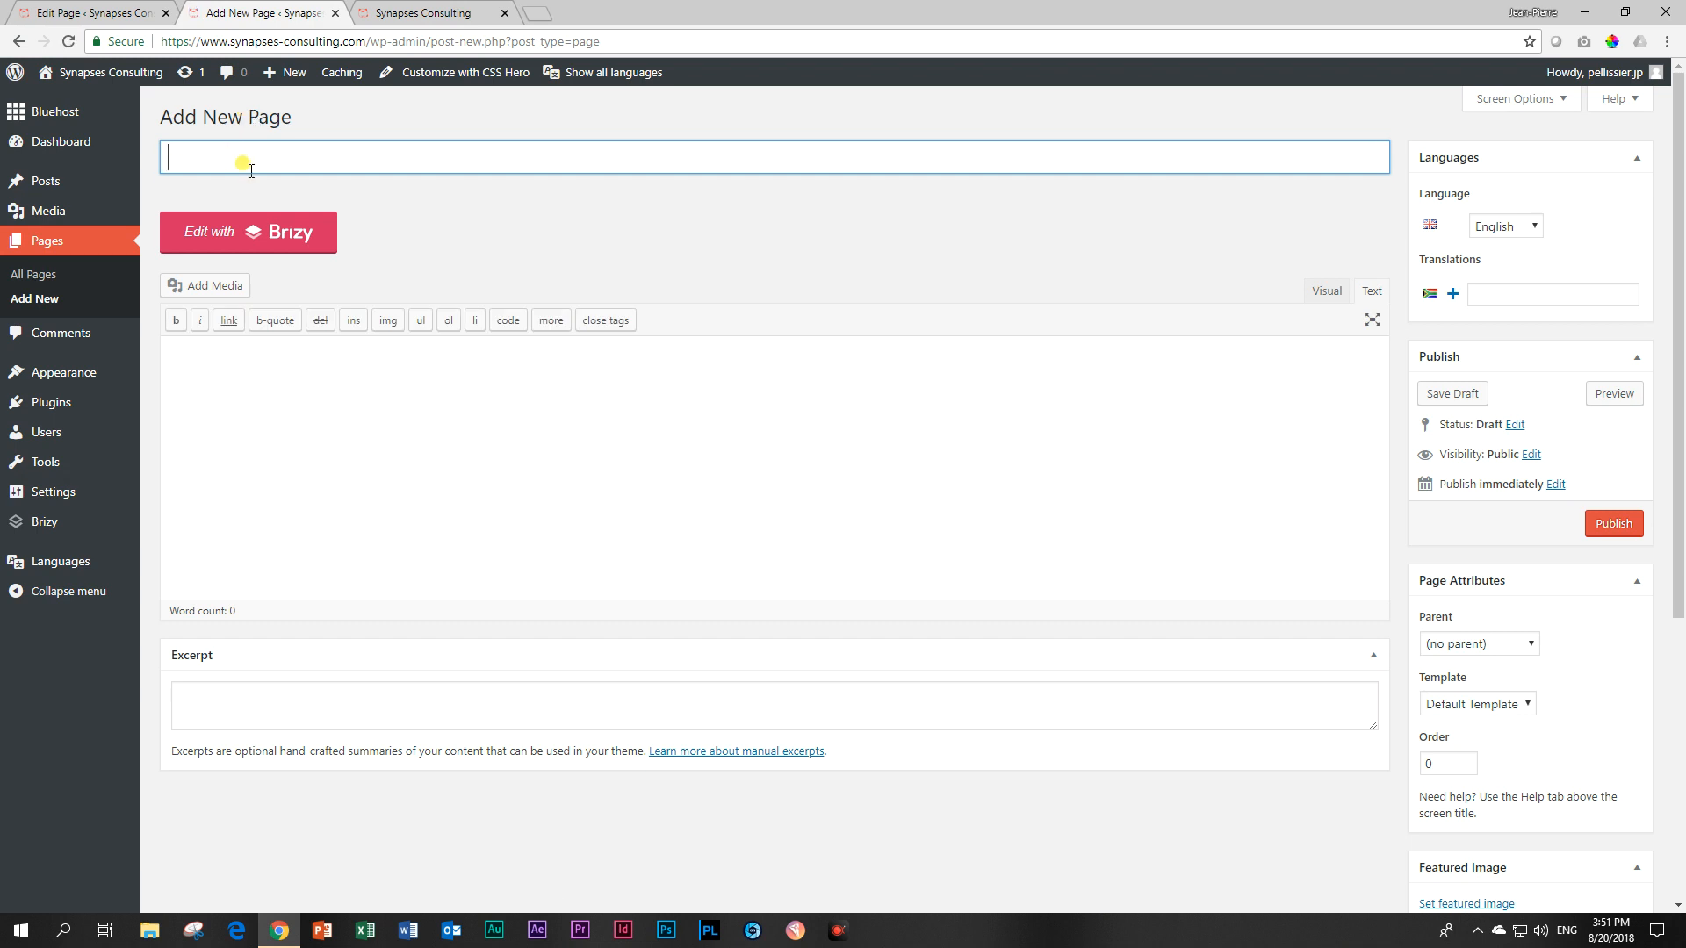
{"action": "type", "text": "Co"}
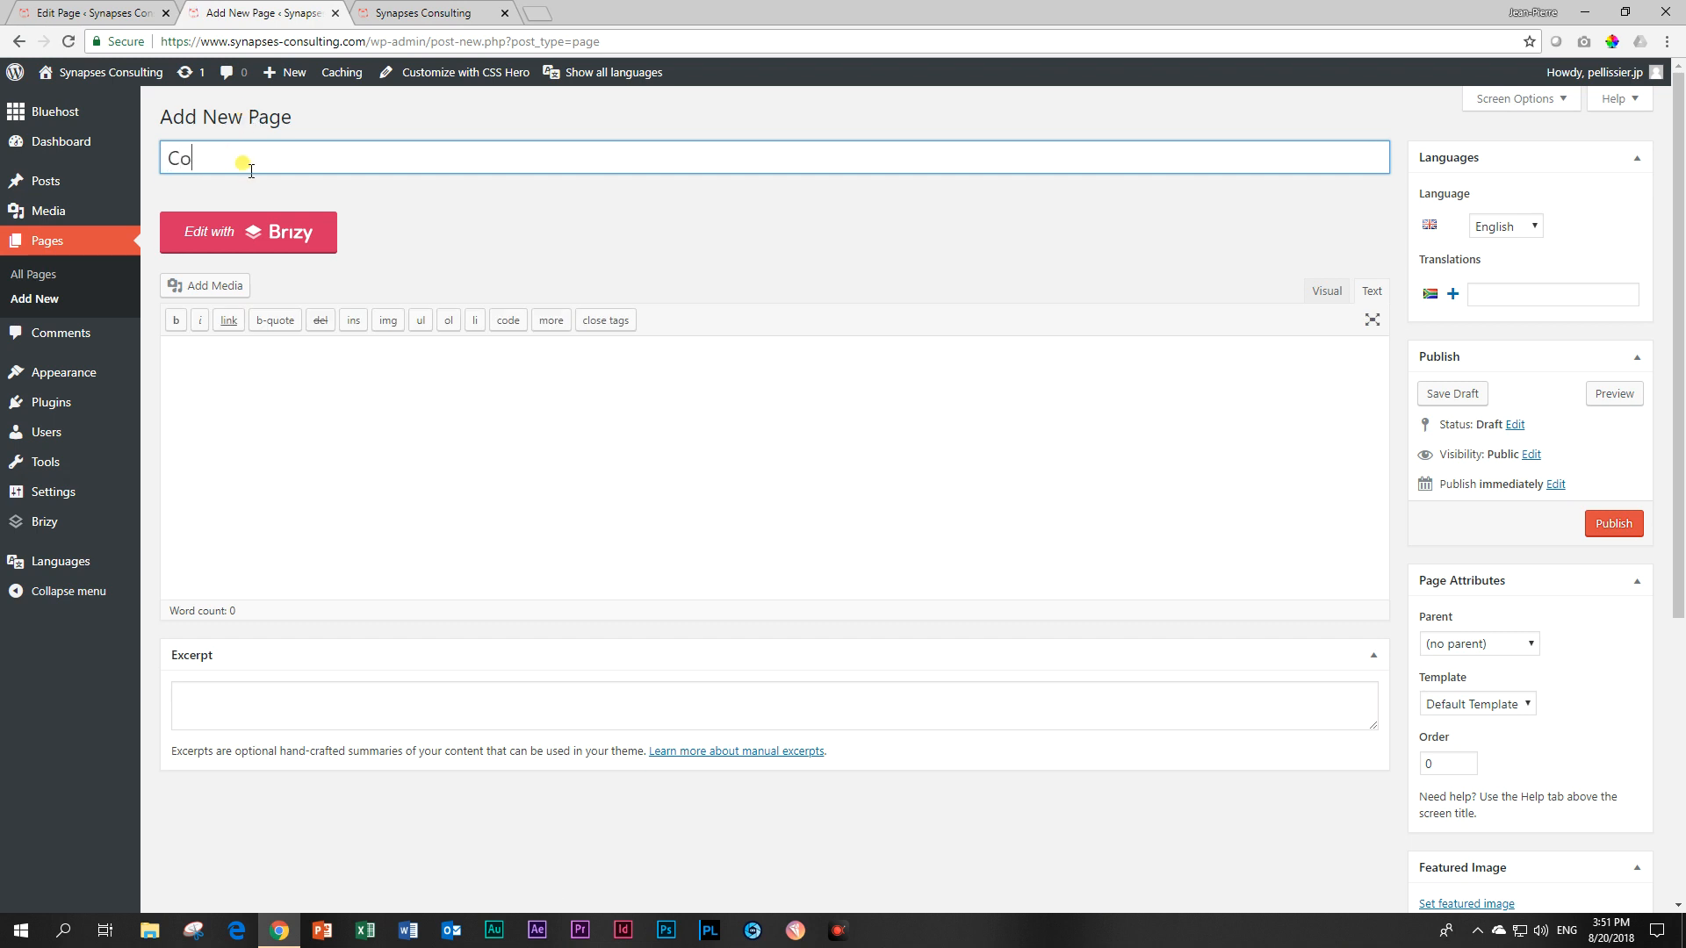
{"action": "type", "text": "ntact Us"}
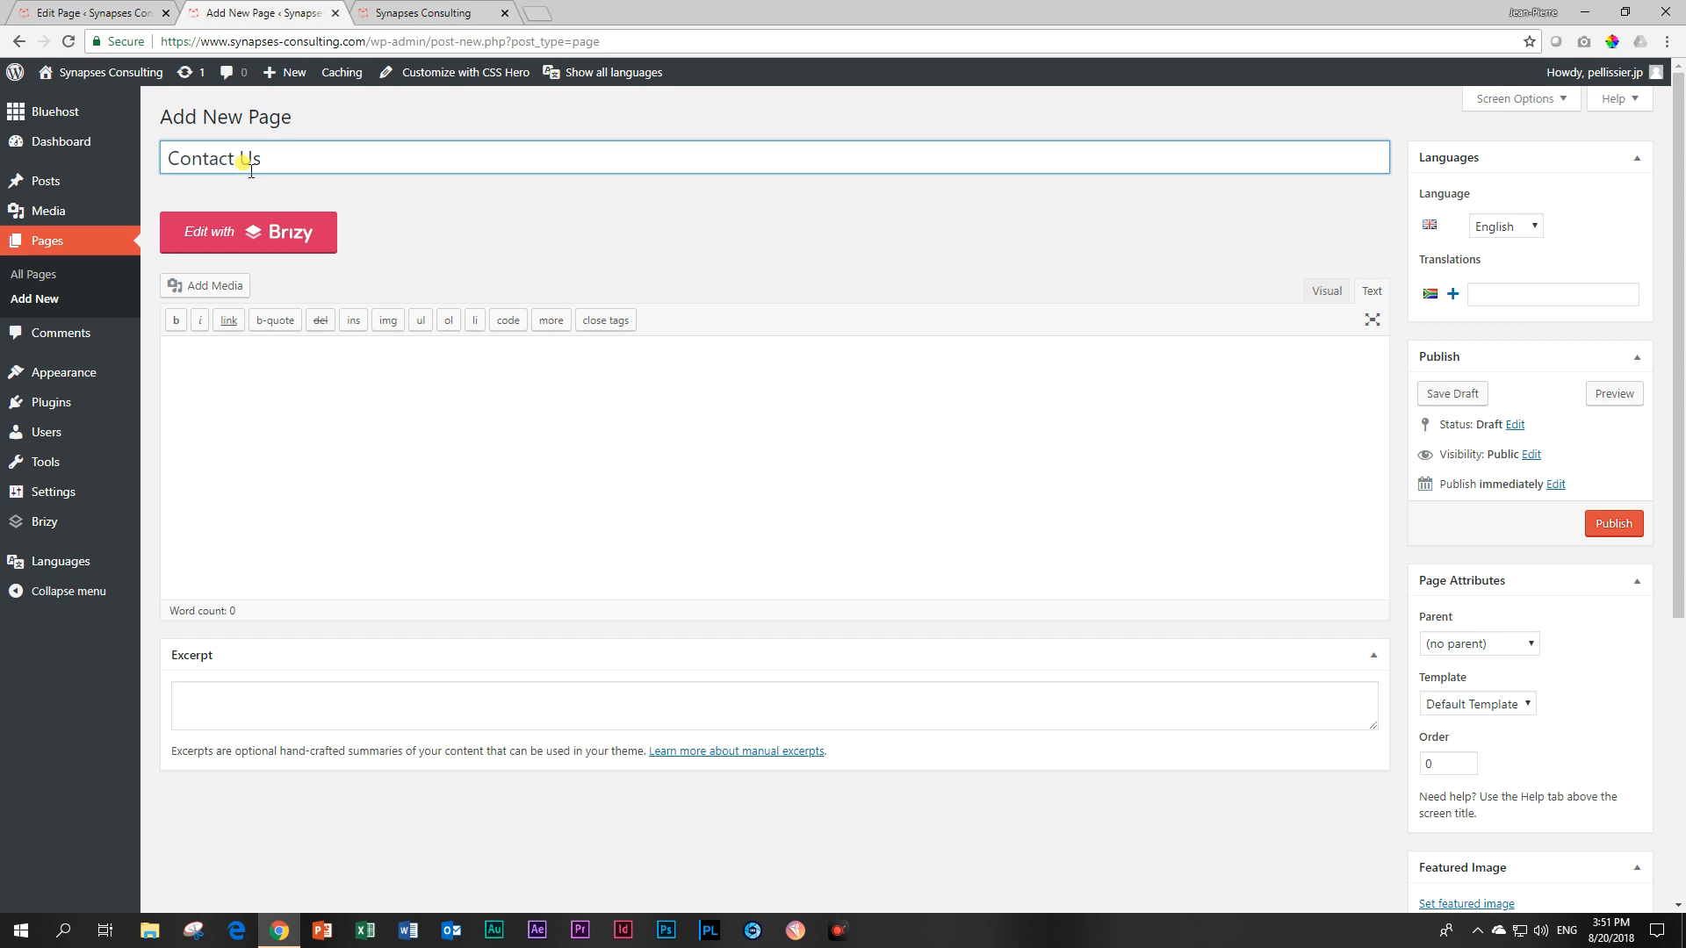
{"action": "key", "text": "Backspace"}
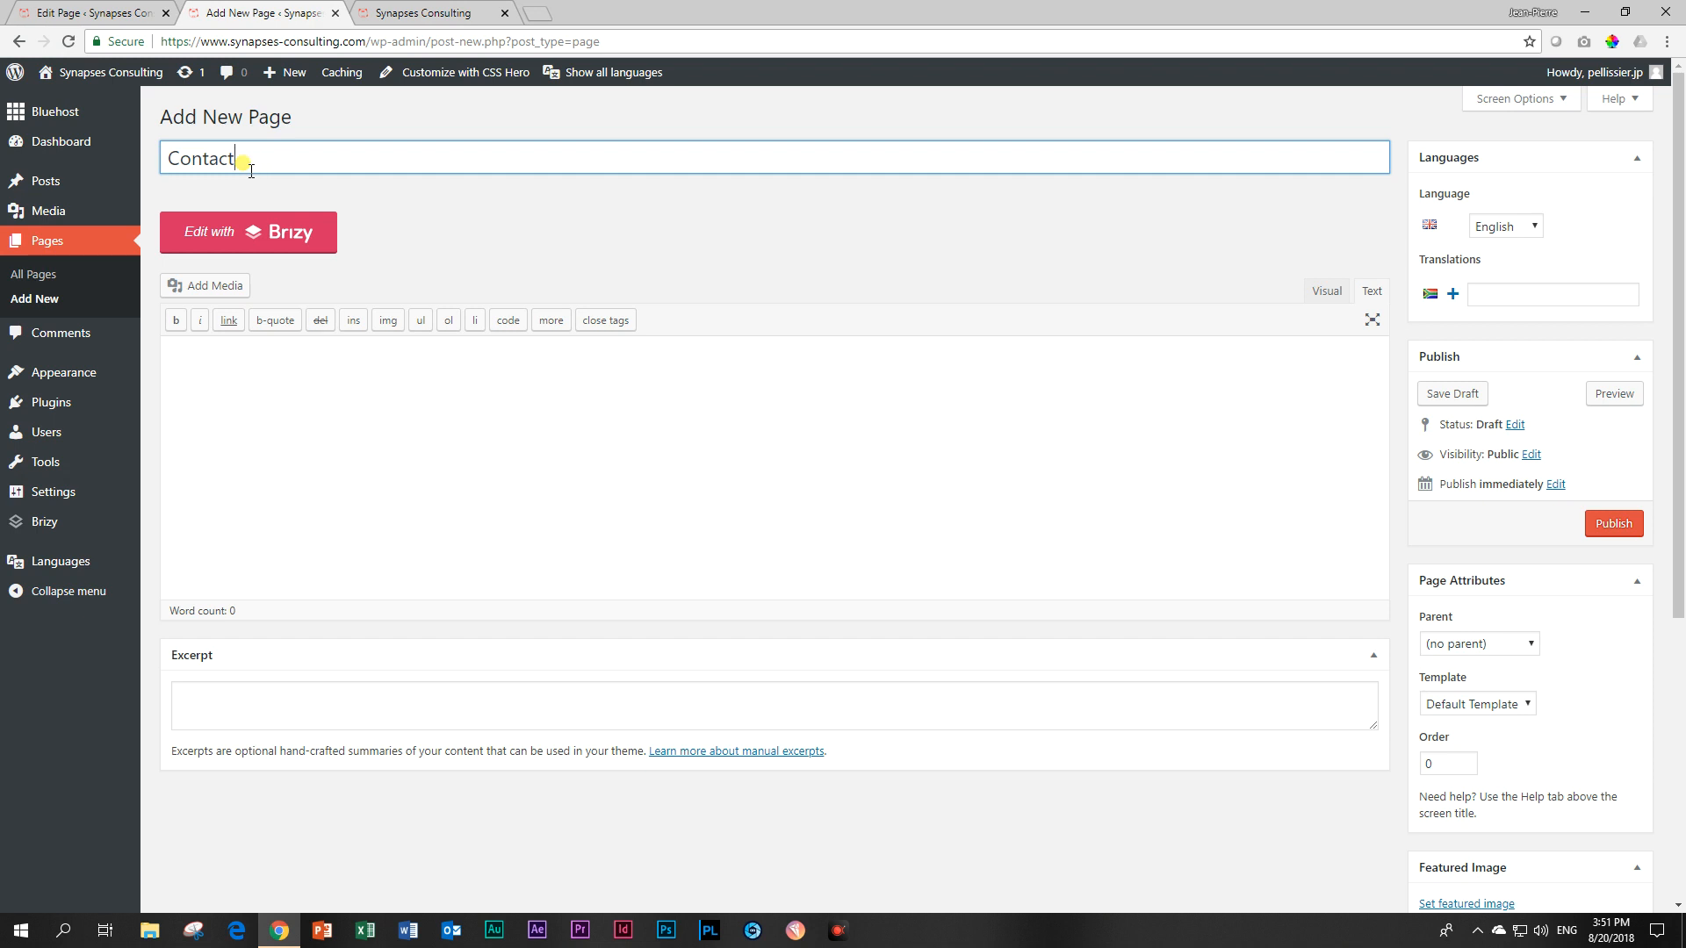
{"action": "type", "text": "Kontakt"}
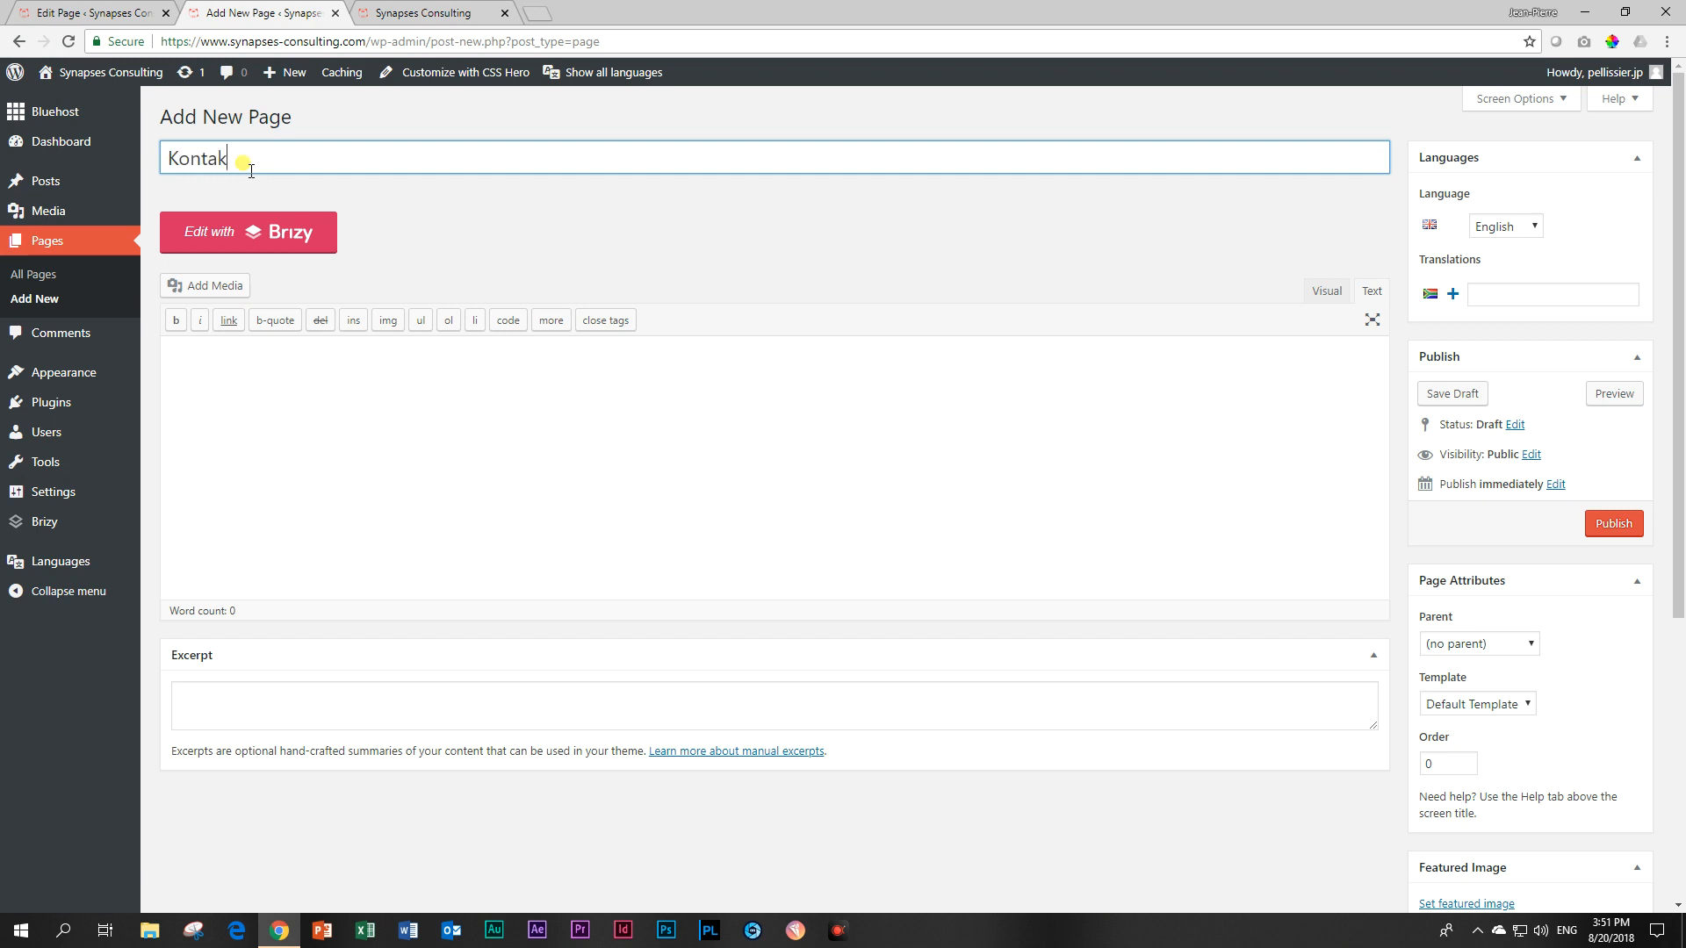
{"action": "type", "text": "Ops (Co"}
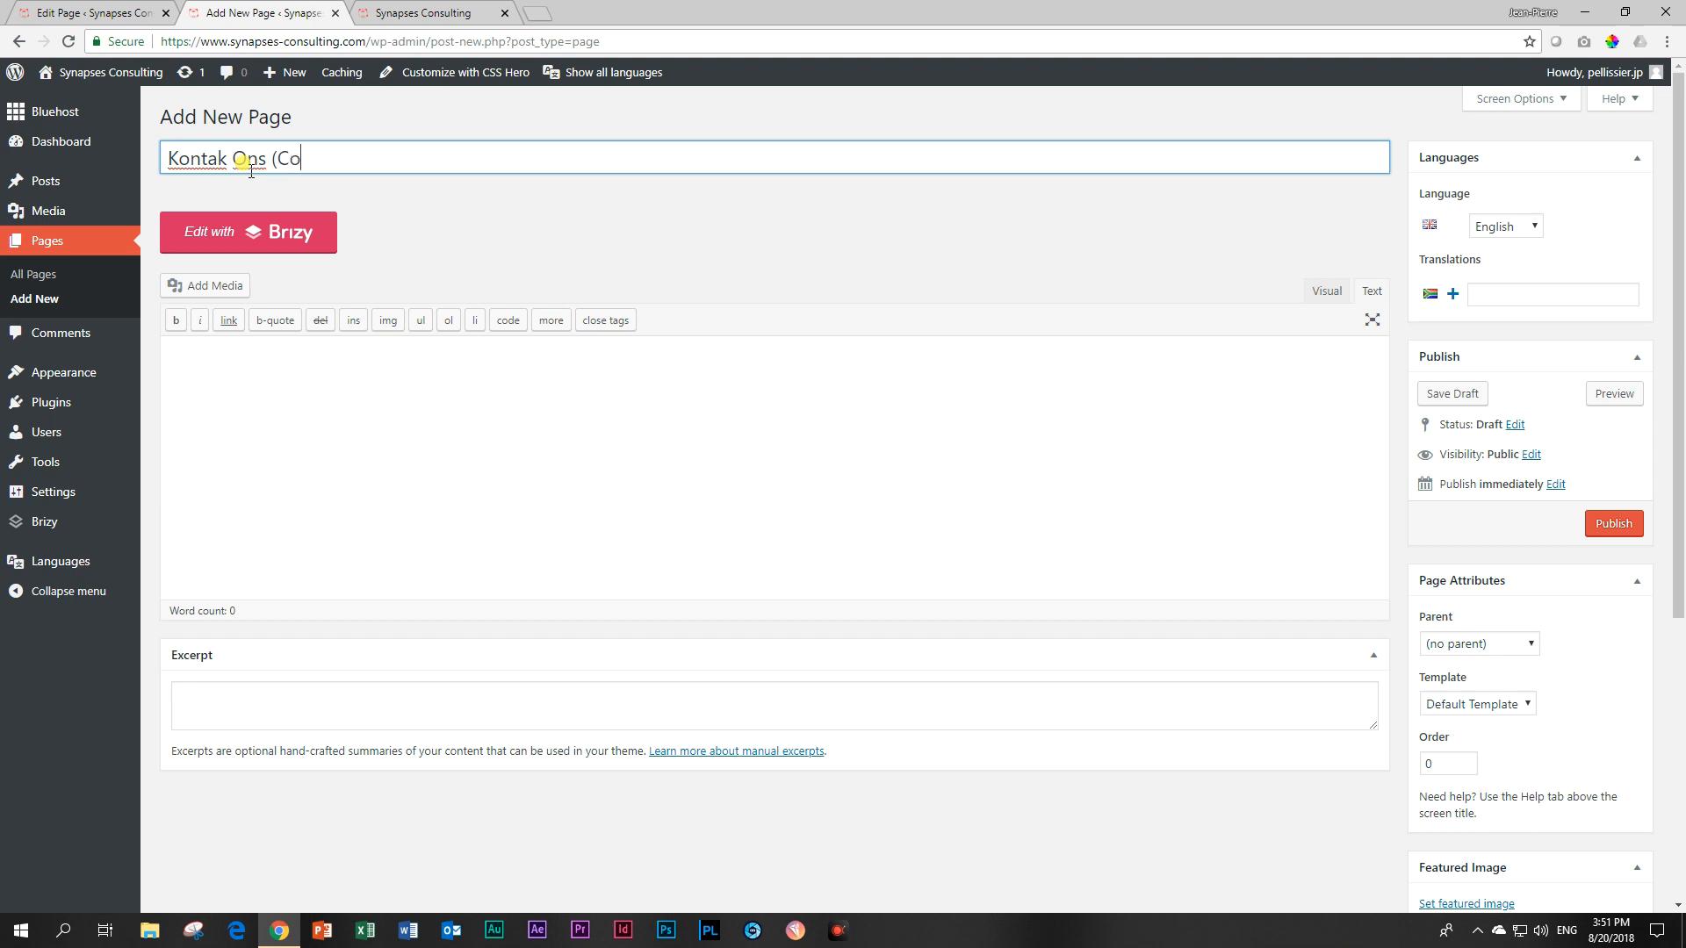
{"action": "type", "text": "ntact Us"}
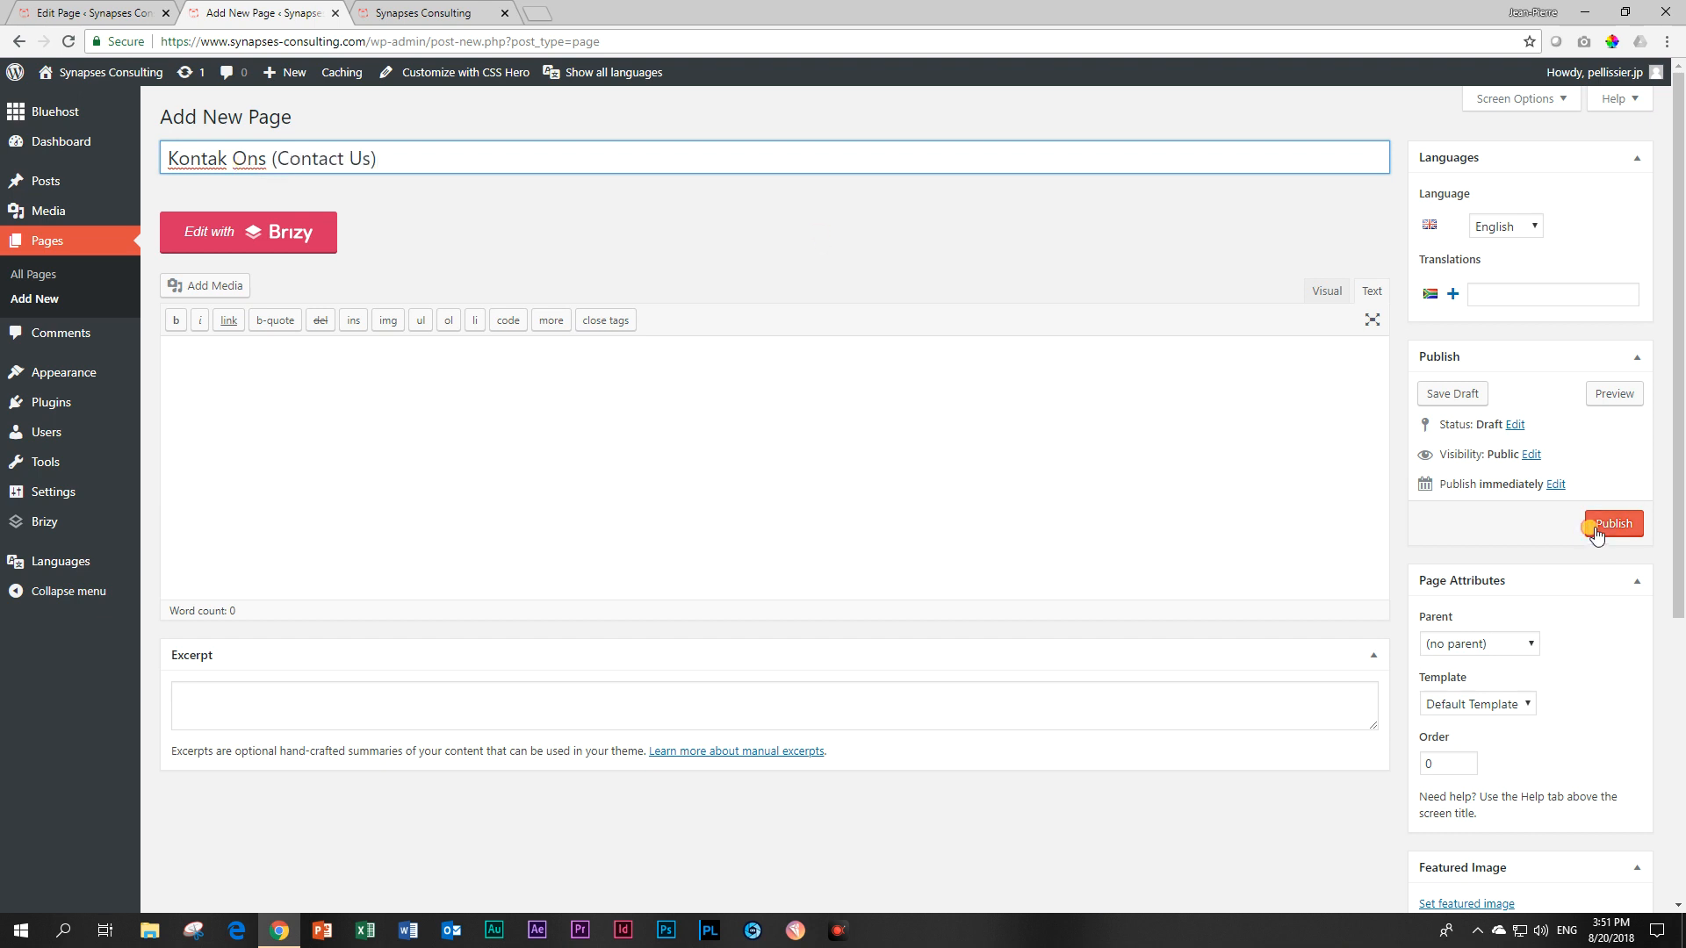
{"action": "left_click", "coordinate": [1612, 523]}
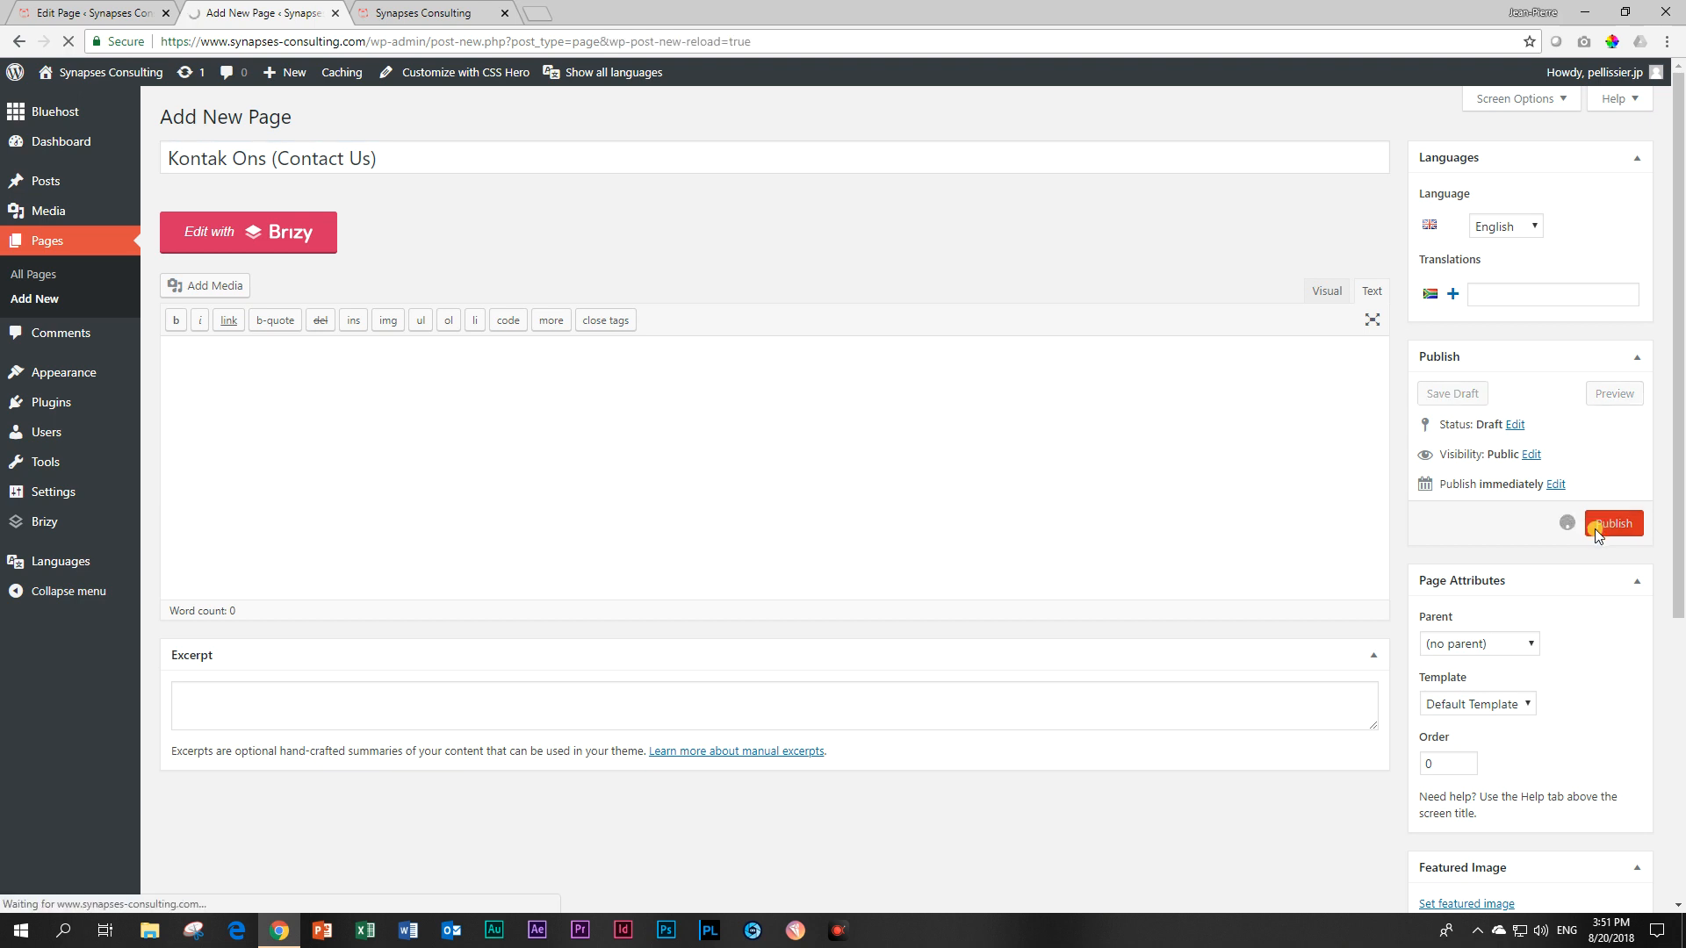
{"action": "left_click", "coordinate": [1612, 524]}
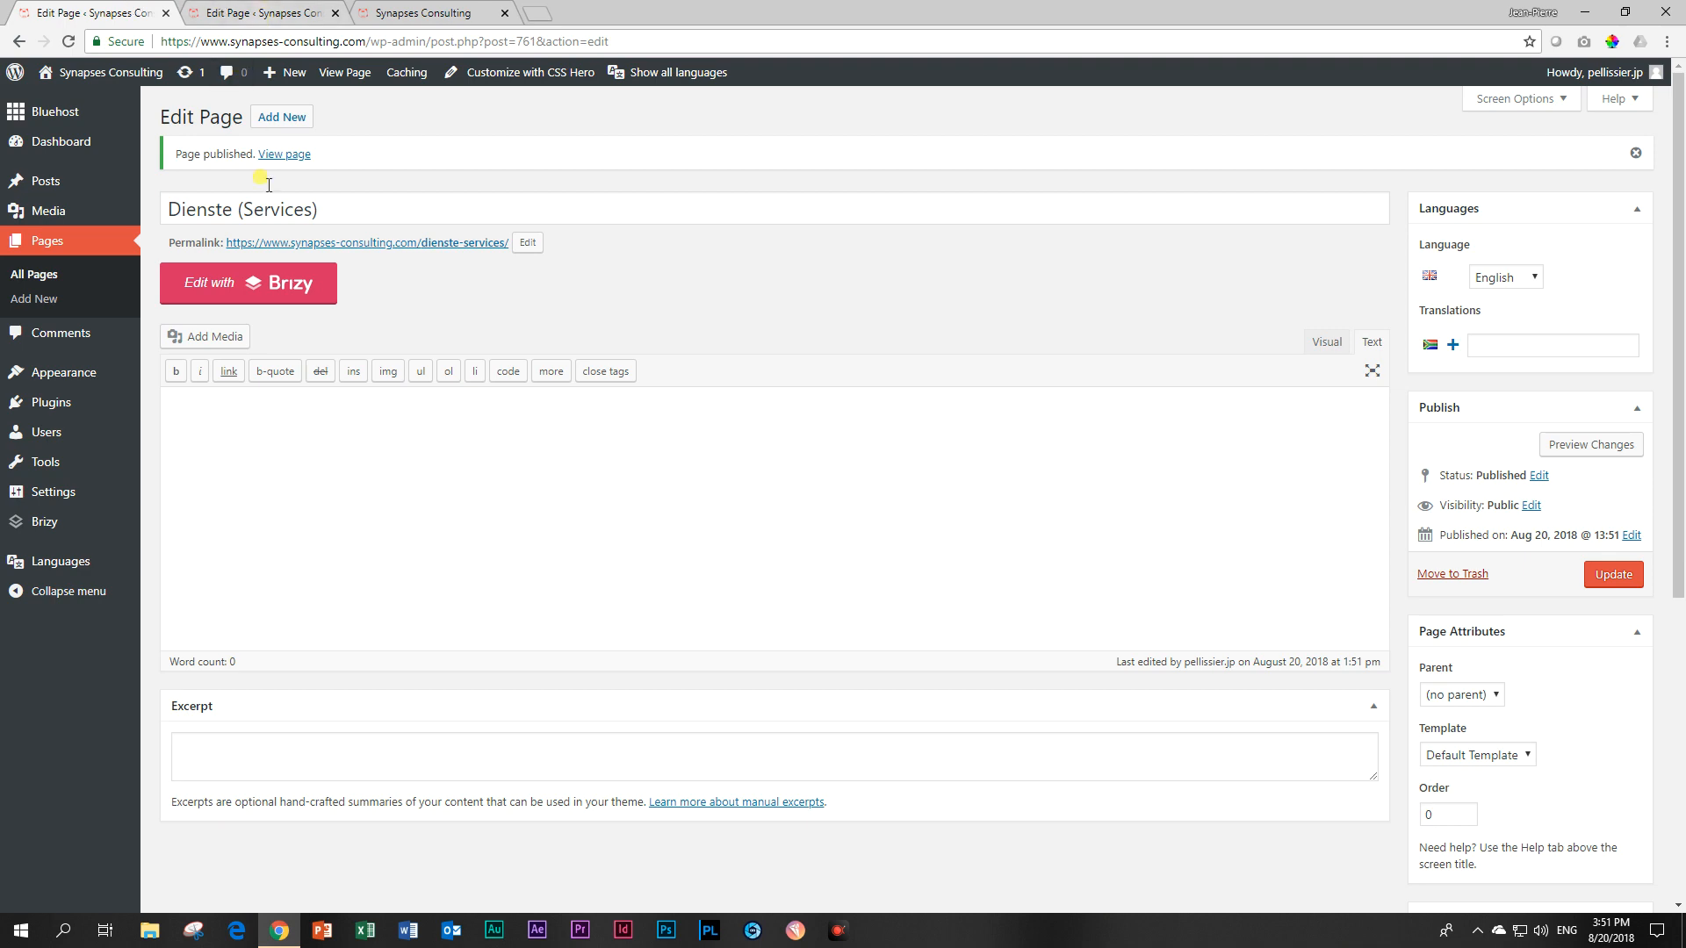
{"action": "left_click", "coordinate": [336, 11]}
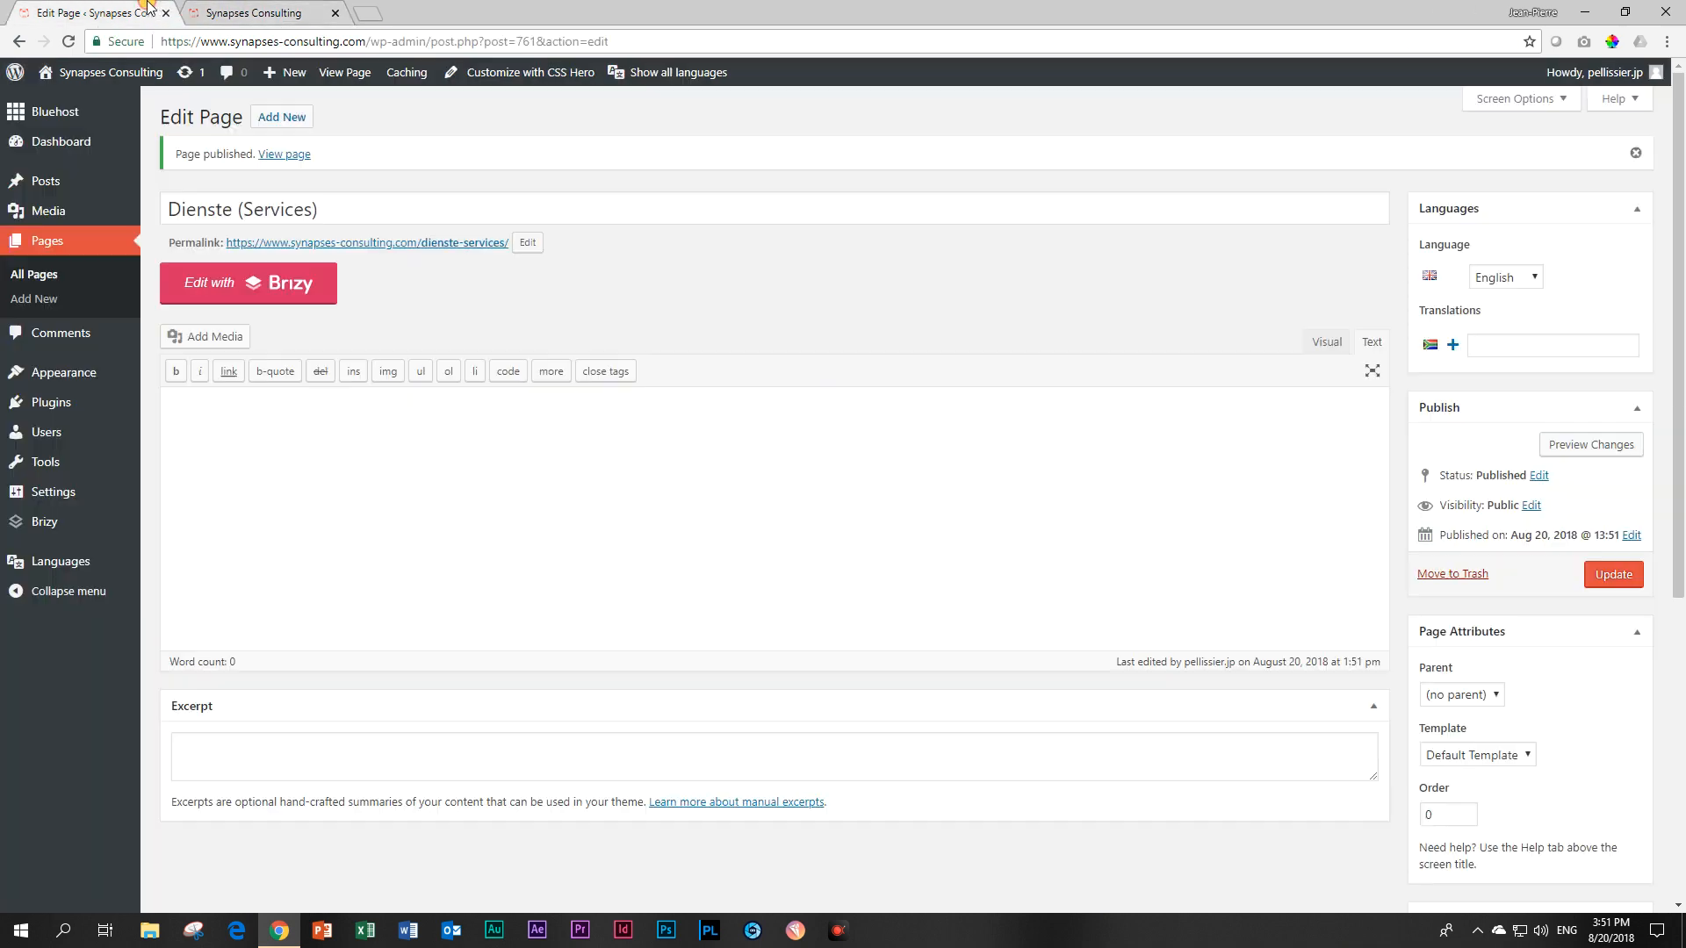
Append ' (Home)' to the Tuisblad page title and update the page
{"action": "left_click", "coordinate": [33, 275]}
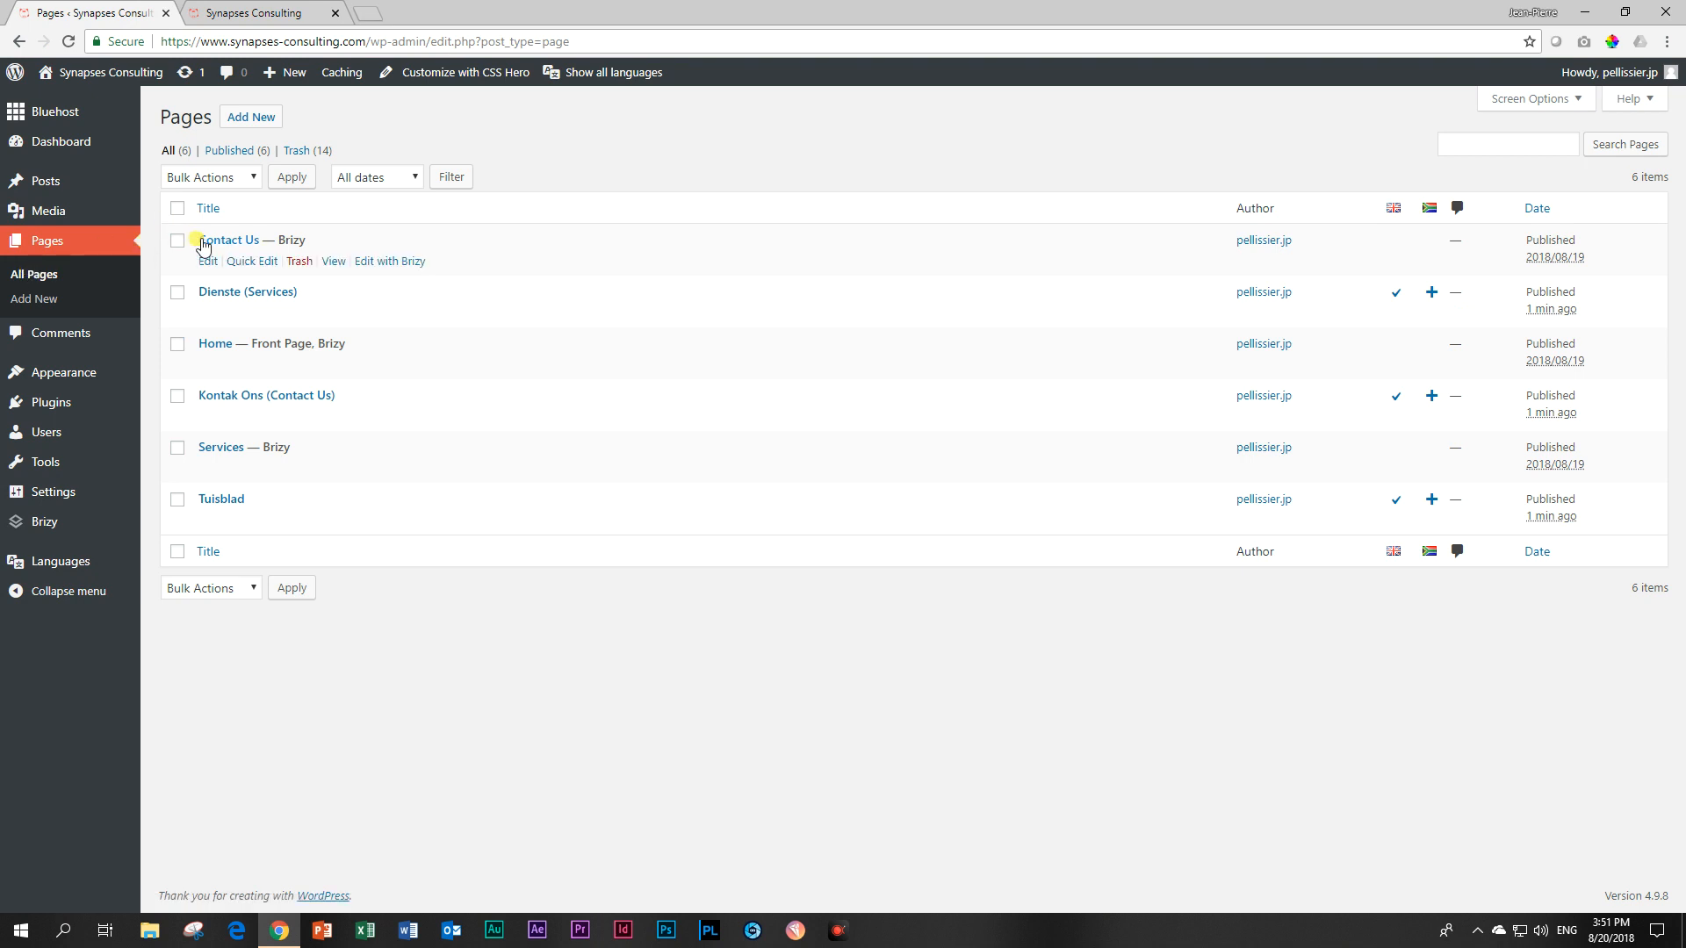
{"action": "mouse_move", "coordinate": [305, 414]}
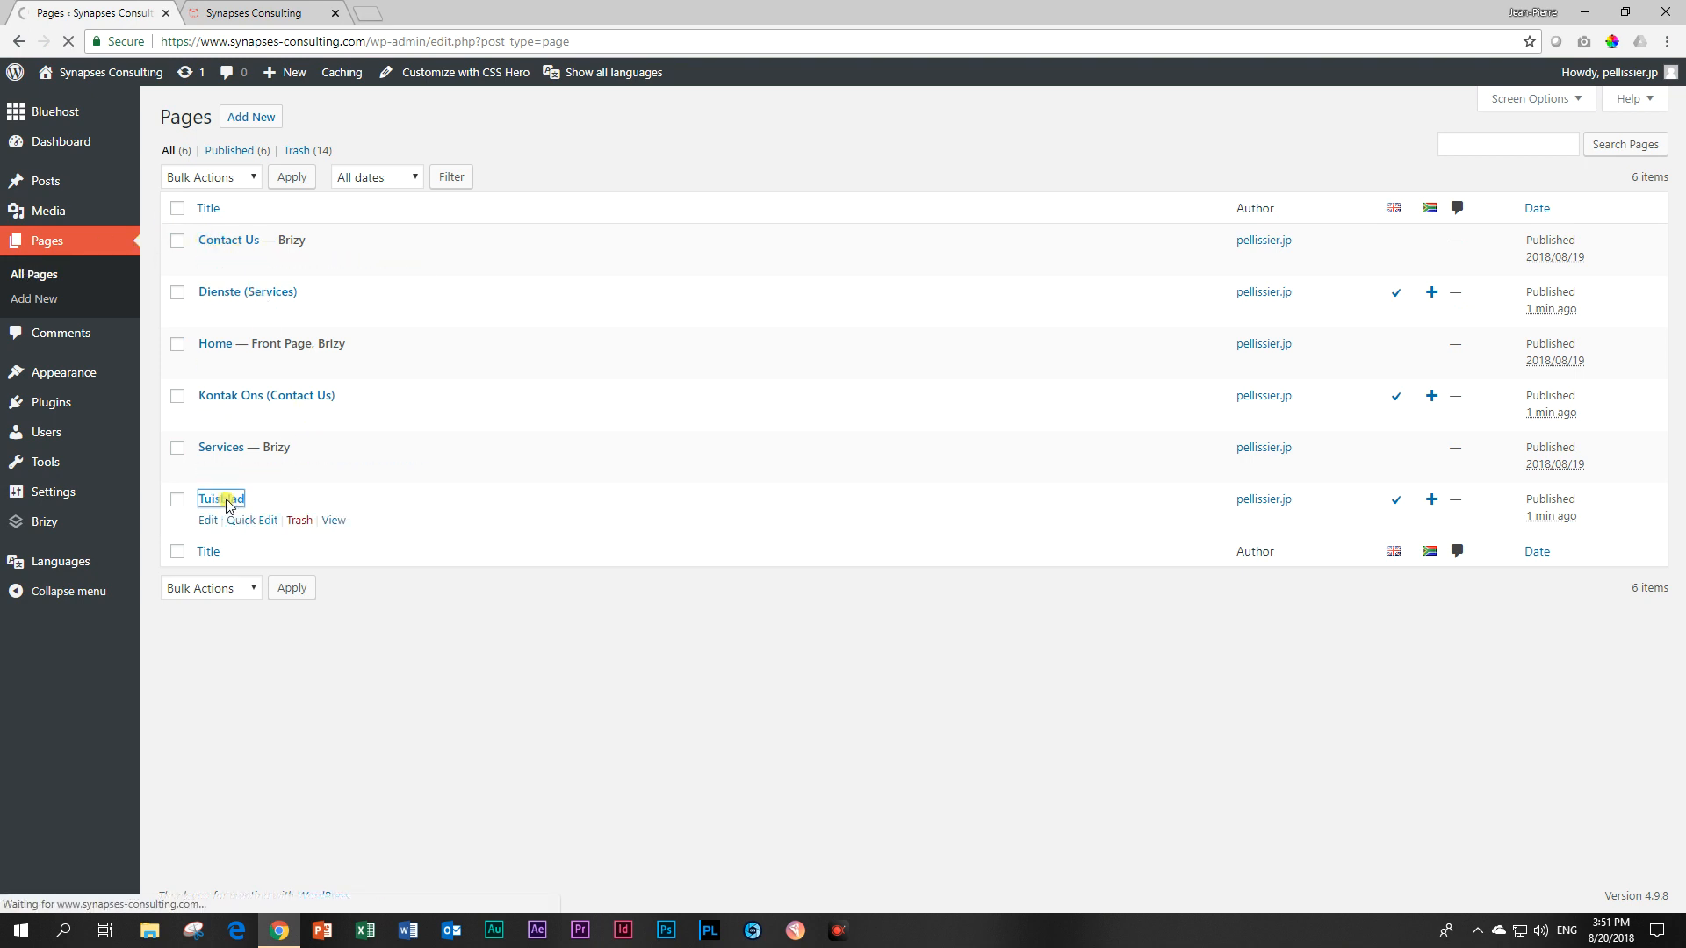
{"action": "left_click", "coordinate": [220, 498]}
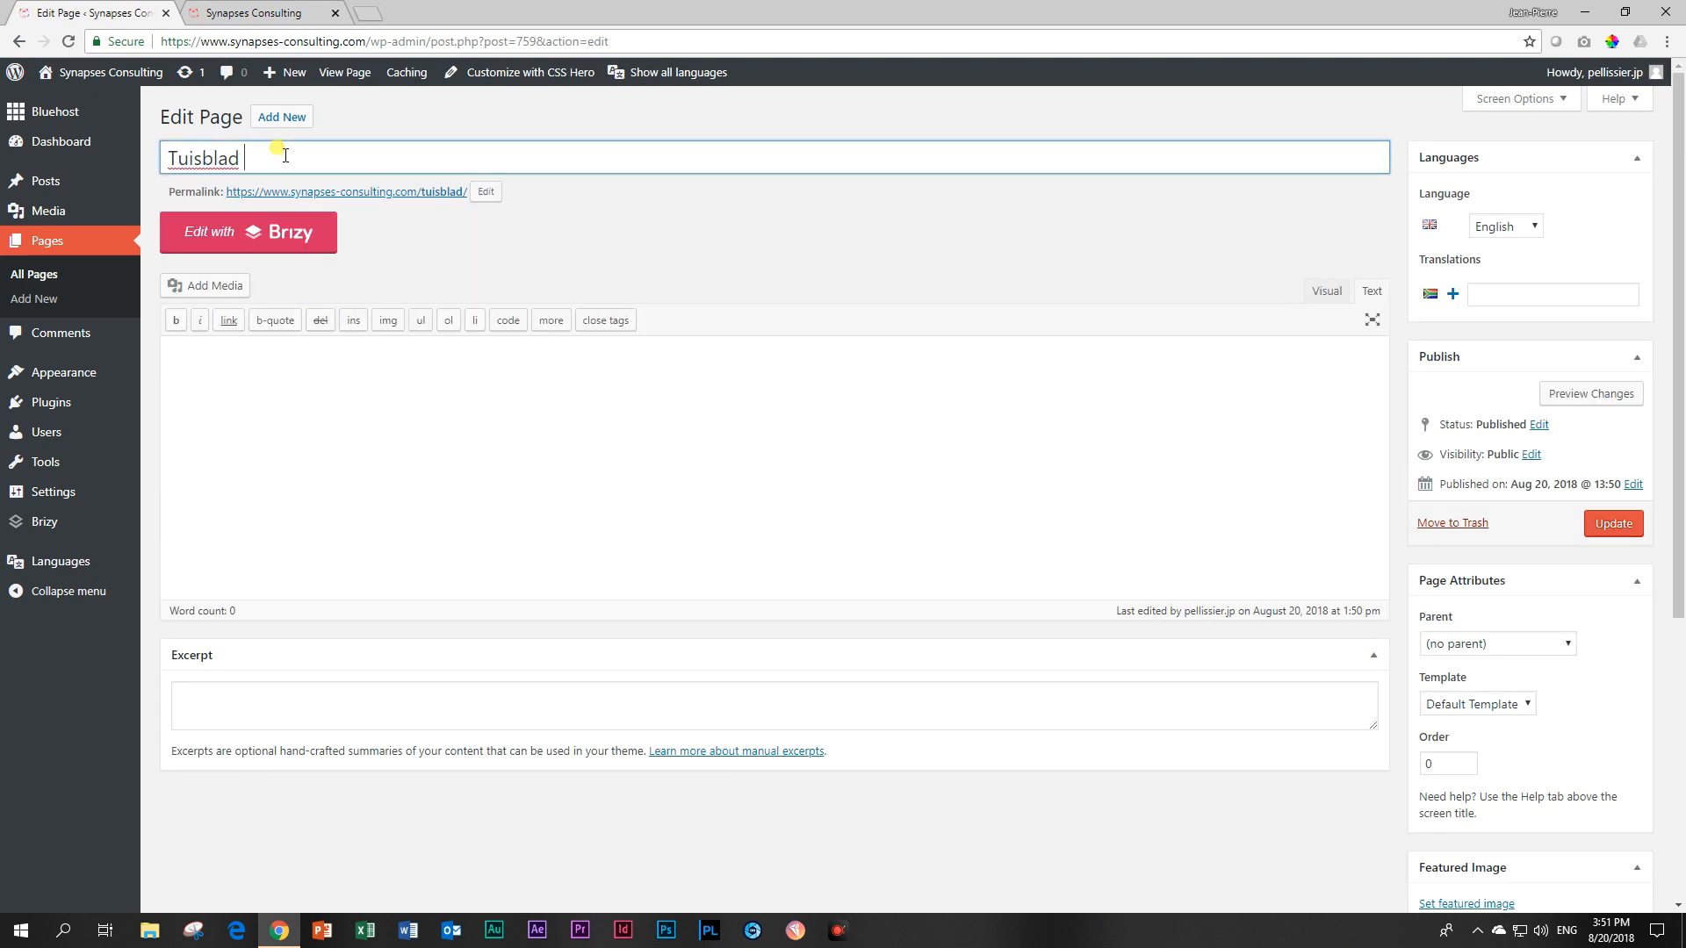
{"action": "type", "text": "(Home"}
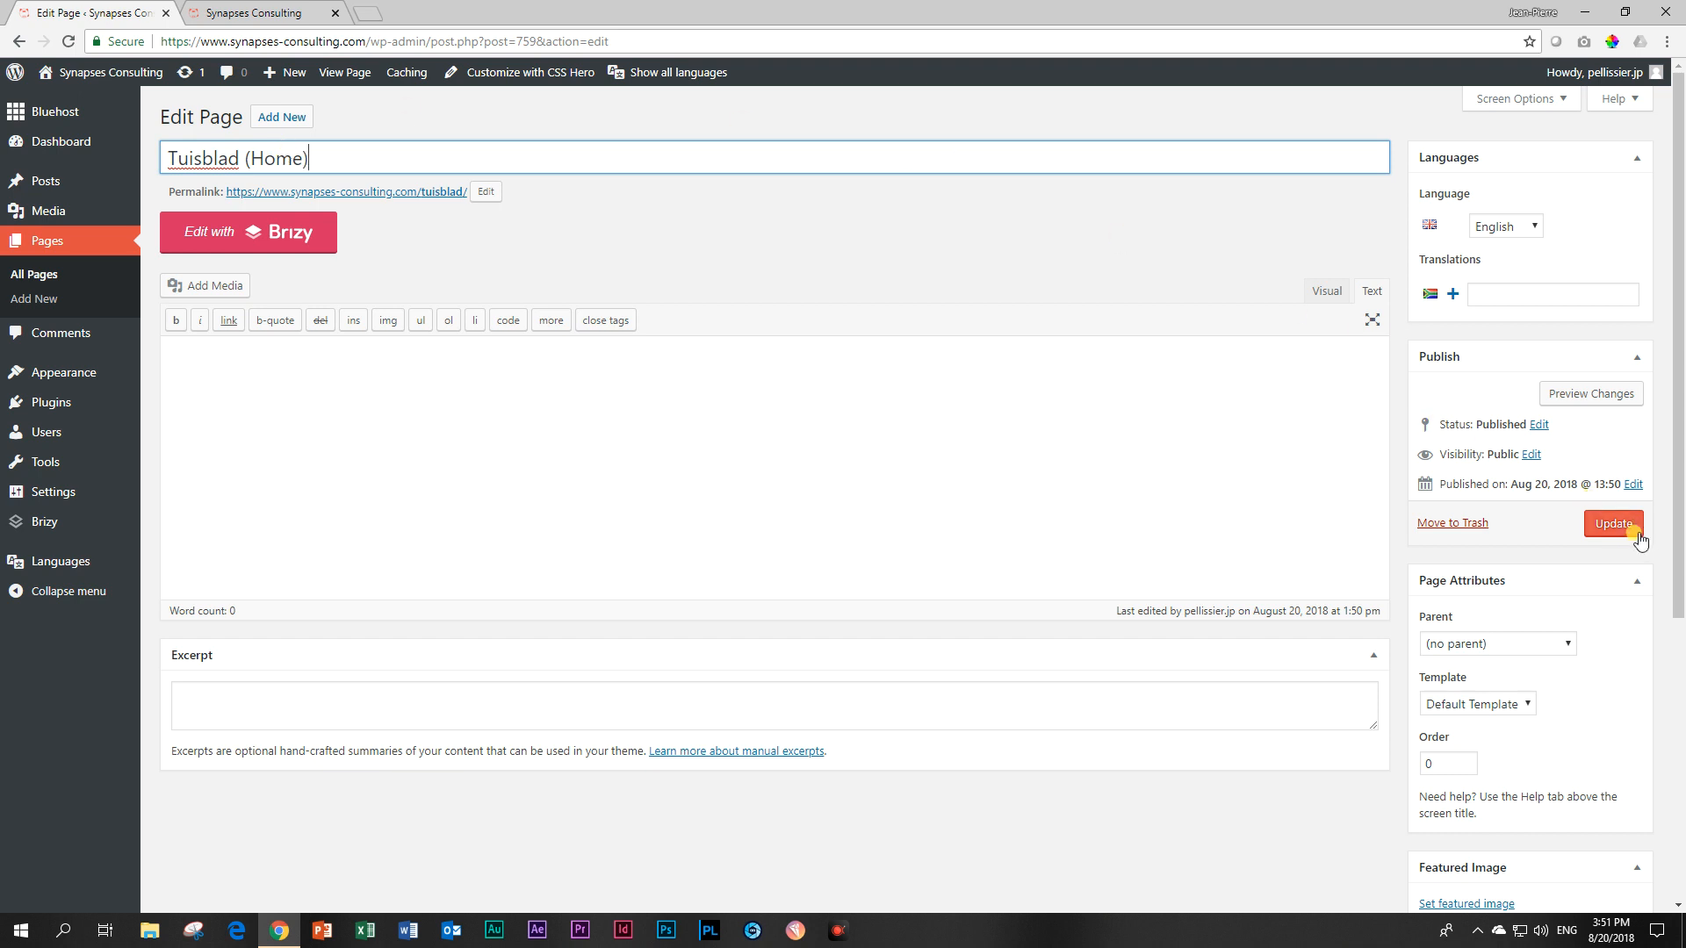
{"action": "left_click", "coordinate": [1612, 523]}
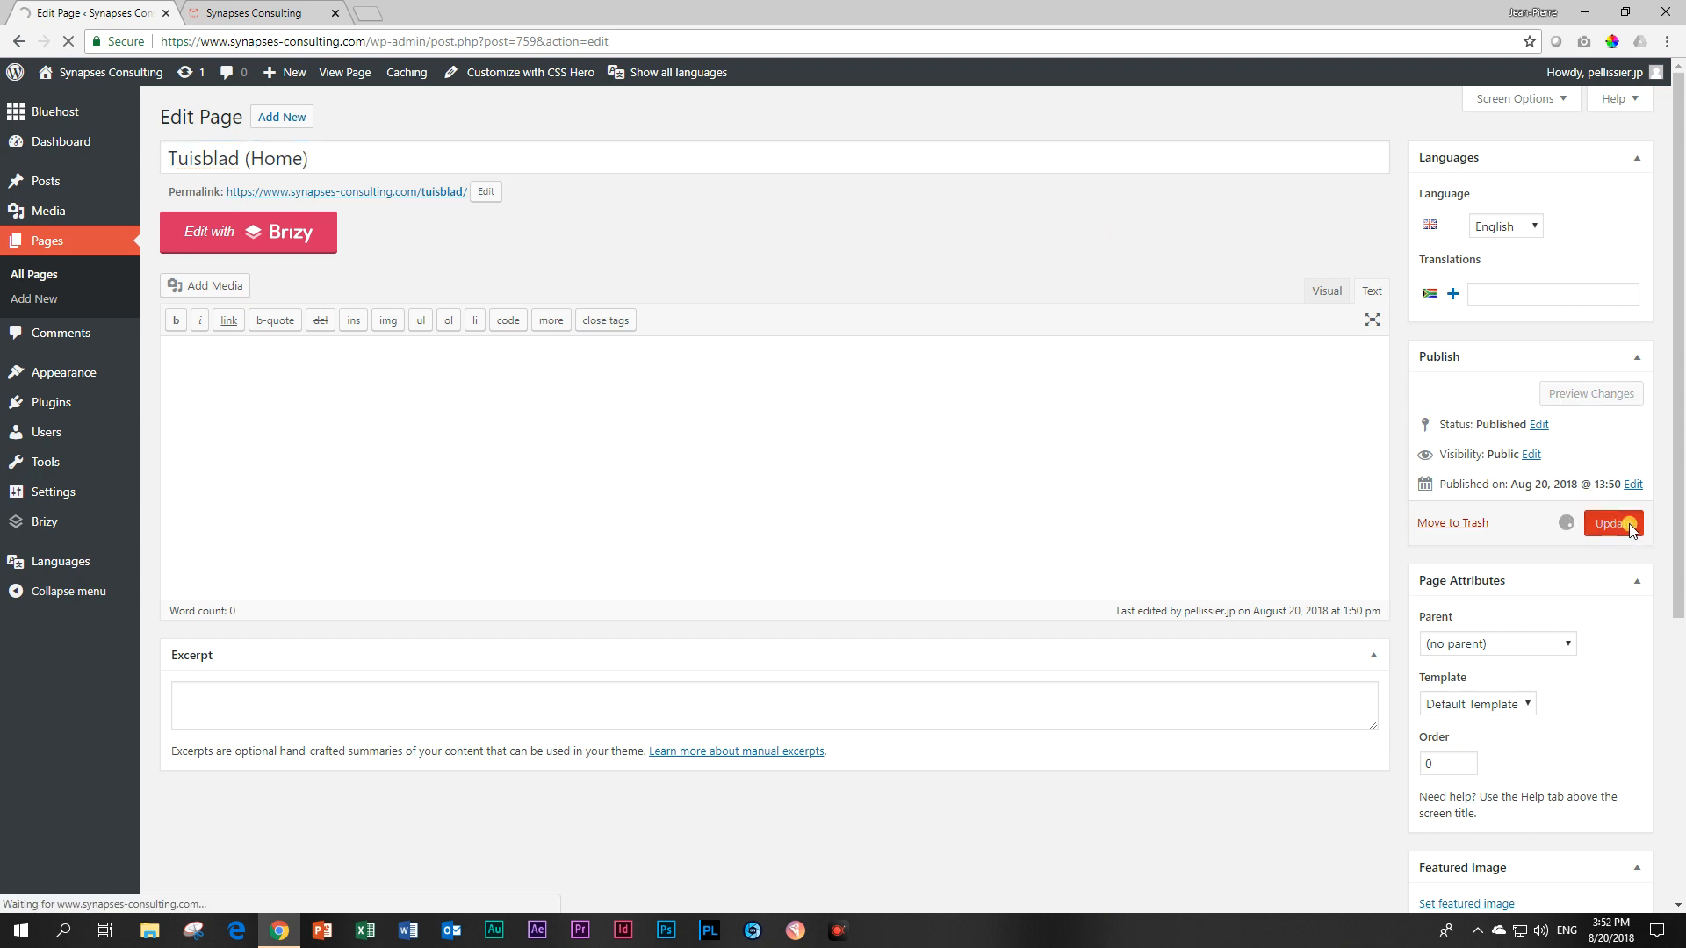
{"action": "left_click", "coordinate": [1612, 523]}
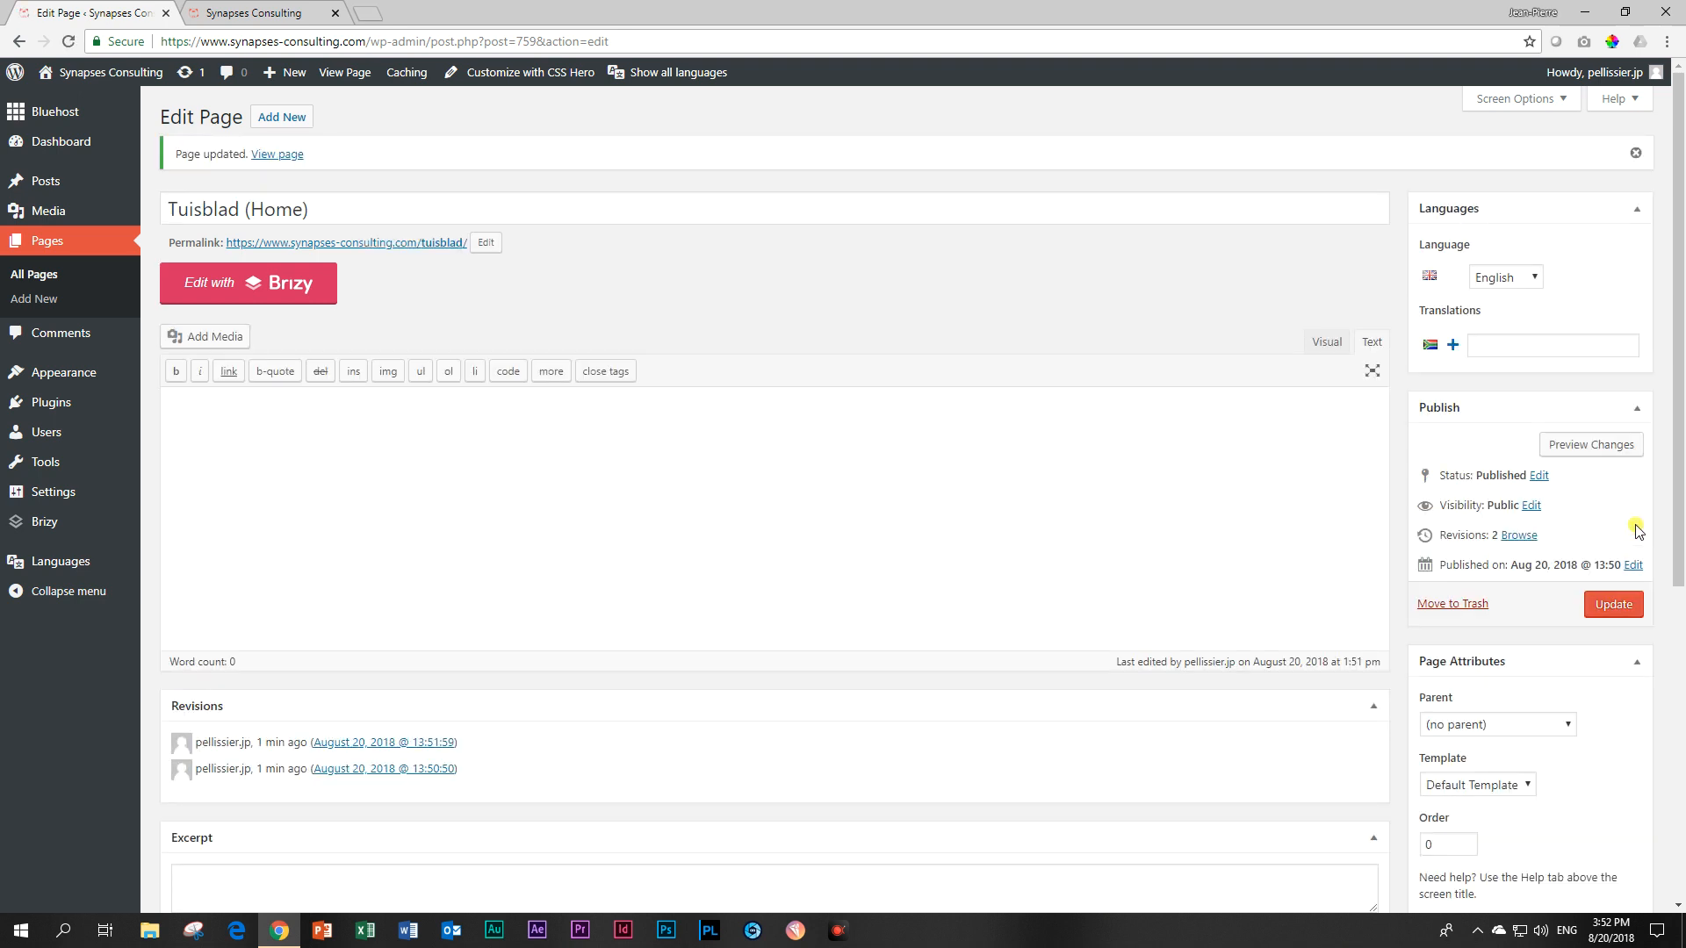
{"action": "mouse_move", "coordinate": [1644, 389]}
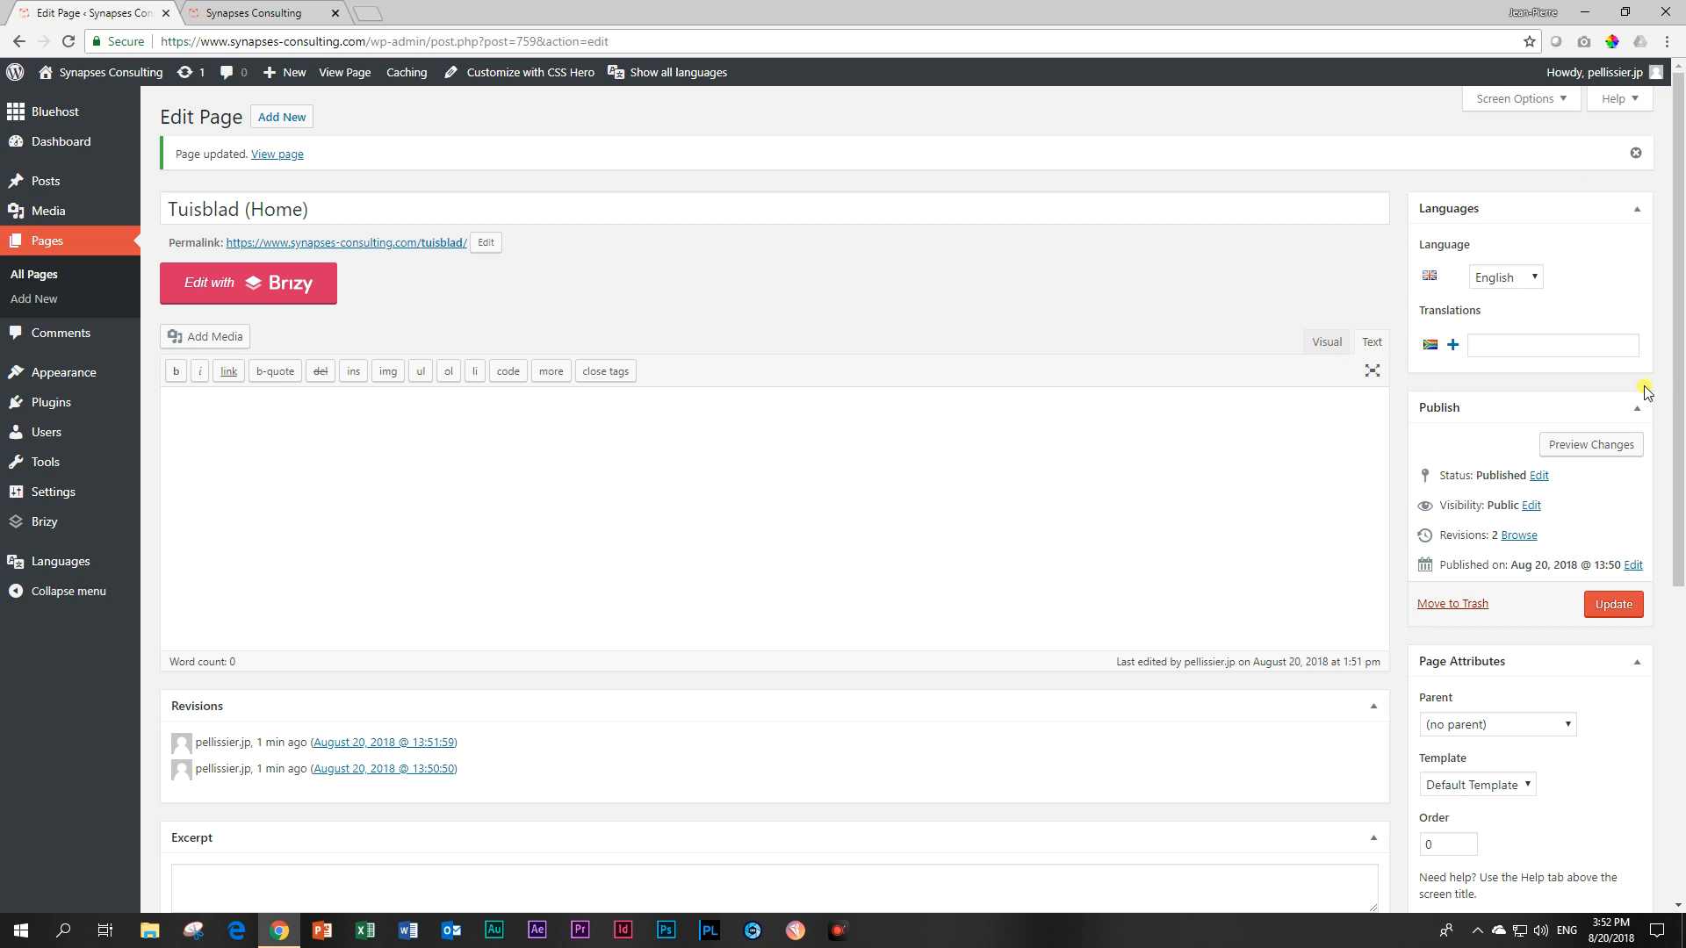
{"action": "mouse_move", "coordinate": [1564, 291]}
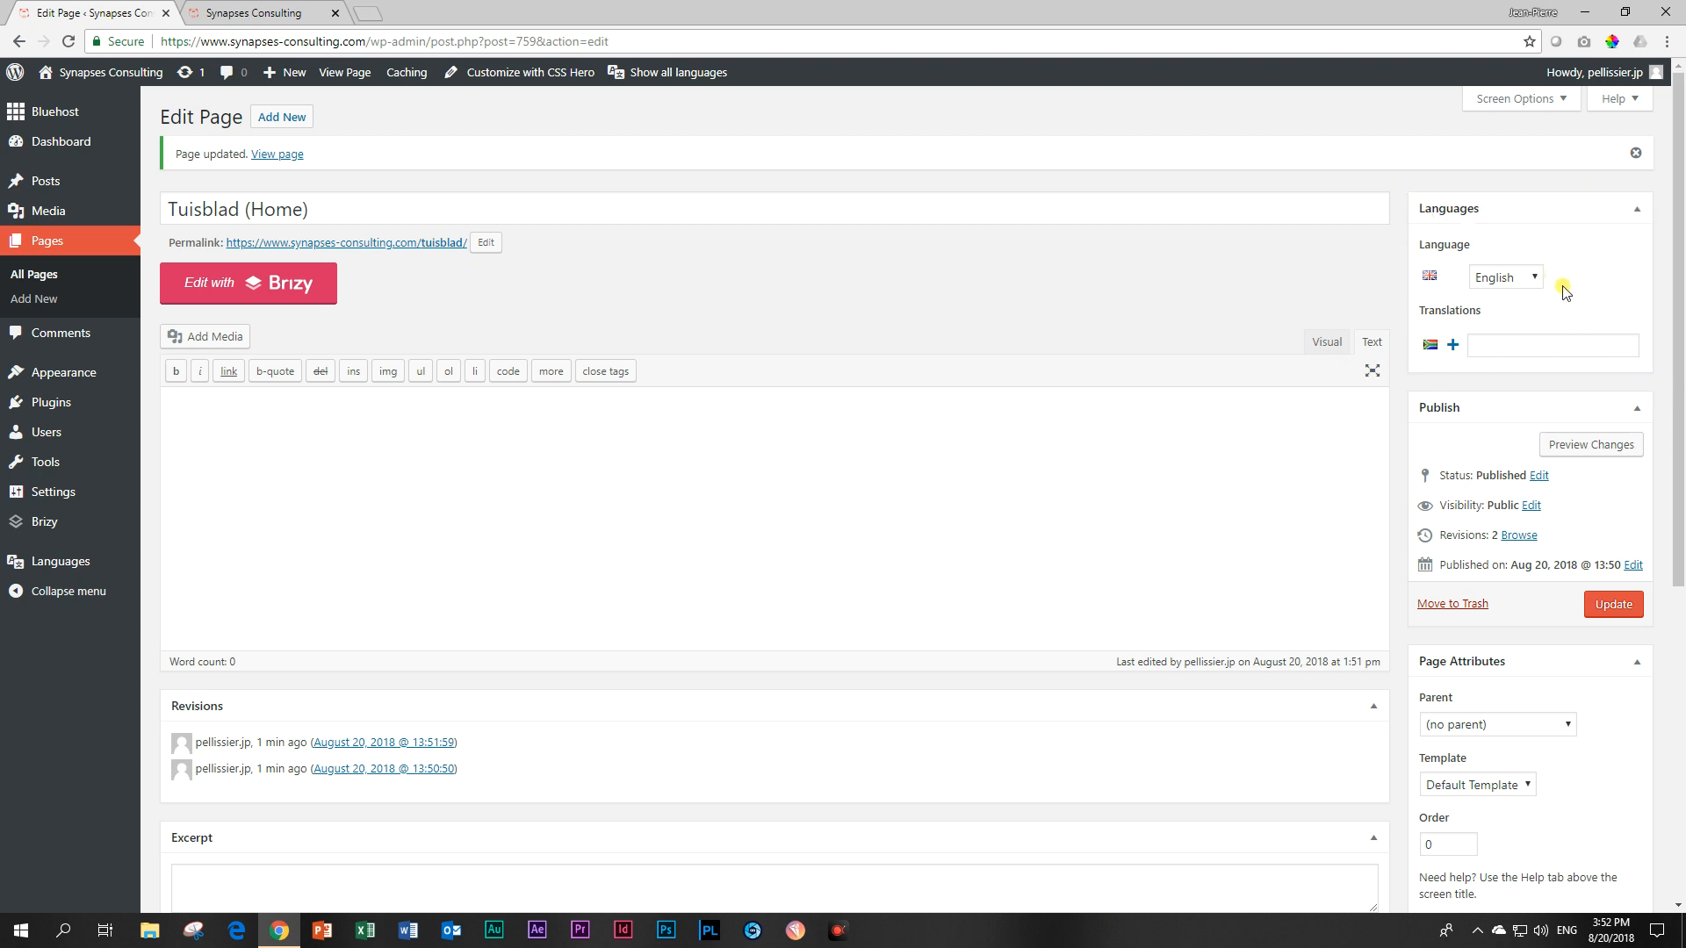
{"action": "mouse_move", "coordinate": [1437, 282]}
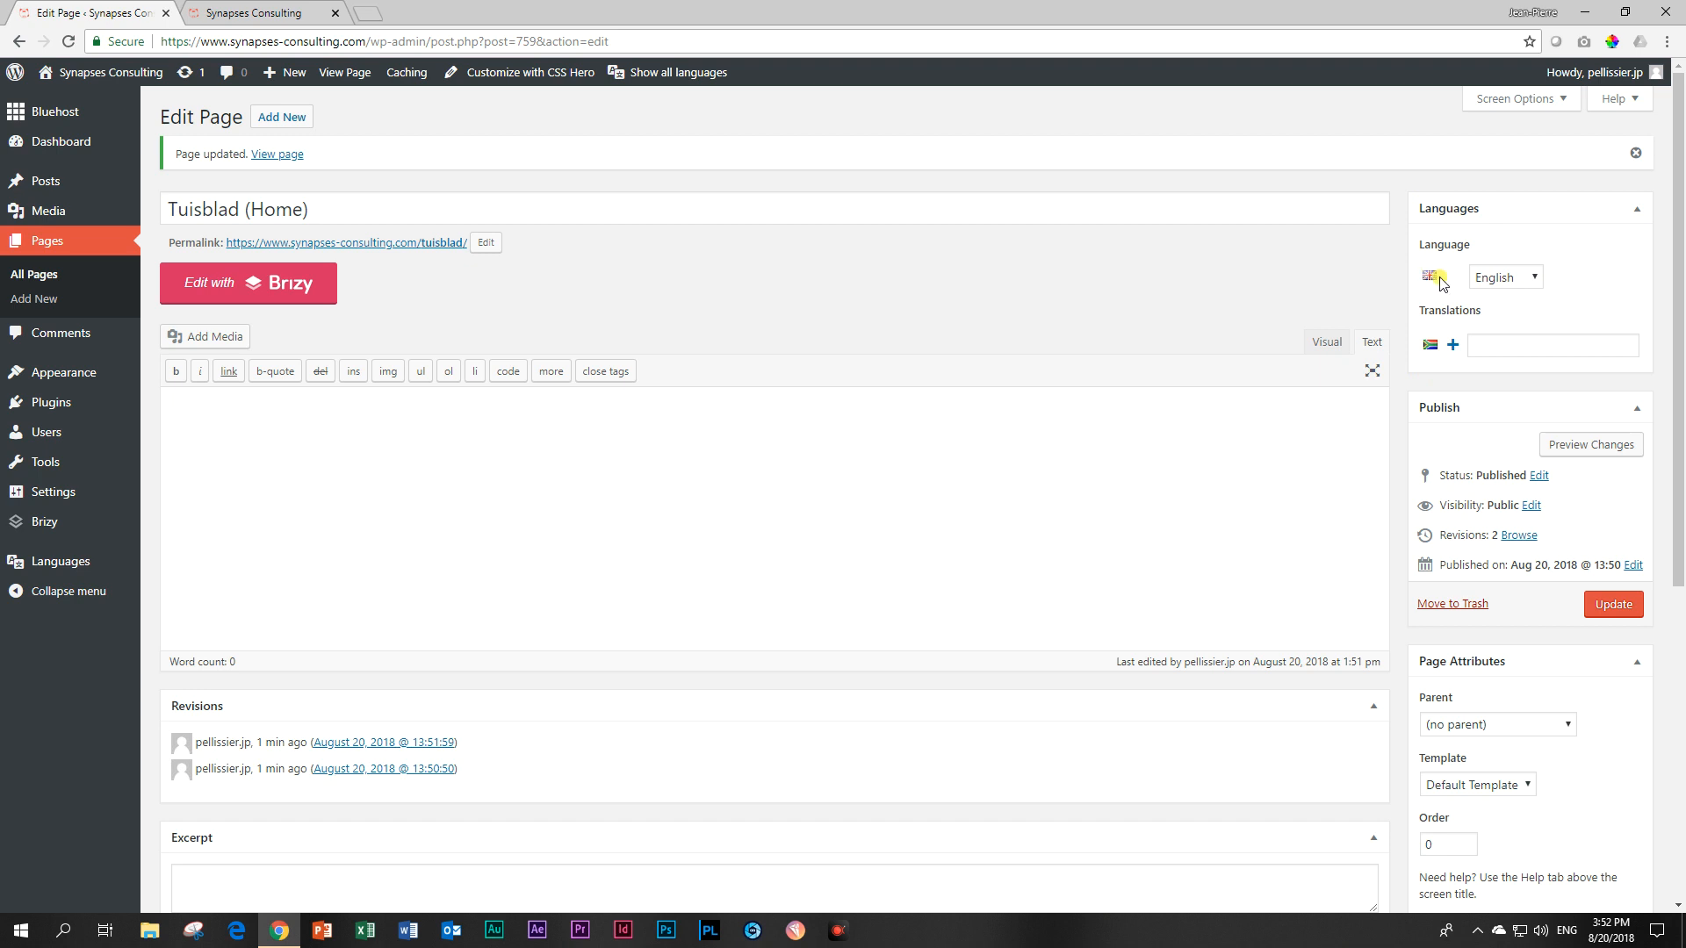
{"action": "mouse_move", "coordinate": [1435, 277]}
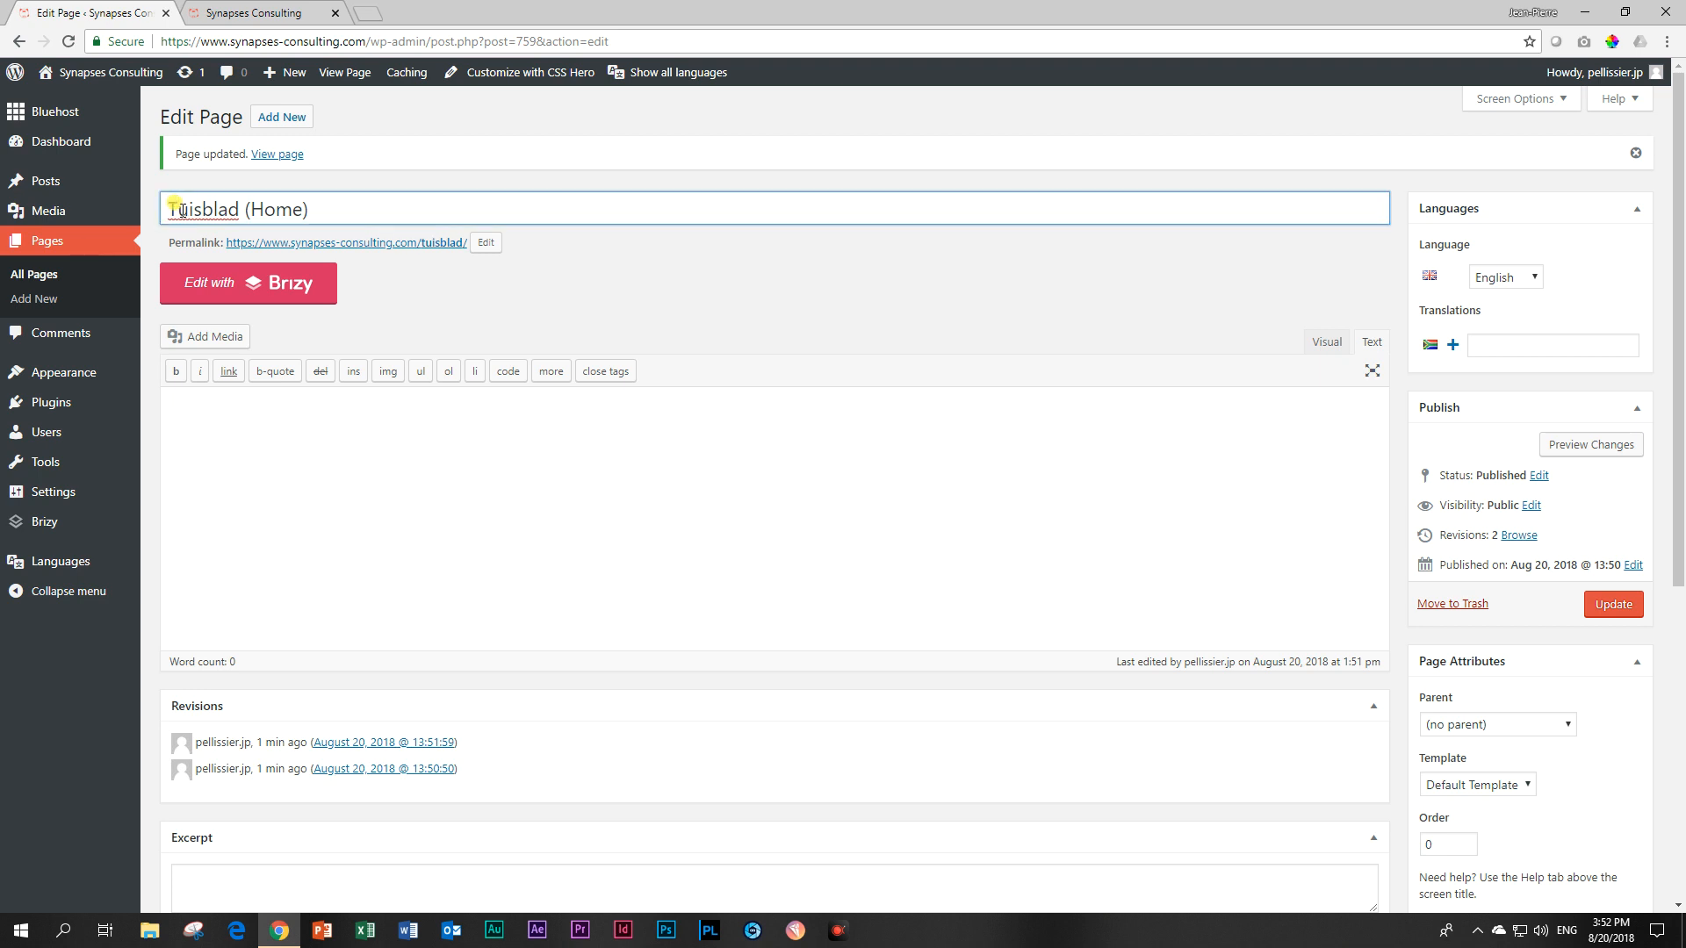
{"action": "mouse_move", "coordinate": [1516, 278]}
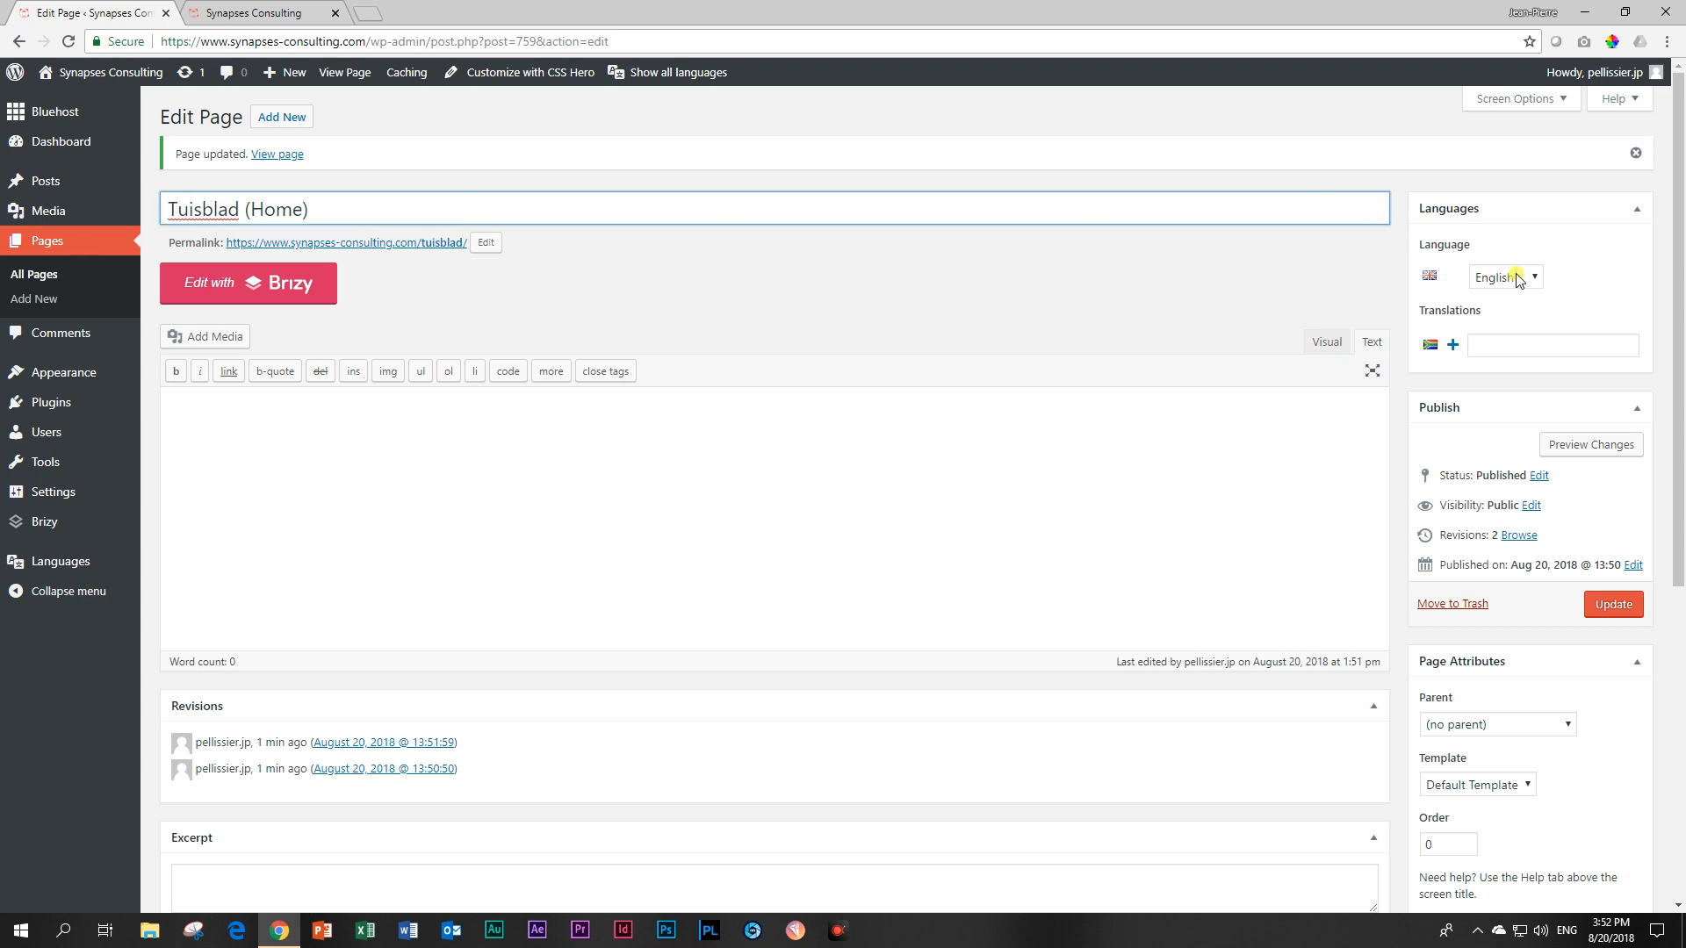
Switch the Tuisblad (Home) page's language from English to Afrikaans and update it
{"action": "left_click", "coordinate": [1503, 277]}
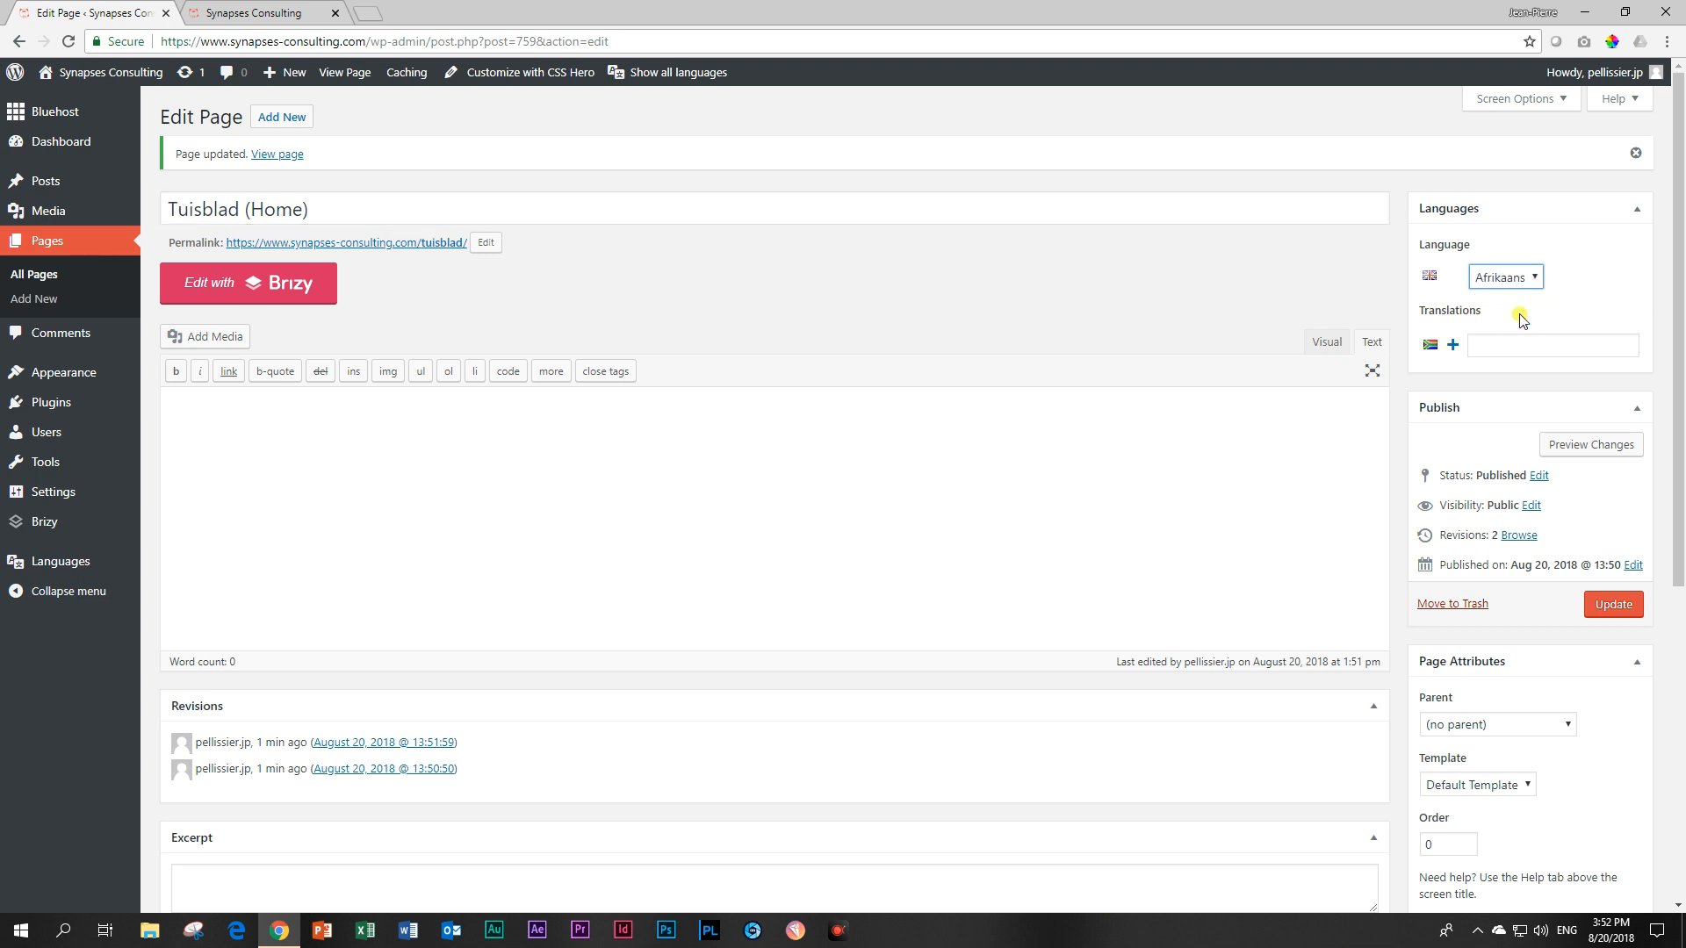
{"action": "left_click", "coordinate": [1613, 603]}
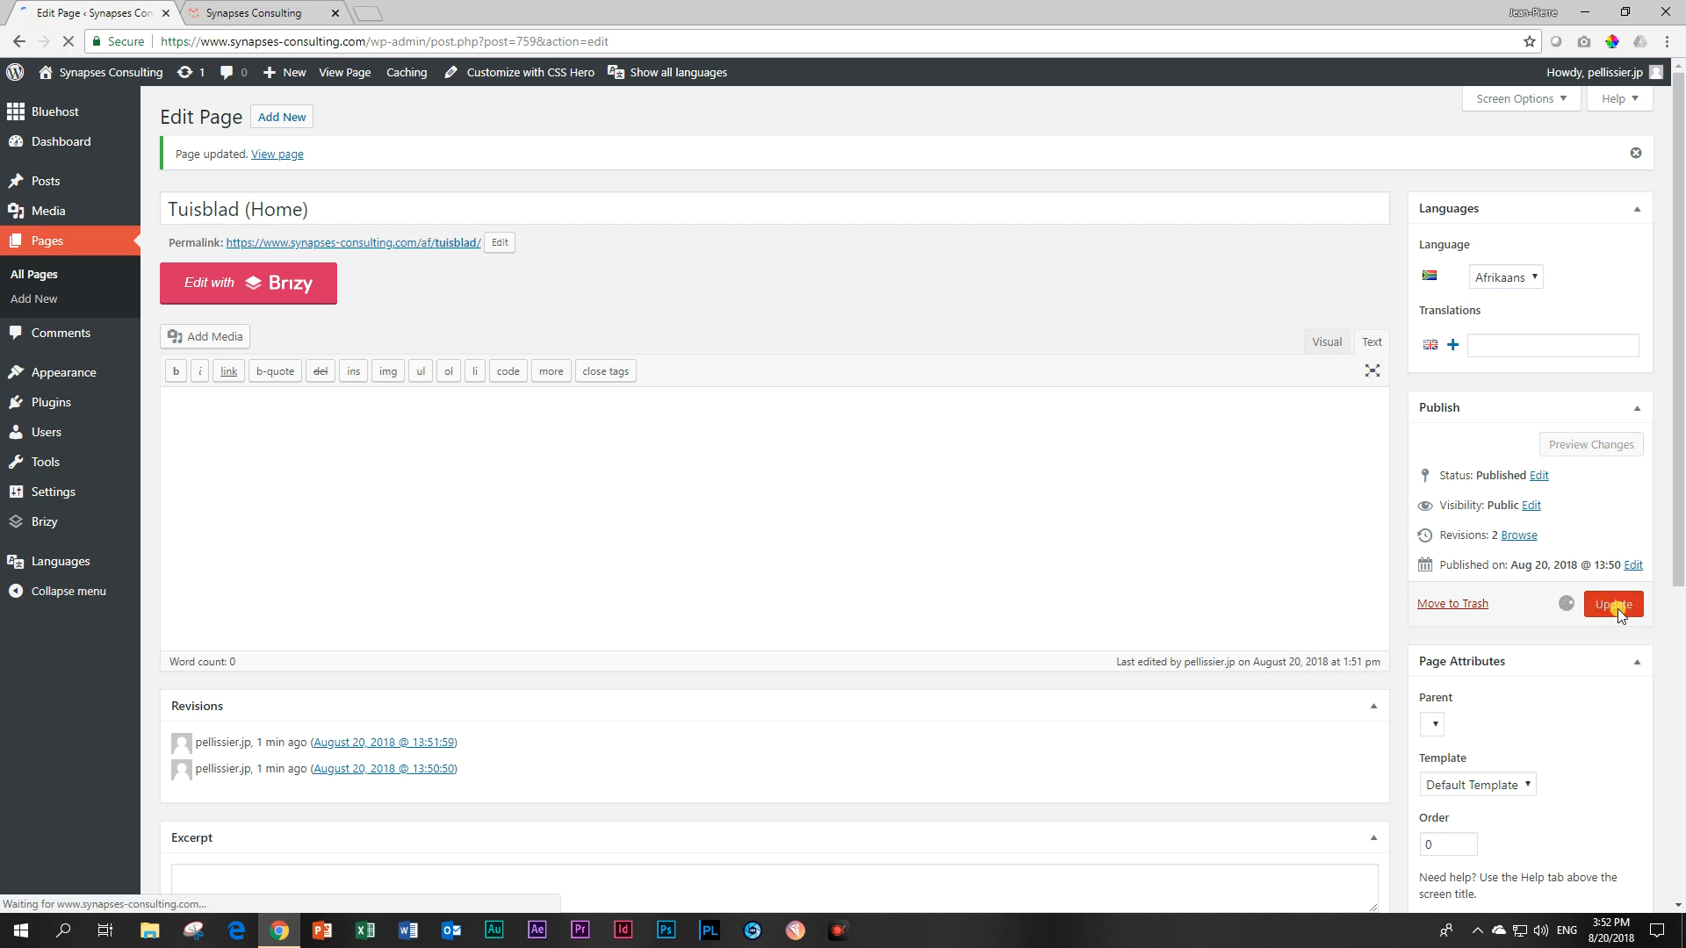
{"action": "left_click", "coordinate": [1613, 603]}
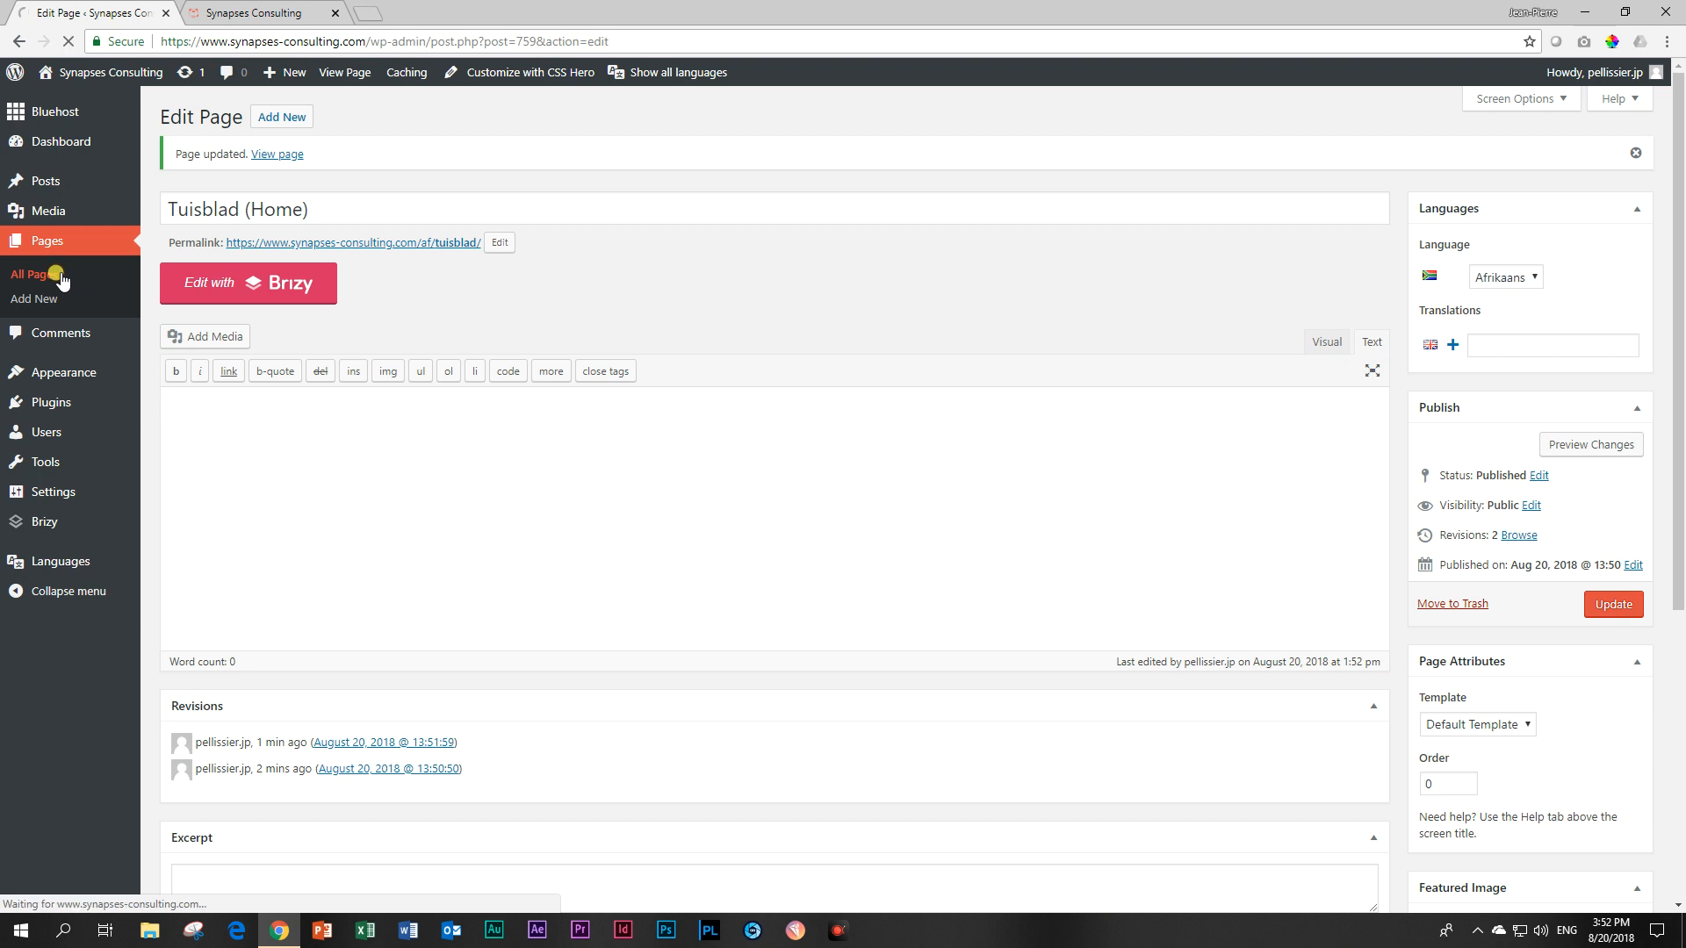
Set the Dienste (Services) page's language to Afrikaans and update it
{"action": "left_click", "coordinate": [33, 274]}
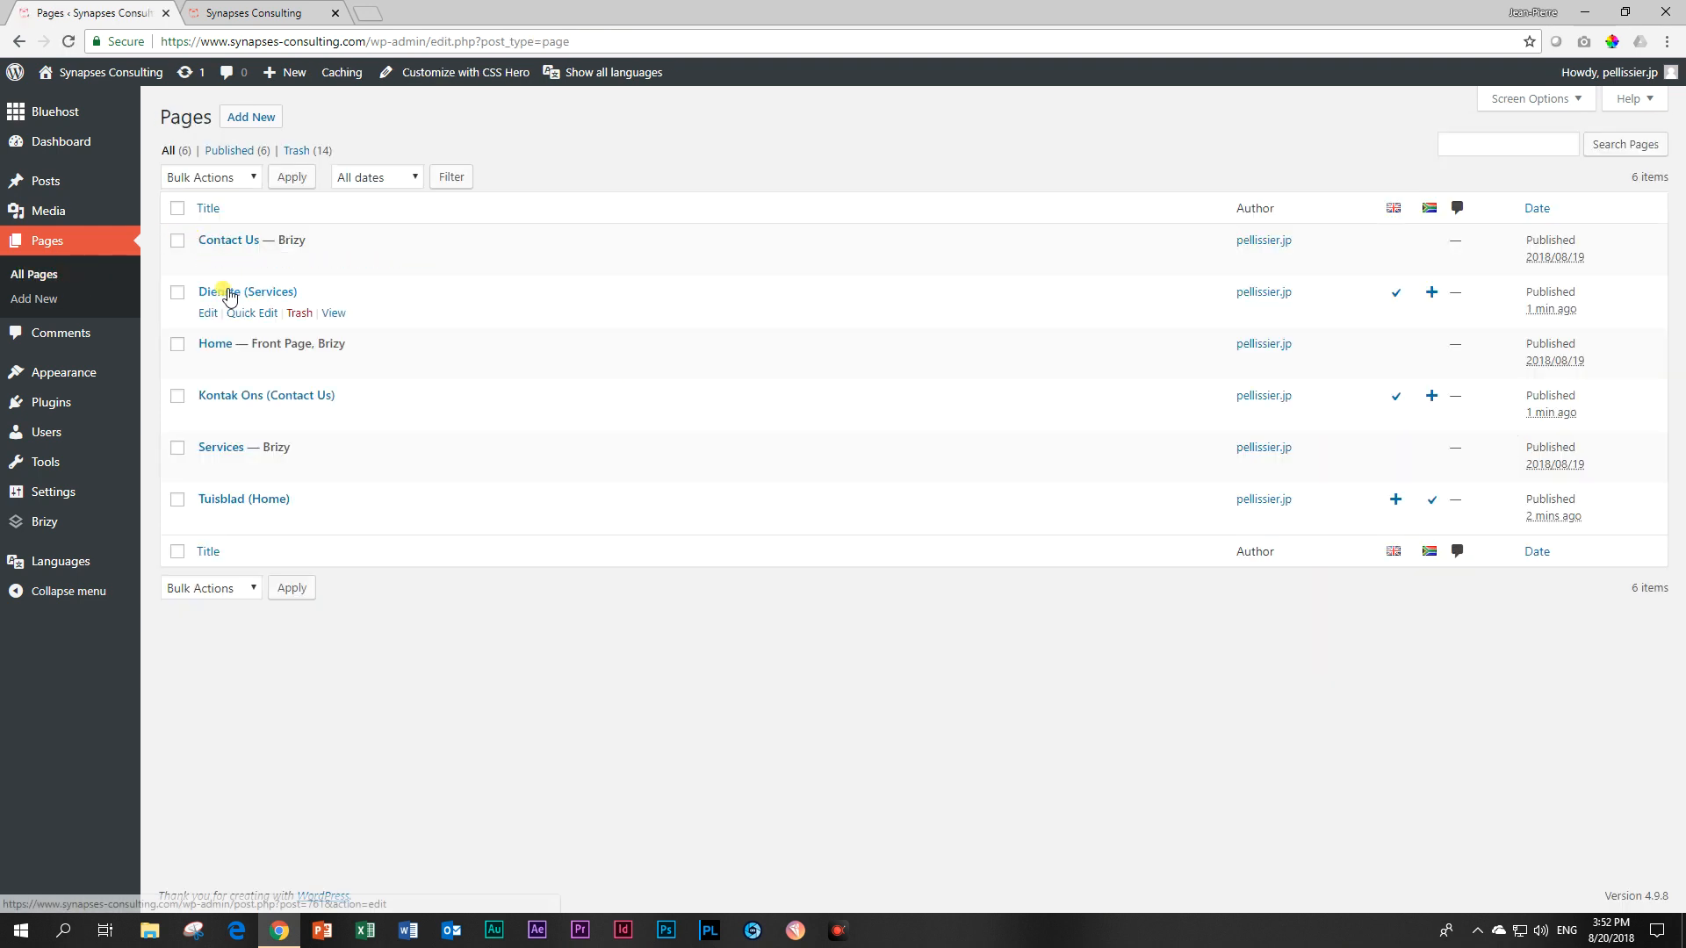
{"action": "left_click", "coordinate": [248, 292]}
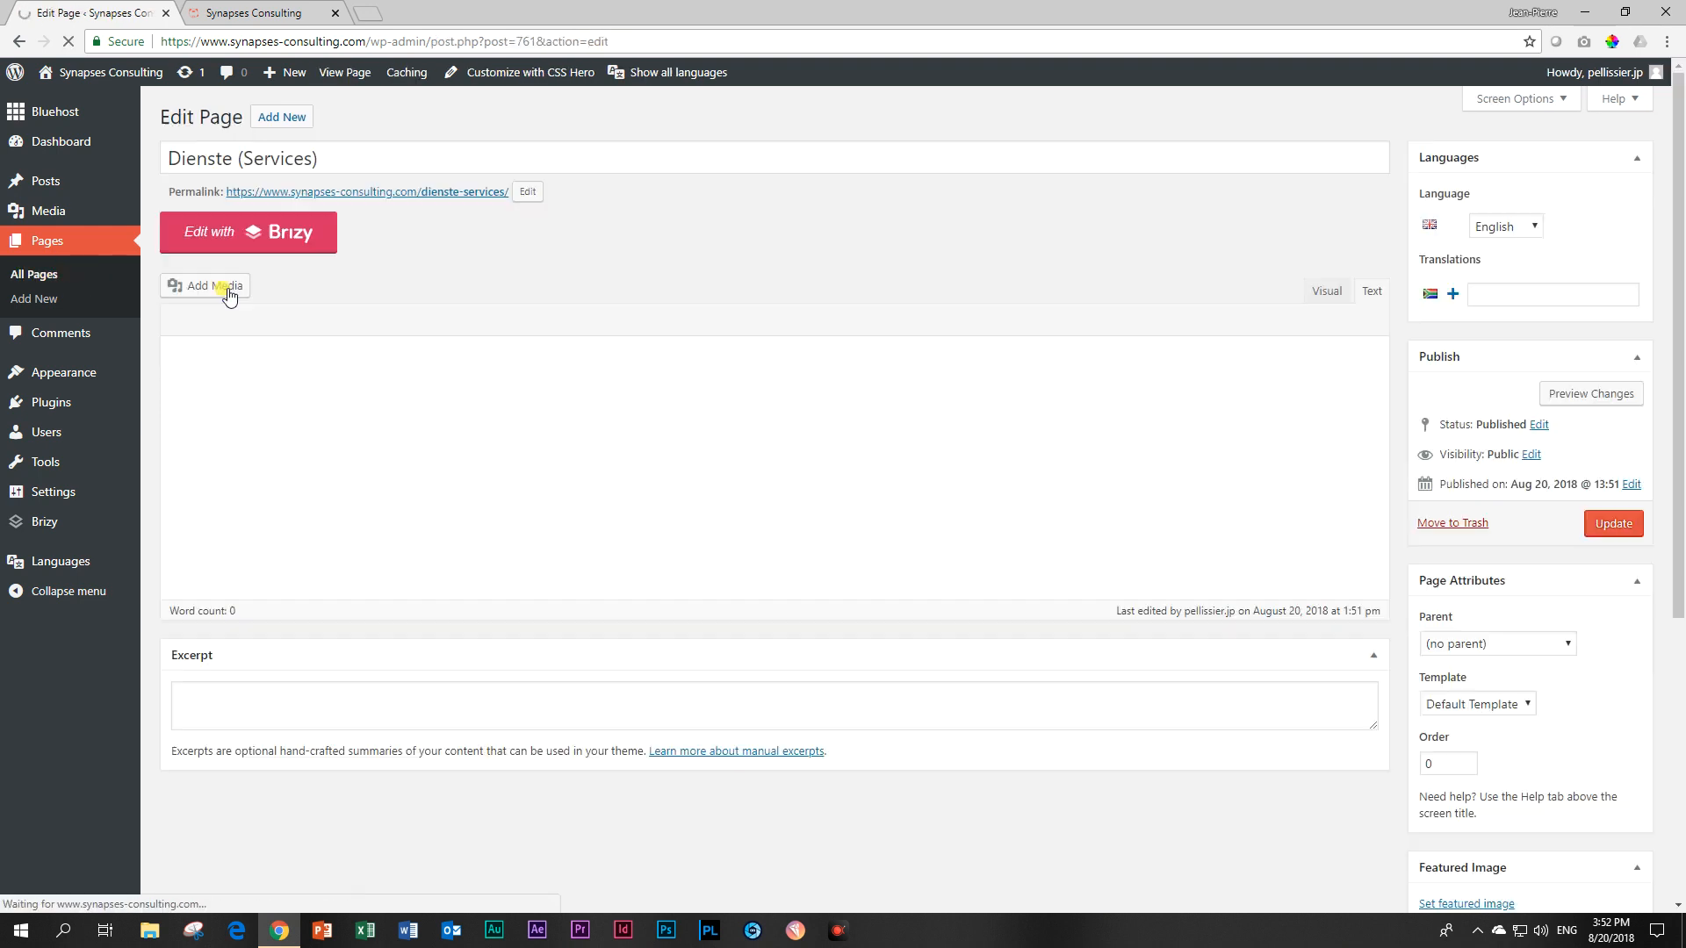
{"action": "left_click", "coordinate": [1503, 226]}
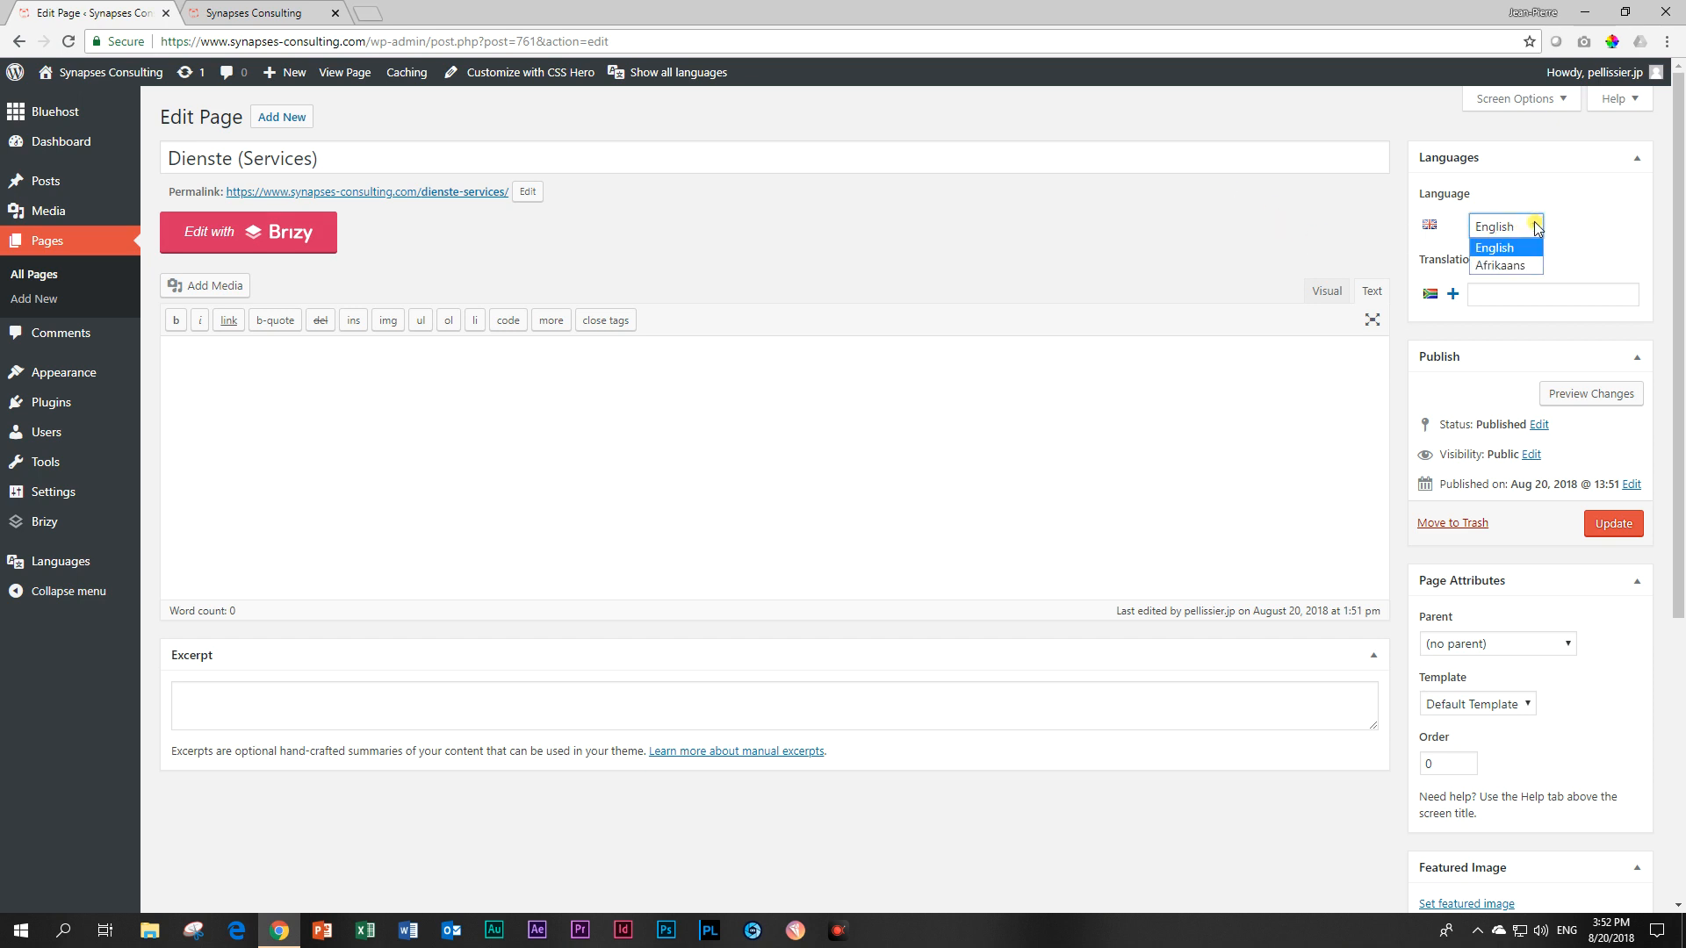
{"action": "left_click", "coordinate": [1503, 265]}
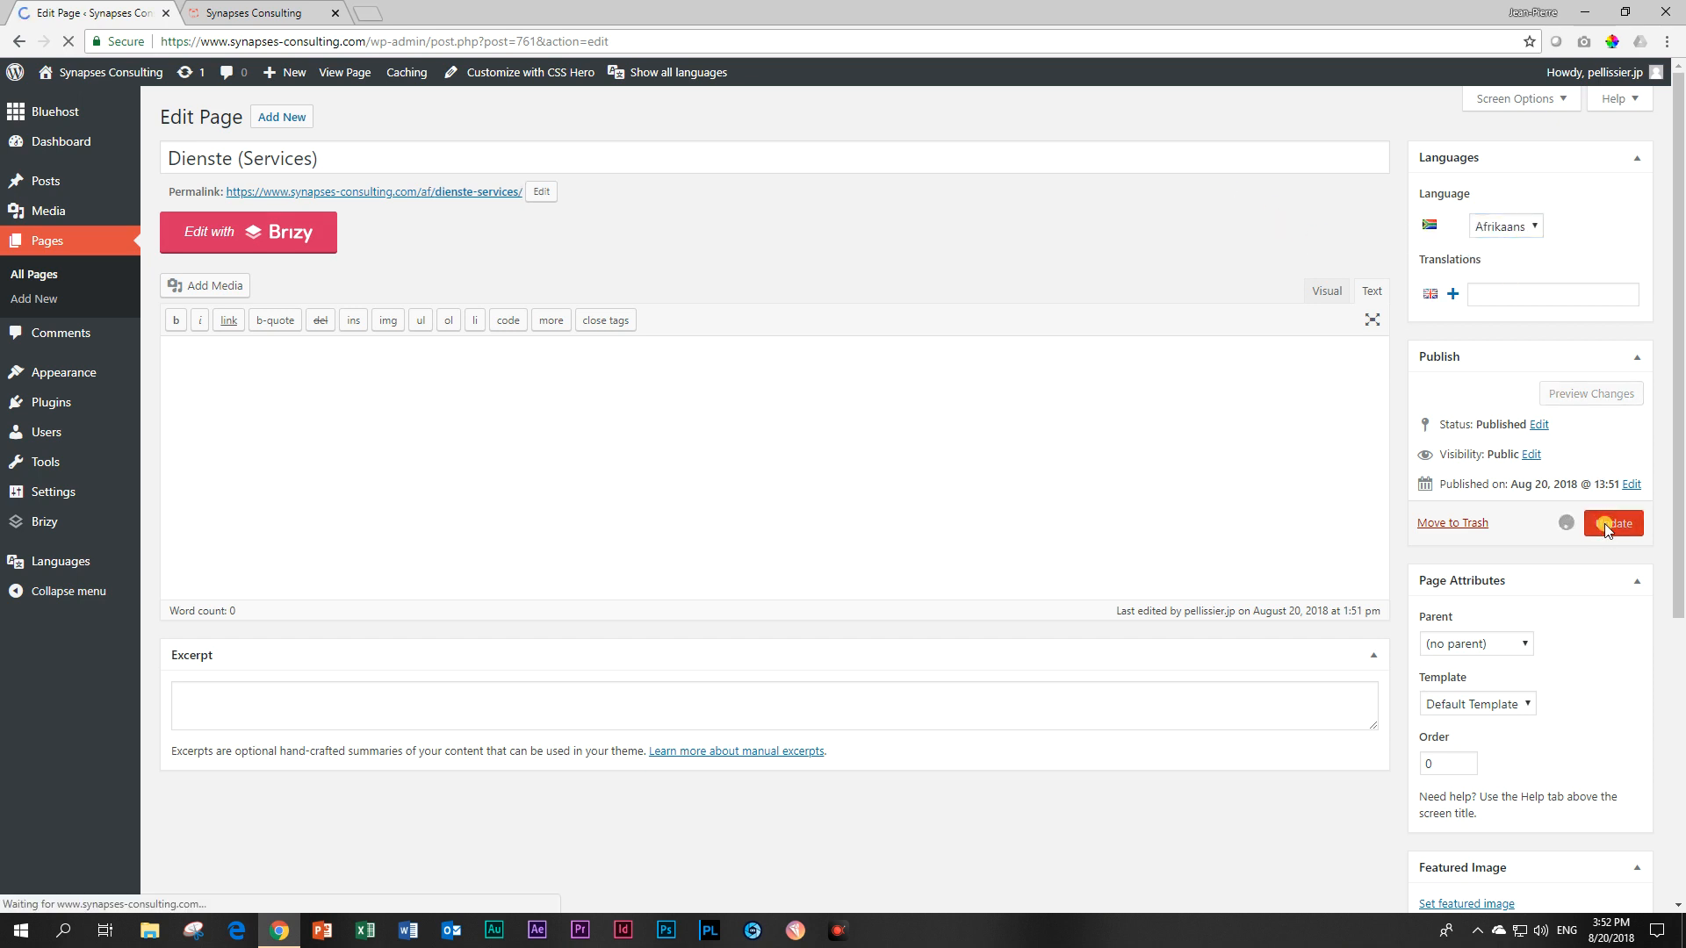
{"action": "left_click", "coordinate": [1611, 524]}
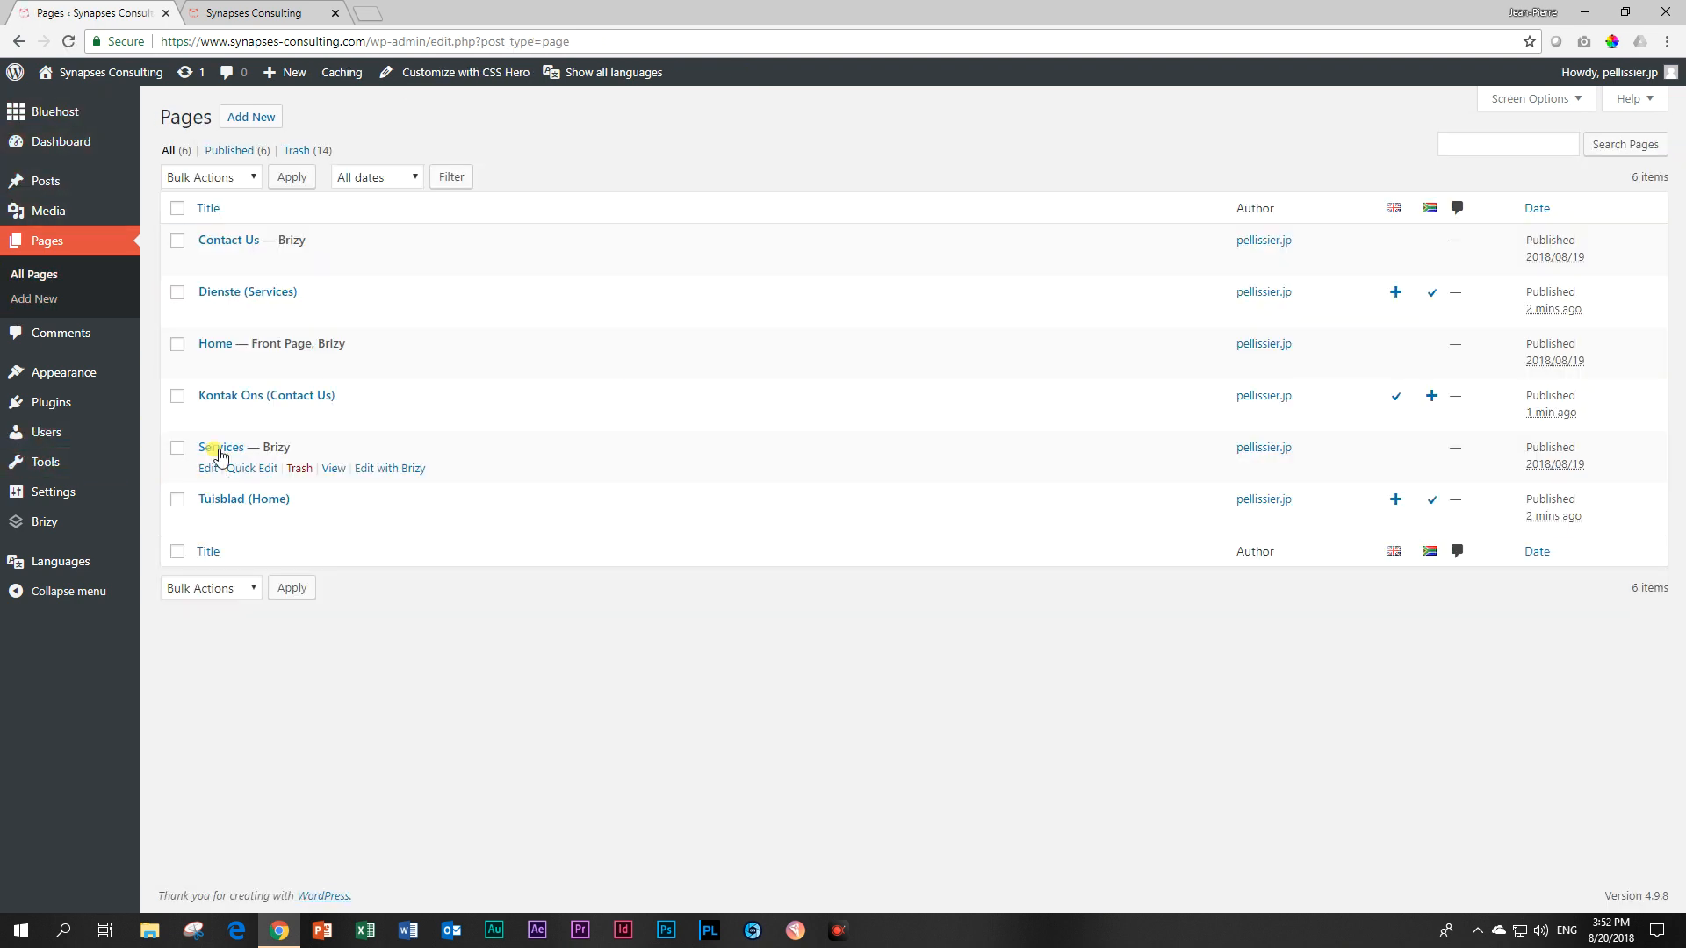
Set the Kontak Ons (Contact Us) page's language to Afrikaans and update it
{"action": "left_click", "coordinate": [265, 396]}
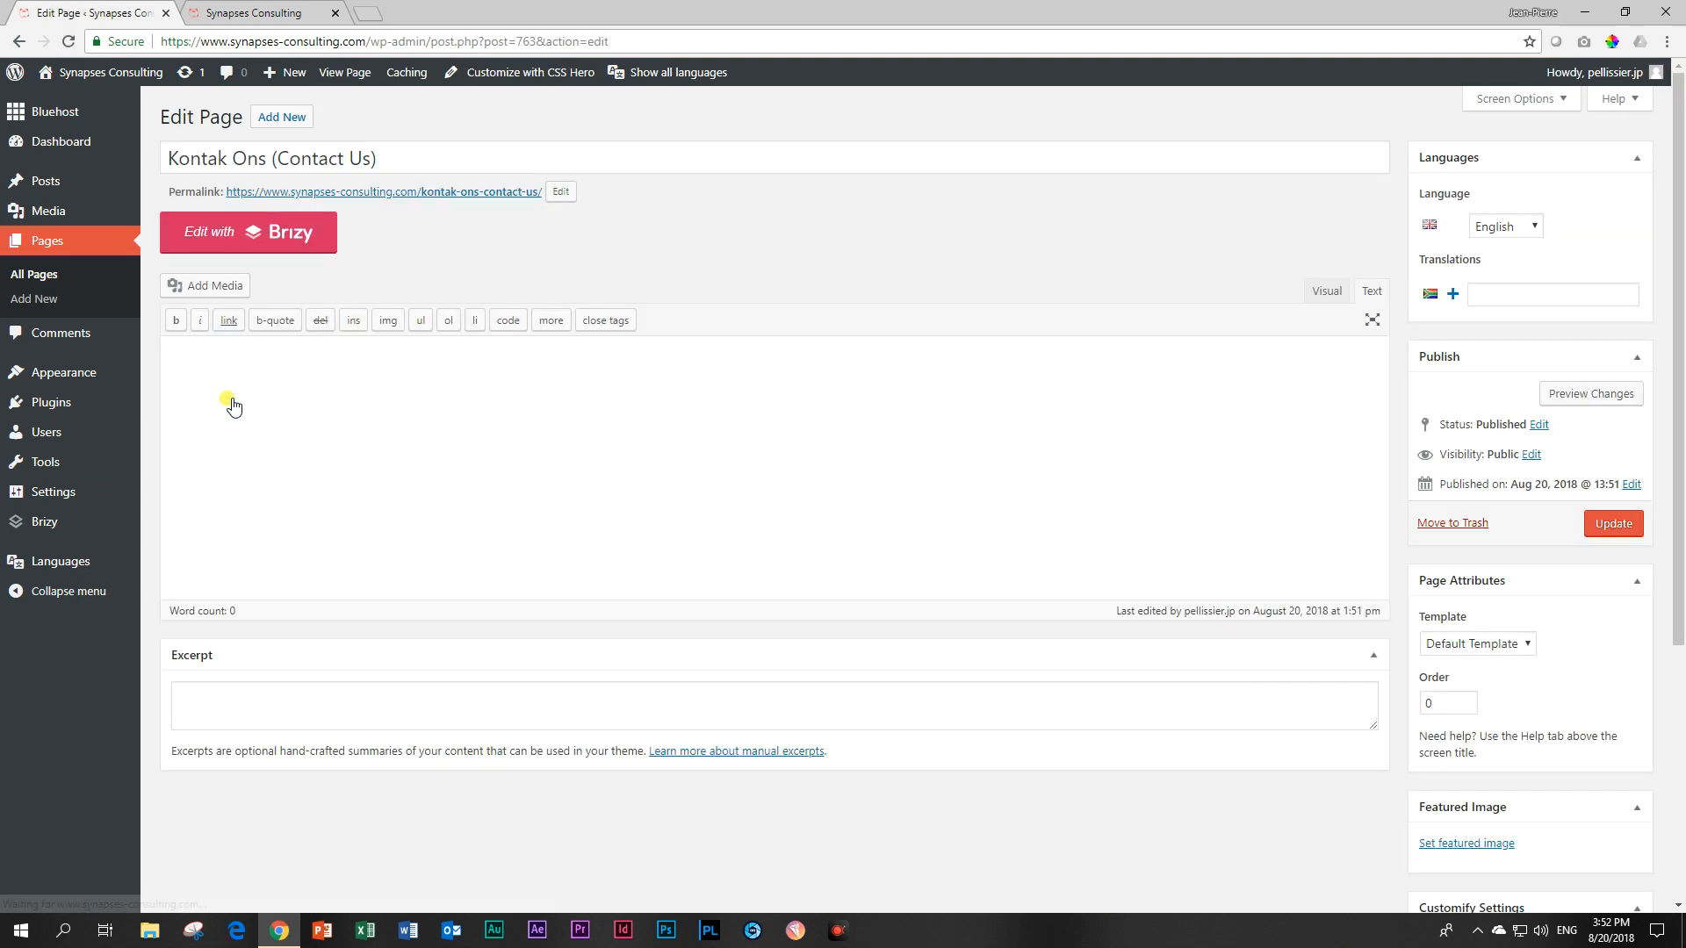
{"action": "left_click", "coordinate": [1503, 226]}
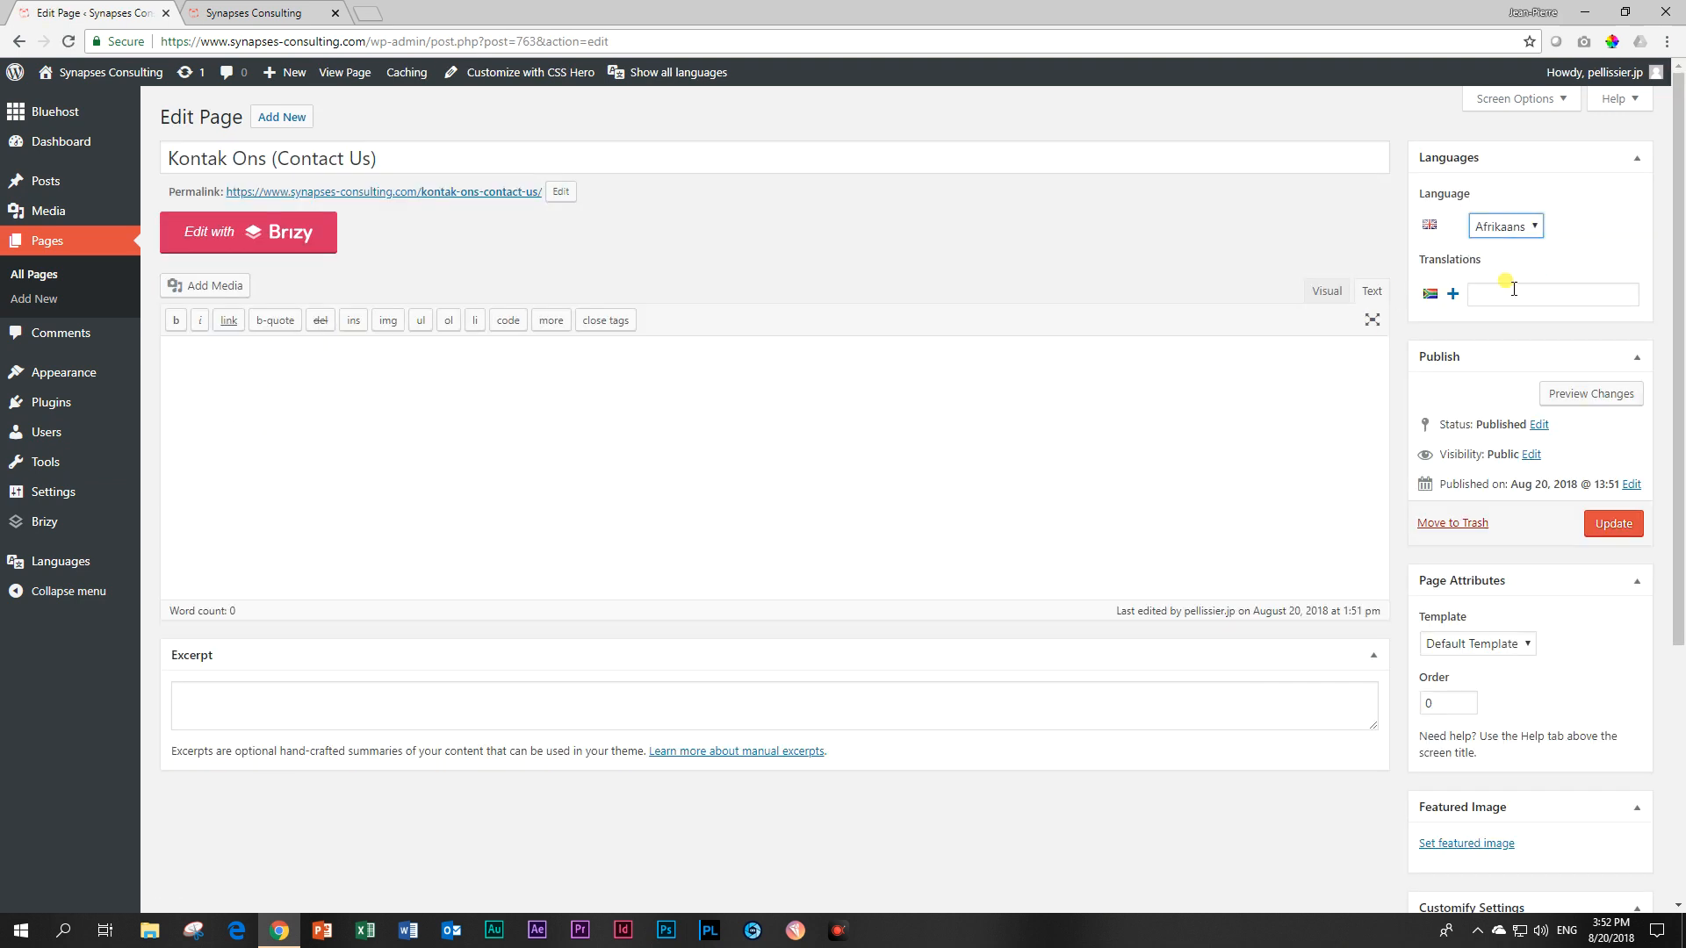
{"action": "left_click", "coordinate": [1612, 524]}
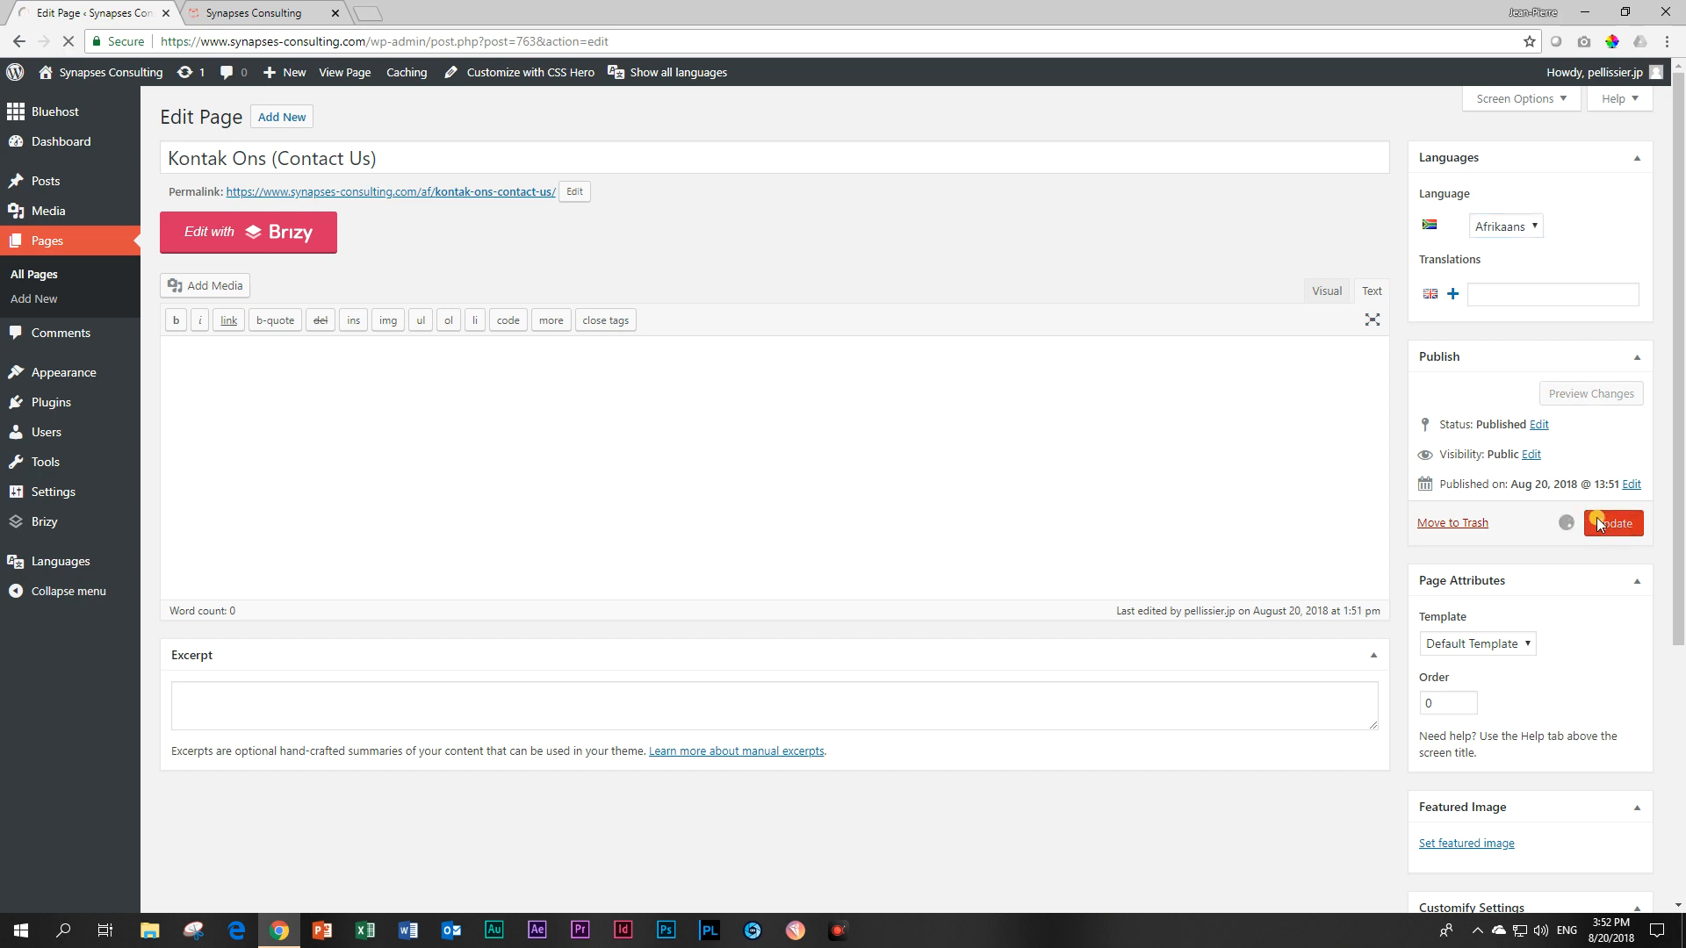
{"action": "left_click", "coordinate": [1609, 524]}
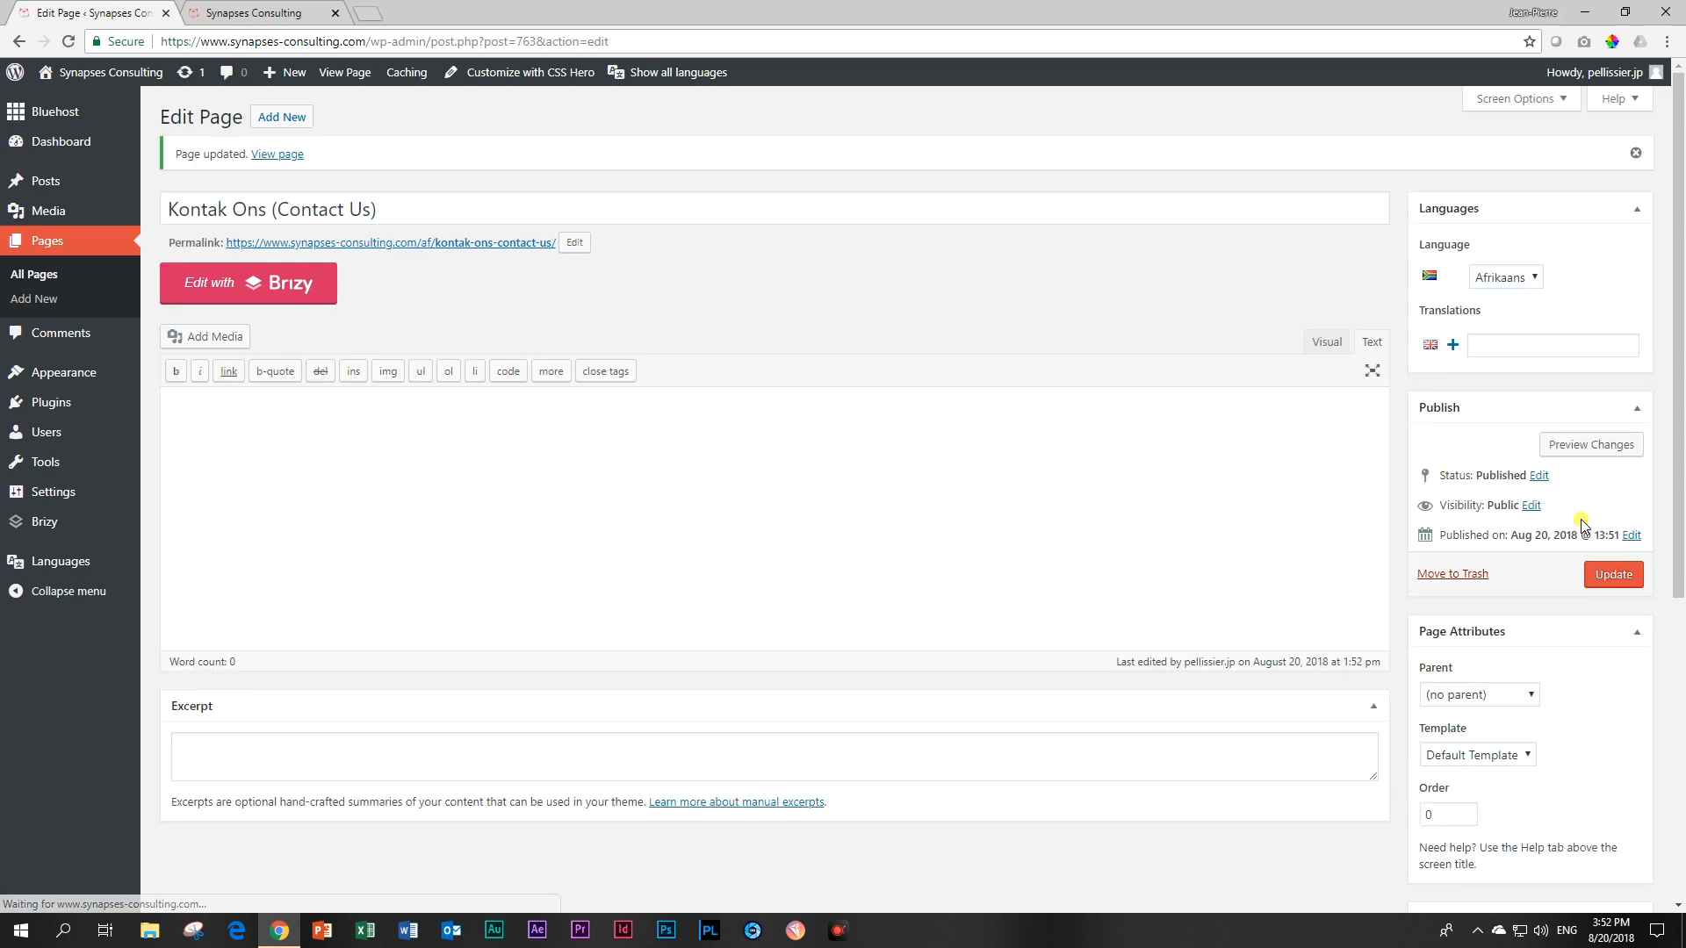
{"action": "left_click", "coordinate": [33, 273]}
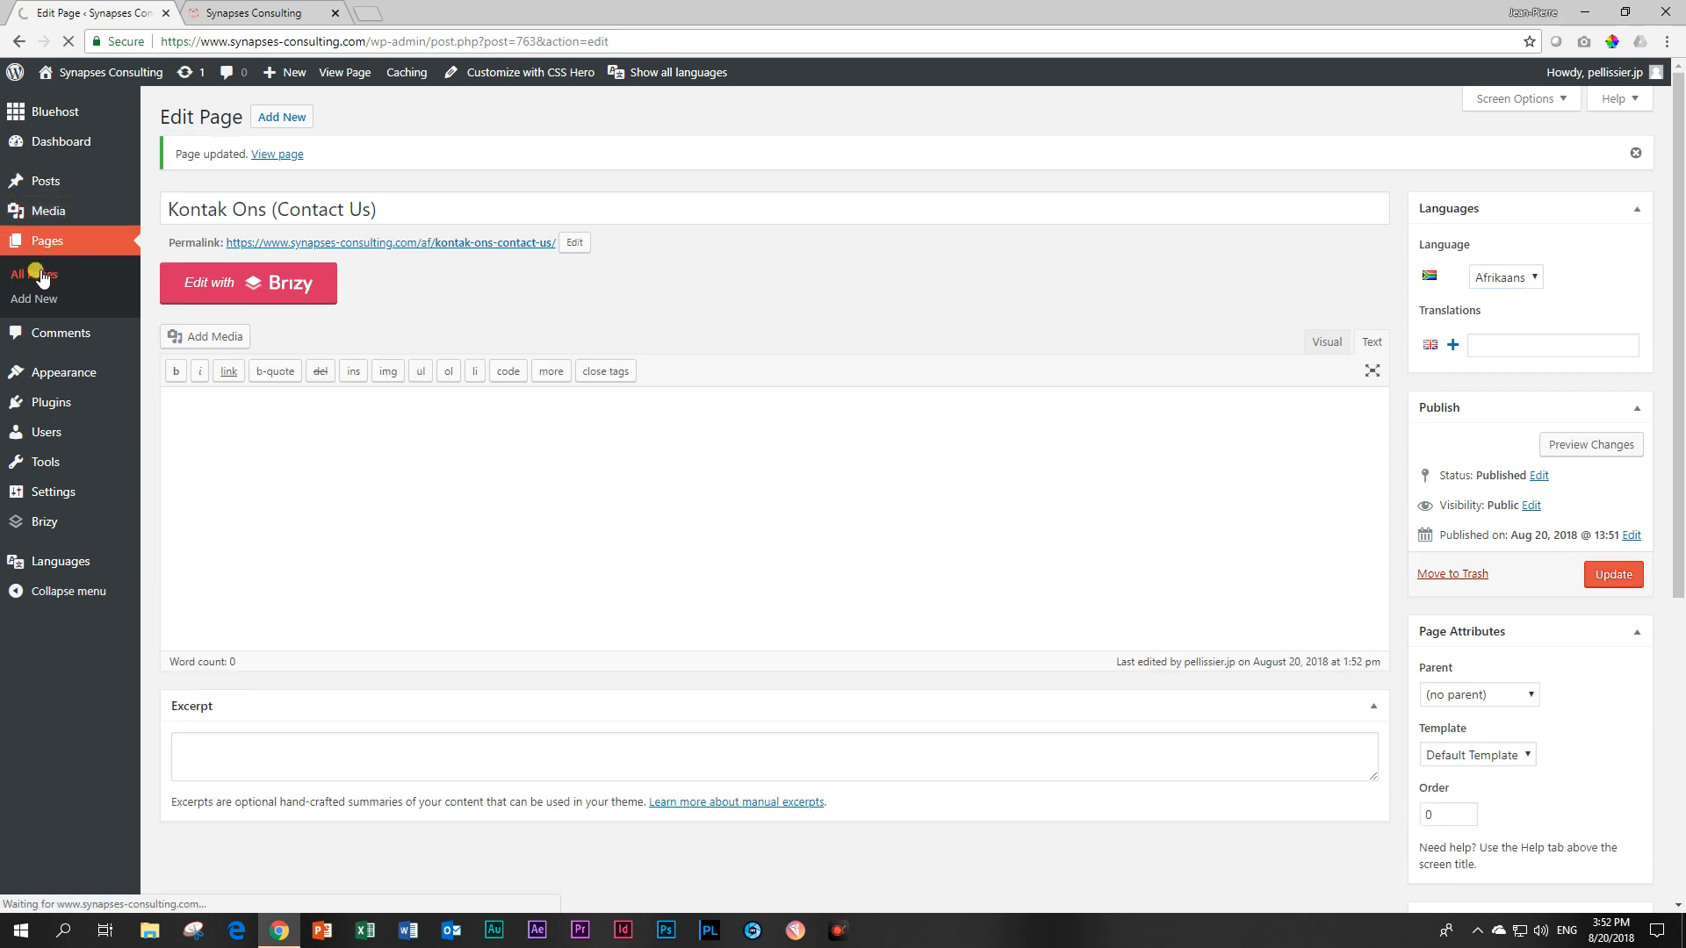
View All Pages with their language flags and open the English Home page
{"action": "left_click", "coordinate": [33, 274]}
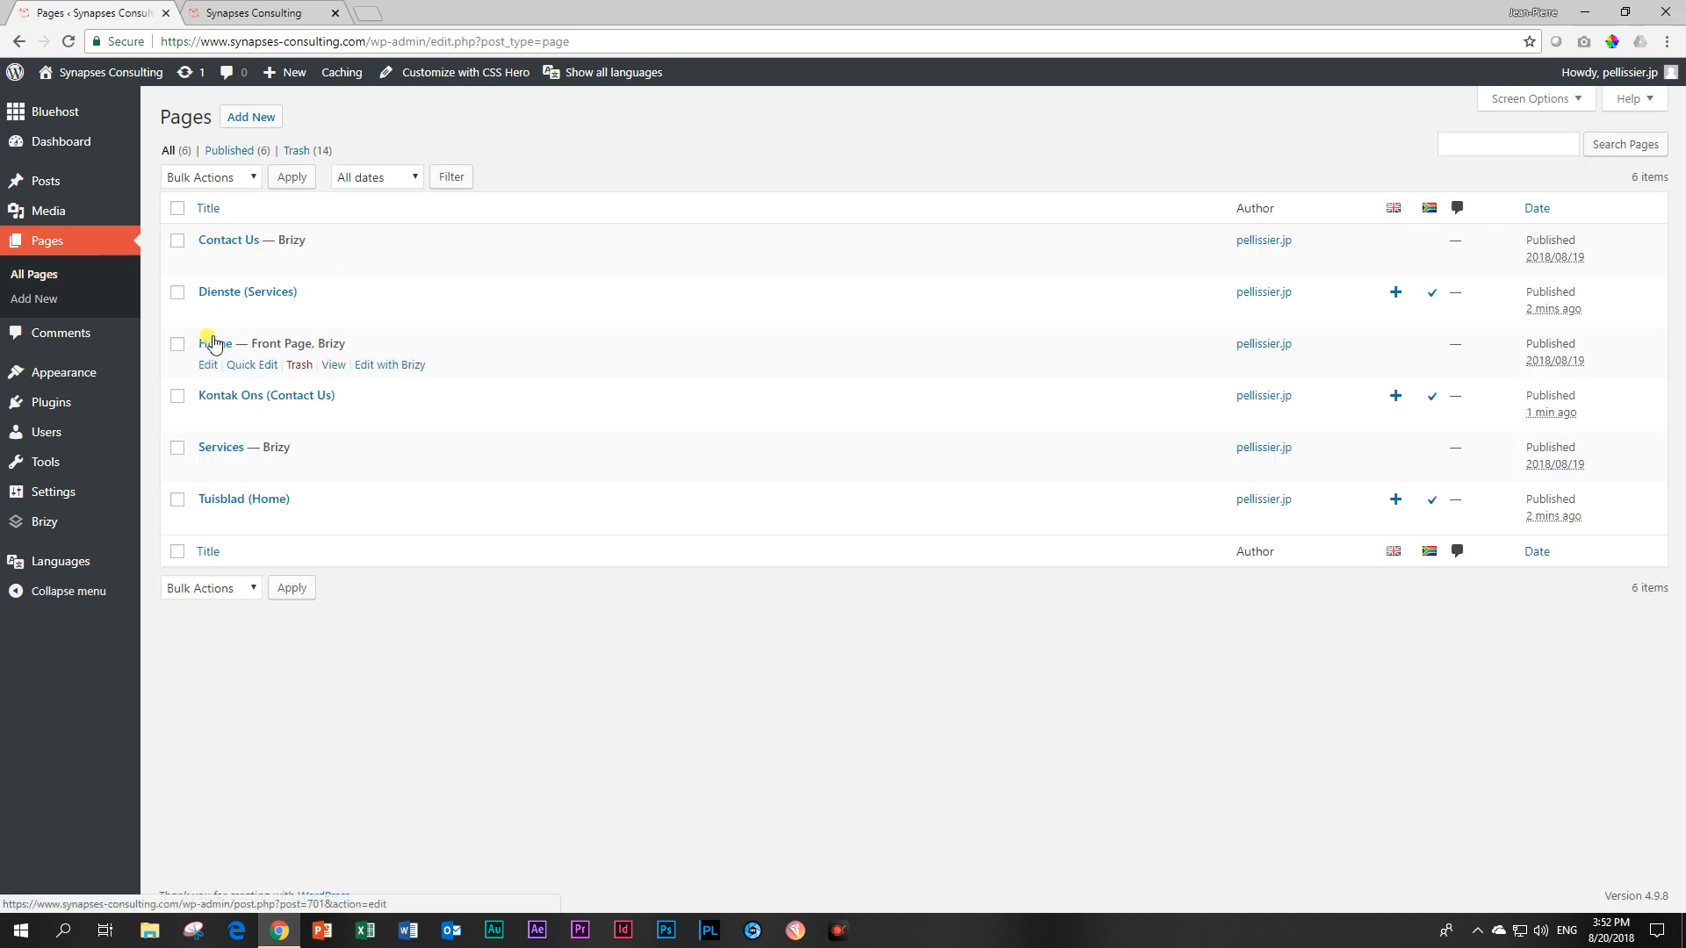
{"action": "mouse_move", "coordinate": [233, 411]}
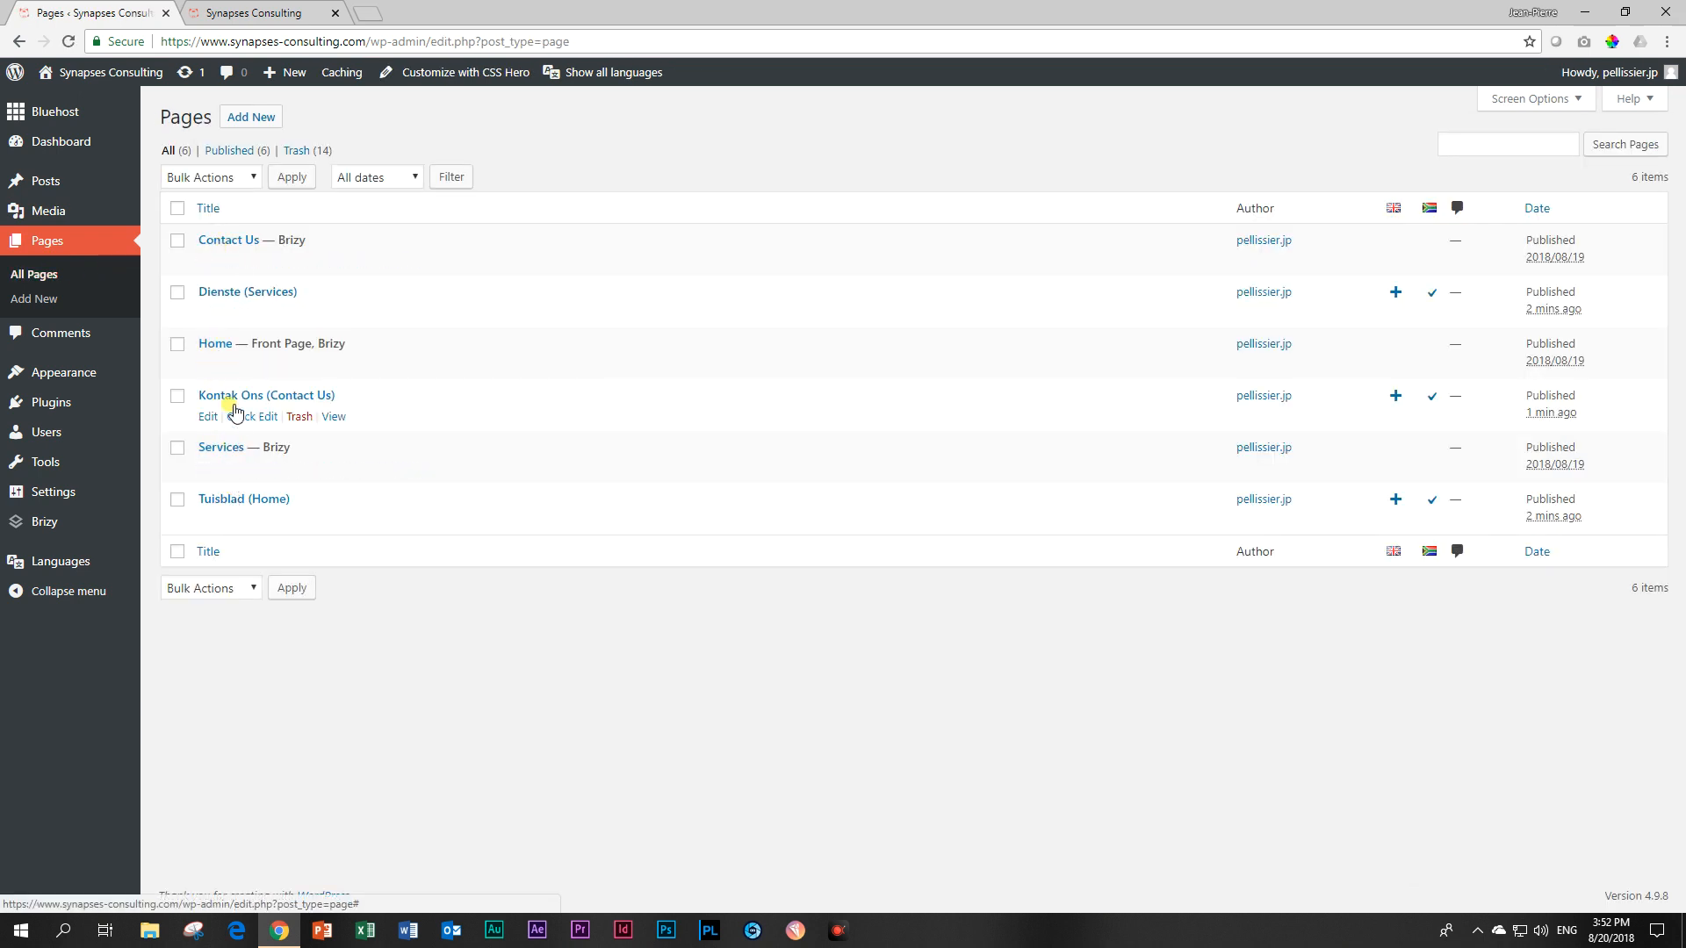
{"action": "mouse_move", "coordinate": [215, 343]}
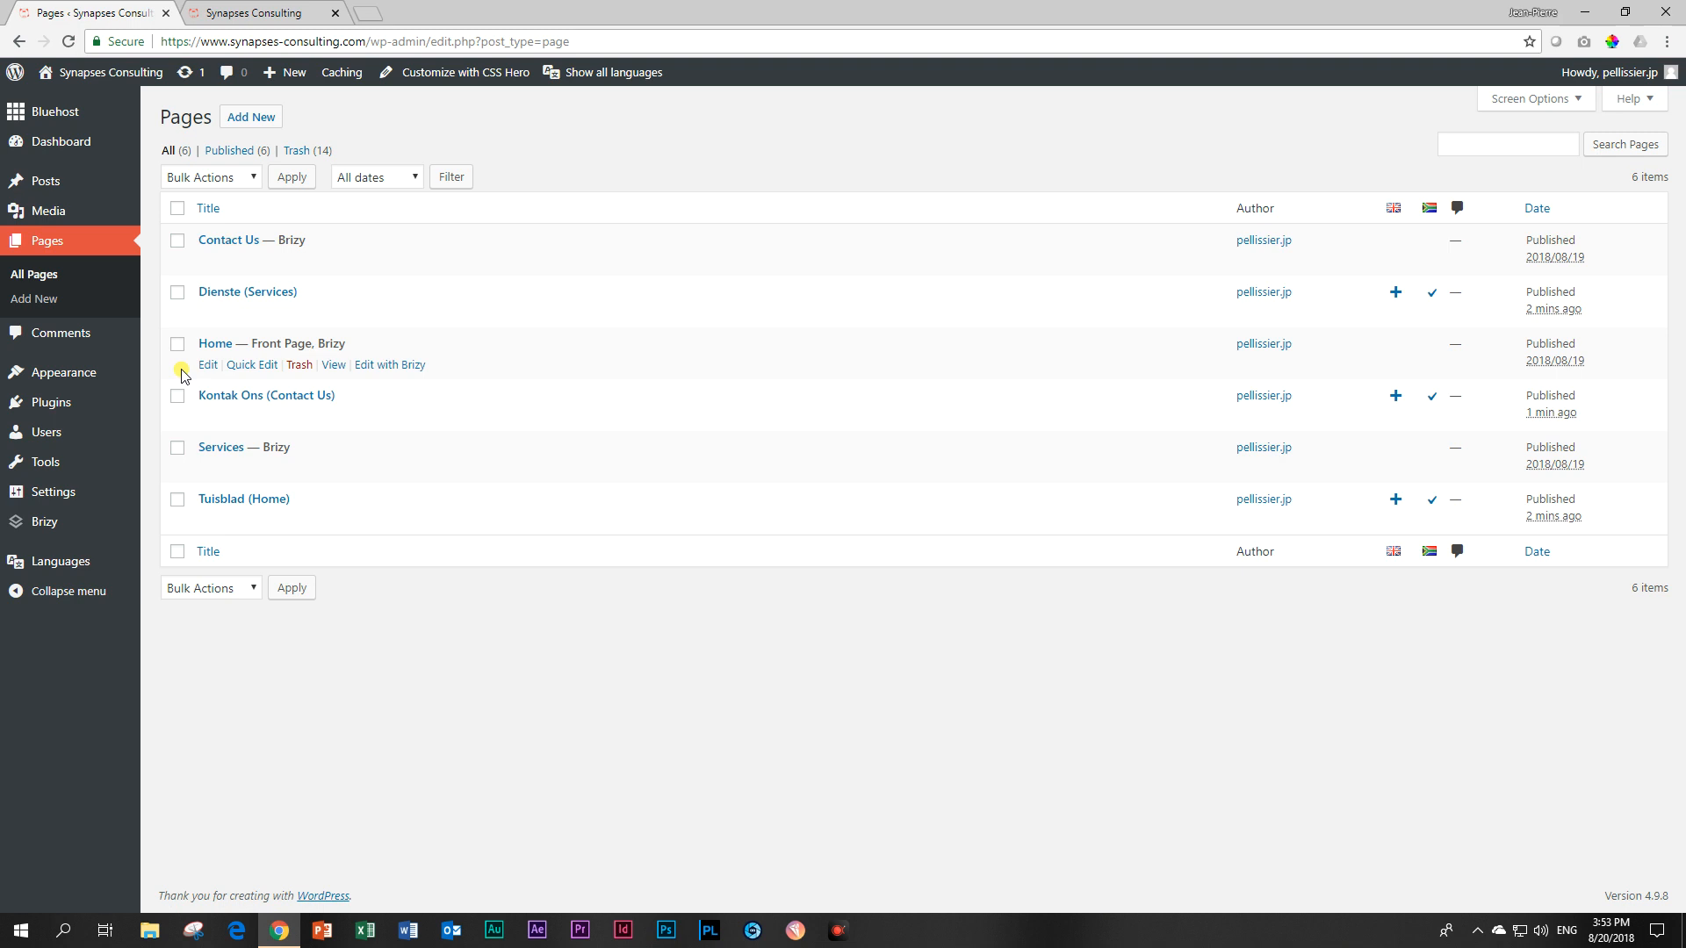
{"action": "left_click", "coordinate": [215, 343]}
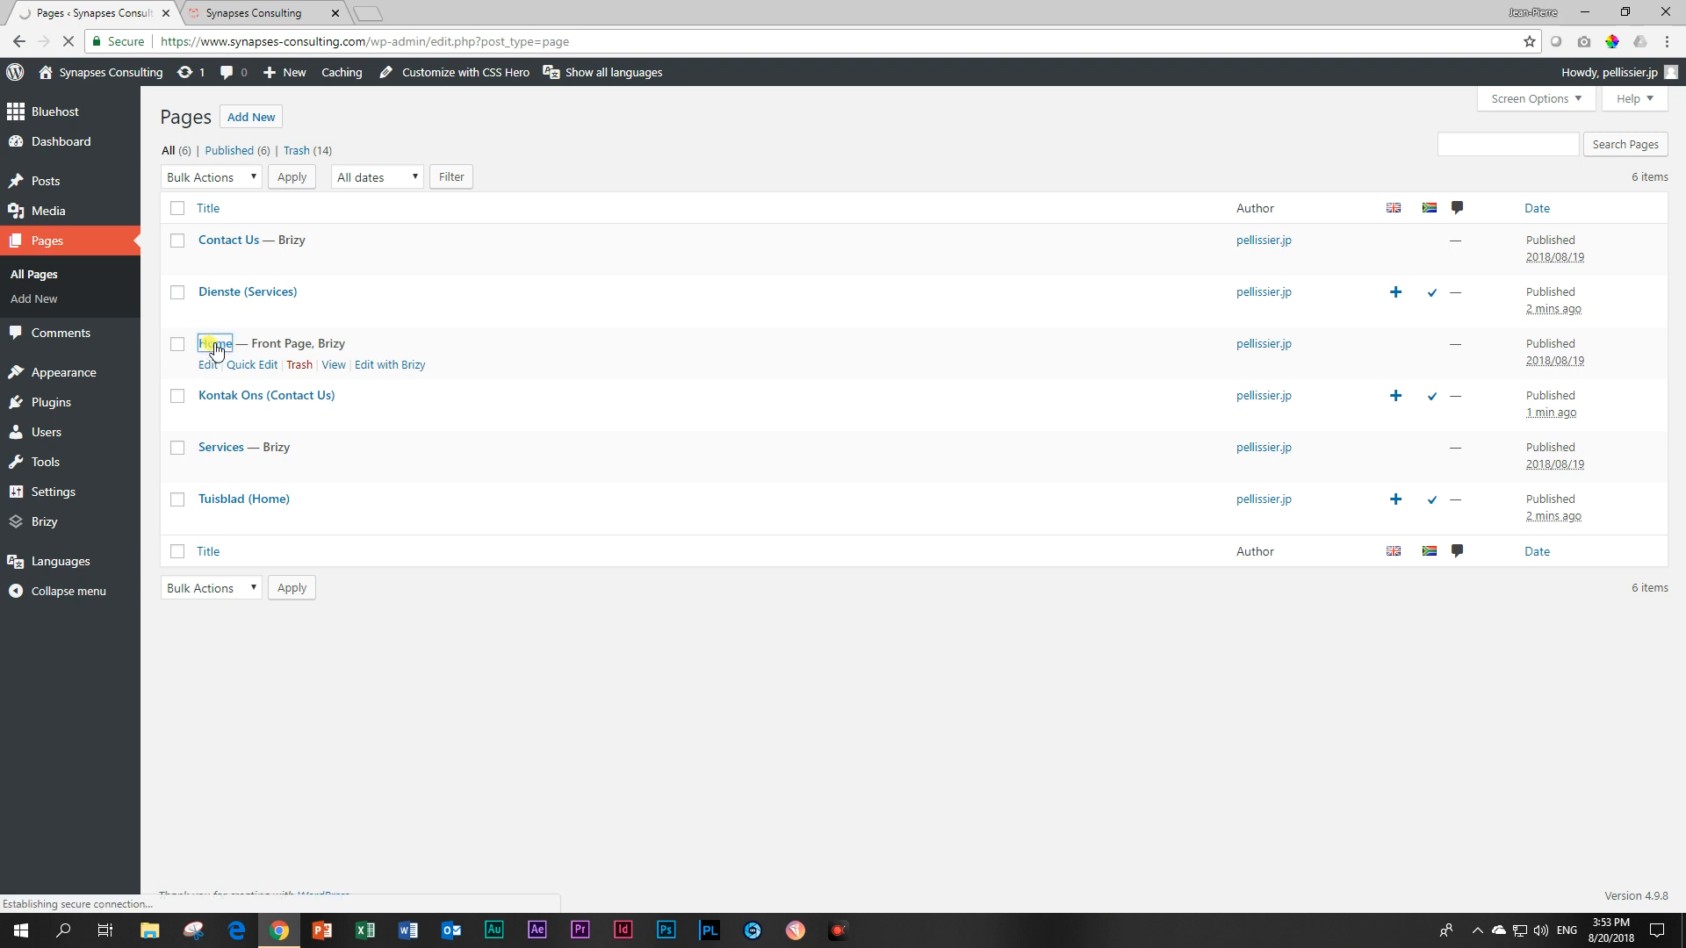
Set Tuisblad (Home) as the Home page's Afrikaans translation and update the page
{"action": "left_click", "coordinate": [215, 343]}
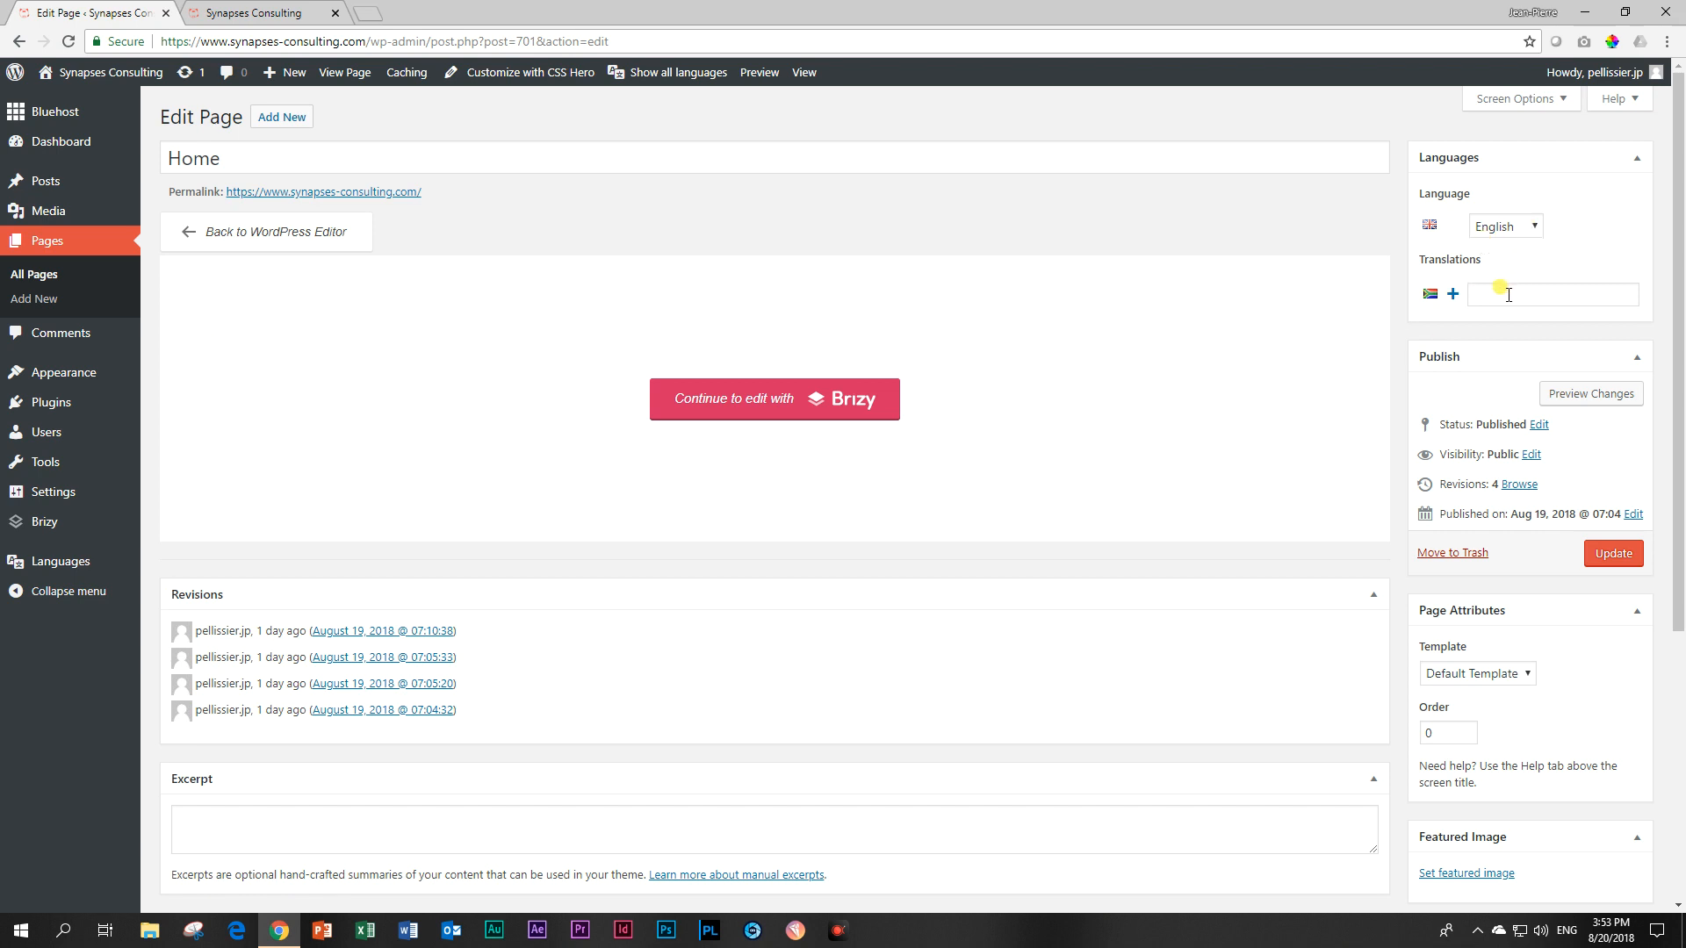
{"action": "left_click", "coordinate": [1552, 295]}
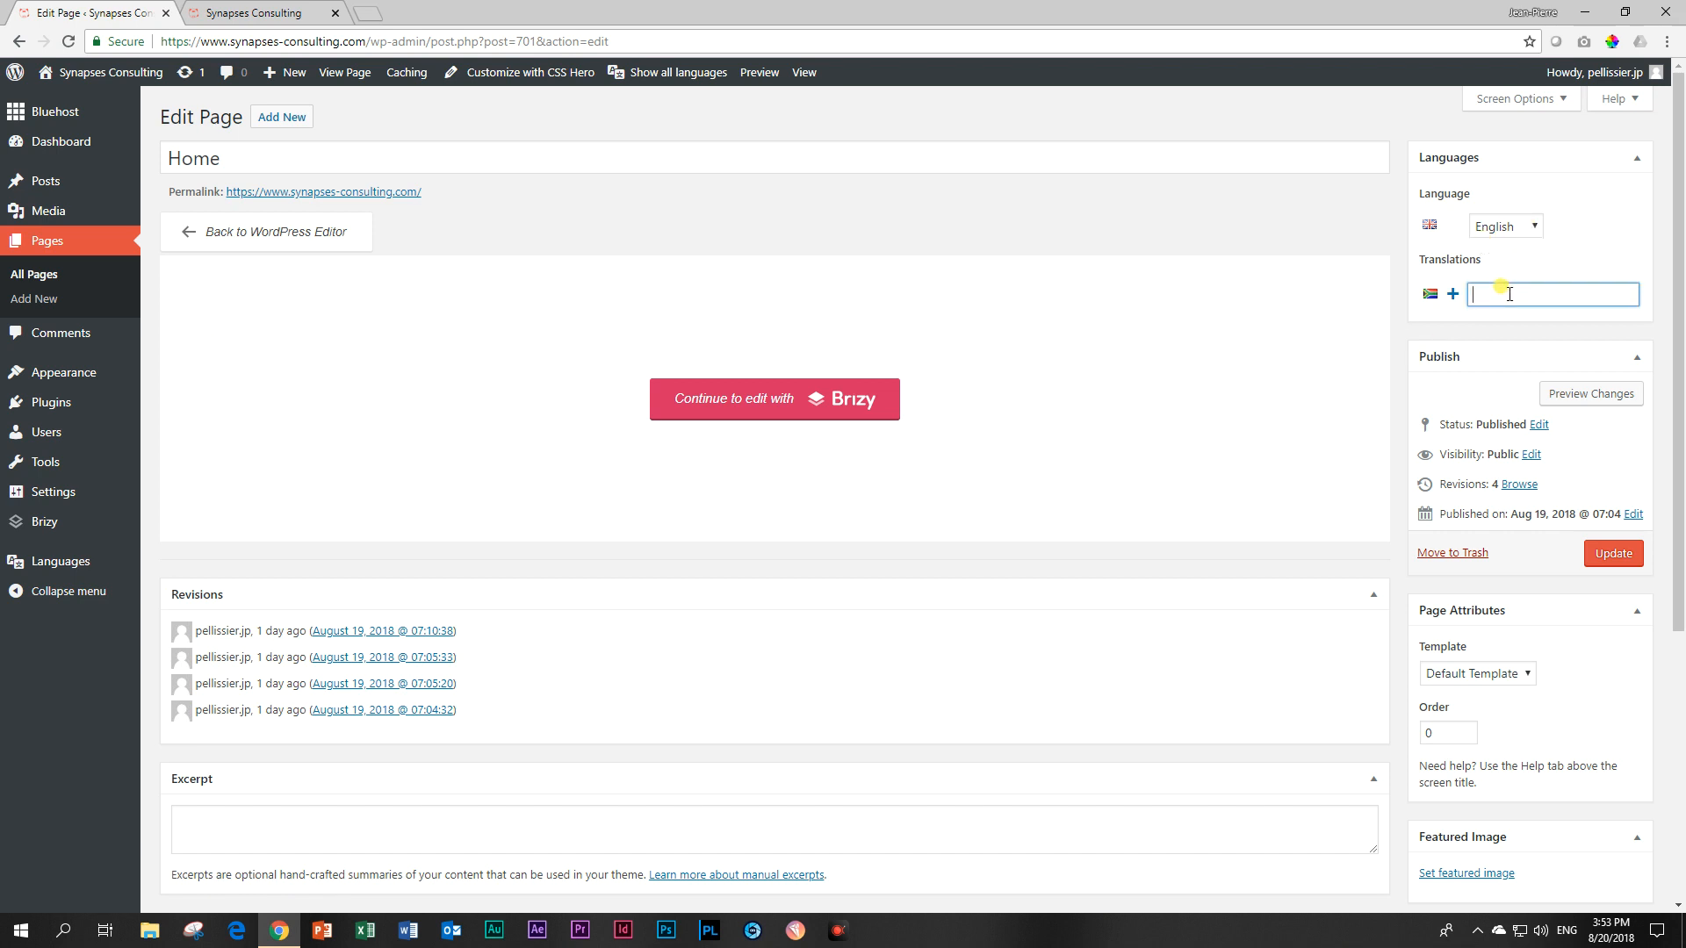
{"action": "type", "text": "T"}
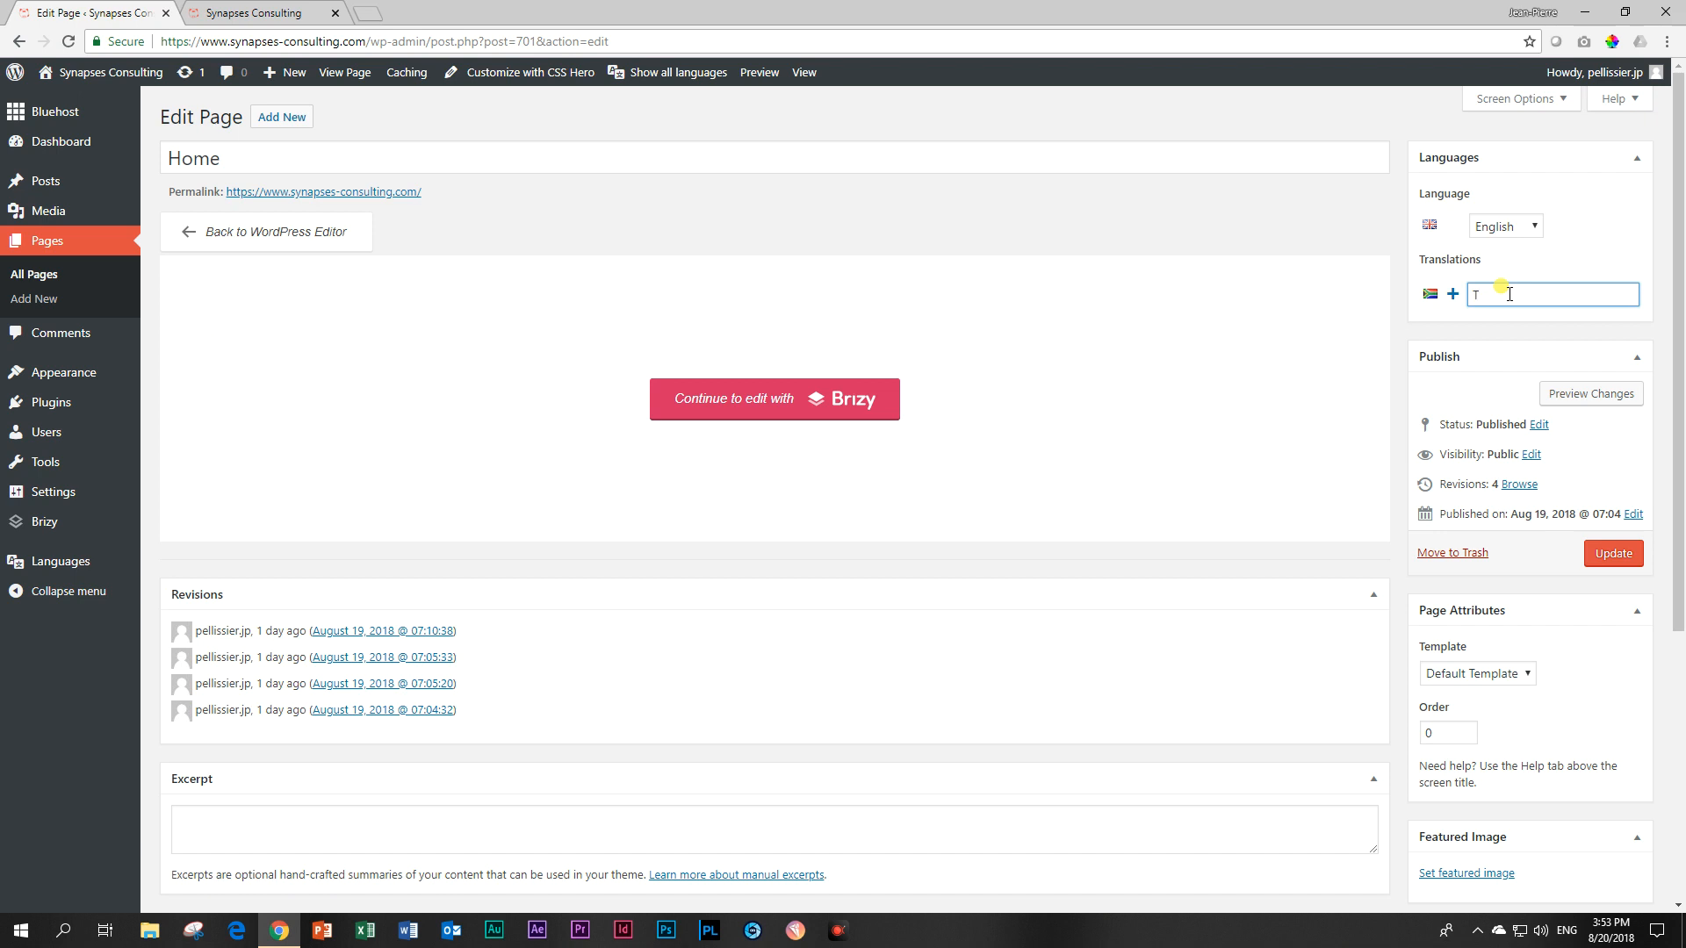
{"action": "type", "text": "T"}
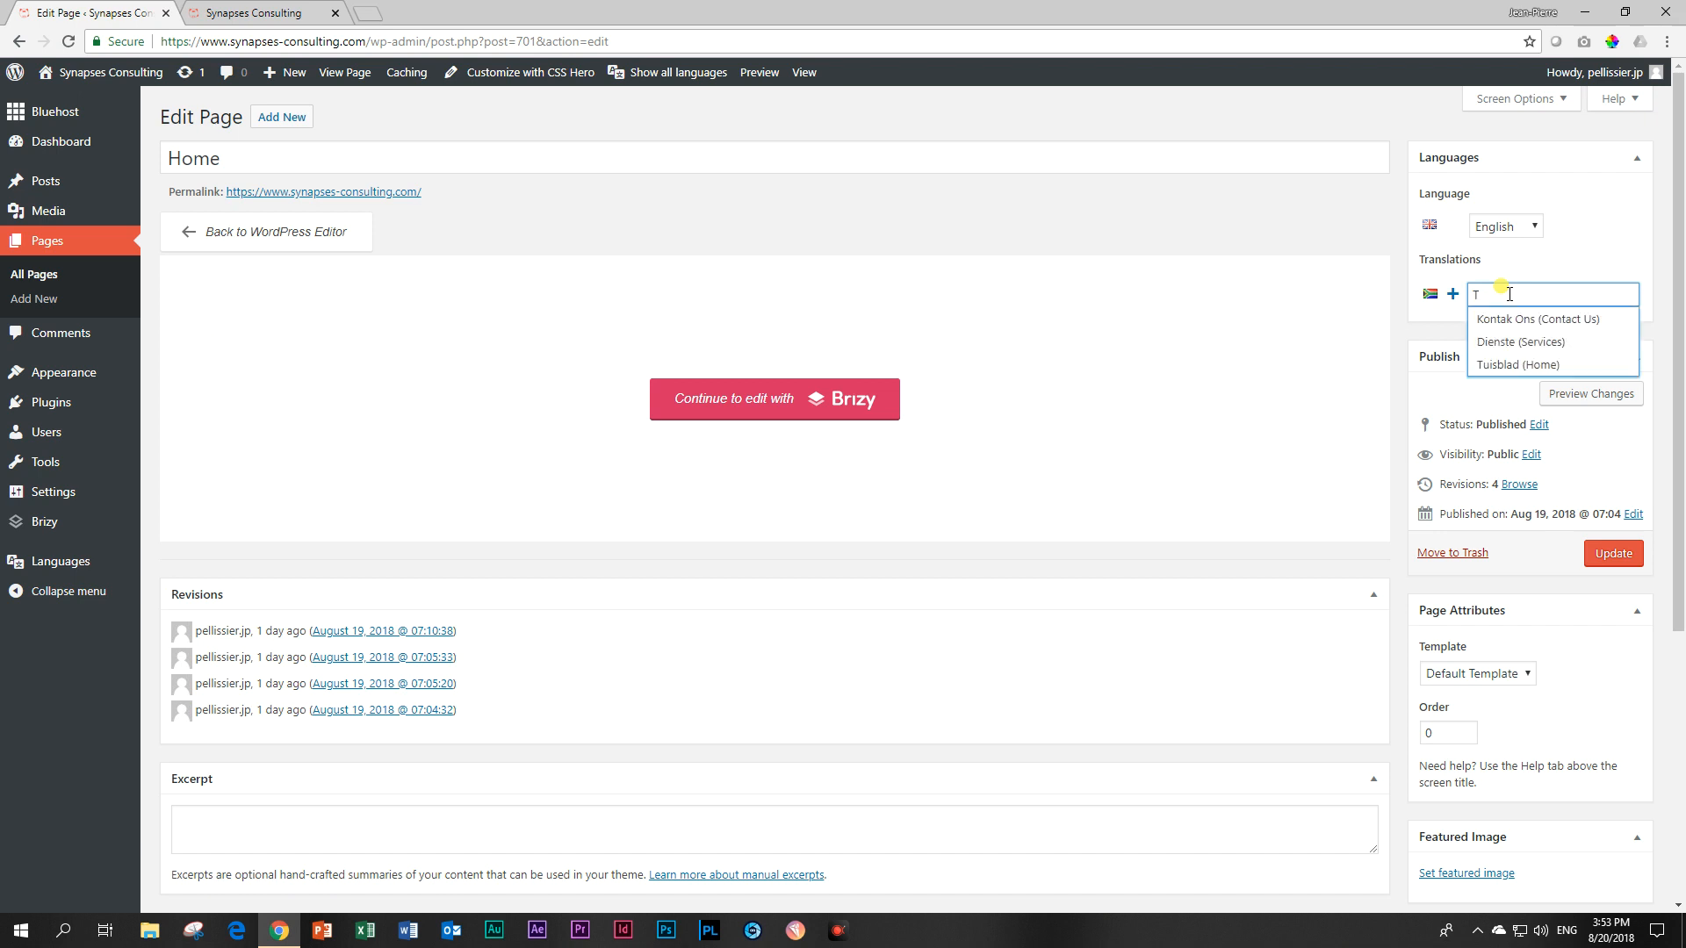
{"action": "mouse_move", "coordinate": [1537, 326]}
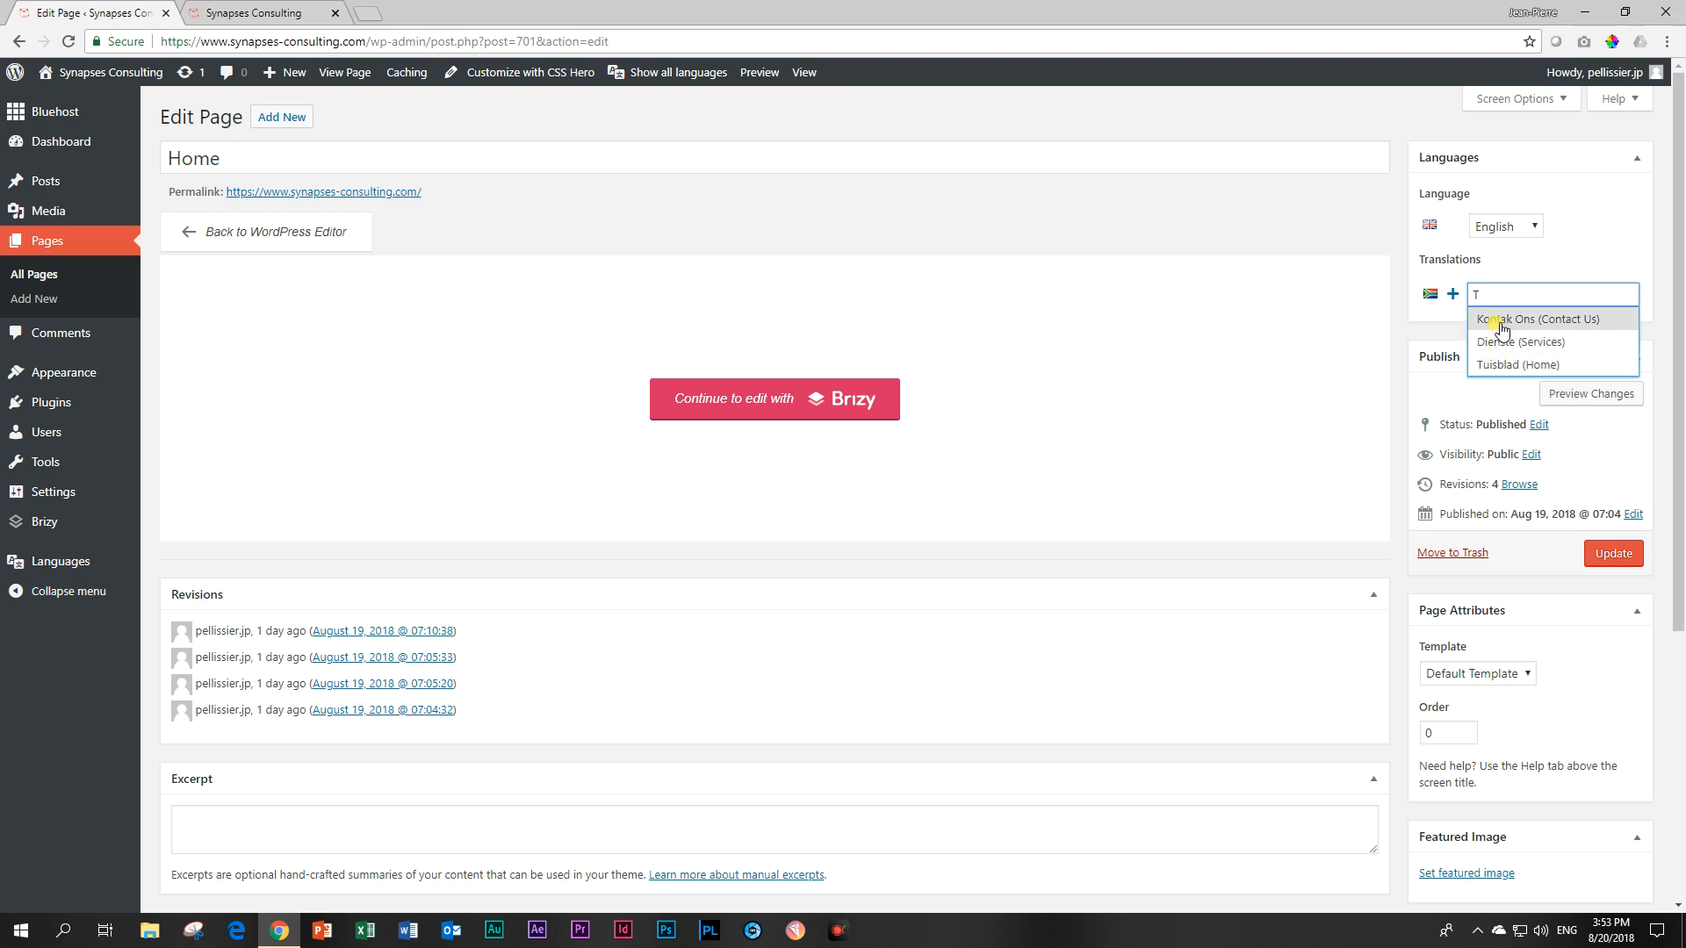
{"action": "mouse_move", "coordinate": [1498, 364]}
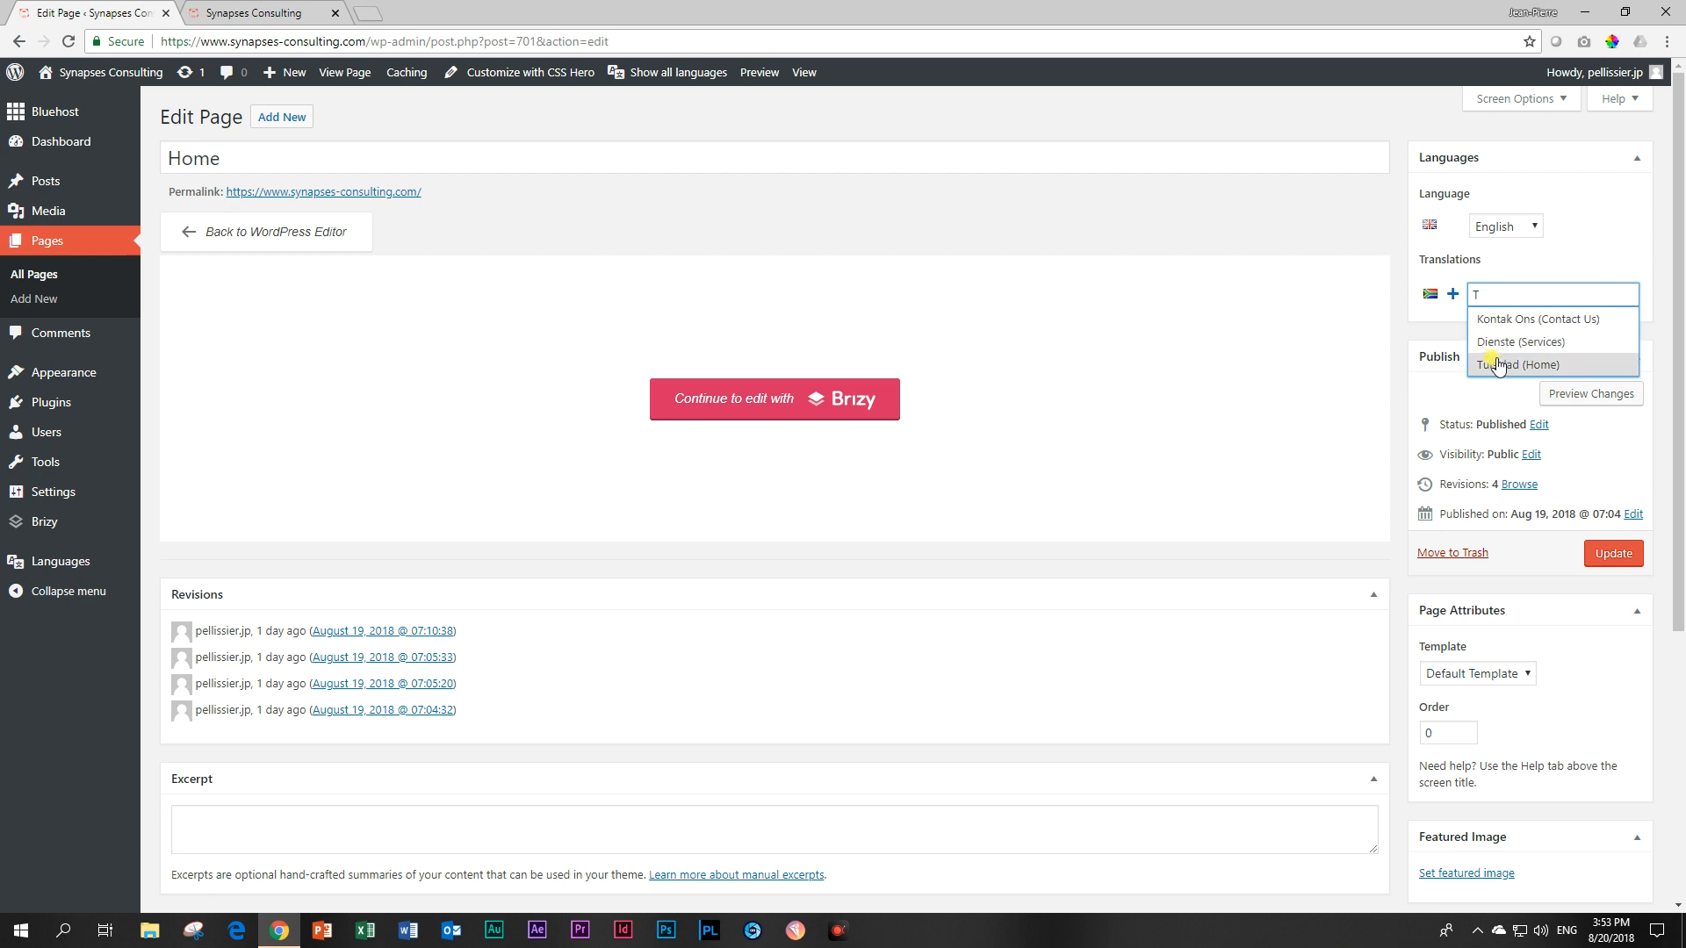
{"action": "left_click", "coordinate": [1514, 365]}
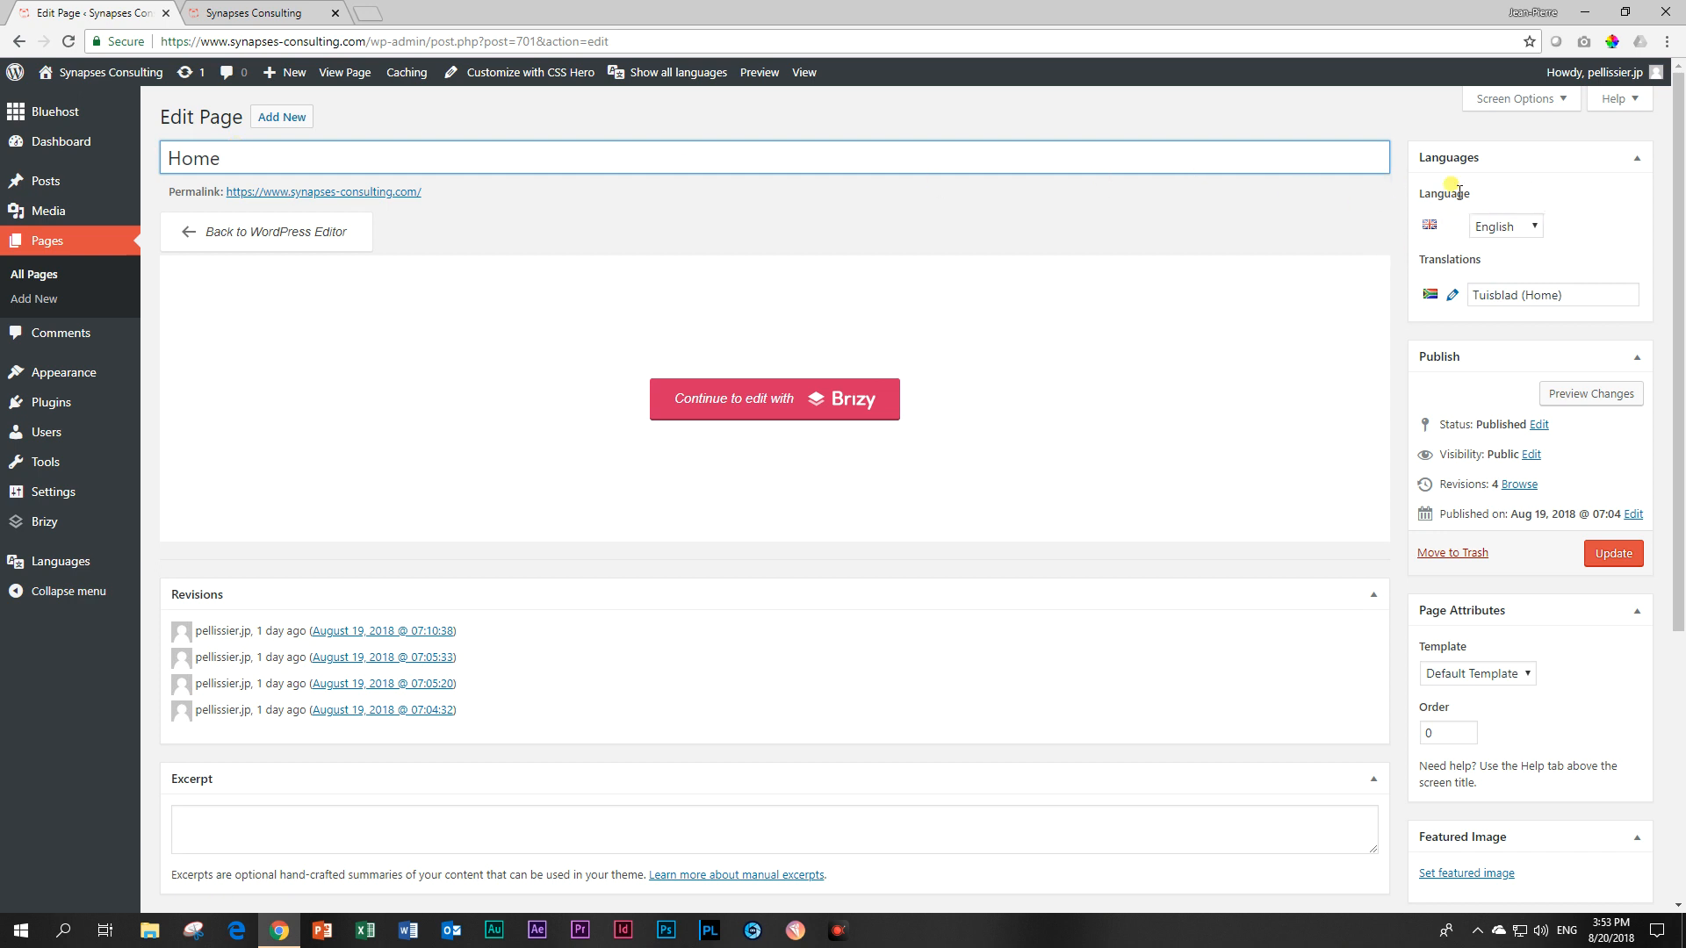
{"action": "mouse_move", "coordinate": [1549, 321]}
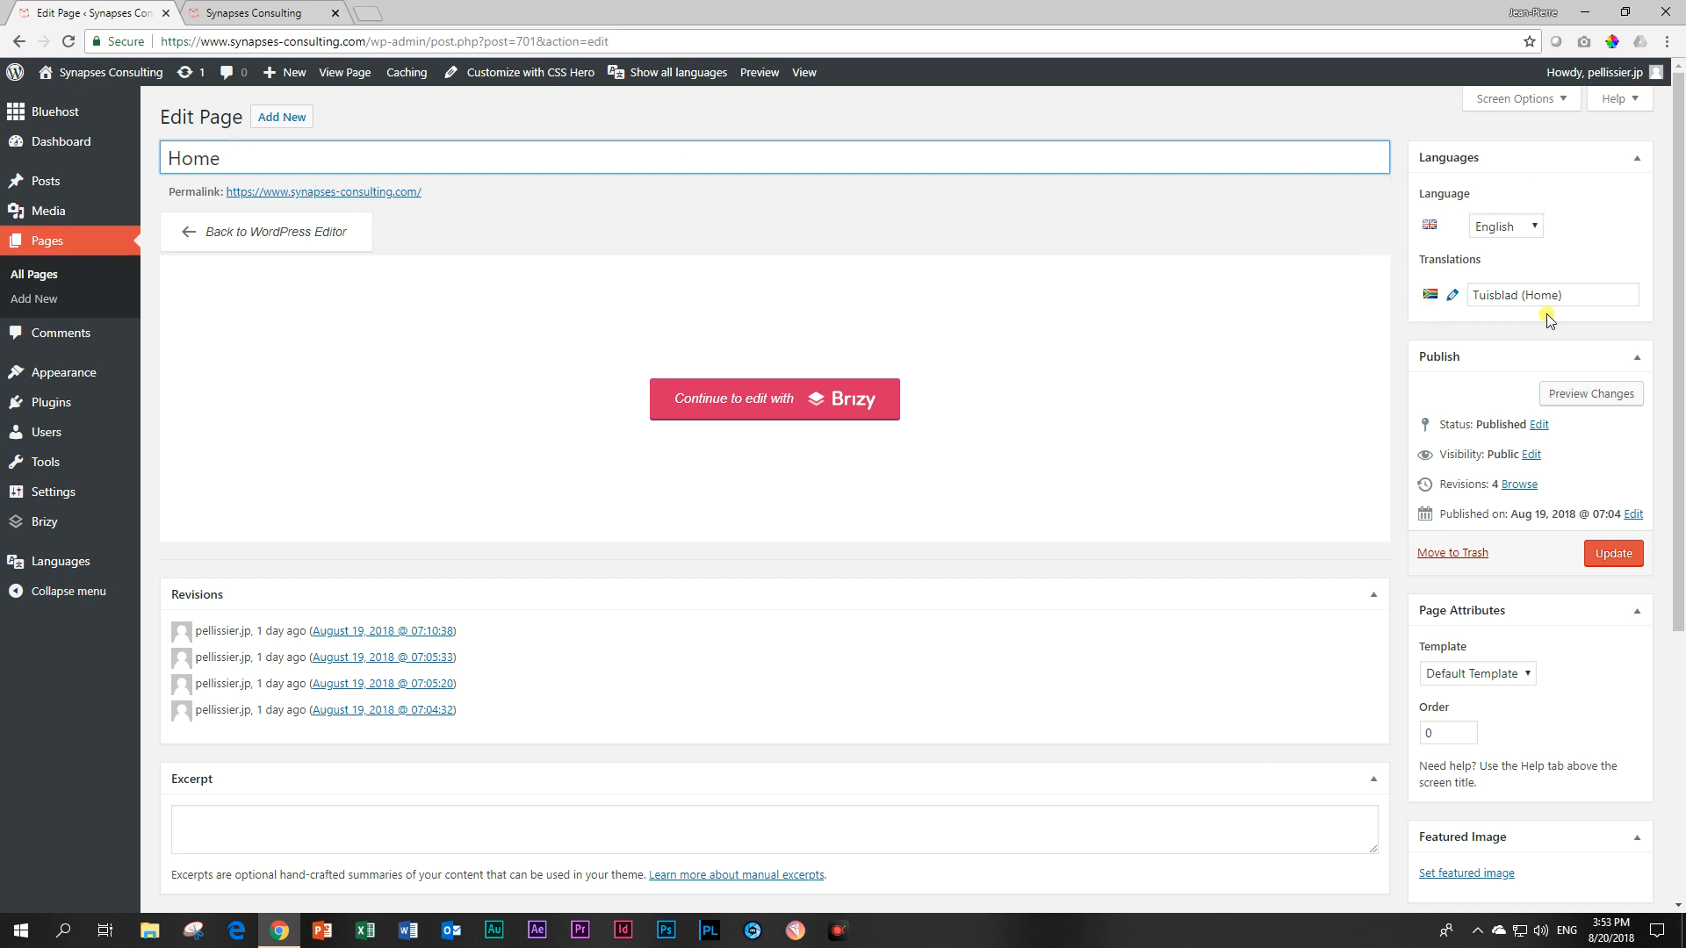
{"action": "left_click", "coordinate": [1612, 552]}
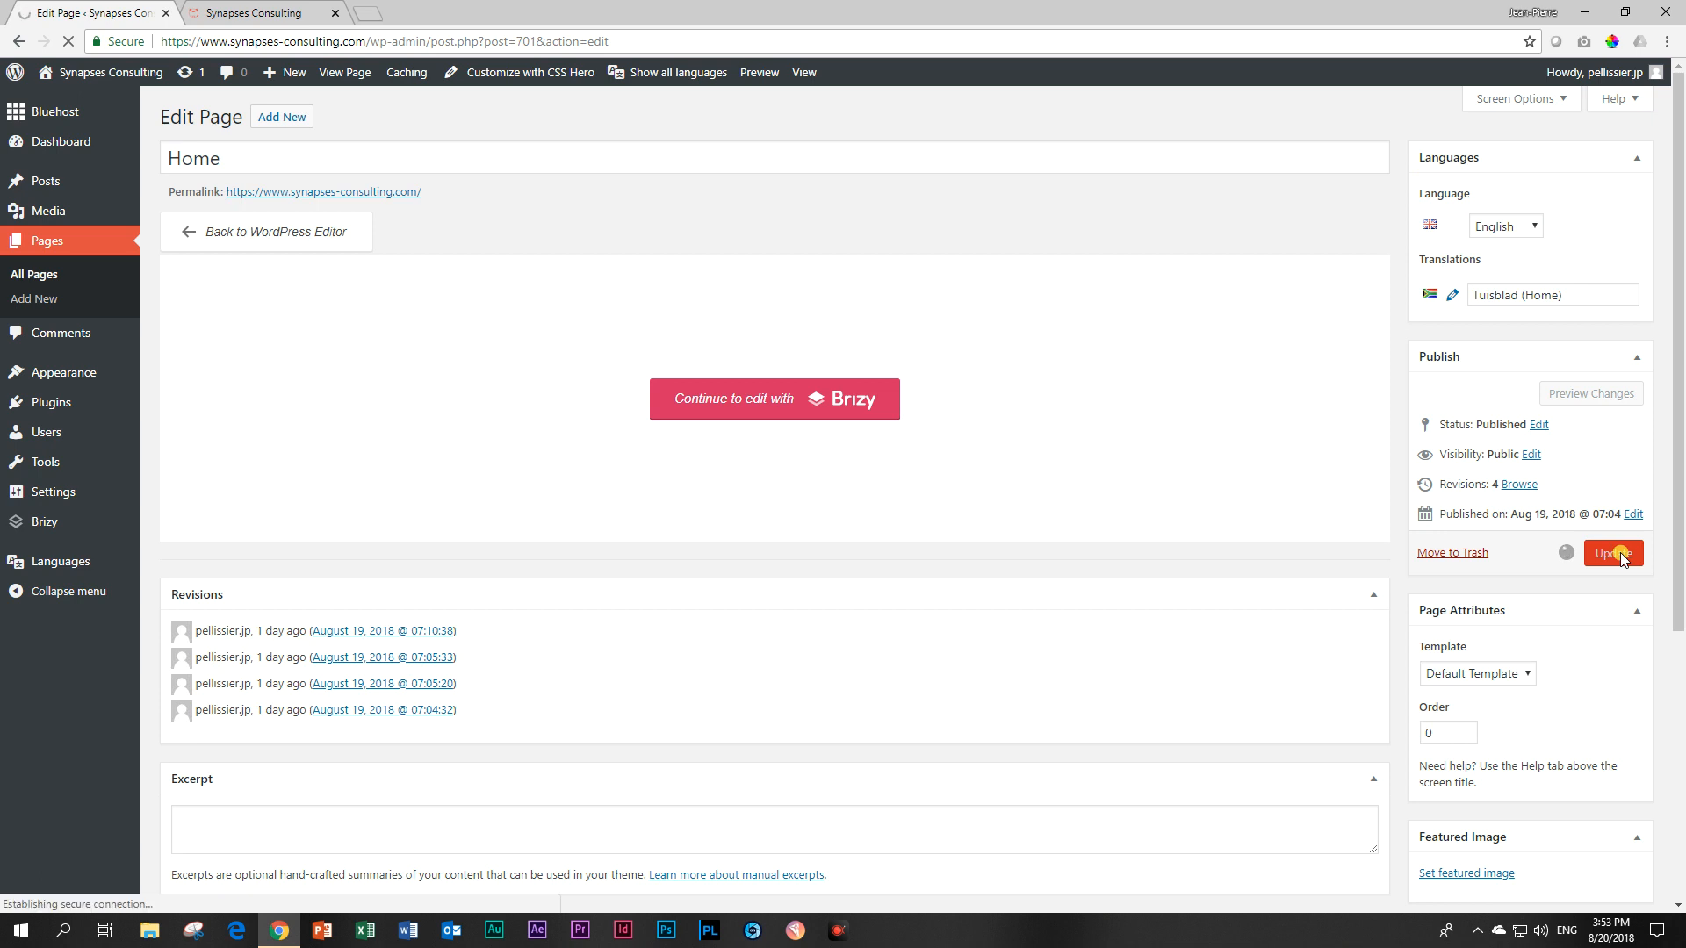
{"action": "left_click", "coordinate": [1612, 553]}
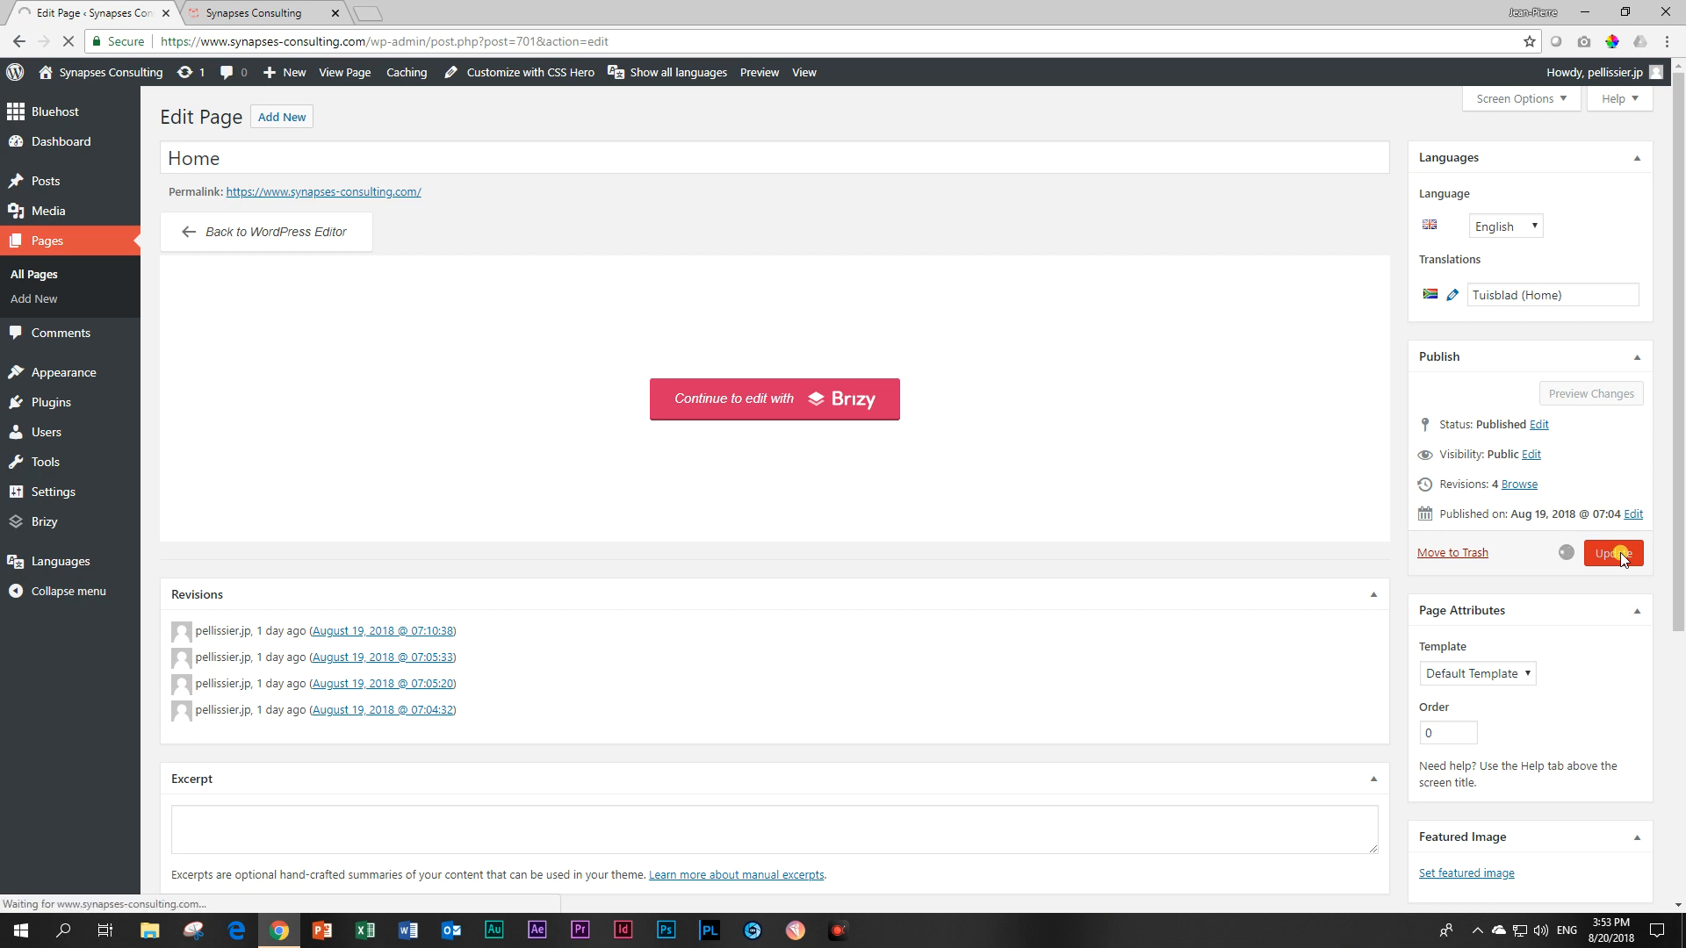
{"action": "left_click", "coordinate": [1612, 552]}
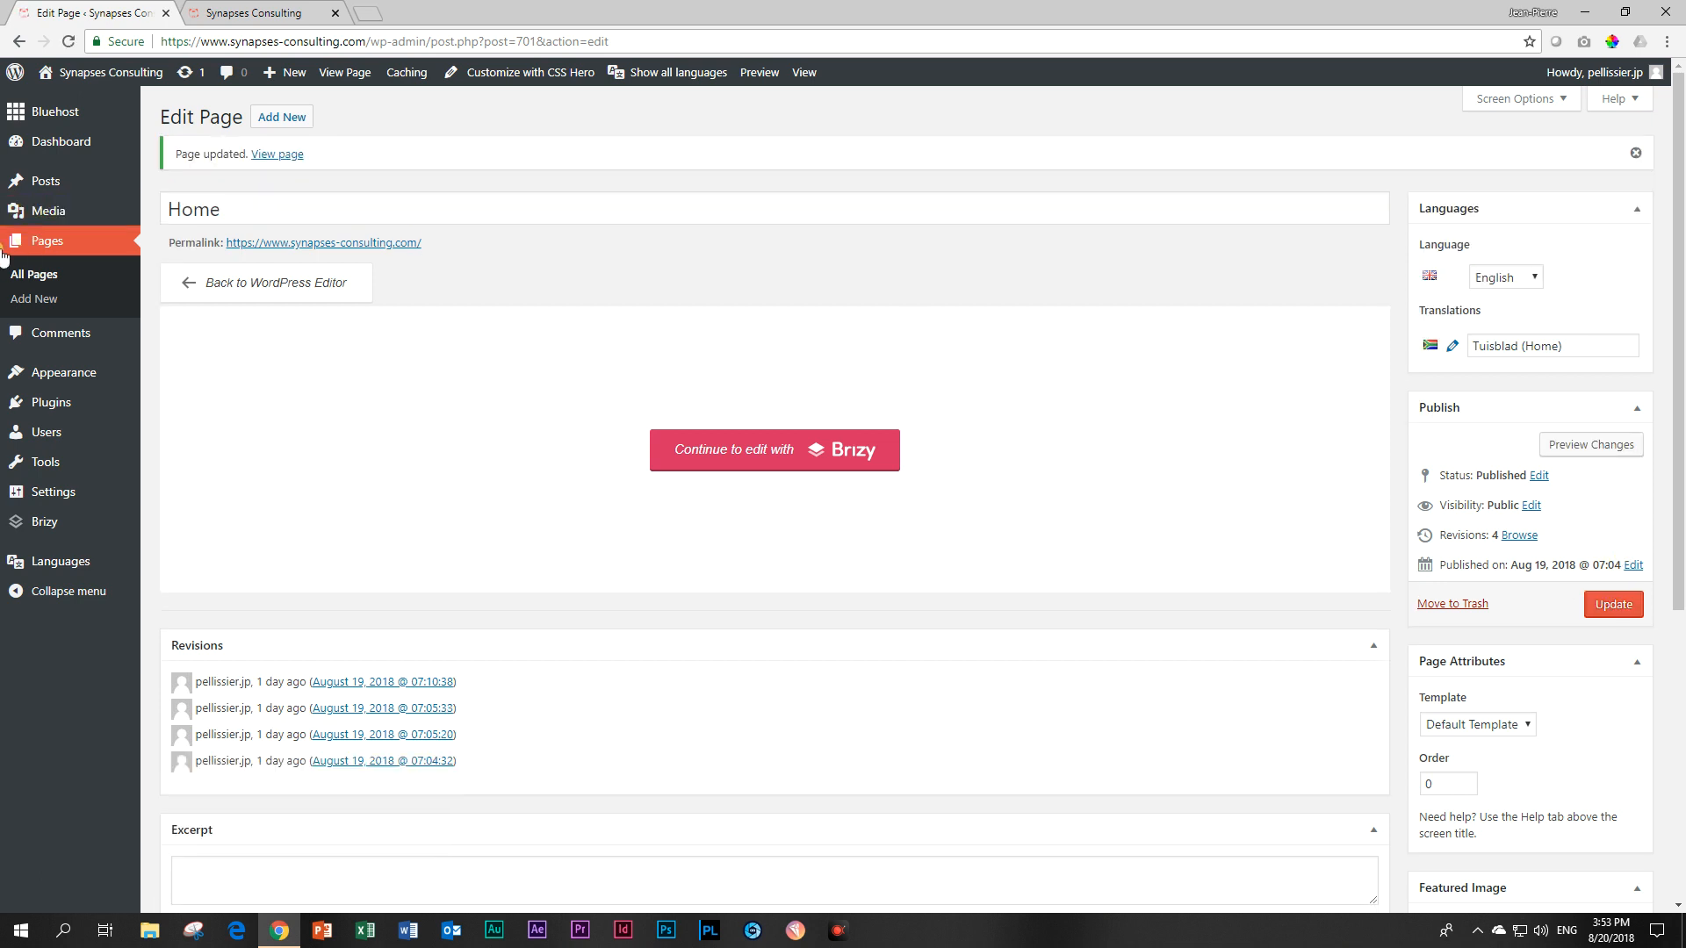
Open Services, link Dienste (Services) as its Afrikaans translation, and update
{"action": "left_click", "coordinate": [33, 275]}
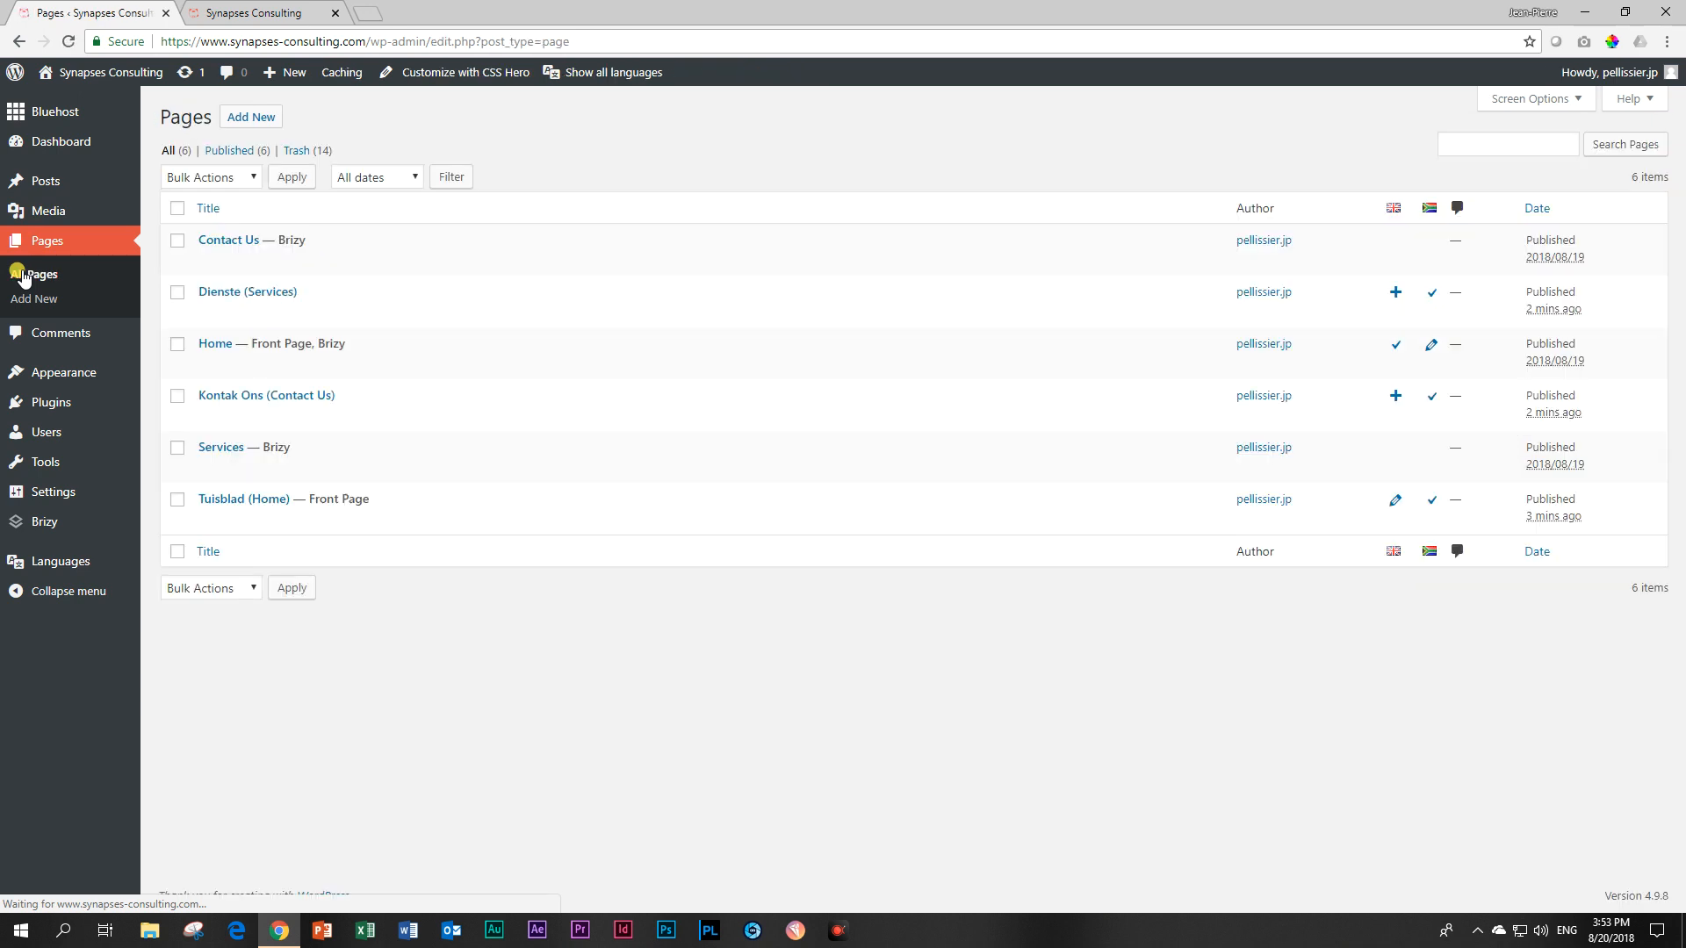
{"action": "mouse_move", "coordinate": [229, 240]}
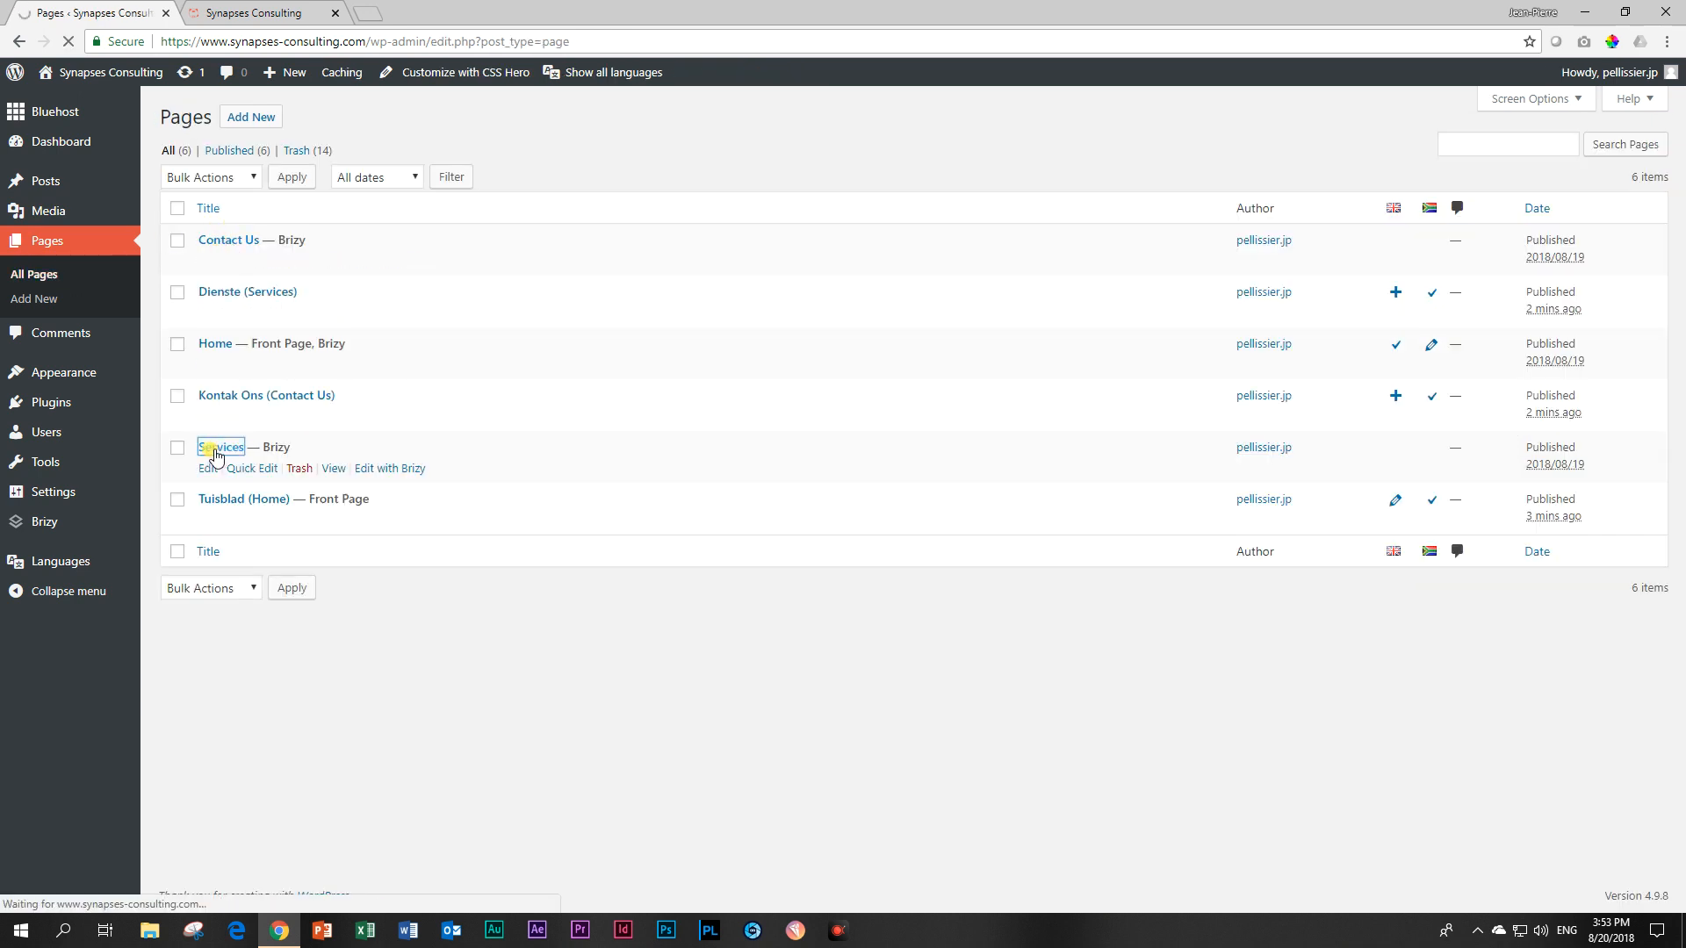
{"action": "left_click", "coordinate": [222, 446]}
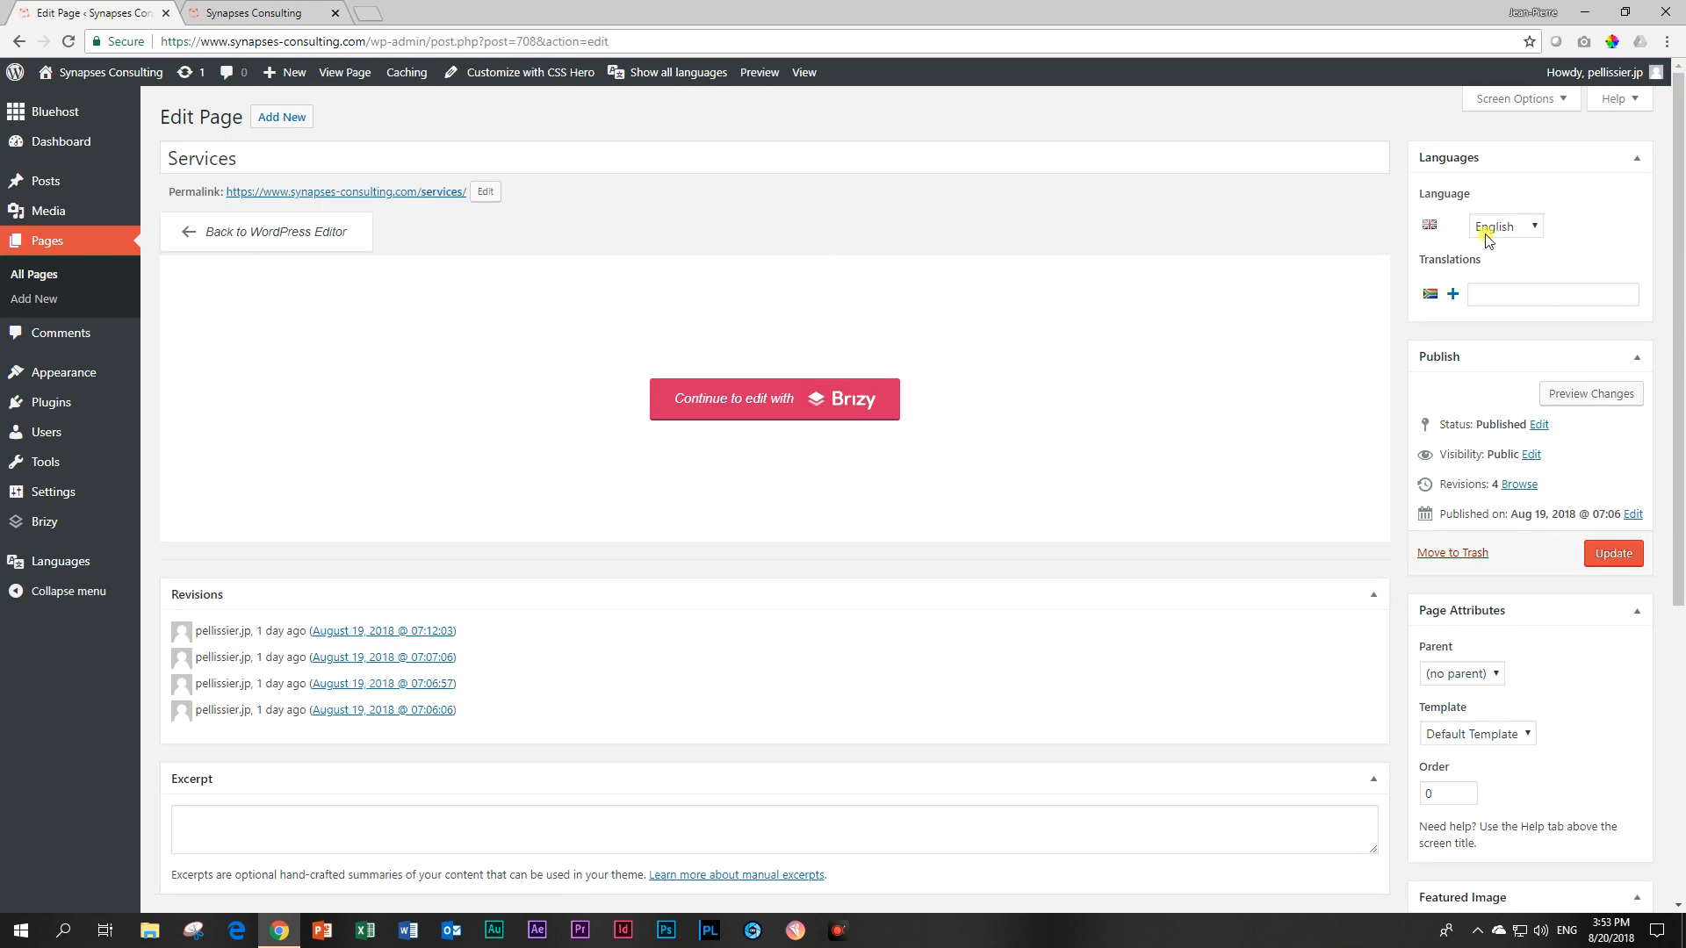
{"action": "left_click", "coordinate": [1552, 293]}
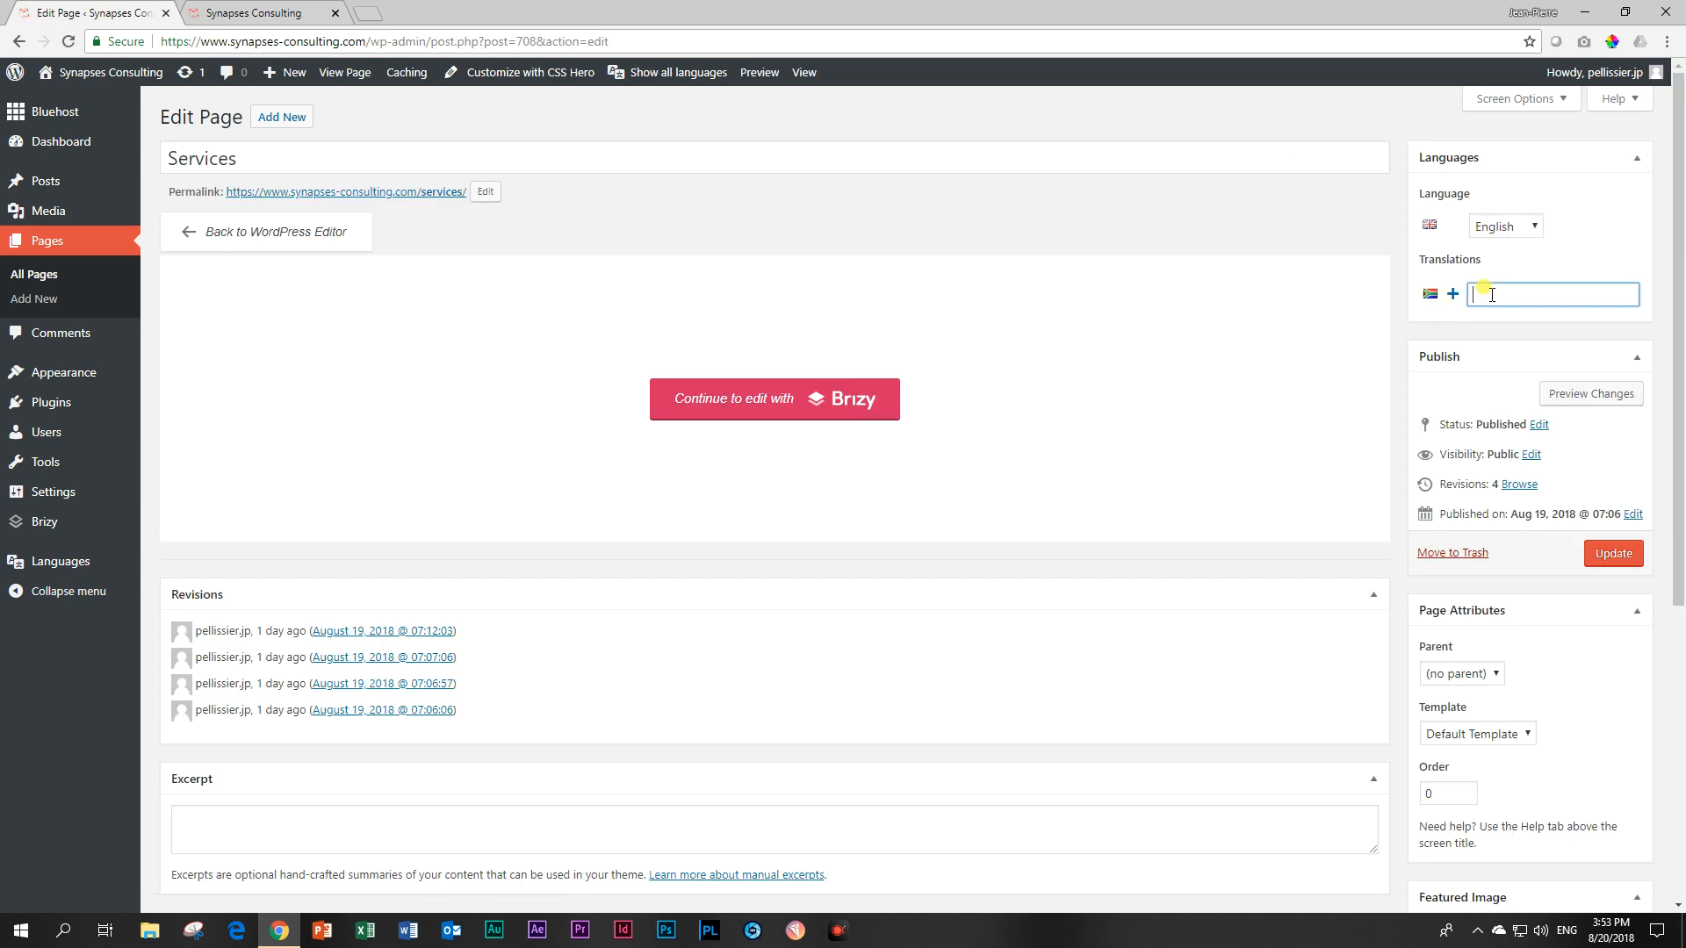
{"action": "type", "text": "D"}
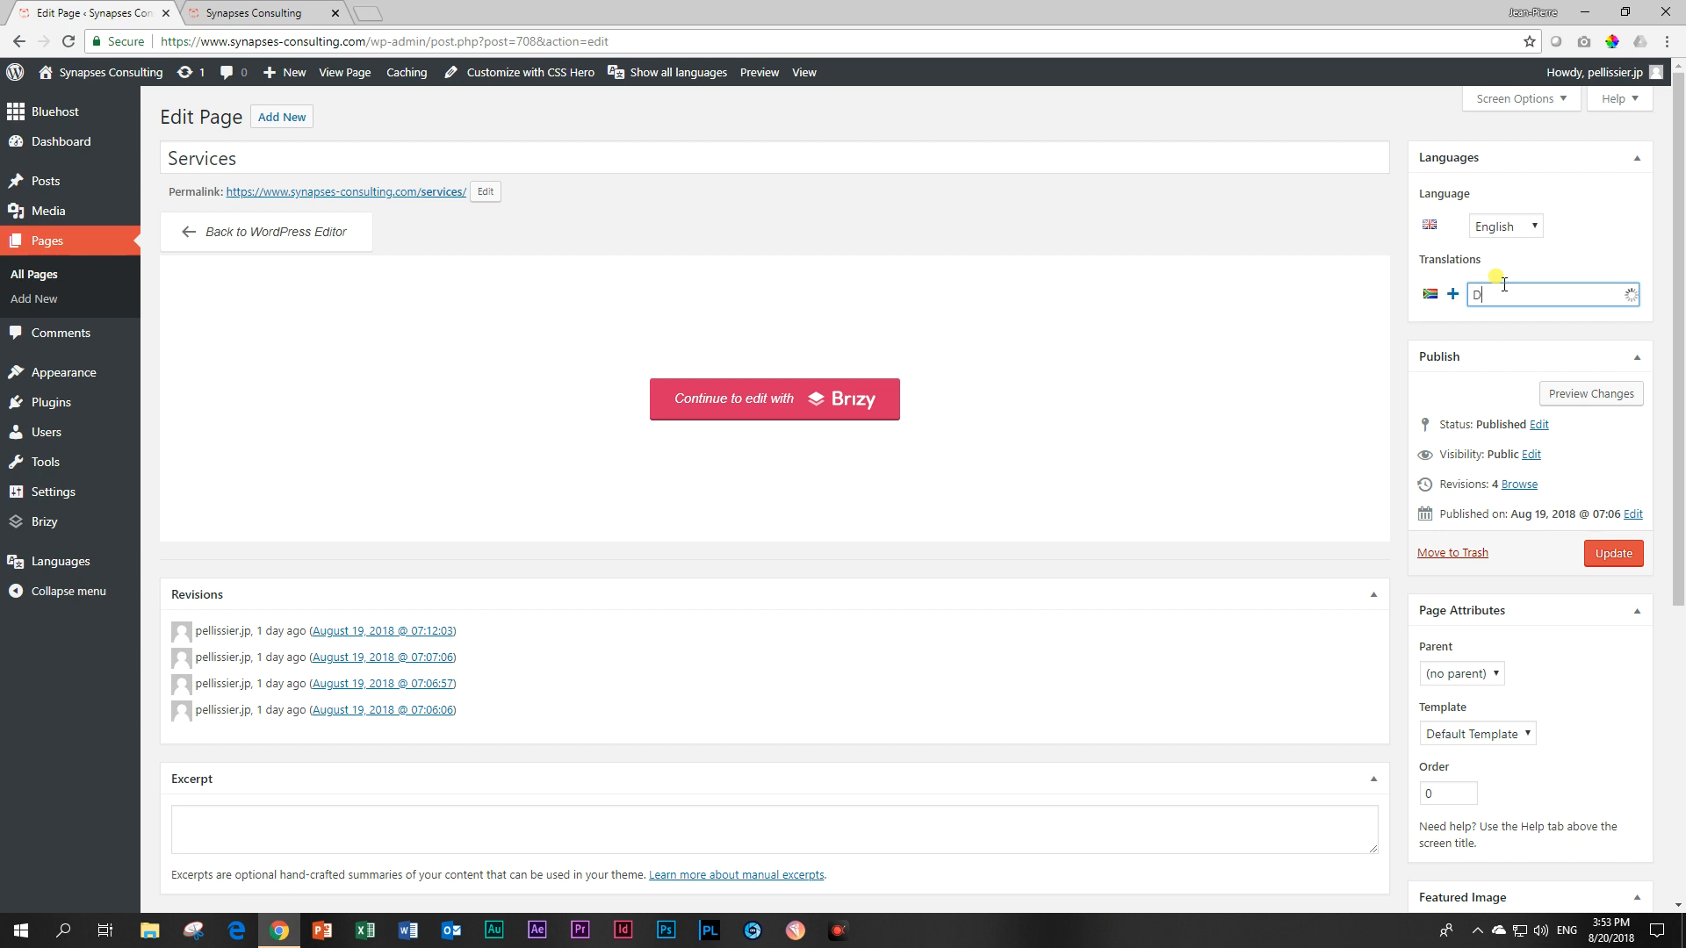
{"action": "type", "text": "D"}
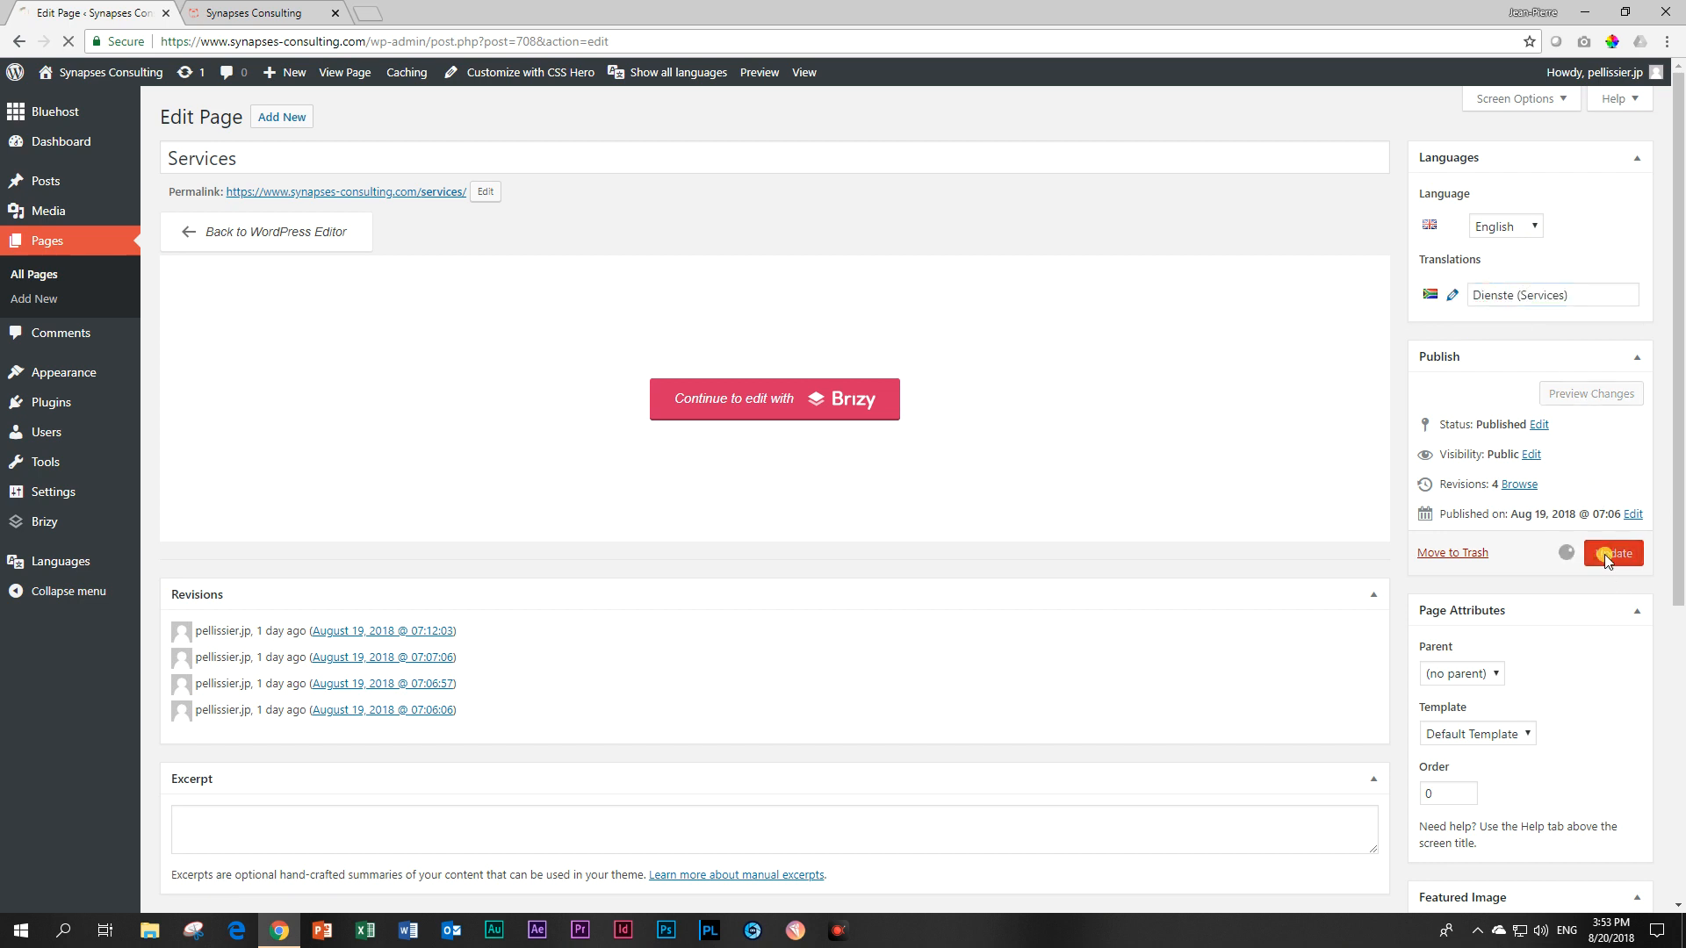
{"action": "left_click", "coordinate": [1611, 552]}
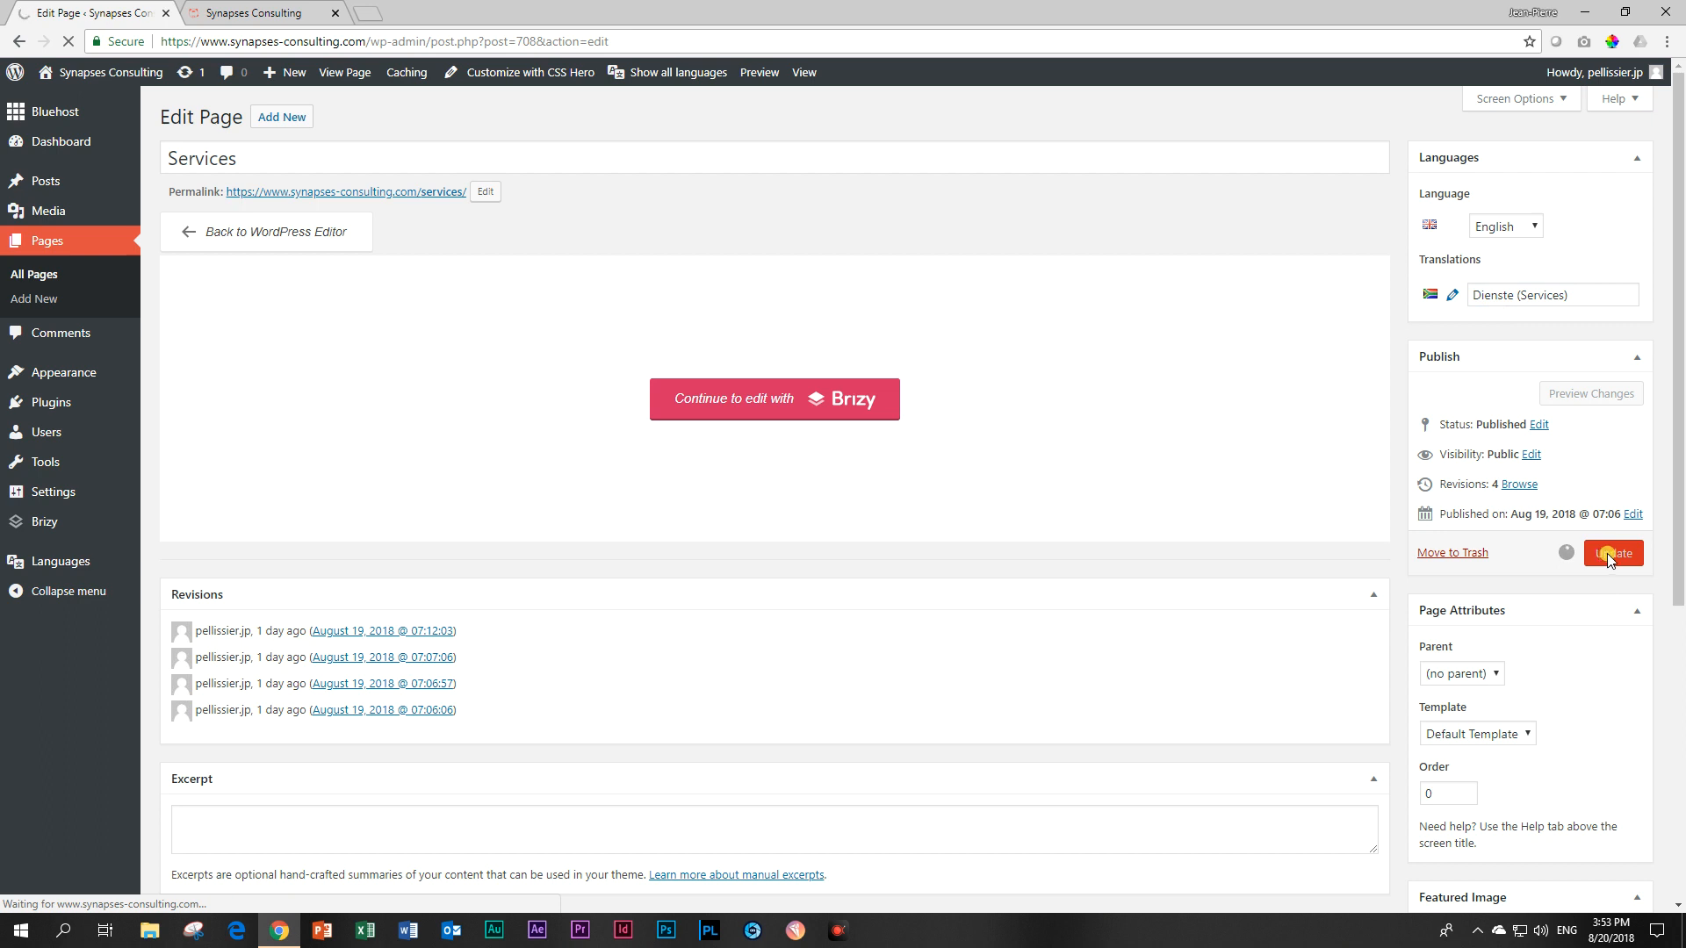
{"action": "left_click", "coordinate": [1612, 552]}
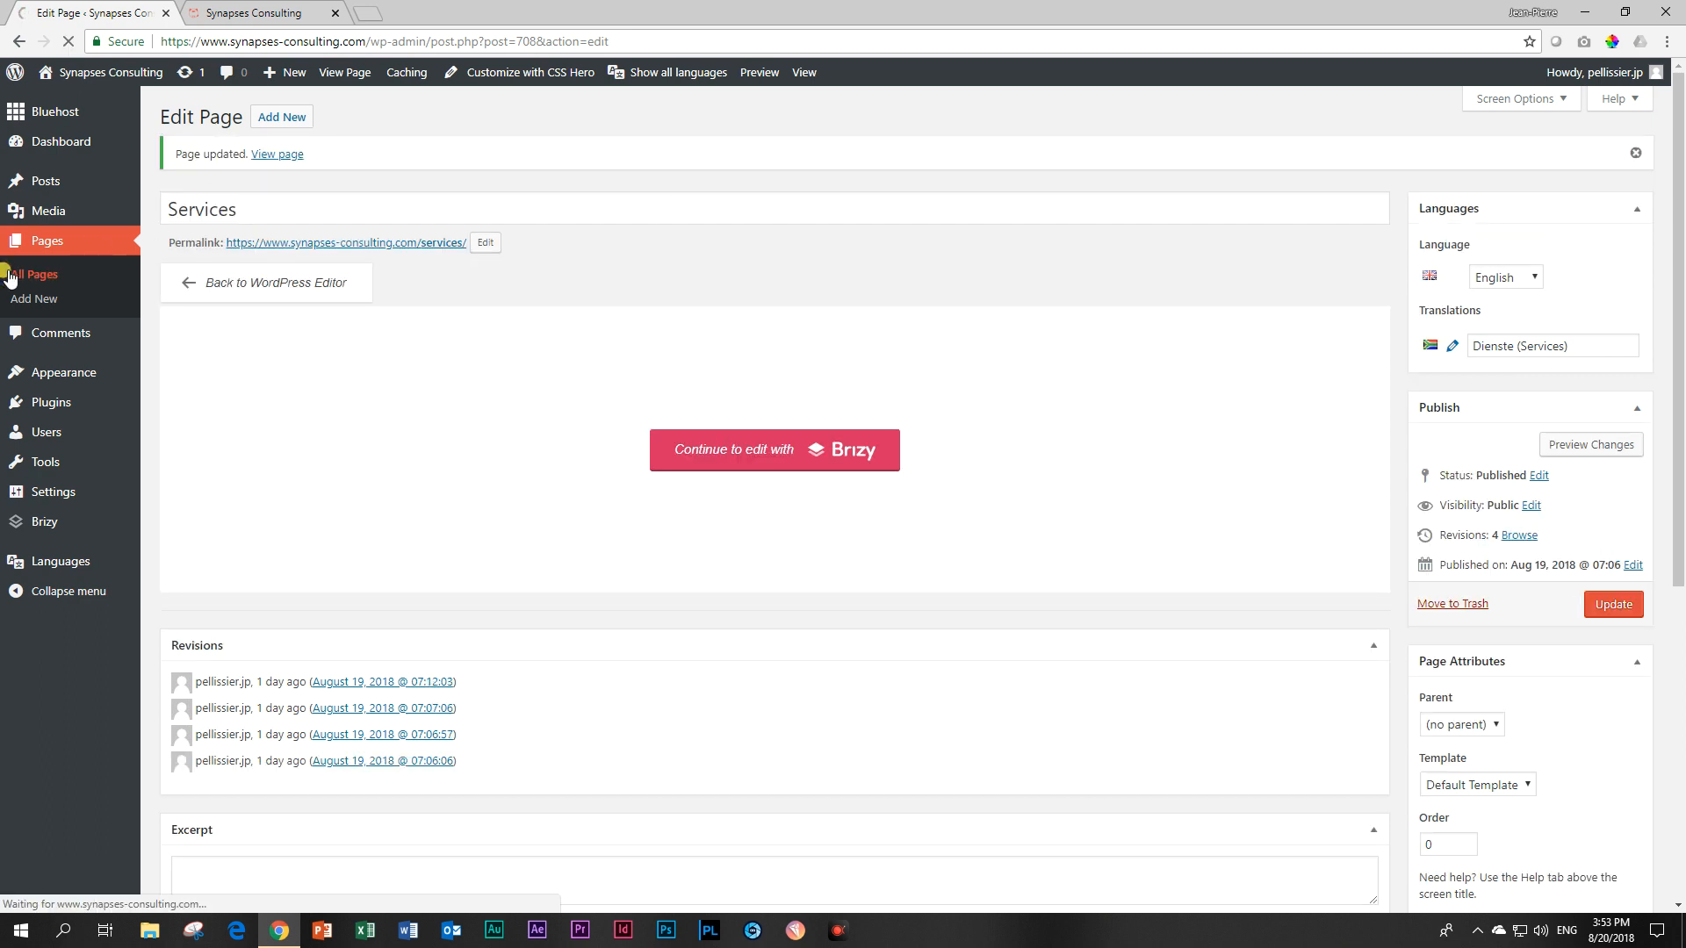
Open Contact Us, link Kontak Ons (Contact Us) as its Afrikaans translation, and update
{"action": "left_click", "coordinate": [33, 273]}
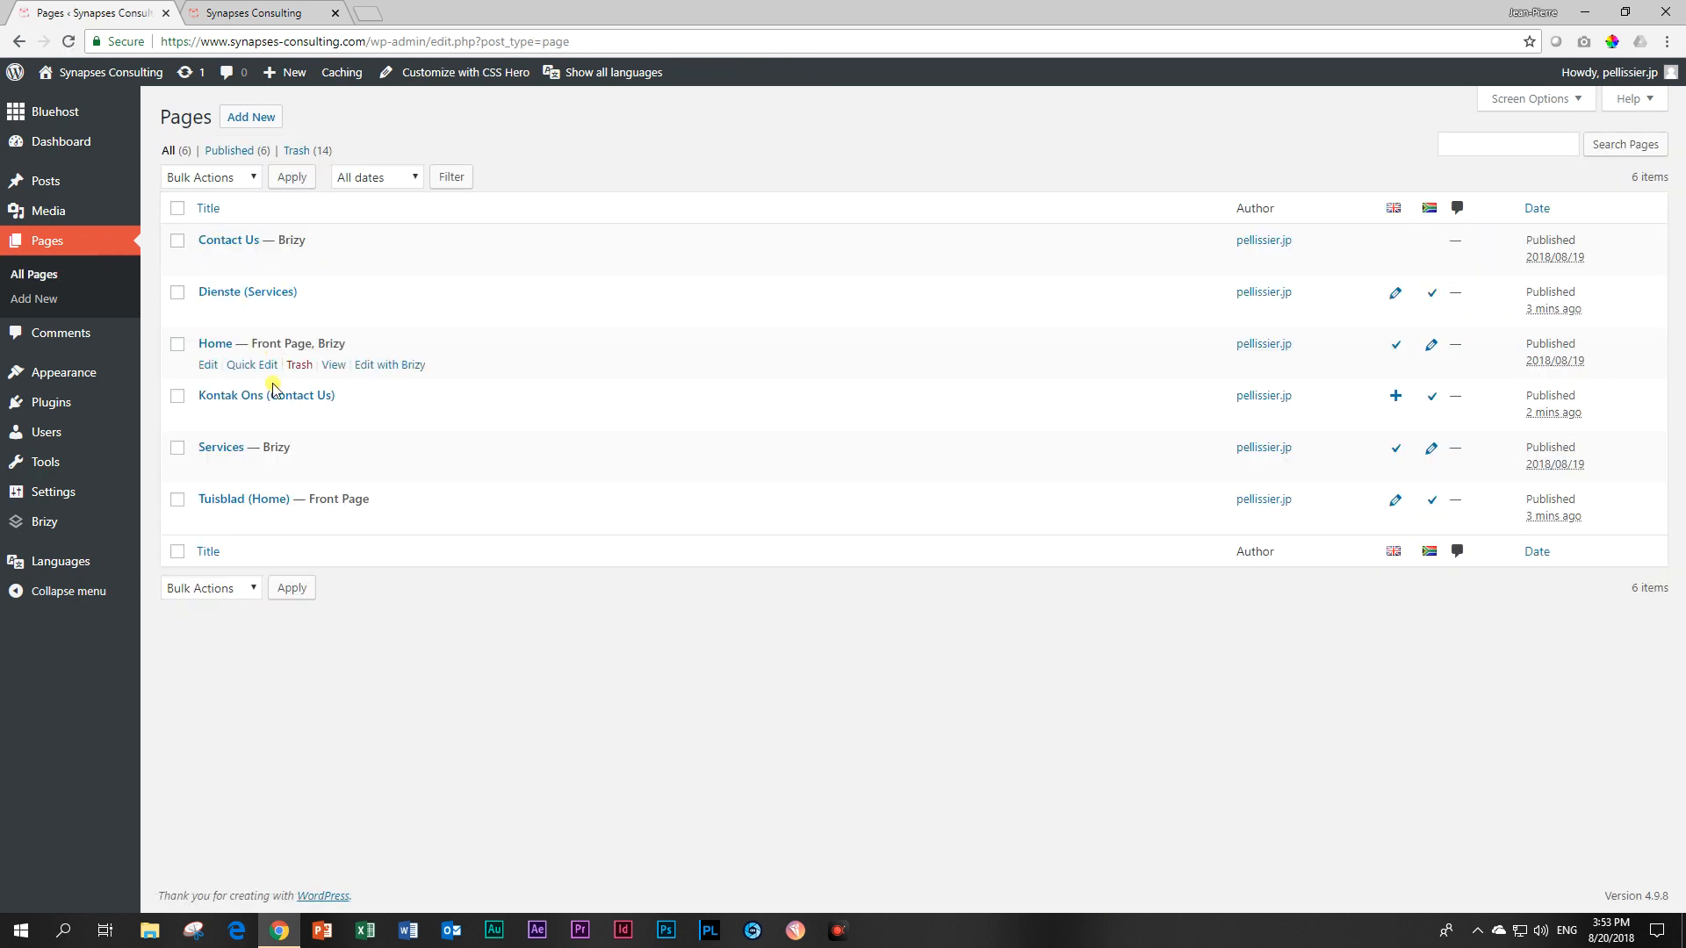
{"action": "mouse_move", "coordinate": [265, 394]}
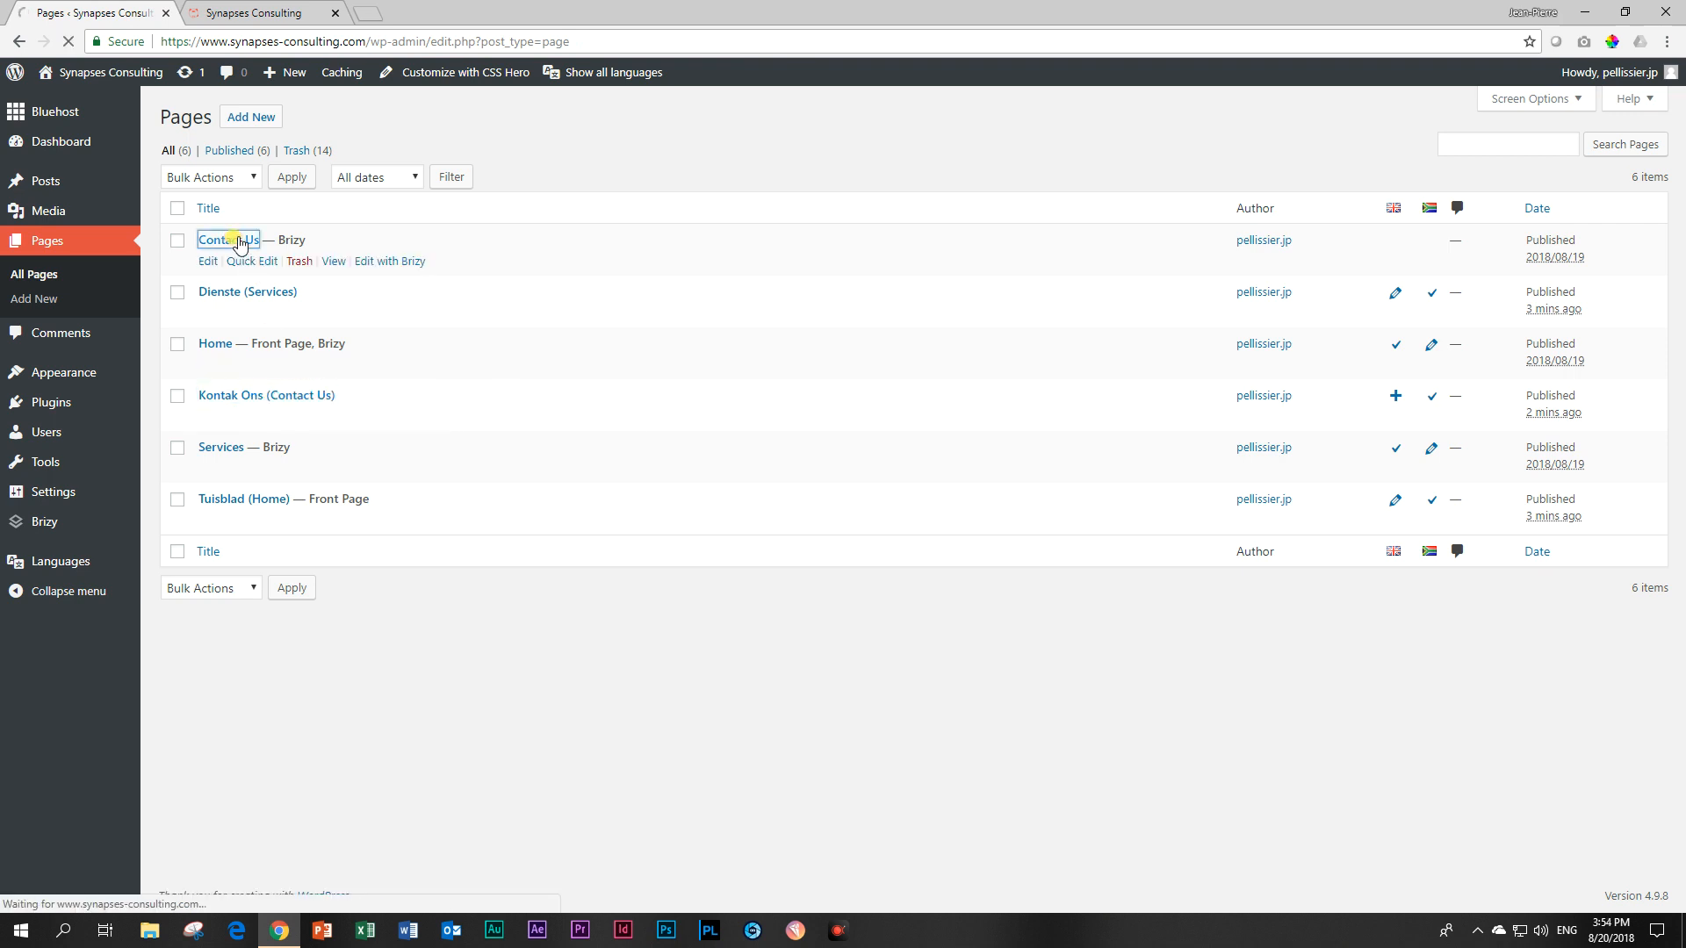
{"action": "left_click", "coordinate": [227, 239]}
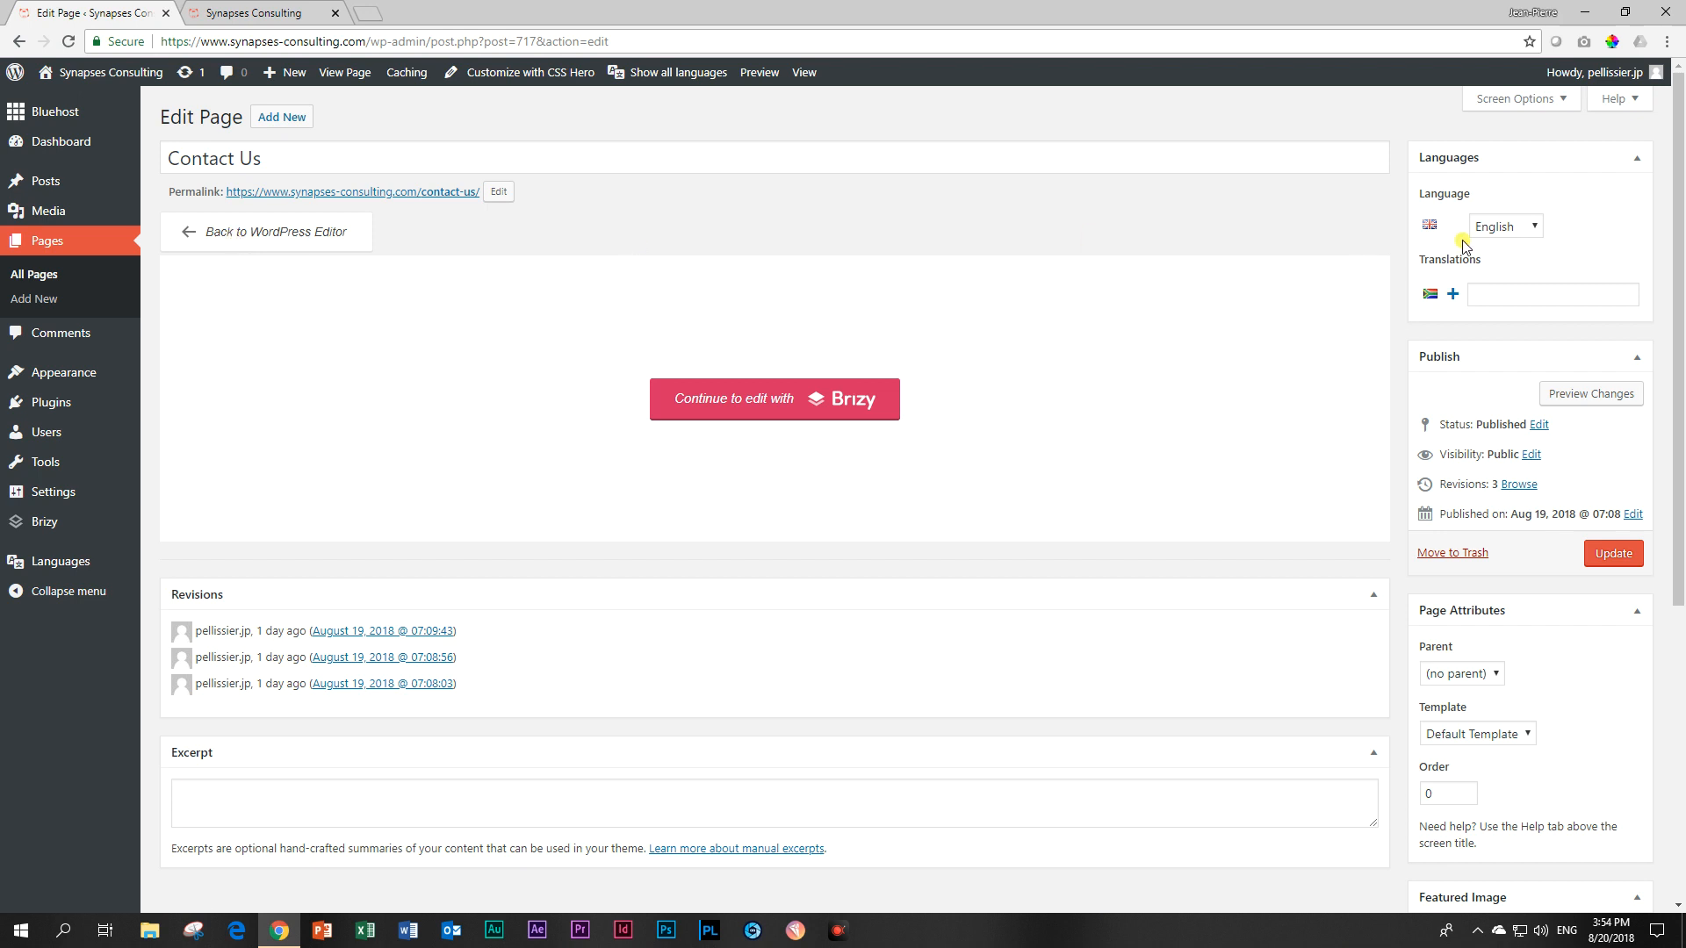
{"action": "left_click", "coordinate": [1552, 293]}
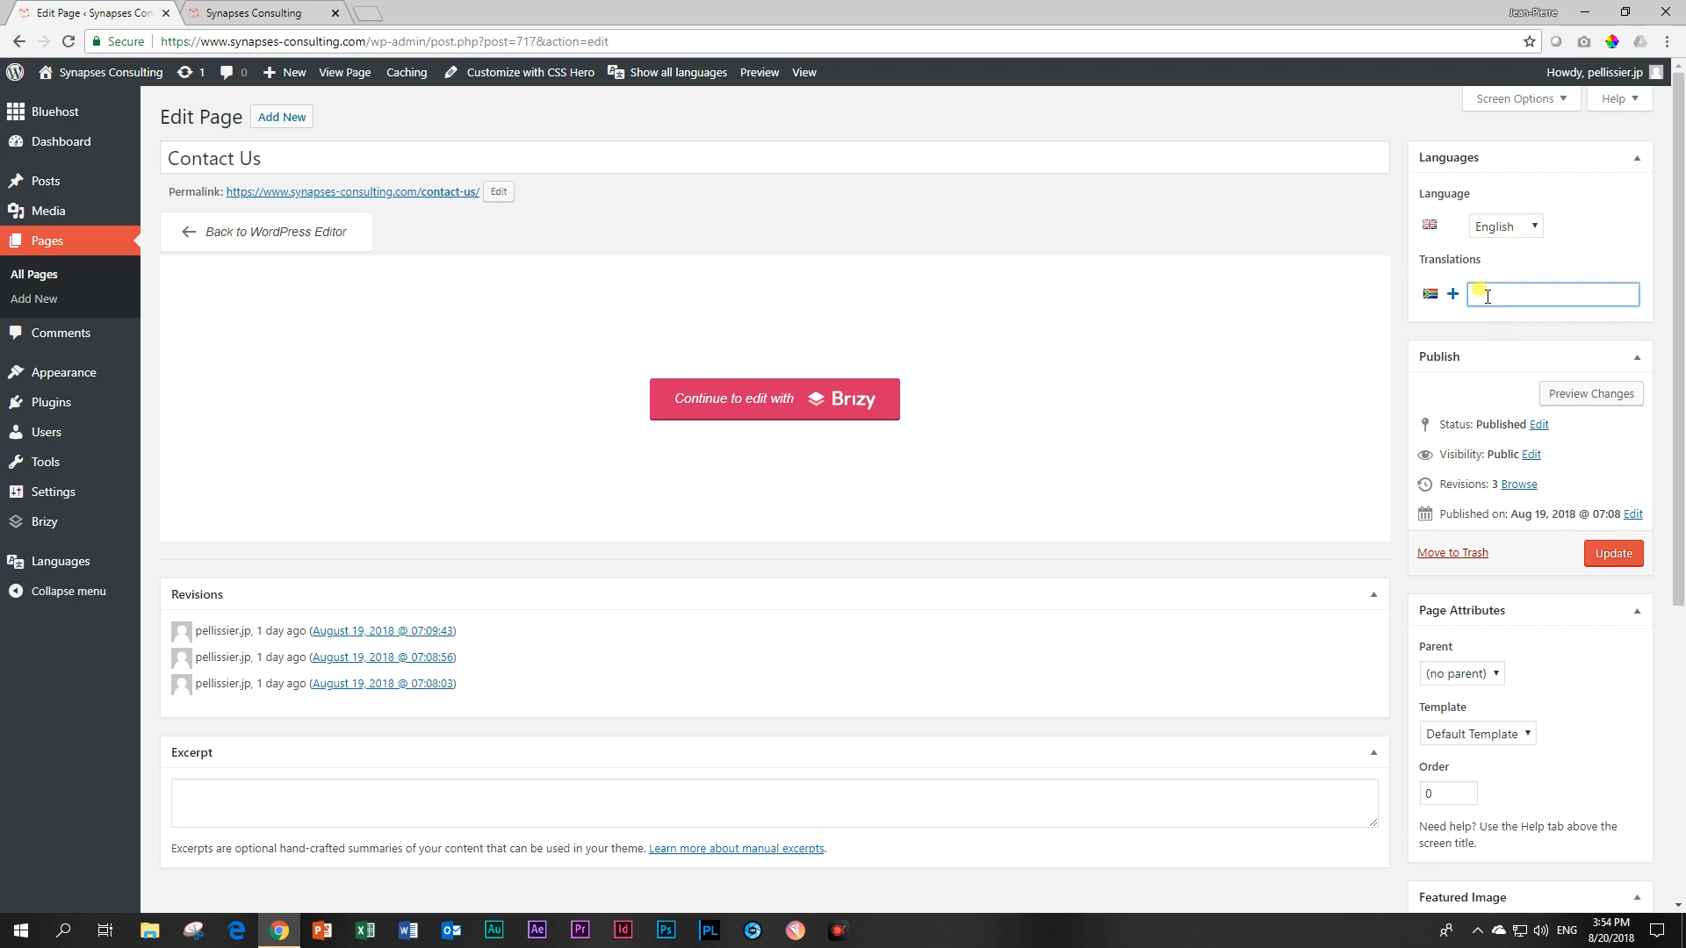
{"action": "type", "text": "N"}
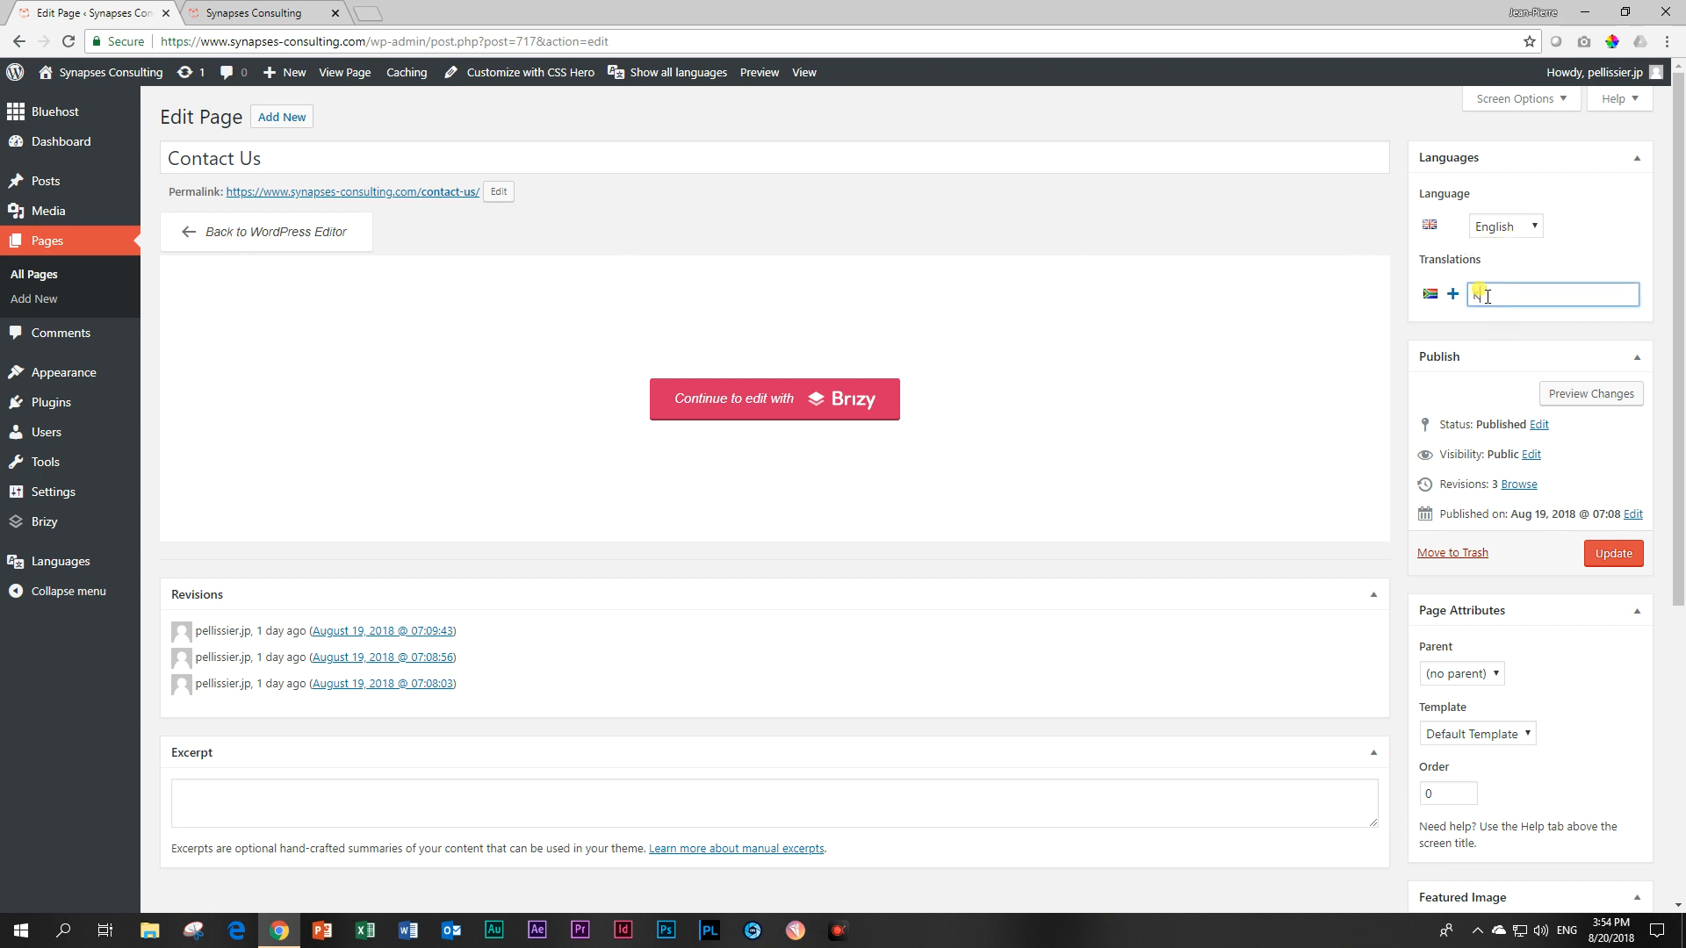
{"action": "type", "text": "Kontak Ons (Contact Us"}
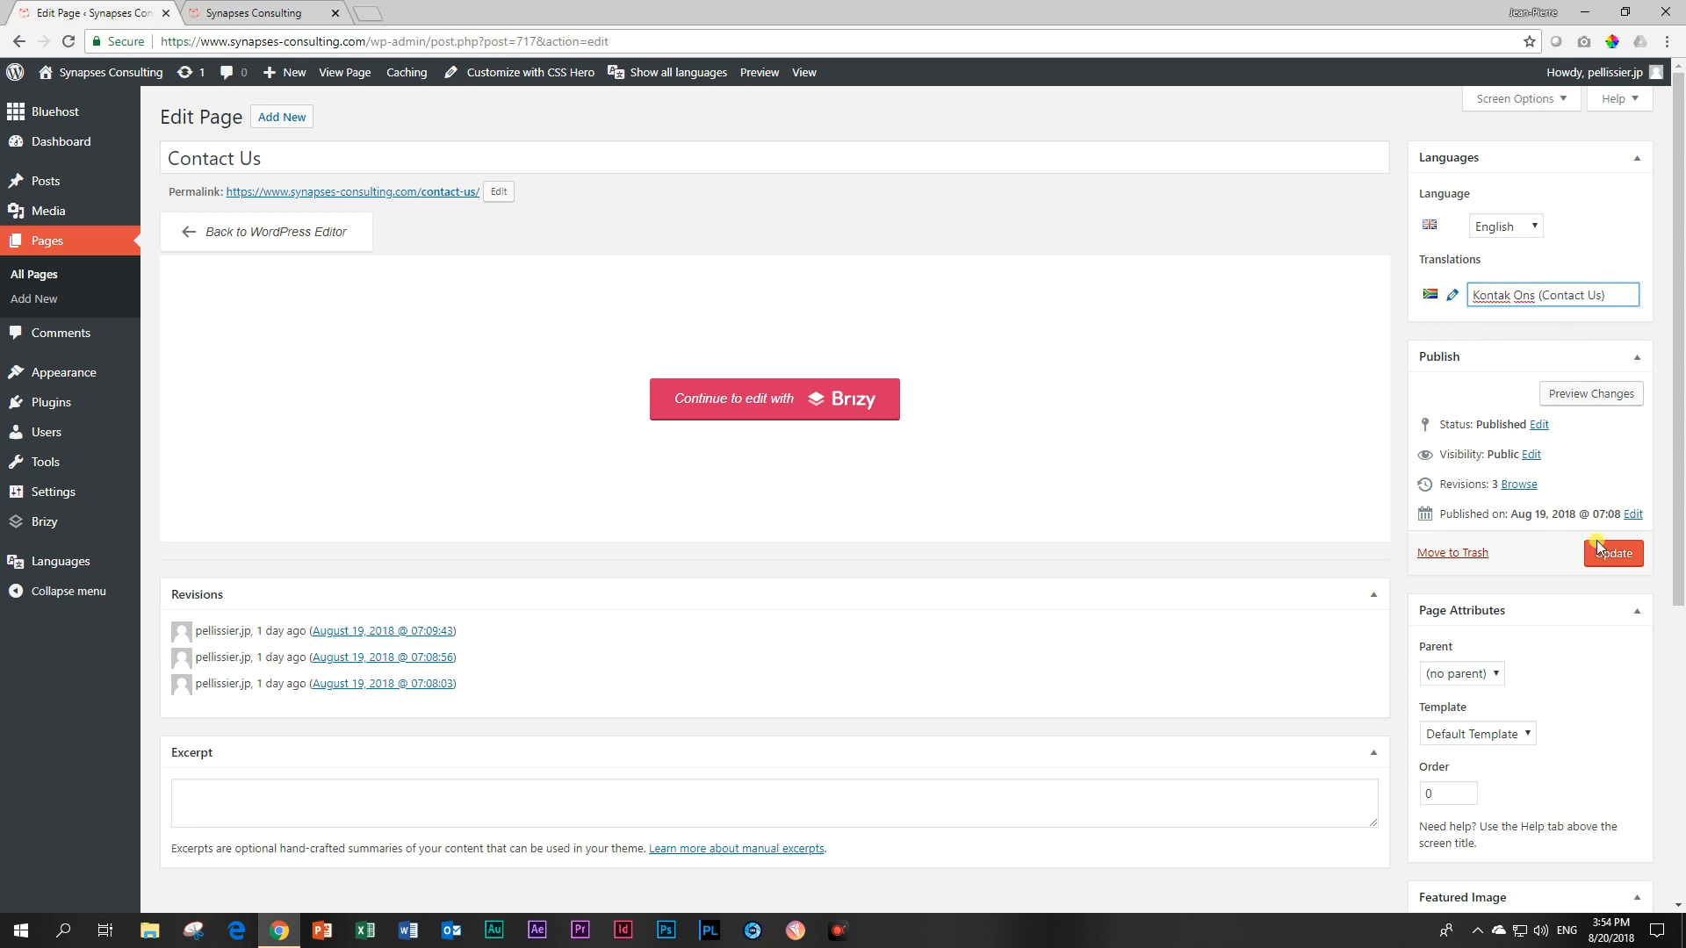
{"action": "left_click", "coordinate": [1611, 552]}
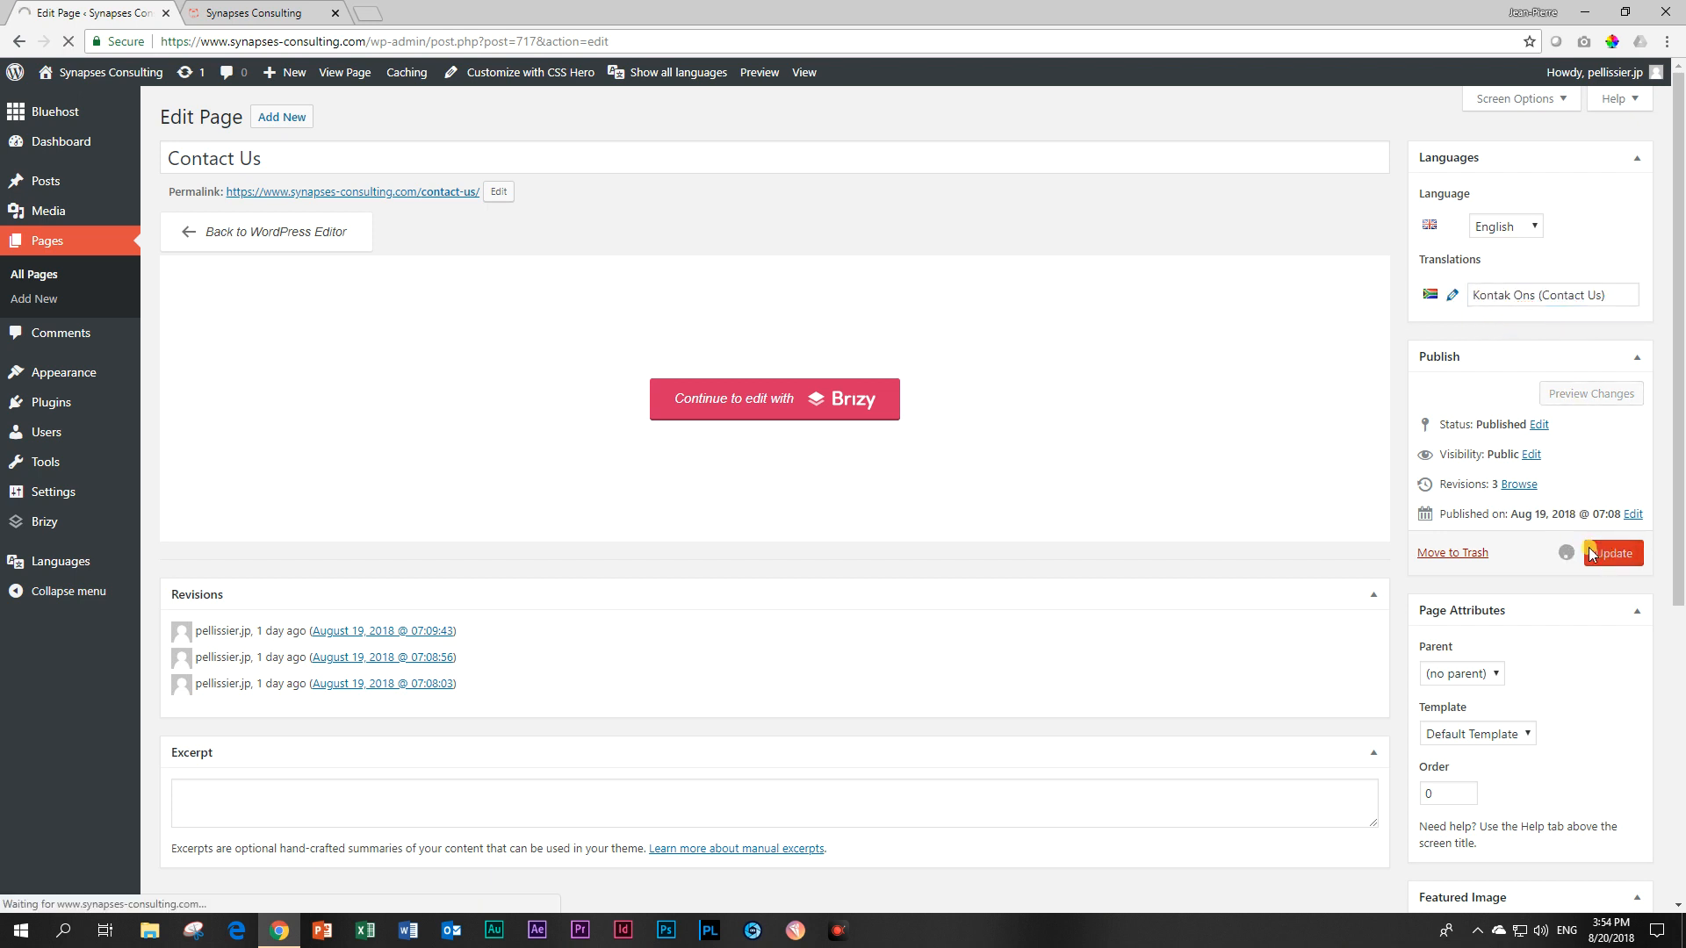
{"action": "left_click", "coordinate": [1609, 552]}
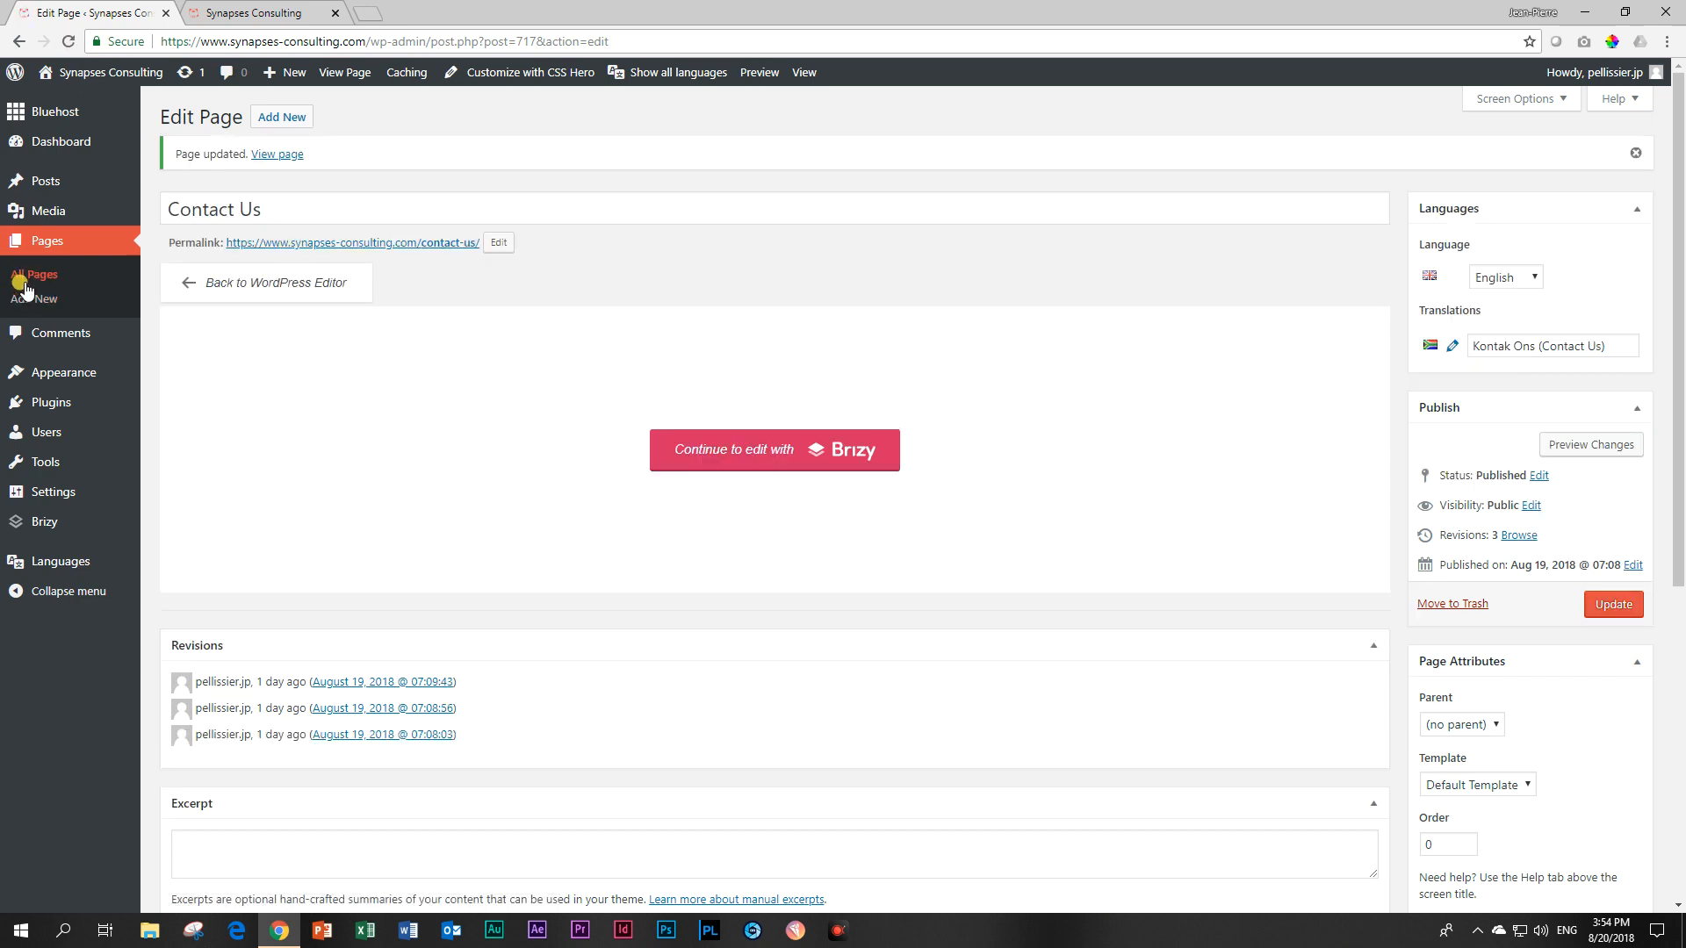
Review All Pages to confirm every English page has its Afrikaans counterpart
{"action": "left_click", "coordinate": [47, 273]}
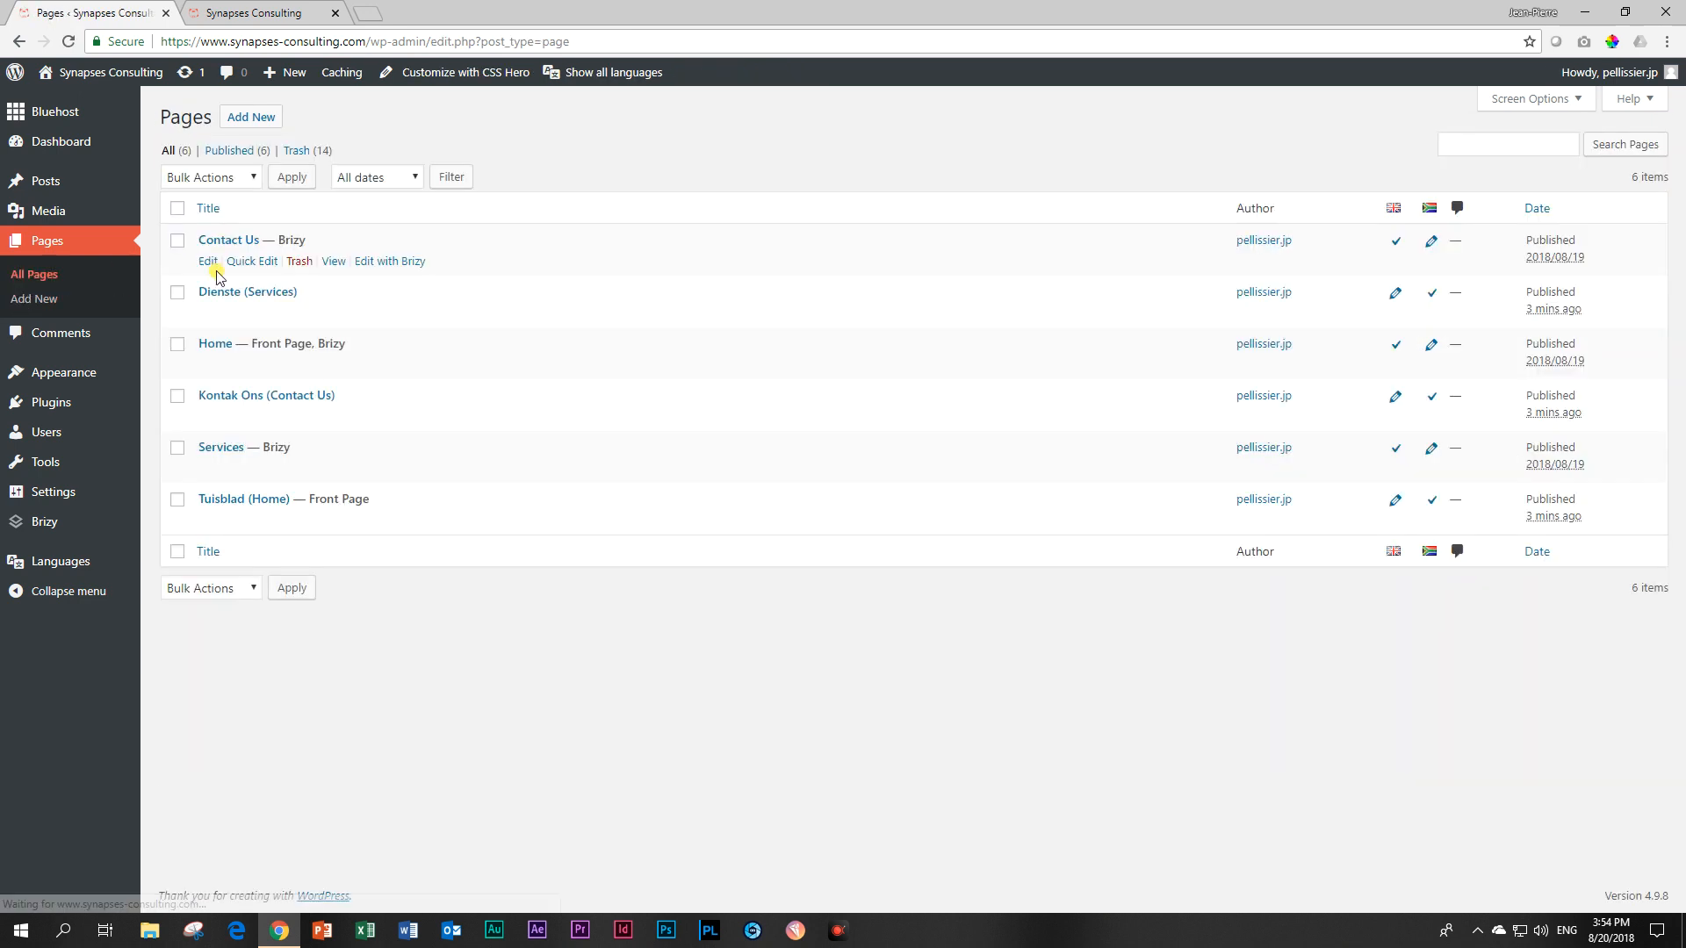
{"action": "mouse_move", "coordinate": [272, 301]}
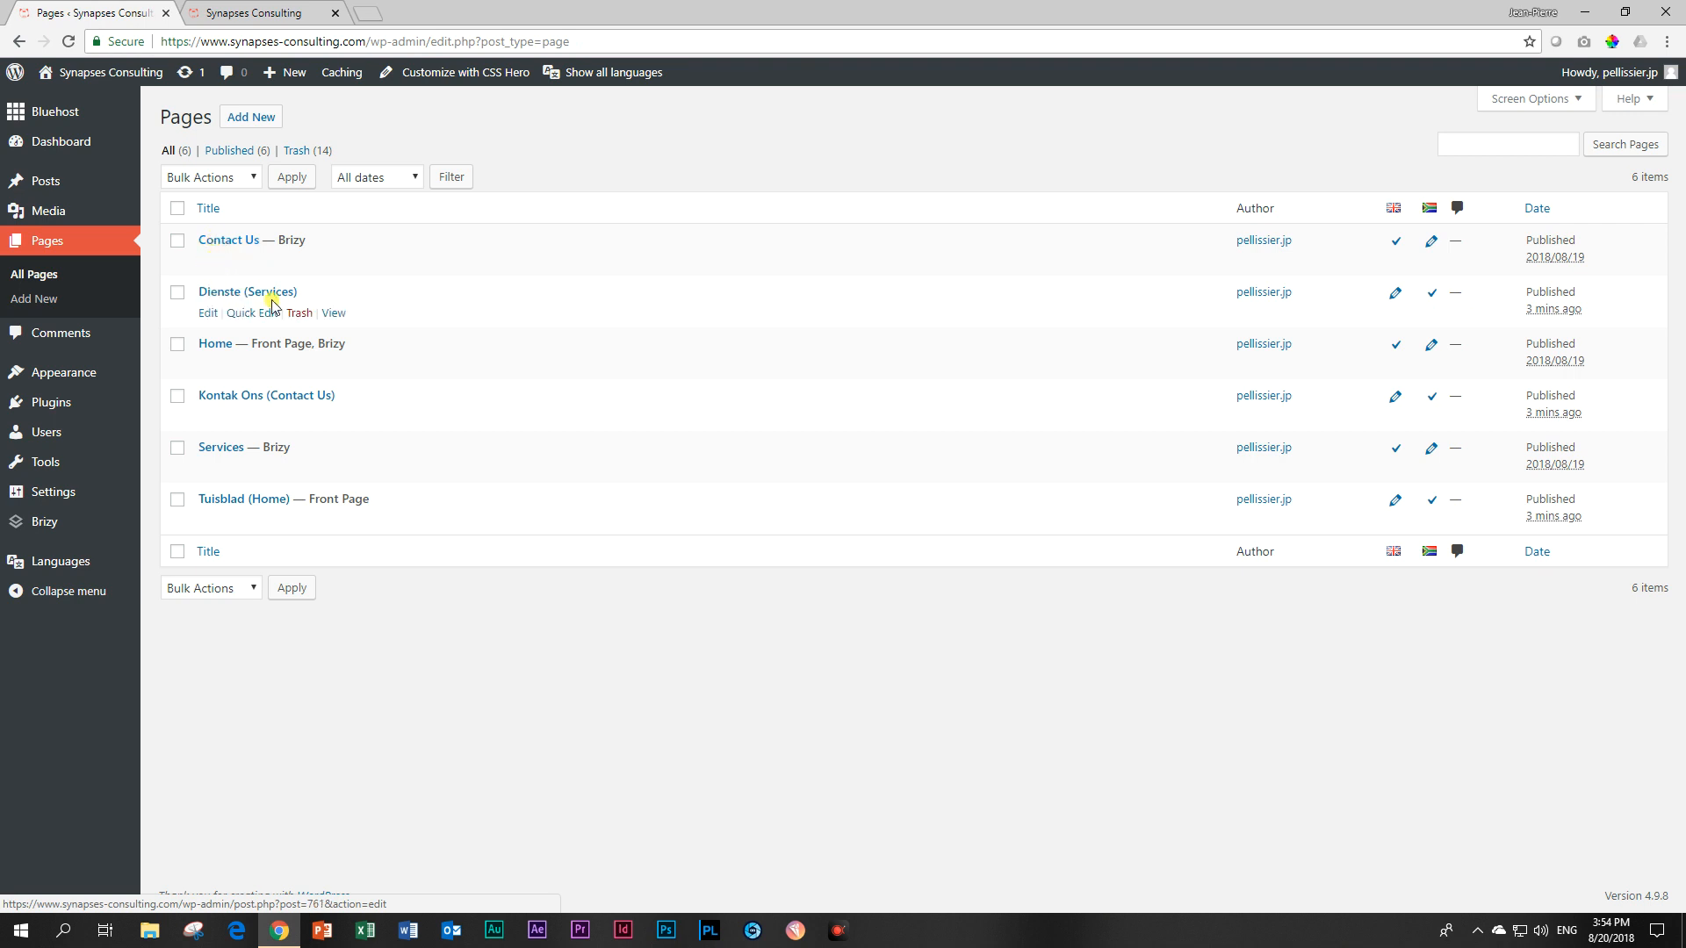
{"action": "mouse_move", "coordinate": [1380, 191]}
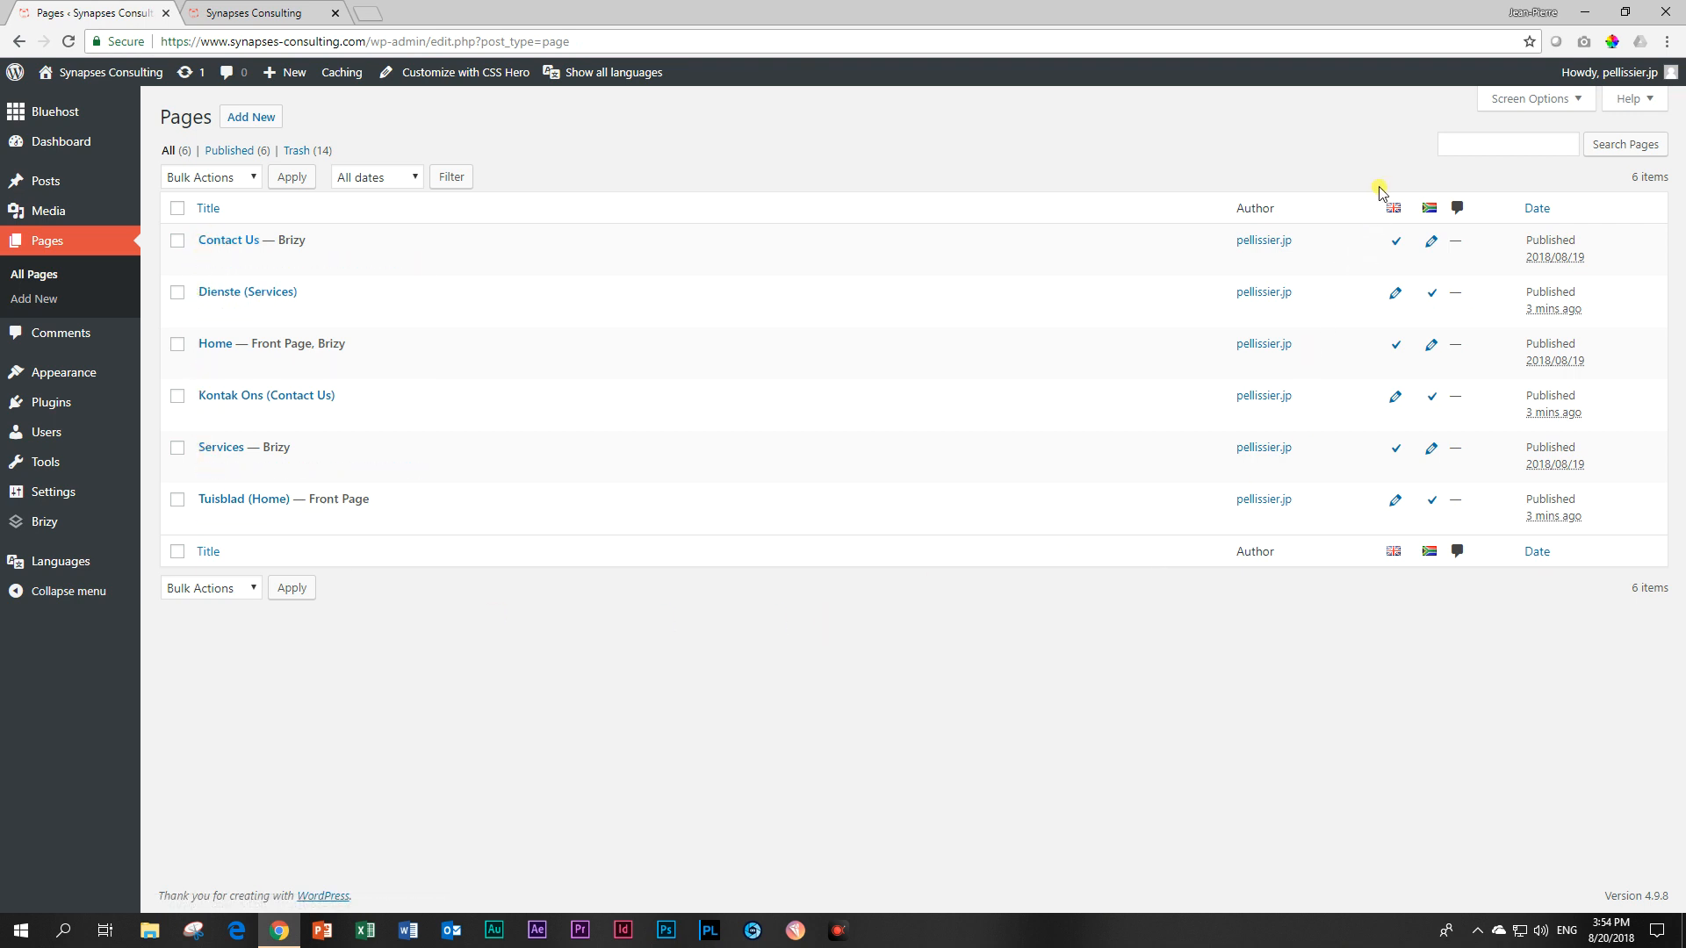
{"action": "mouse_move", "coordinate": [1397, 204]}
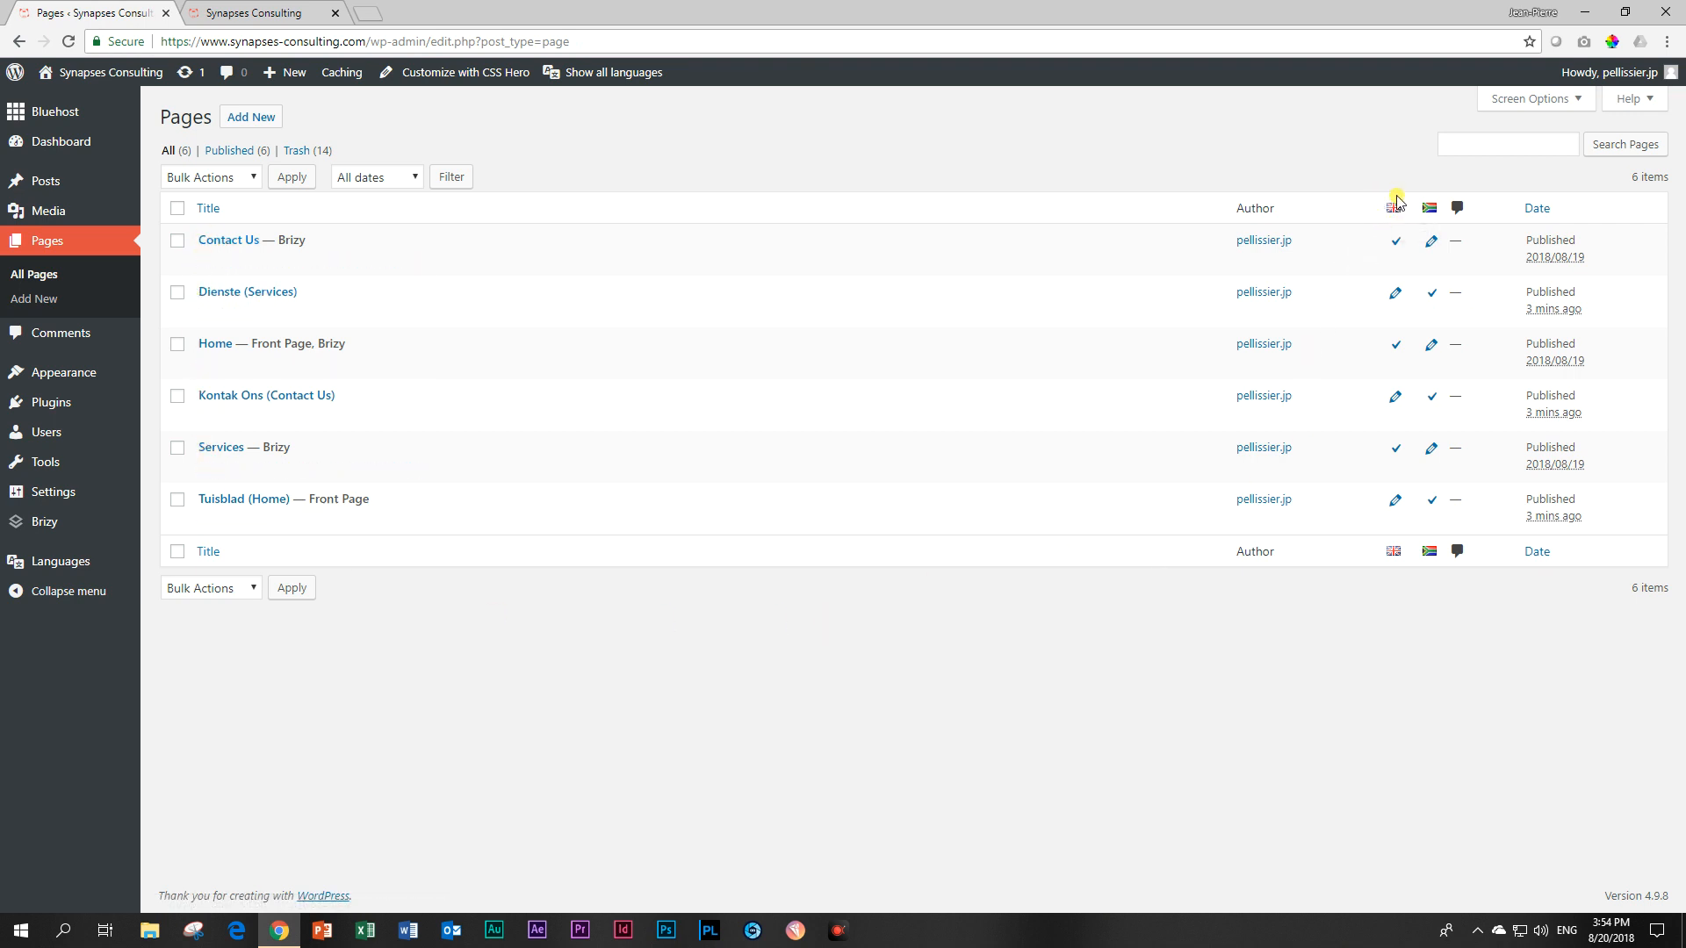
{"action": "mouse_move", "coordinate": [1413, 526]}
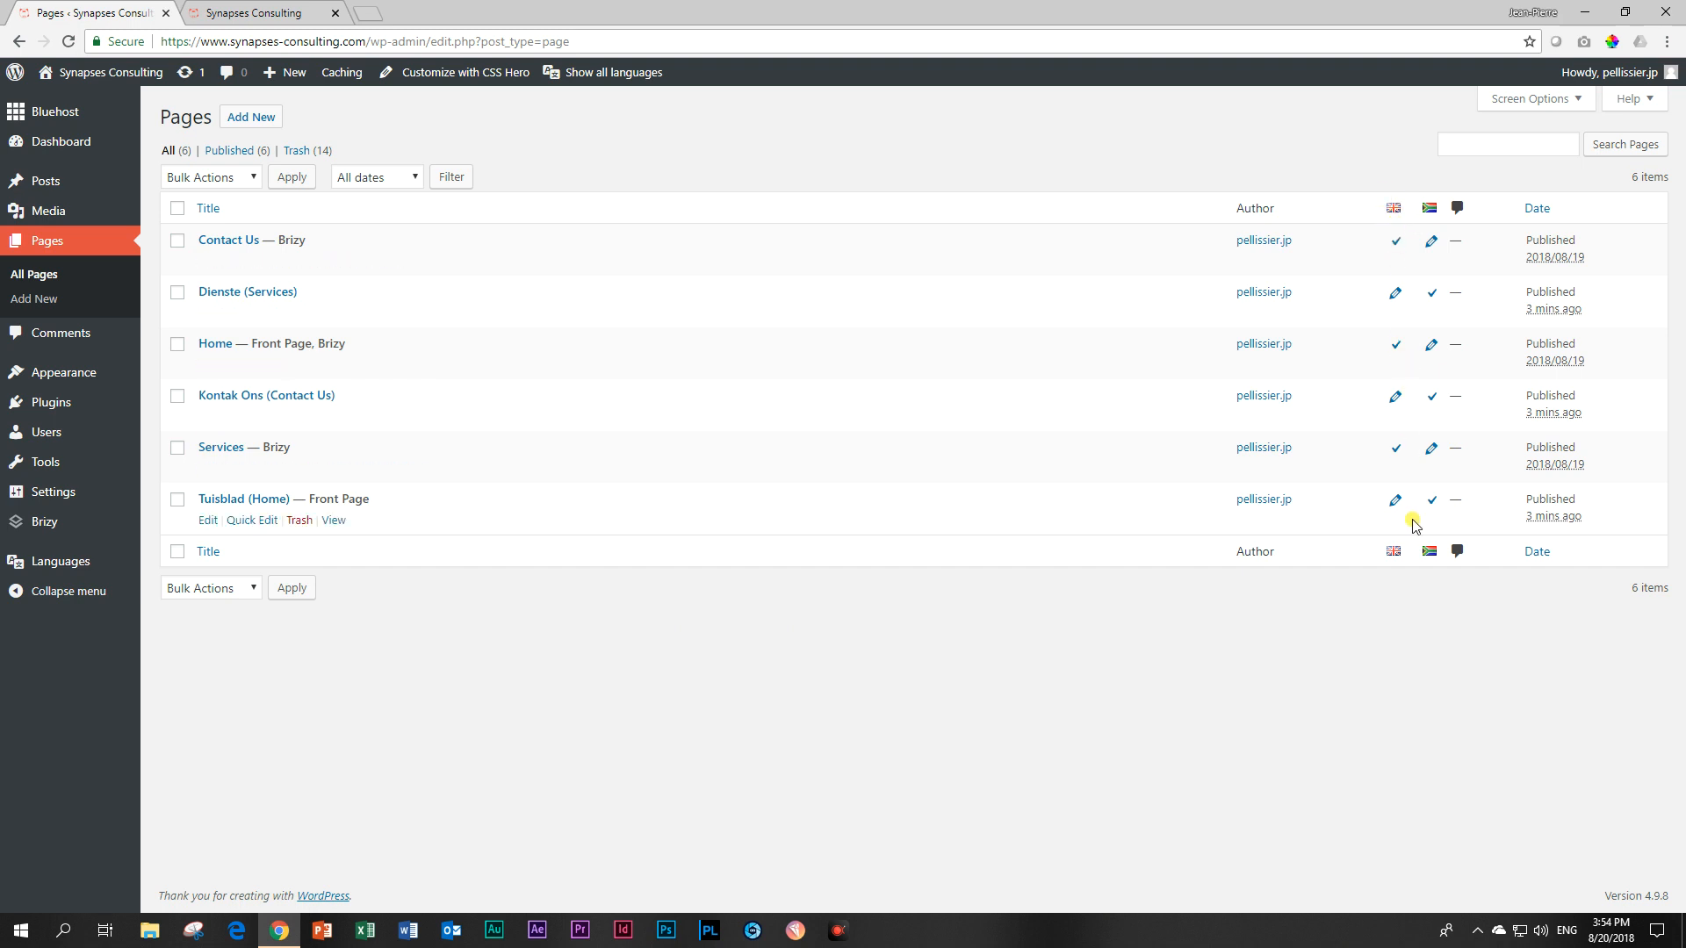
{"action": "mouse_move", "coordinate": [1424, 202]}
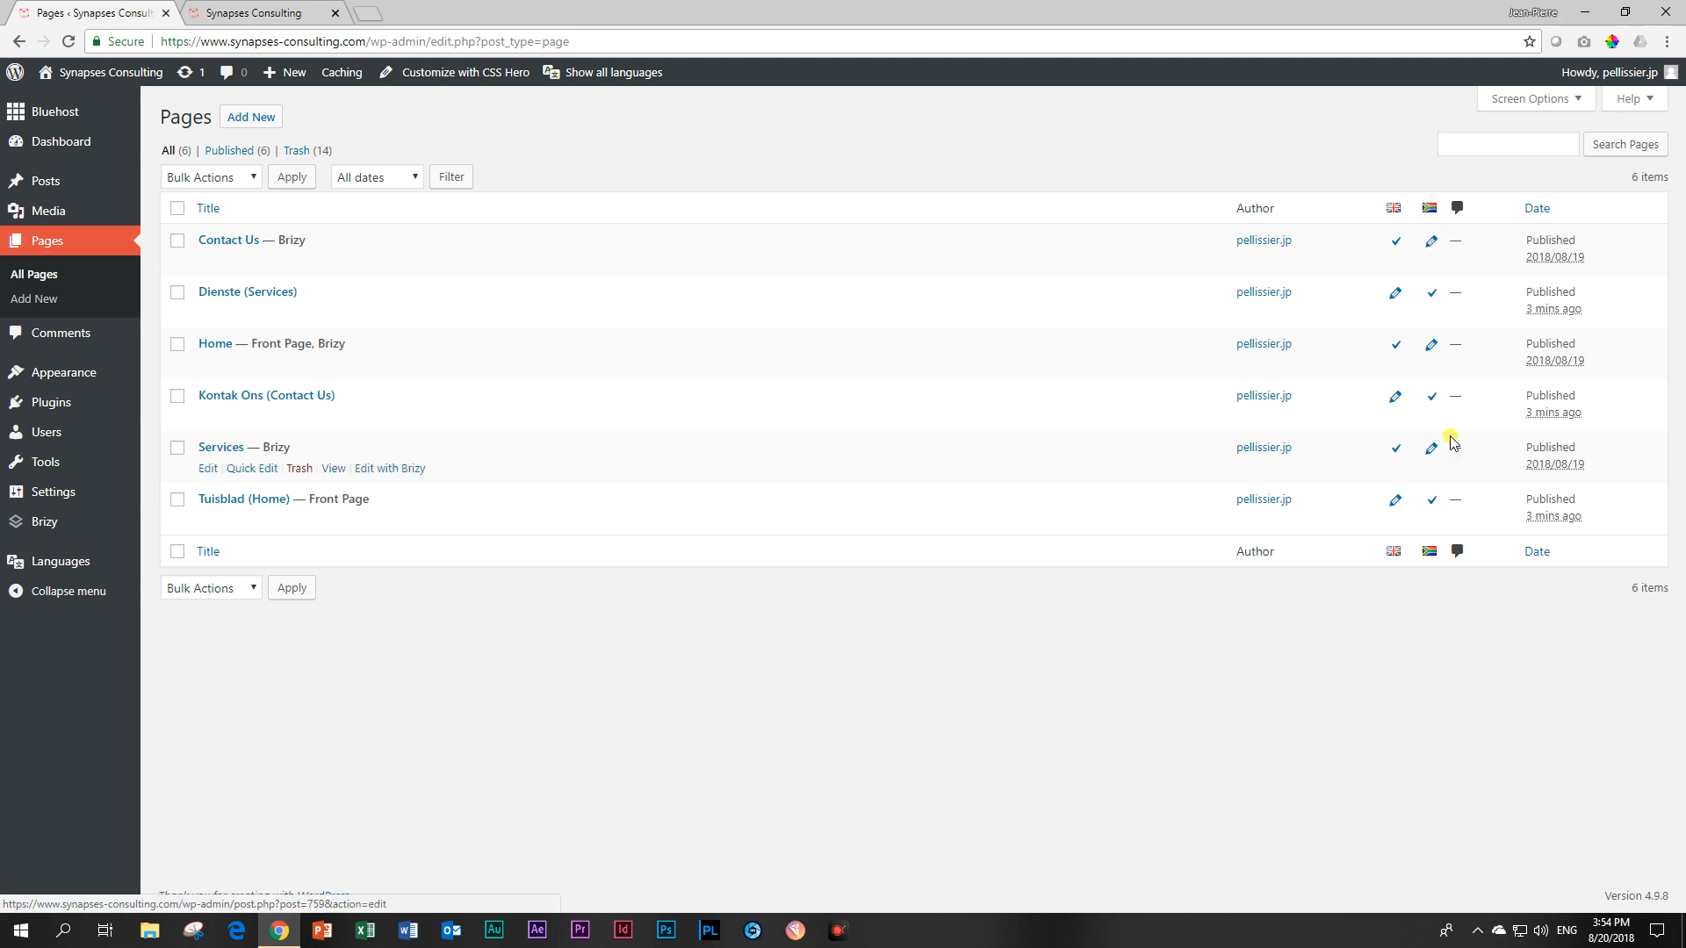
{"action": "mouse_move", "coordinate": [228, 240]}
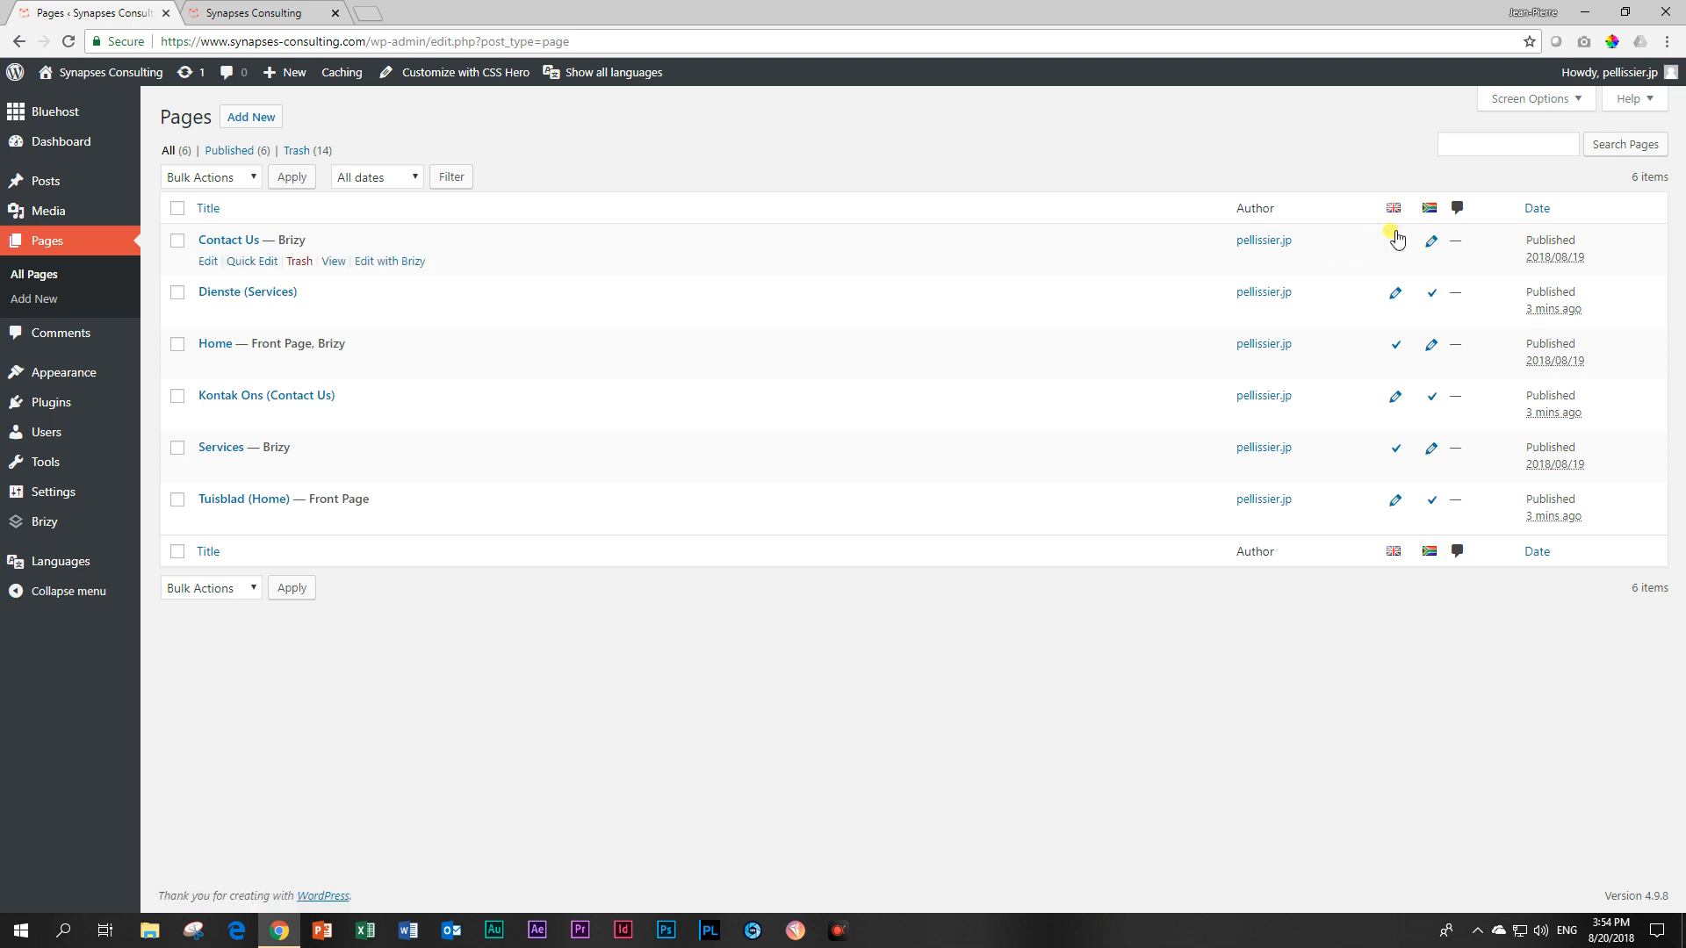
{"action": "mouse_move", "coordinate": [1394, 207]}
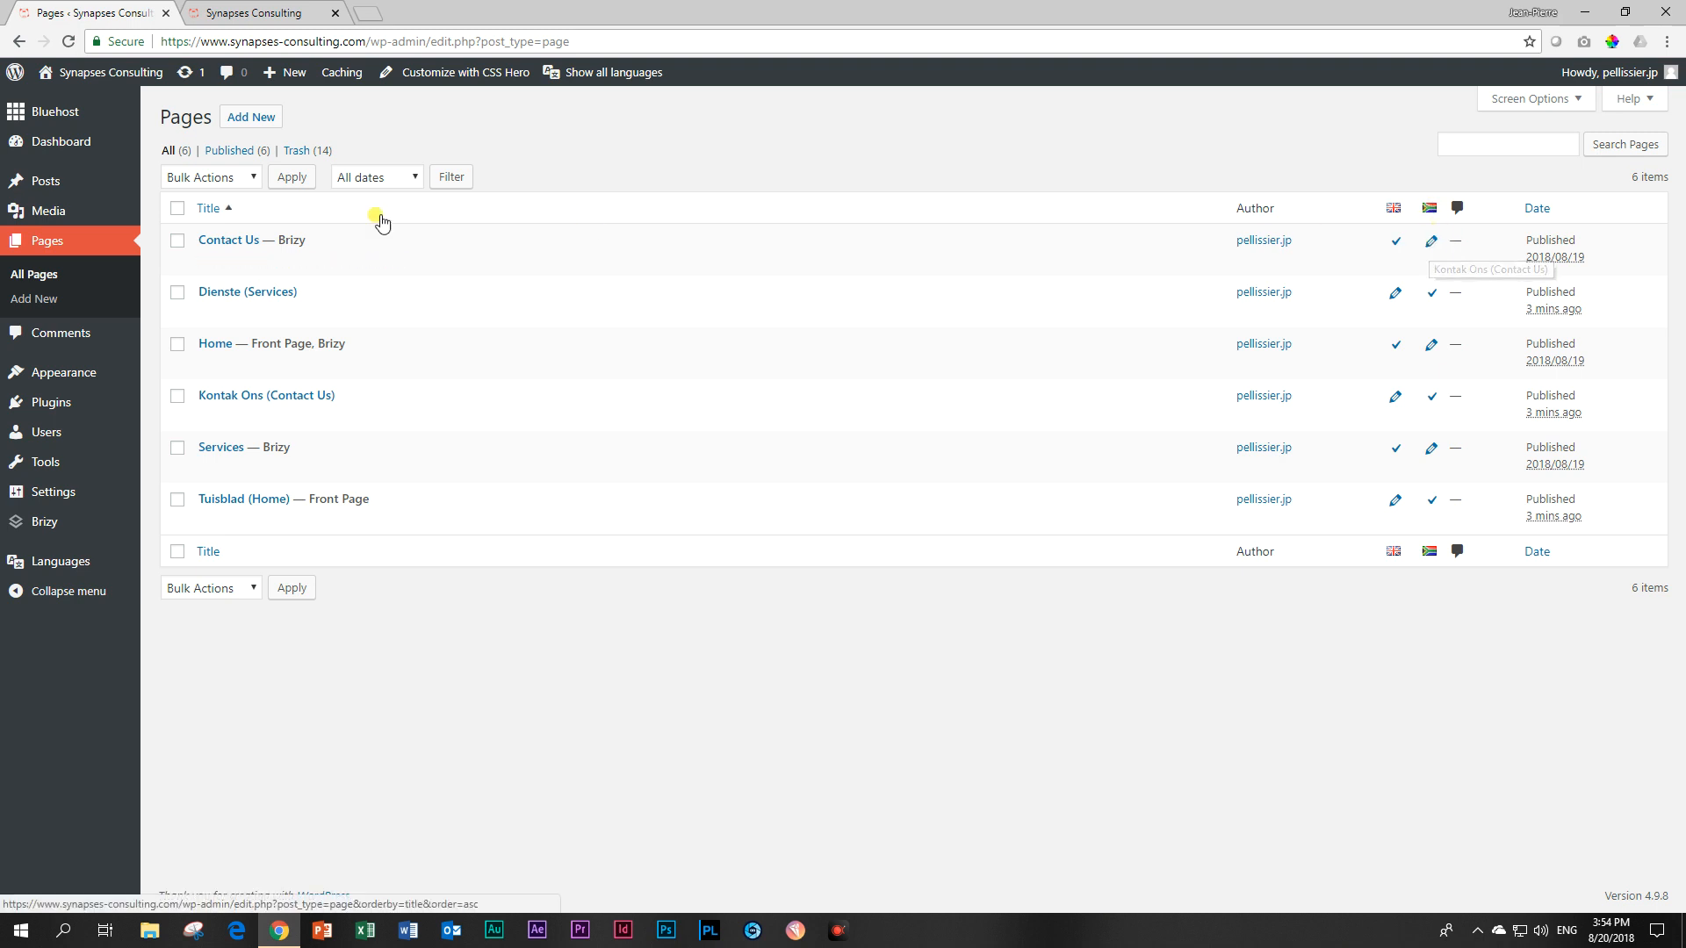
{"action": "mouse_move", "coordinate": [267, 394]}
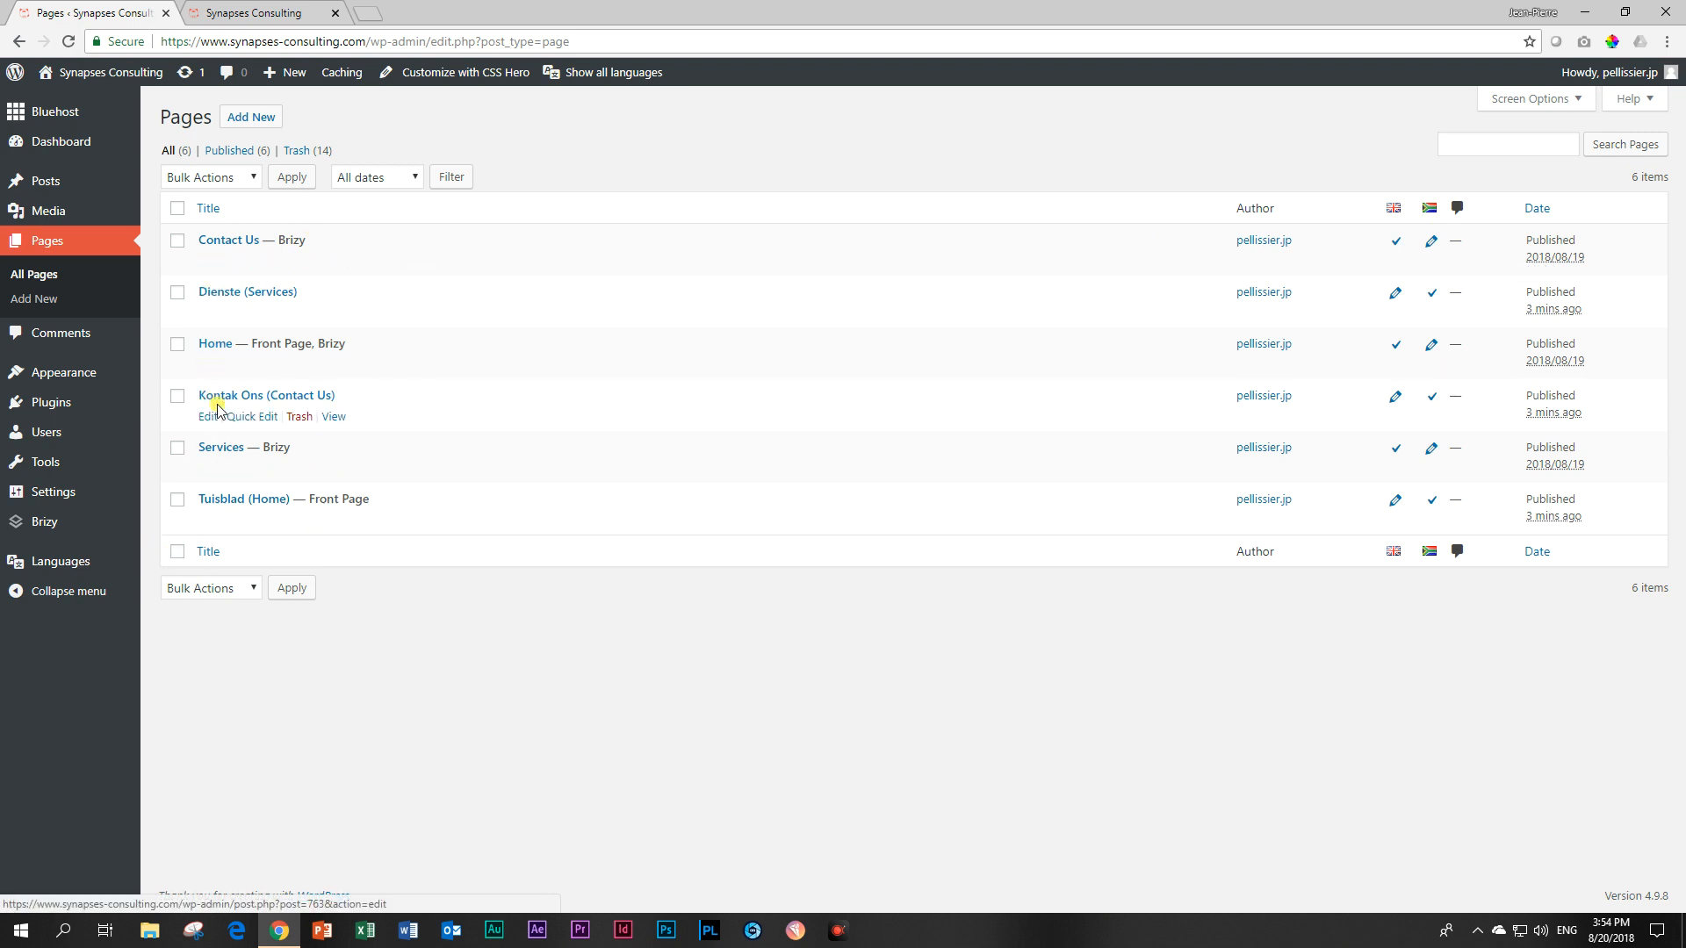
{"action": "mouse_move", "coordinate": [241, 245]}
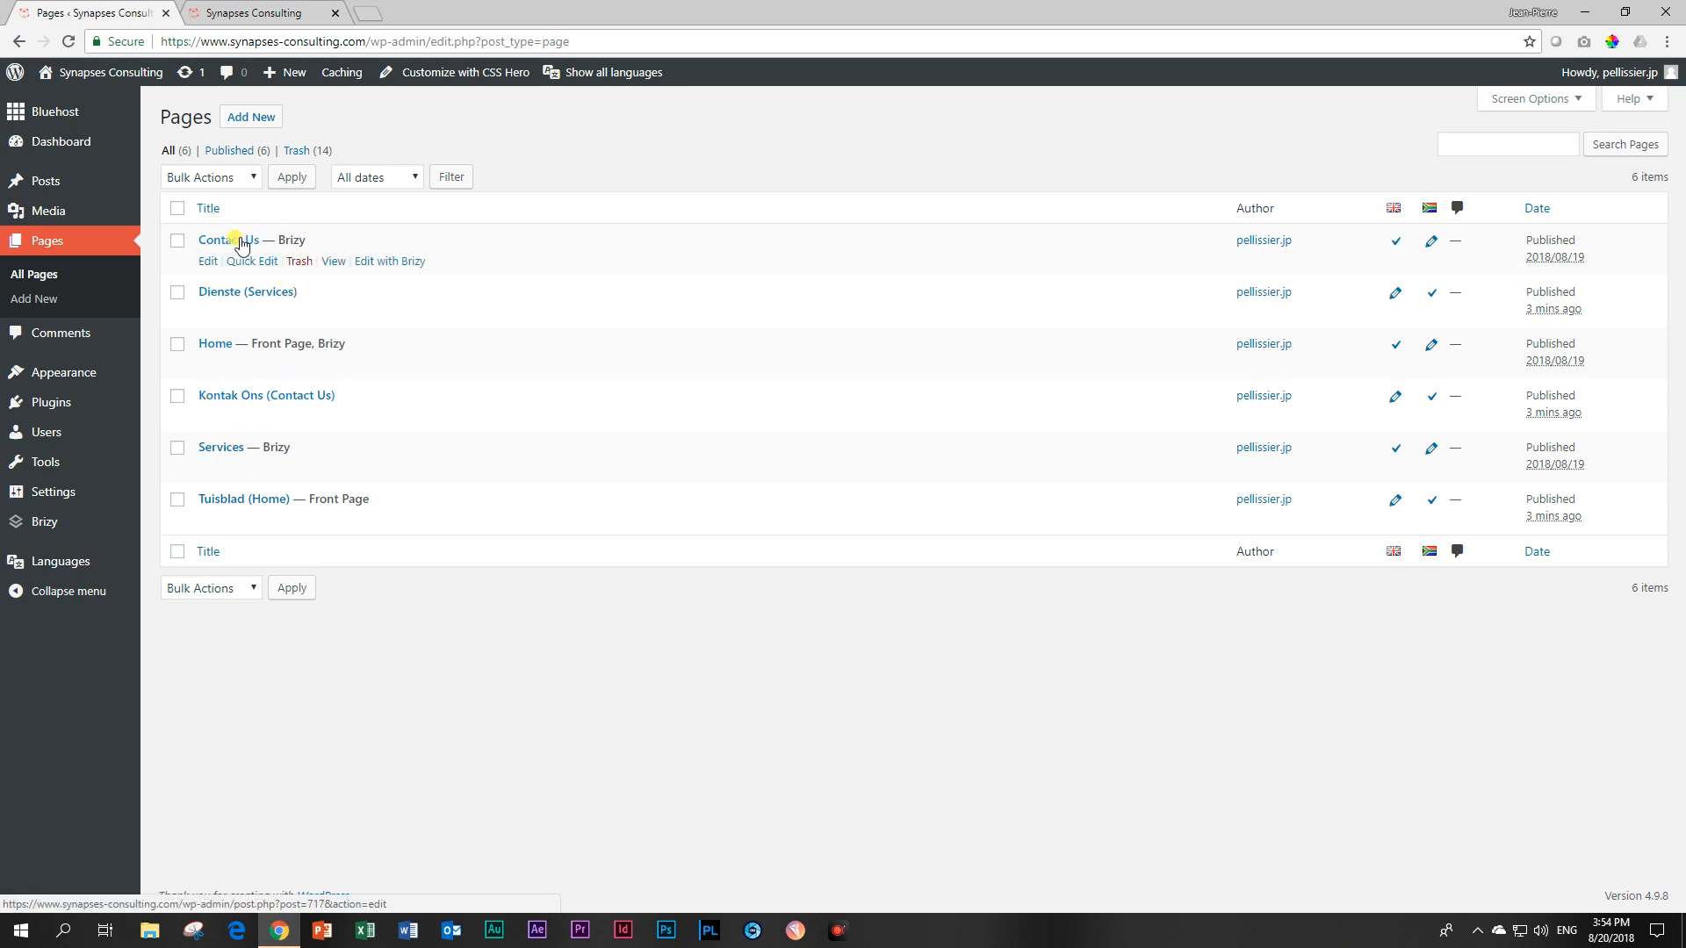
{"action": "left_click", "coordinate": [258, 11]}
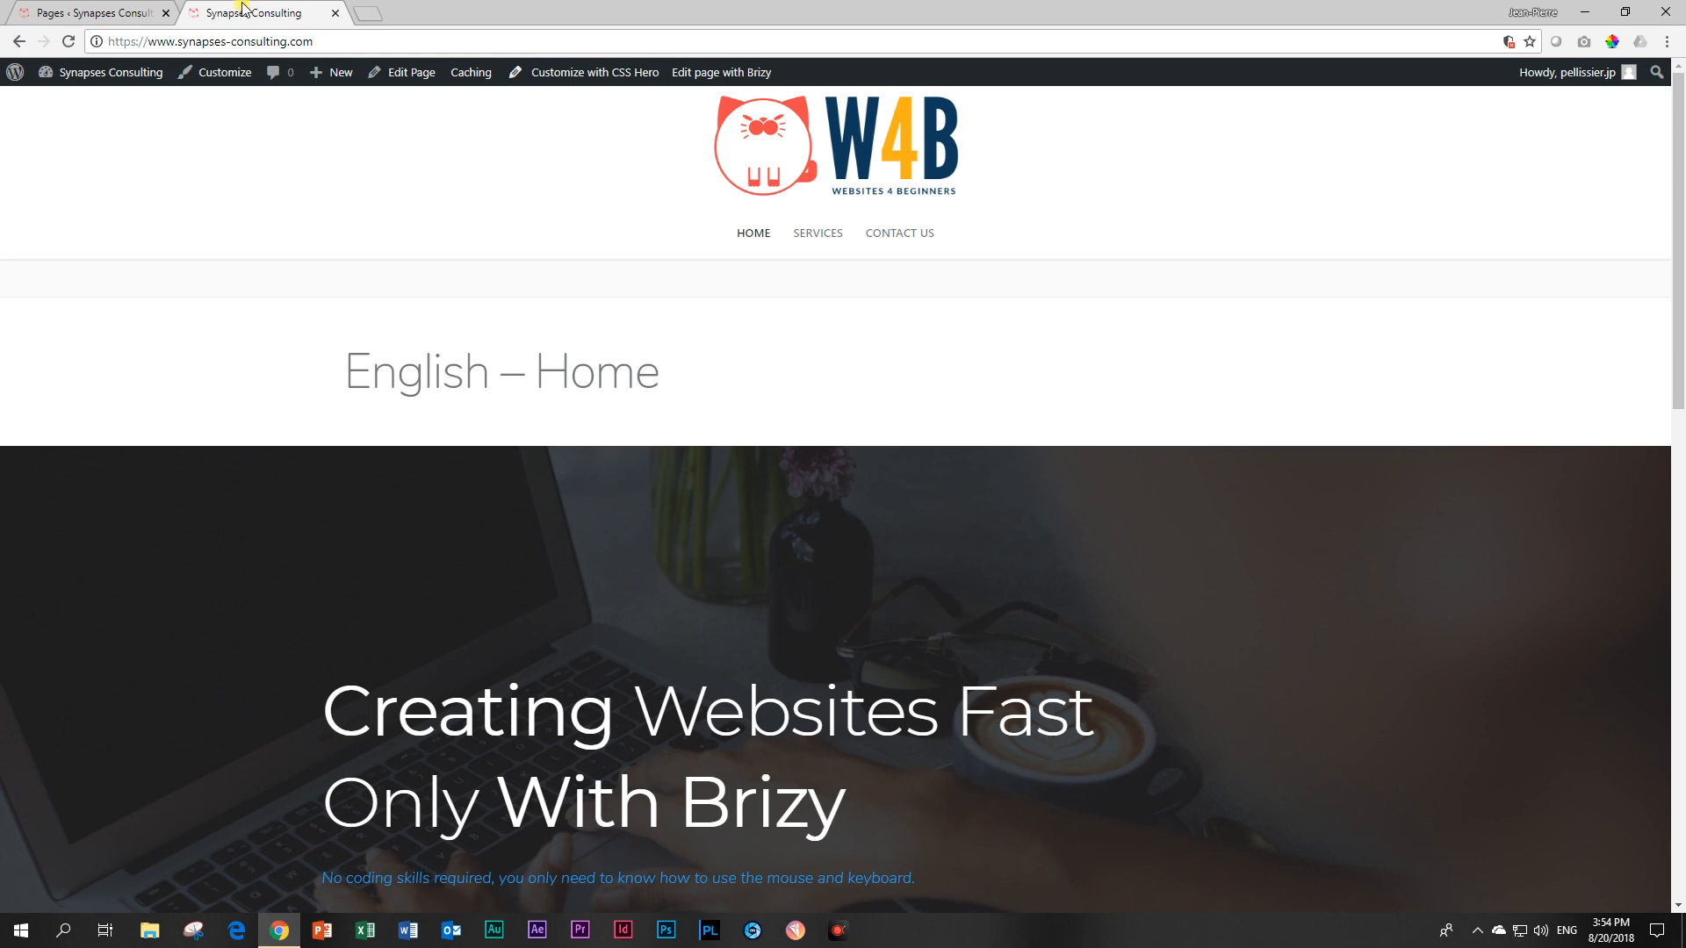
{"action": "mouse_move", "coordinate": [868, 234]}
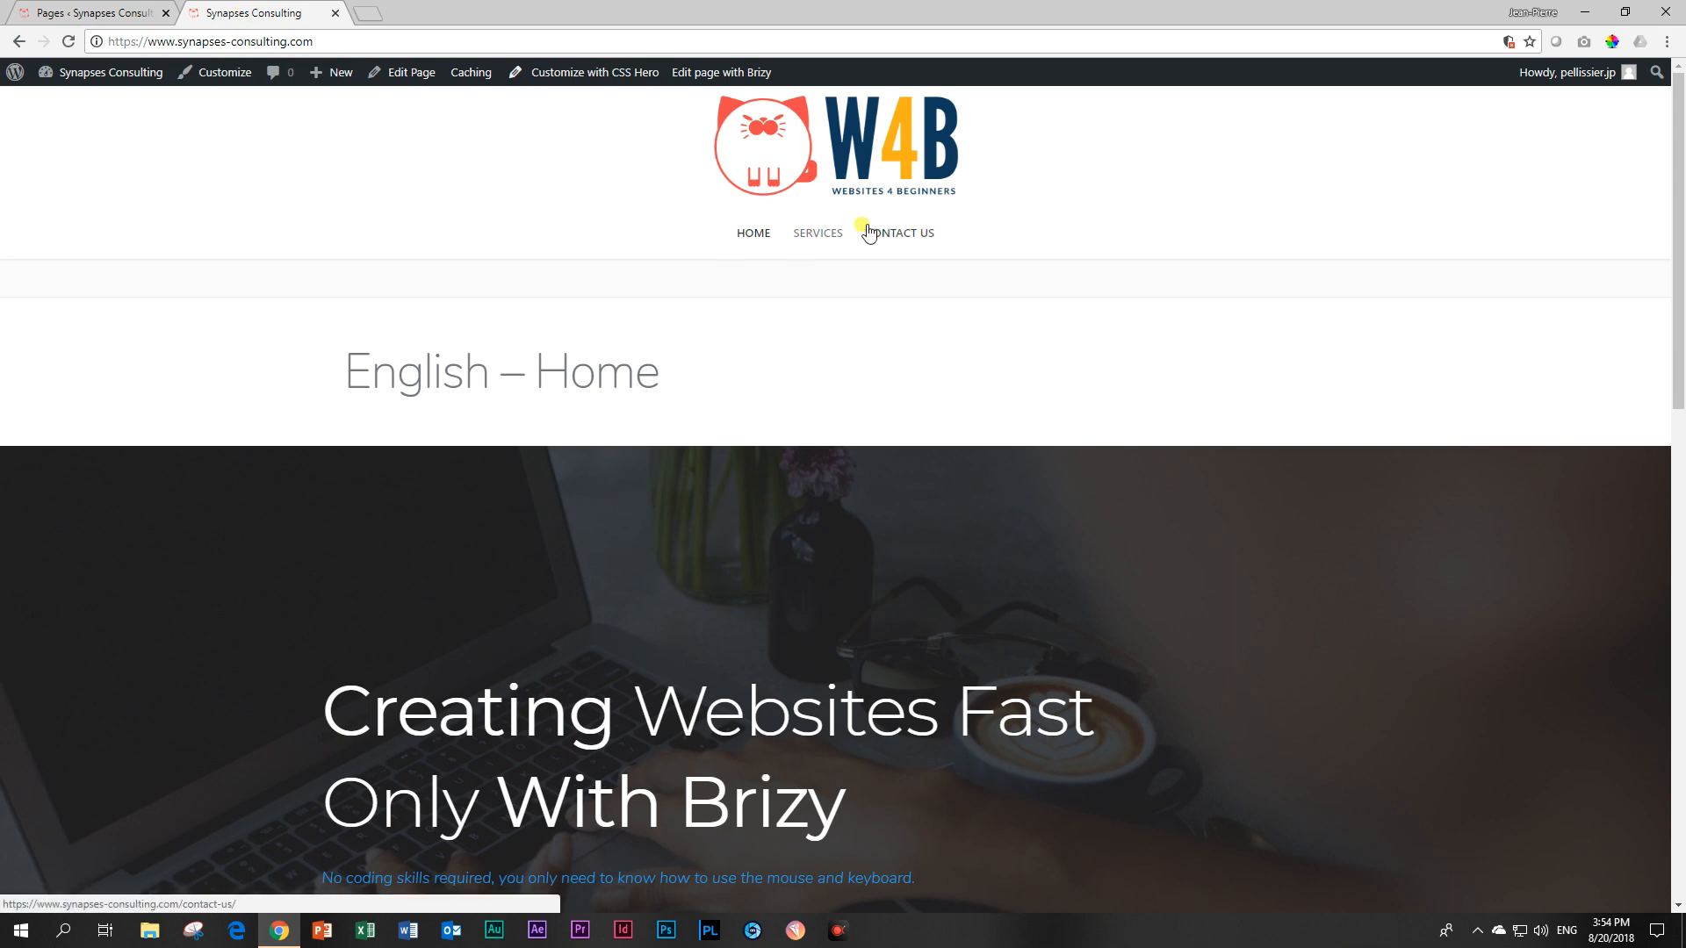
{"action": "mouse_move", "coordinate": [823, 178]}
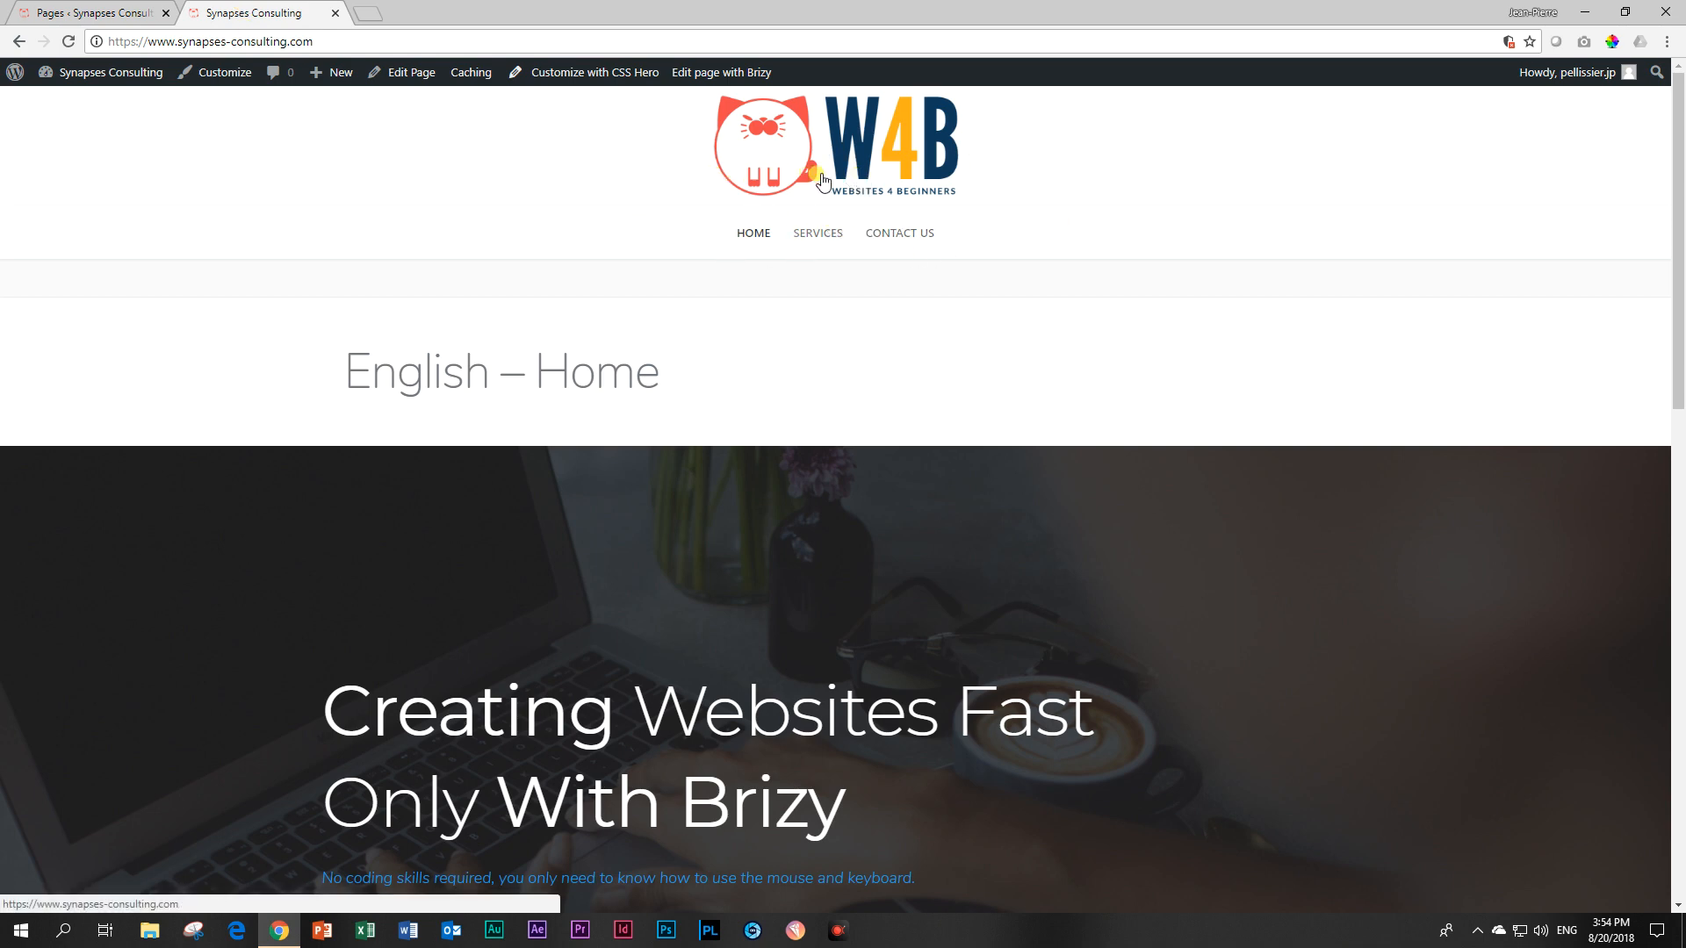
{"action": "mouse_move", "coordinate": [782, 168]}
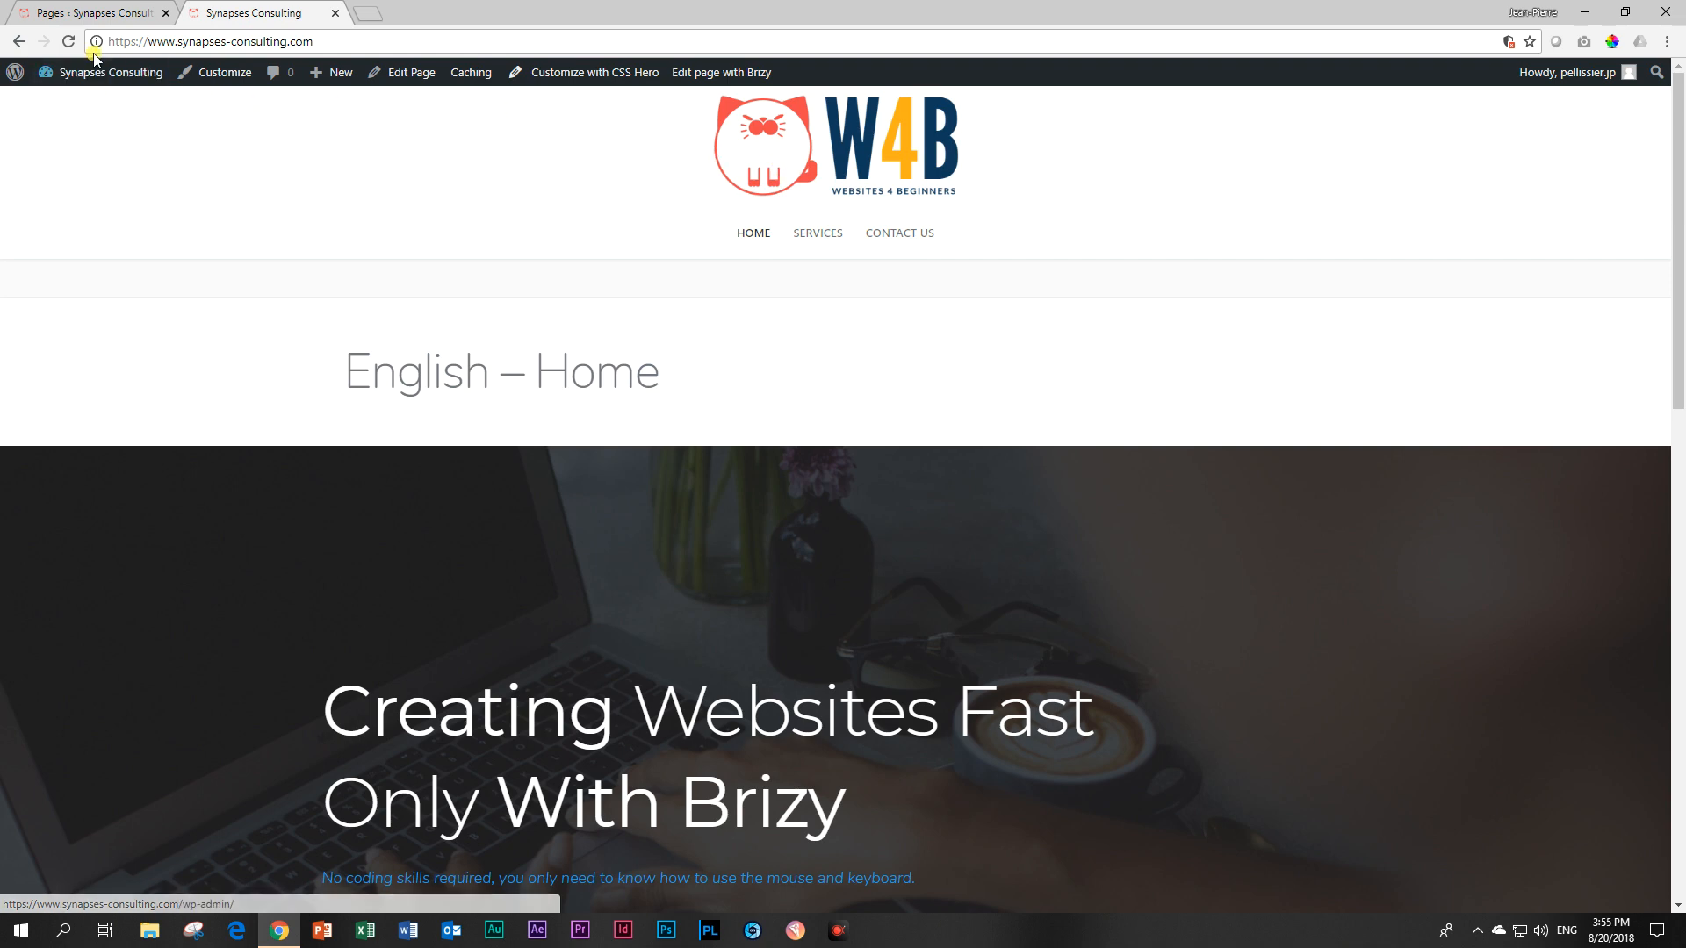
{"action": "left_click", "coordinate": [752, 233]}
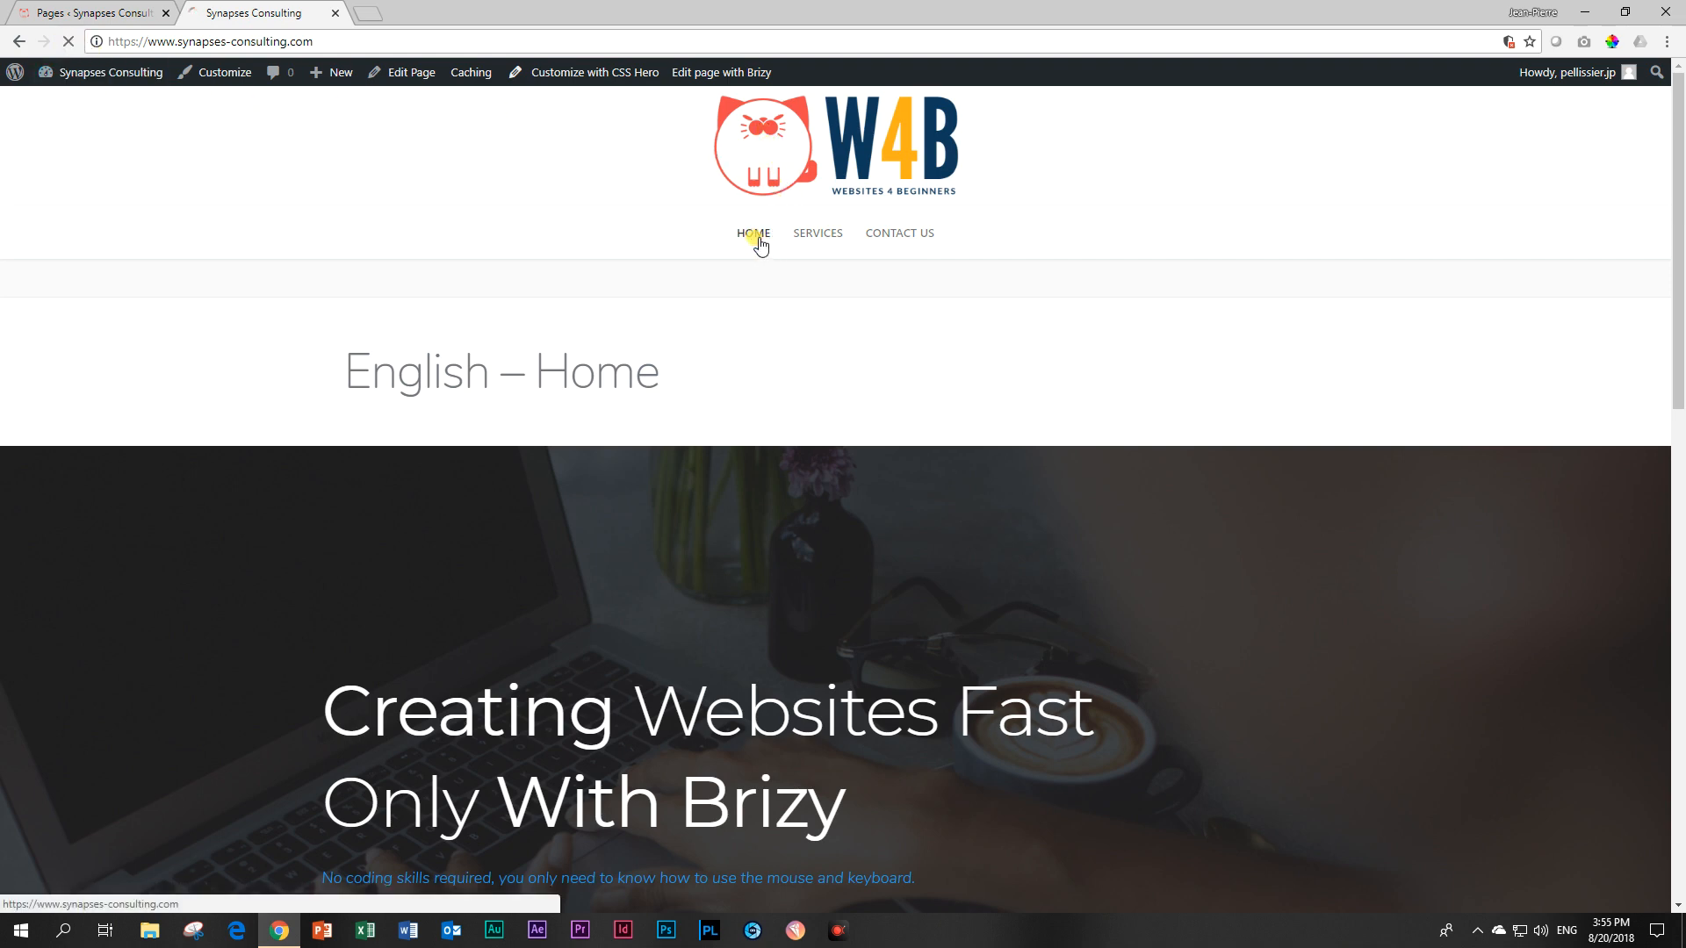
{"action": "left_click", "coordinate": [752, 234]}
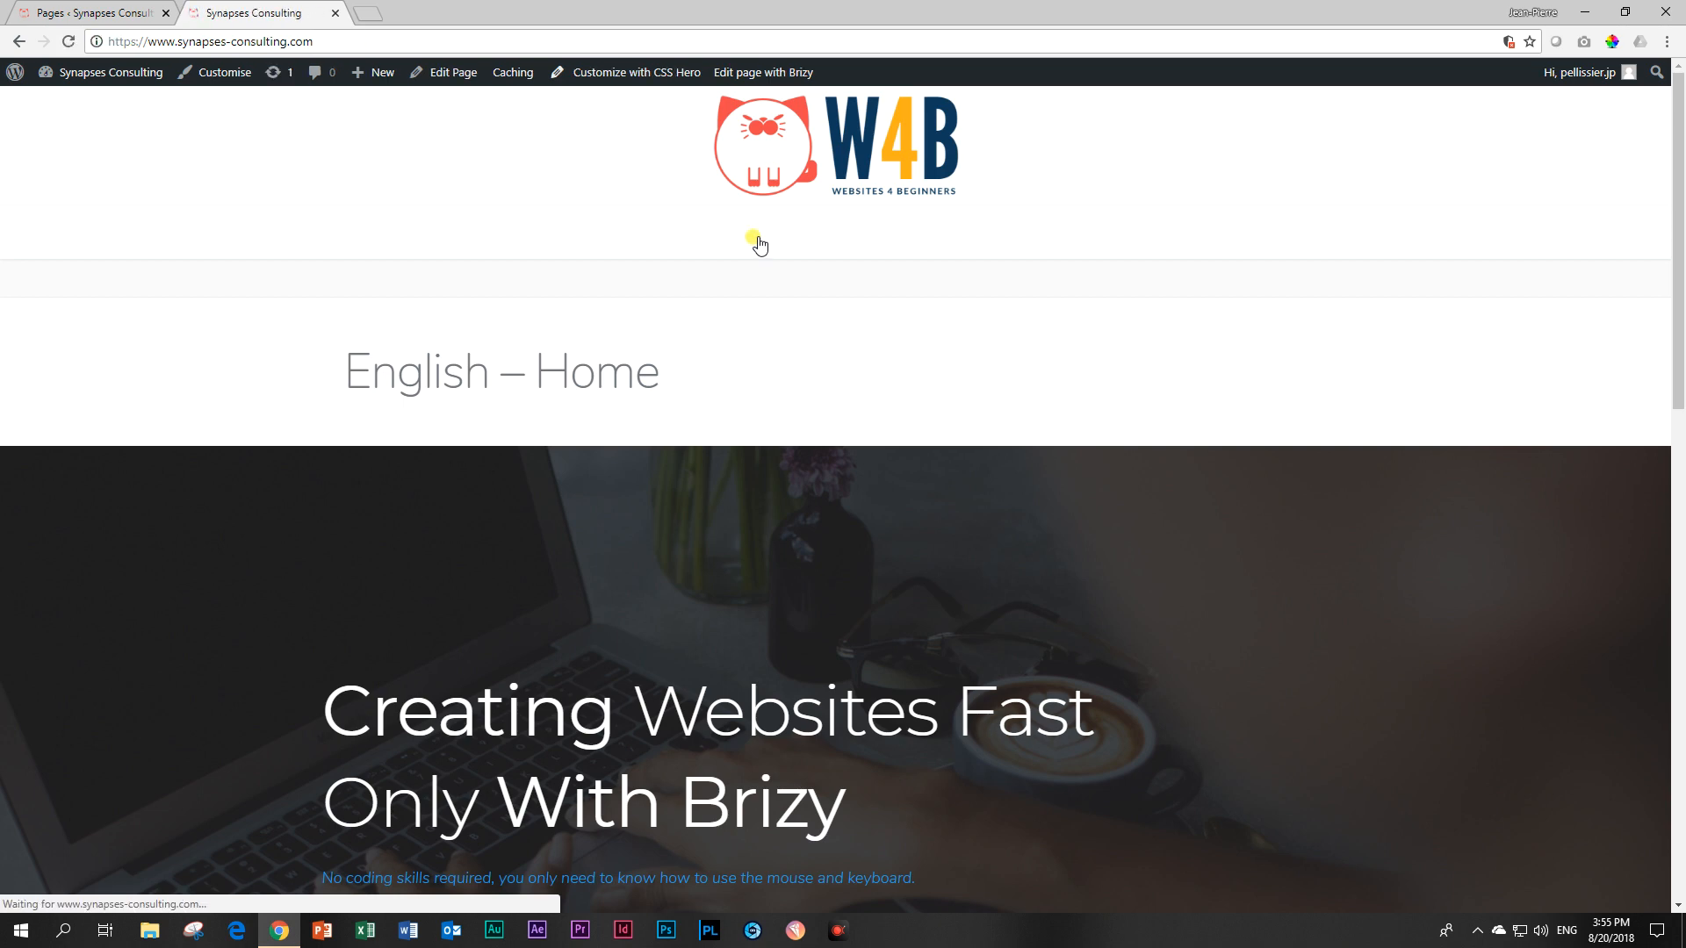
{"action": "mouse_move", "coordinate": [440, 575]}
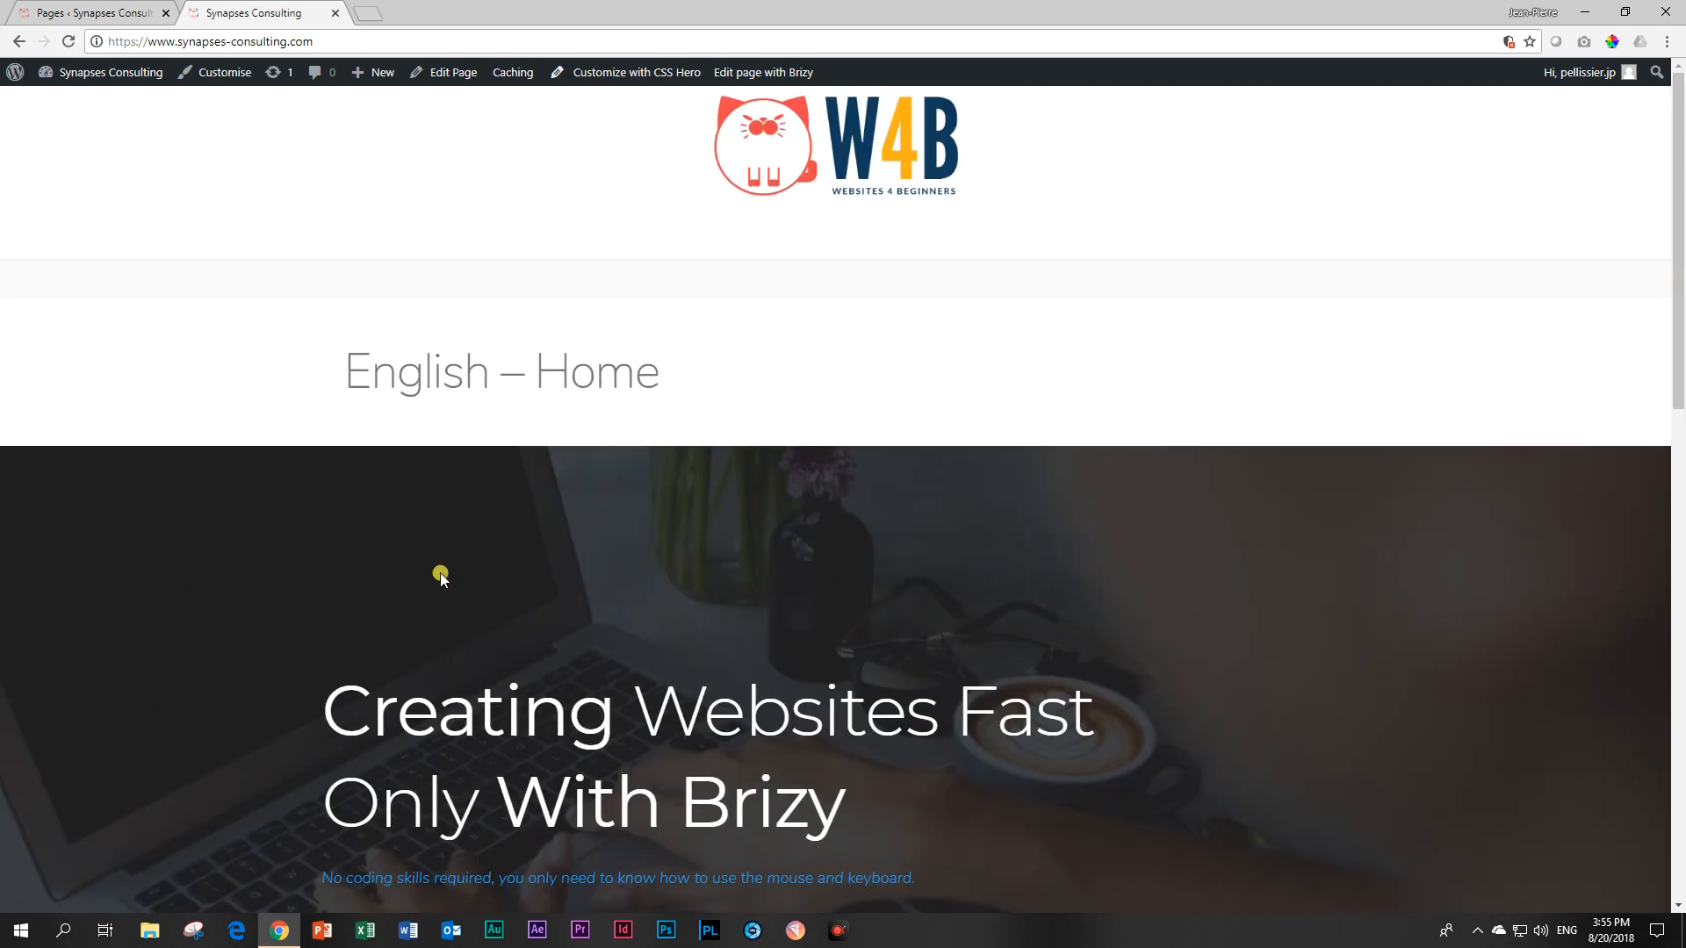
{"action": "mouse_move", "coordinate": [704, 245]}
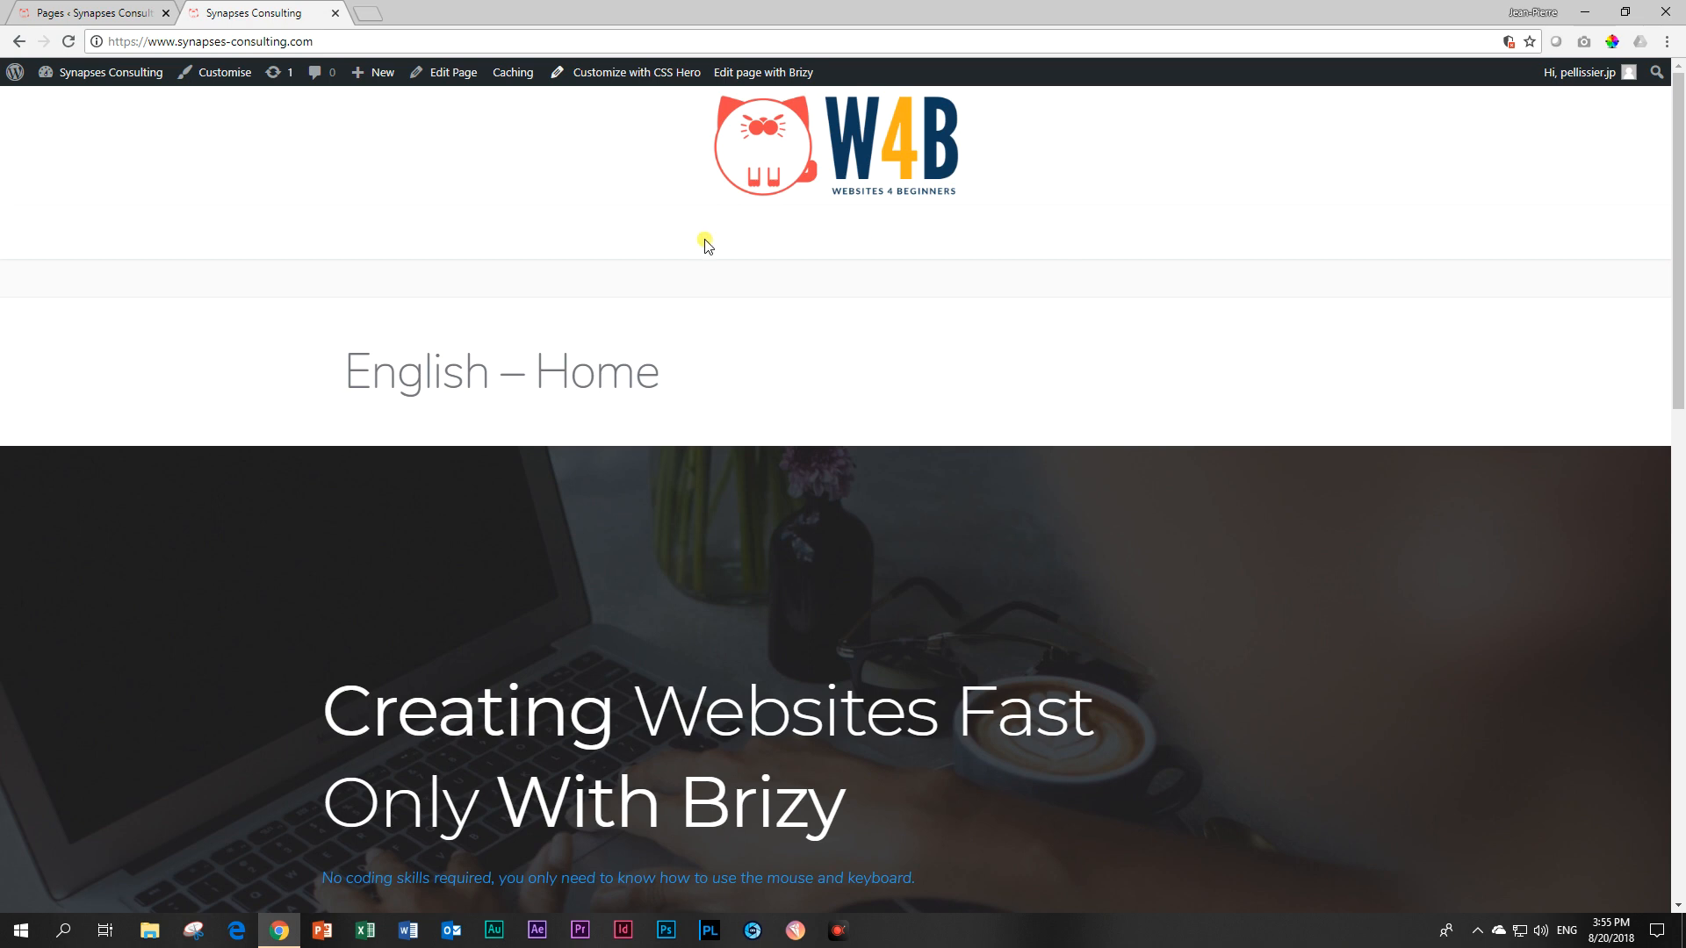
{"action": "mouse_move", "coordinate": [925, 249]}
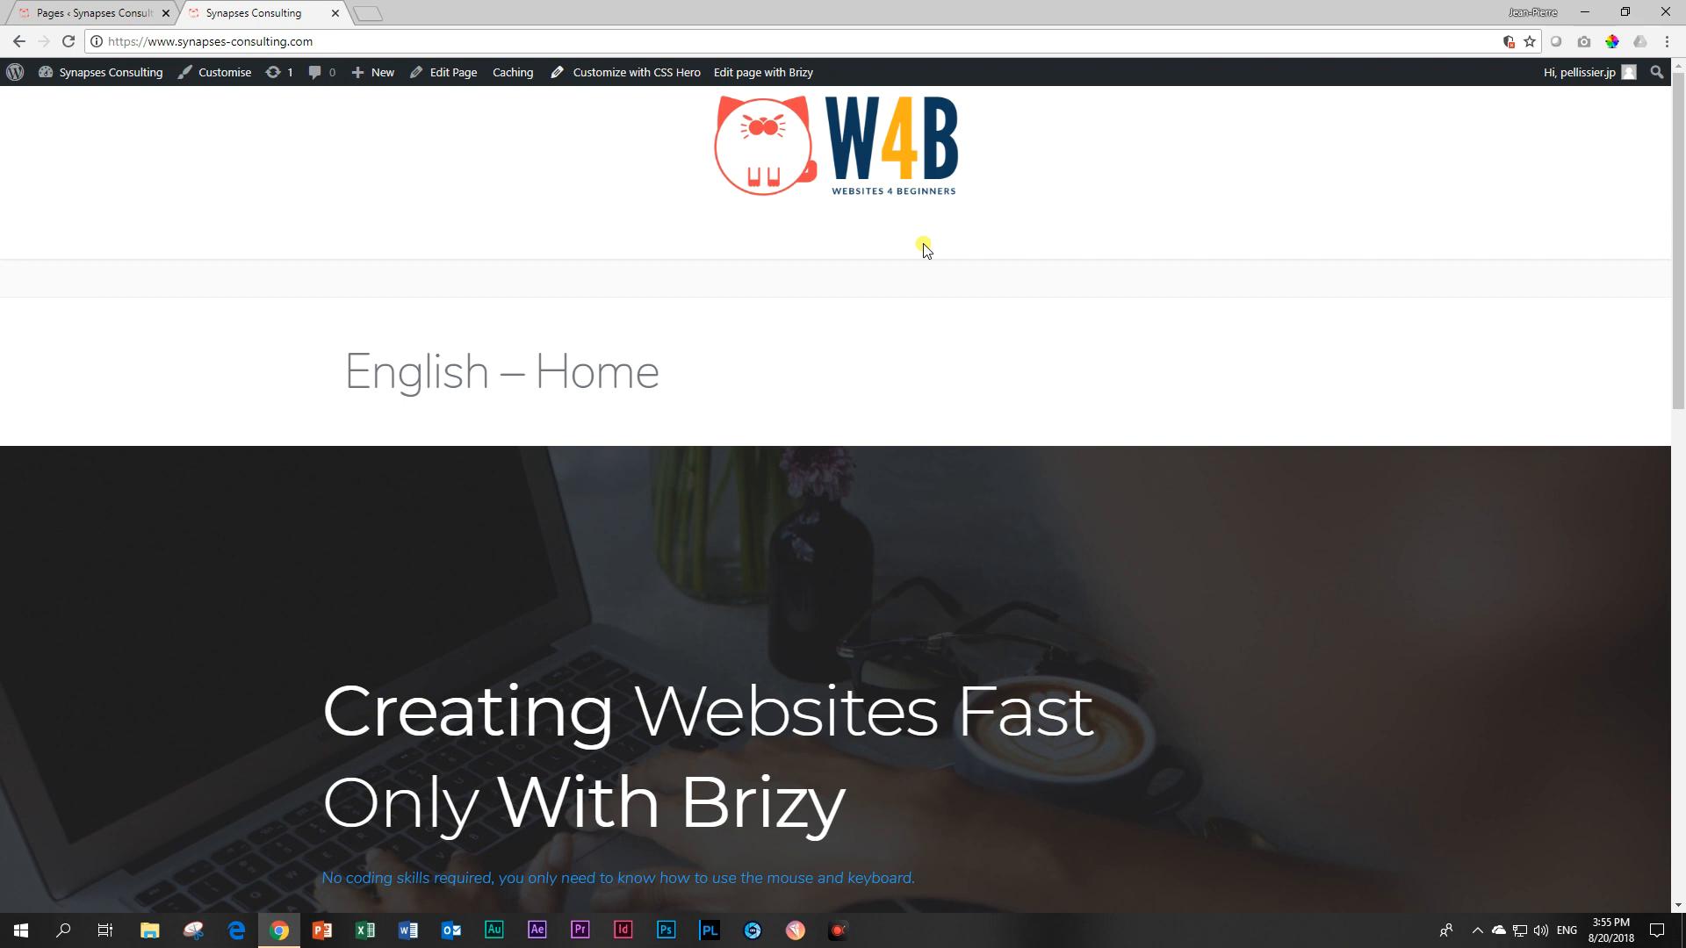
{"action": "mouse_move", "coordinate": [258, 99]}
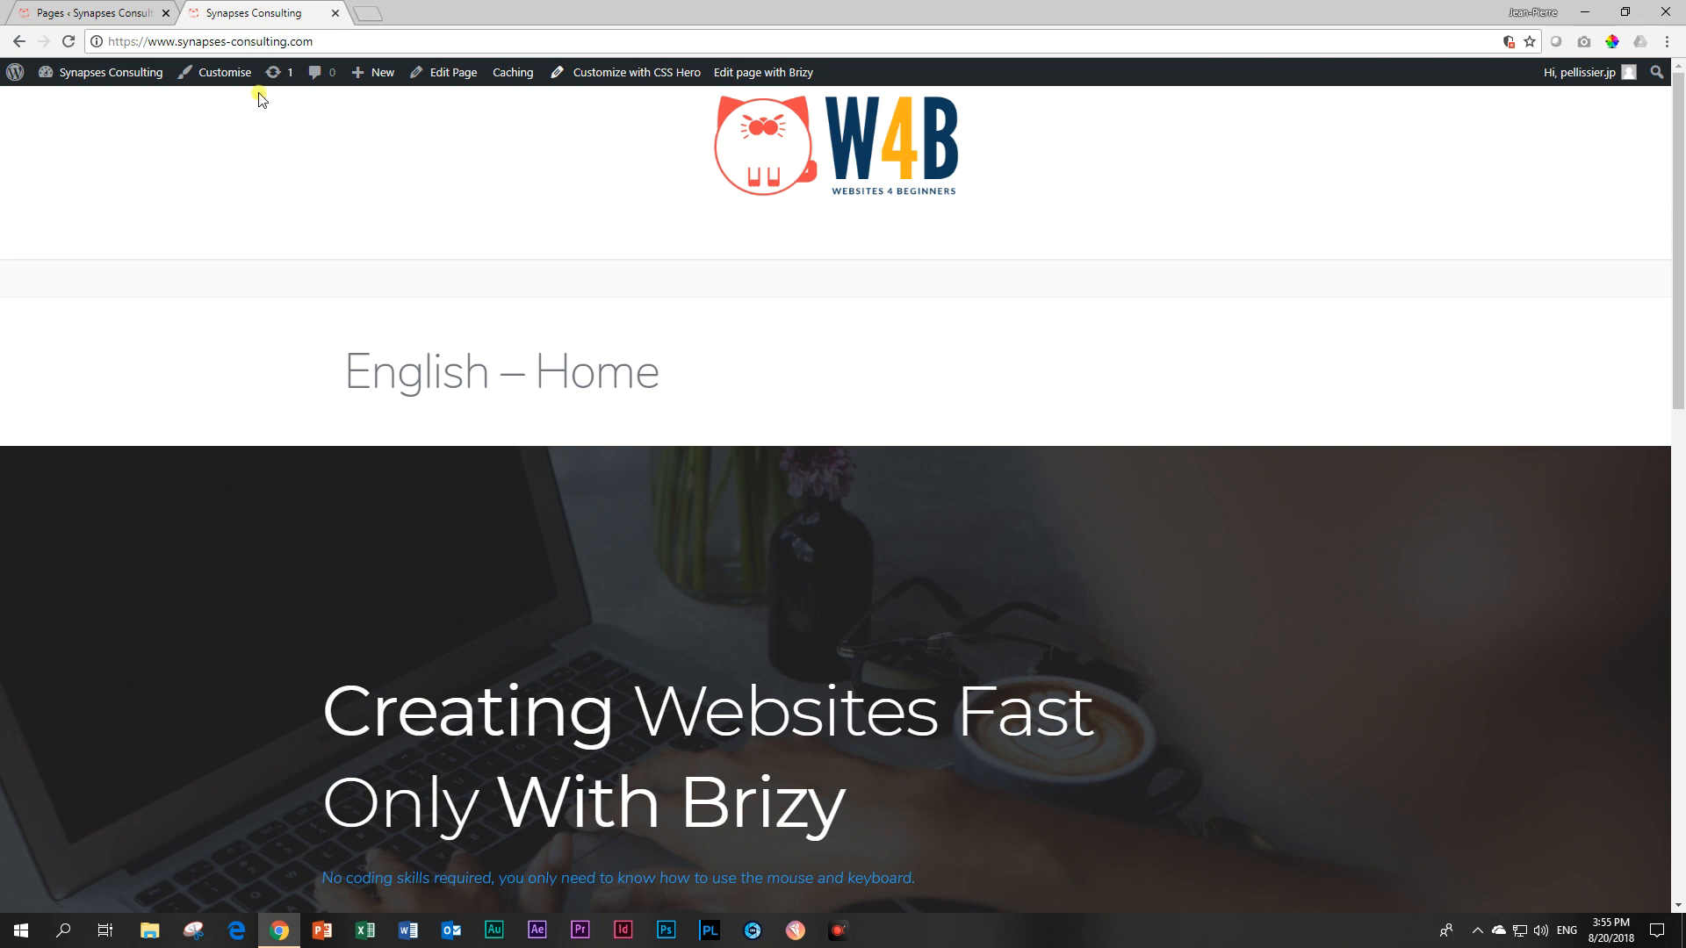
{"action": "left_click", "coordinate": [92, 11]}
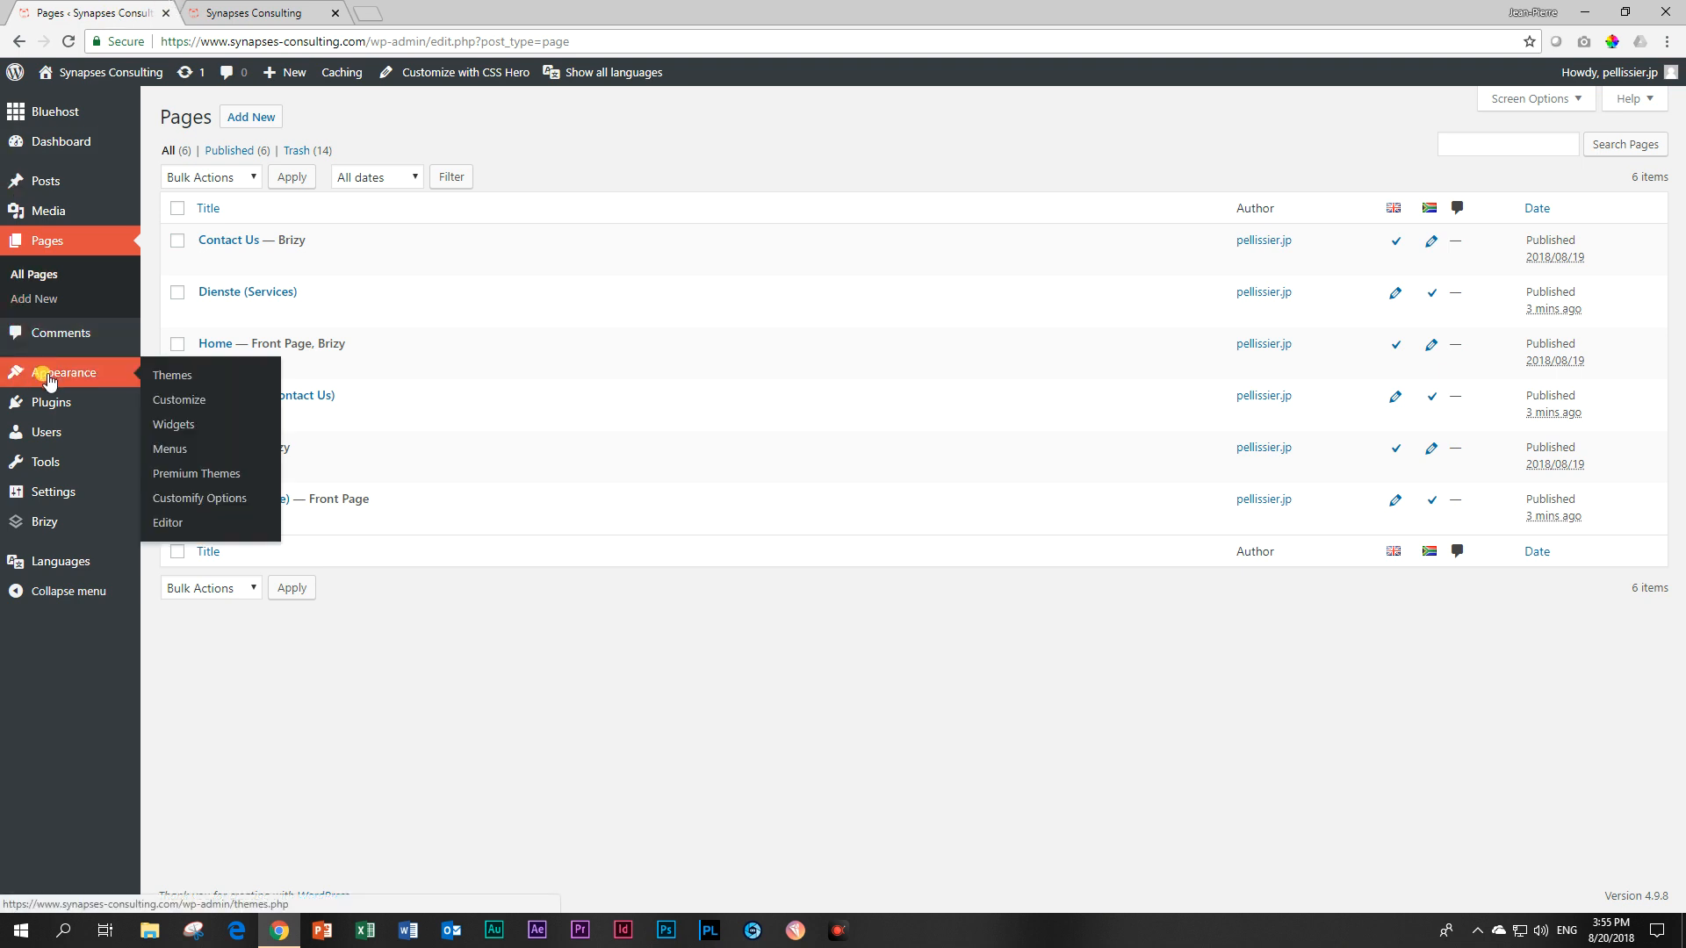
In Appearance > Menus, add a Language switcher item to the Main (English) menu
{"action": "left_click", "coordinate": [169, 448]}
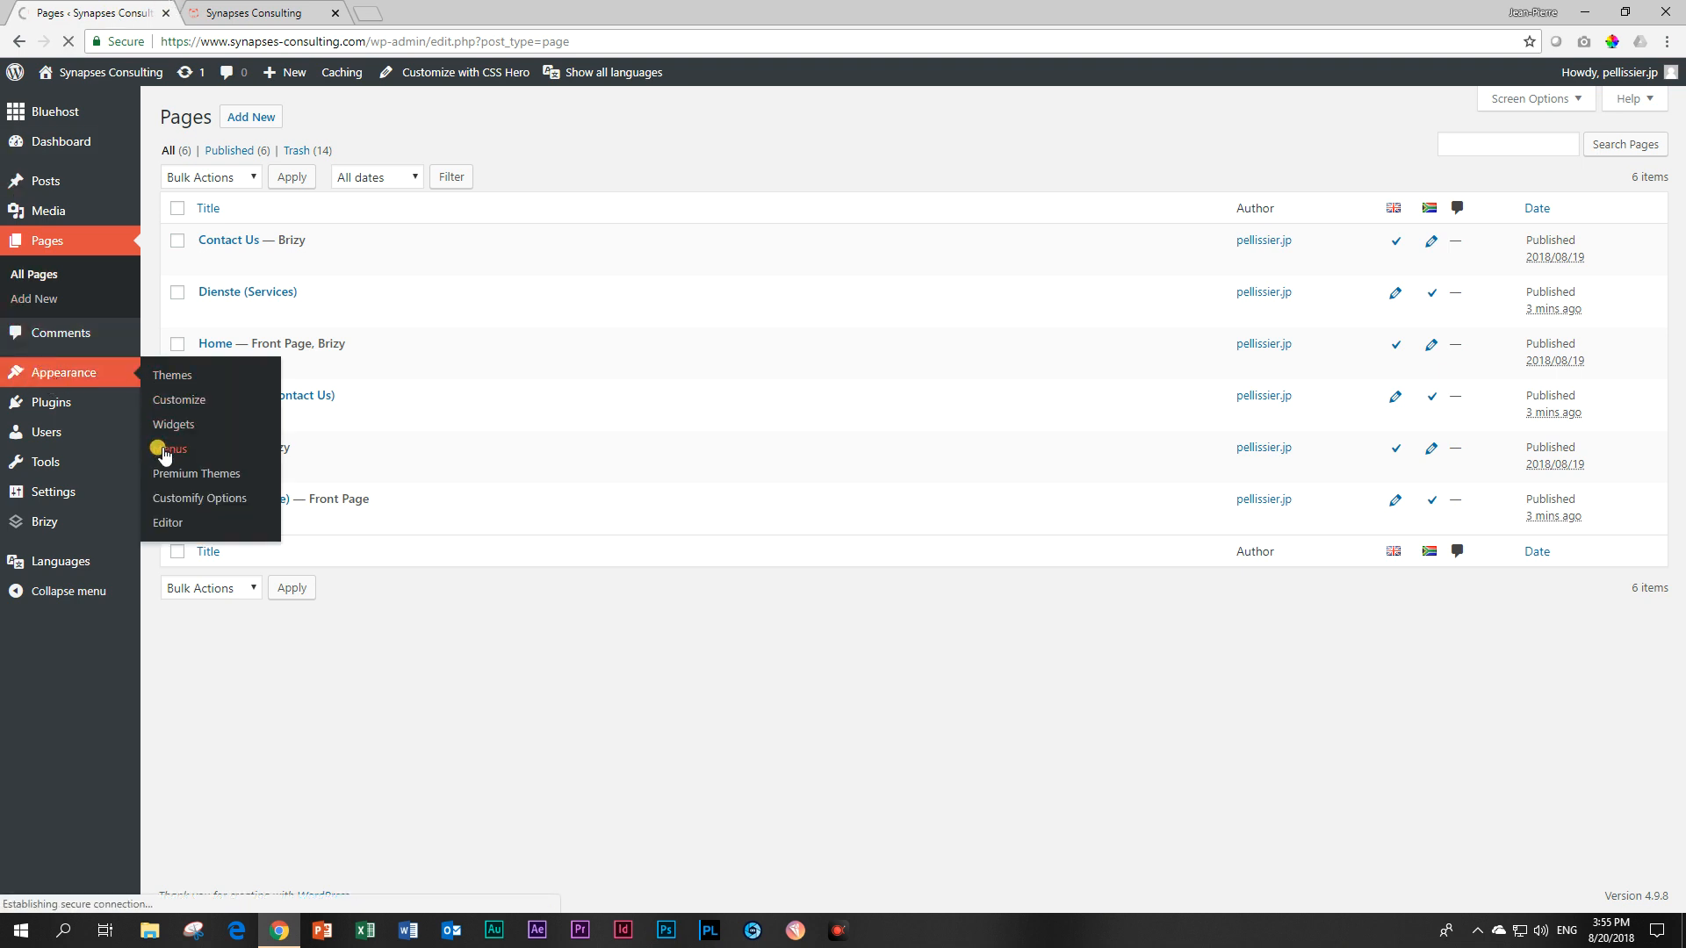
{"action": "left_click", "coordinate": [168, 449]}
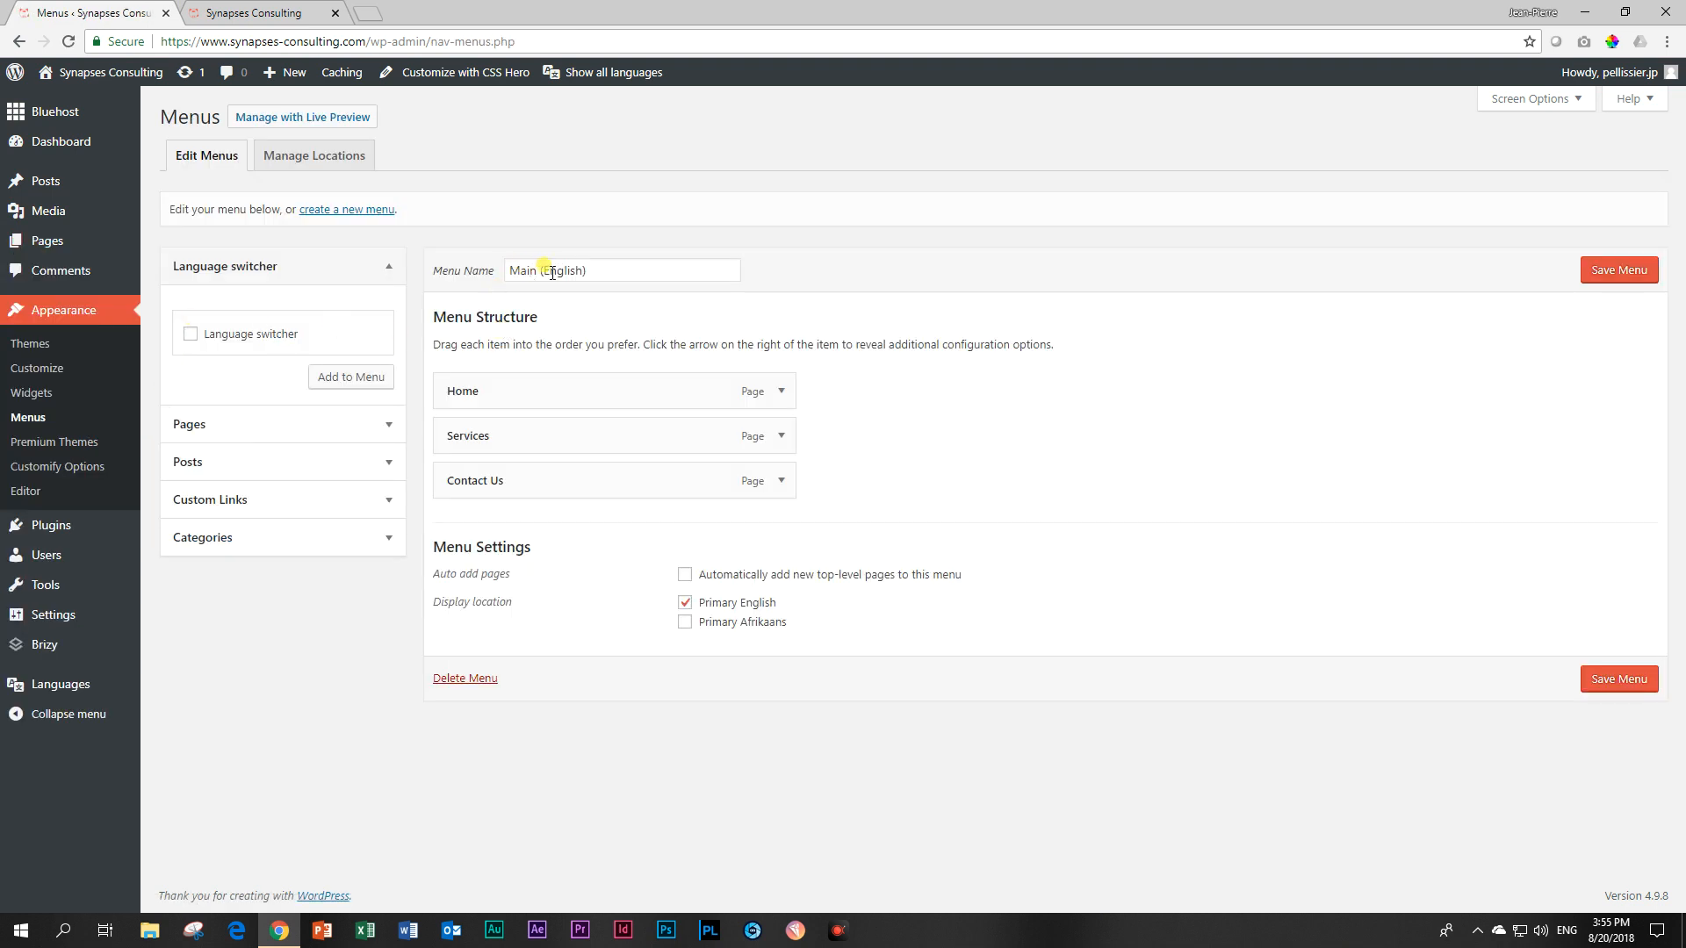
{"action": "left_click", "coordinate": [621, 270]}
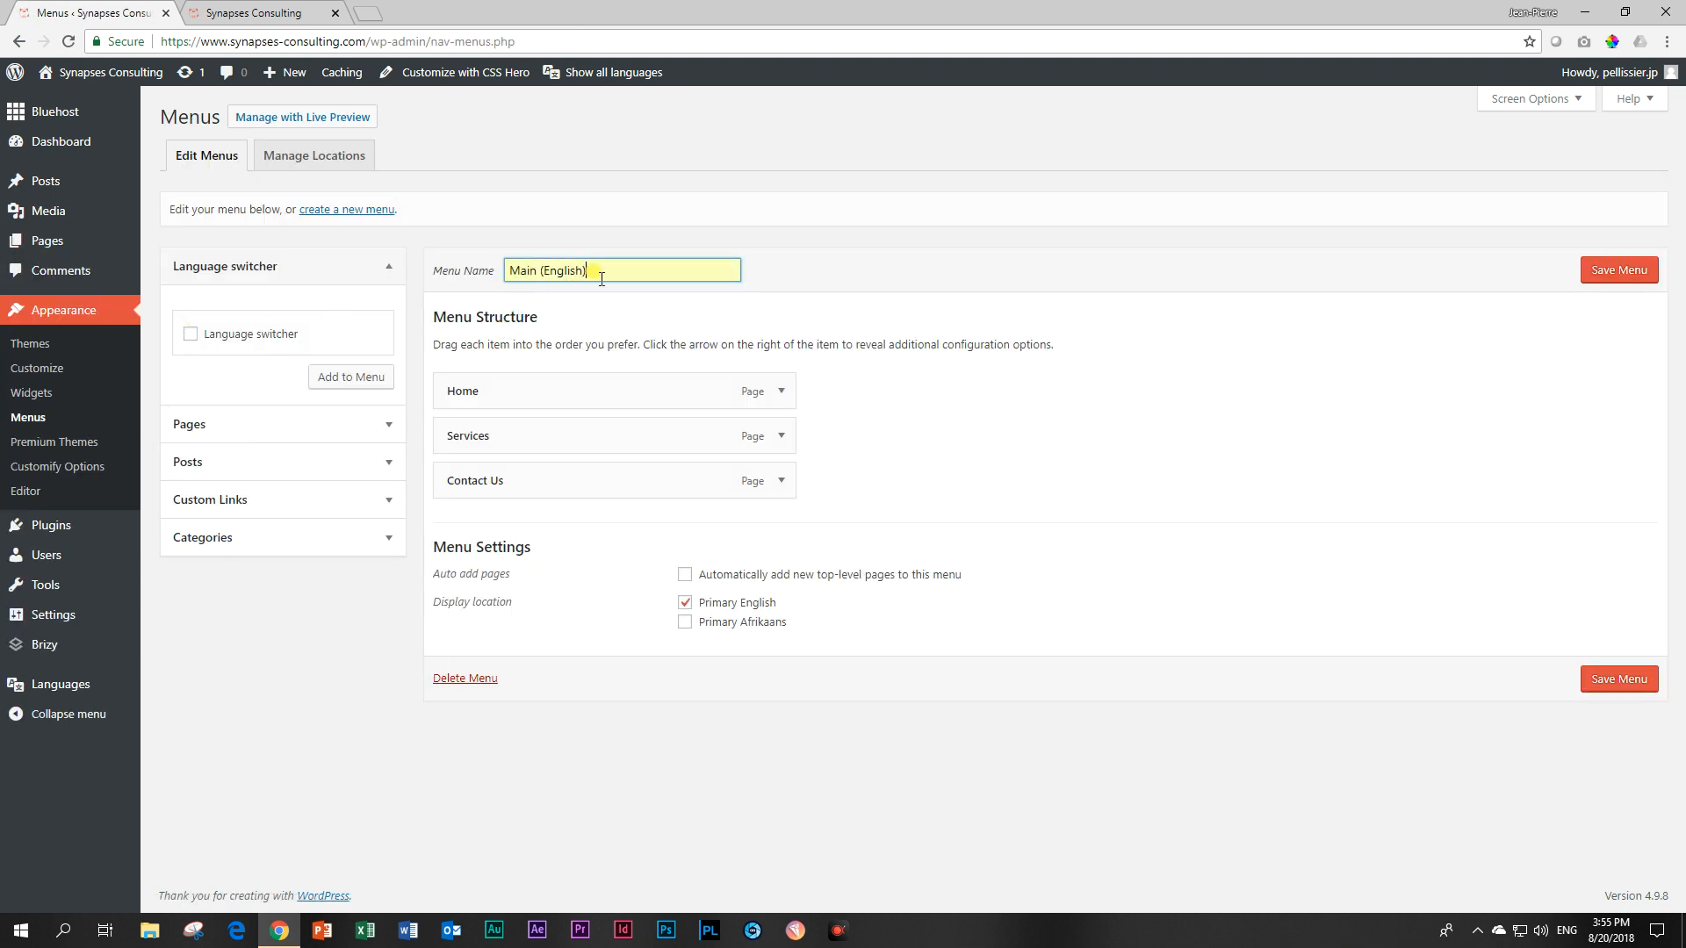
{"action": "mouse_move", "coordinate": [456, 404]}
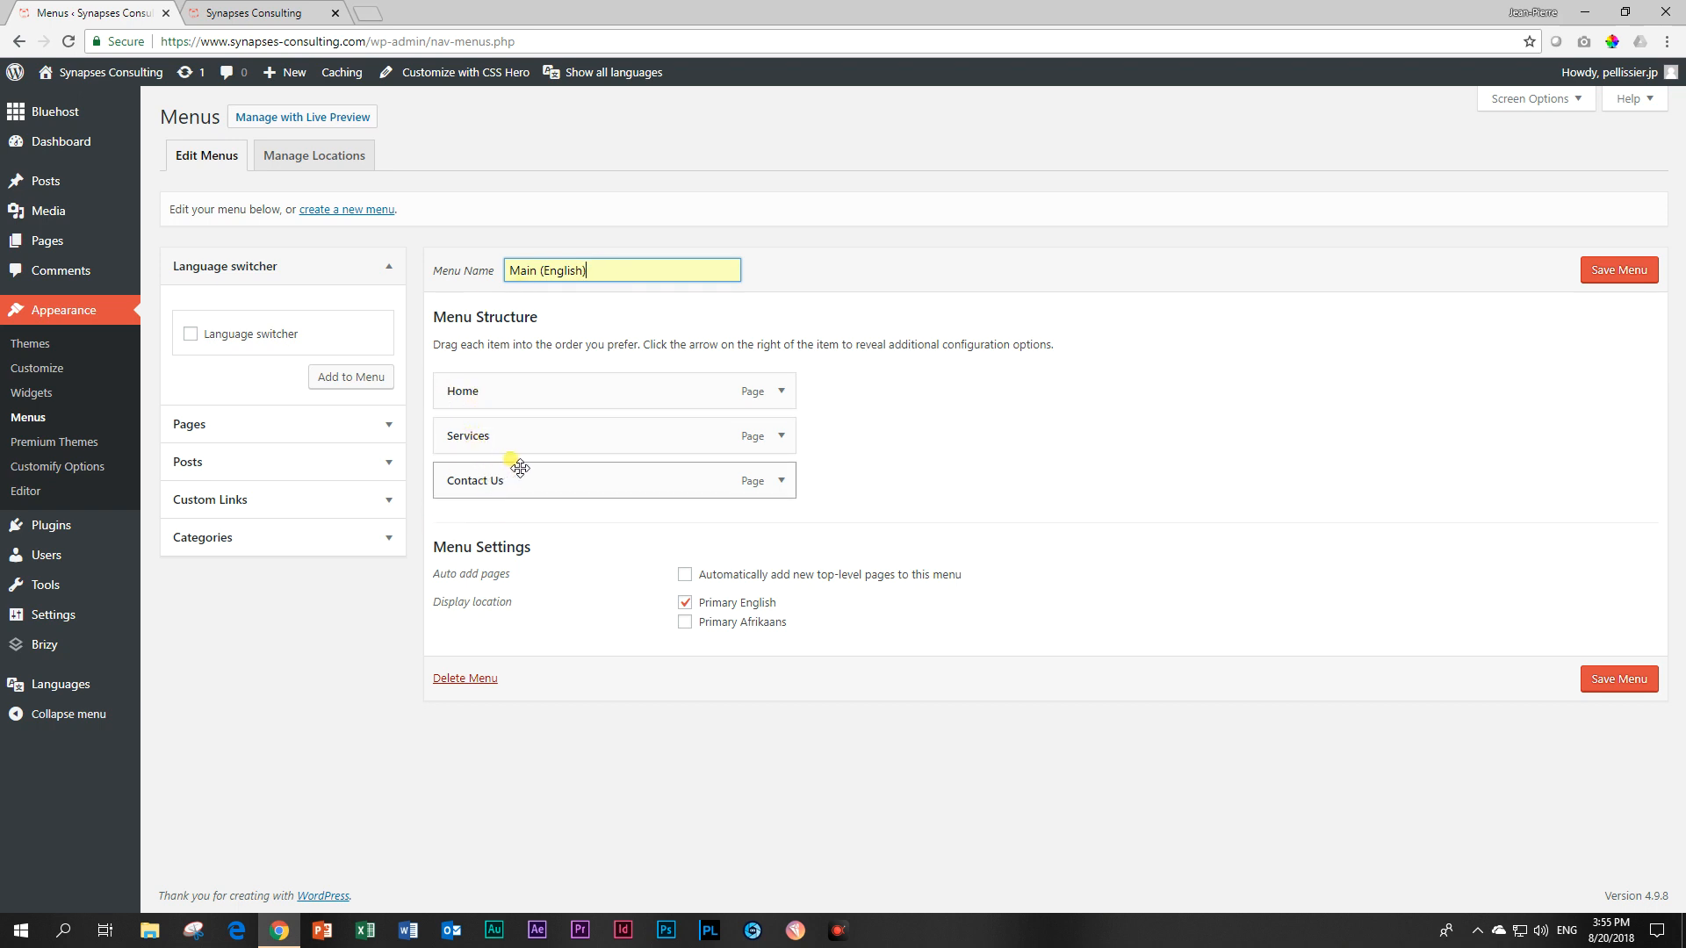
{"action": "mouse_move", "coordinate": [205, 306]}
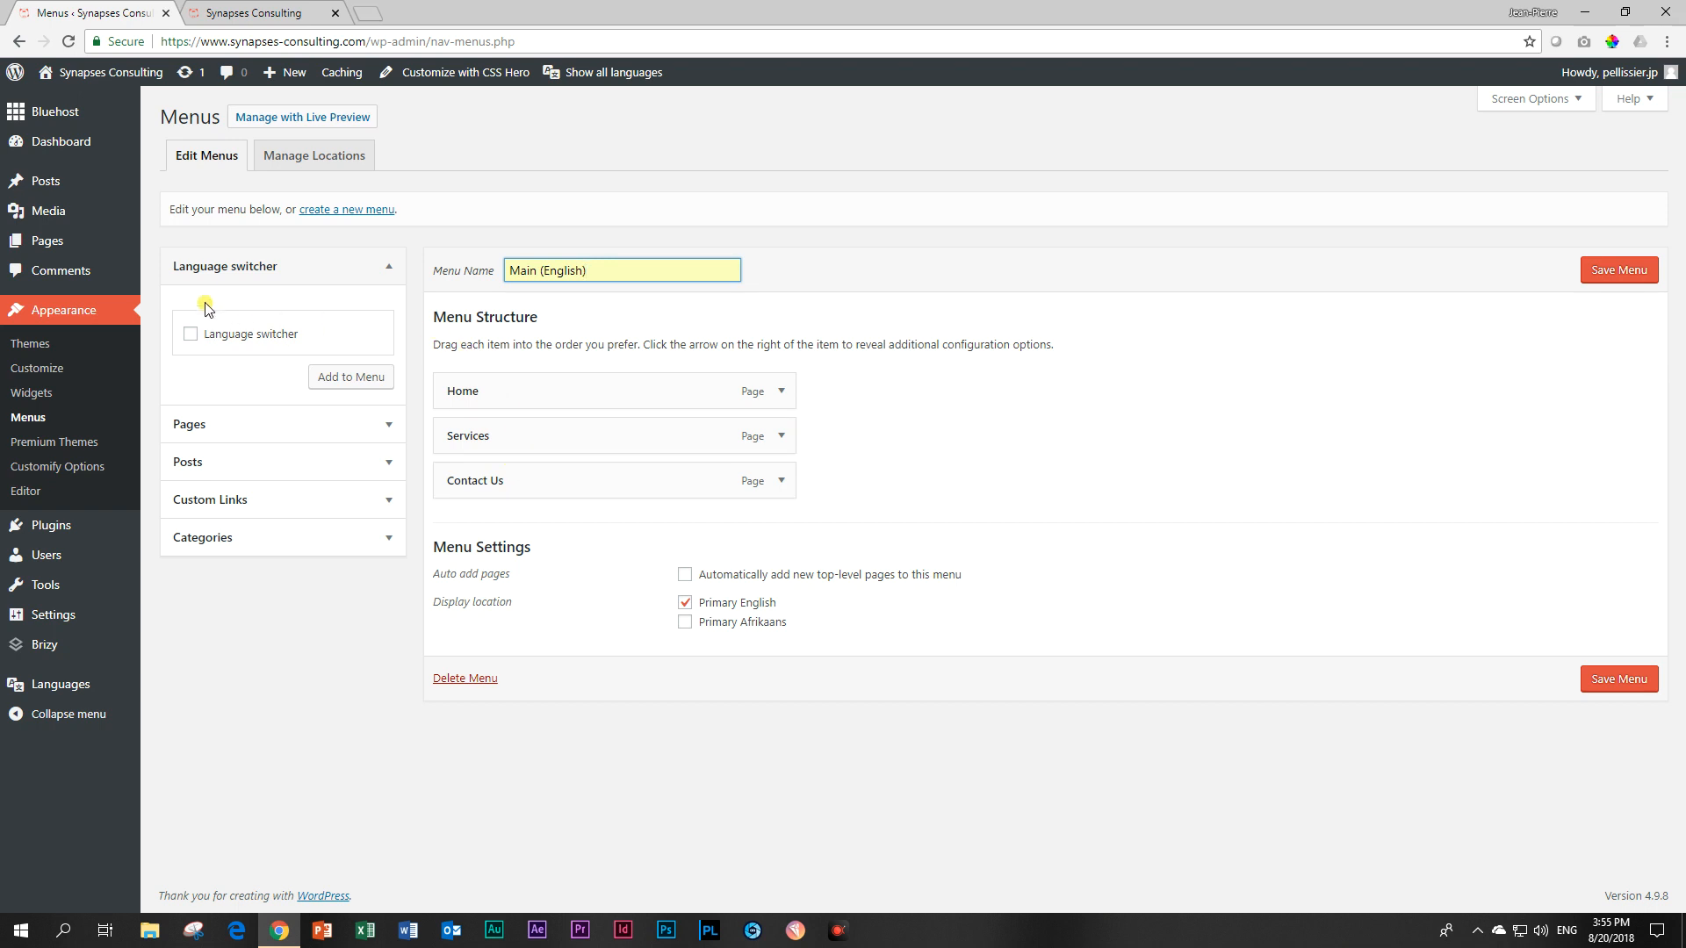
{"action": "mouse_move", "coordinate": [182, 417]}
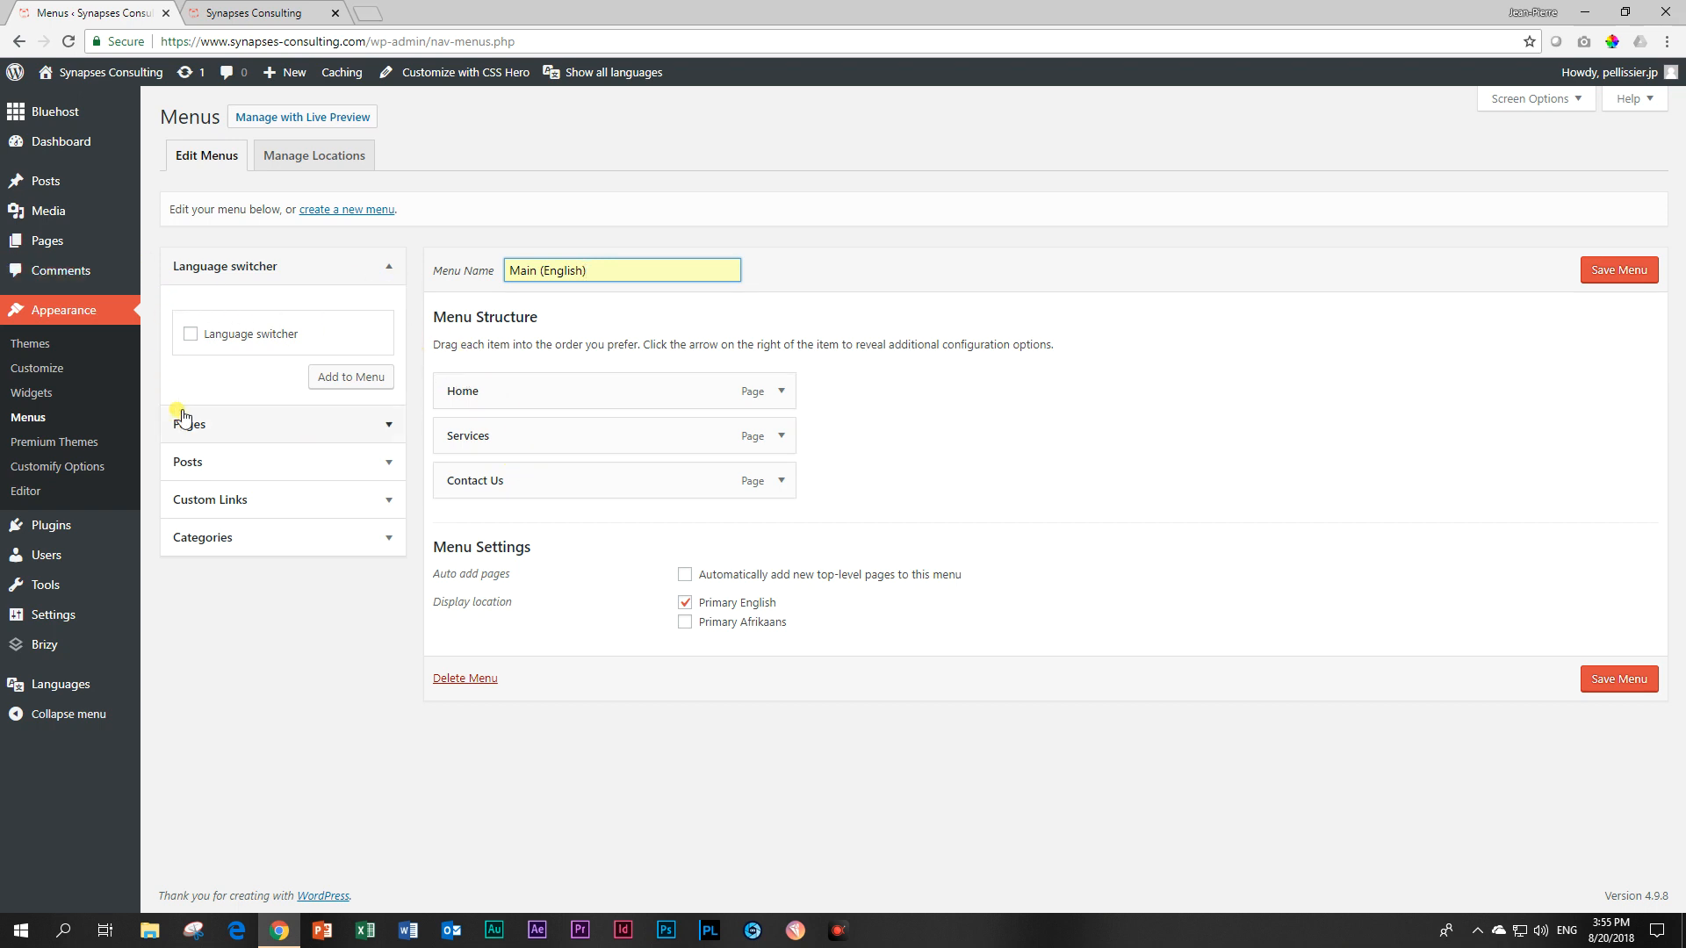
{"action": "left_click", "coordinate": [190, 334]}
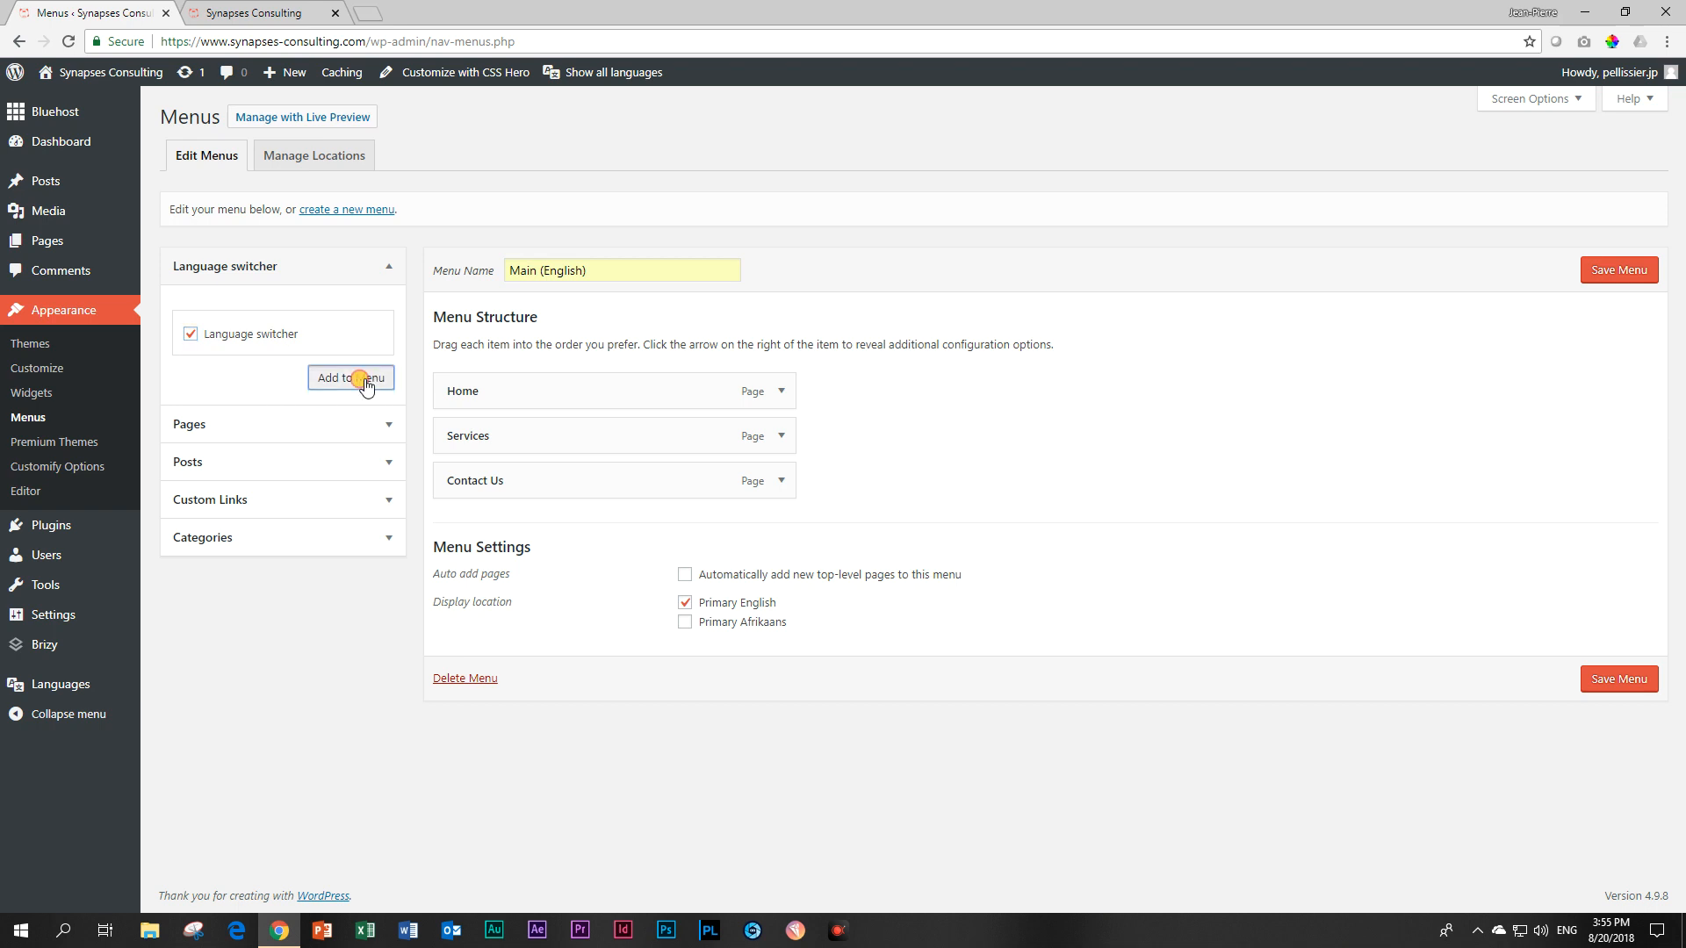
{"action": "left_click", "coordinate": [351, 377]}
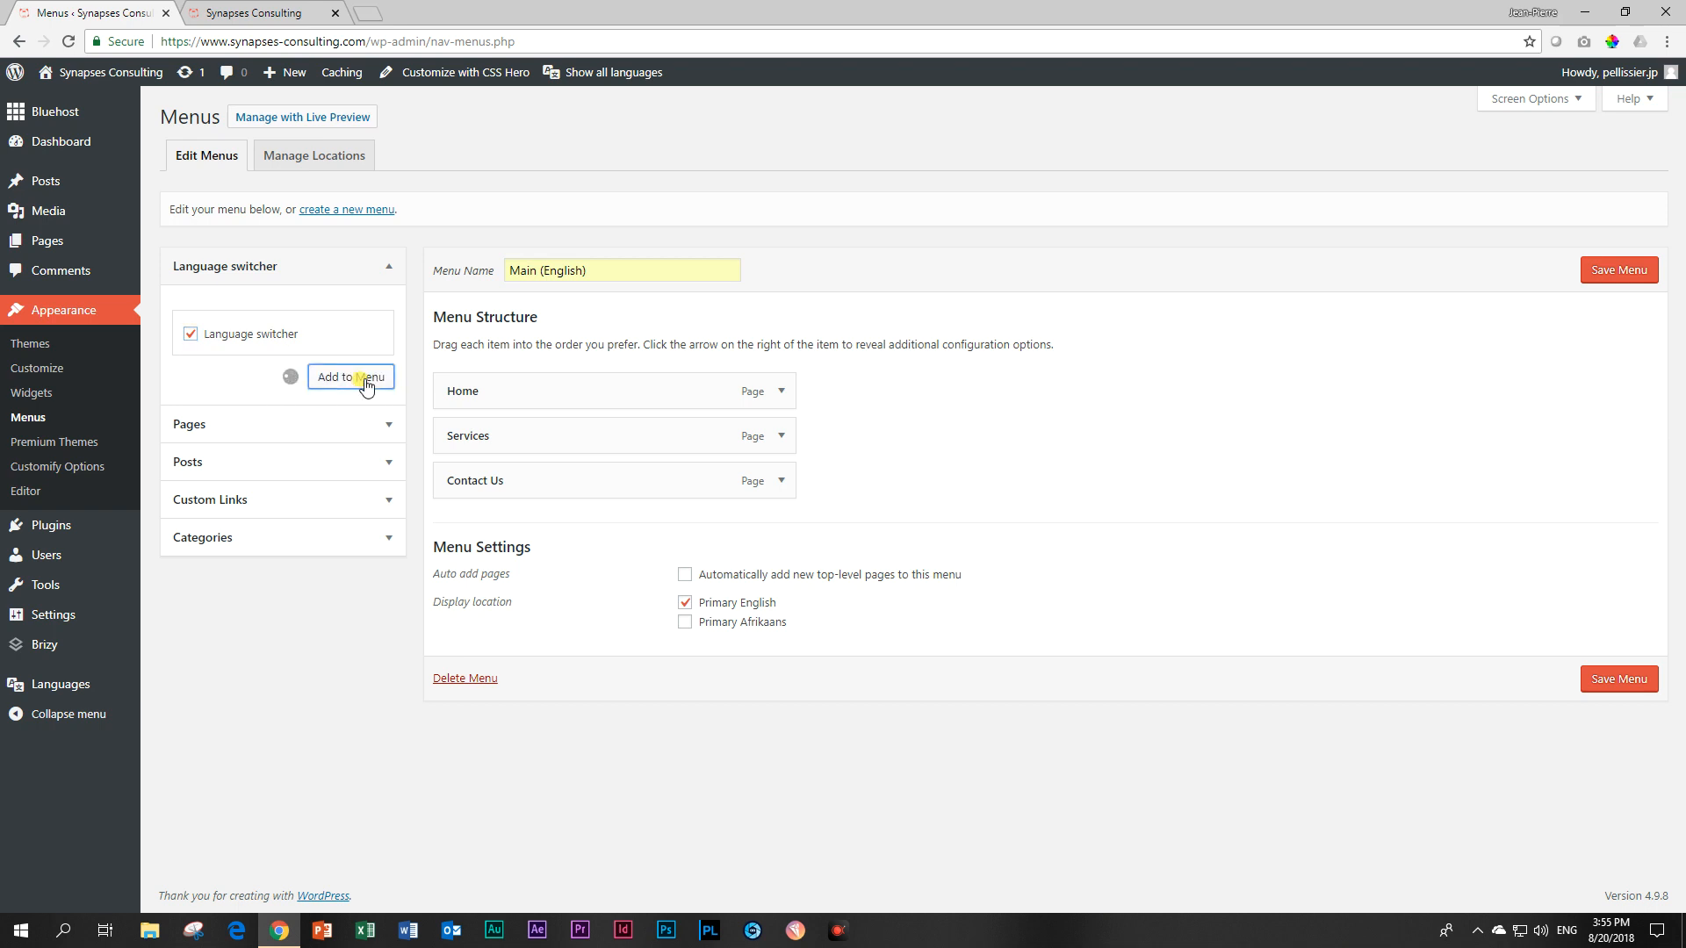
Make the language switcher a dropdown with flags and save the Main (English) menu
{"action": "left_click", "coordinate": [350, 376]}
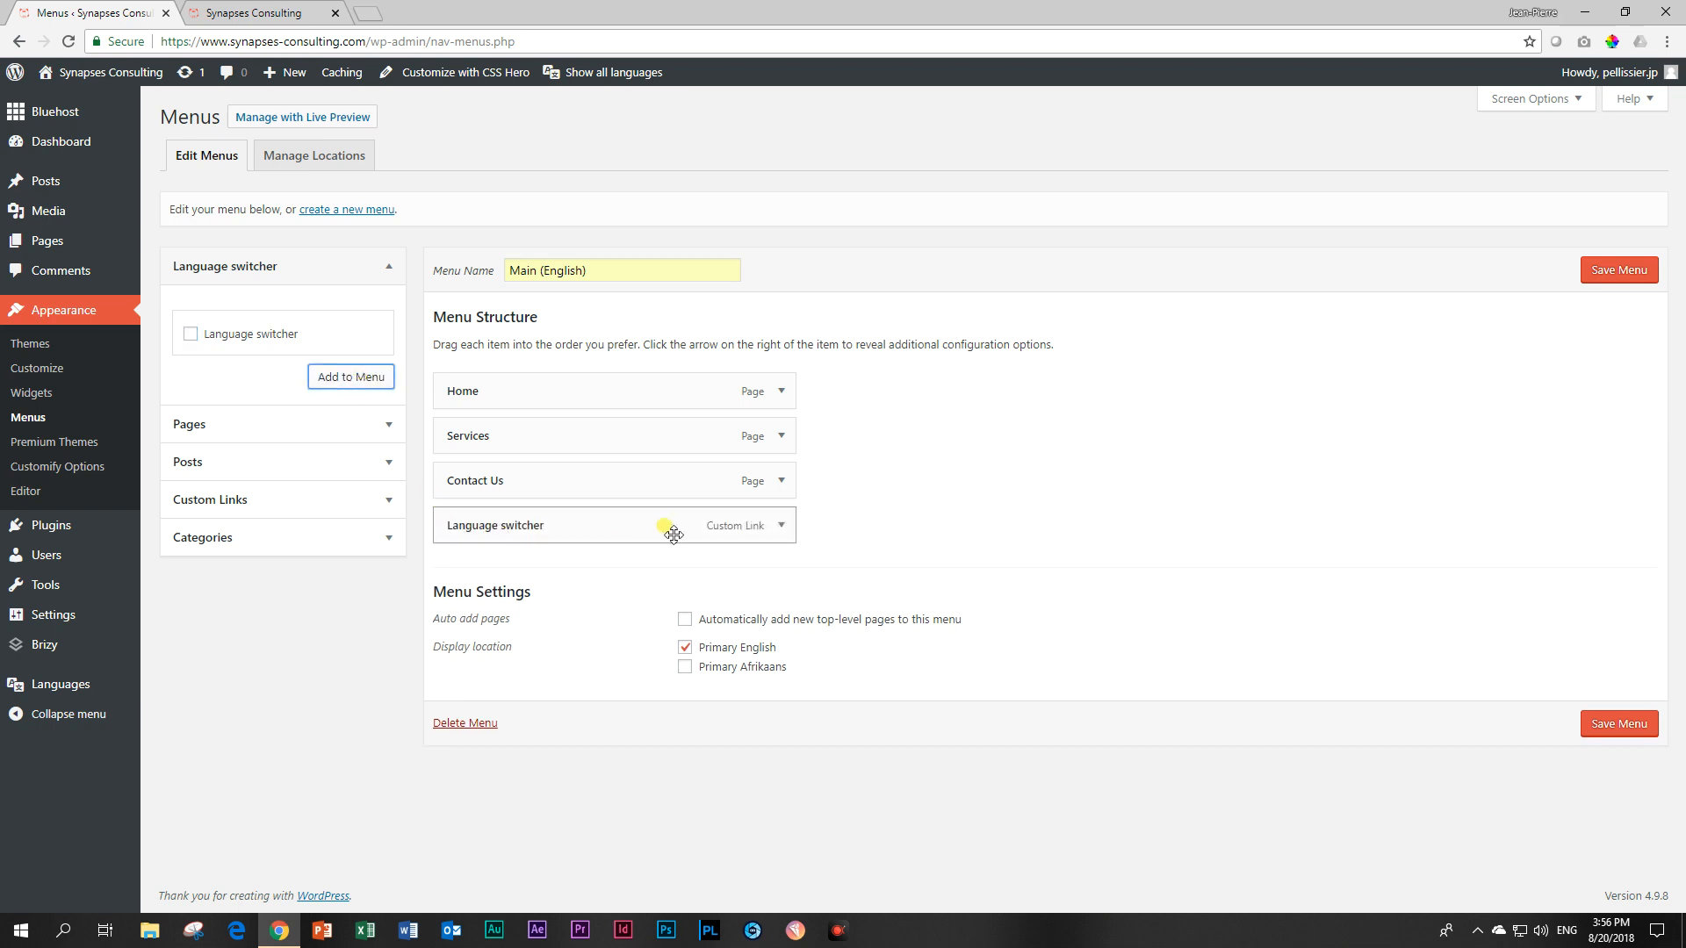
{"action": "mouse_move", "coordinate": [779, 542]}
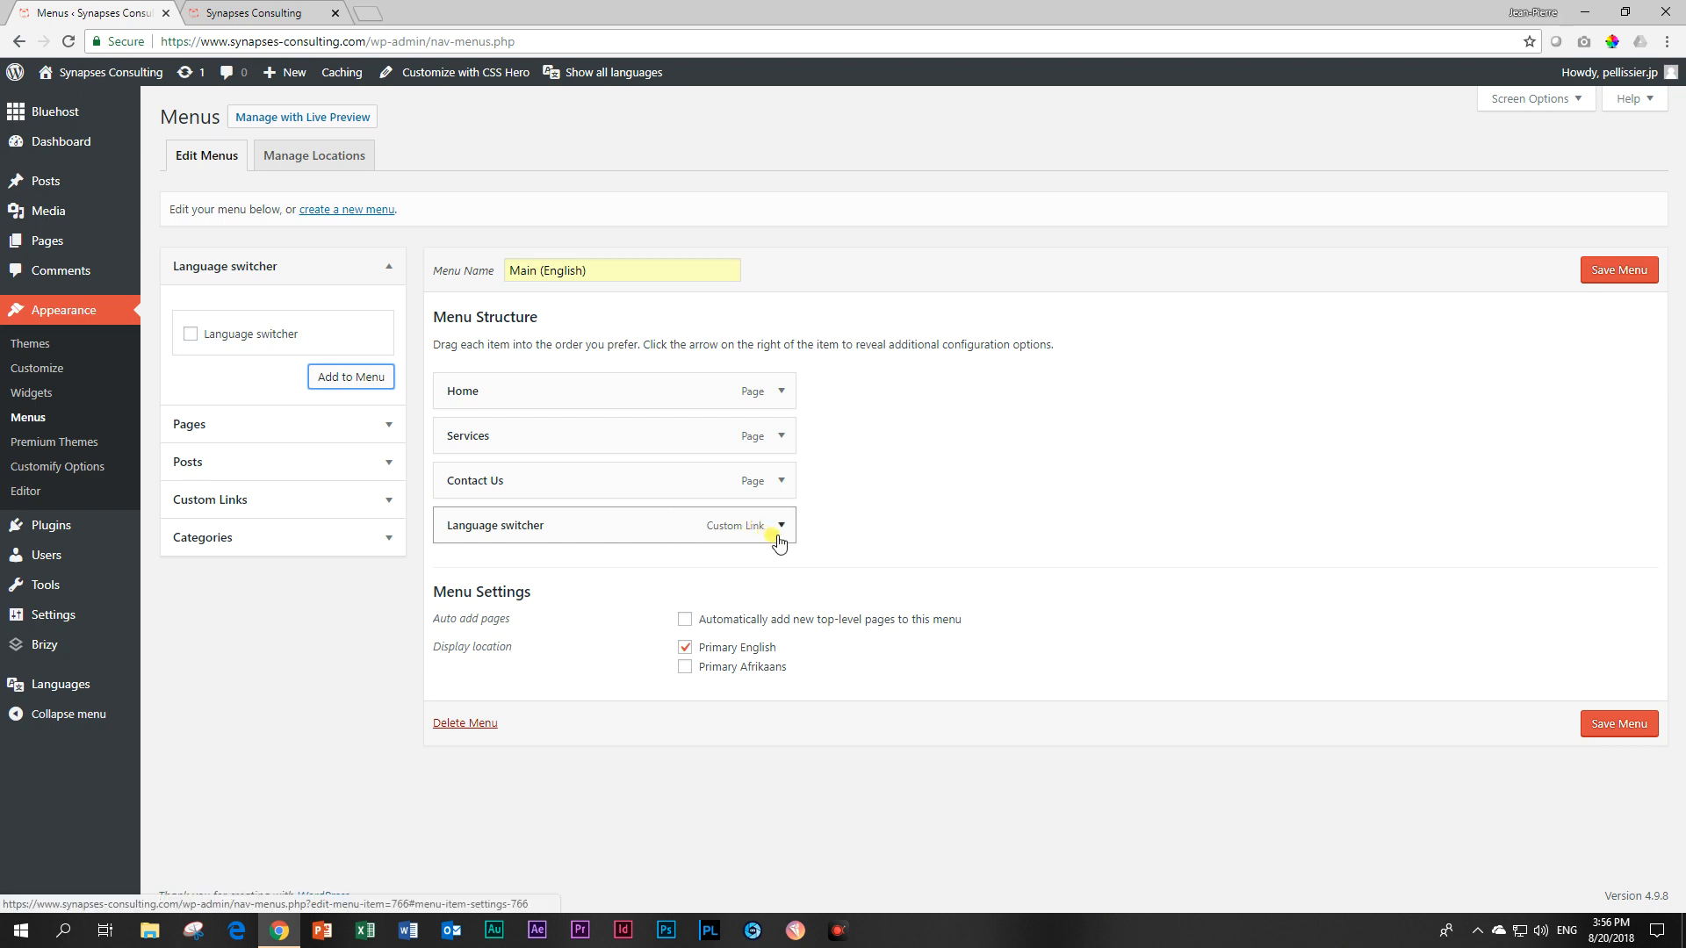
{"action": "left_click", "coordinate": [781, 526]}
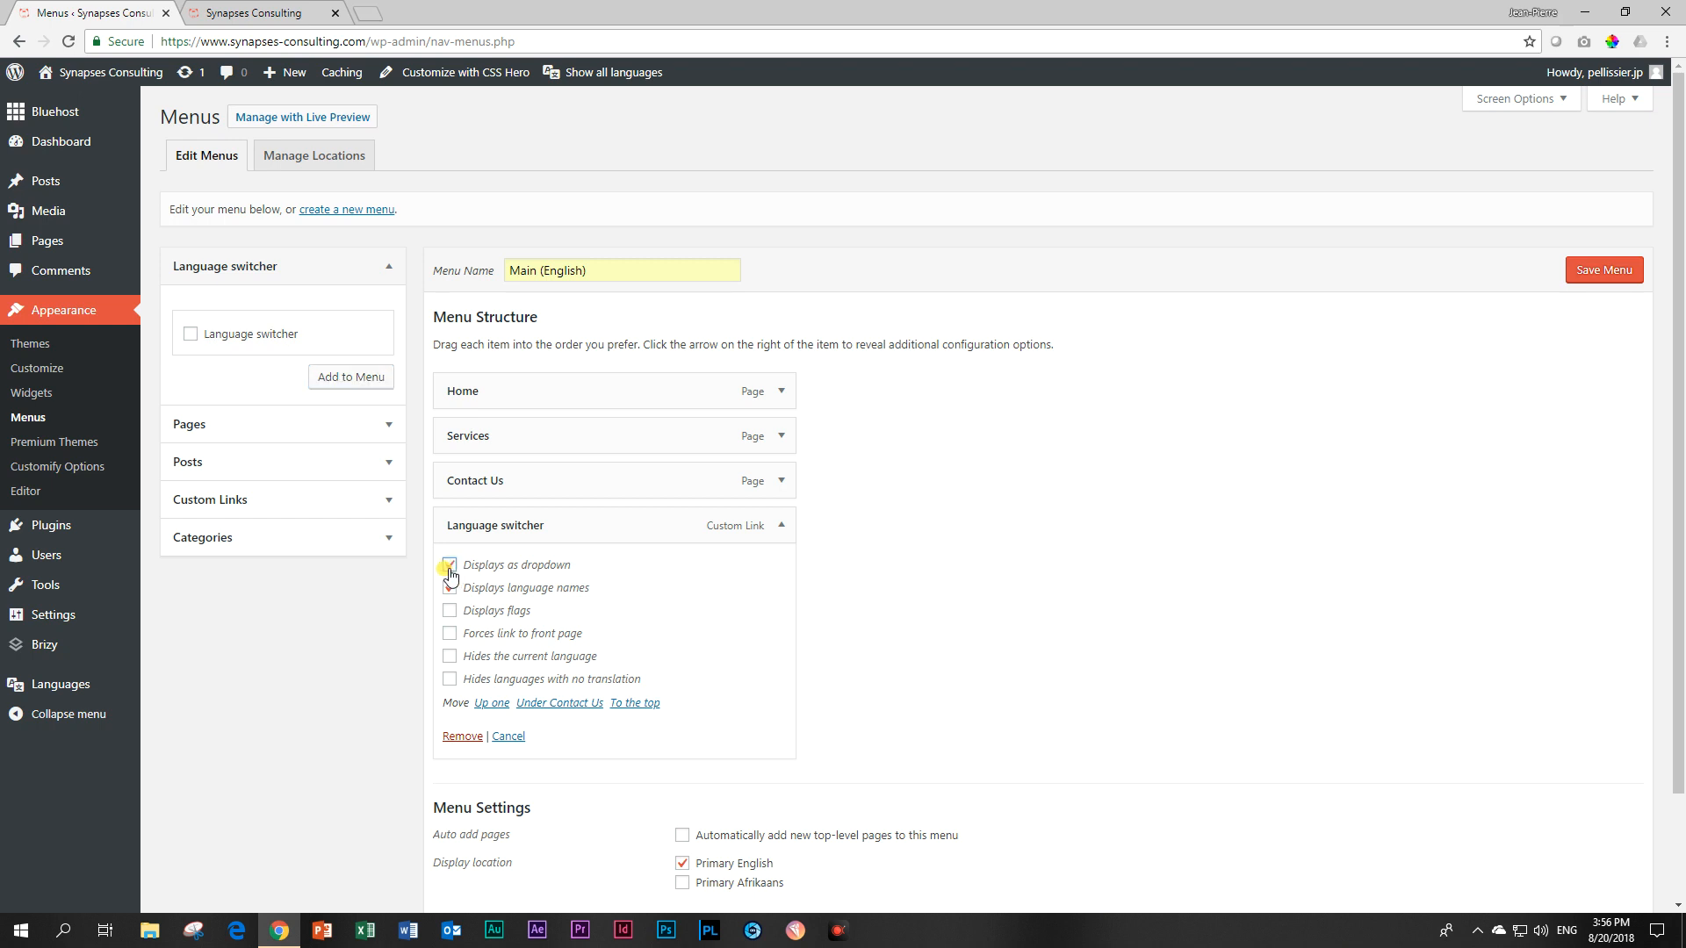
{"action": "left_click", "coordinate": [449, 564]}
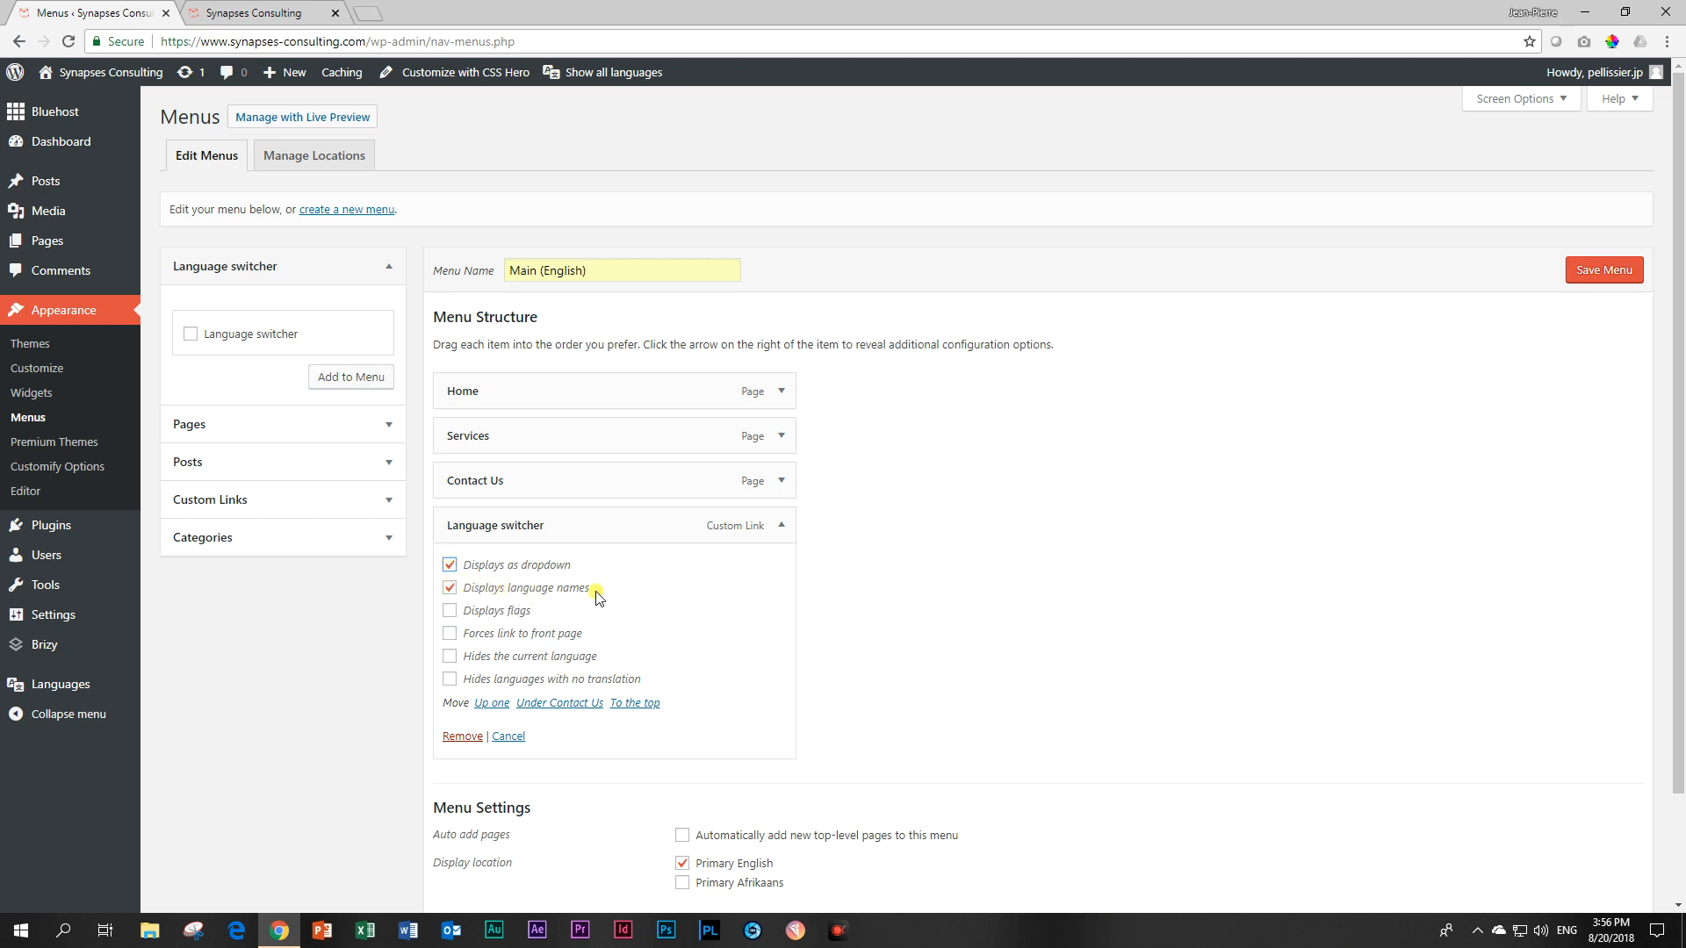
{"action": "left_click", "coordinate": [449, 611]}
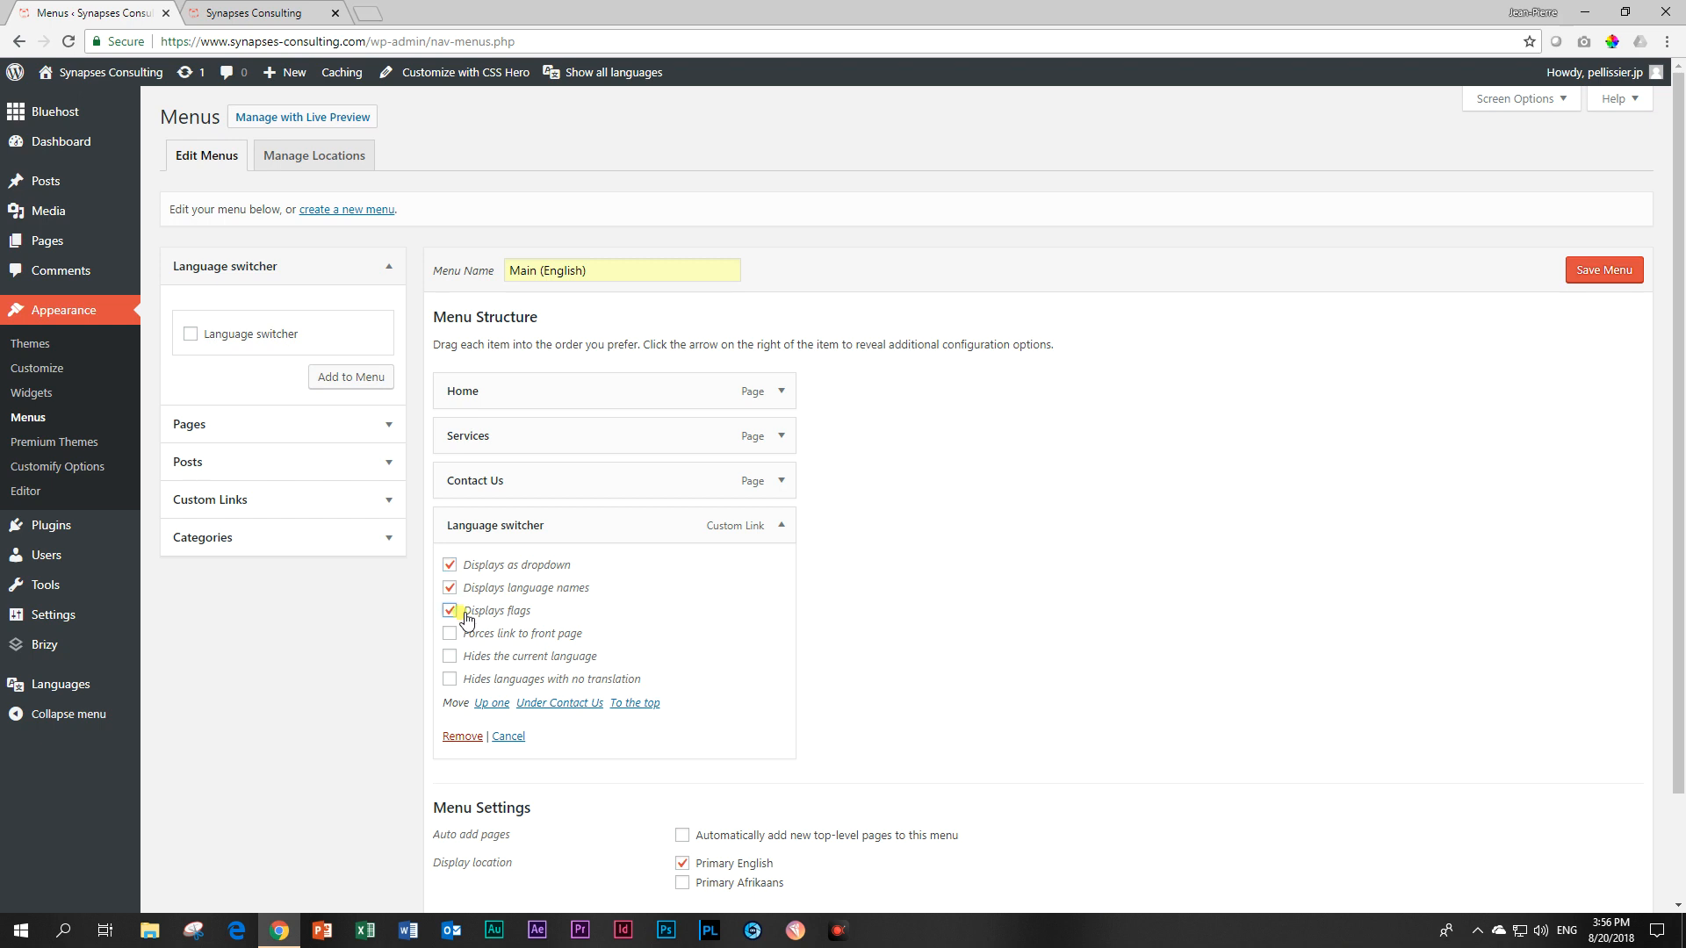
{"action": "mouse_move", "coordinate": [540, 644]}
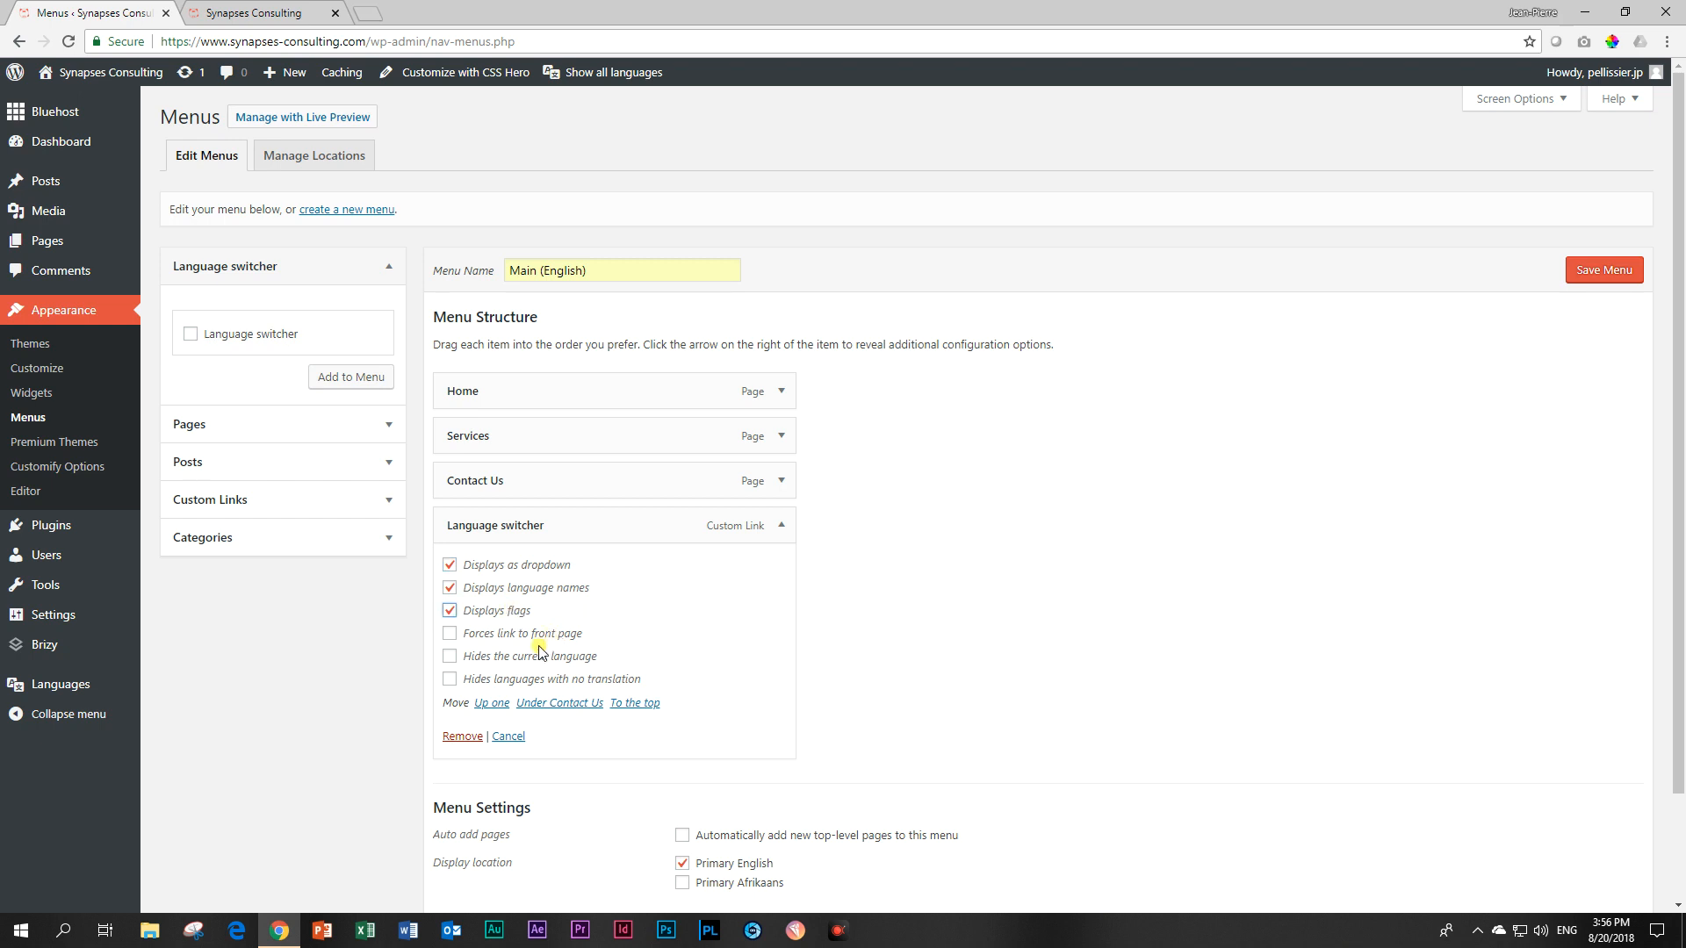
{"action": "mouse_move", "coordinate": [516, 689]}
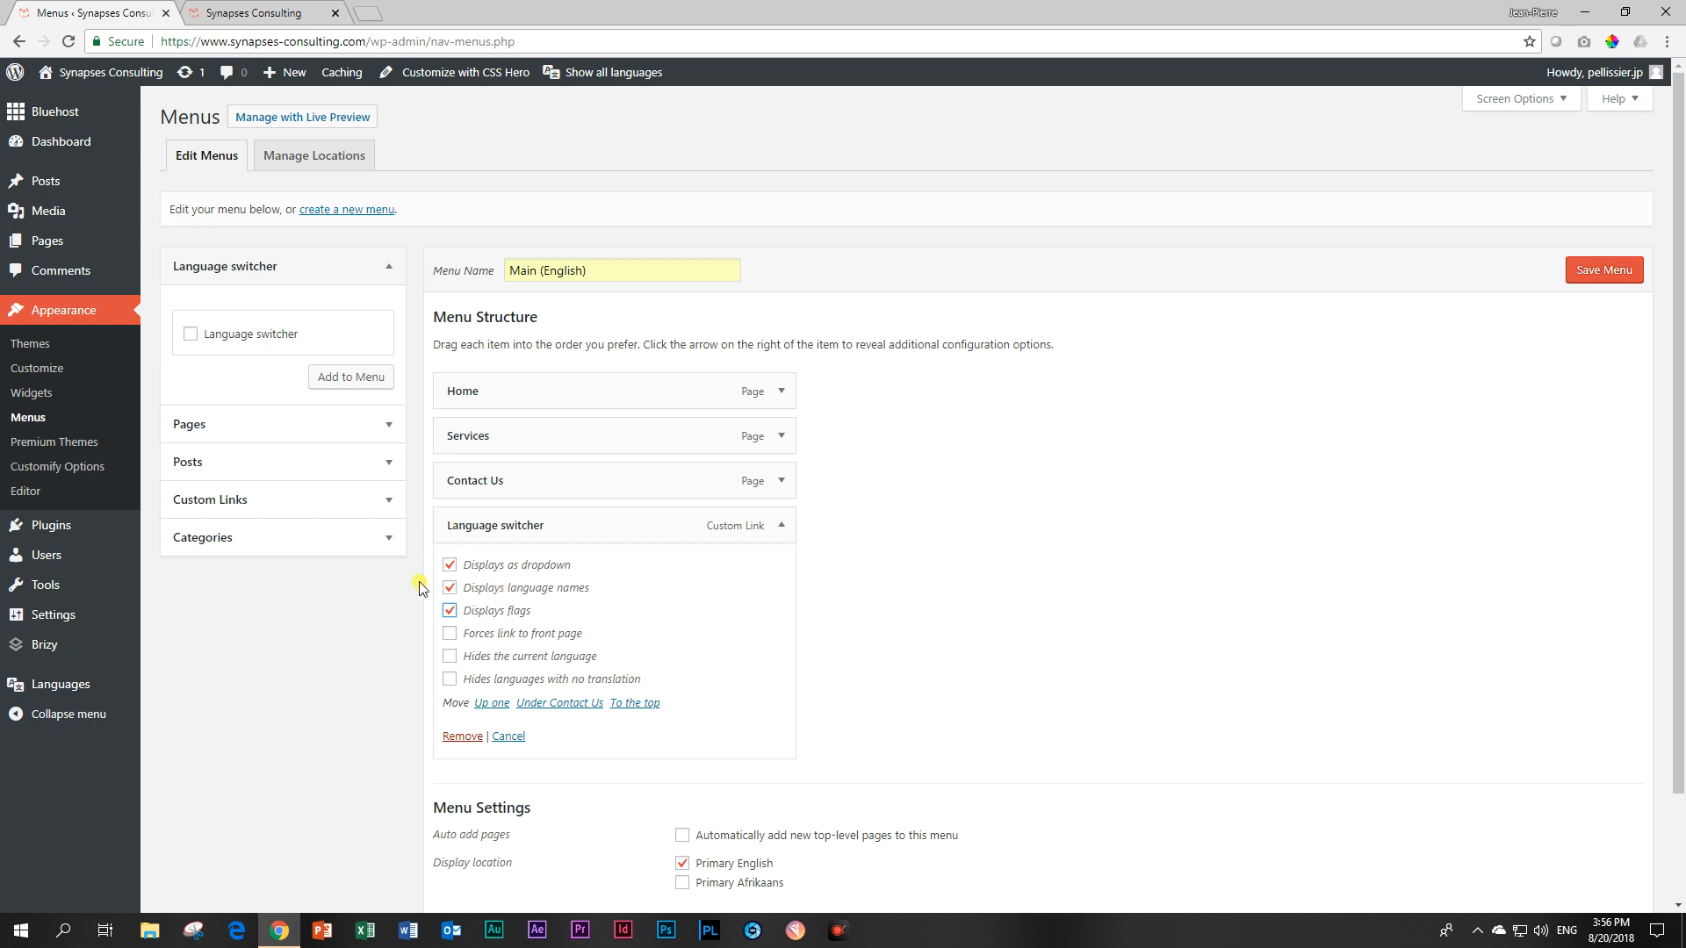
{"action": "scroll", "scroll_direction": "down", "scroll_amount": 3}
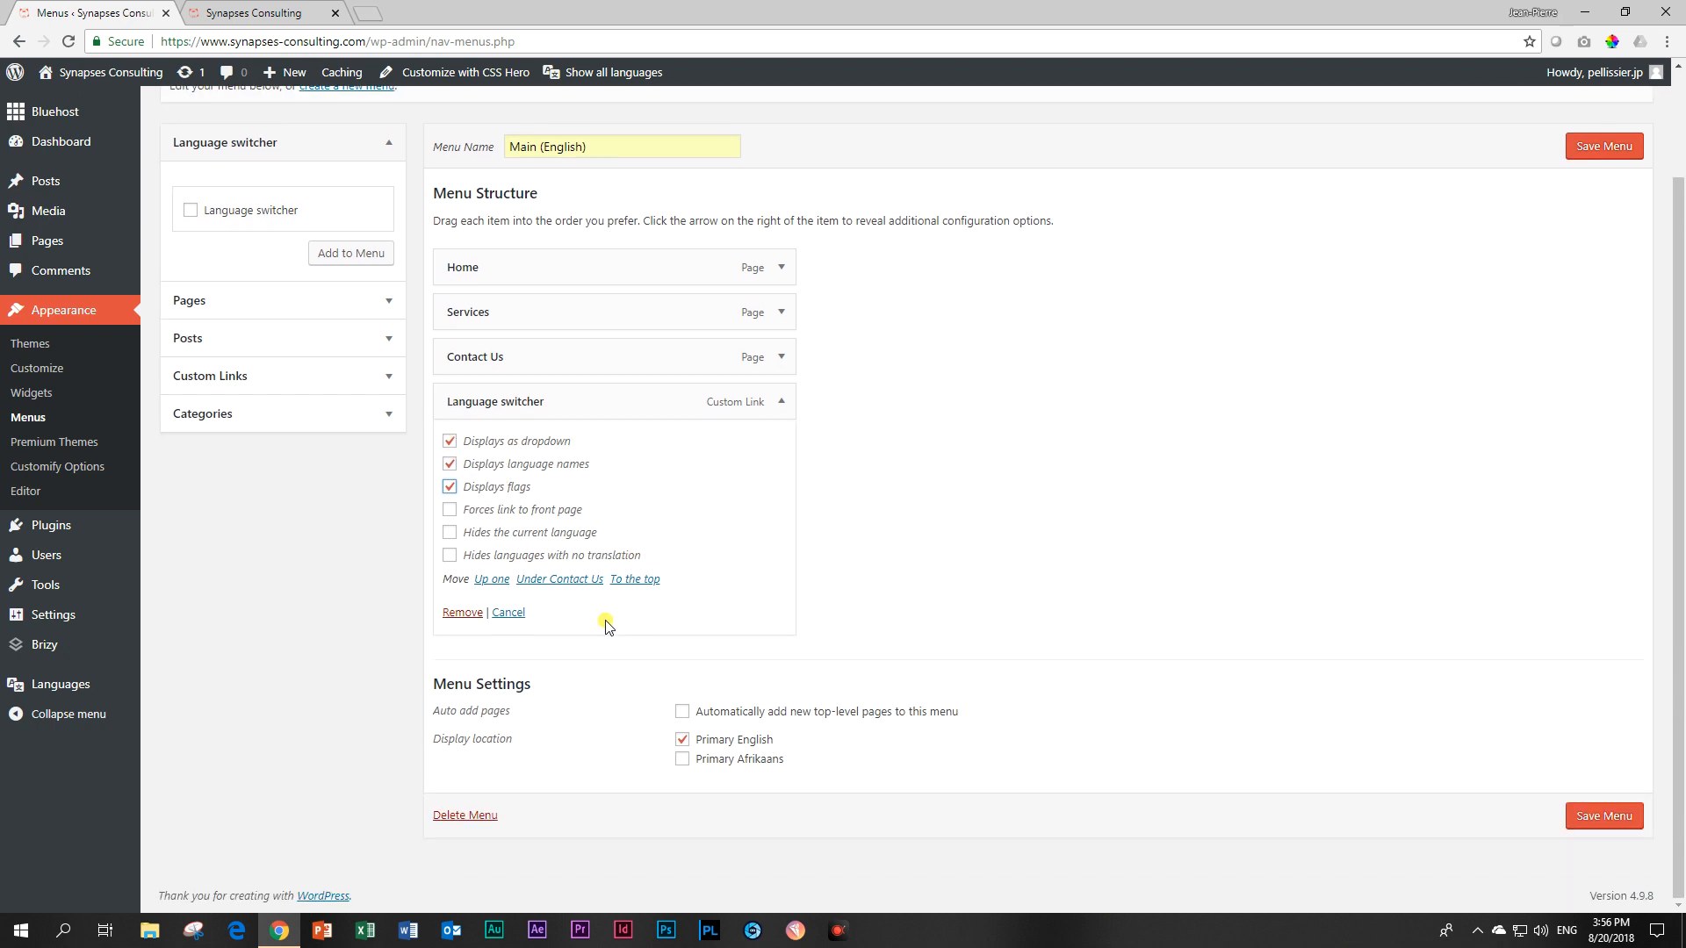
{"action": "left_click", "coordinate": [1603, 815]}
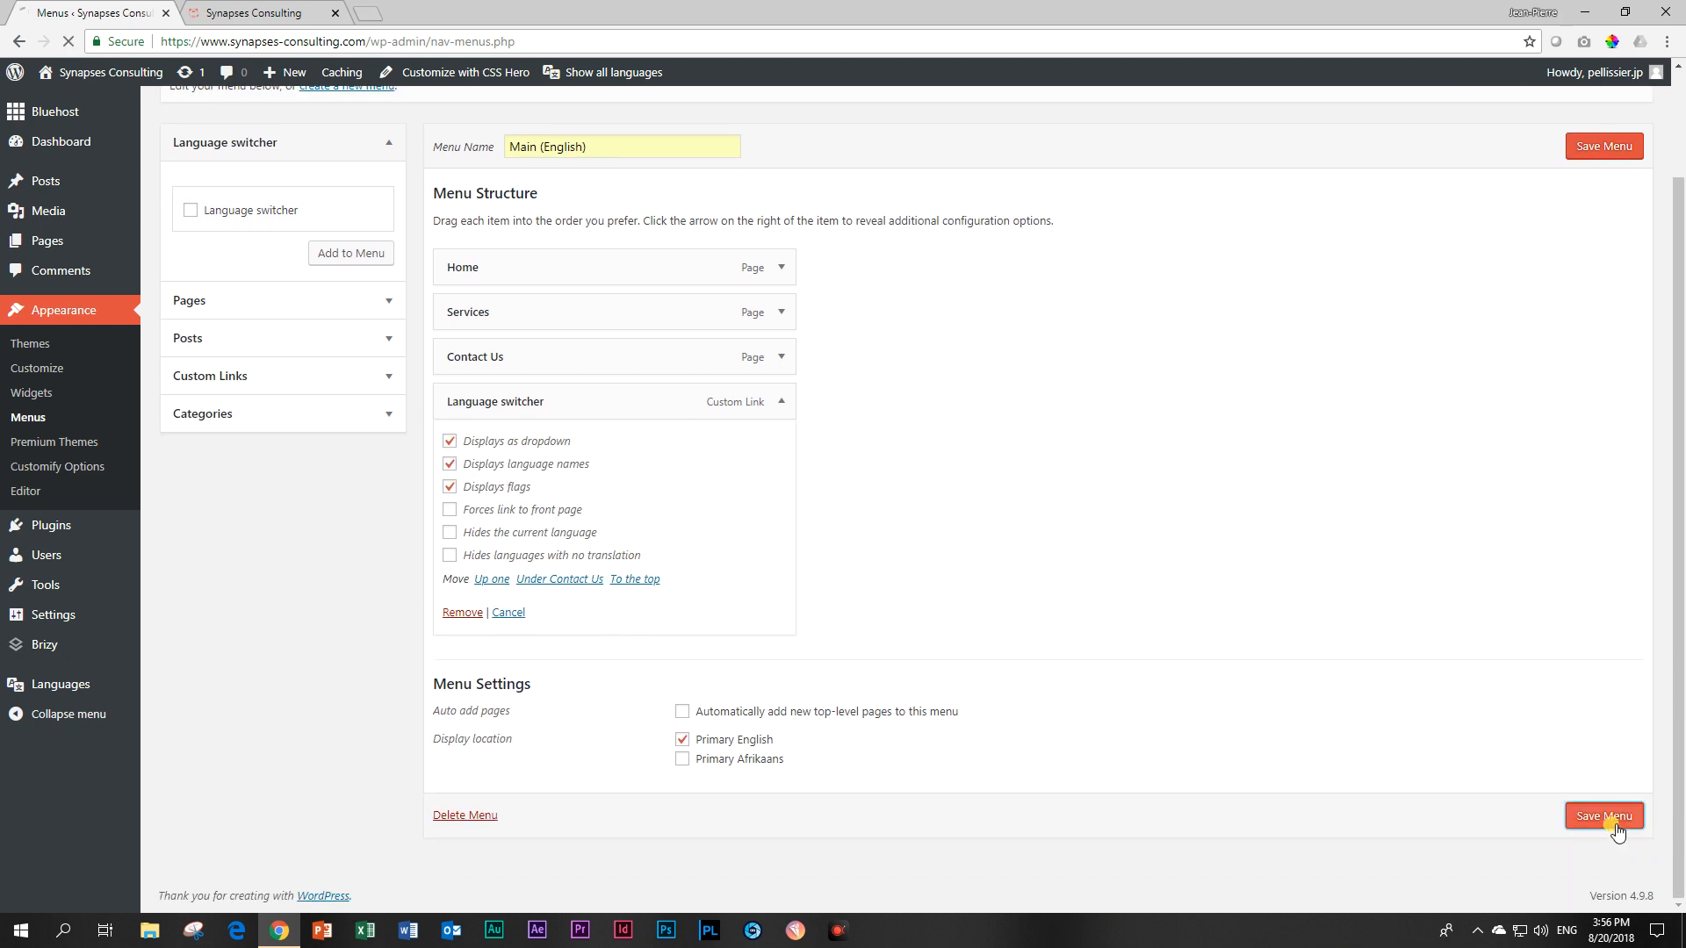
{"action": "left_click", "coordinate": [1601, 815]}
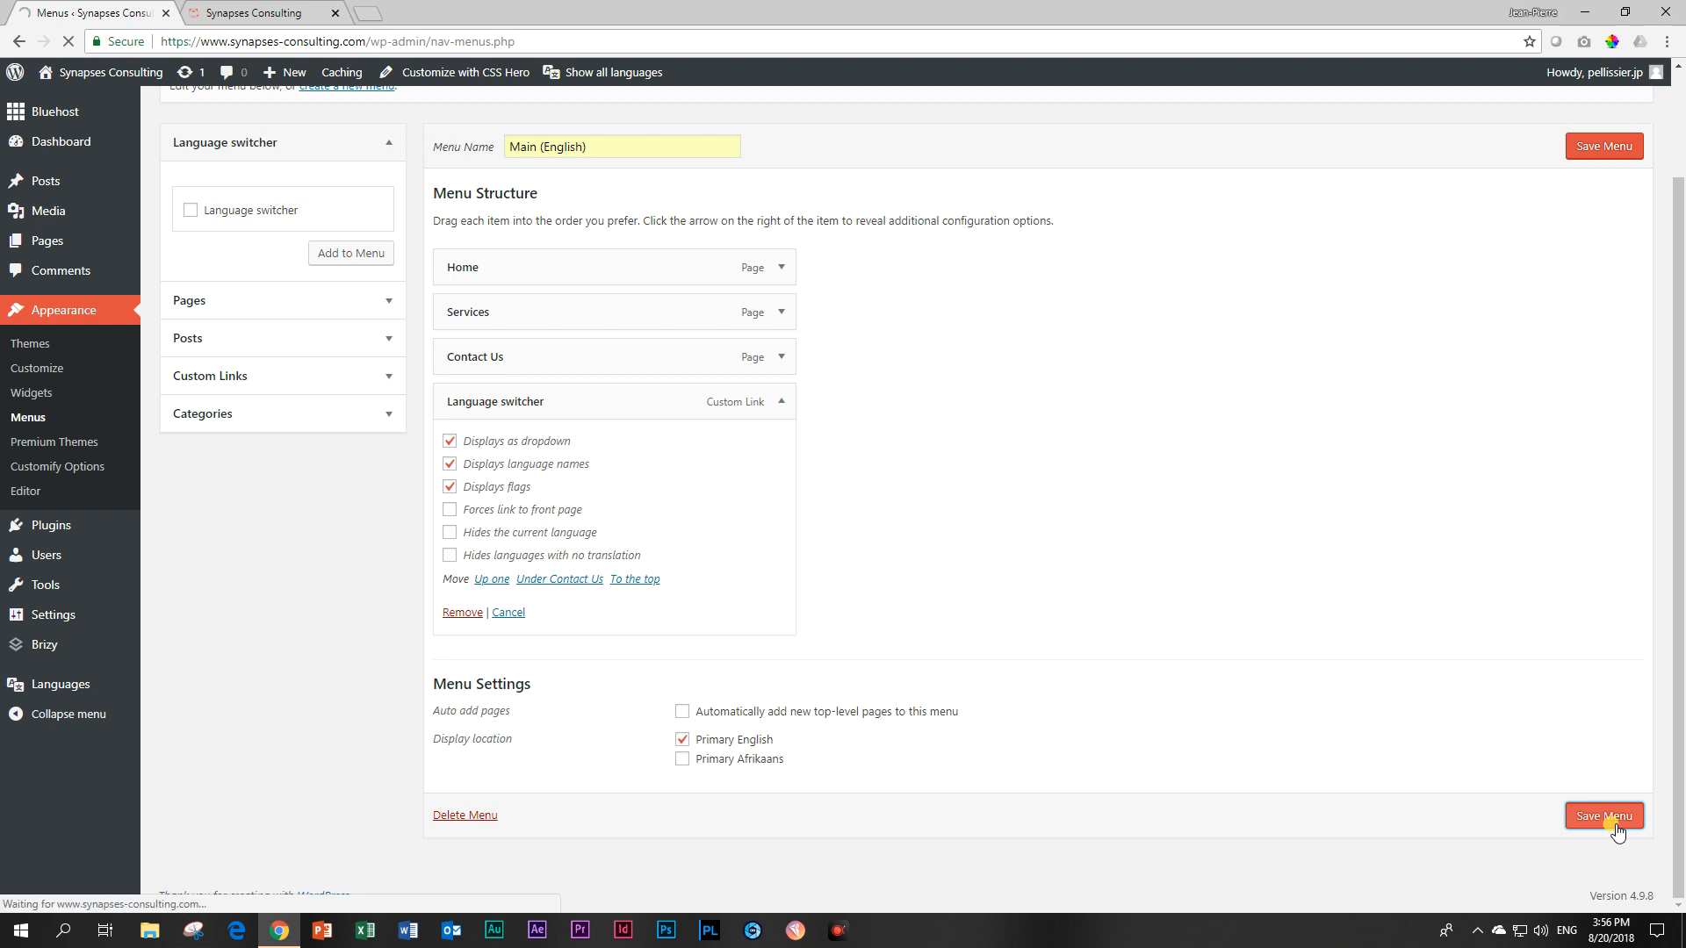
{"action": "left_click", "coordinate": [1603, 815]}
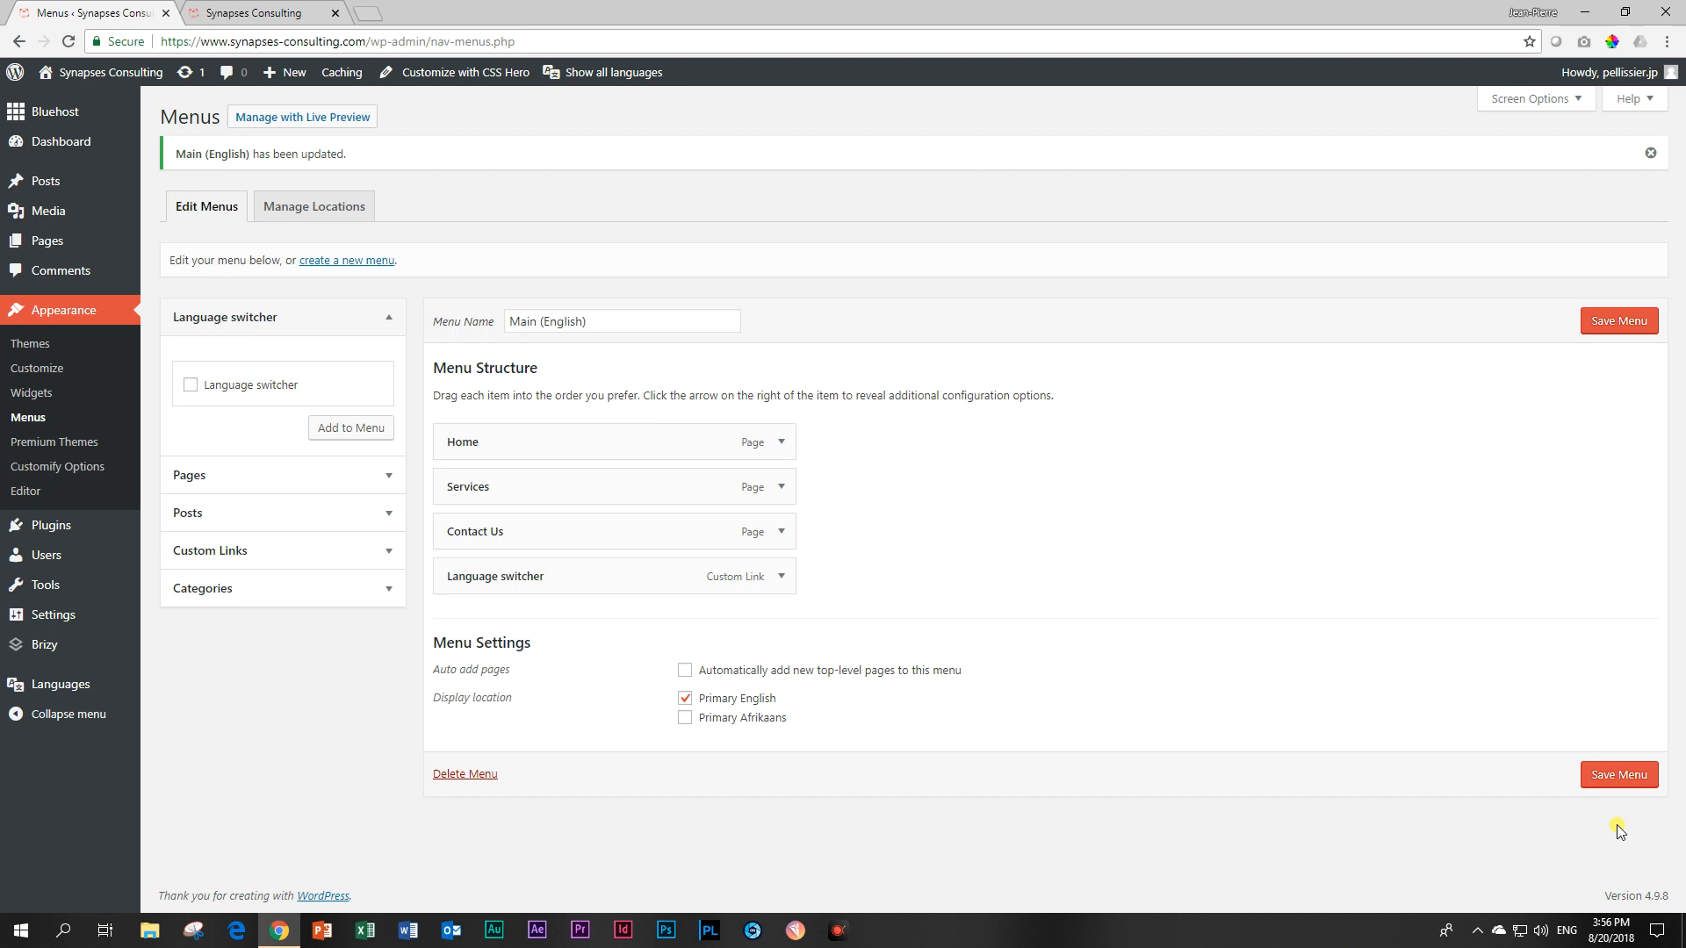
{"action": "mouse_move", "coordinate": [346, 259]}
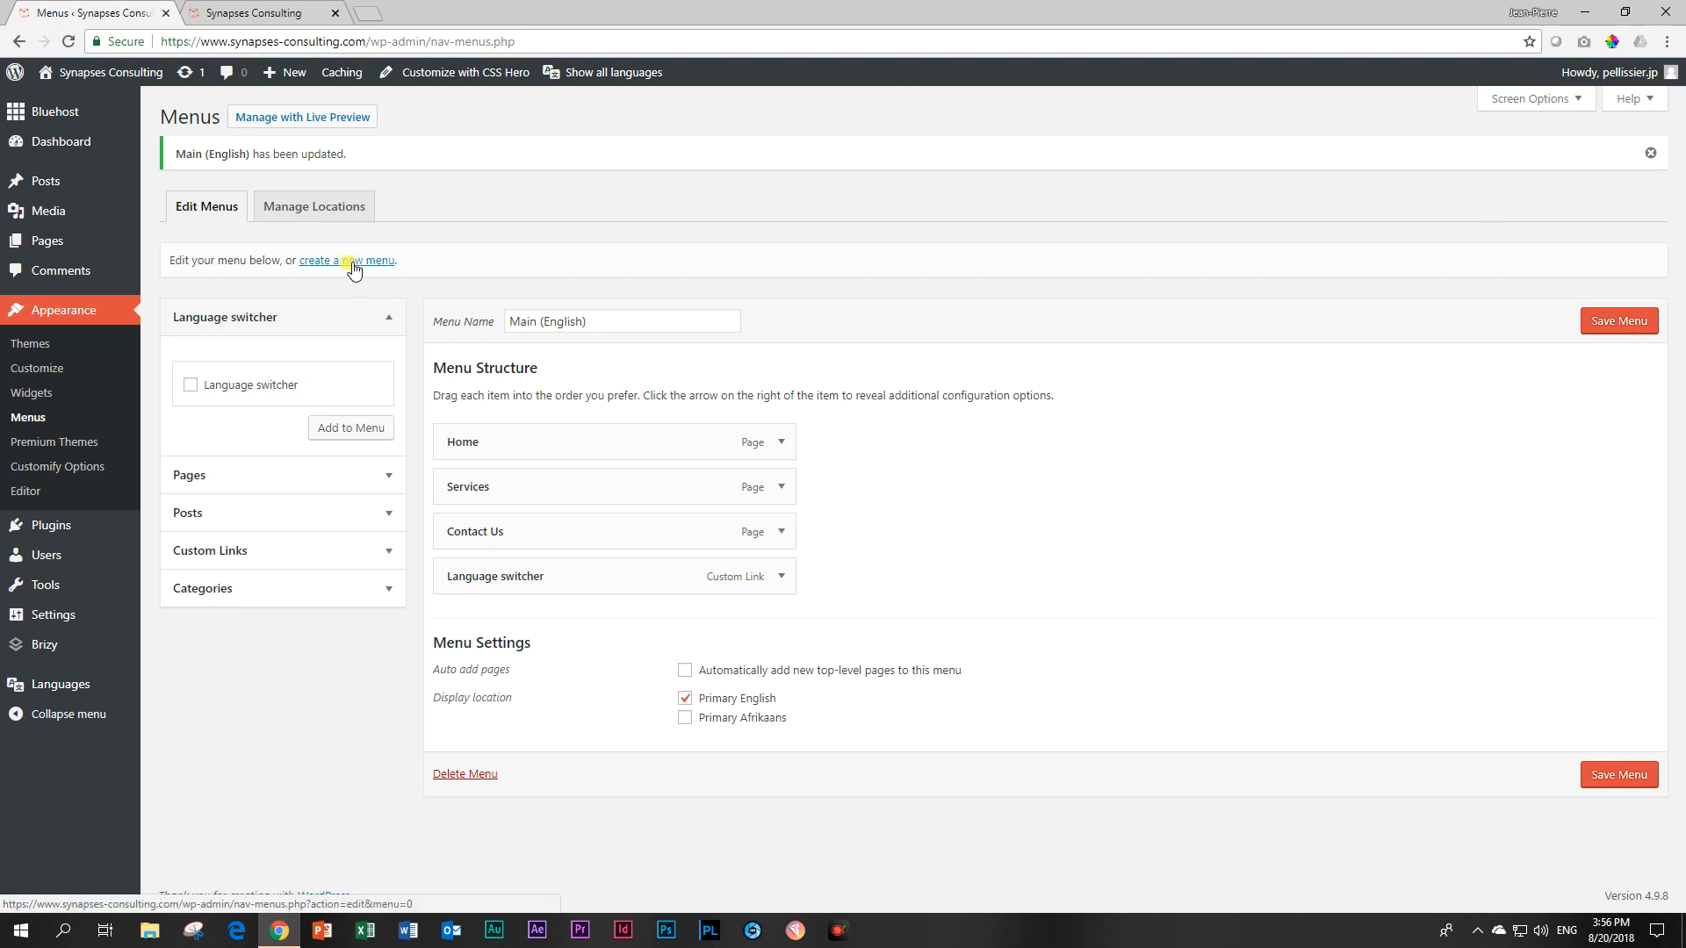
Create a new menu named Main (Afrikaans)
{"action": "left_click", "coordinate": [346, 259]}
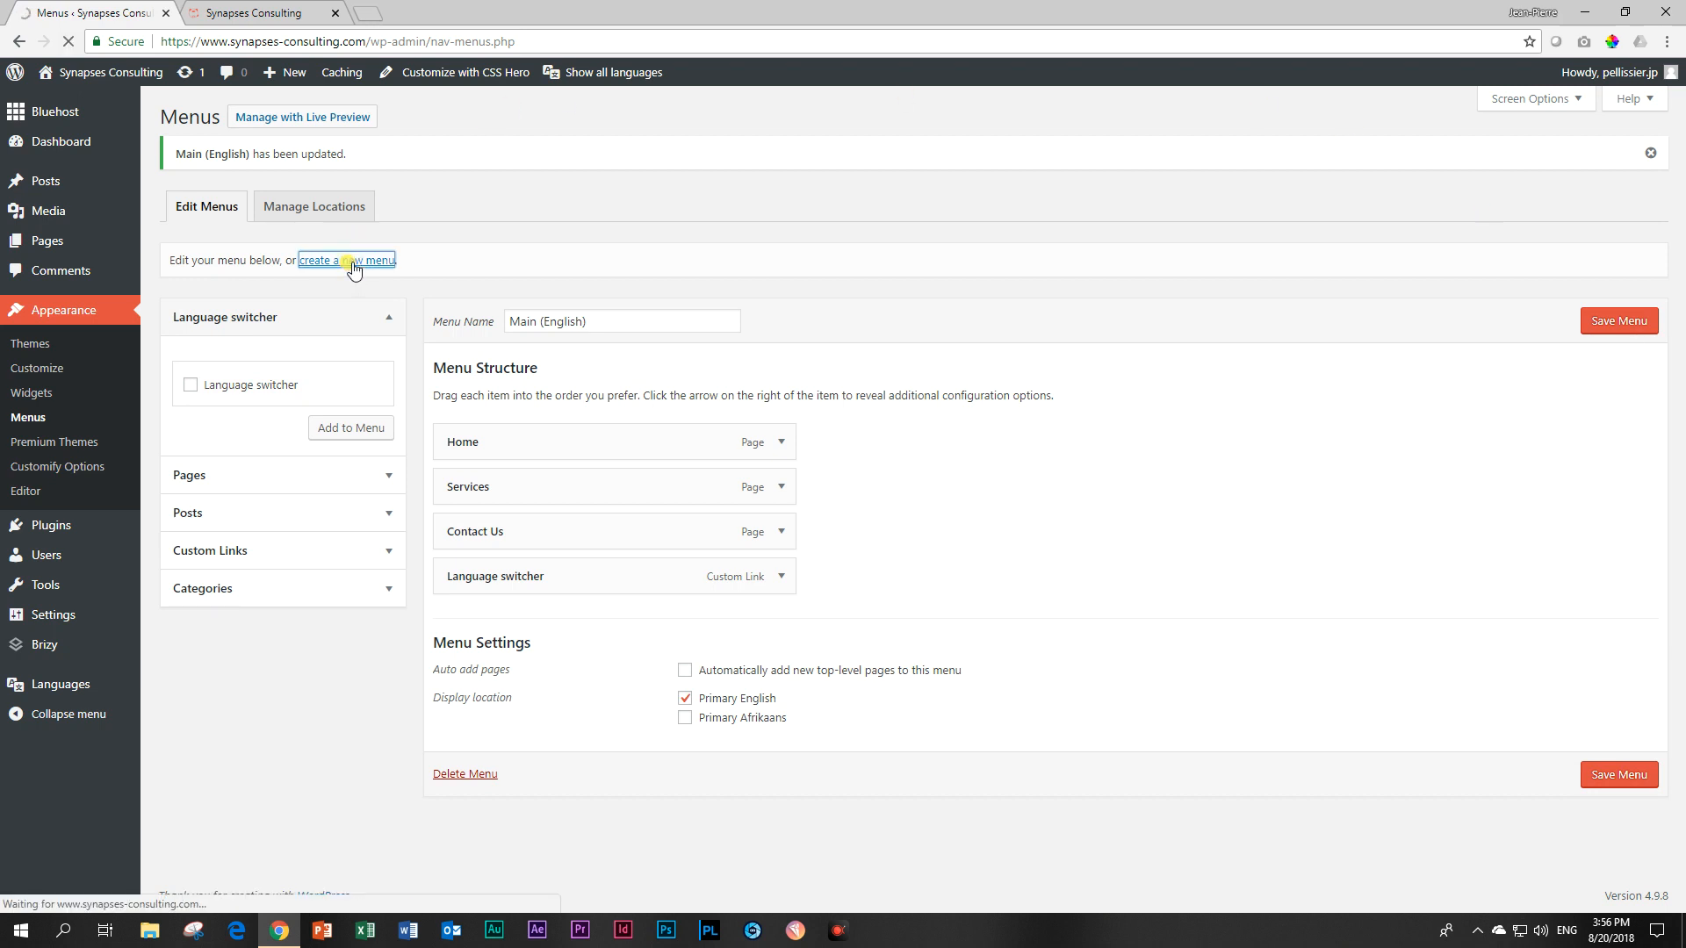
{"action": "left_click", "coordinate": [346, 259]}
{"action": "type", "text": "Main (Afrikaans)"}
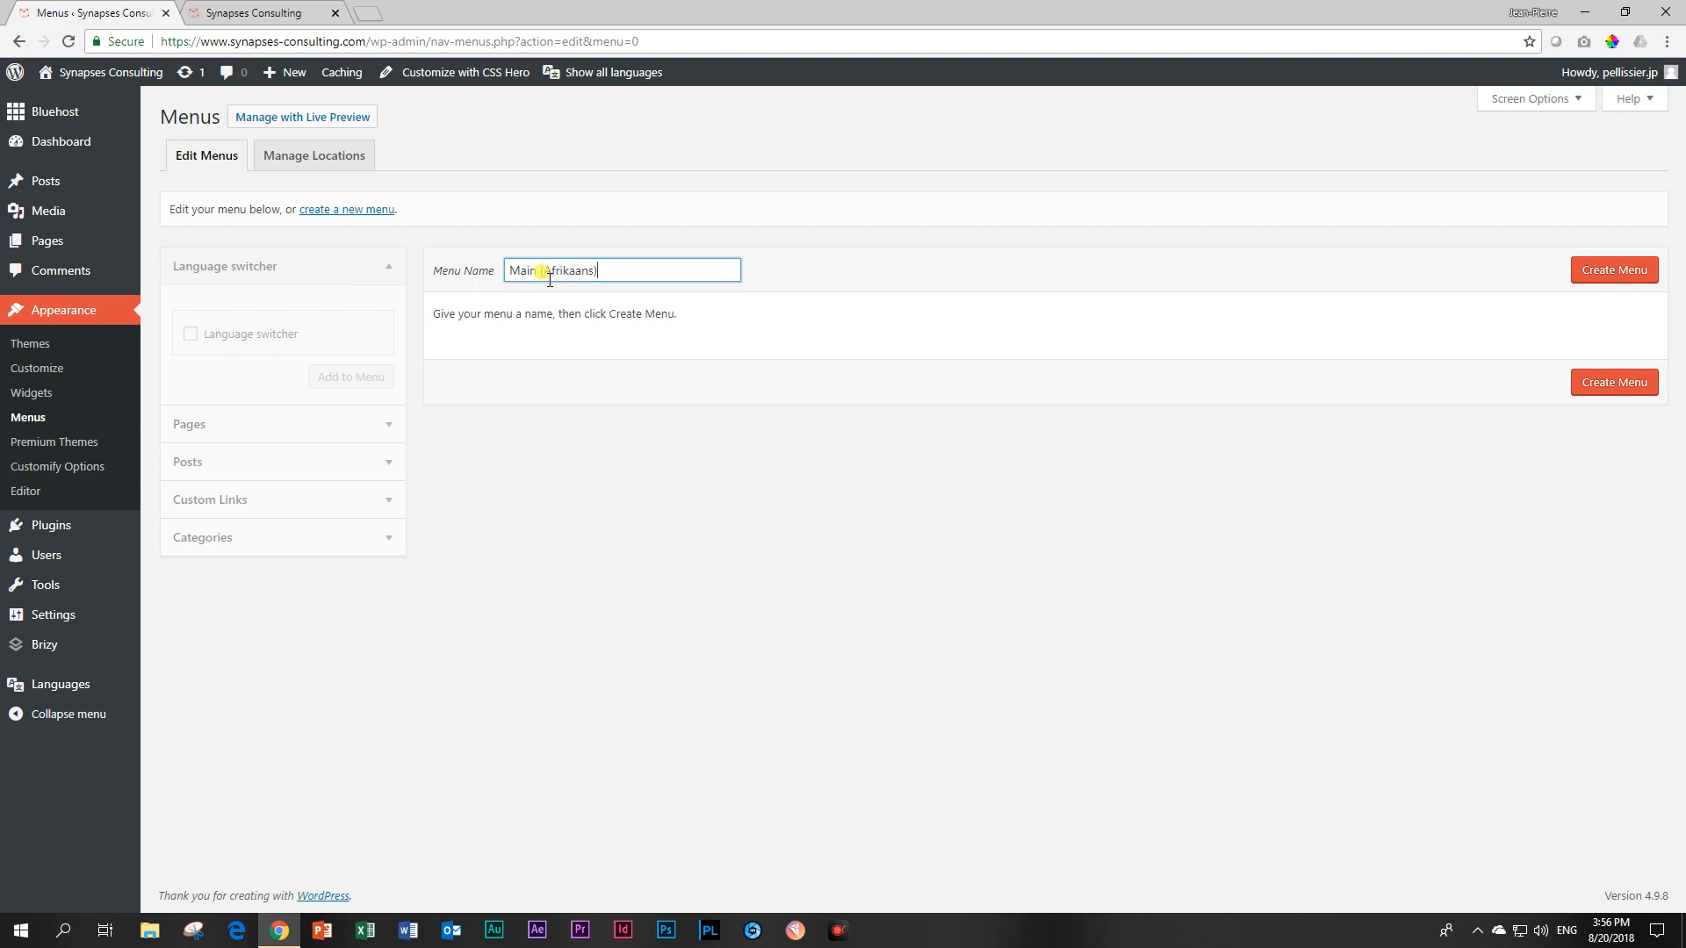
{"action": "left_click", "coordinate": [1612, 269]}
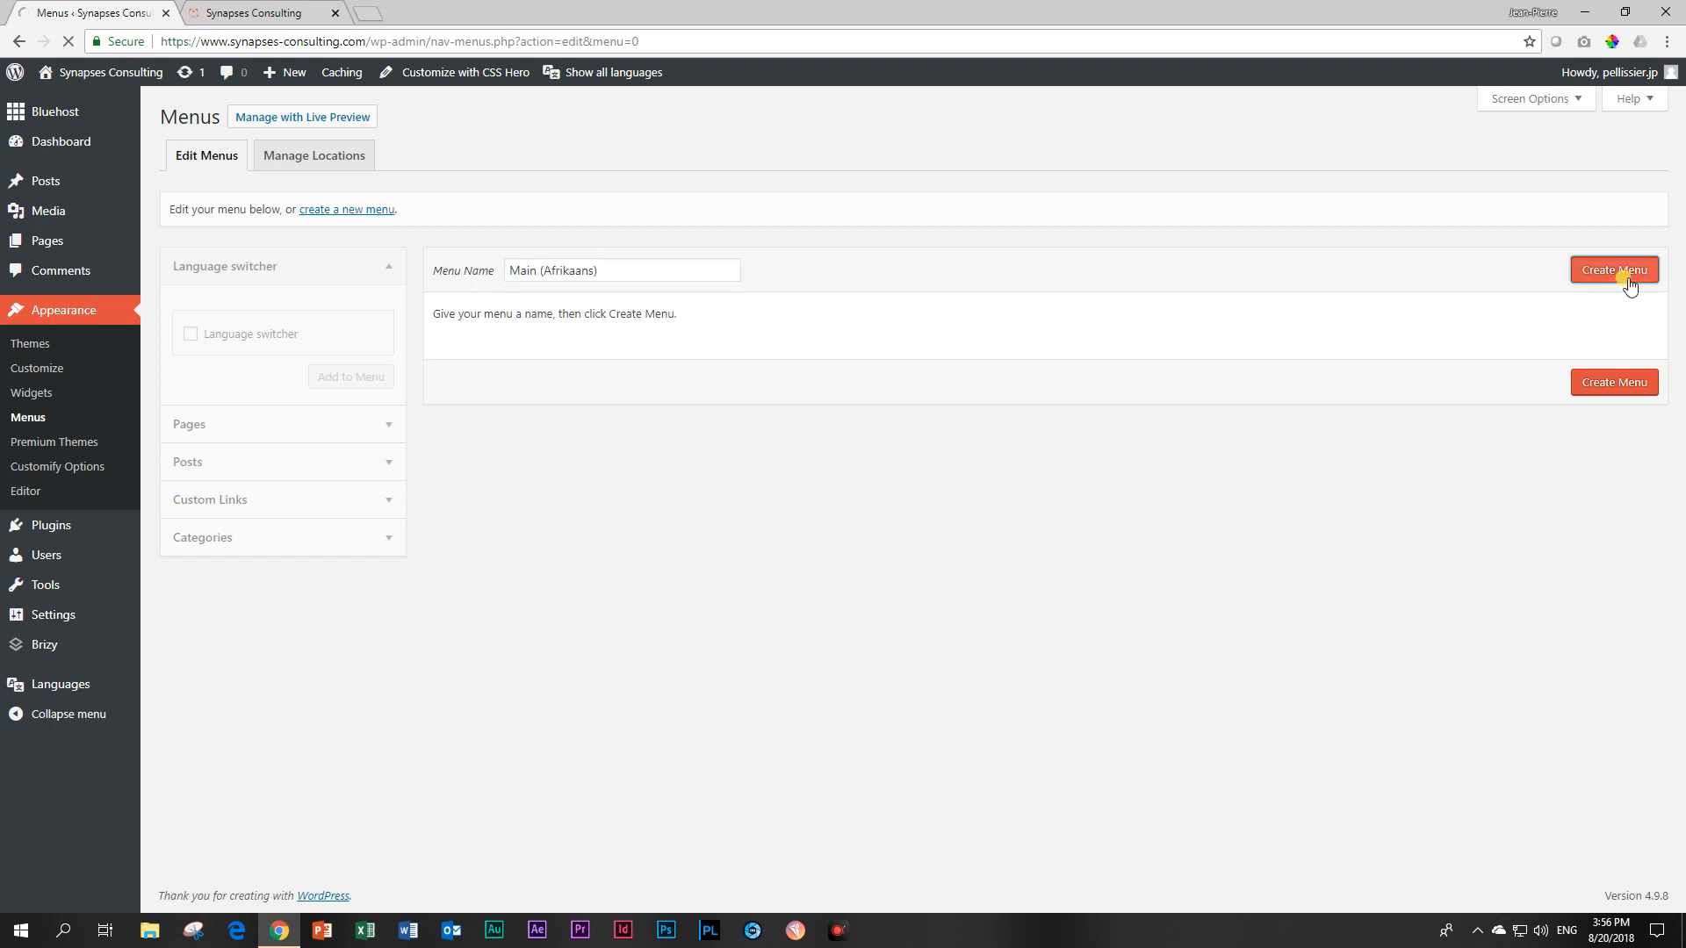
{"action": "left_click", "coordinate": [1613, 269]}
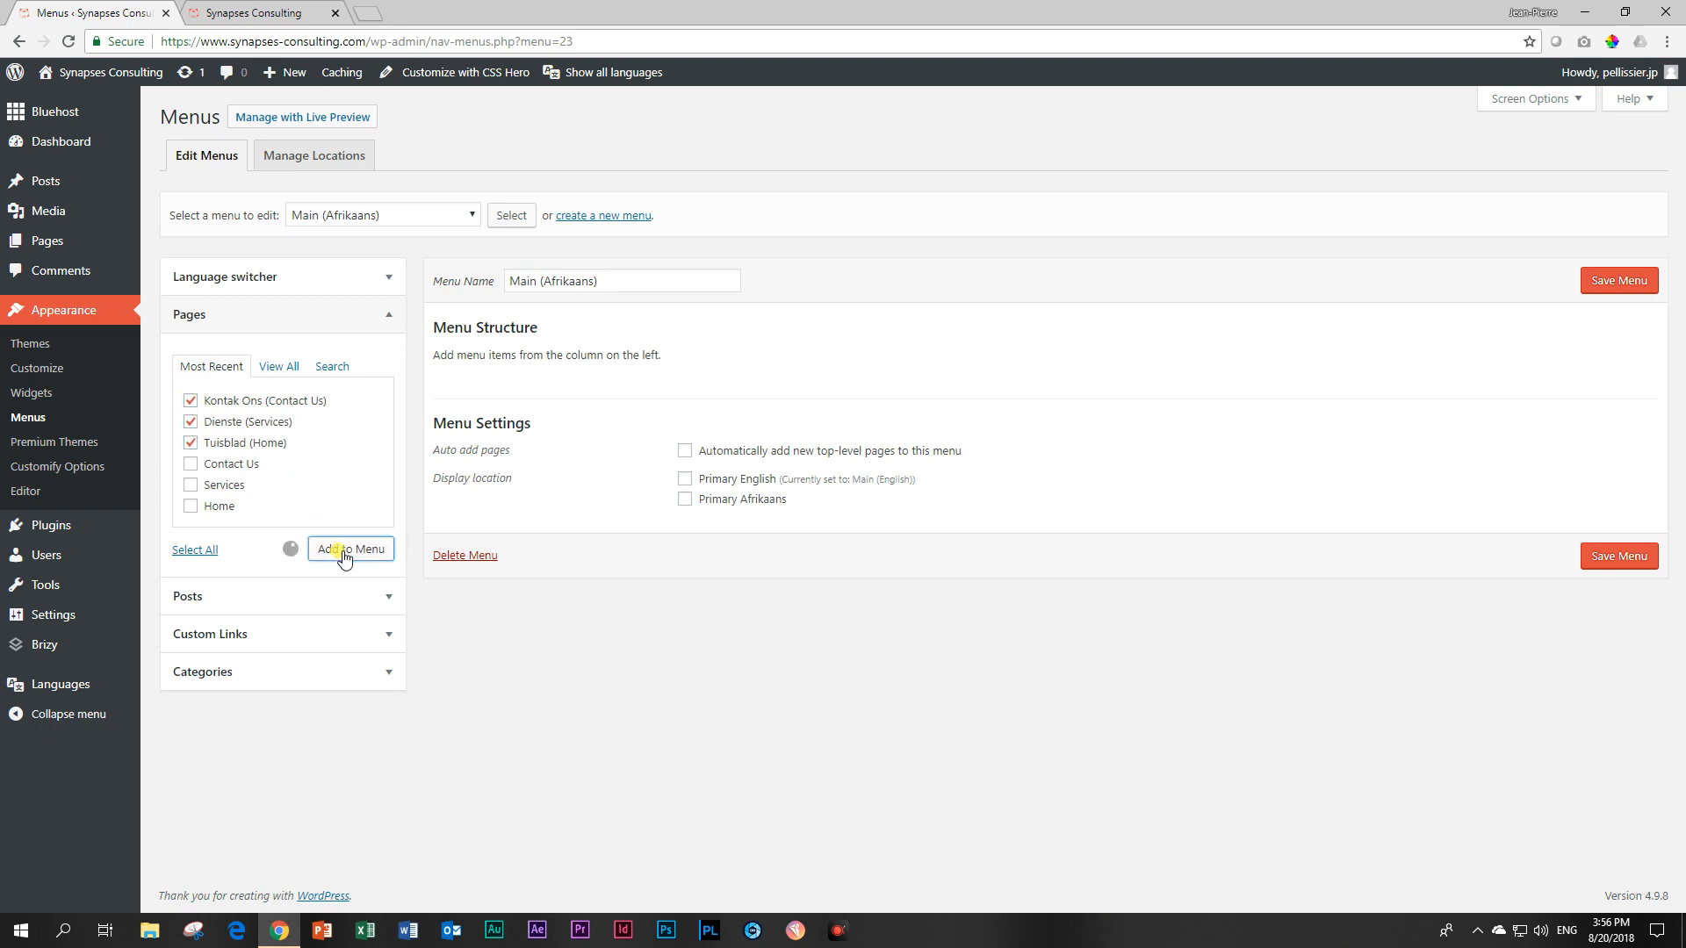
Add the three Afrikaans pages and a language switcher showing a dropdown with flags
{"action": "left_click", "coordinate": [350, 549]}
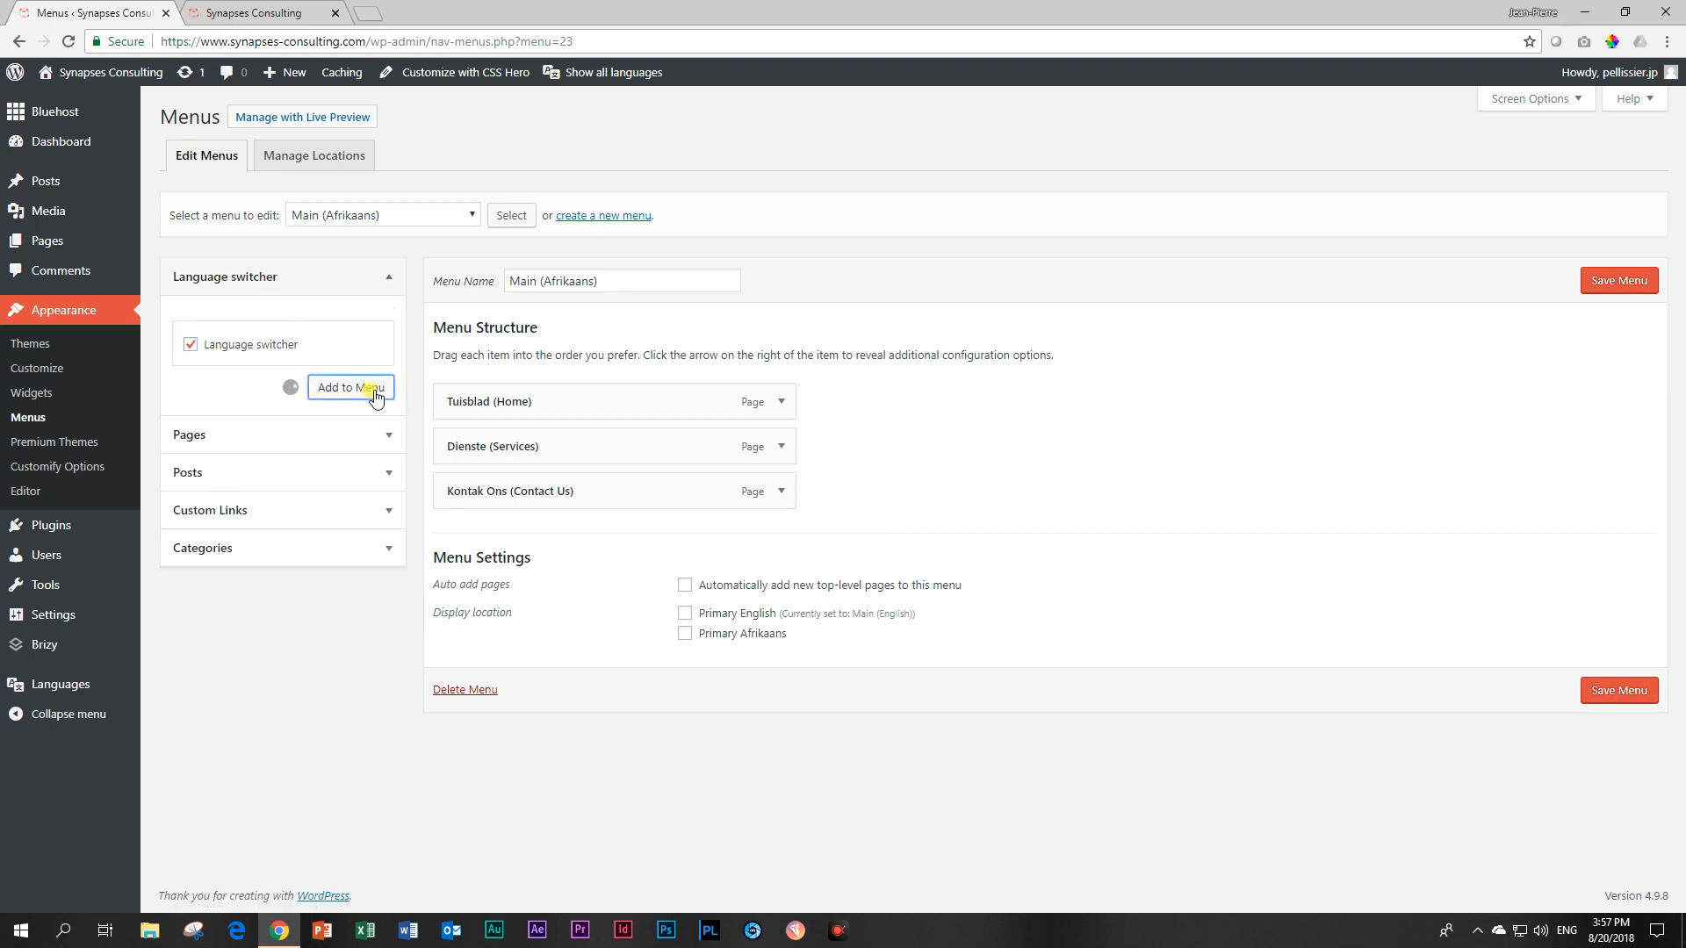
{"action": "left_click", "coordinate": [350, 388]}
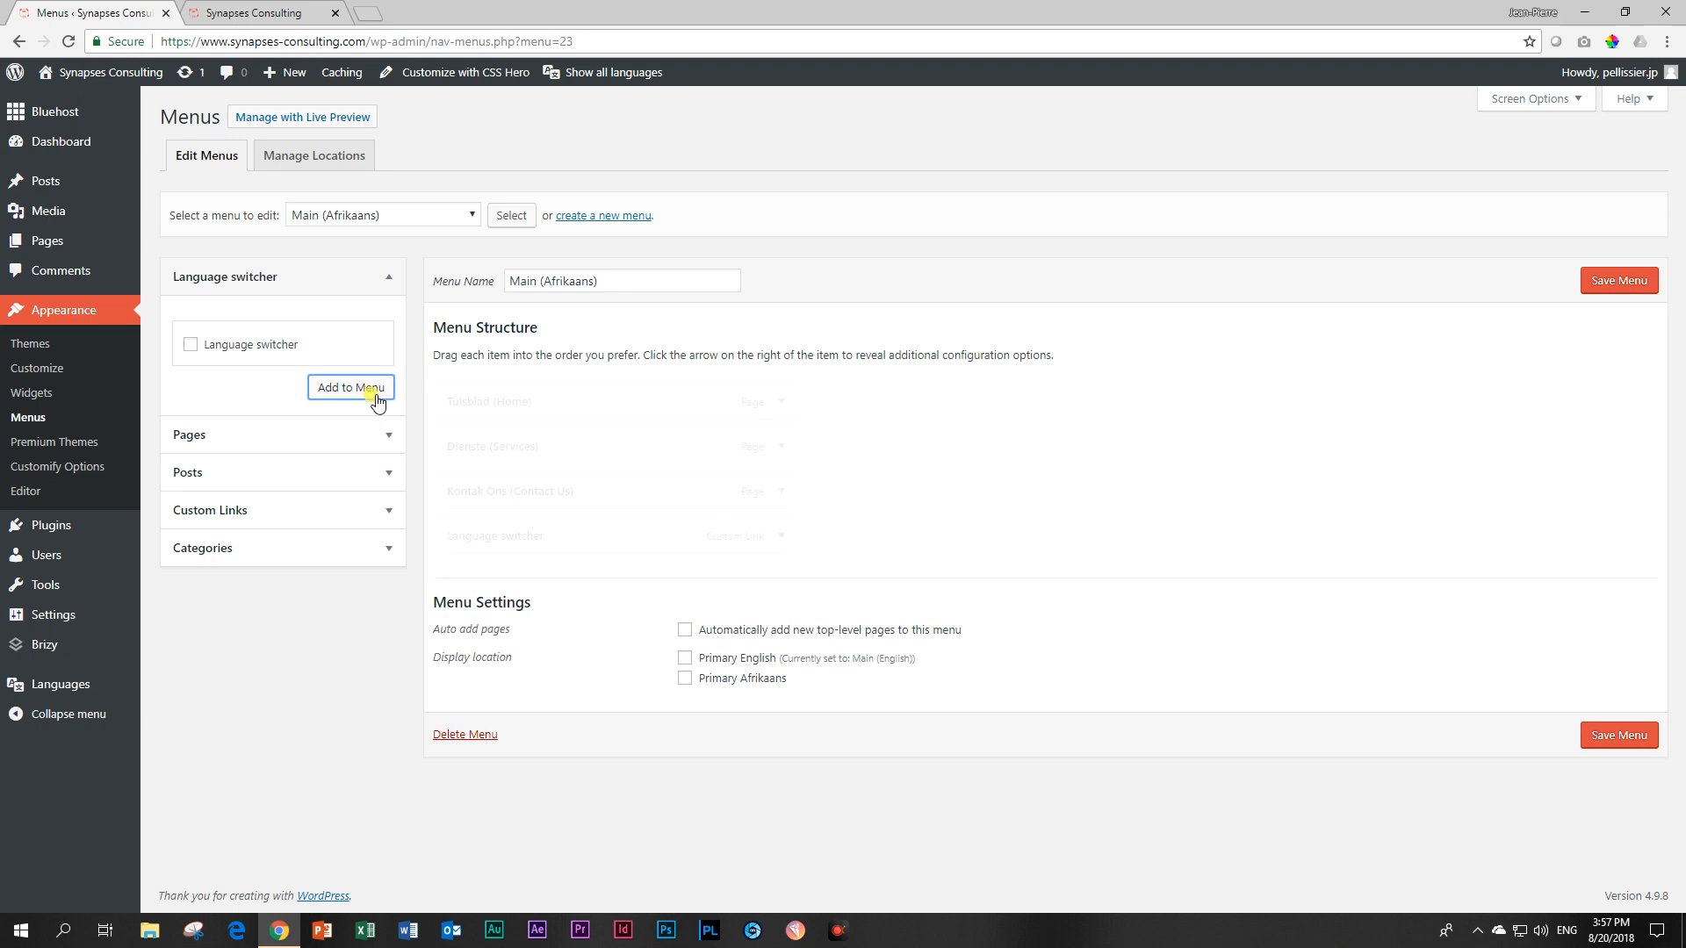
{"action": "left_click", "coordinate": [350, 387]}
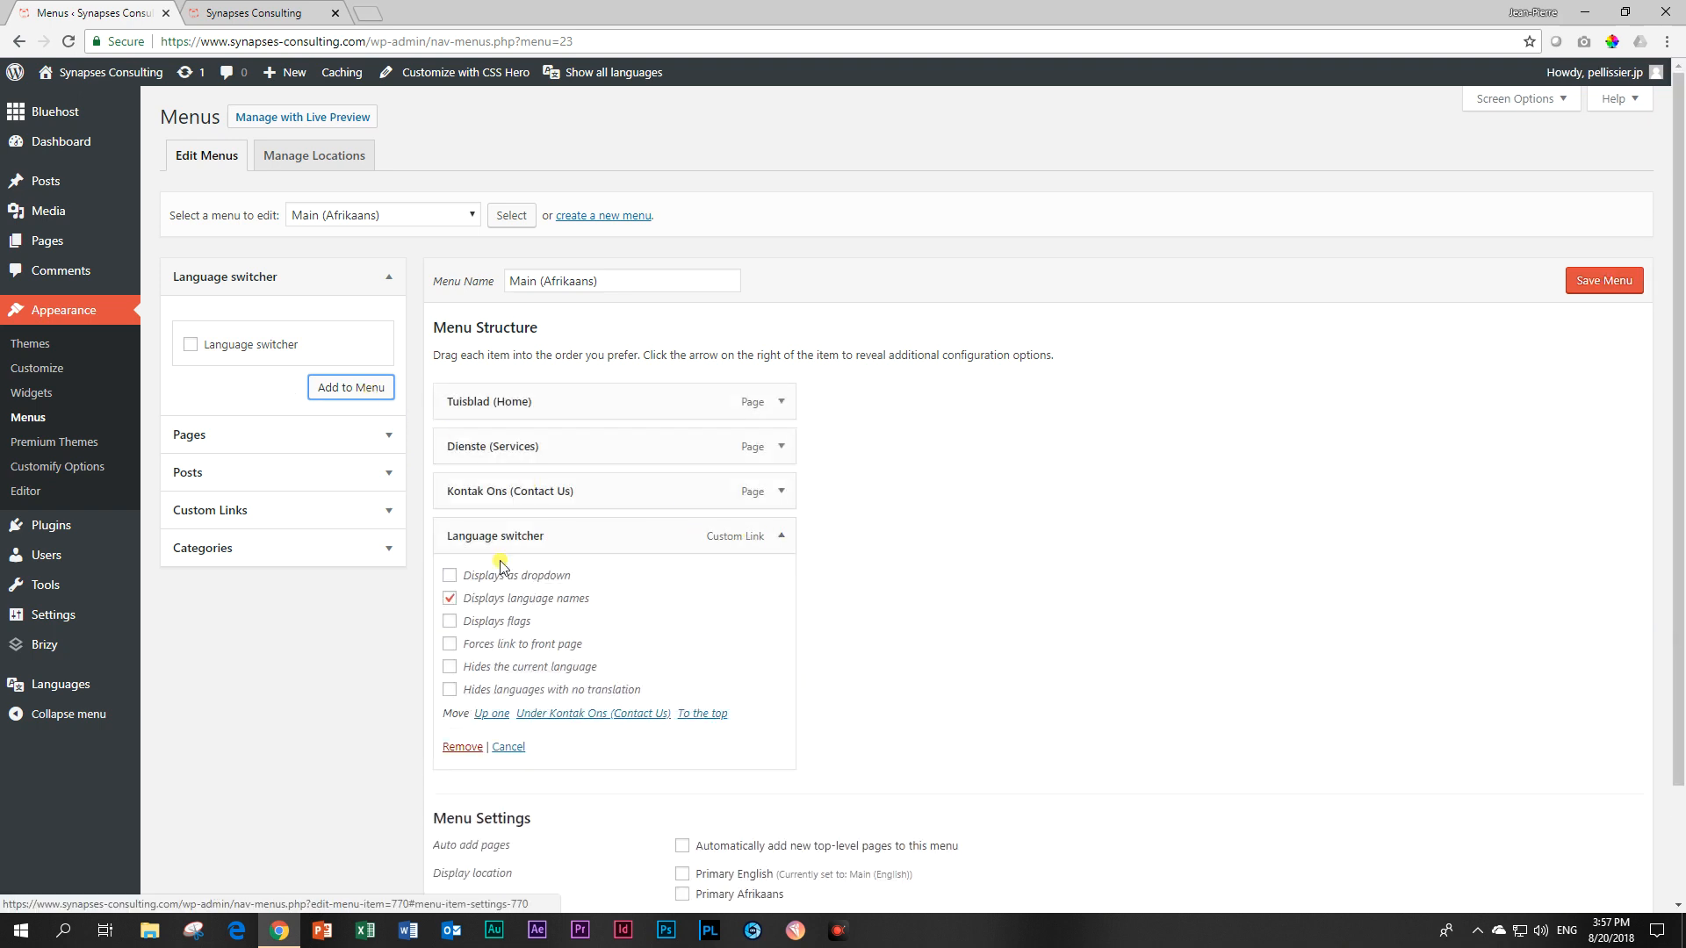
{"action": "left_click", "coordinate": [450, 575]}
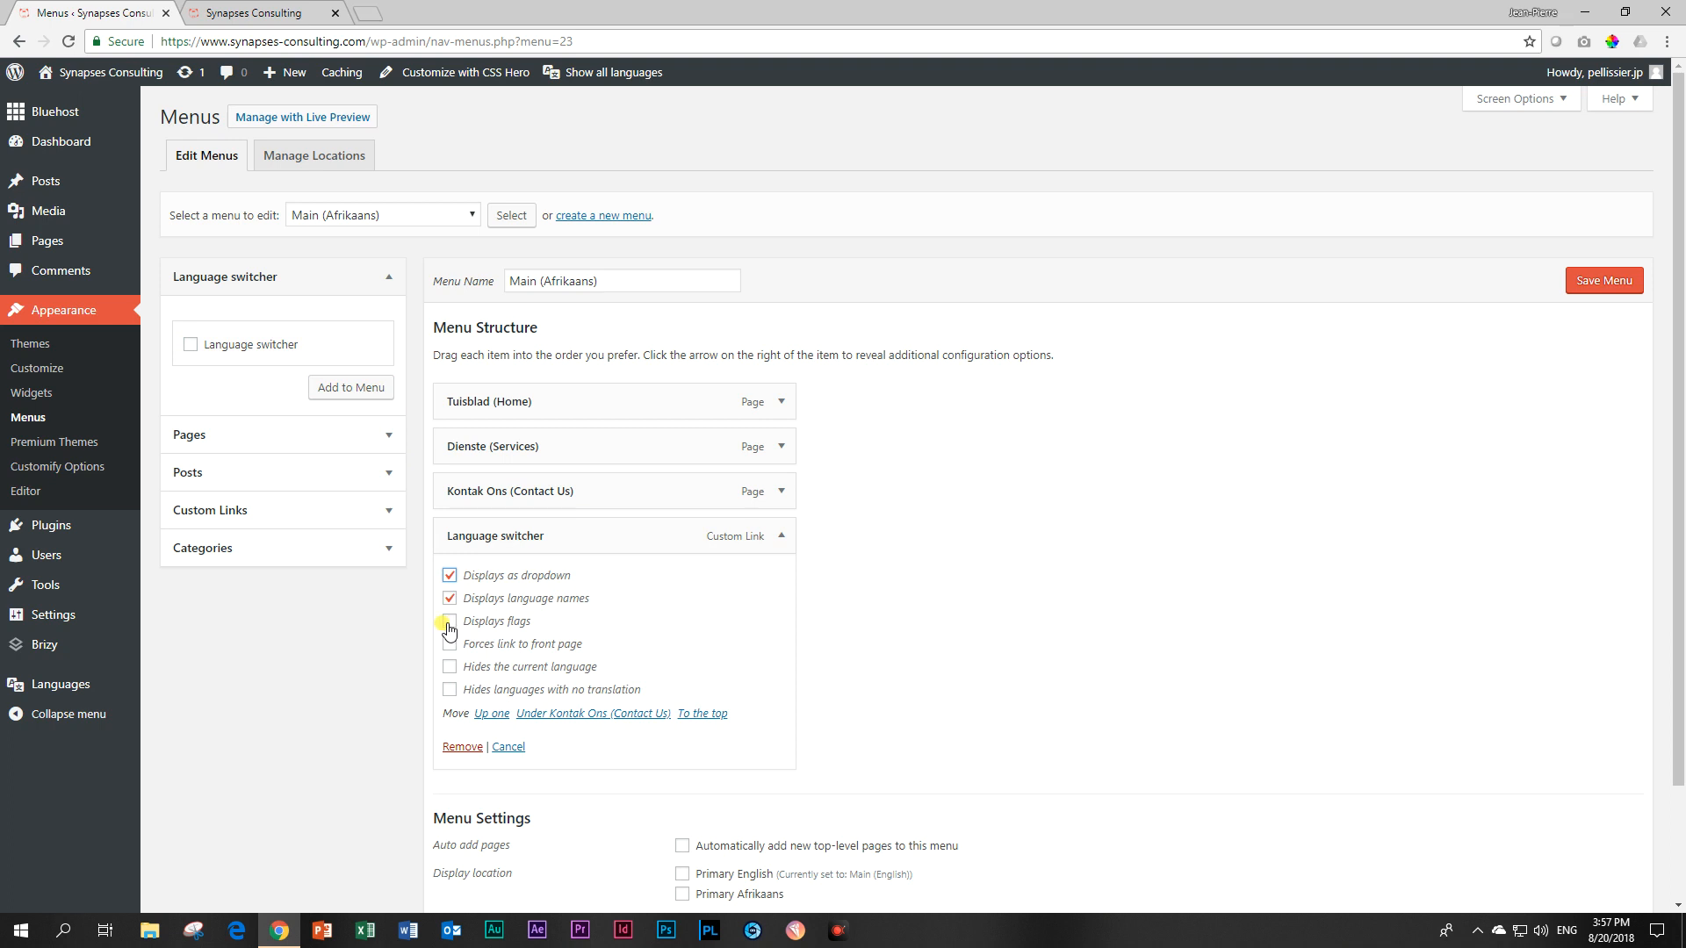
{"action": "left_click", "coordinate": [449, 627]}
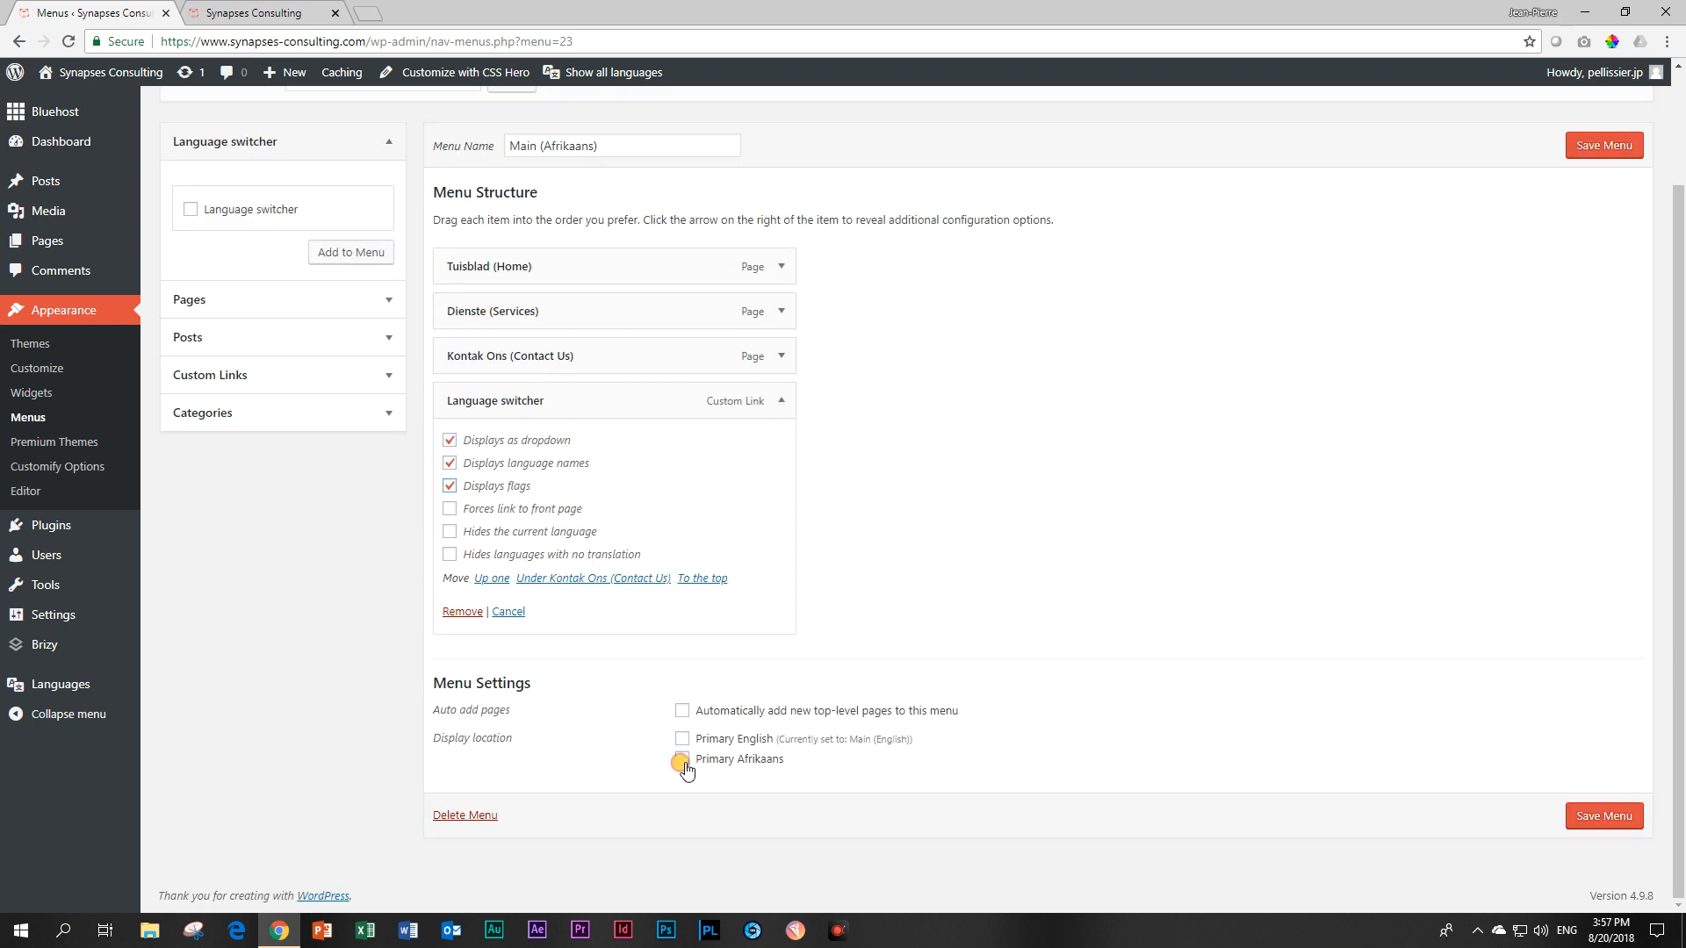
Assign Main (Afrikaans) to the Primary Afrikaans location and save the menu
{"action": "left_click", "coordinate": [681, 758]}
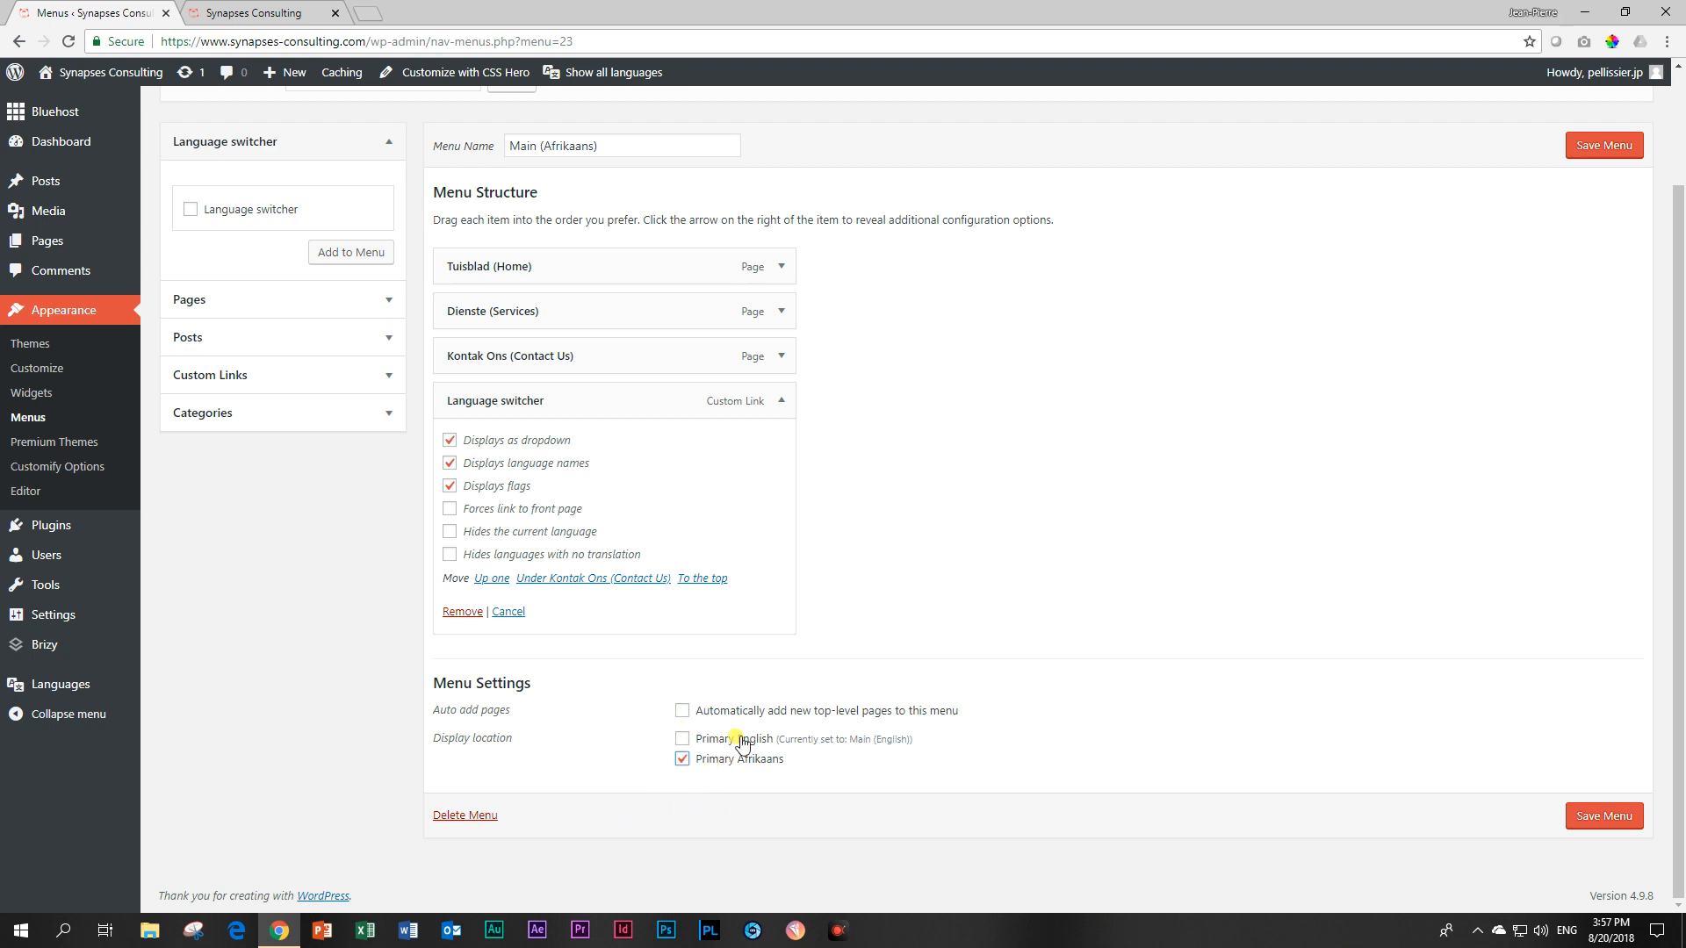
{"action": "left_click", "coordinate": [1603, 815]}
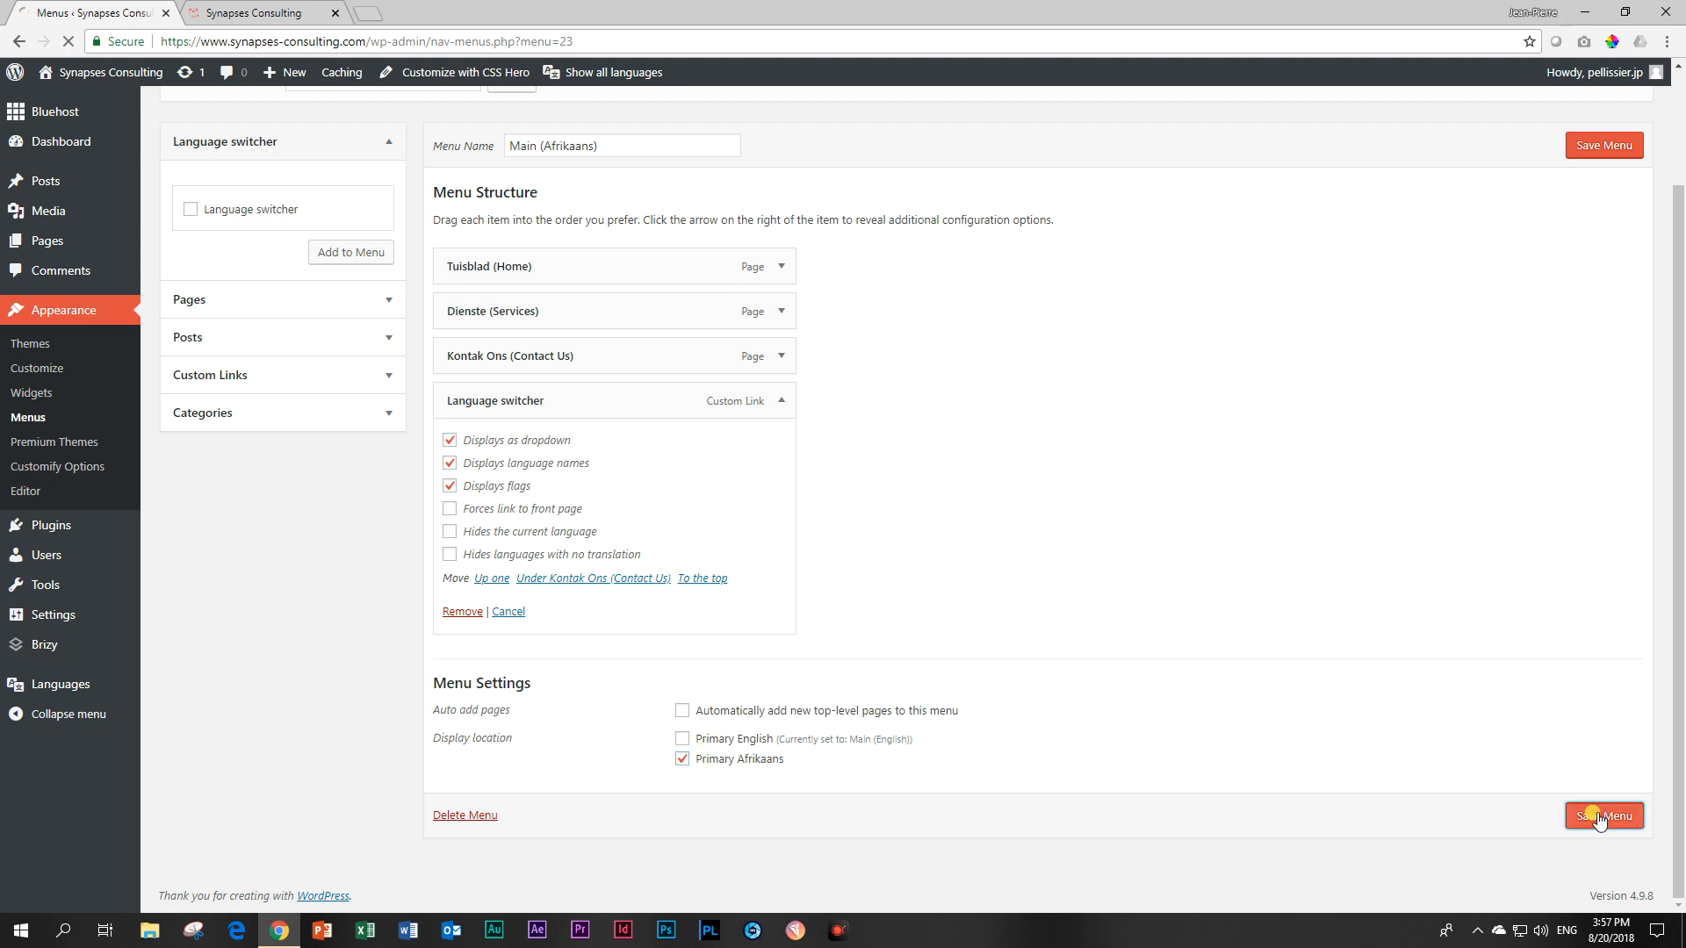
{"action": "left_click", "coordinate": [1603, 816]}
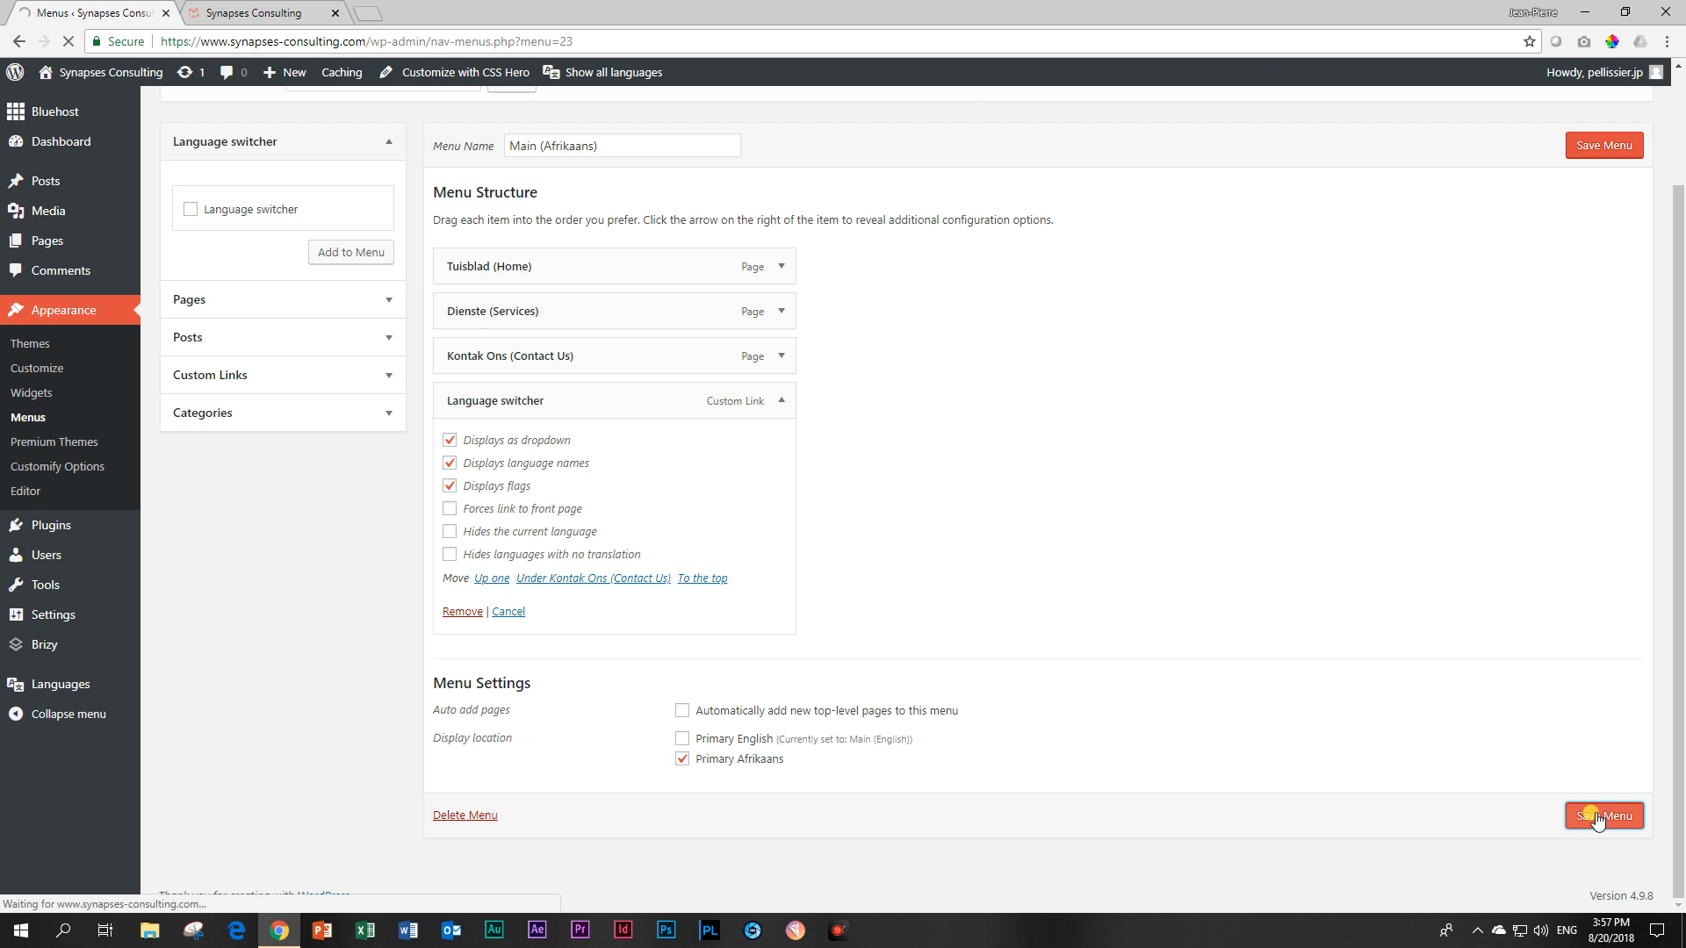
On the live site, try the flagged English dropdown, then visit Home, Services and Contact Us
{"action": "left_click", "coordinate": [1603, 816]}
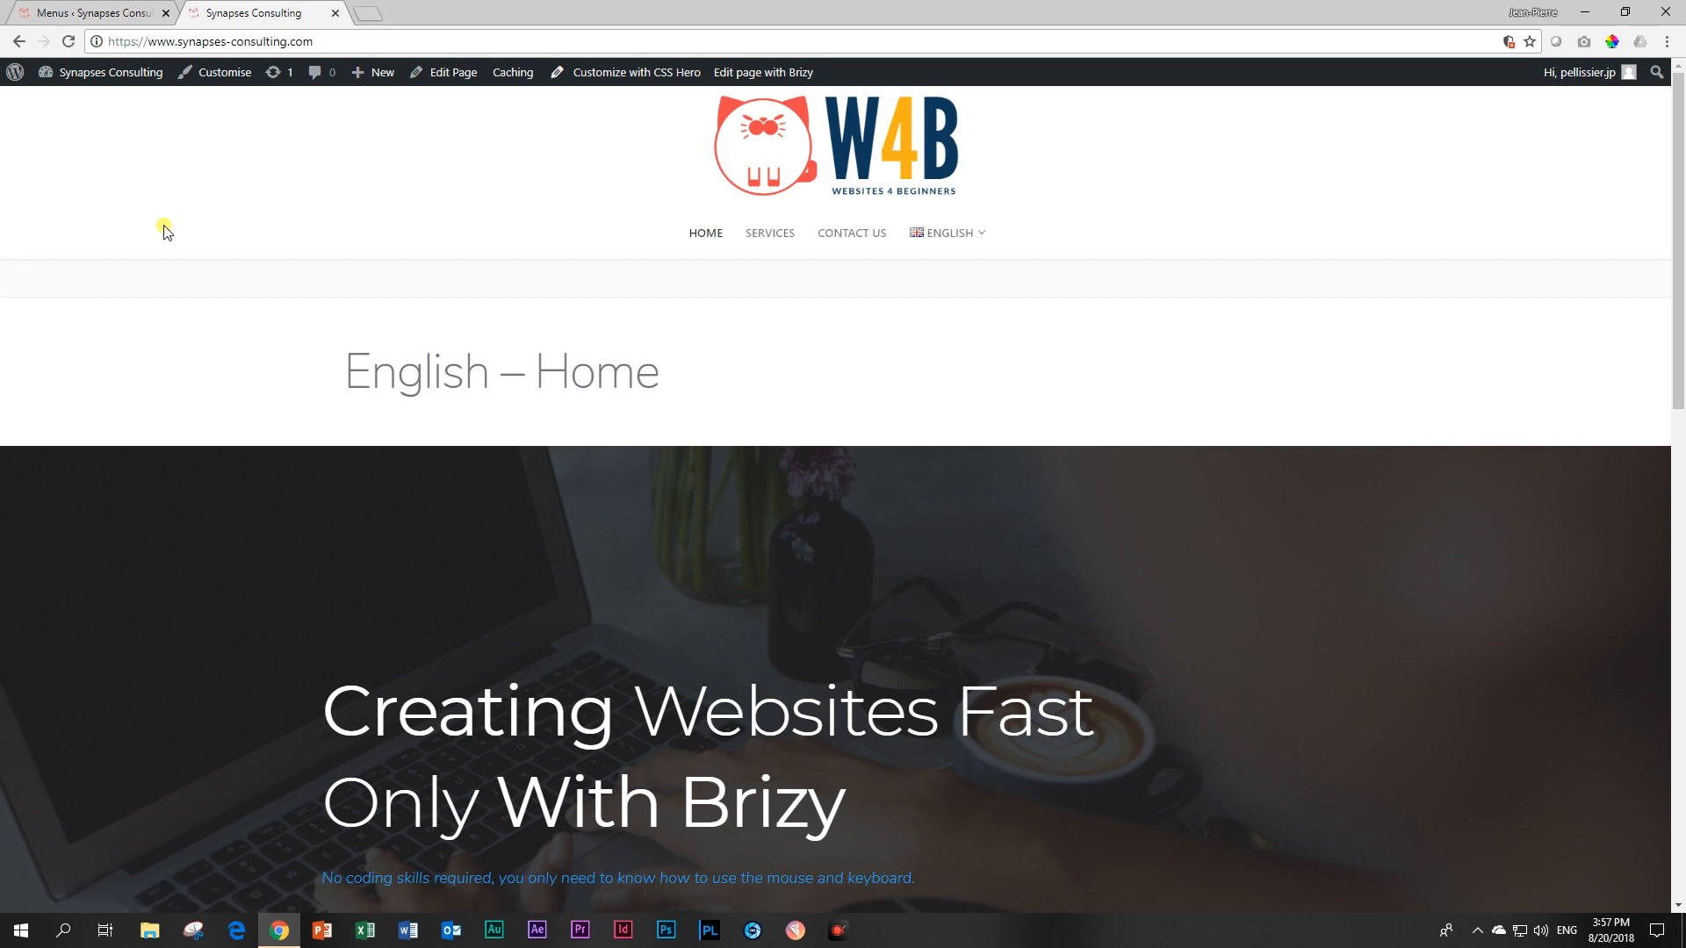
{"action": "mouse_move", "coordinate": [705, 234]}
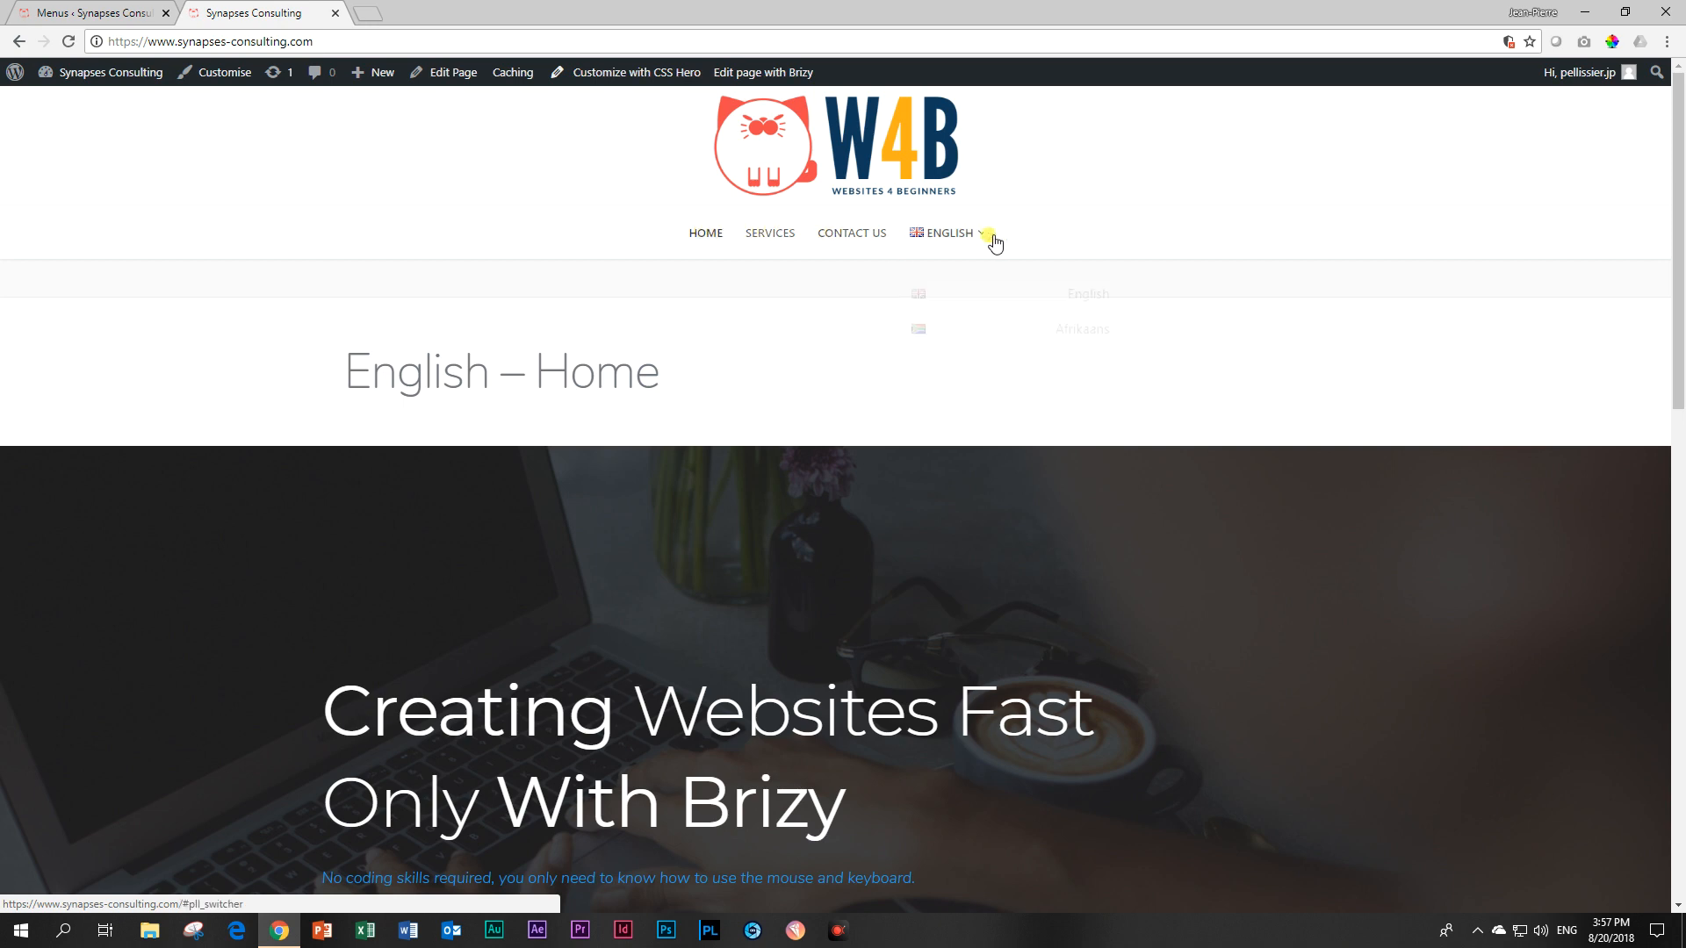
{"action": "left_click", "coordinate": [947, 234]}
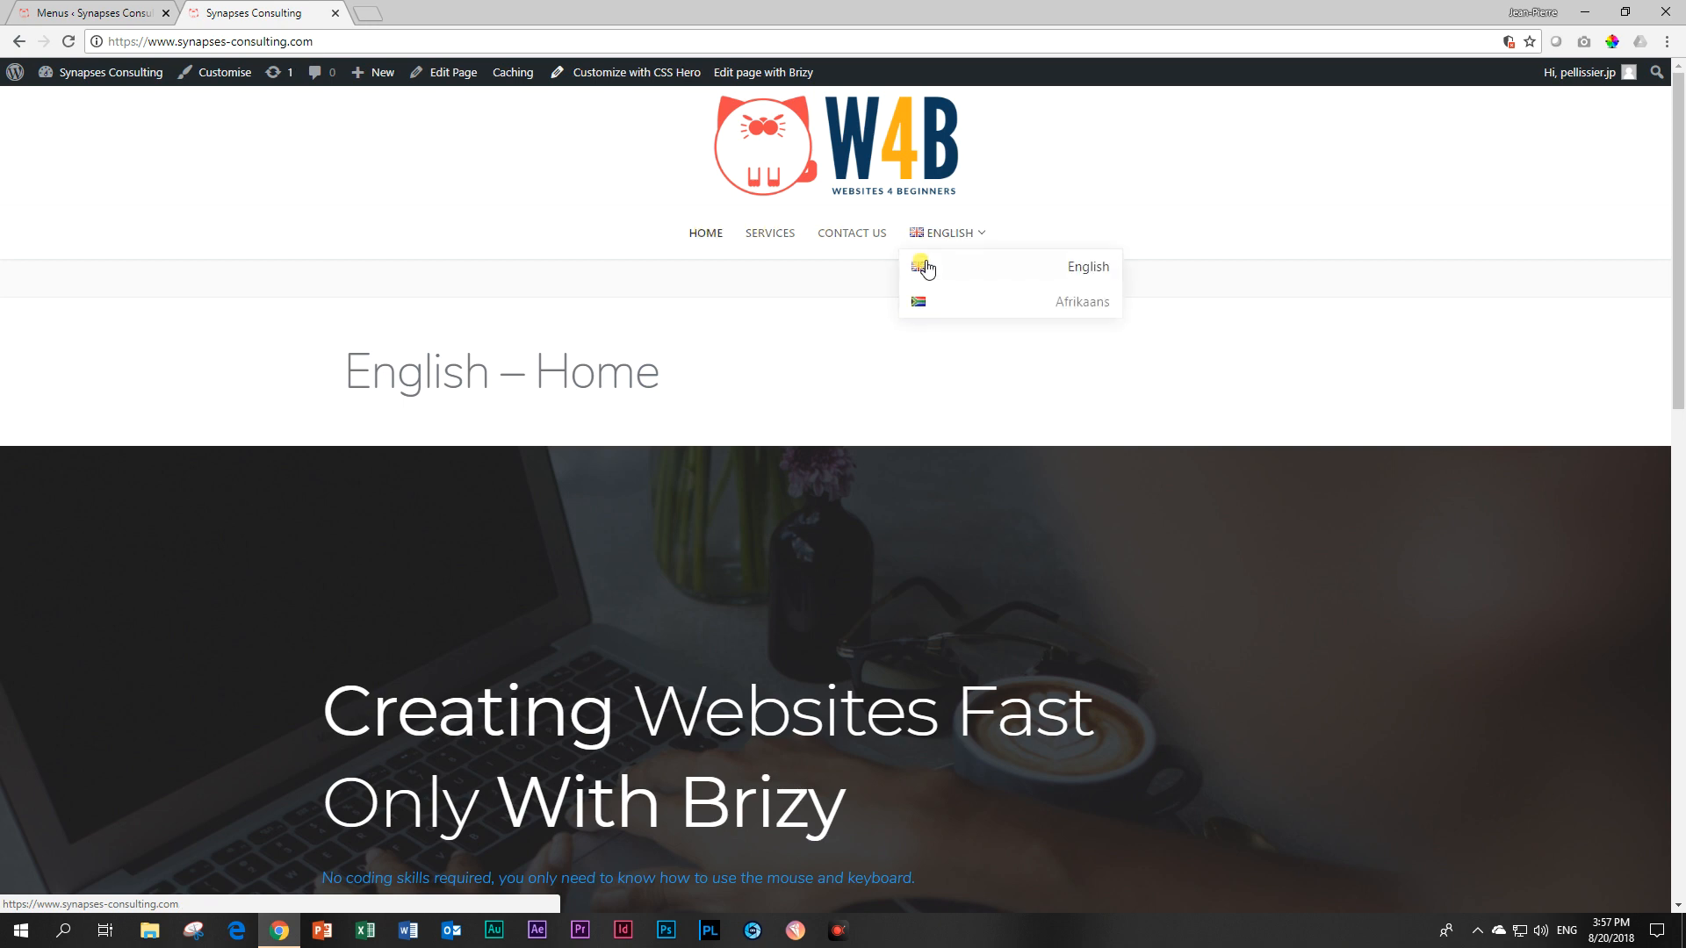
{"action": "mouse_move", "coordinate": [924, 239]}
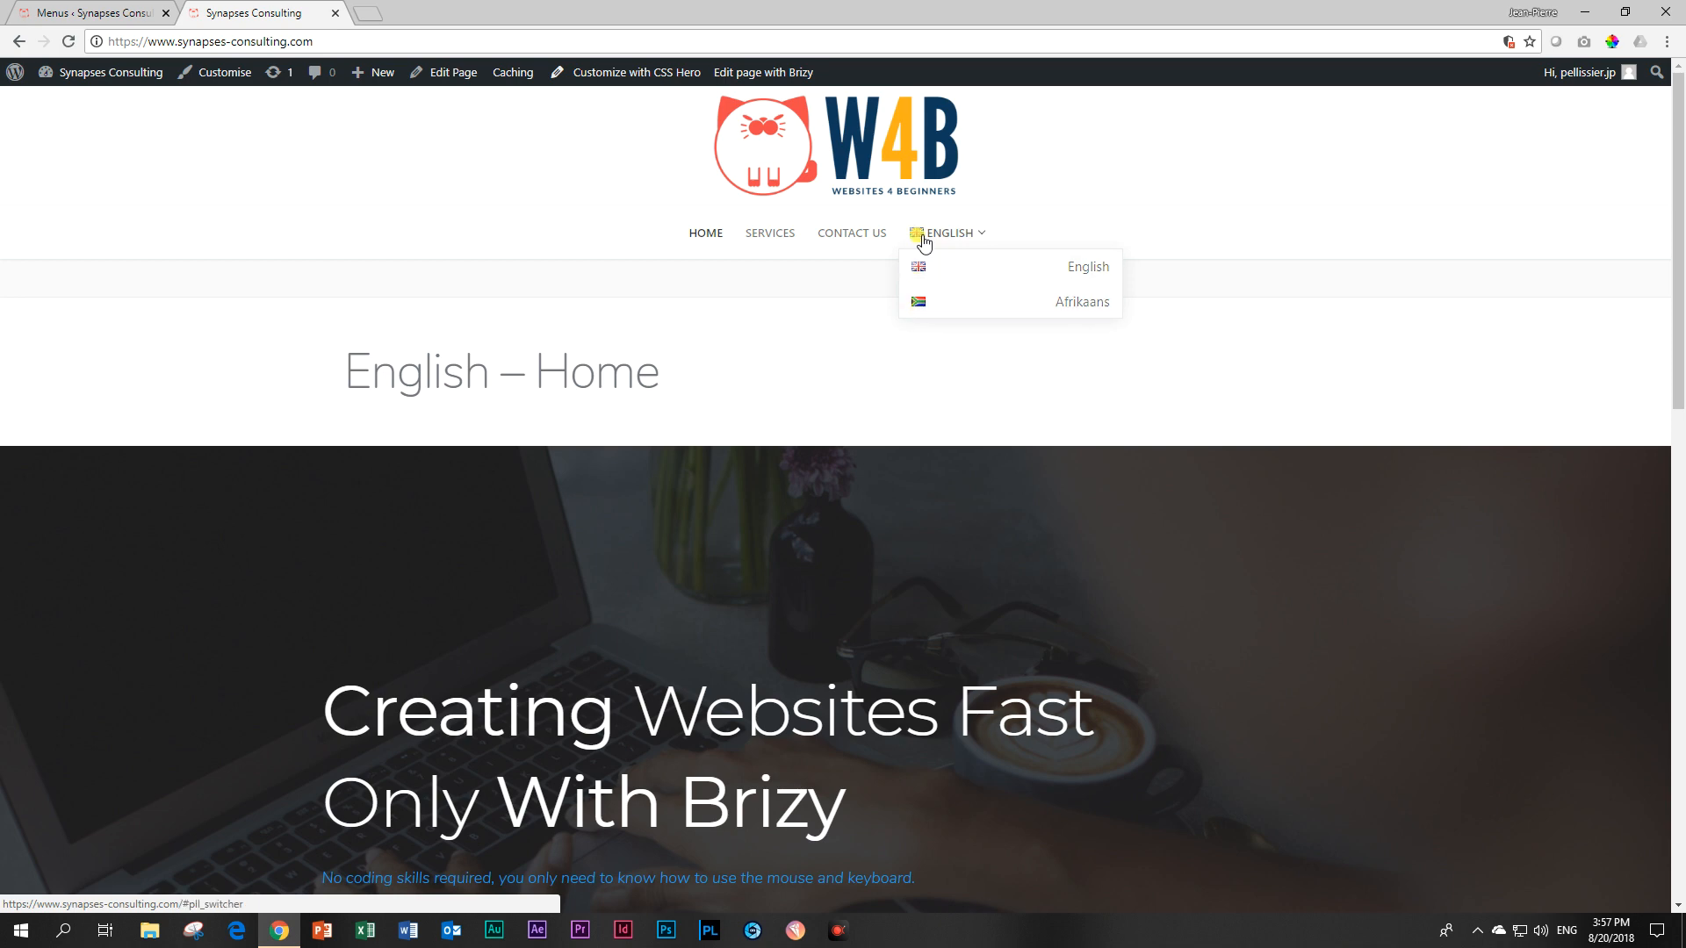
{"action": "left_click", "coordinate": [769, 233]}
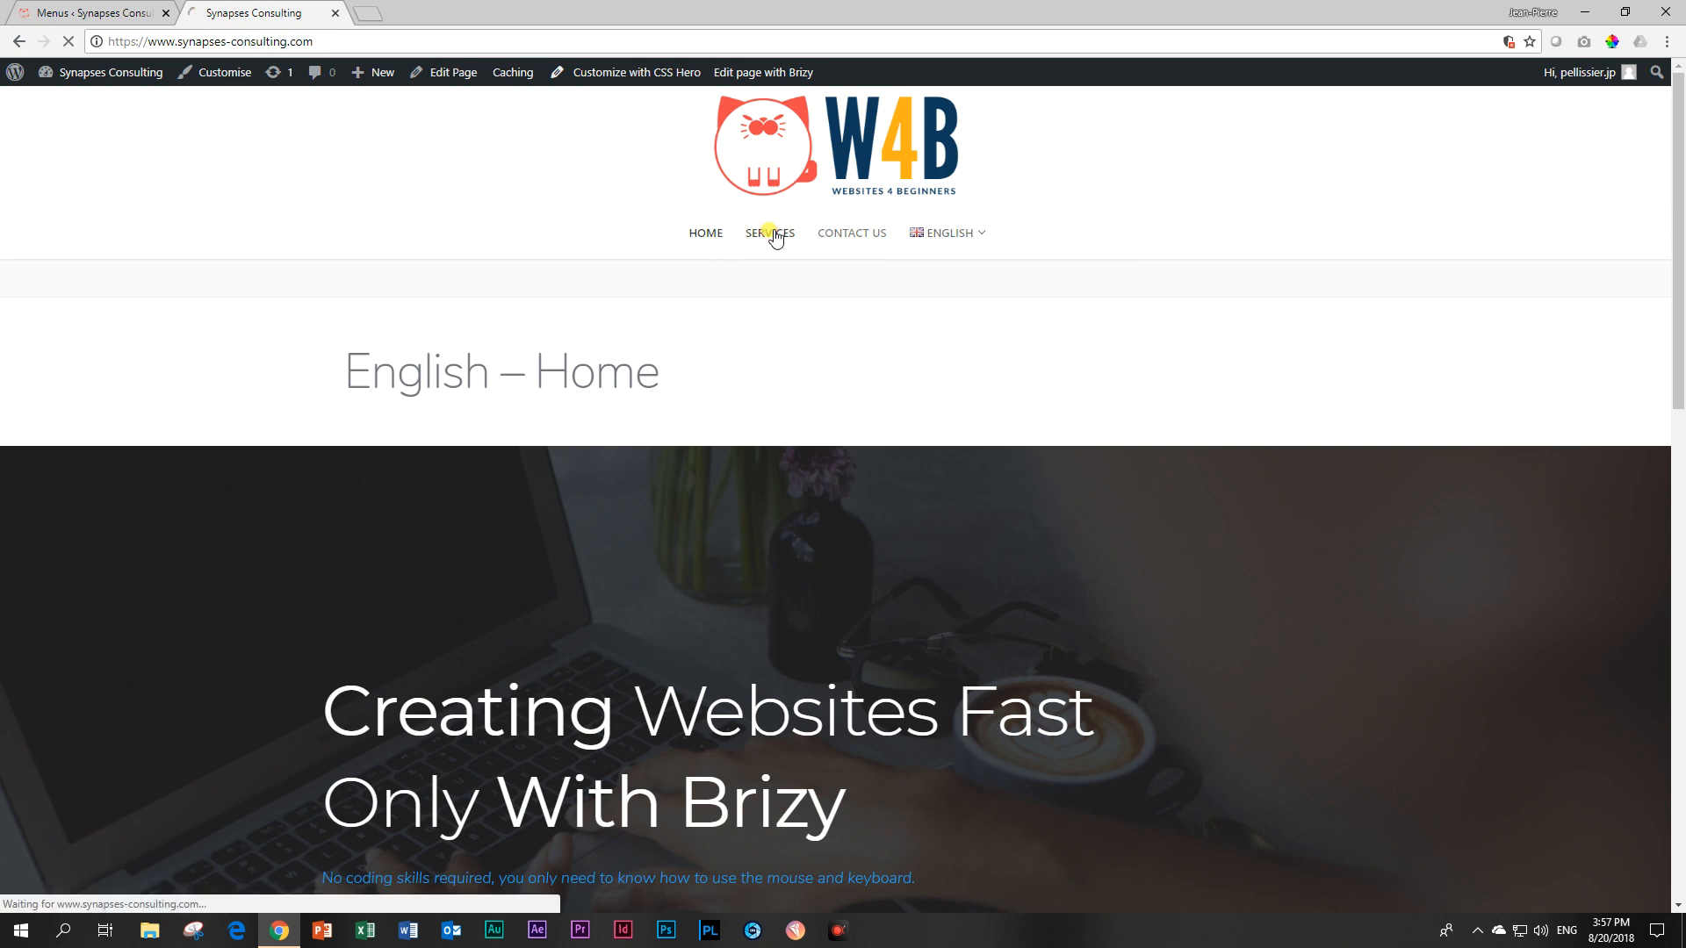
{"action": "left_click", "coordinate": [769, 234]}
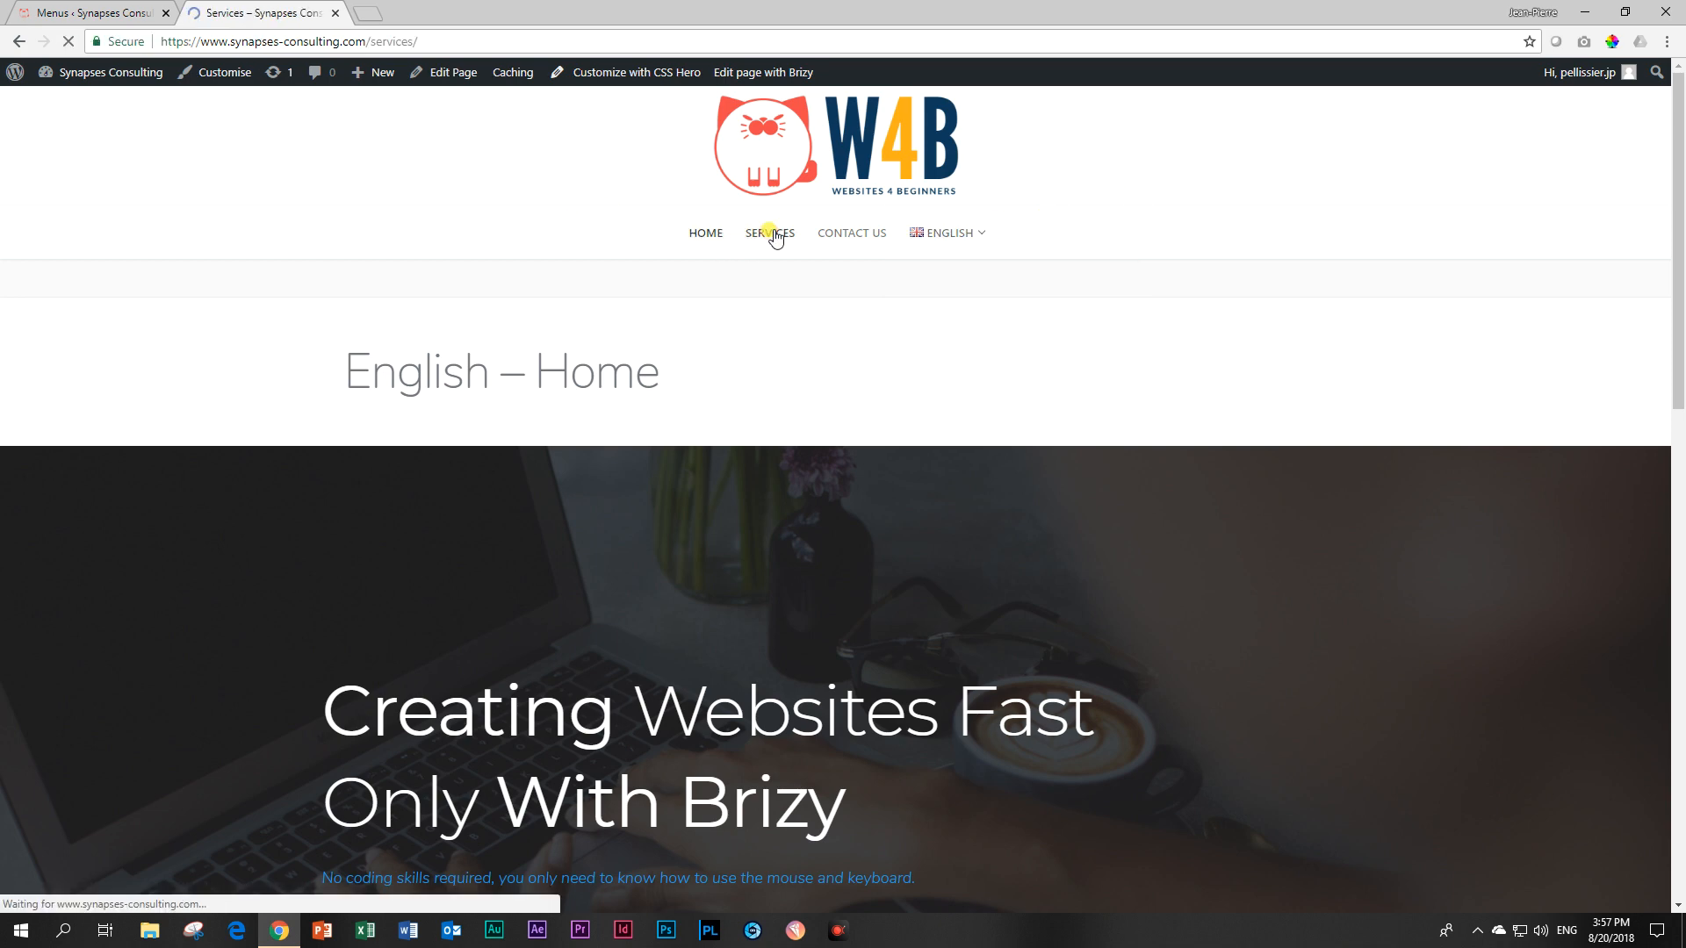
{"action": "left_click", "coordinate": [769, 231]}
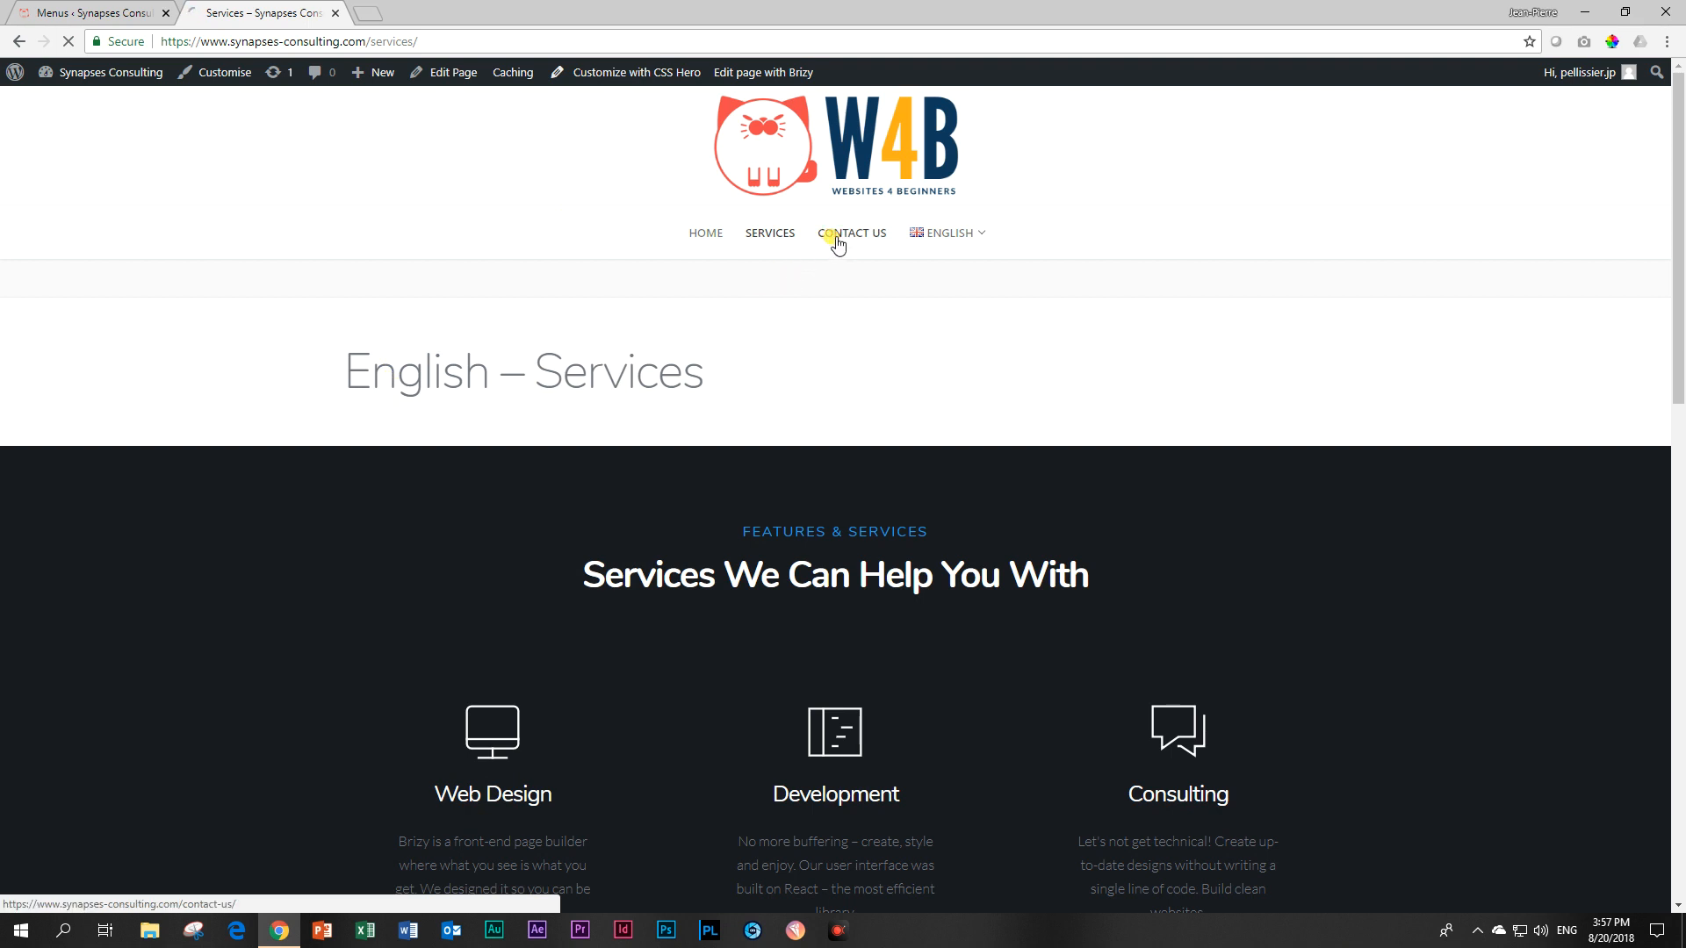
{"action": "left_click", "coordinate": [852, 232]}
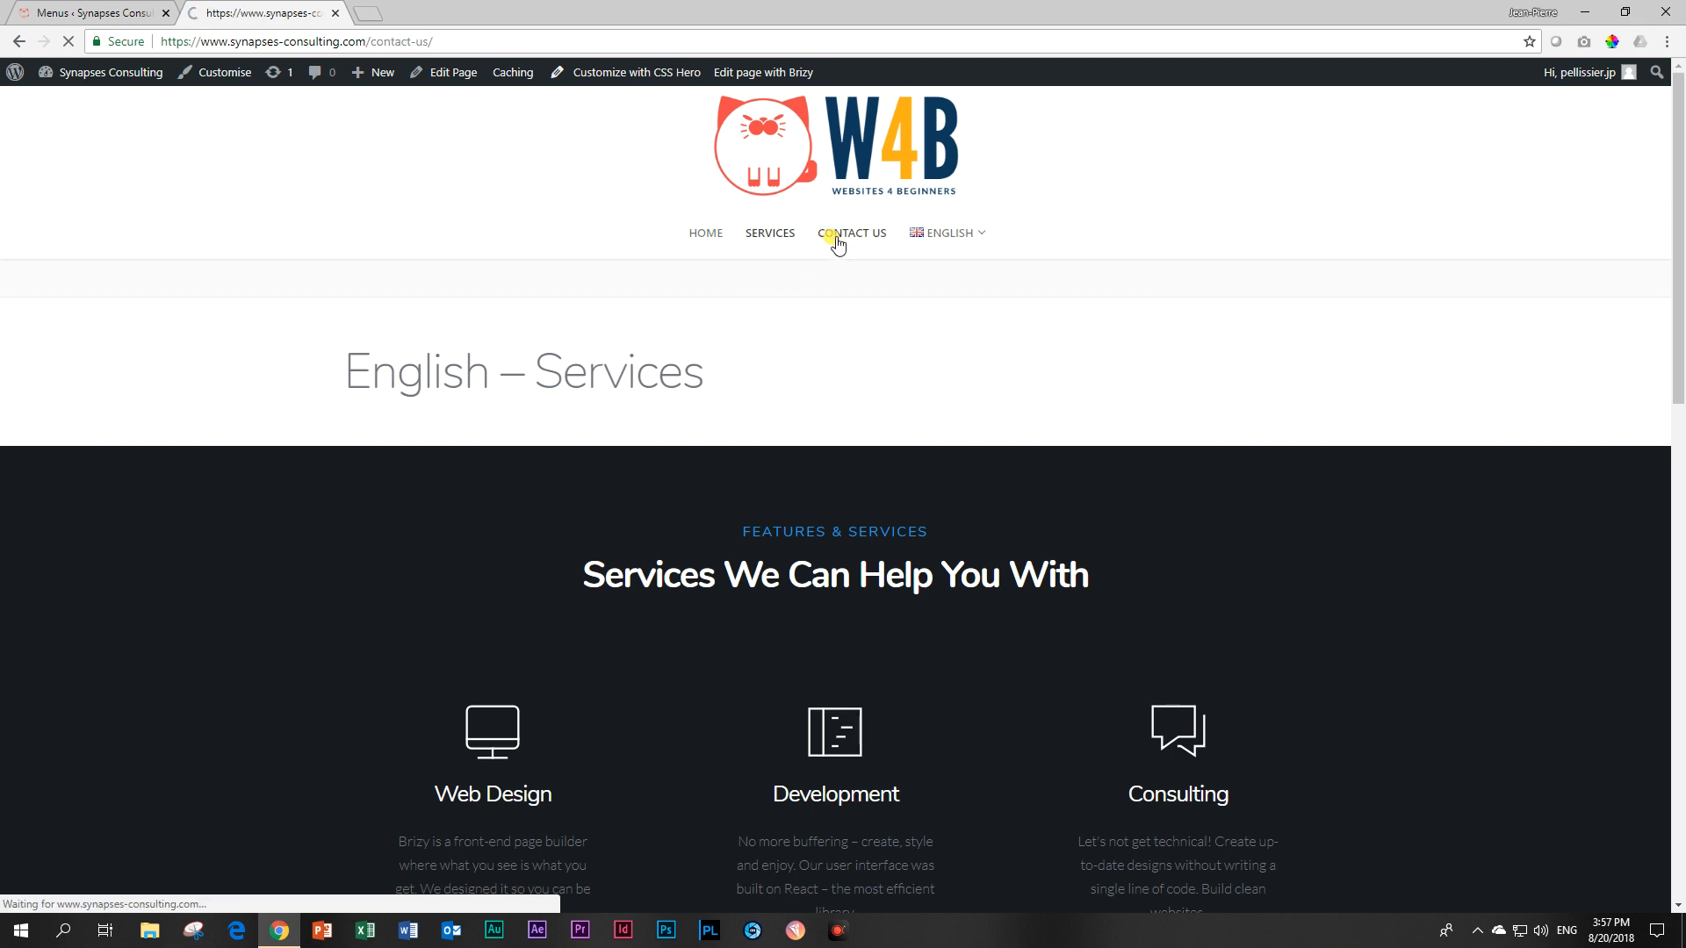
{"action": "left_click", "coordinate": [851, 232]}
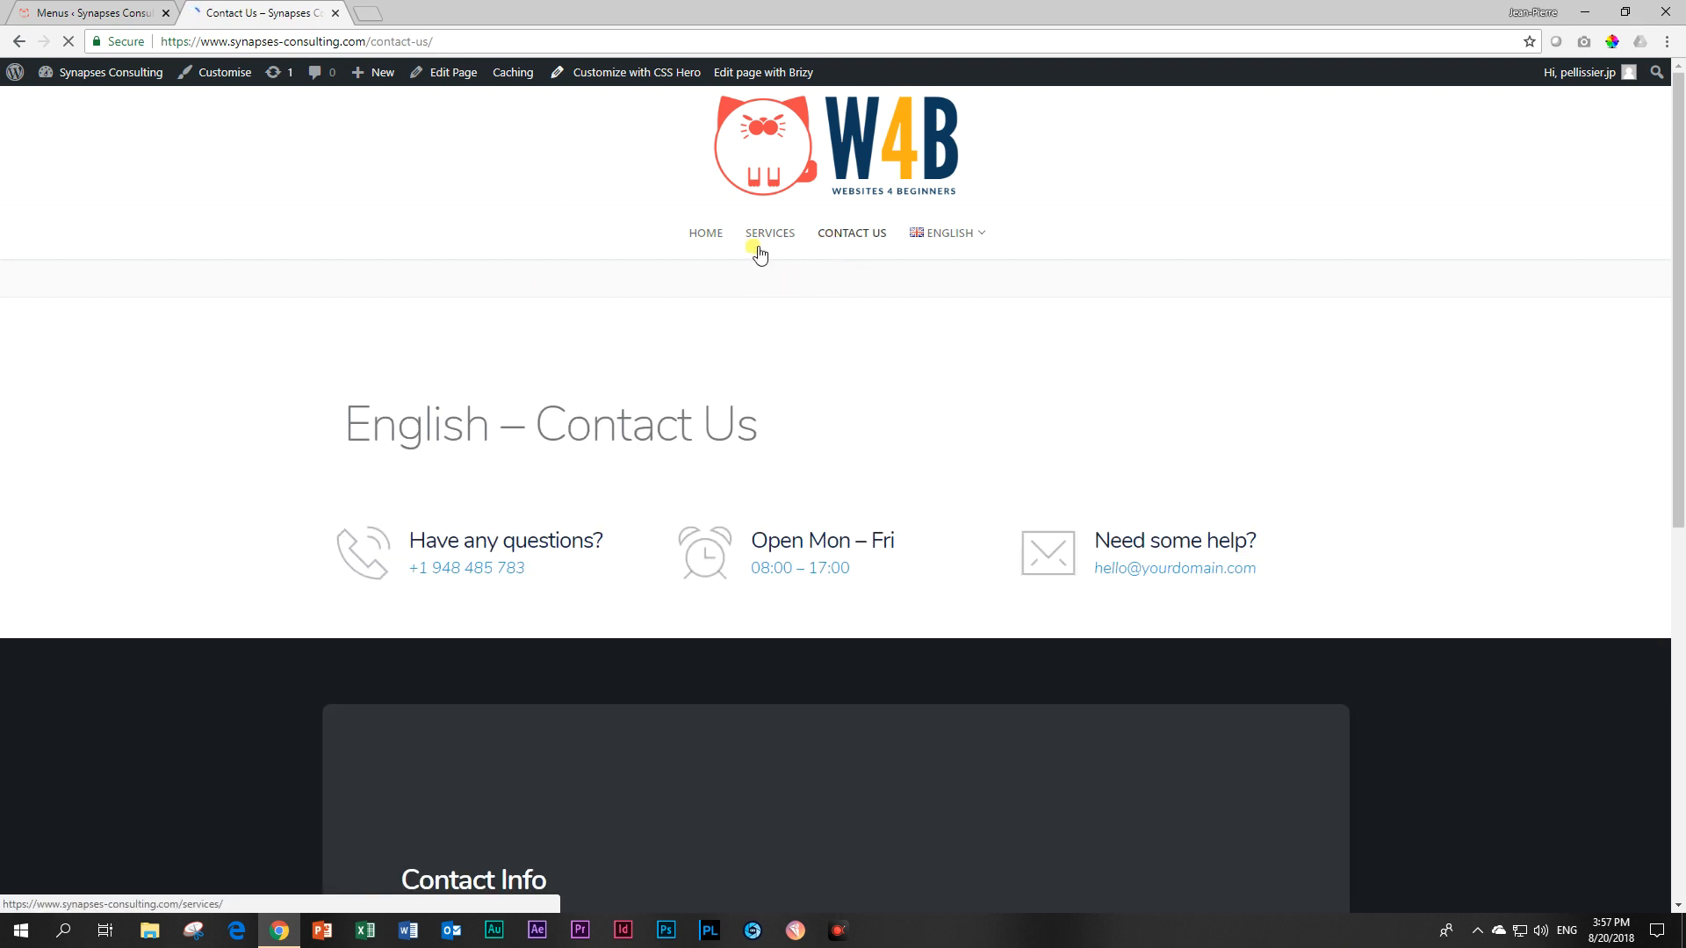
Switch to Afrikaans, visit Tuisblad, Dienste and Kontak Ons, then choose English from the dropdown
{"action": "left_click", "coordinate": [945, 232]}
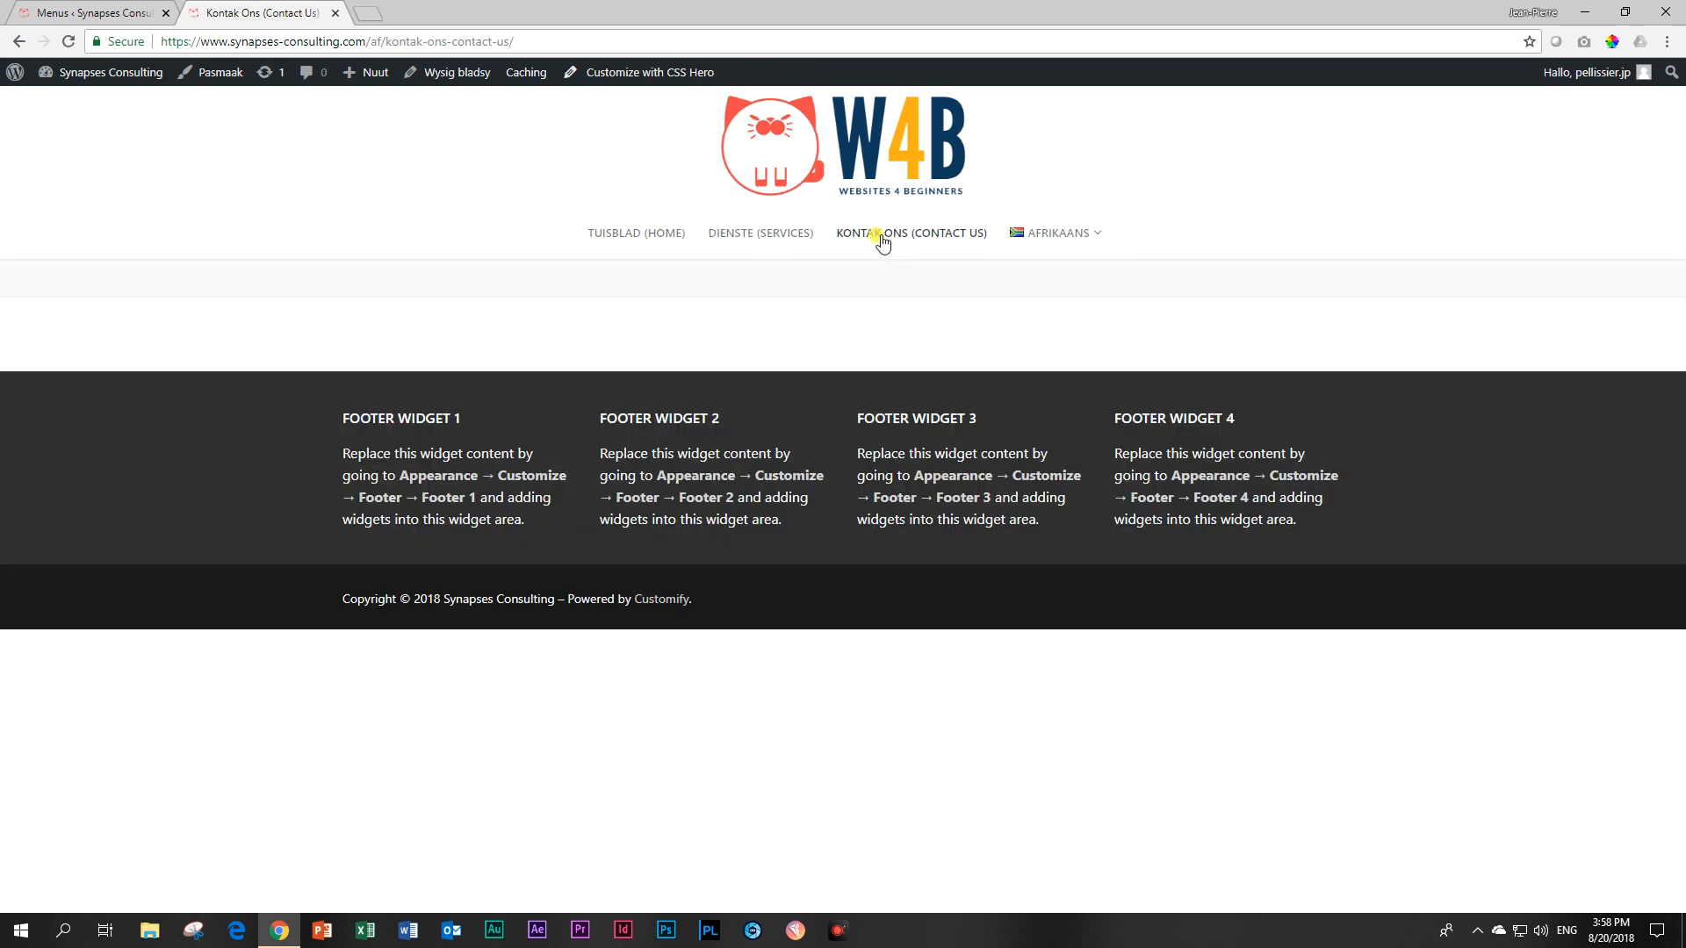
{"action": "mouse_move", "coordinate": [937, 346]}
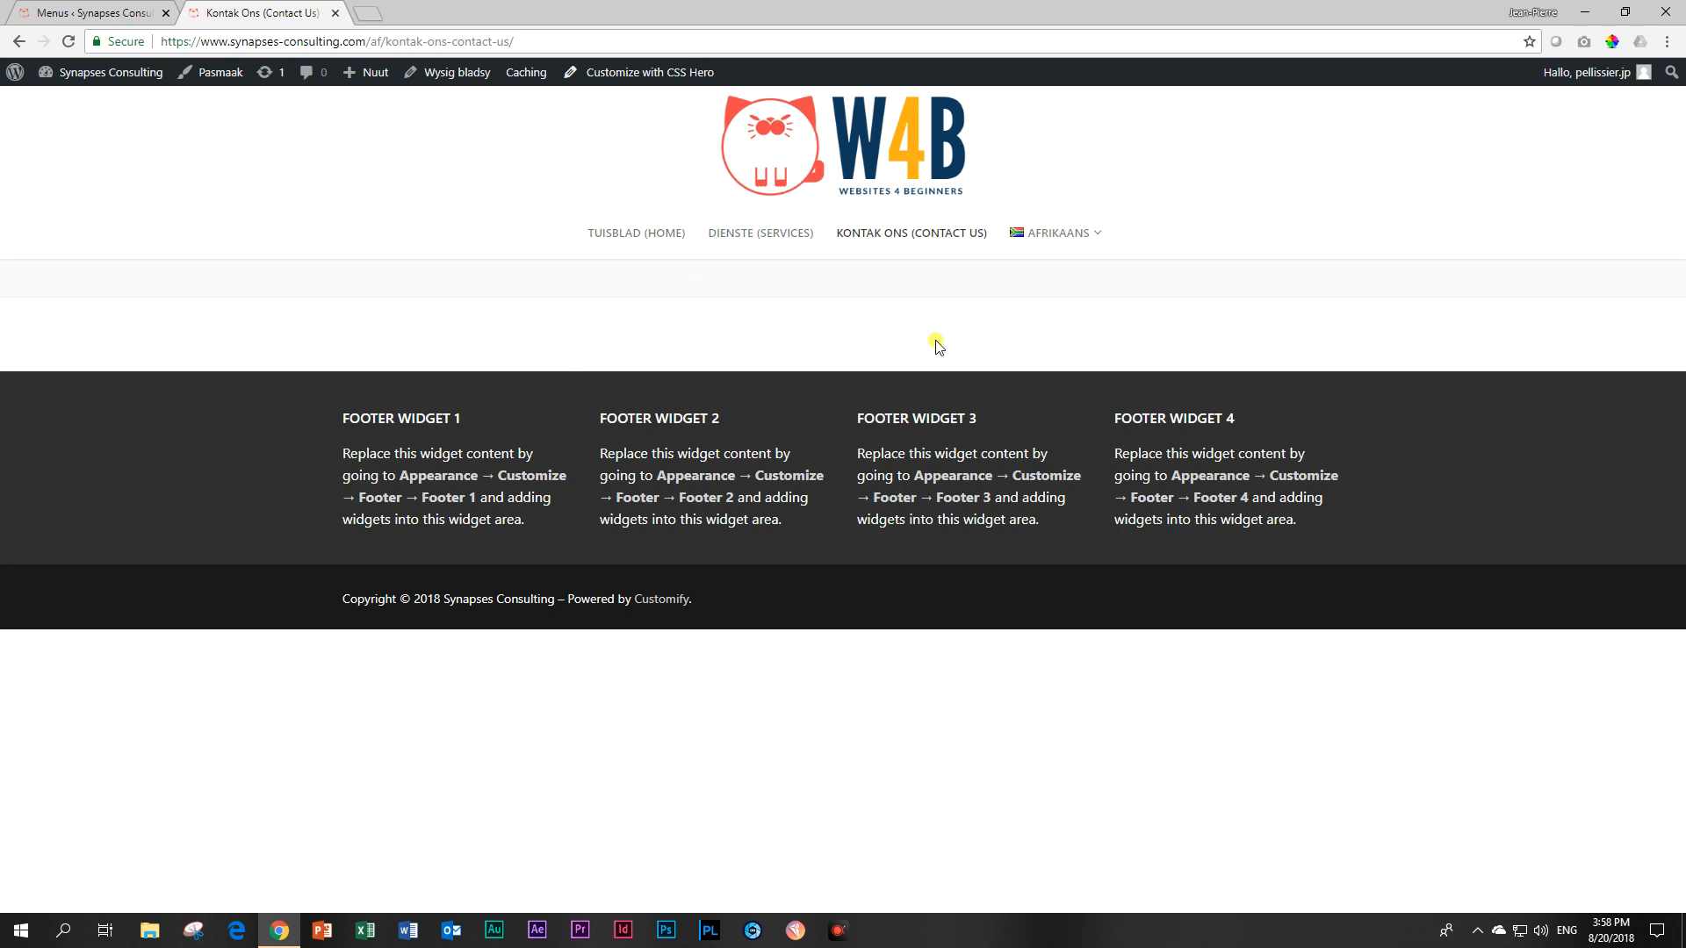
{"action": "mouse_move", "coordinate": [616, 233]}
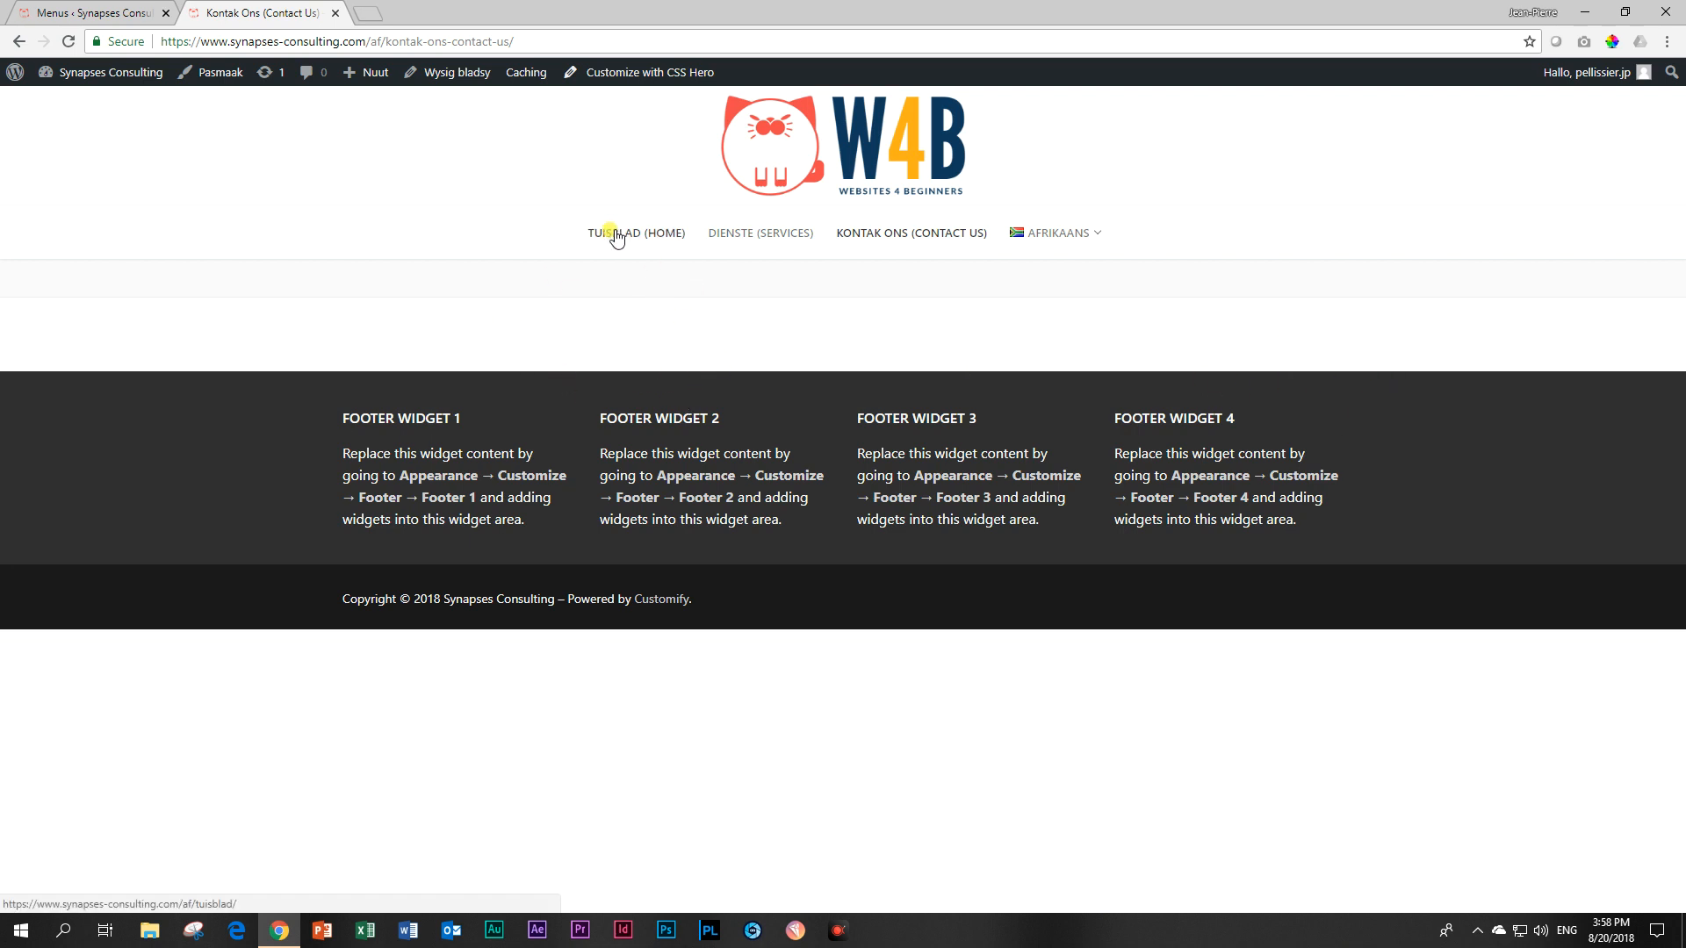
{"action": "mouse_move", "coordinate": [646, 240]}
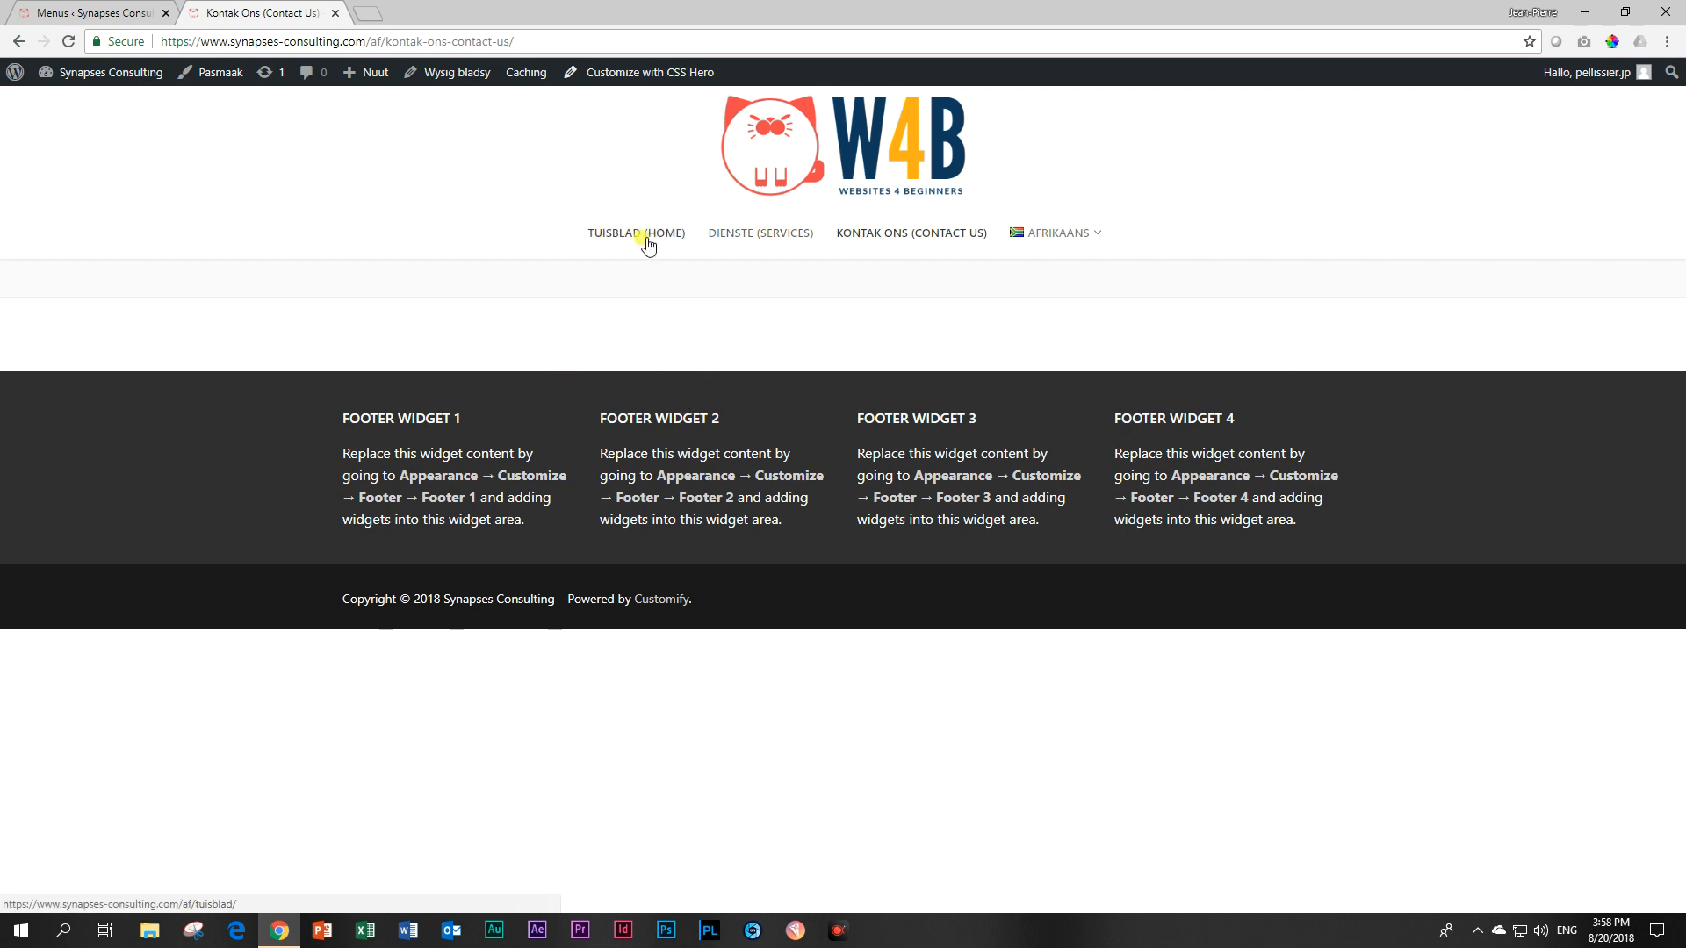
{"action": "left_click", "coordinate": [758, 233]}
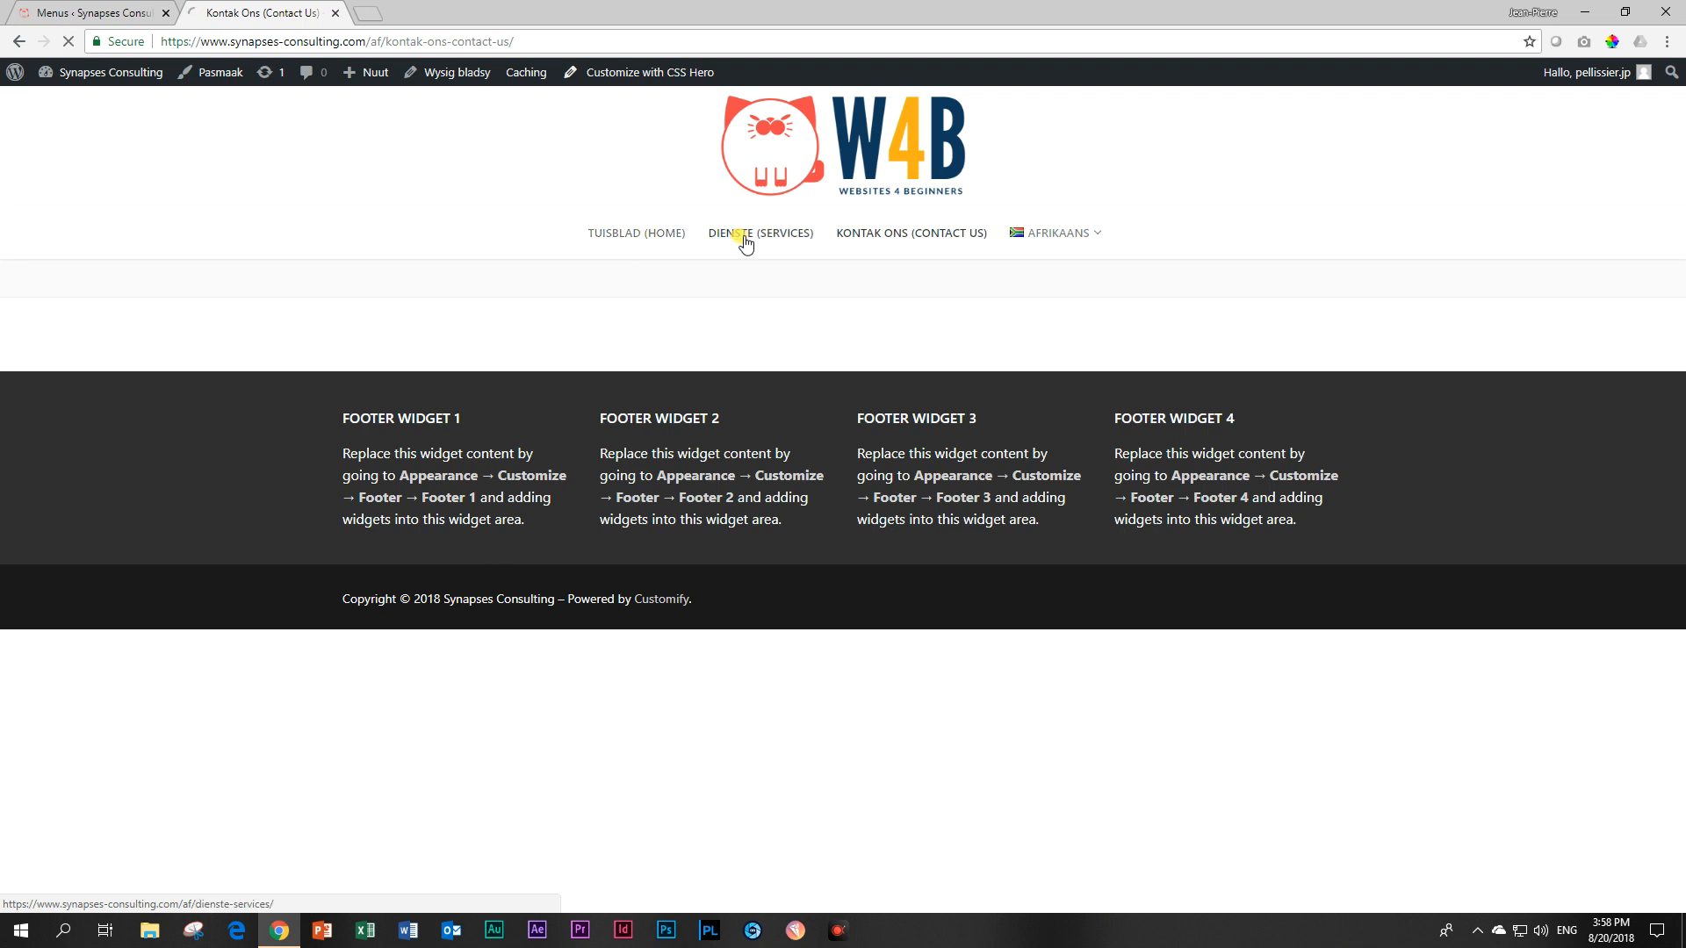
{"action": "left_click", "coordinate": [758, 233]}
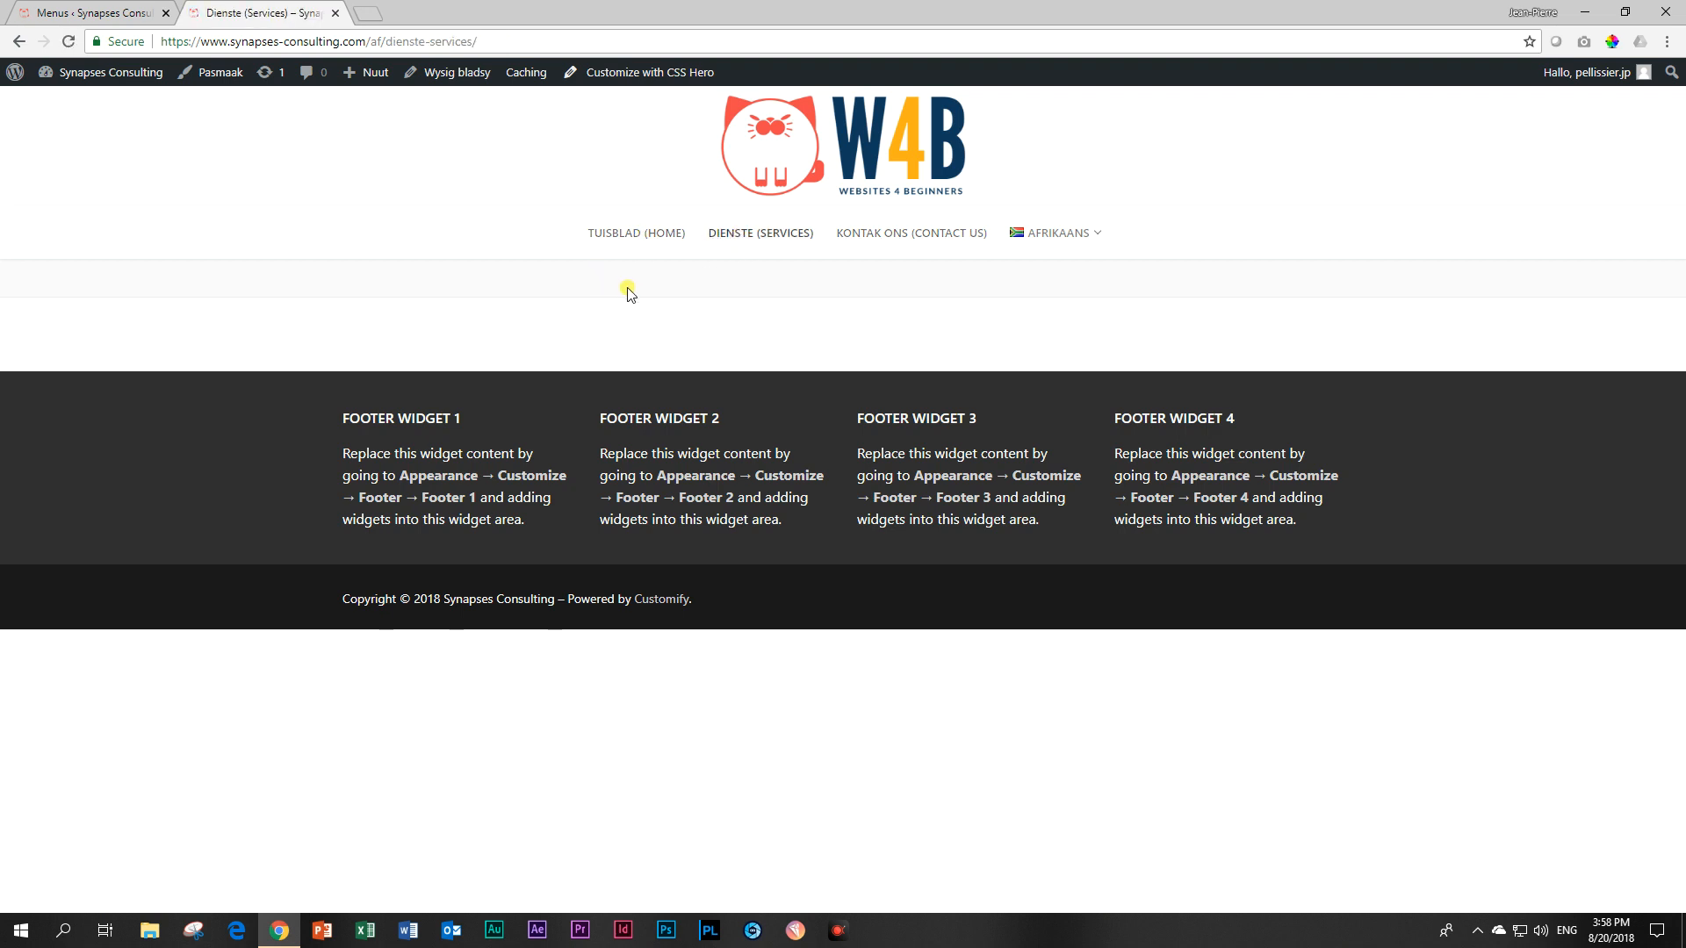
{"action": "mouse_move", "coordinate": [910, 234]}
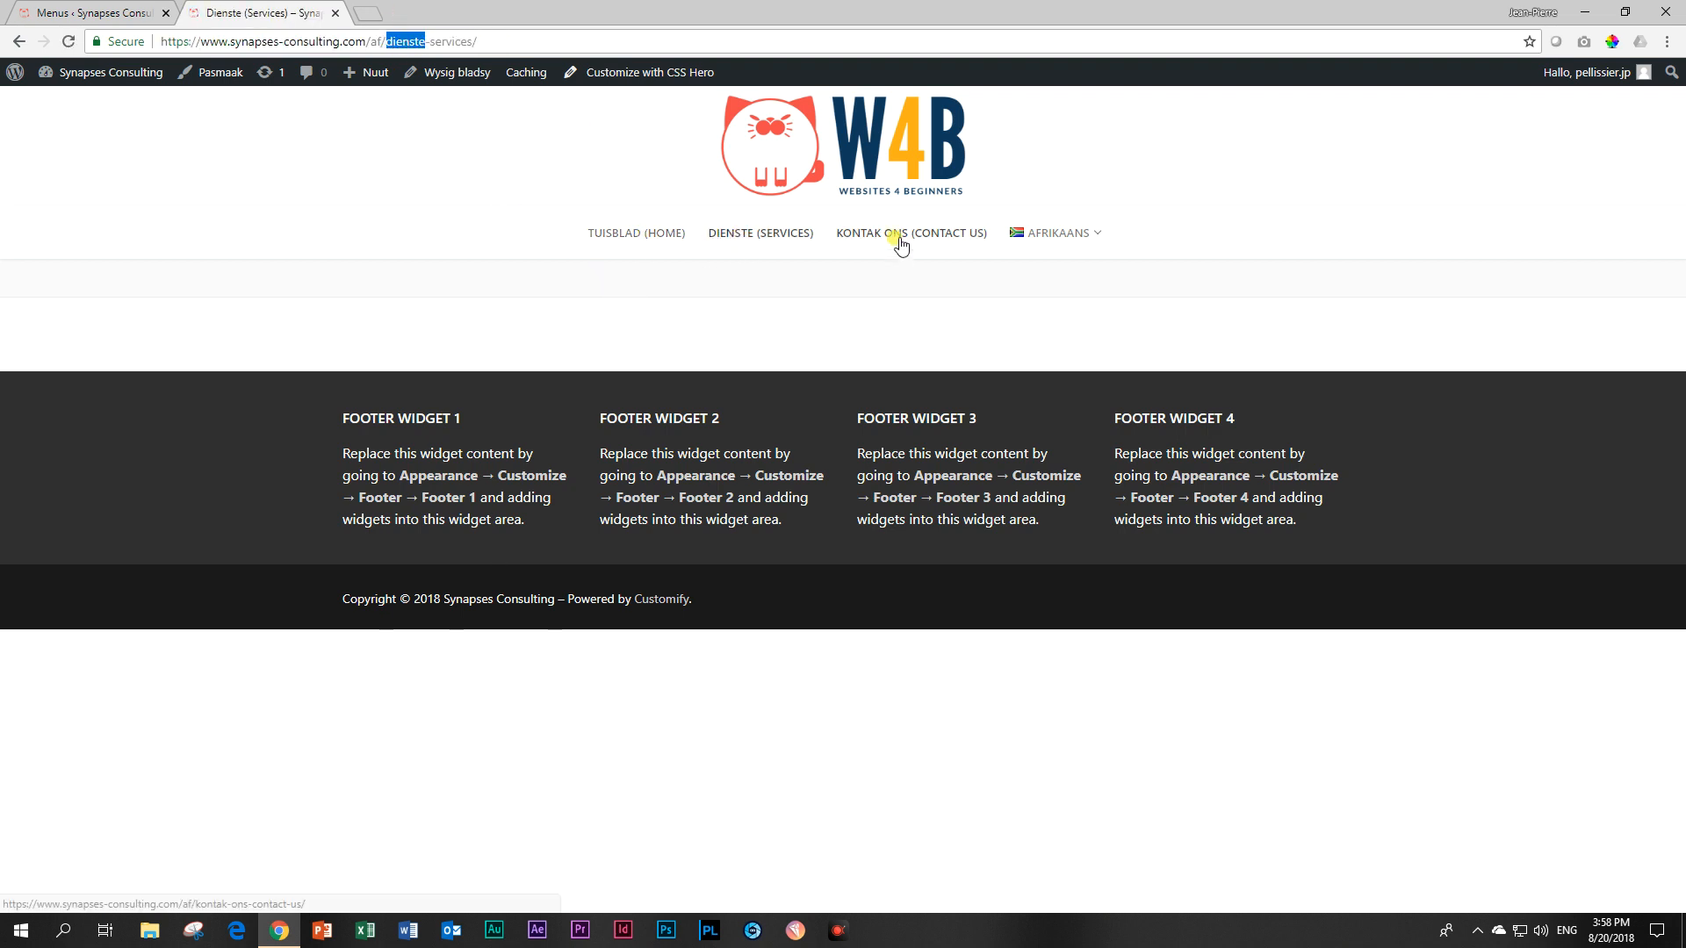
{"action": "left_click", "coordinate": [910, 233]}
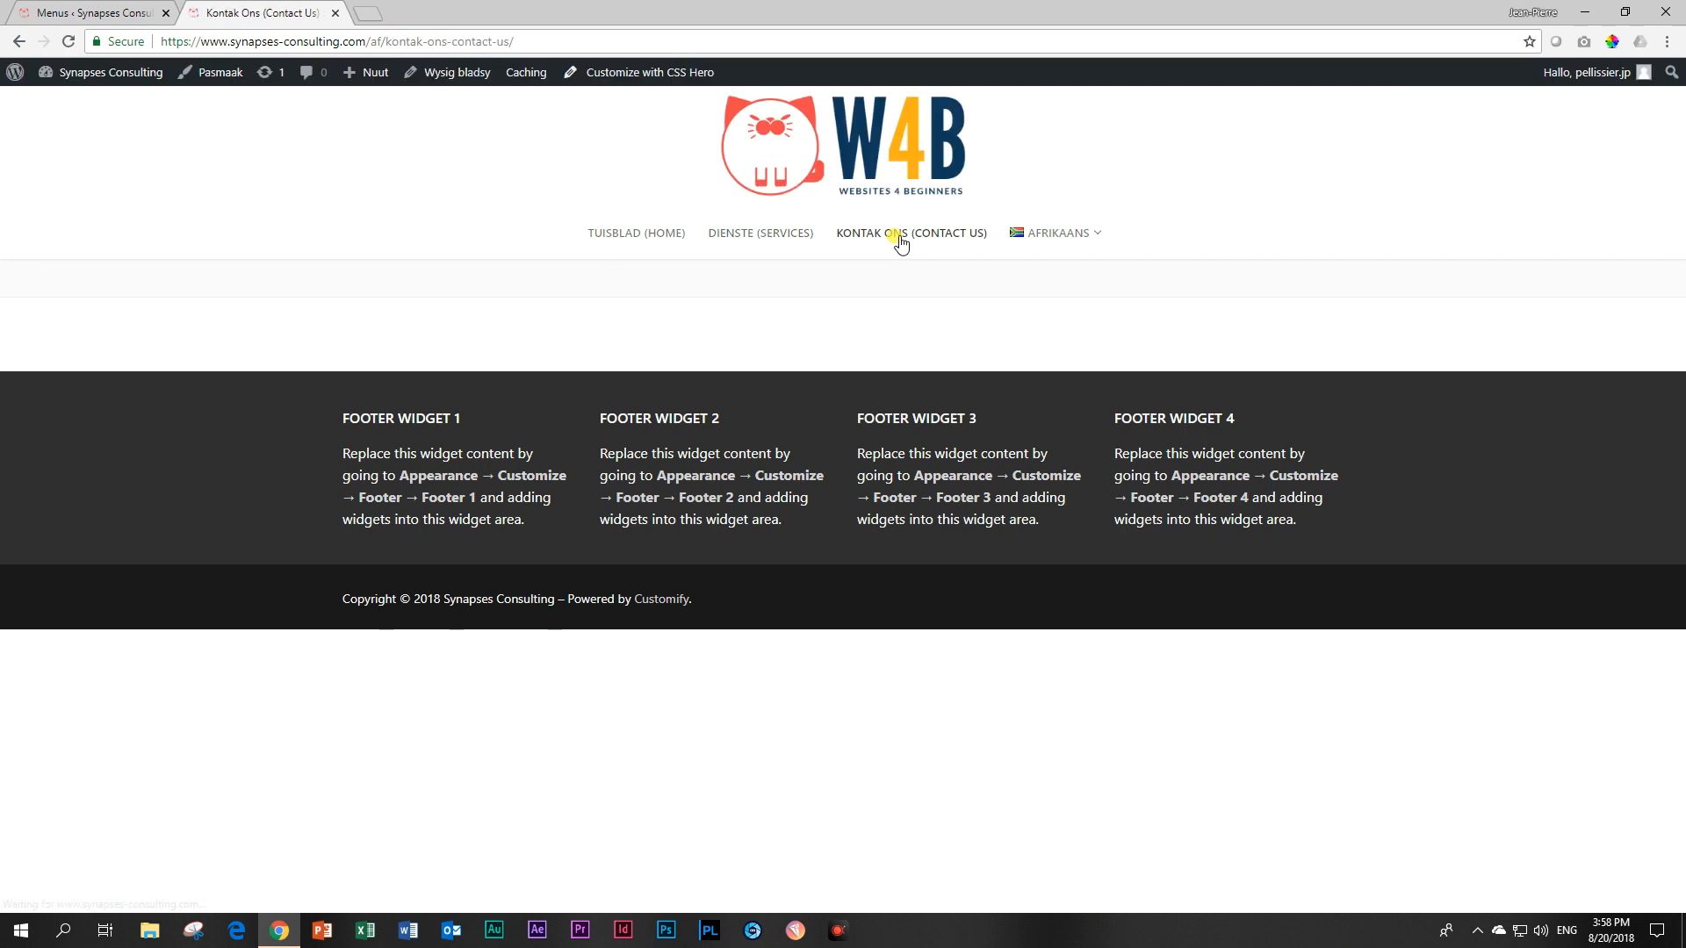
{"action": "mouse_move", "coordinate": [723, 238]}
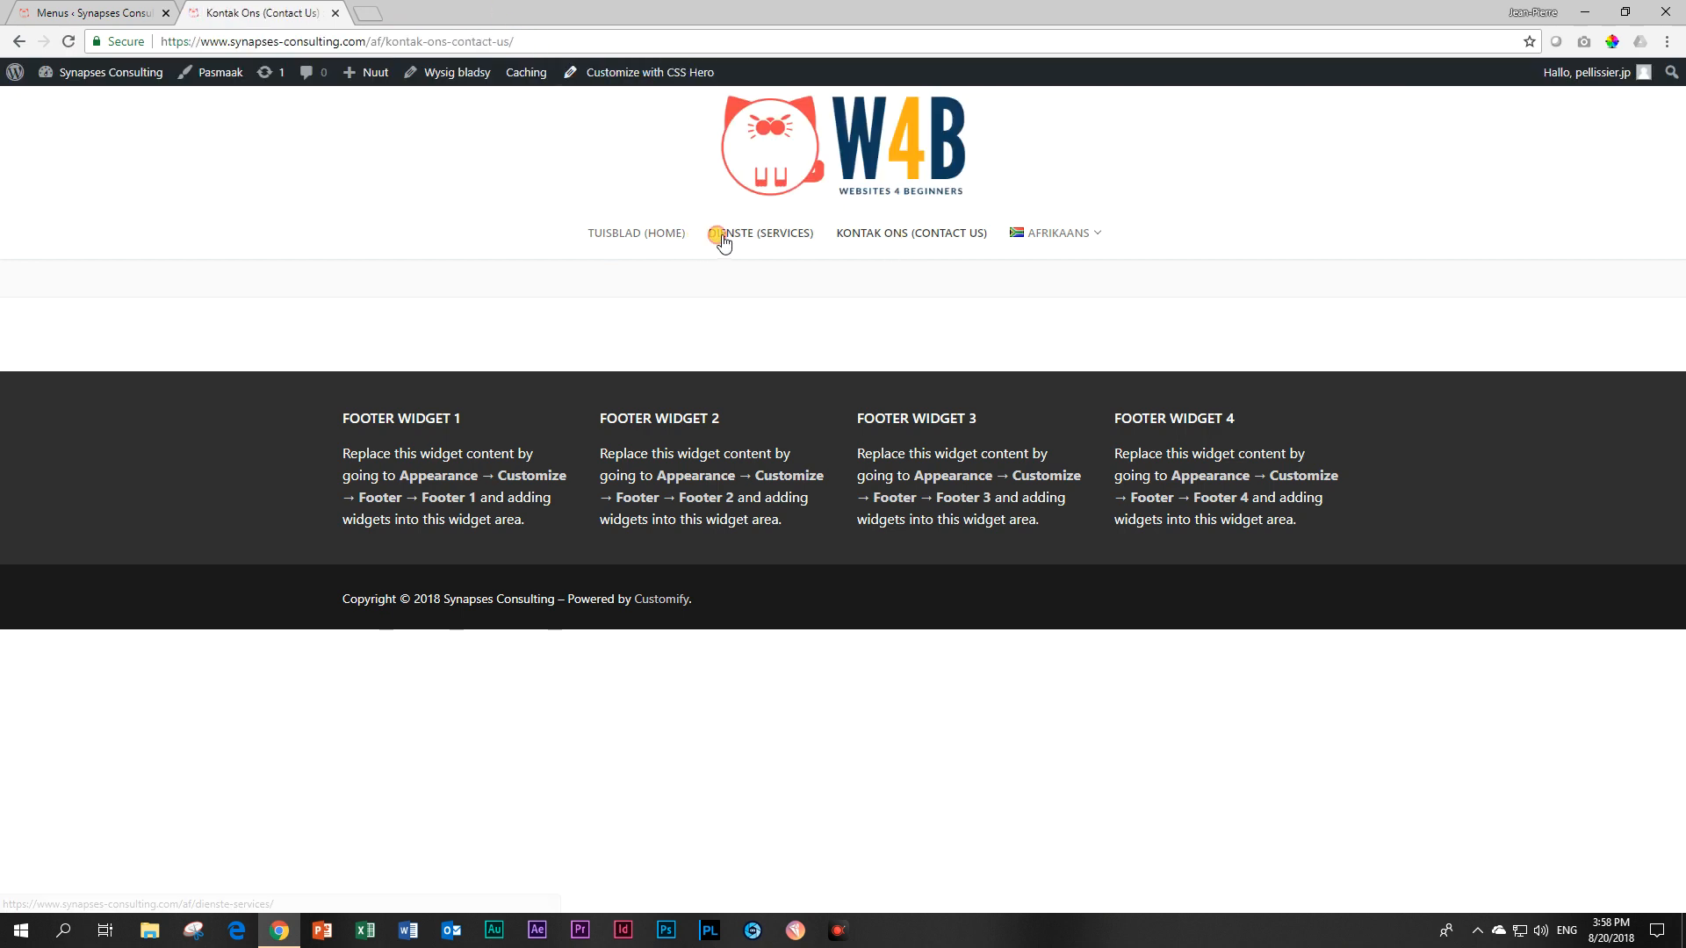
{"action": "left_click", "coordinate": [1062, 233]}
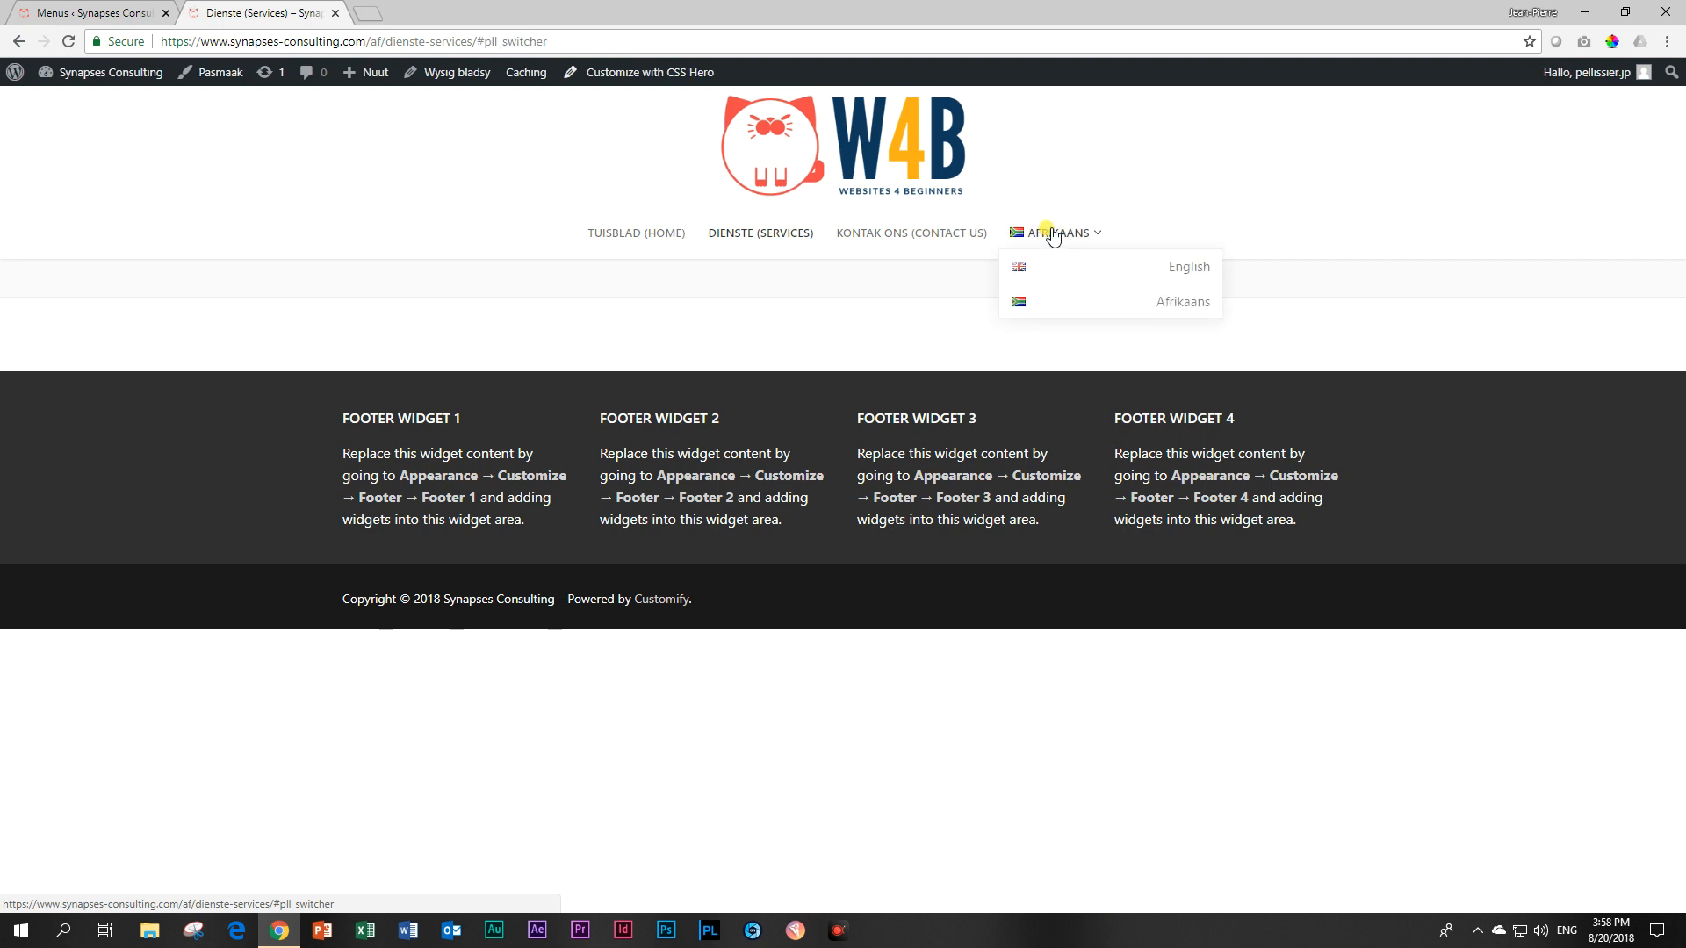
{"action": "left_click", "coordinate": [1187, 267]}
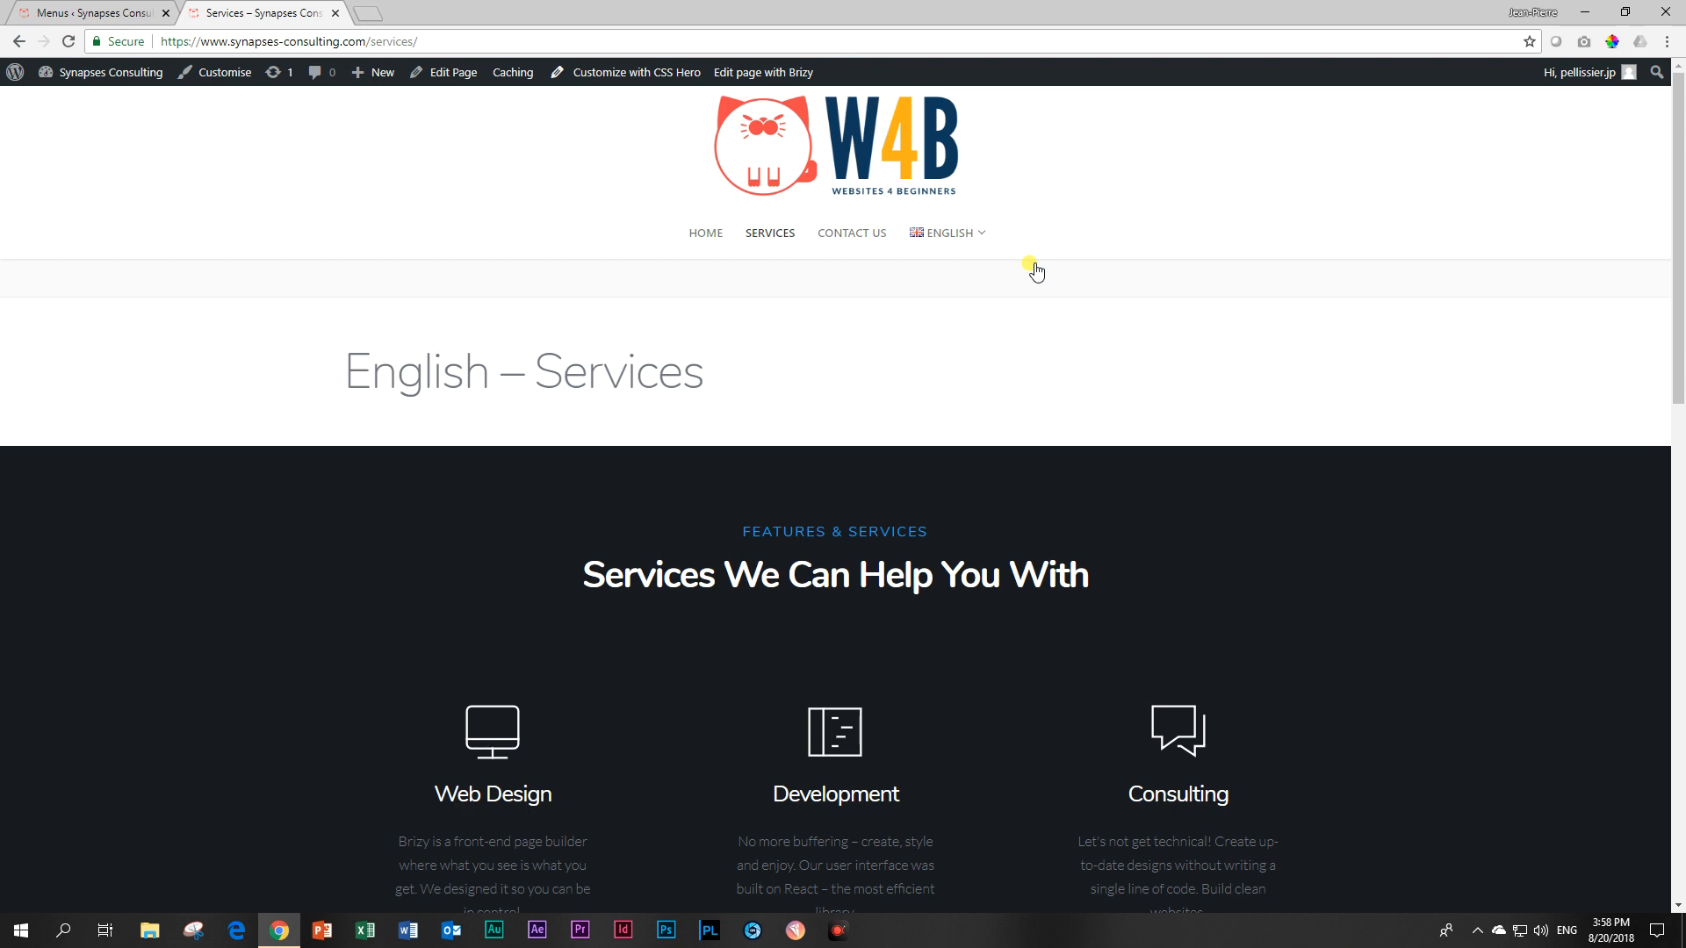
Return to the Menus admin tab to see Main (Afrikaans) updated
{"action": "left_click", "coordinate": [91, 12]}
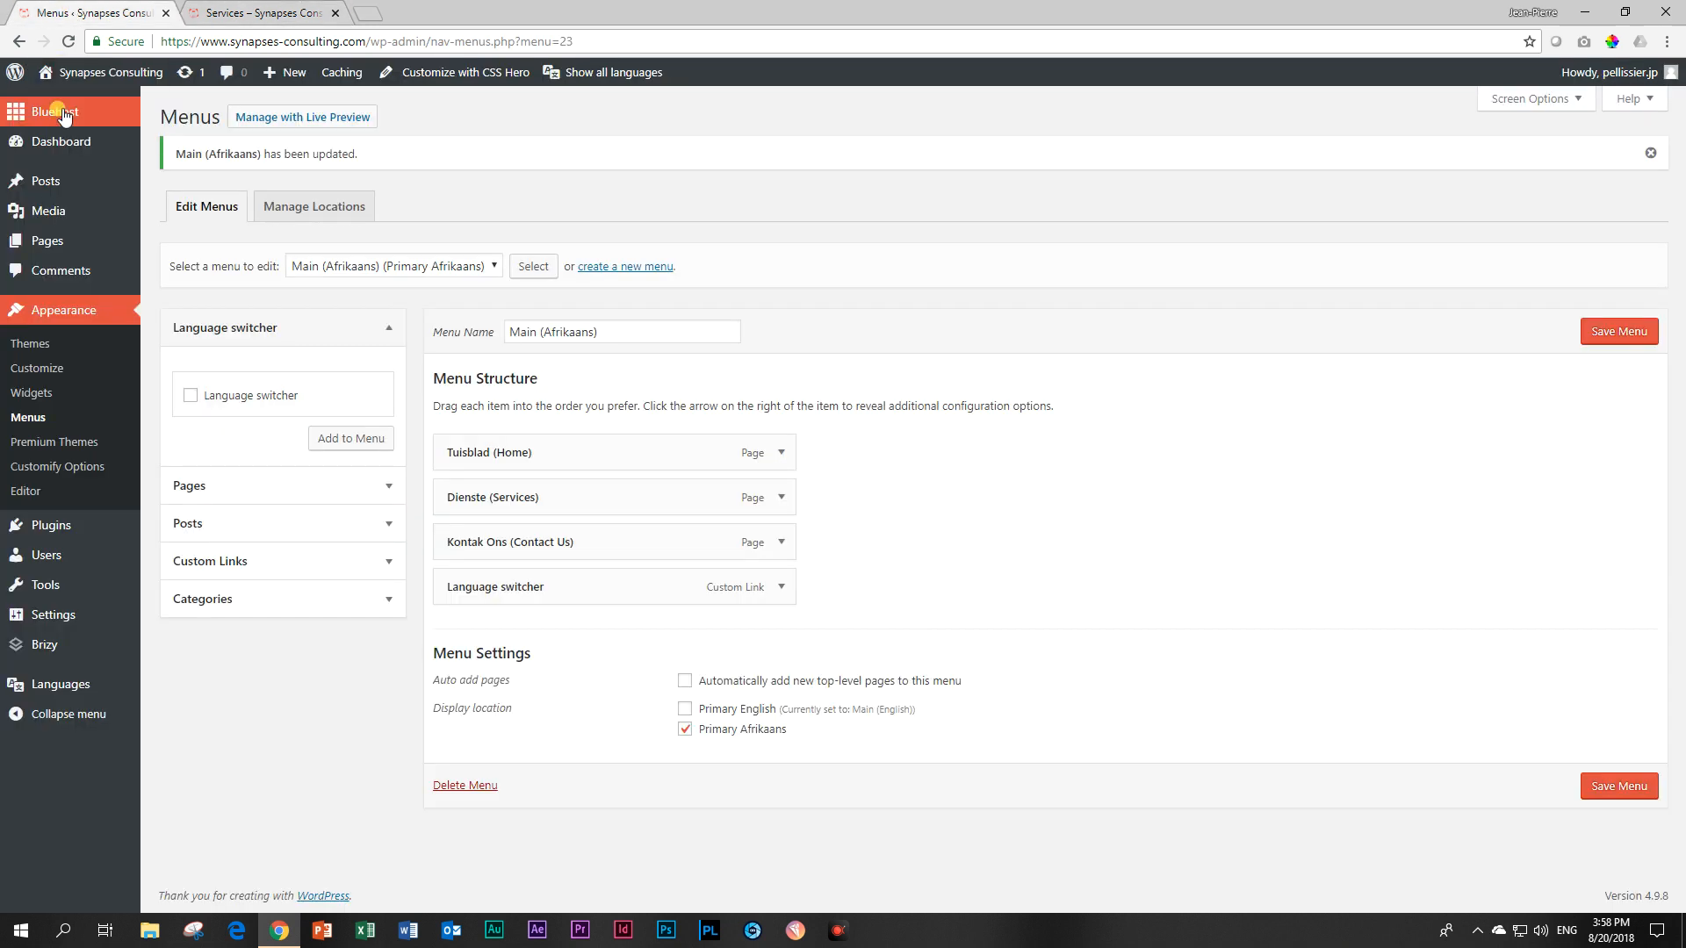
{"action": "mouse_move", "coordinate": [120, 293]}
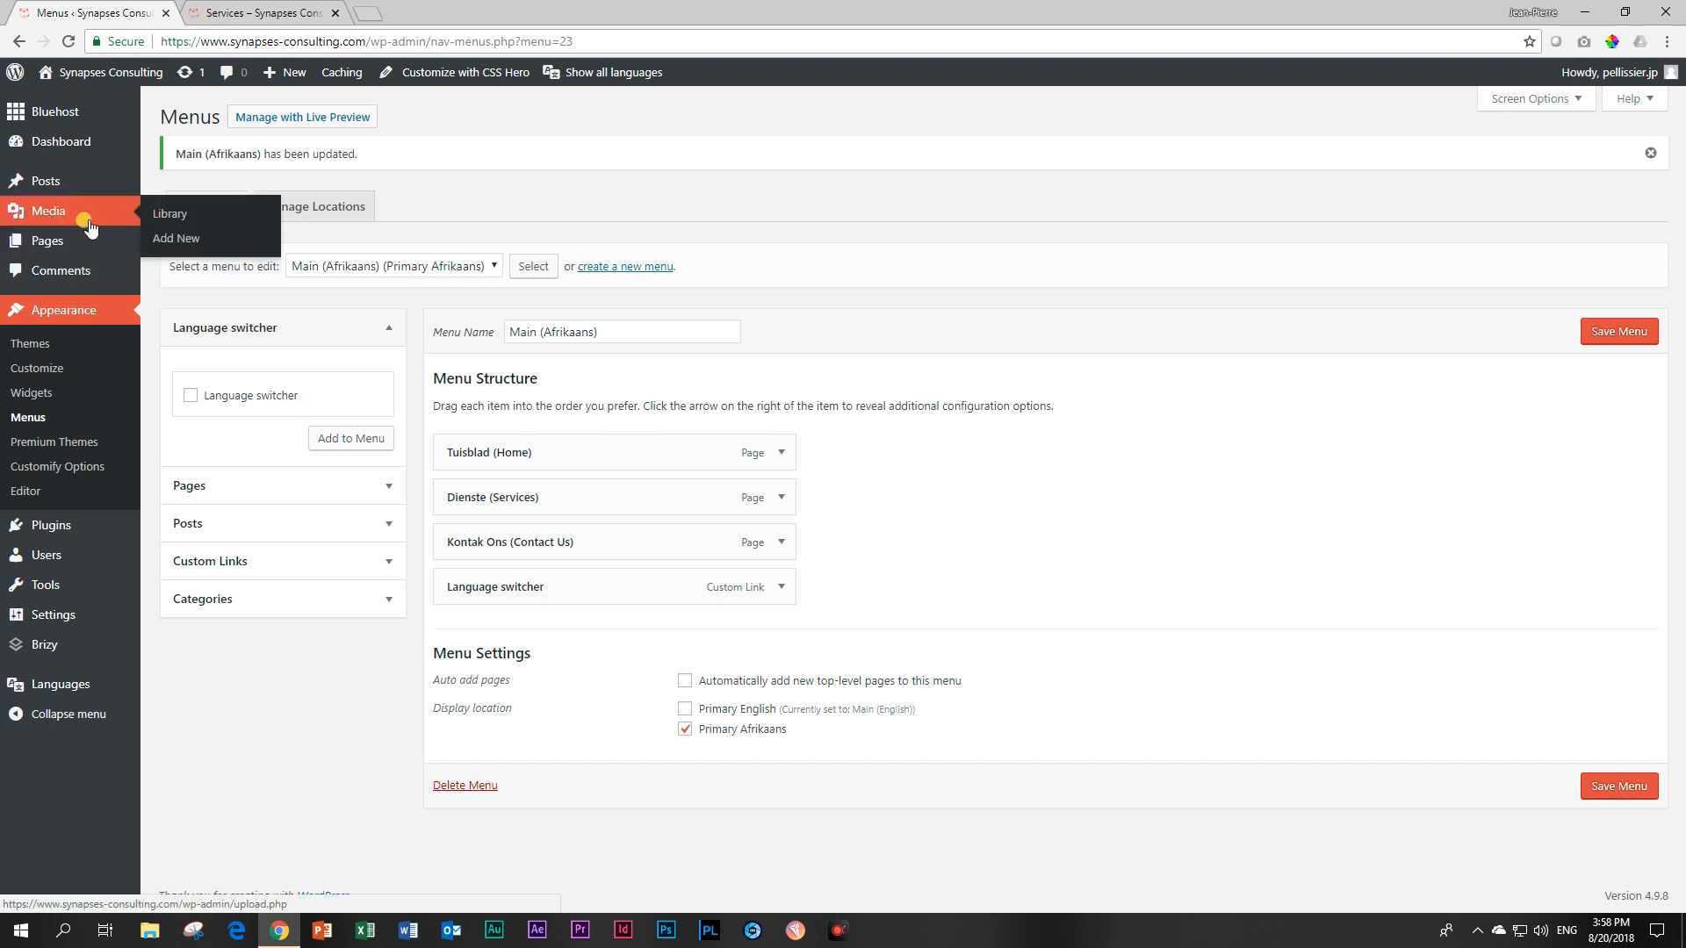
{"action": "mouse_move", "coordinate": [47, 241]}
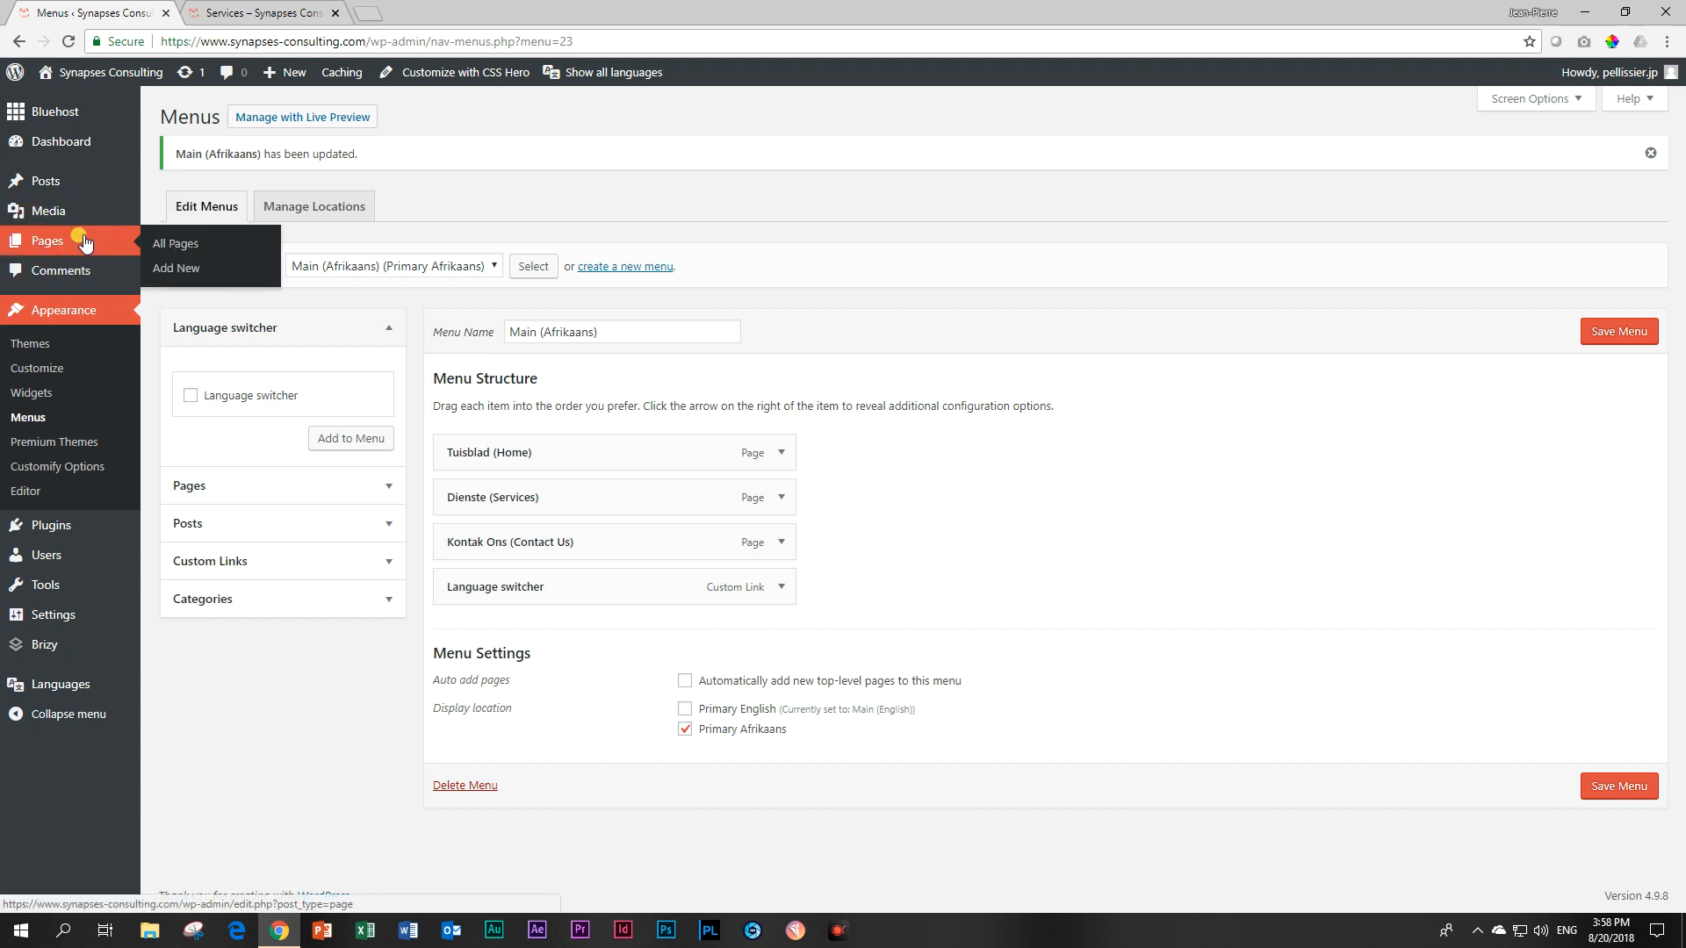